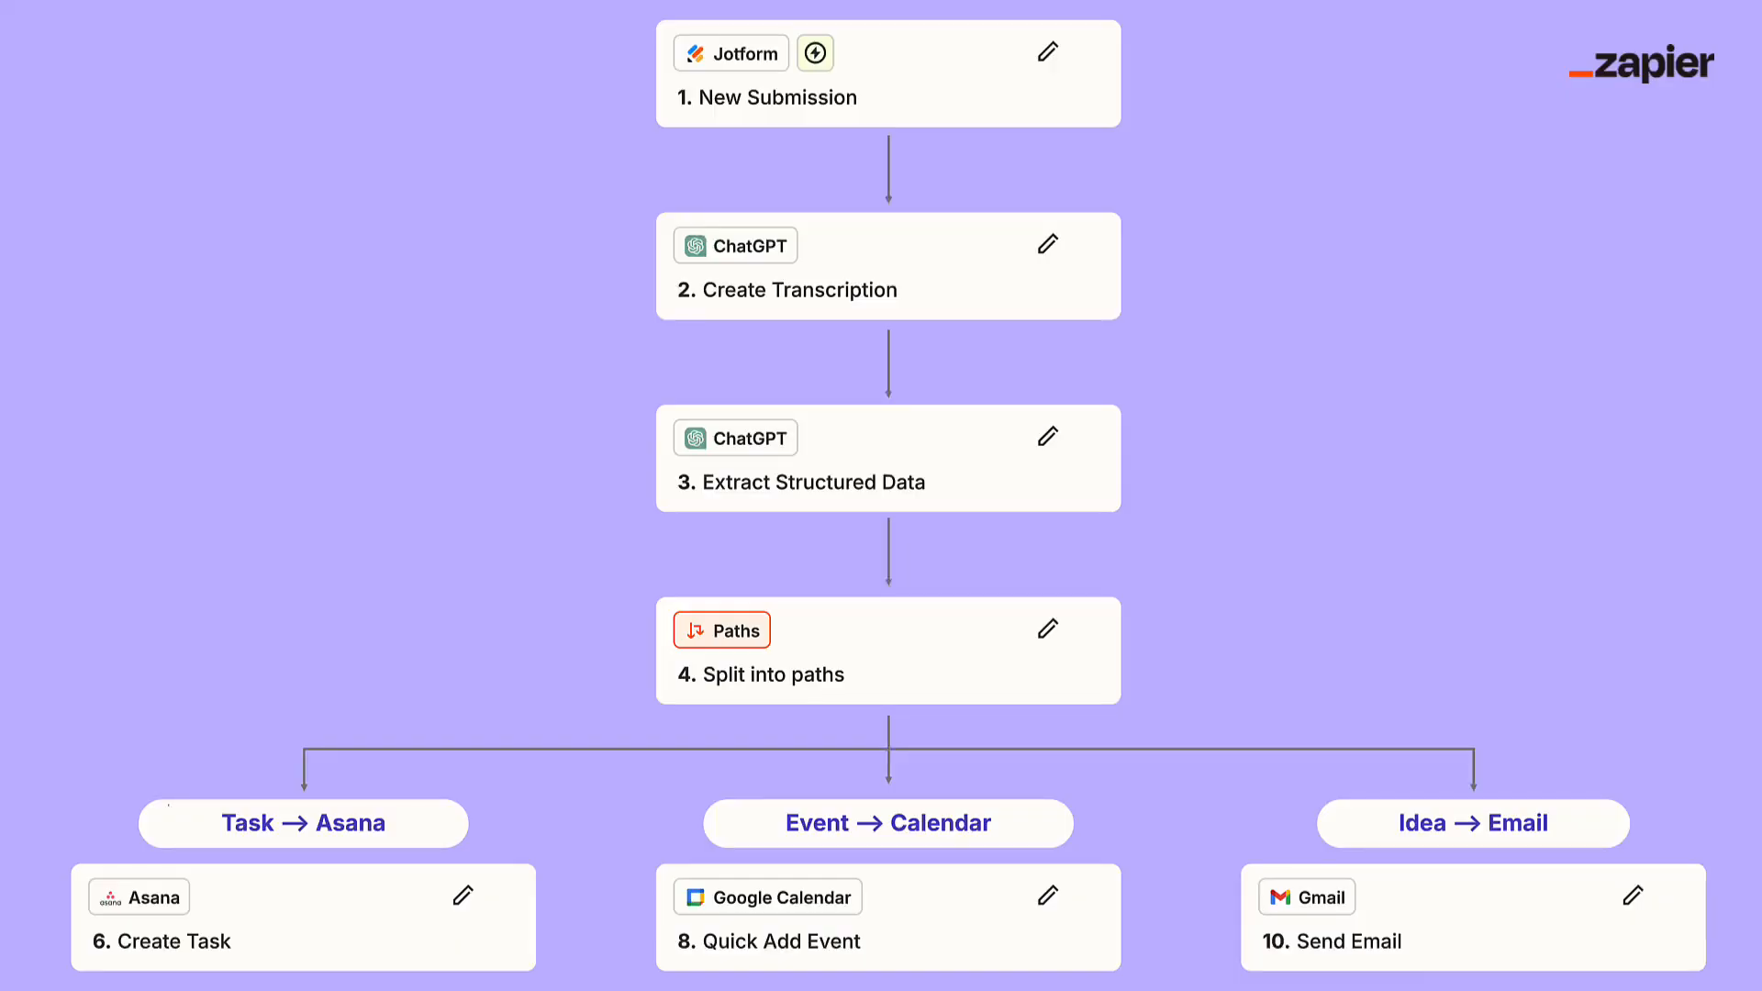
Navigate through Jotform's start screens to reach the form workspace.
left_click(888, 74)
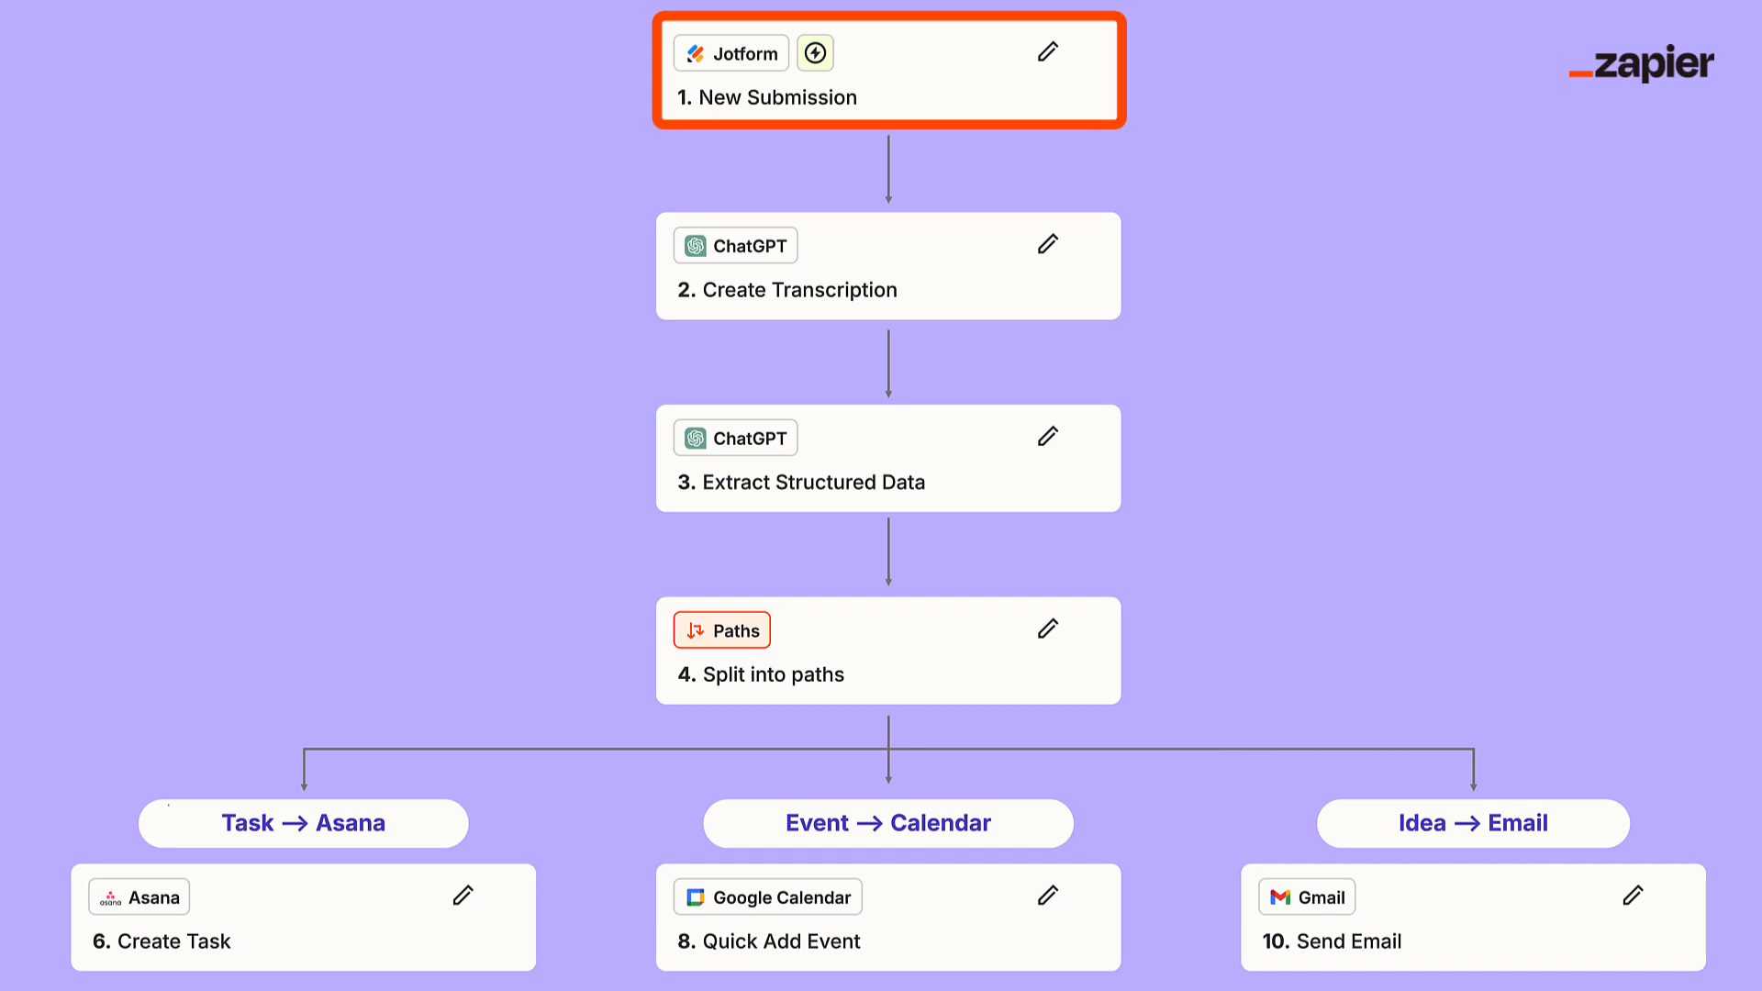
left_click(888, 264)
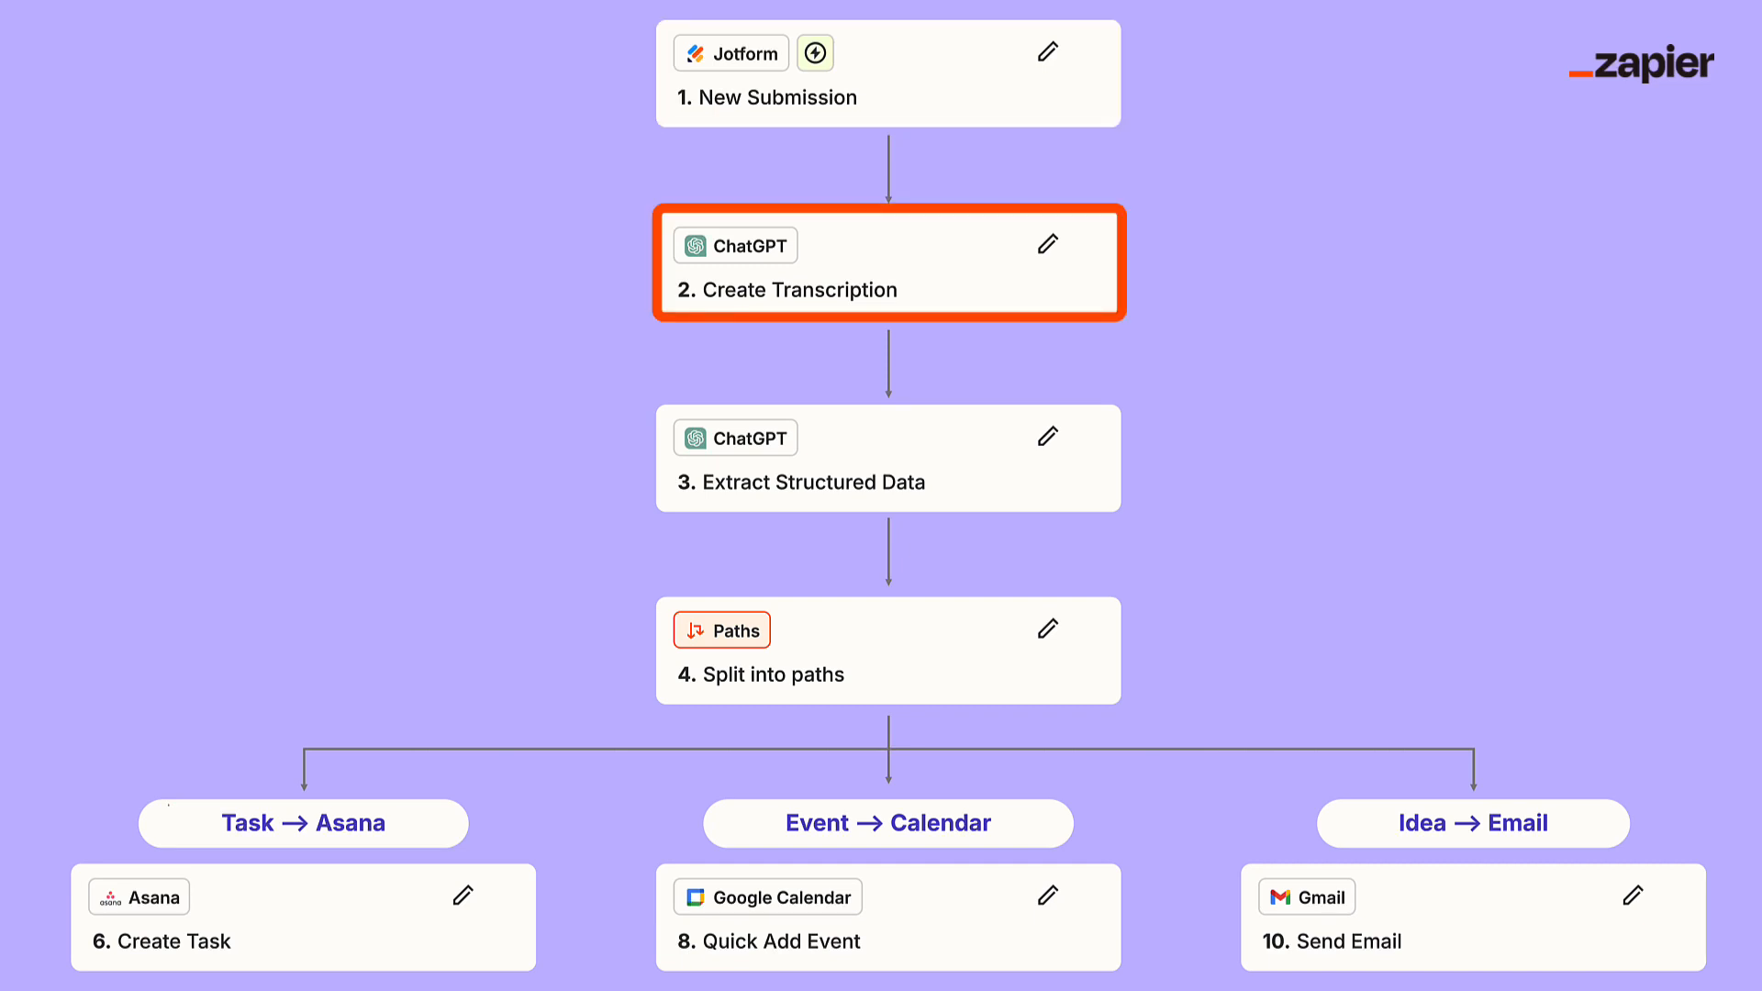
left_click(888, 457)
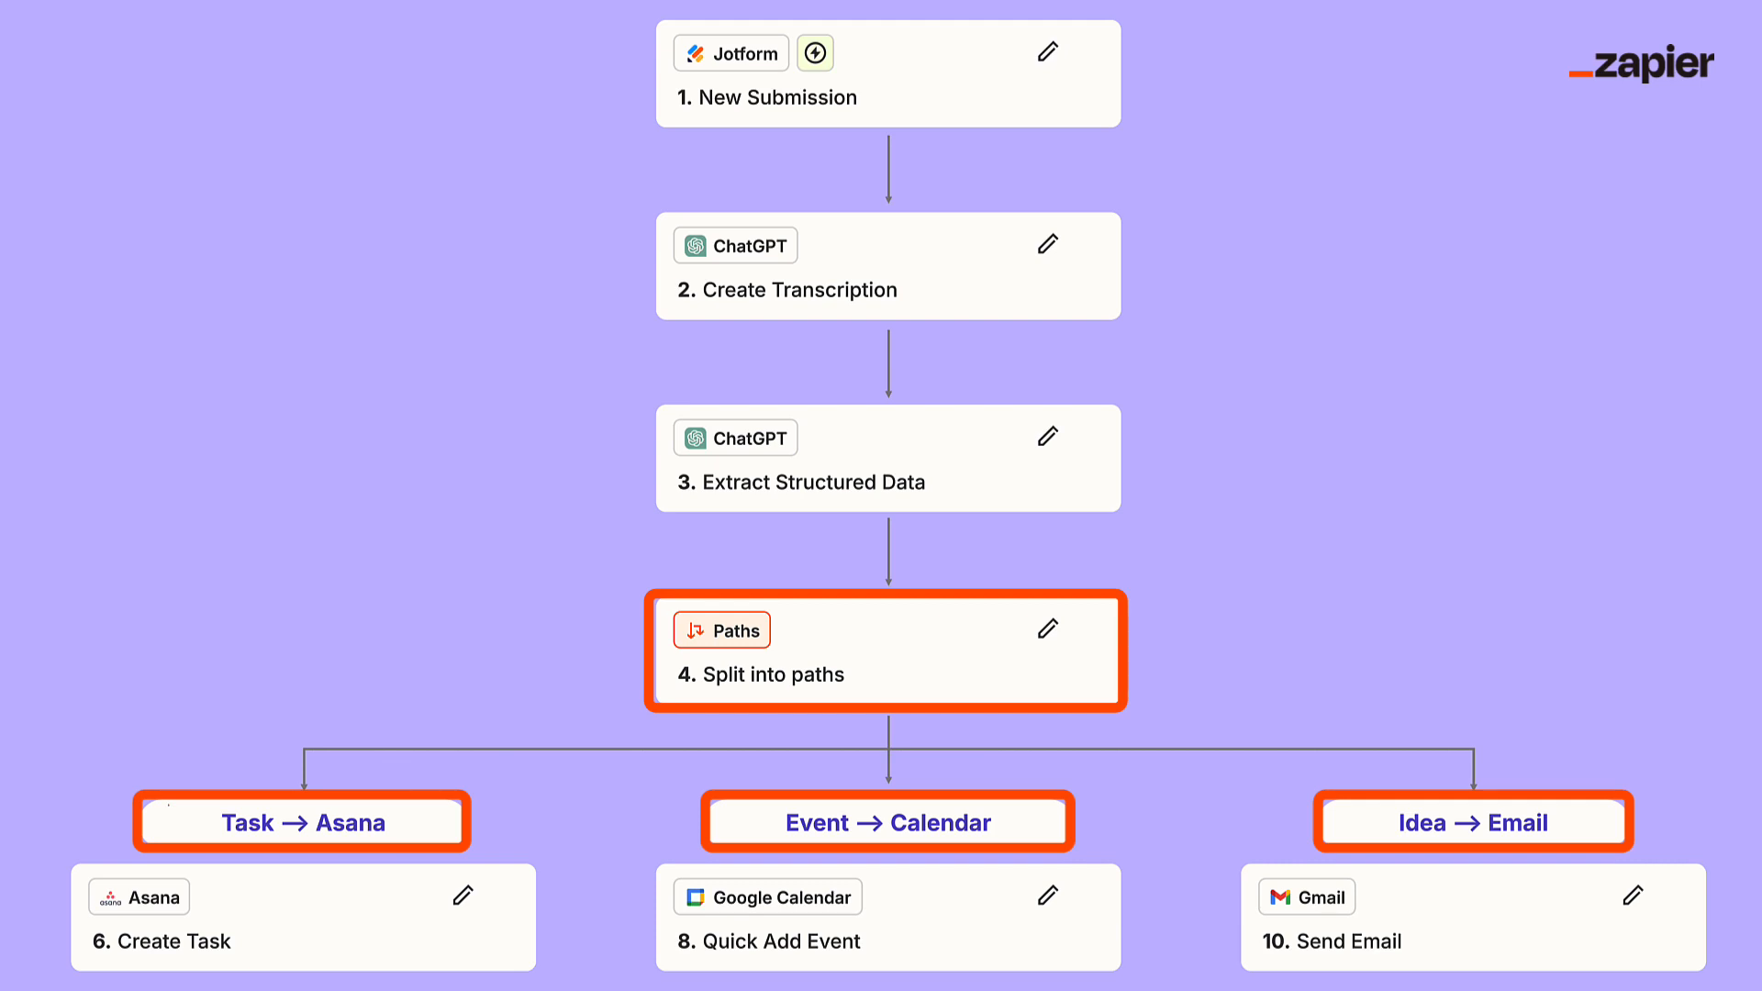
left_click(303, 916)
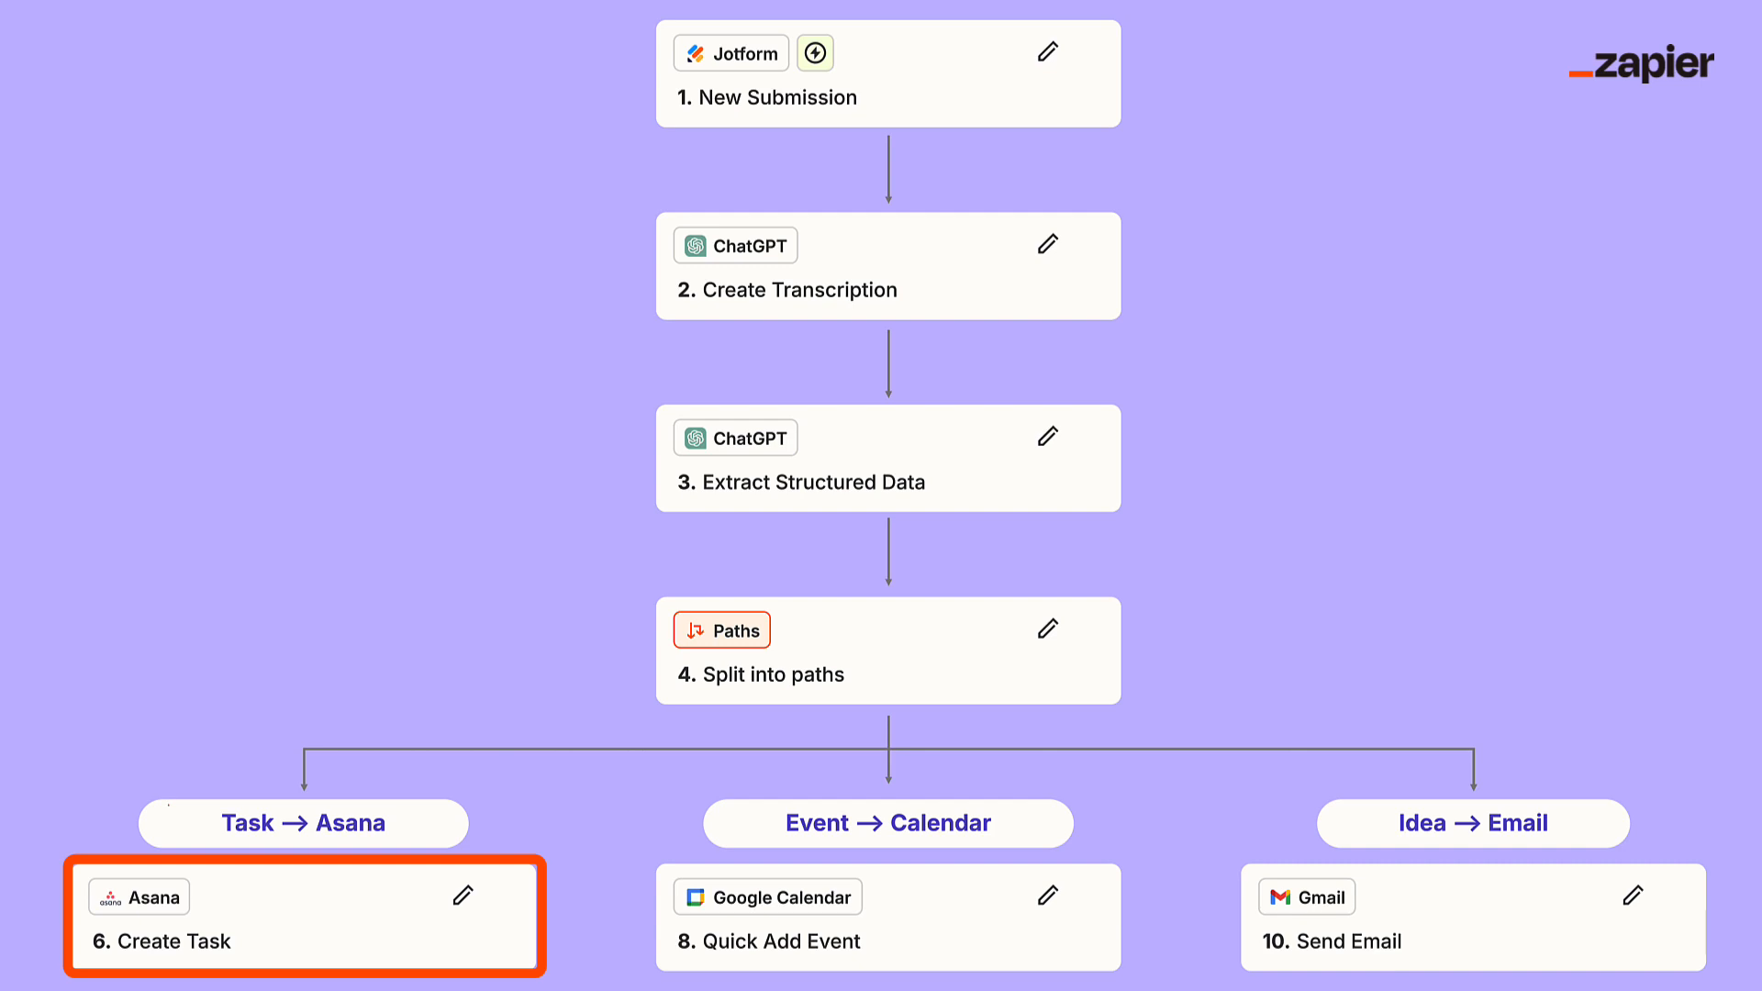
left_click(888, 916)
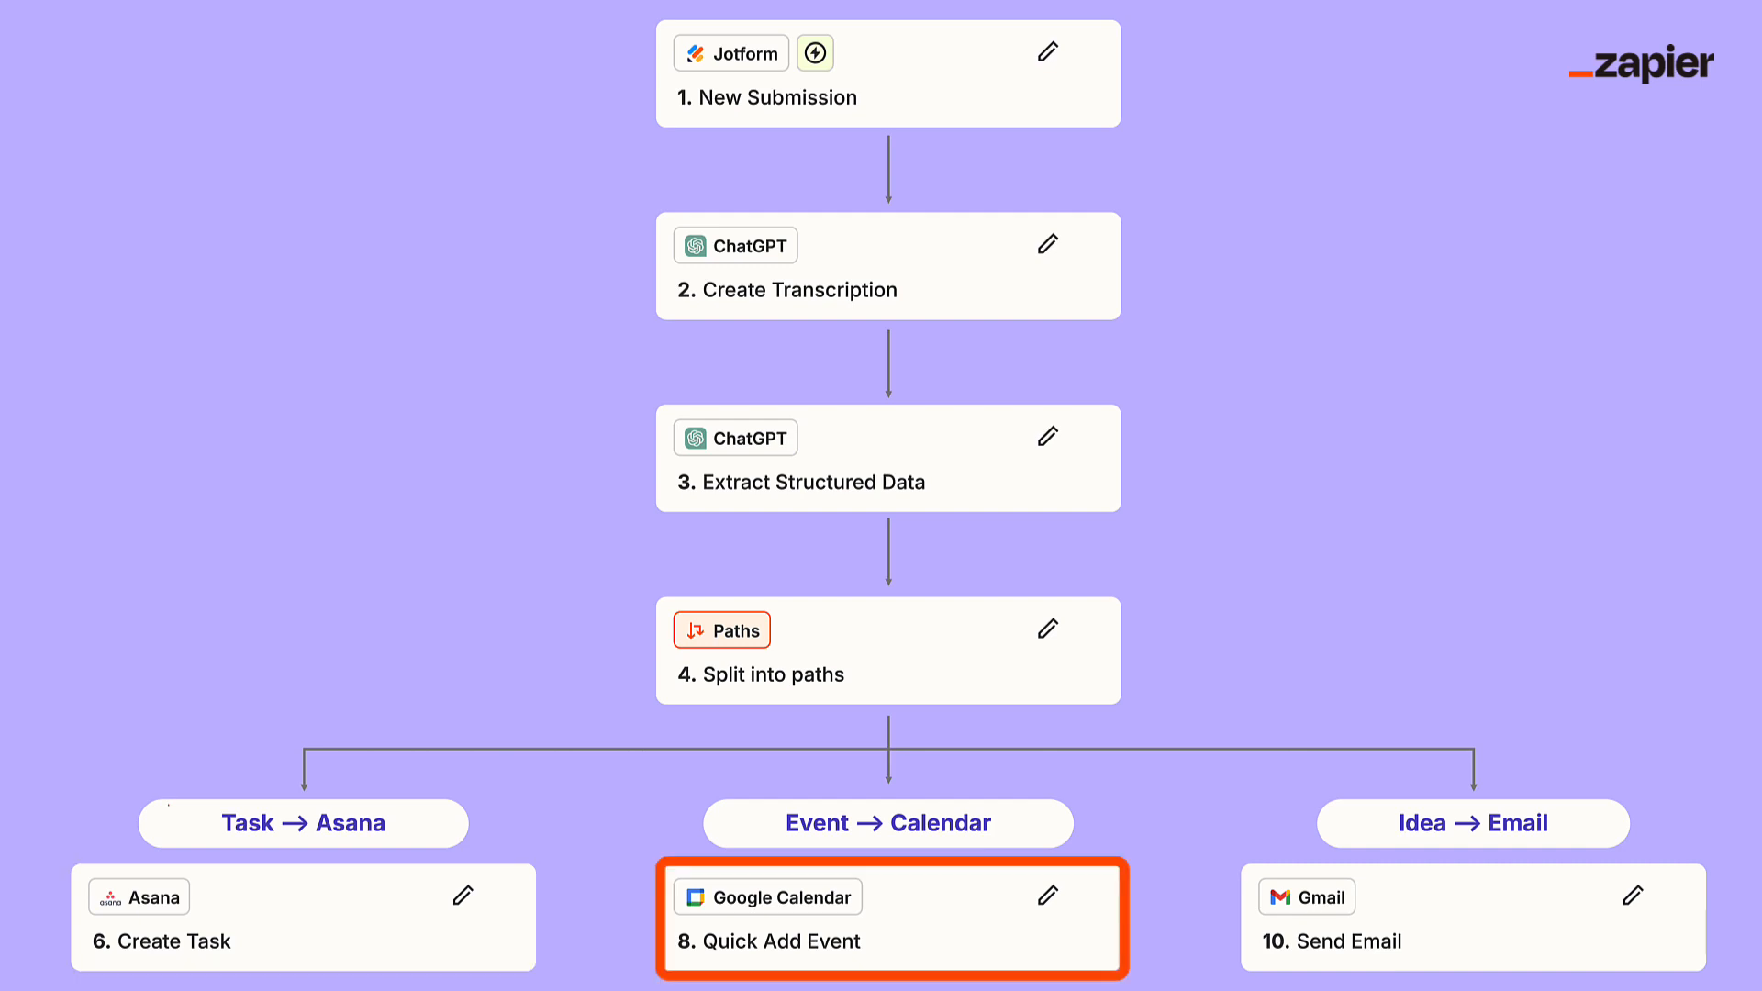
left_click(1474, 915)
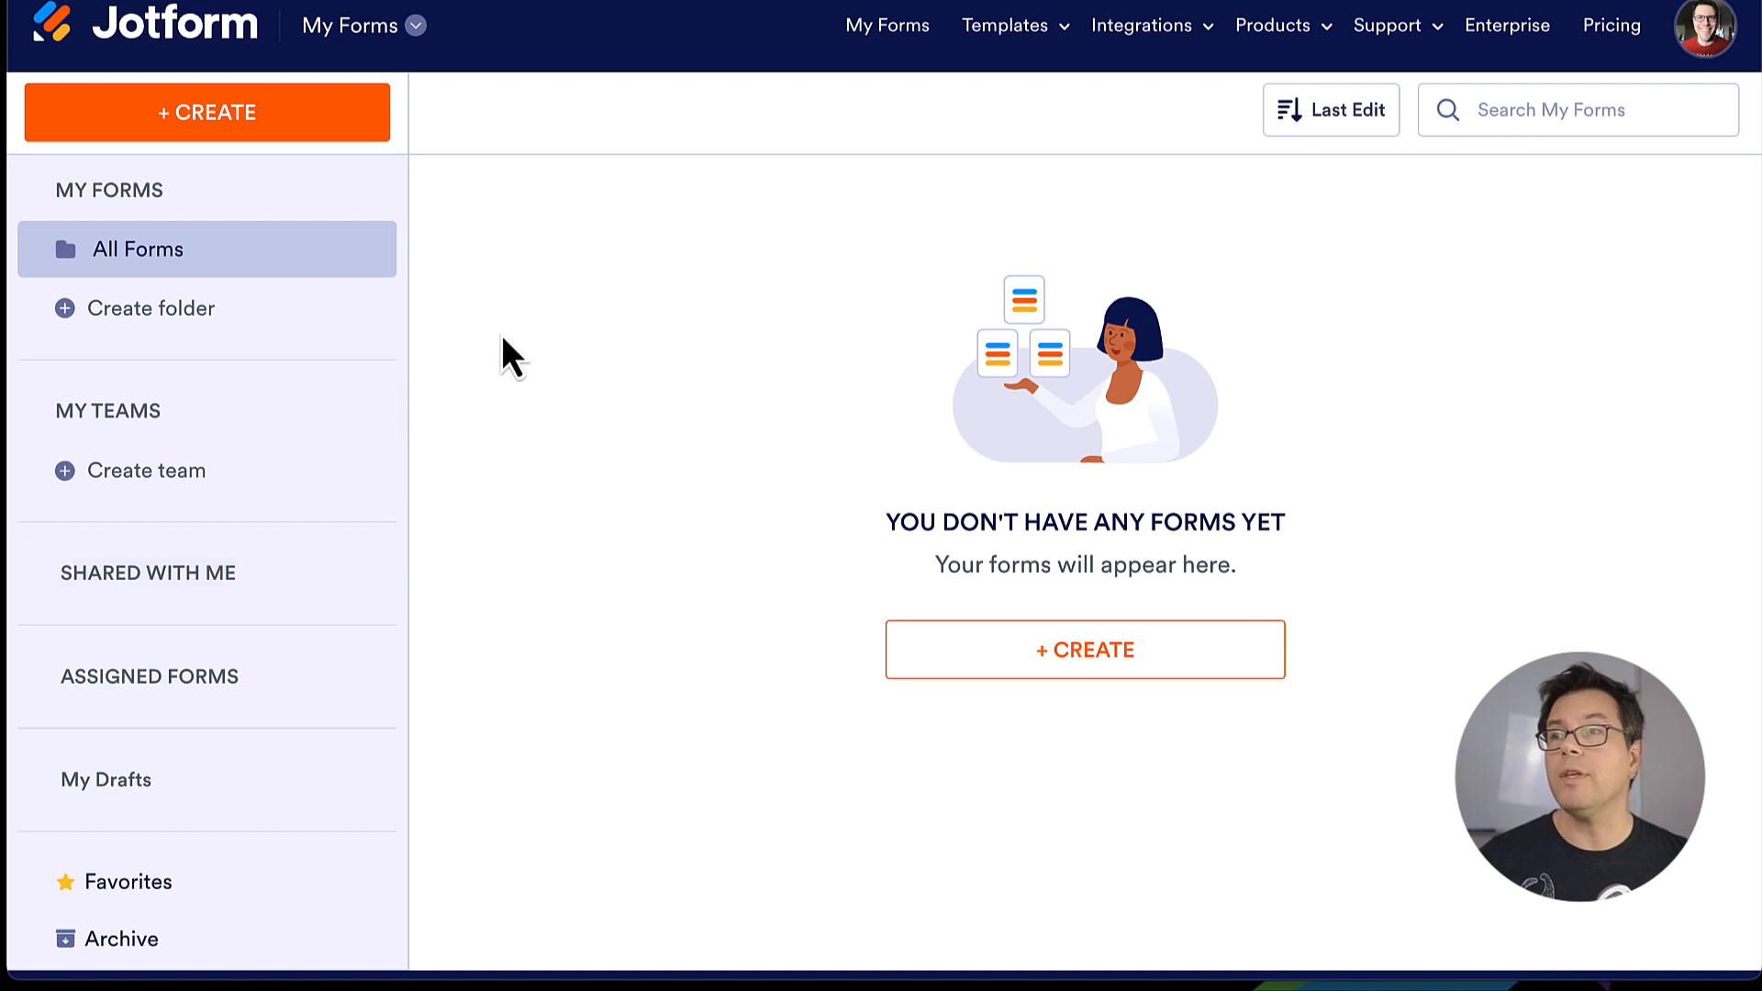
mouse_move(207, 112)
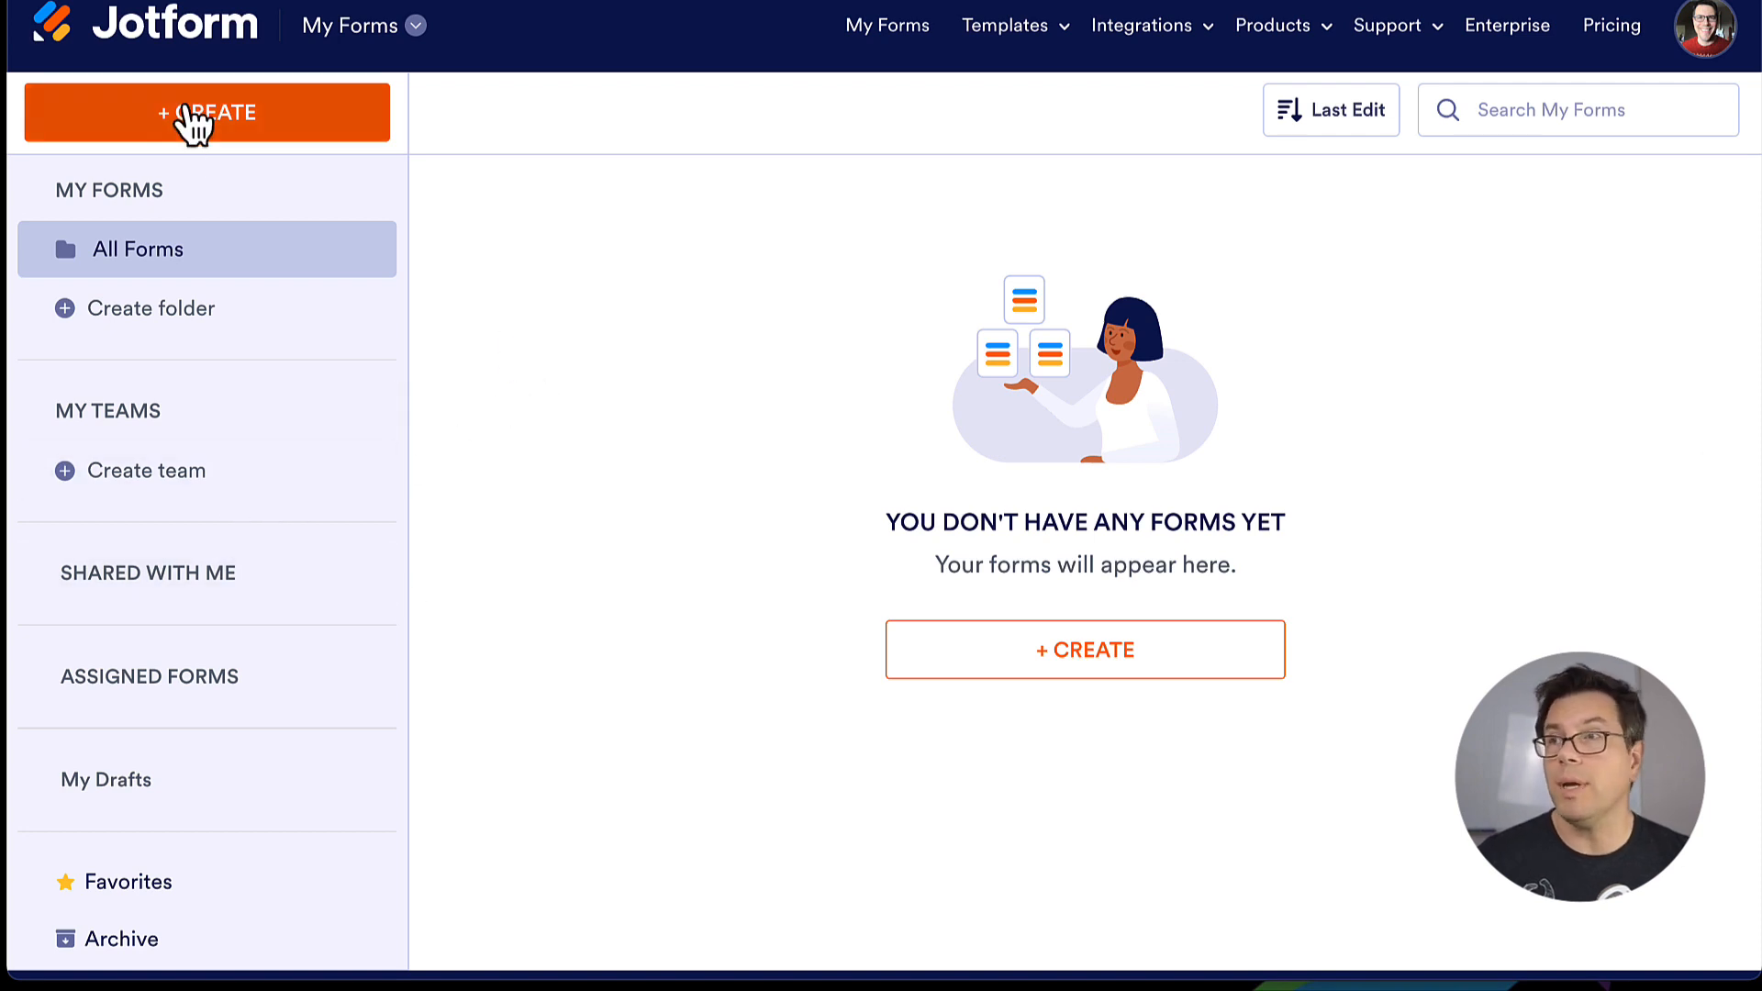
Create a blank form and add a Voice Recorder widget limited to 60 seconds.
left_click(207, 112)
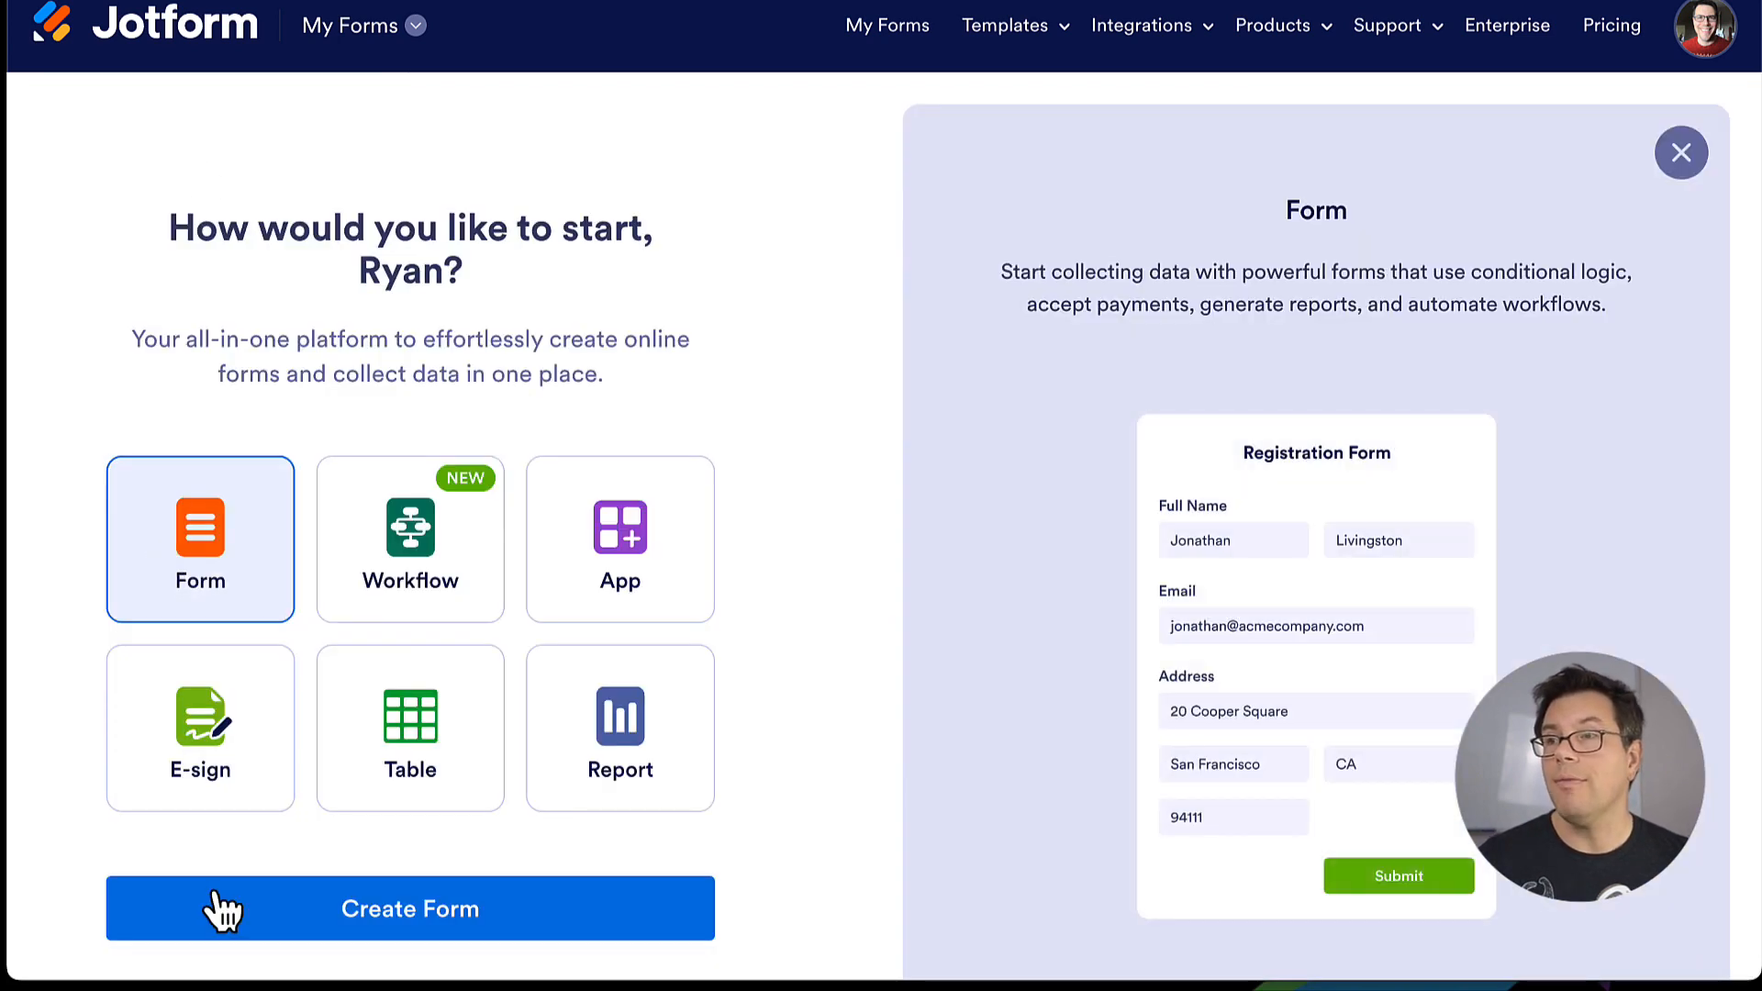
left_click(409, 908)
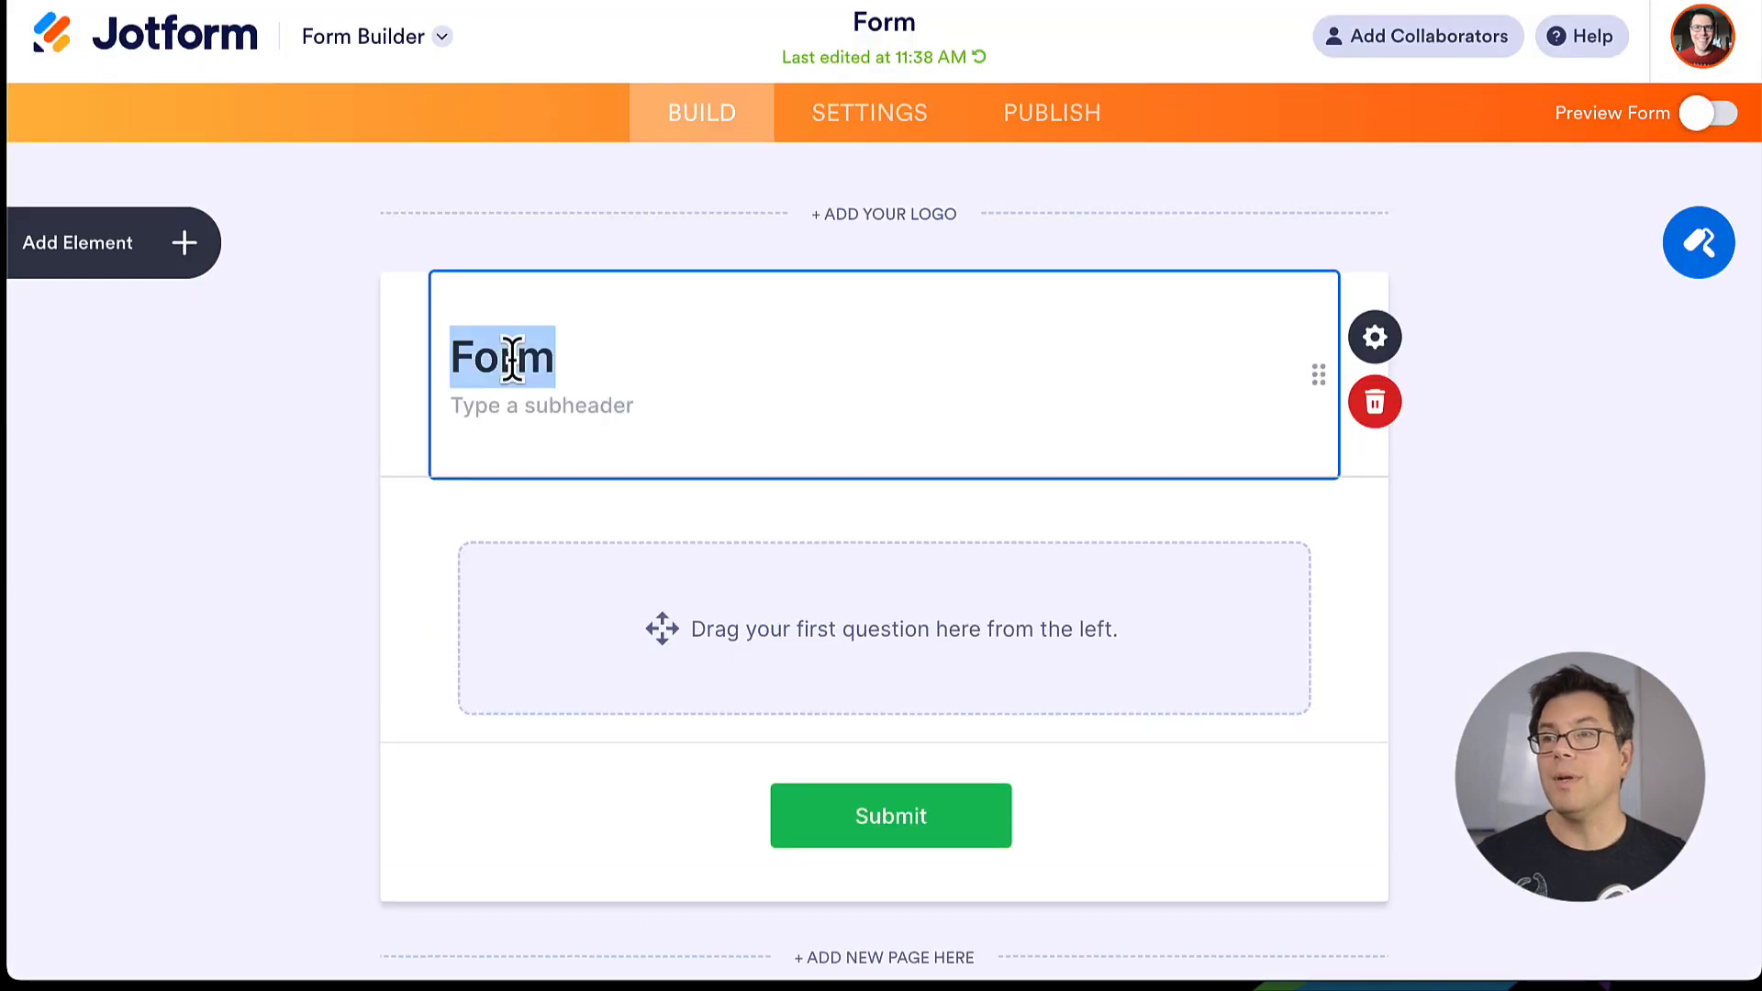
left_click(77, 242)
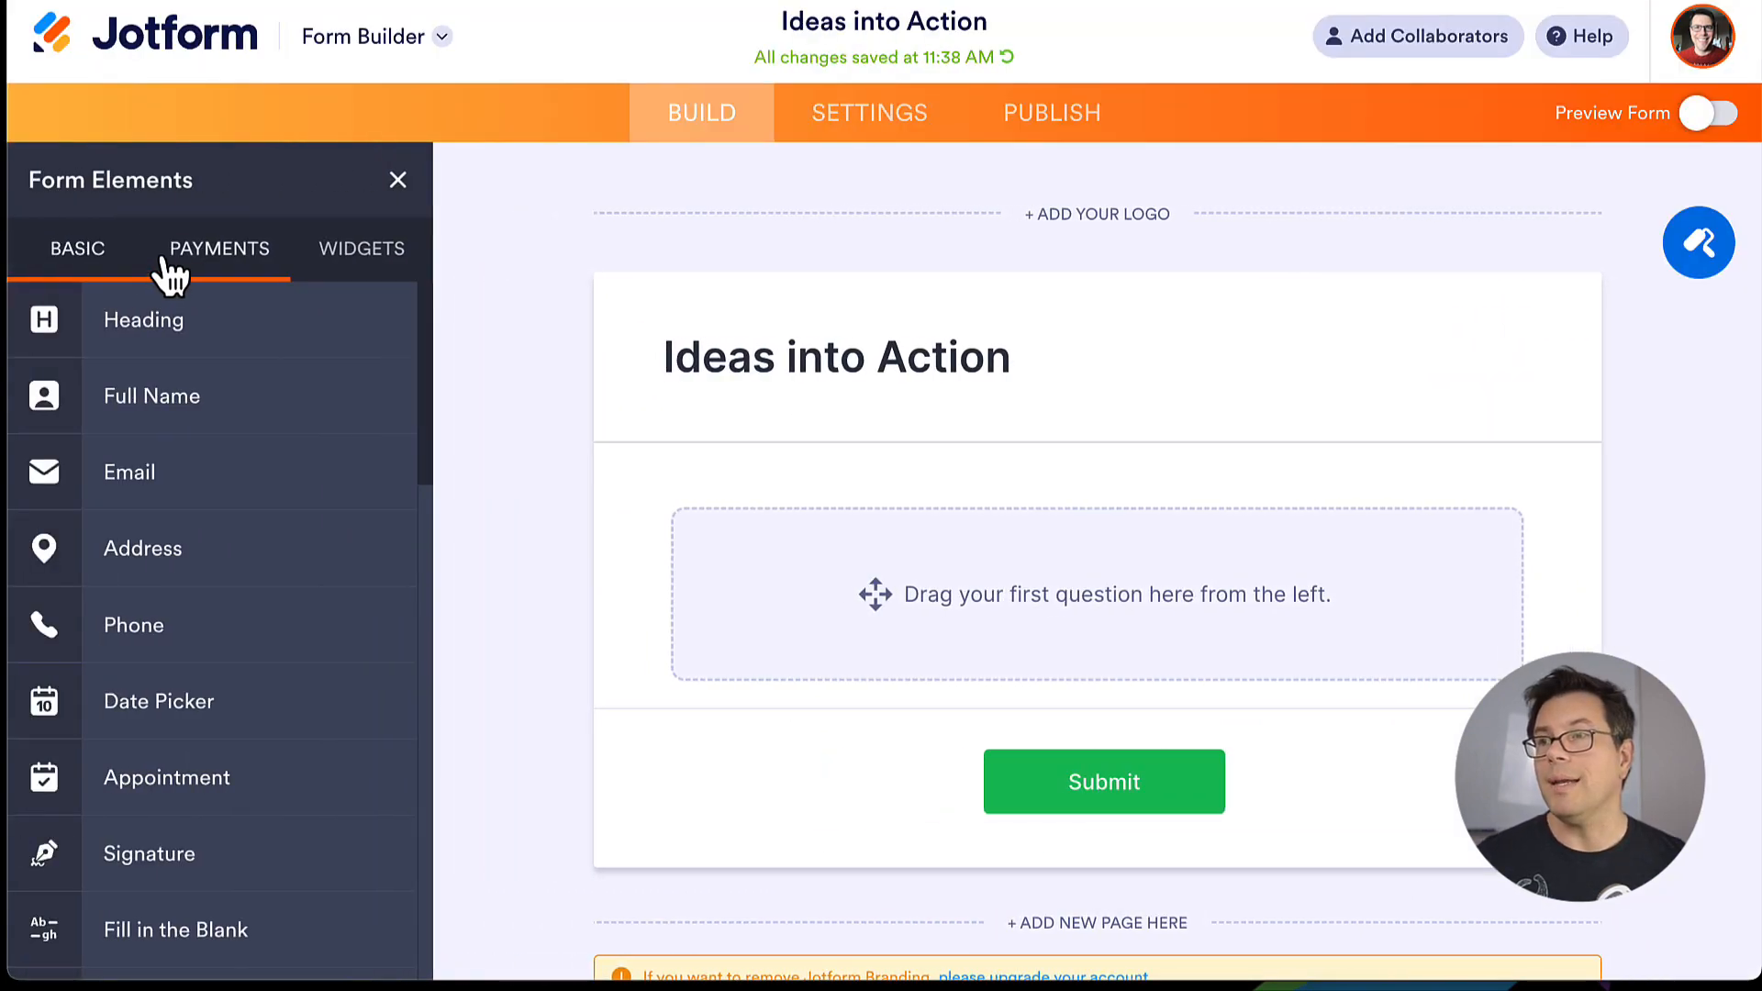
left_click(362, 248)
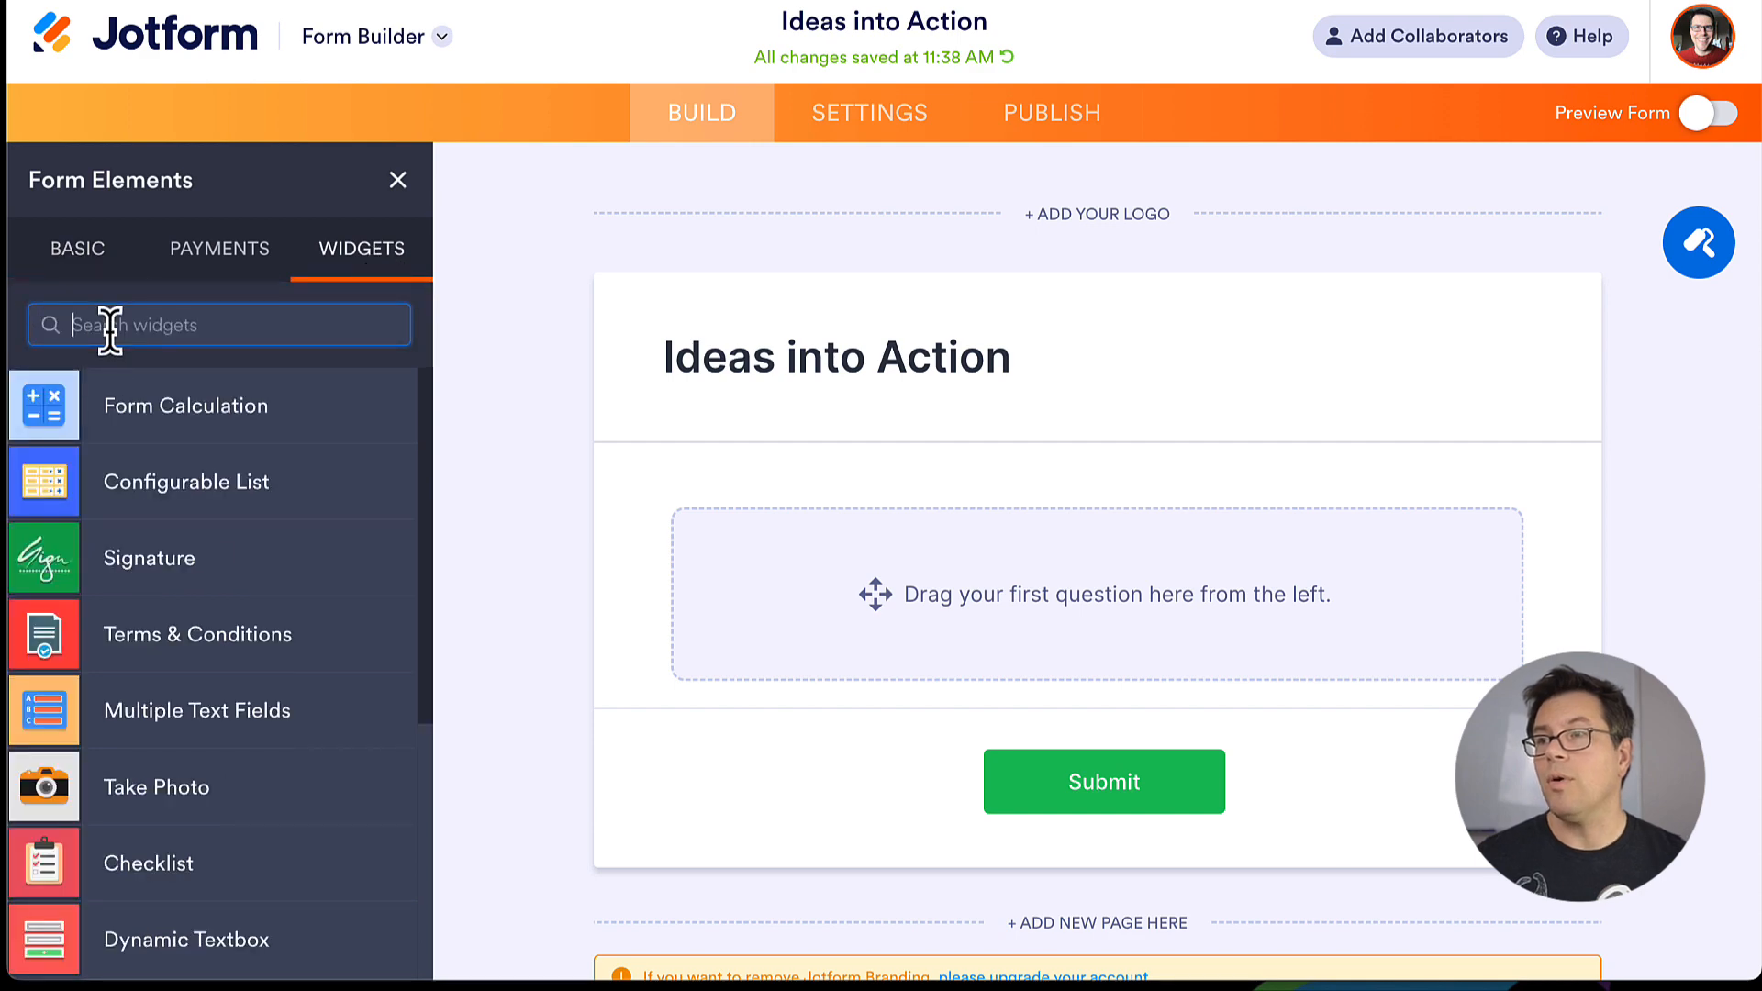
type("voic")
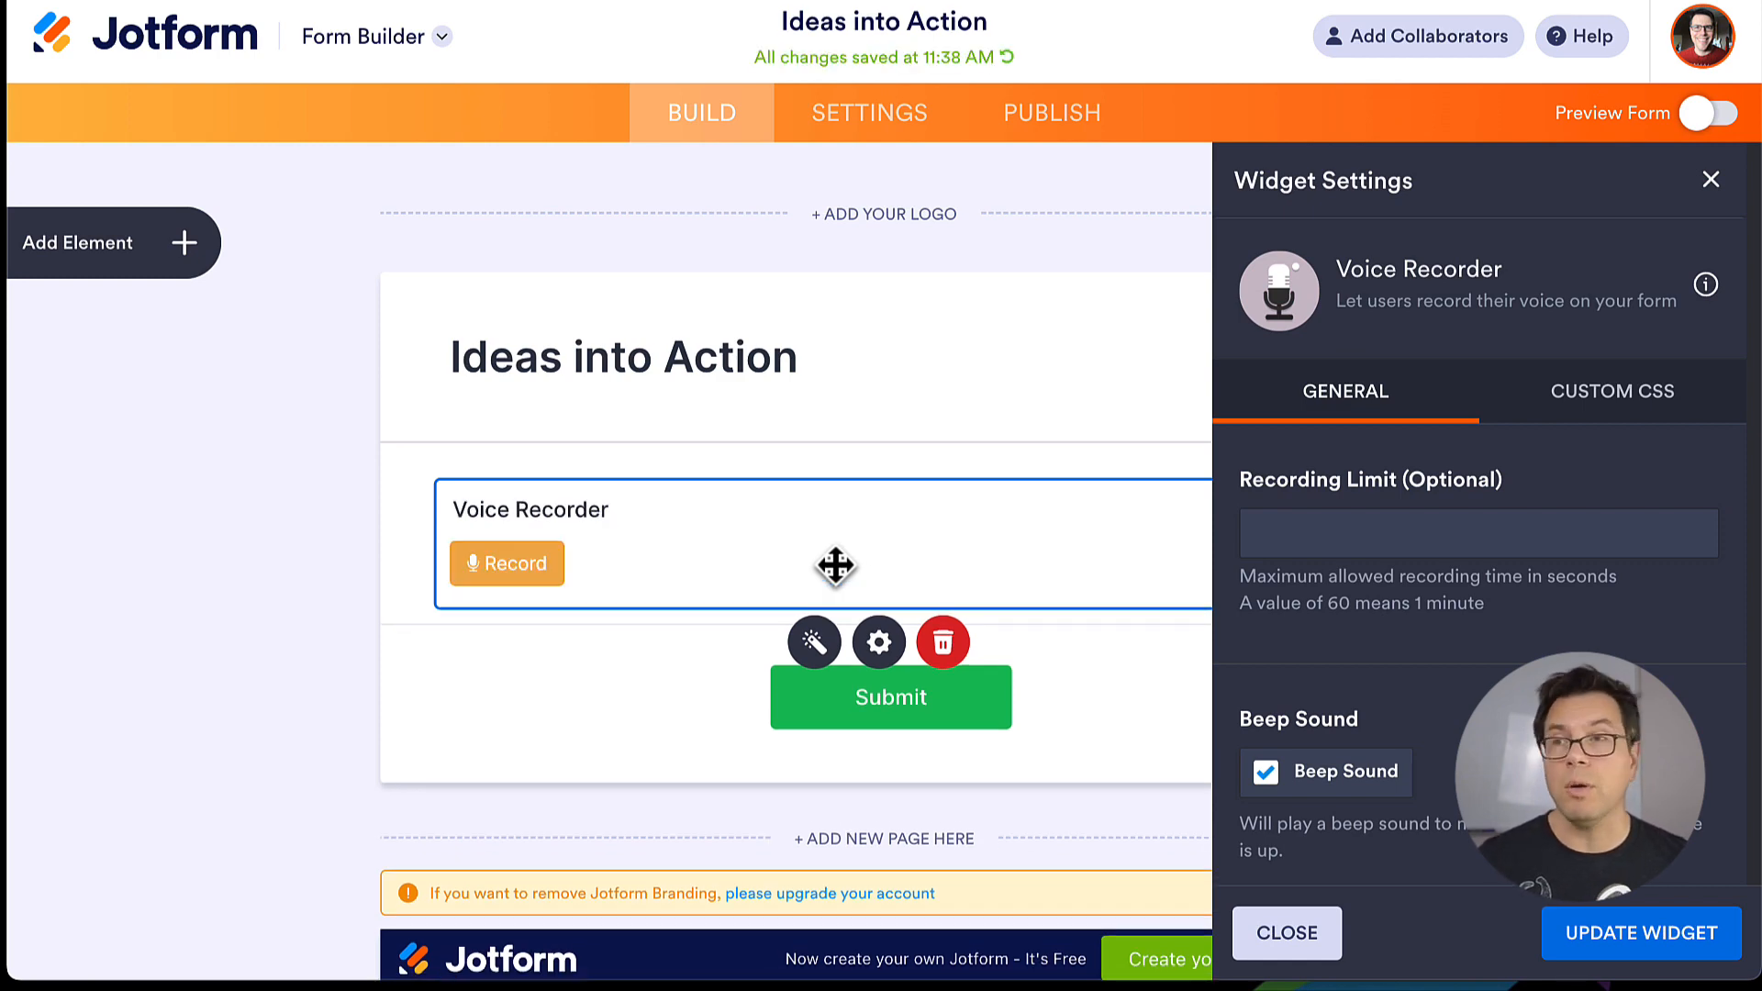
left_click(1711, 180)
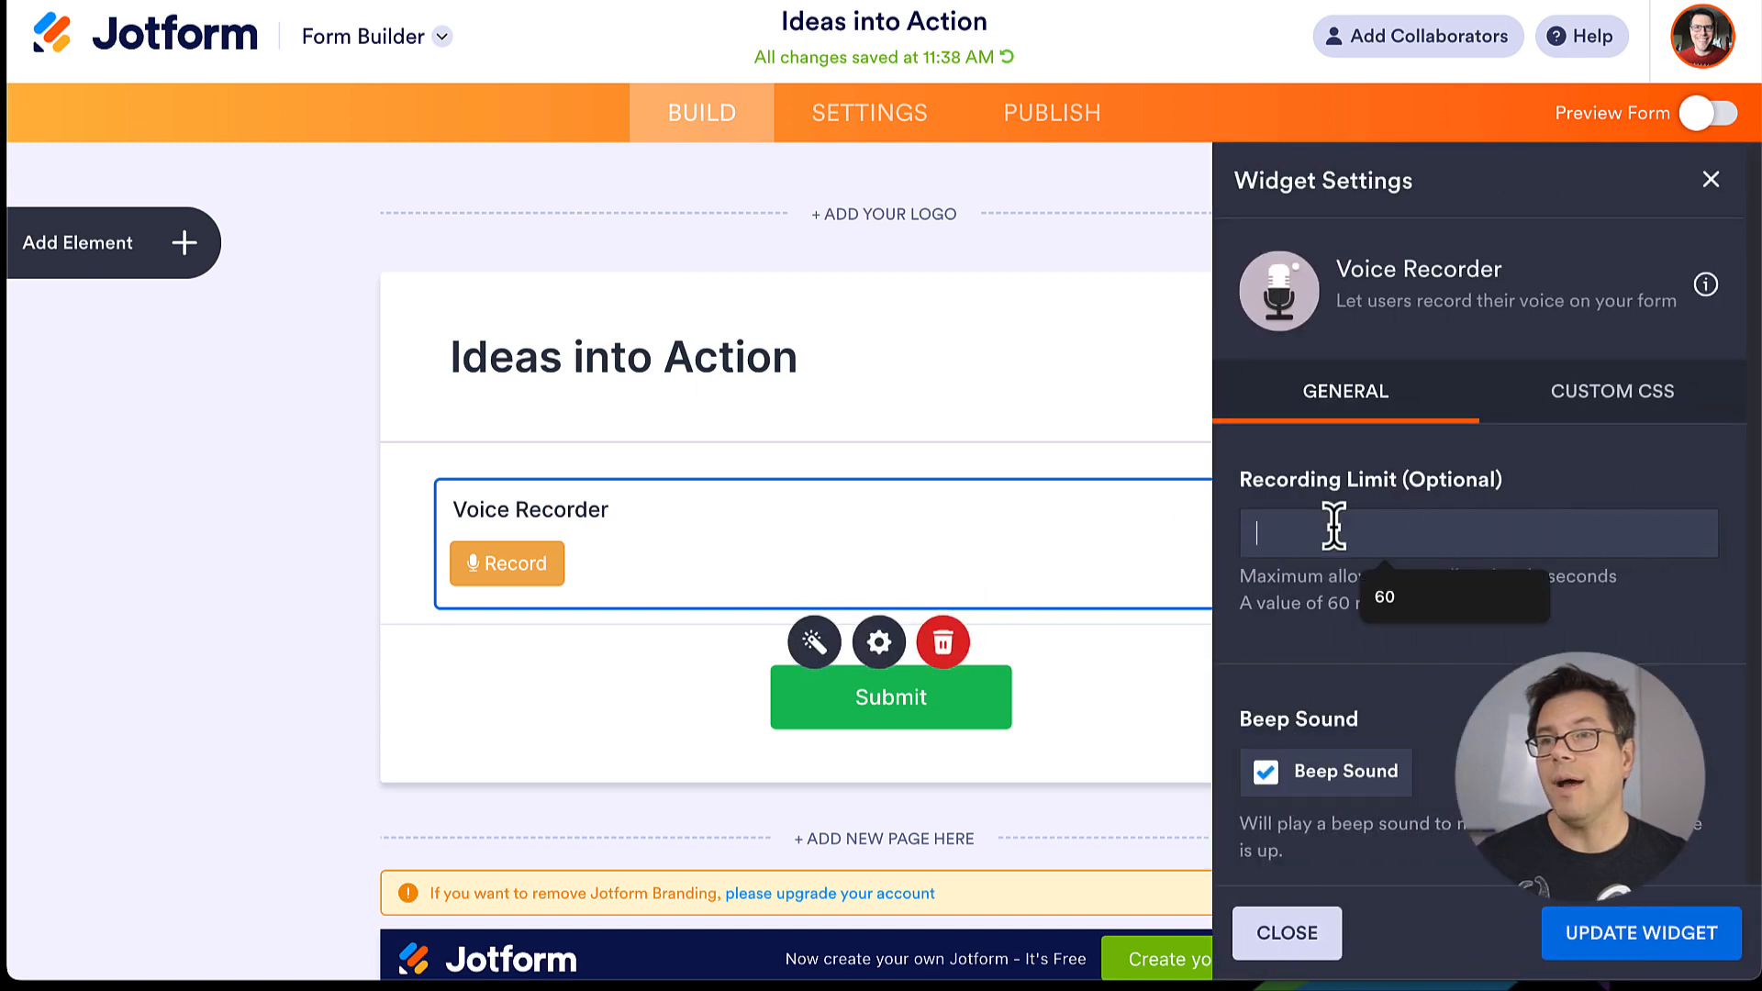
type("60")
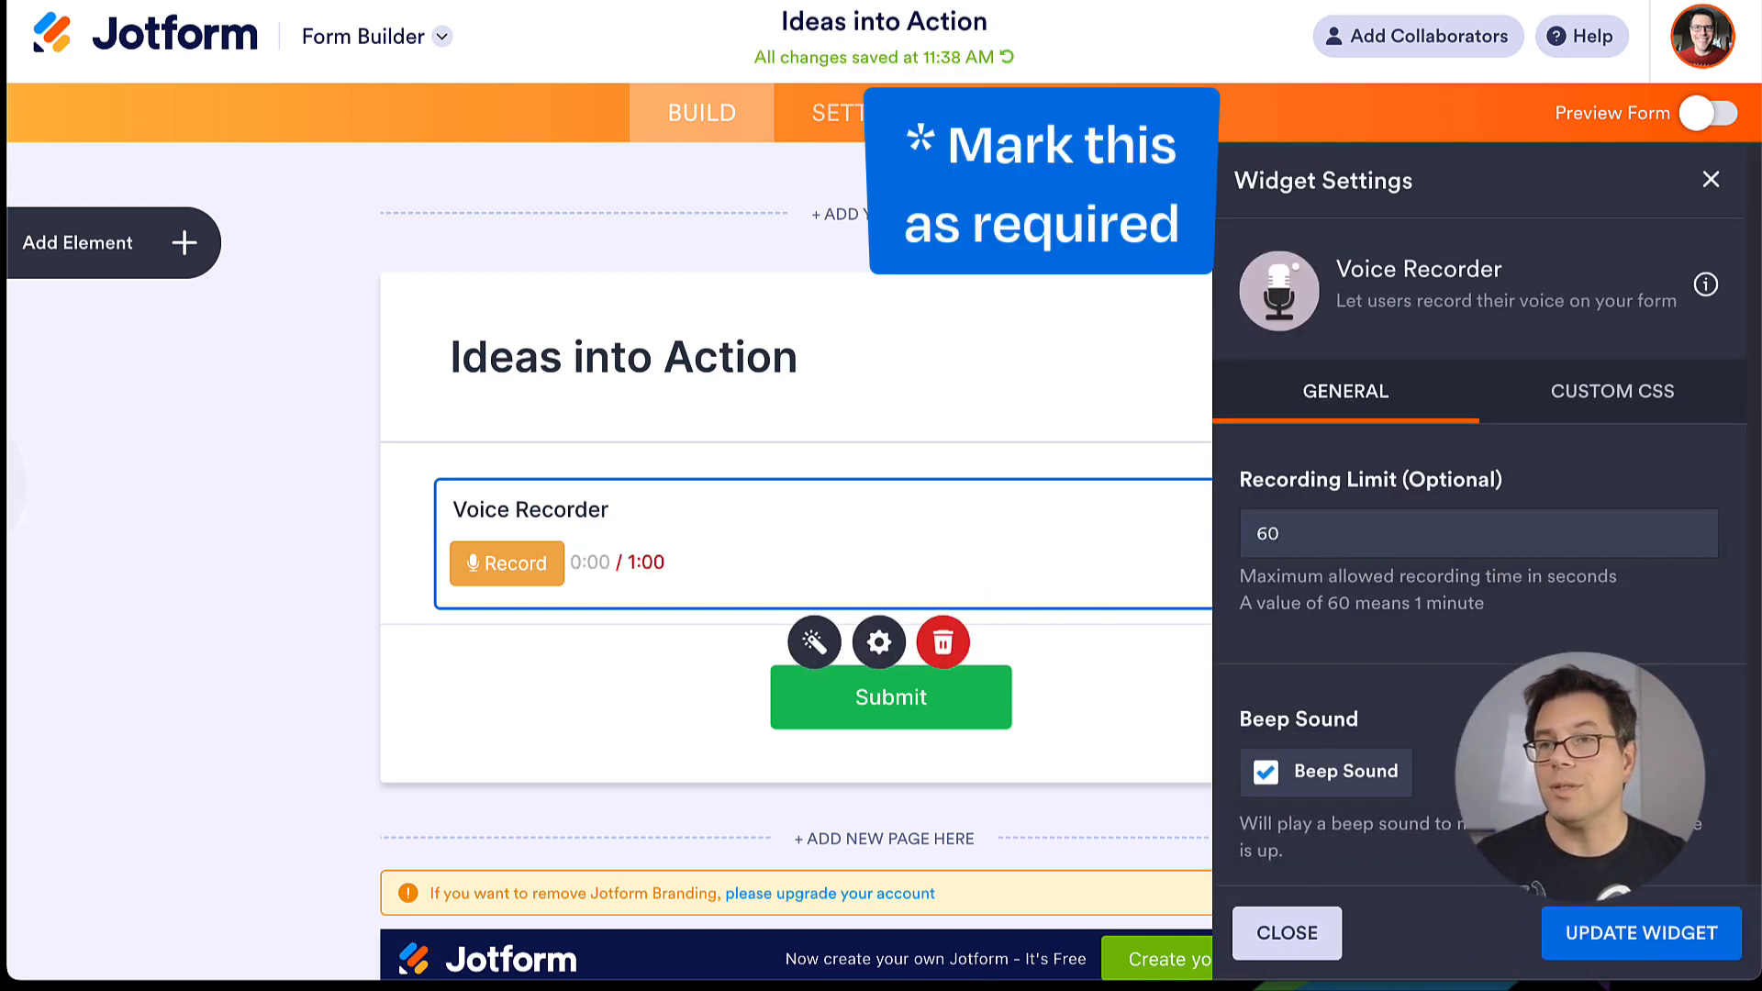
left_click(1285, 932)
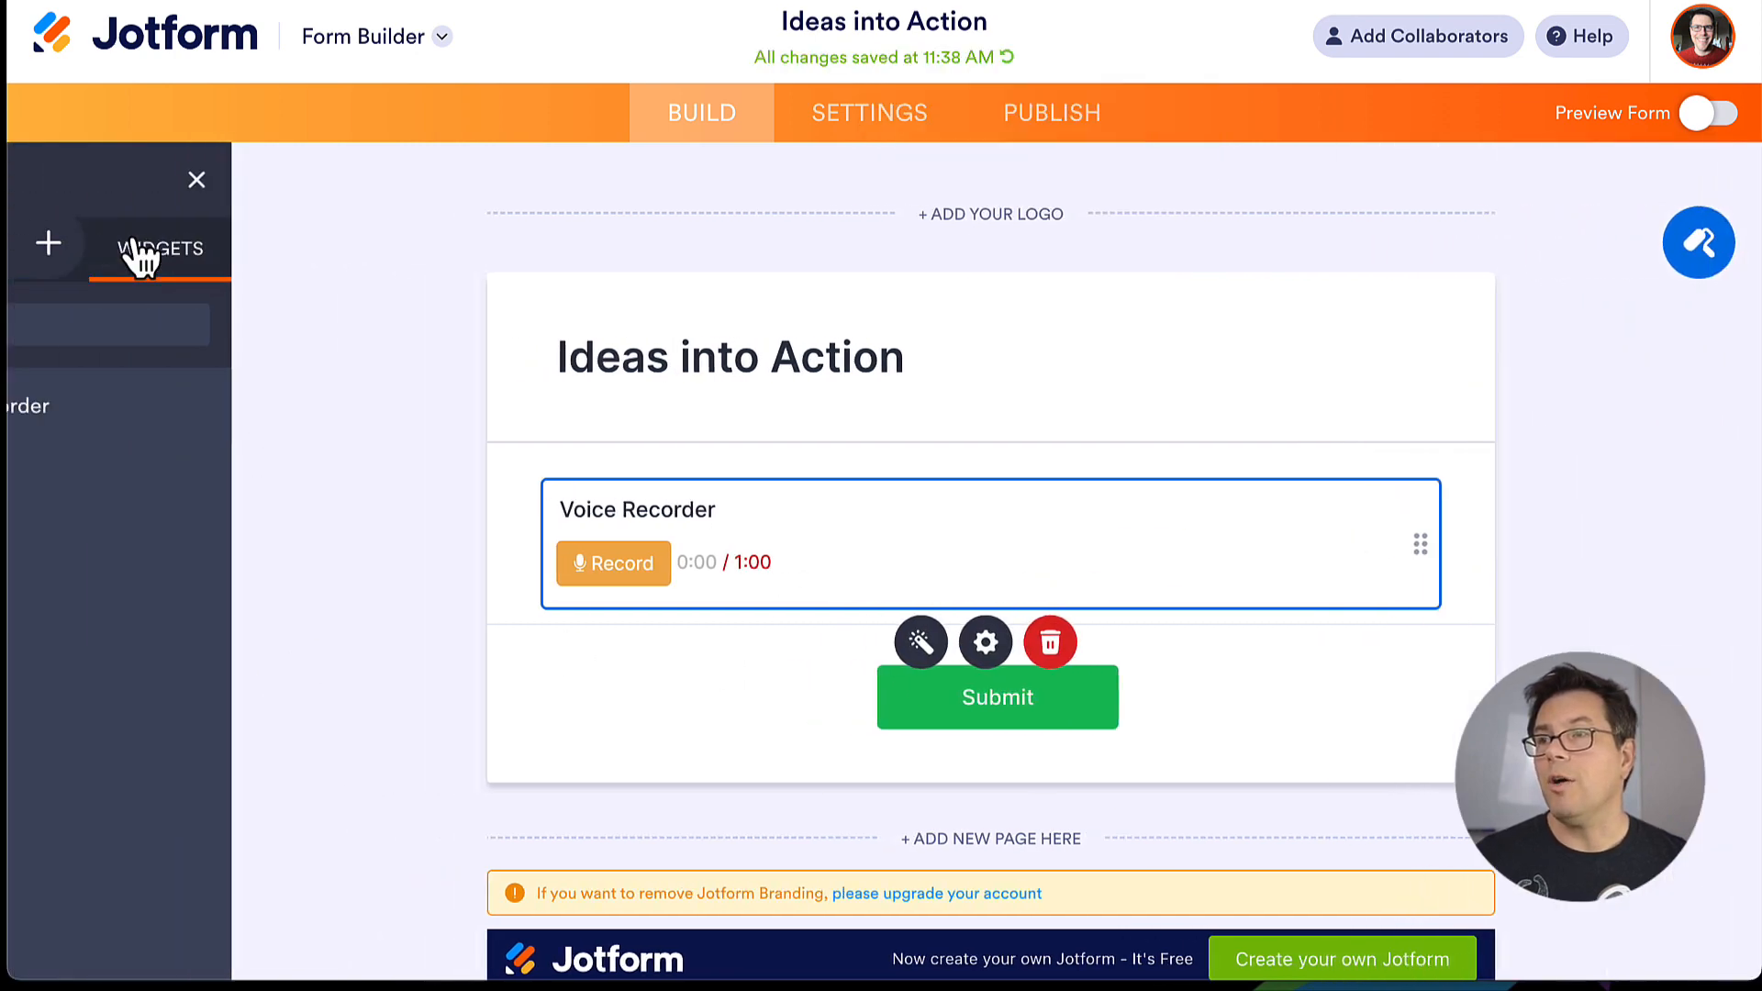
Add a Single Choice Type field with options beginning 'Task → Asana'.
left_click(77, 247)
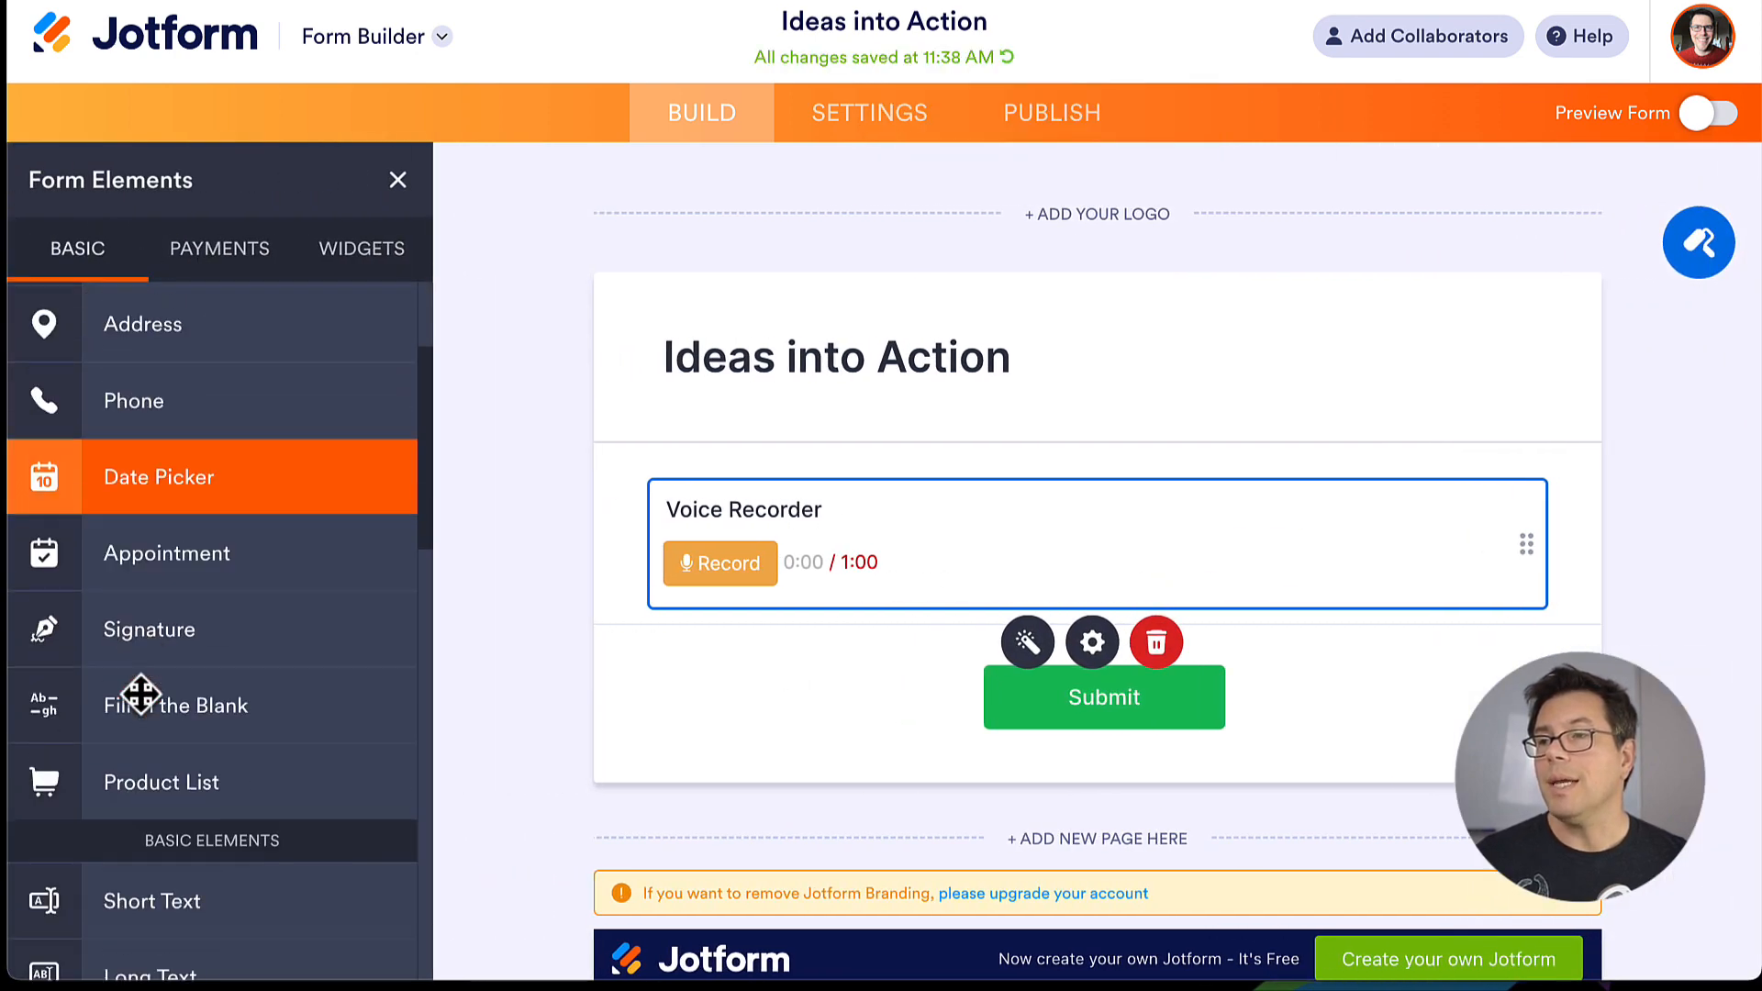
scroll("down", 3)
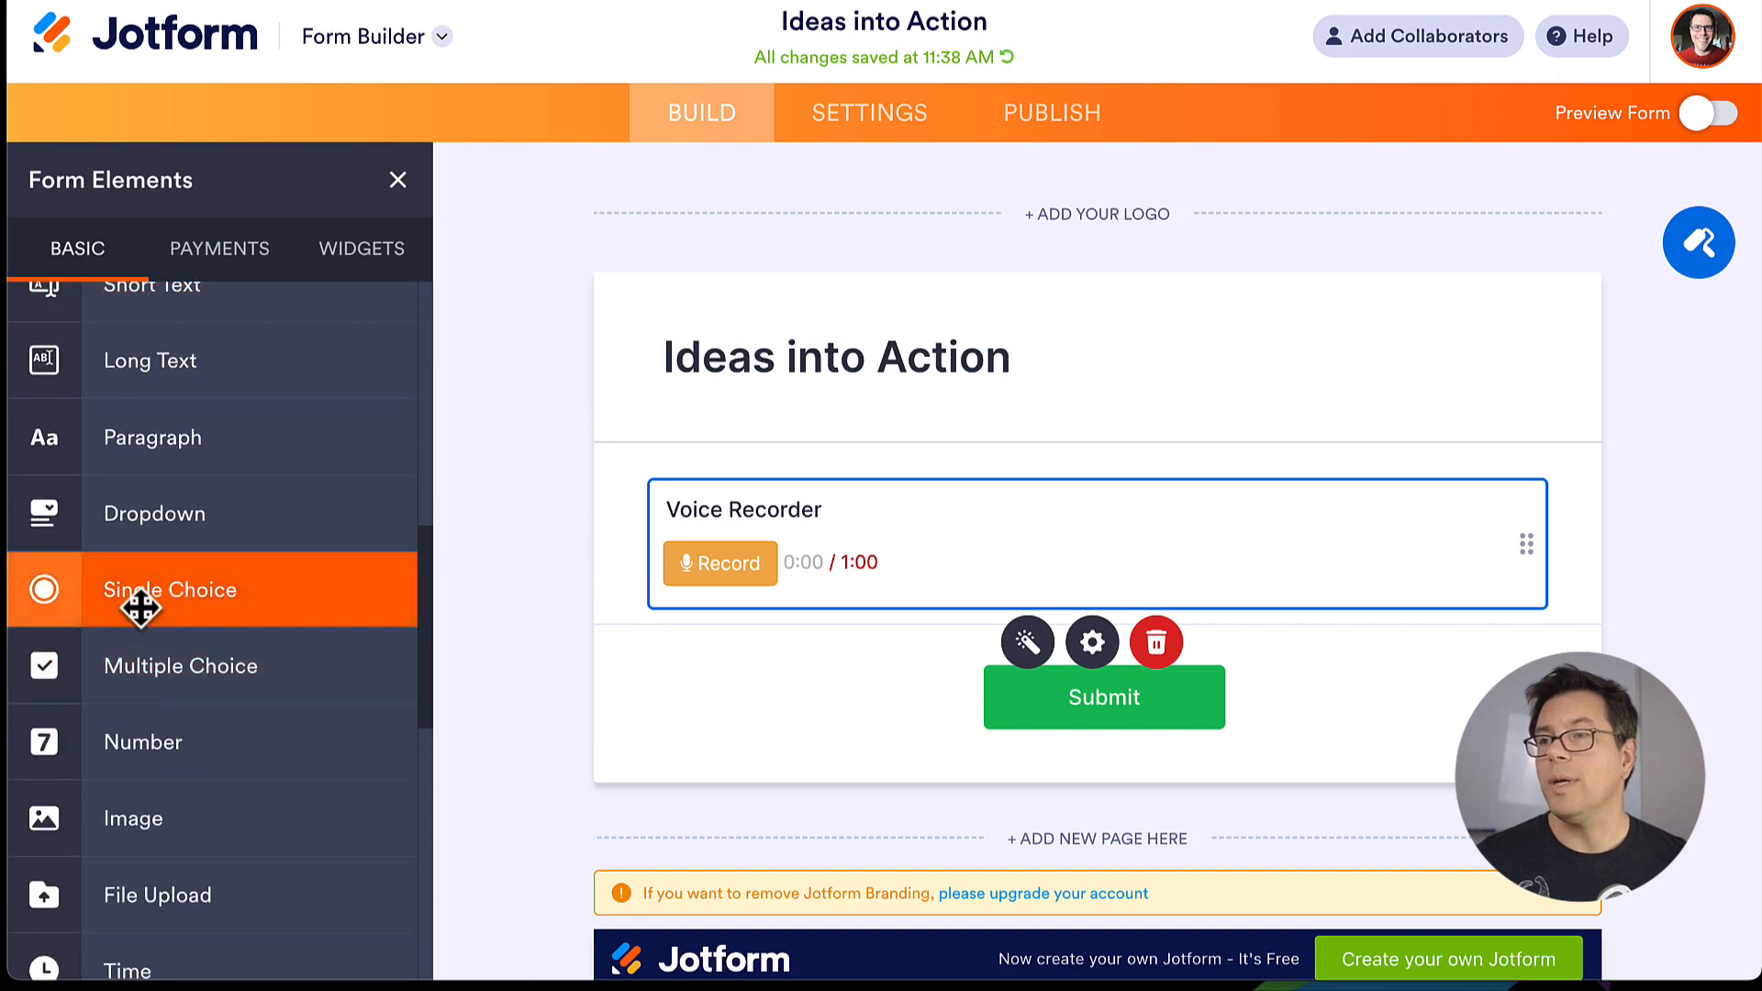
left_click(169, 589)
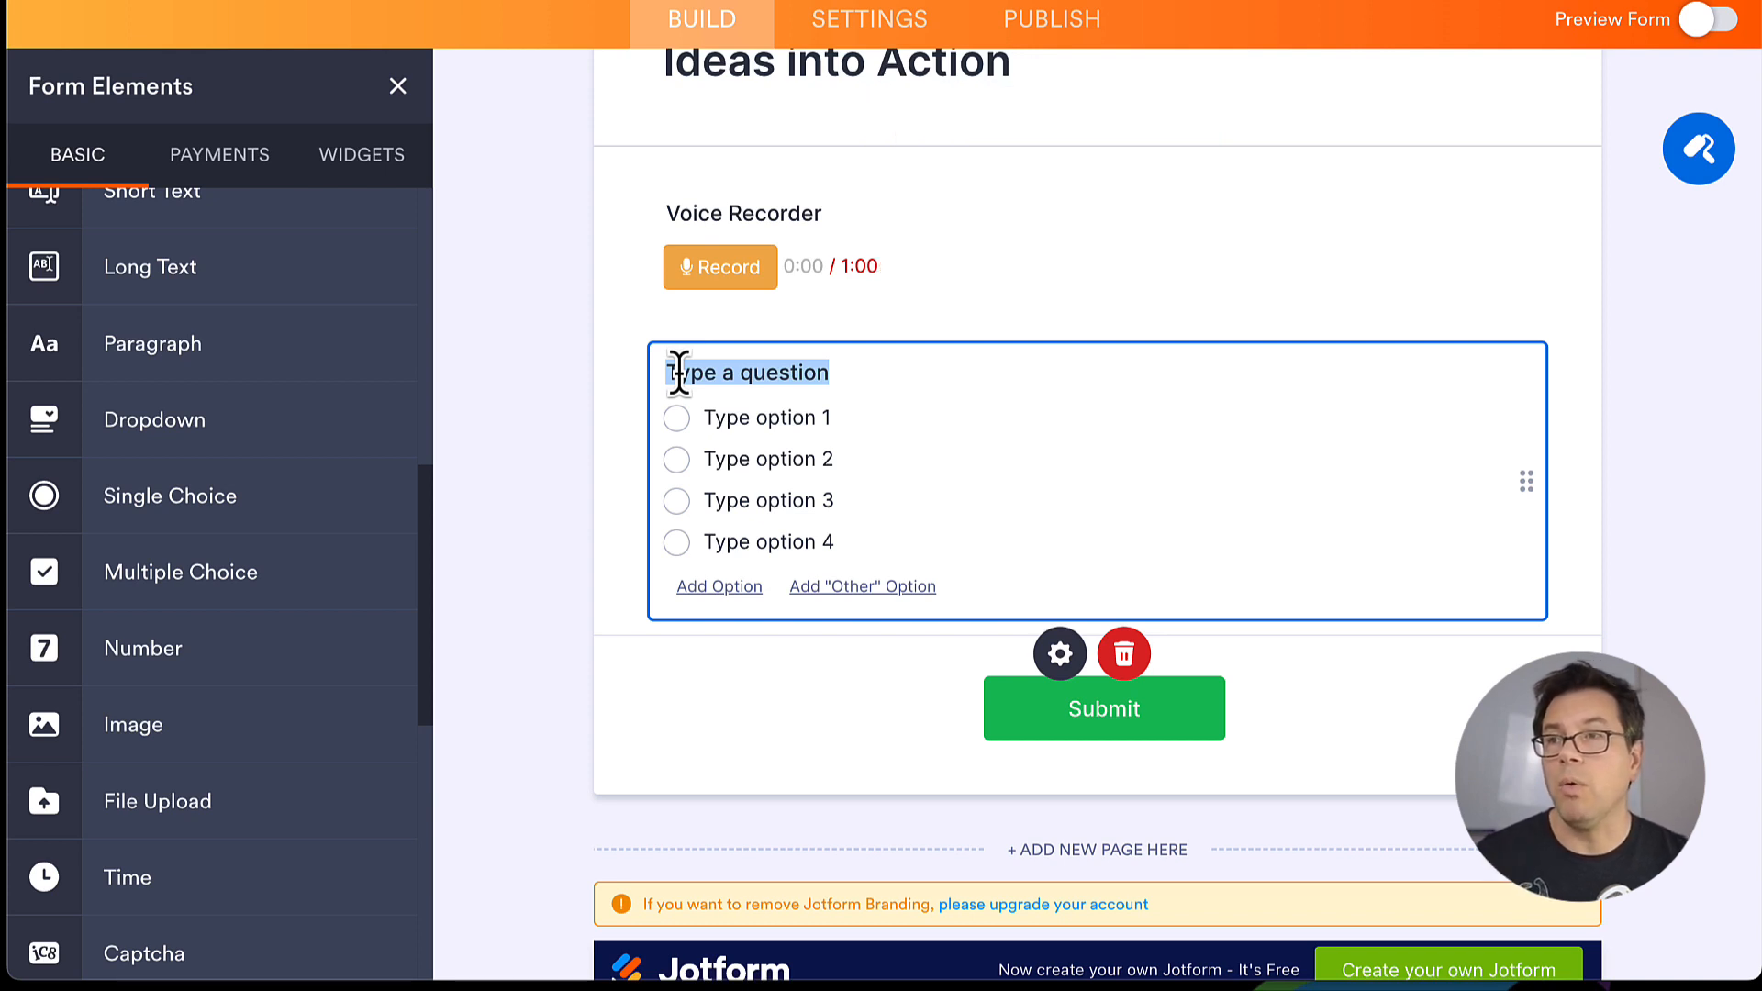
type("Task → Asana")
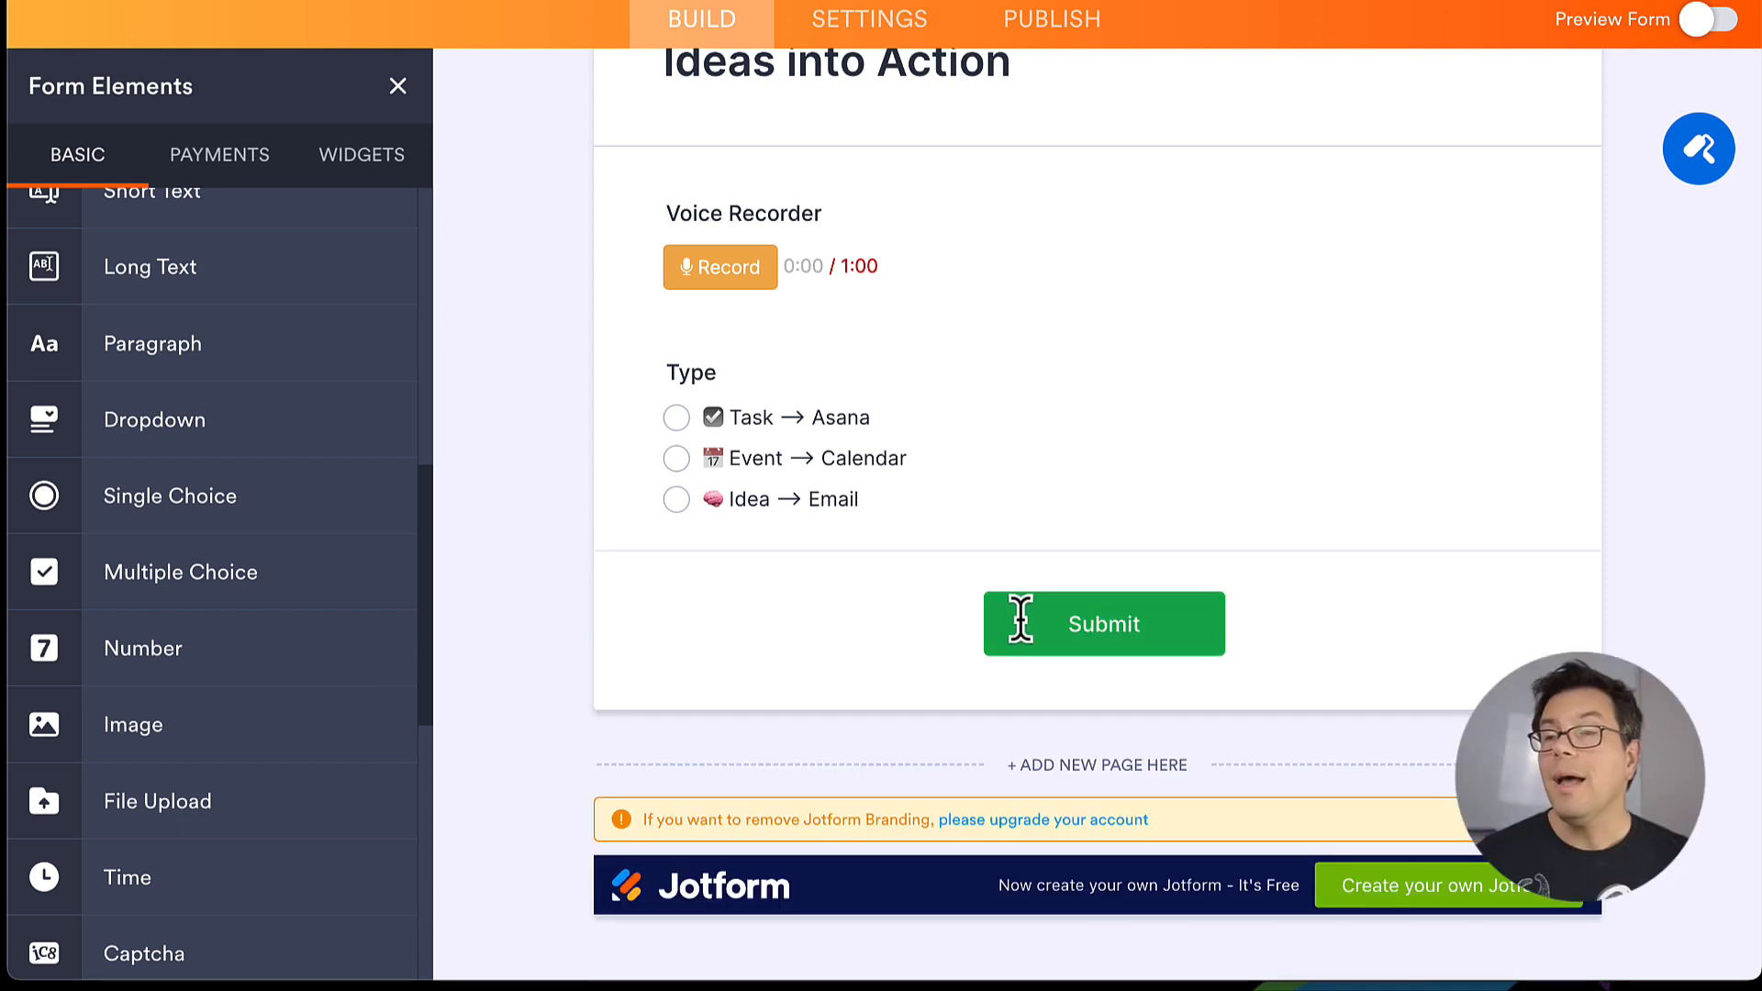
scroll("up", 3)
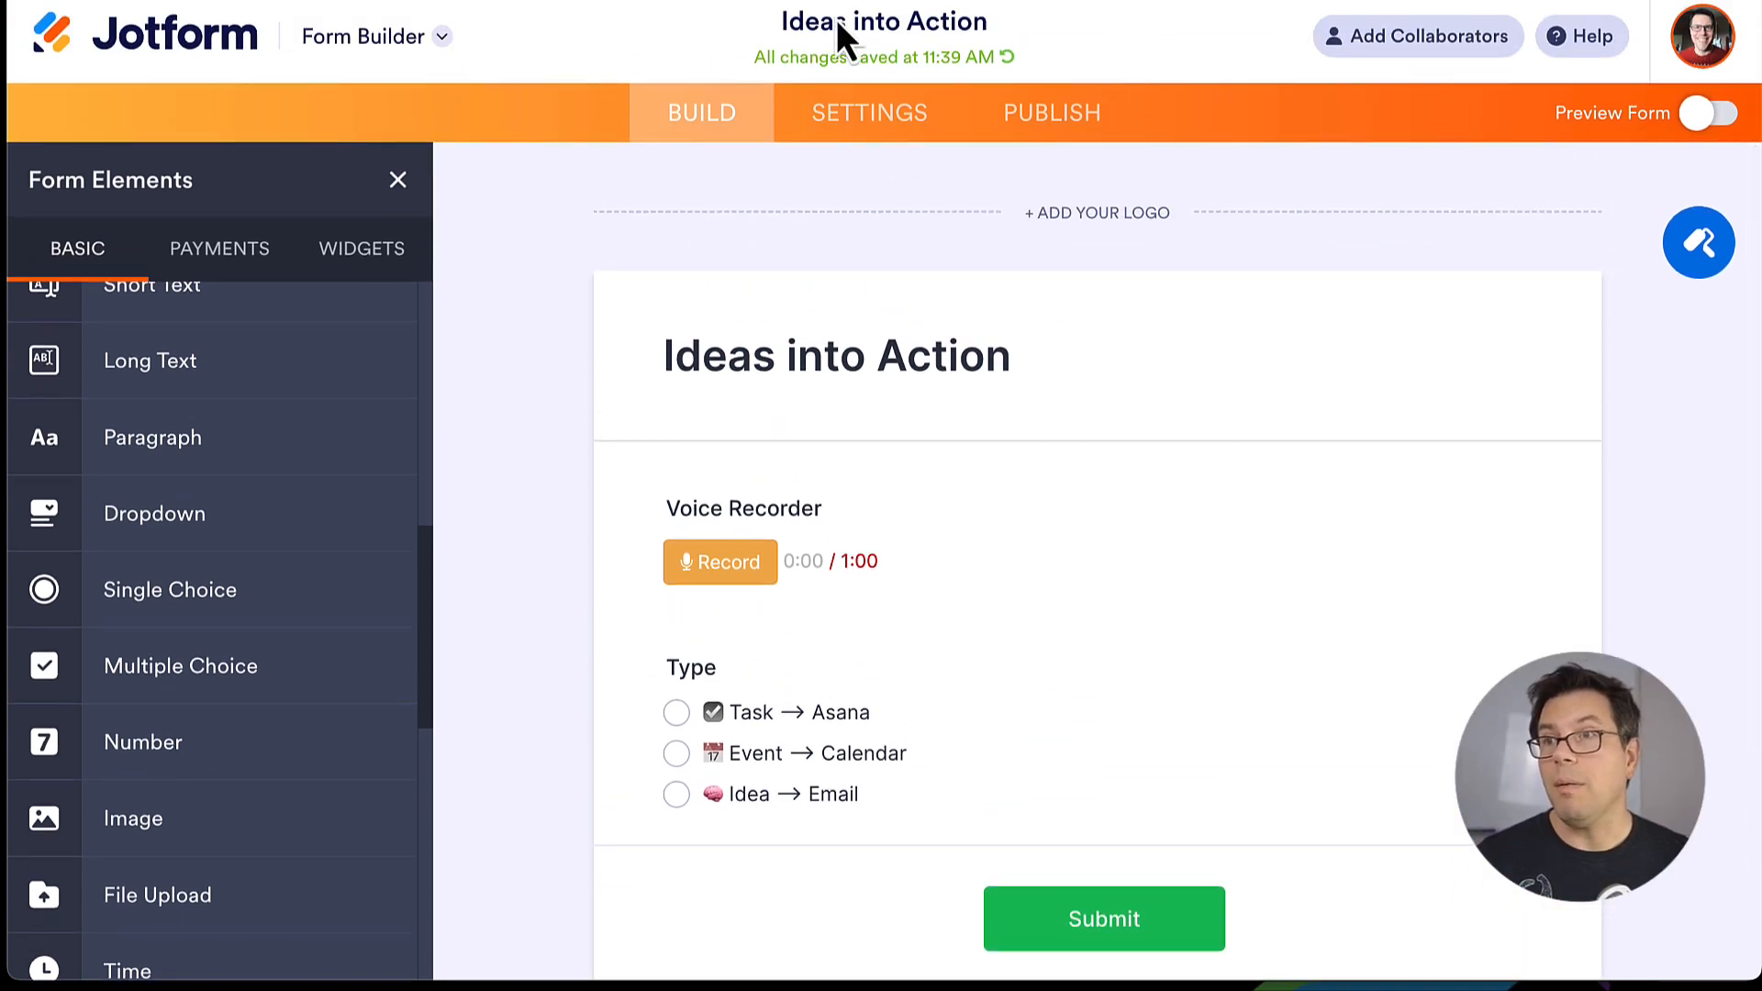
Open the live form from Publish and submit a short Task test recording.
left_click(1050, 112)
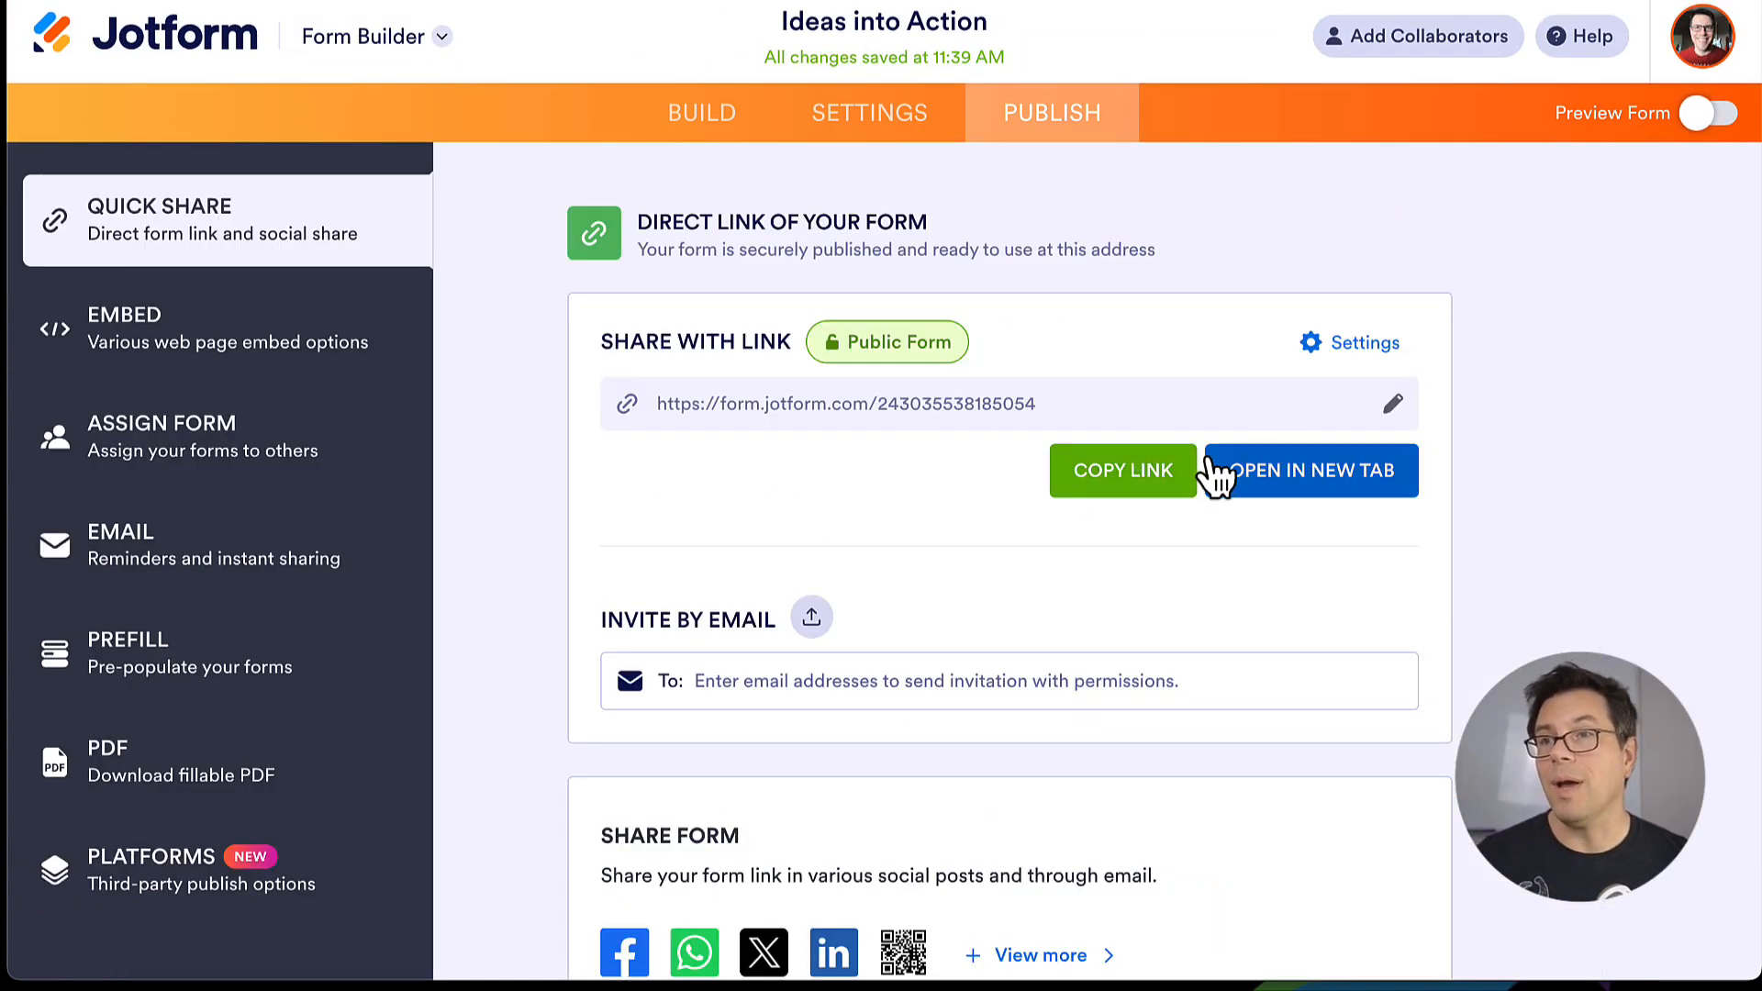
left_click(1306, 469)
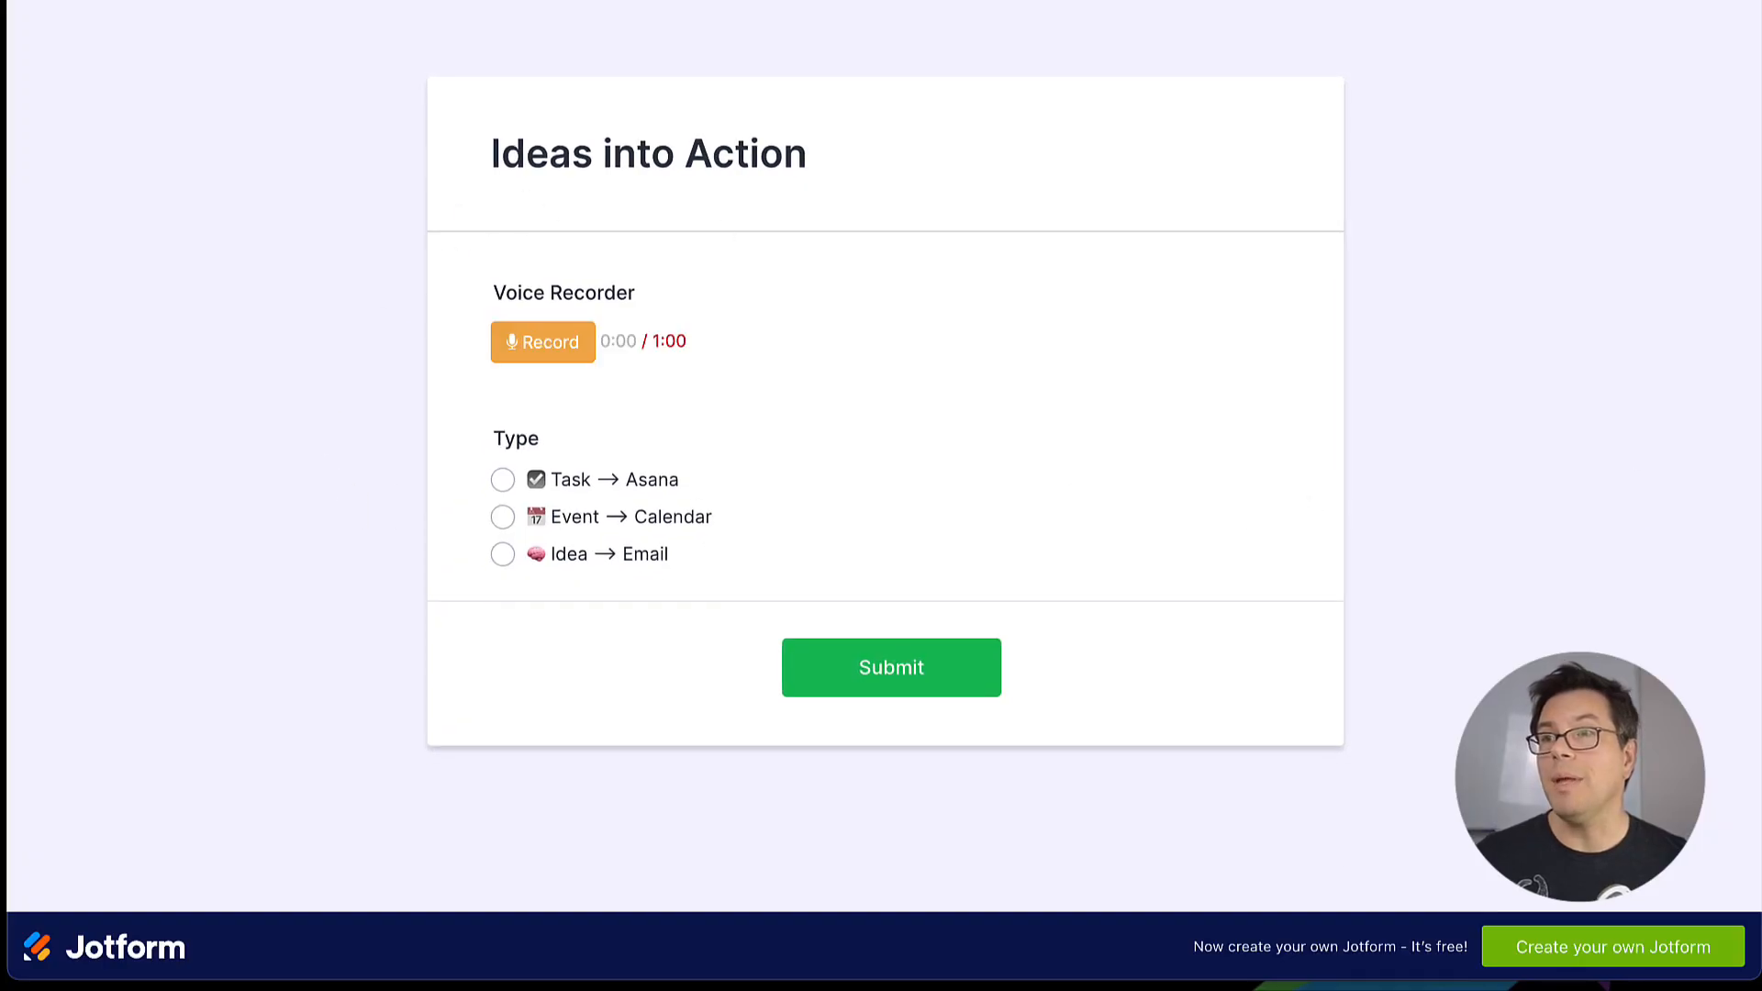
mouse_move(1268, 362)
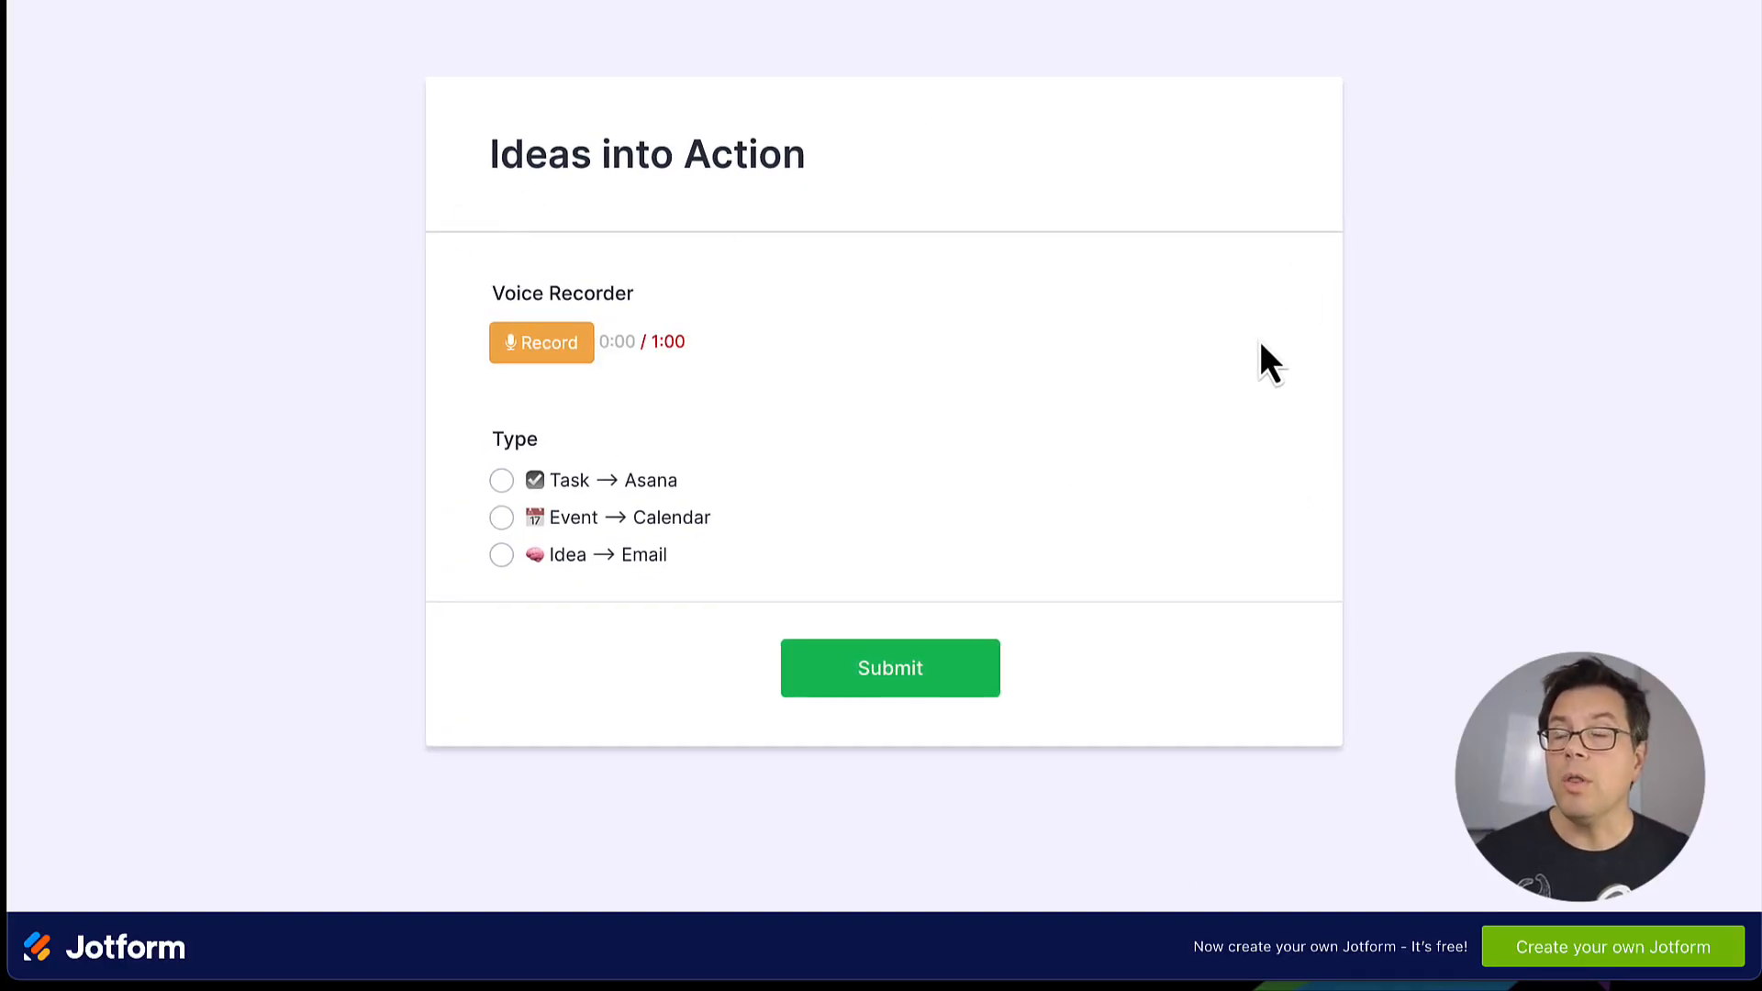
left_click(540, 341)
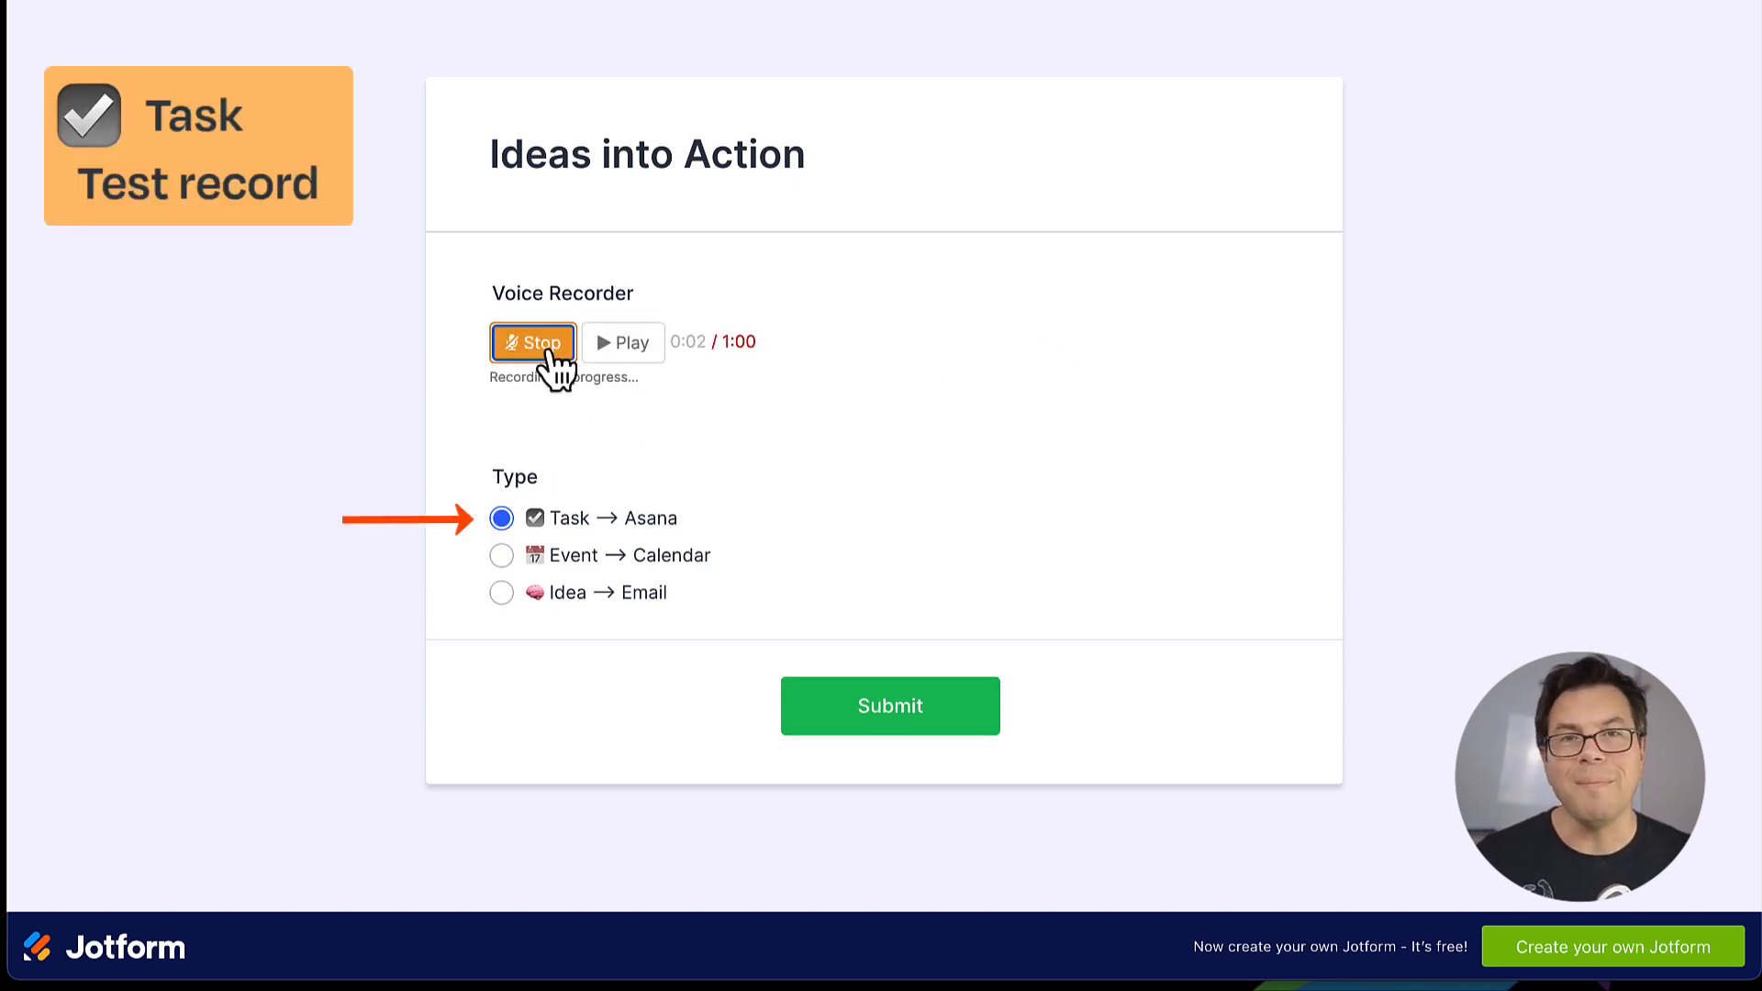
left_click(532, 342)
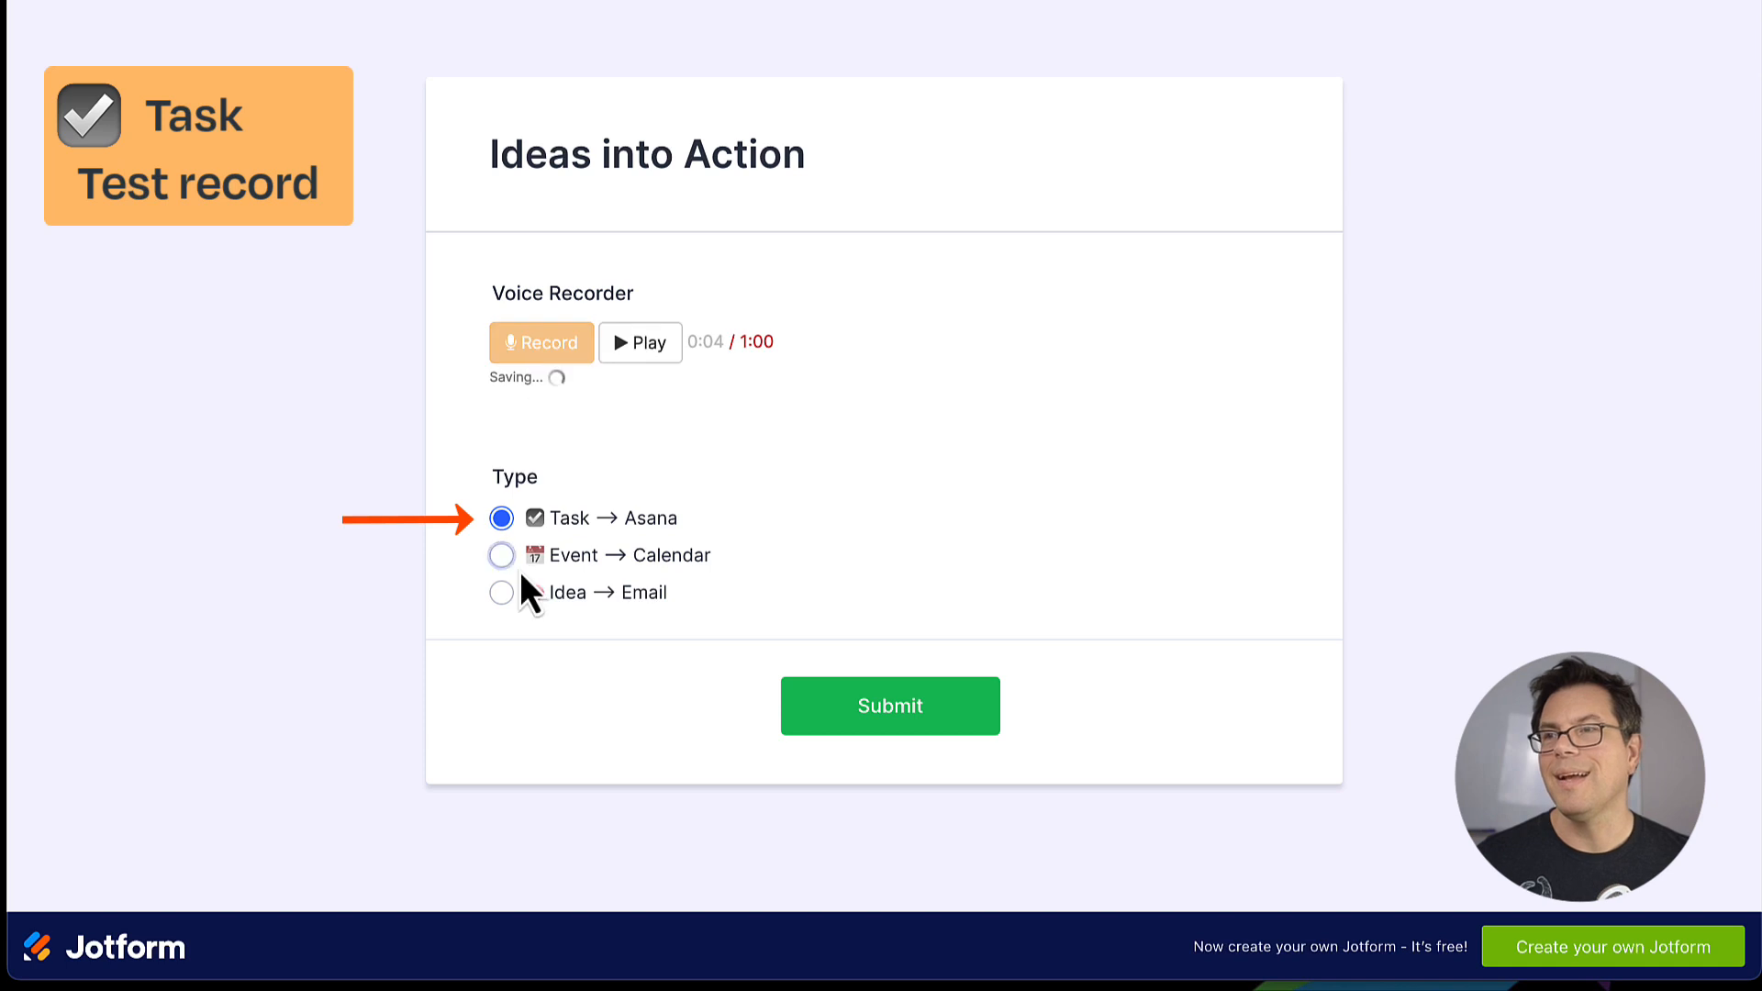
left_click(888, 705)
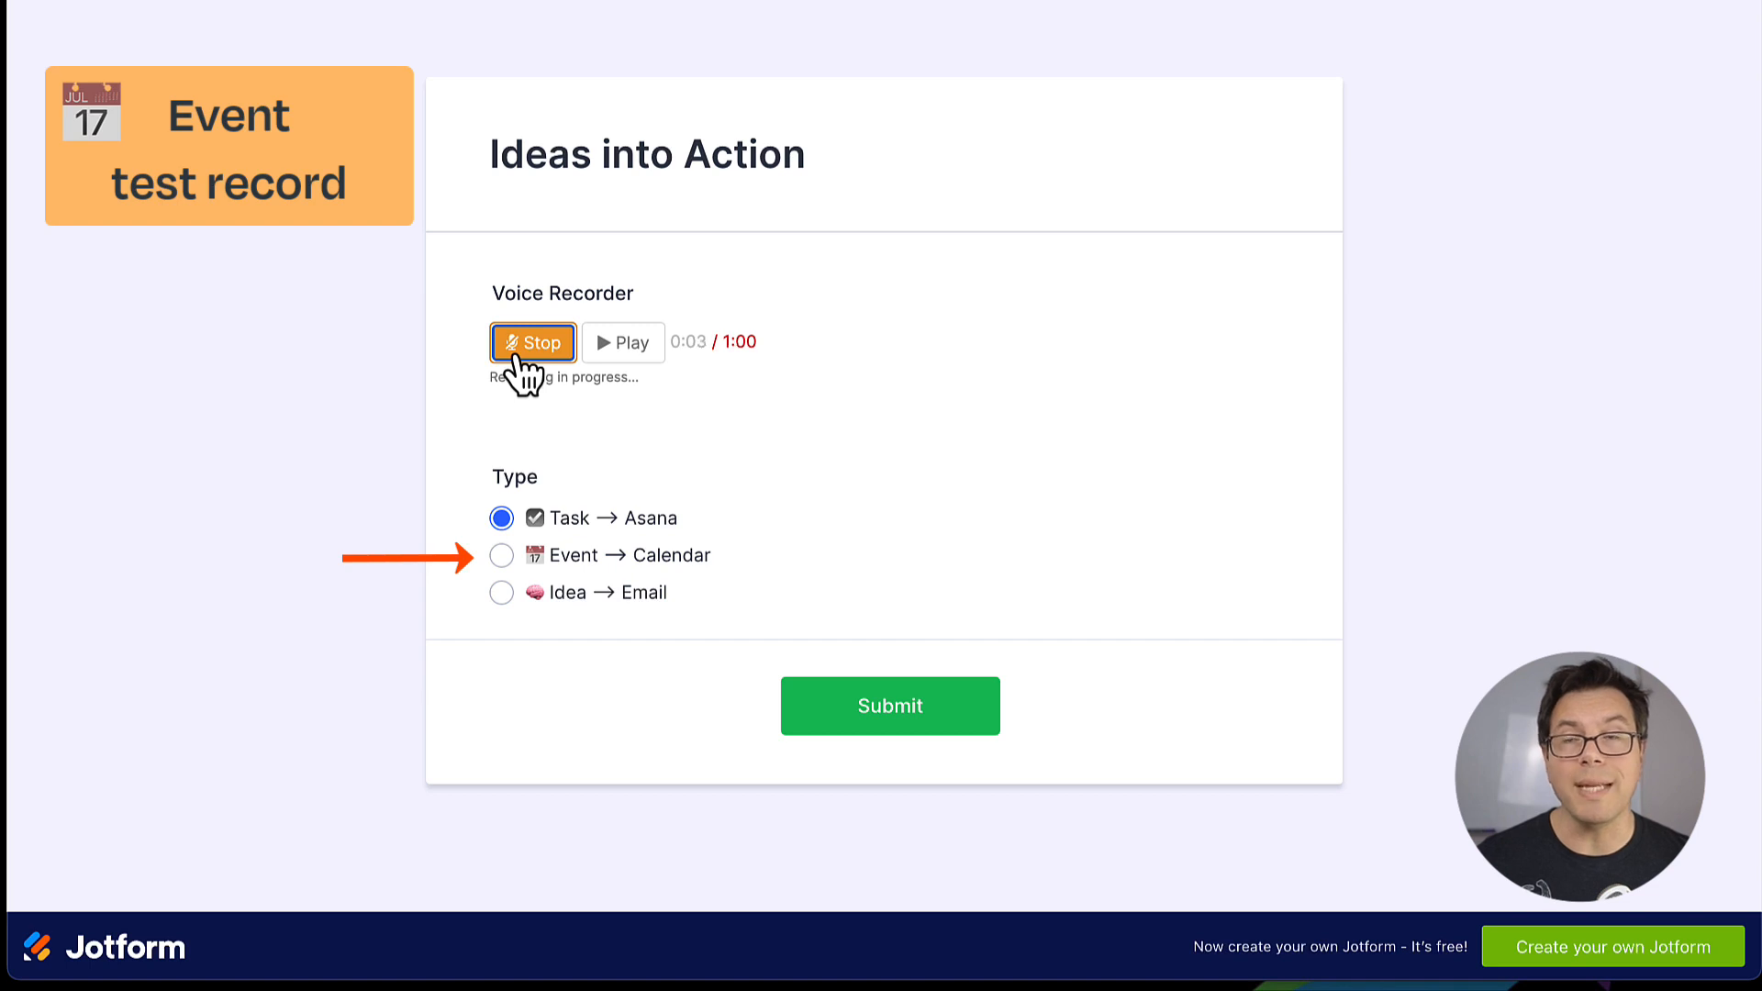
Record and submit two more test memos marked Event and Idea.
left_click(532, 341)
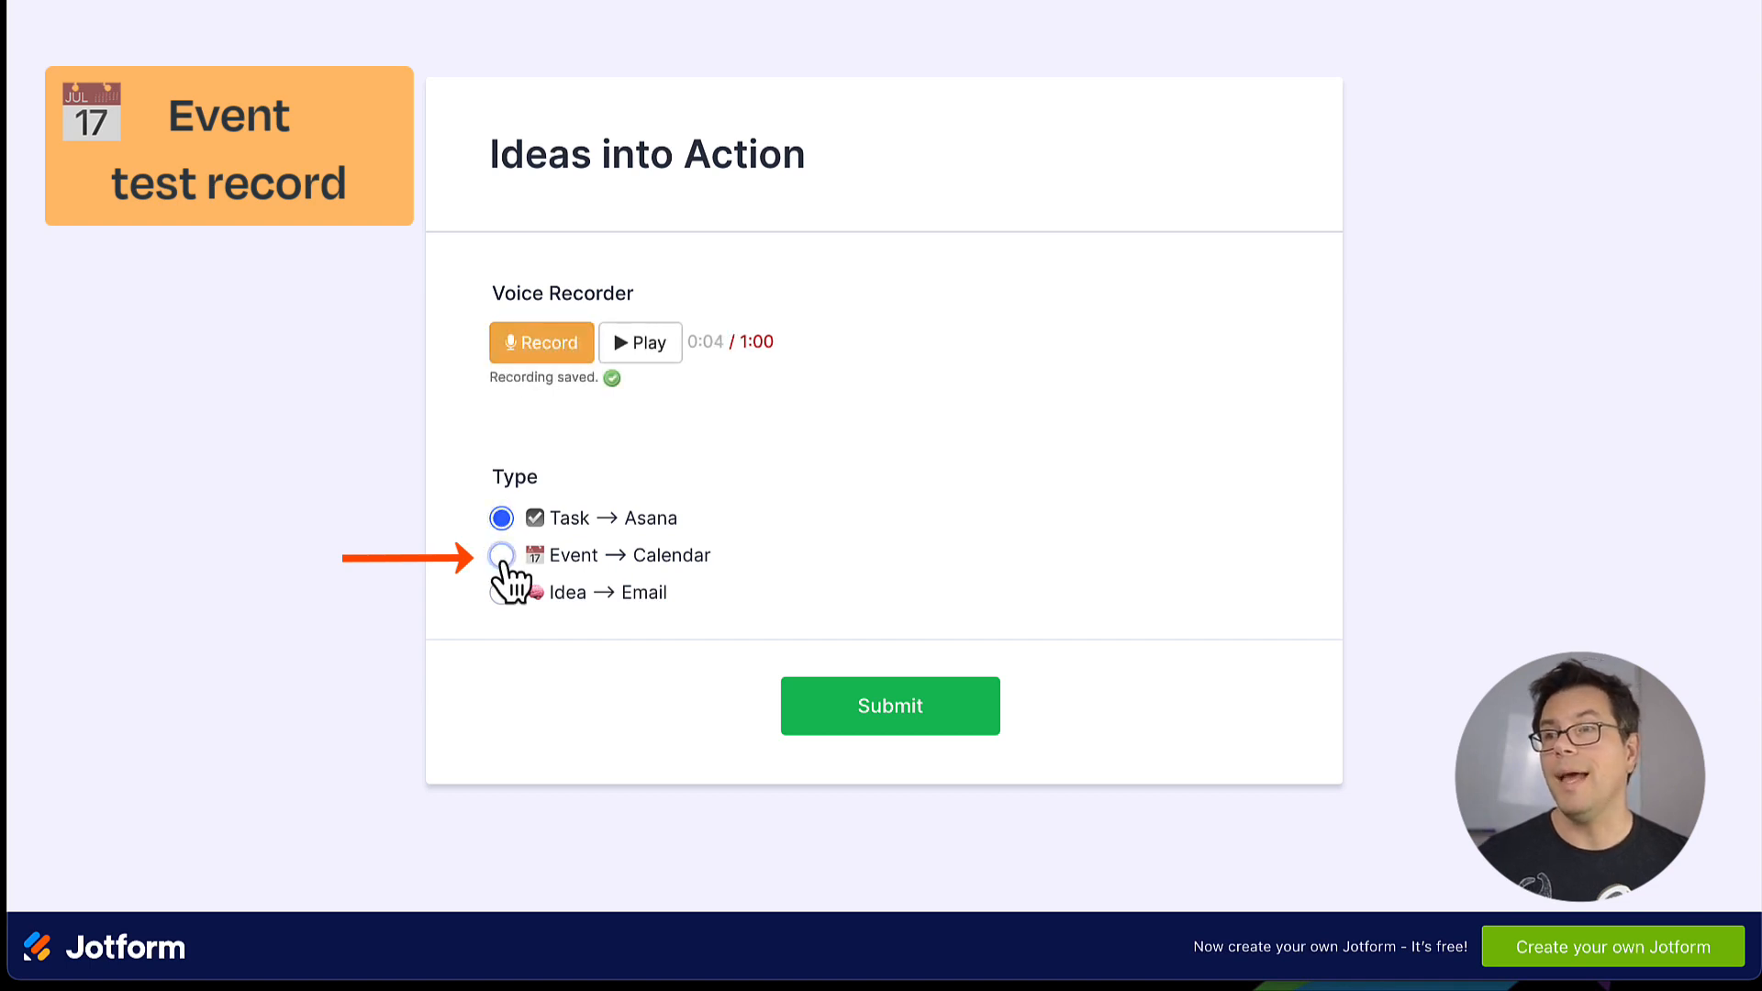
left_click(888, 704)
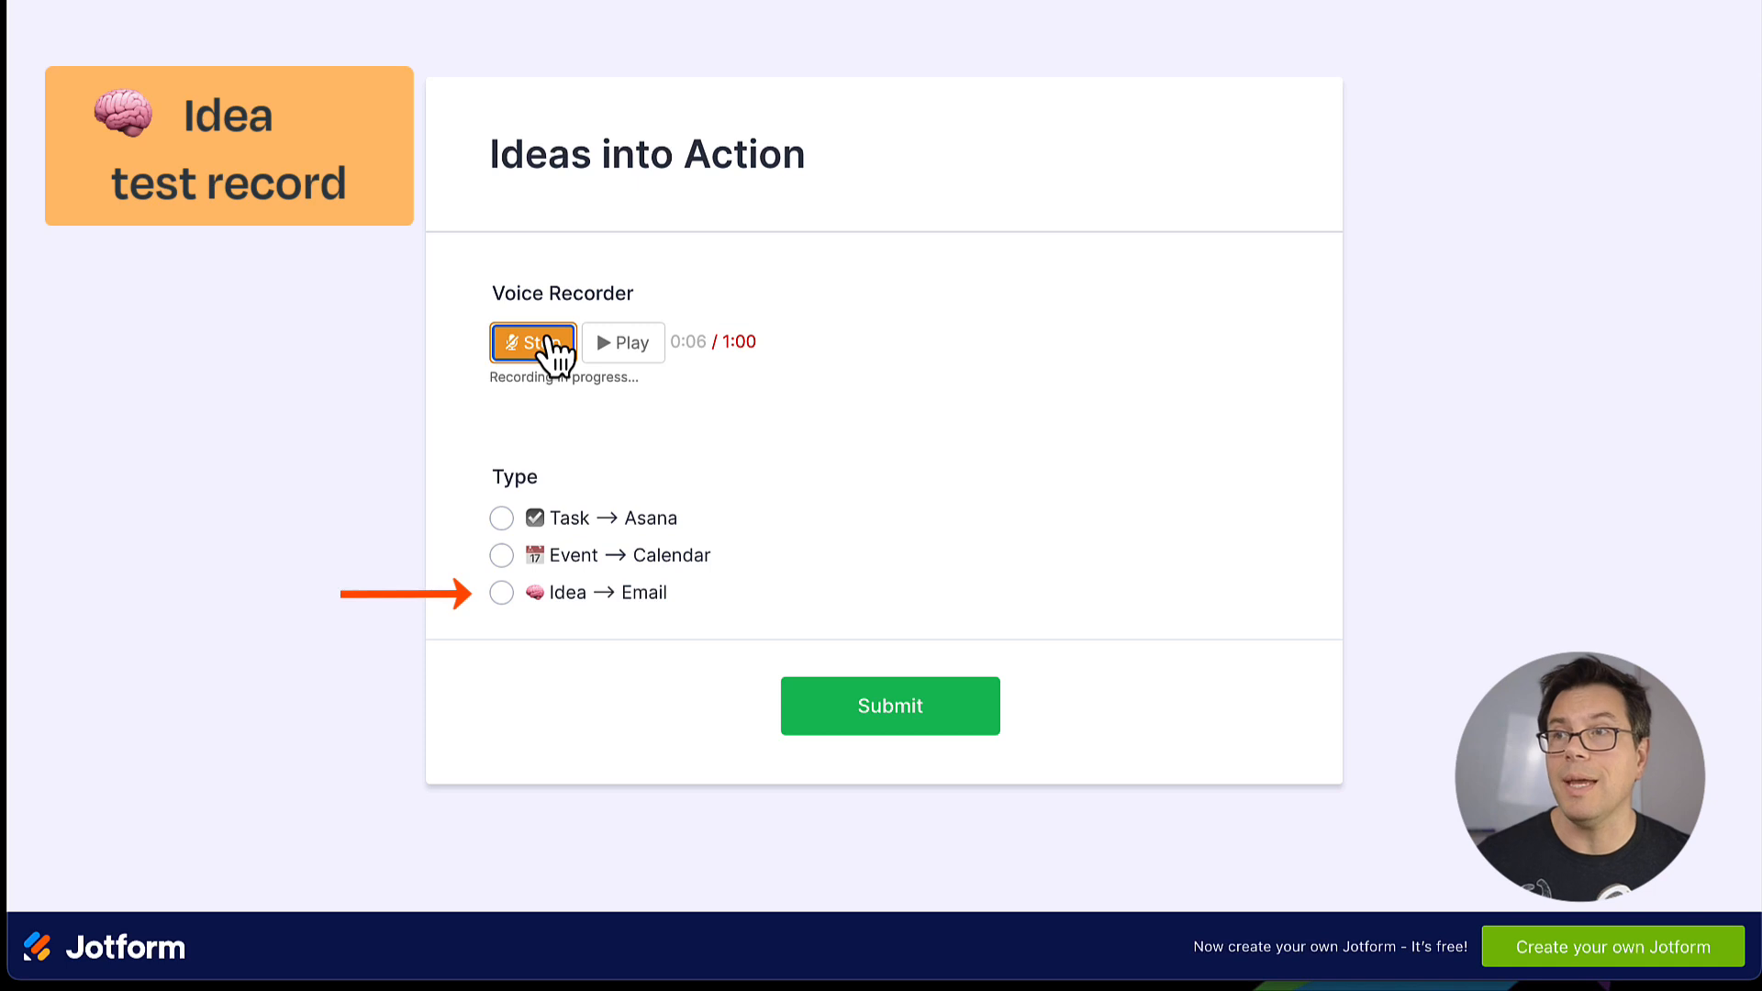
left_click(533, 341)
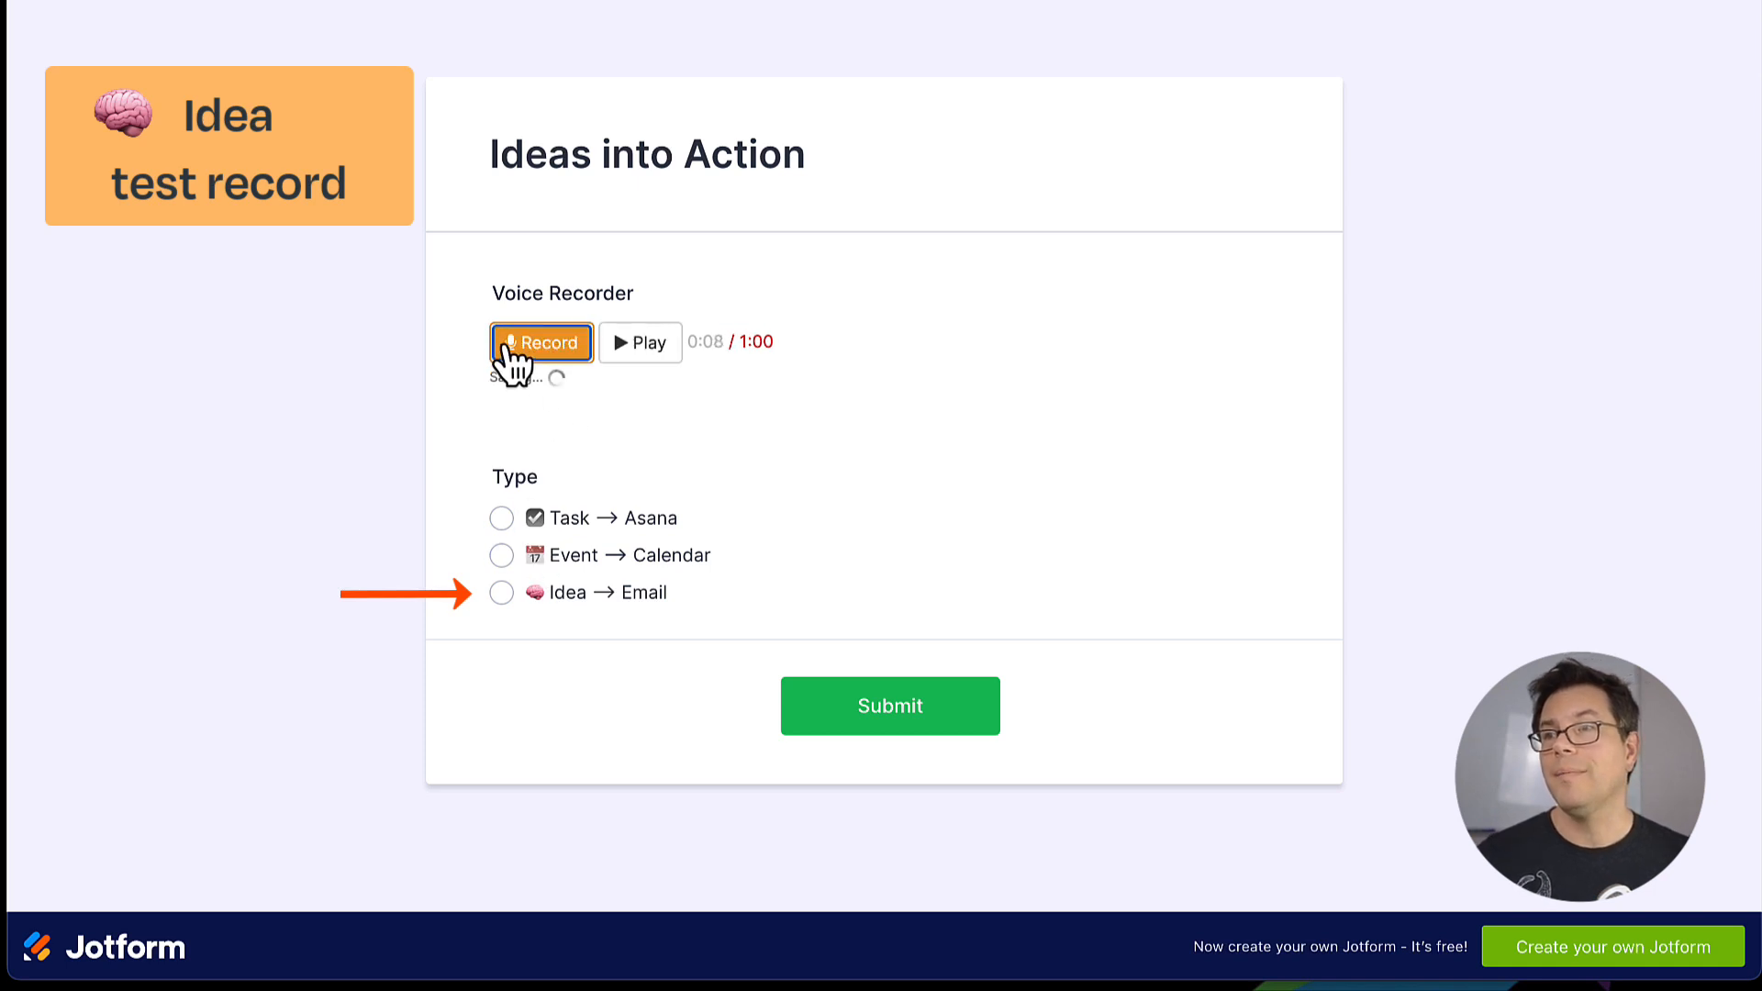
left_click(501, 593)
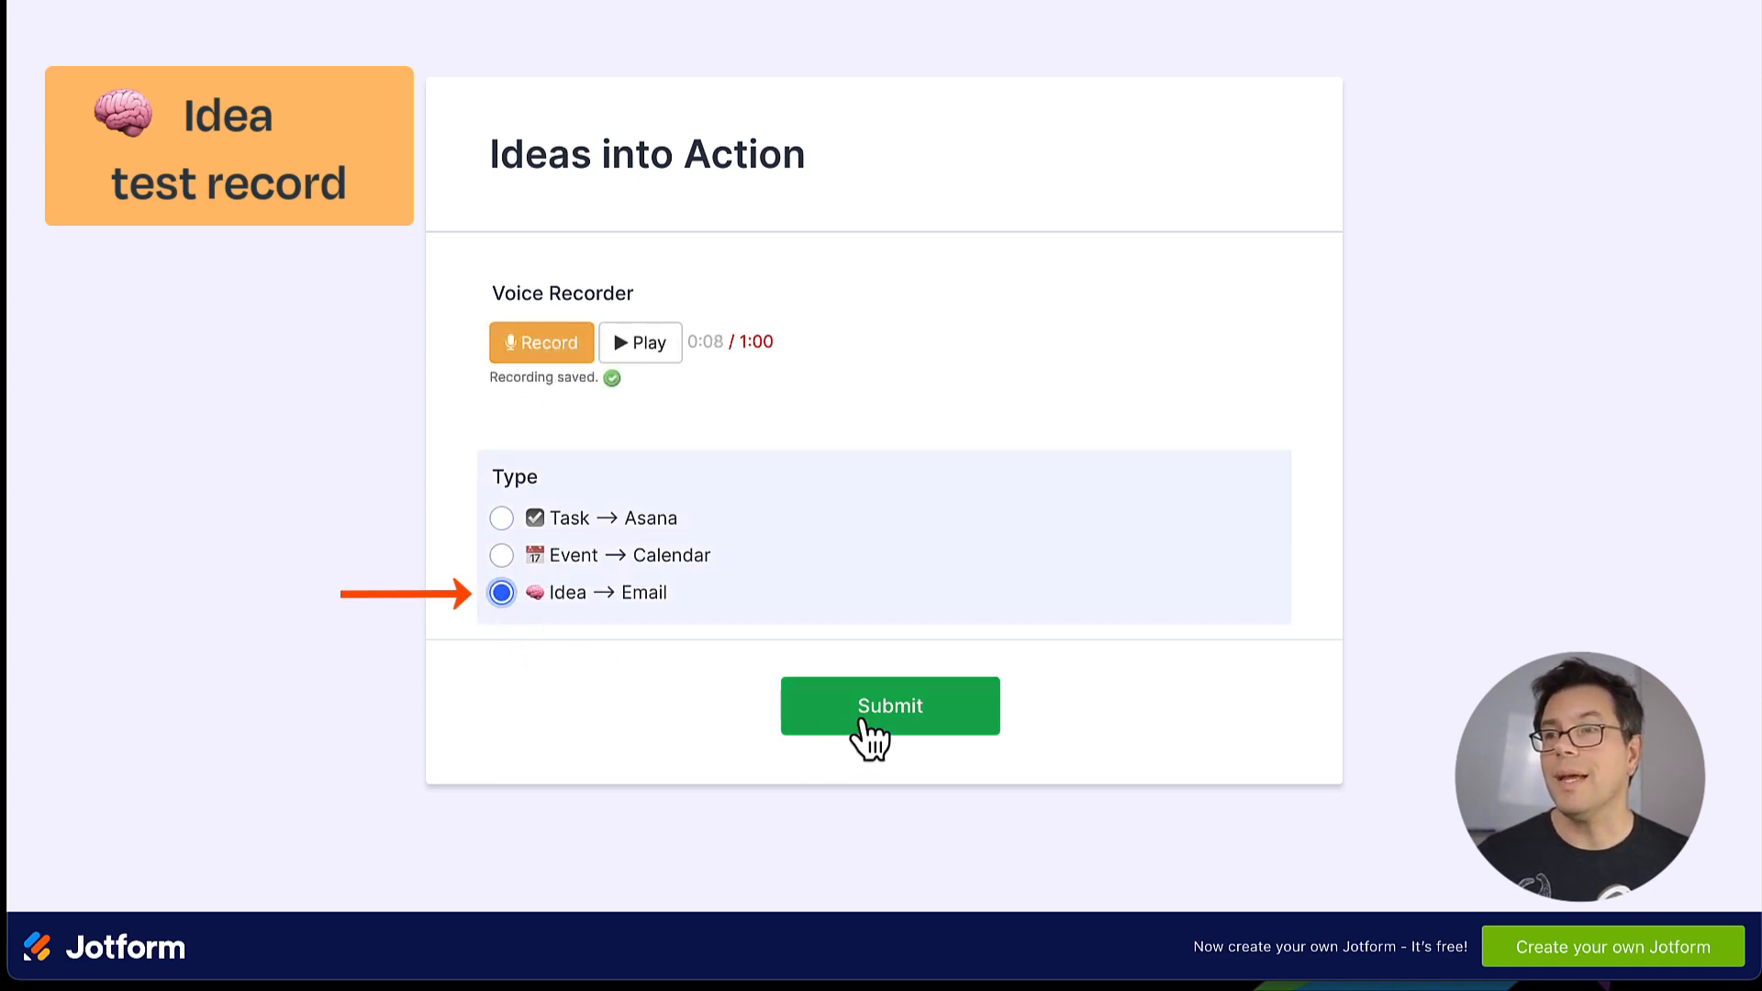
left_click(888, 704)
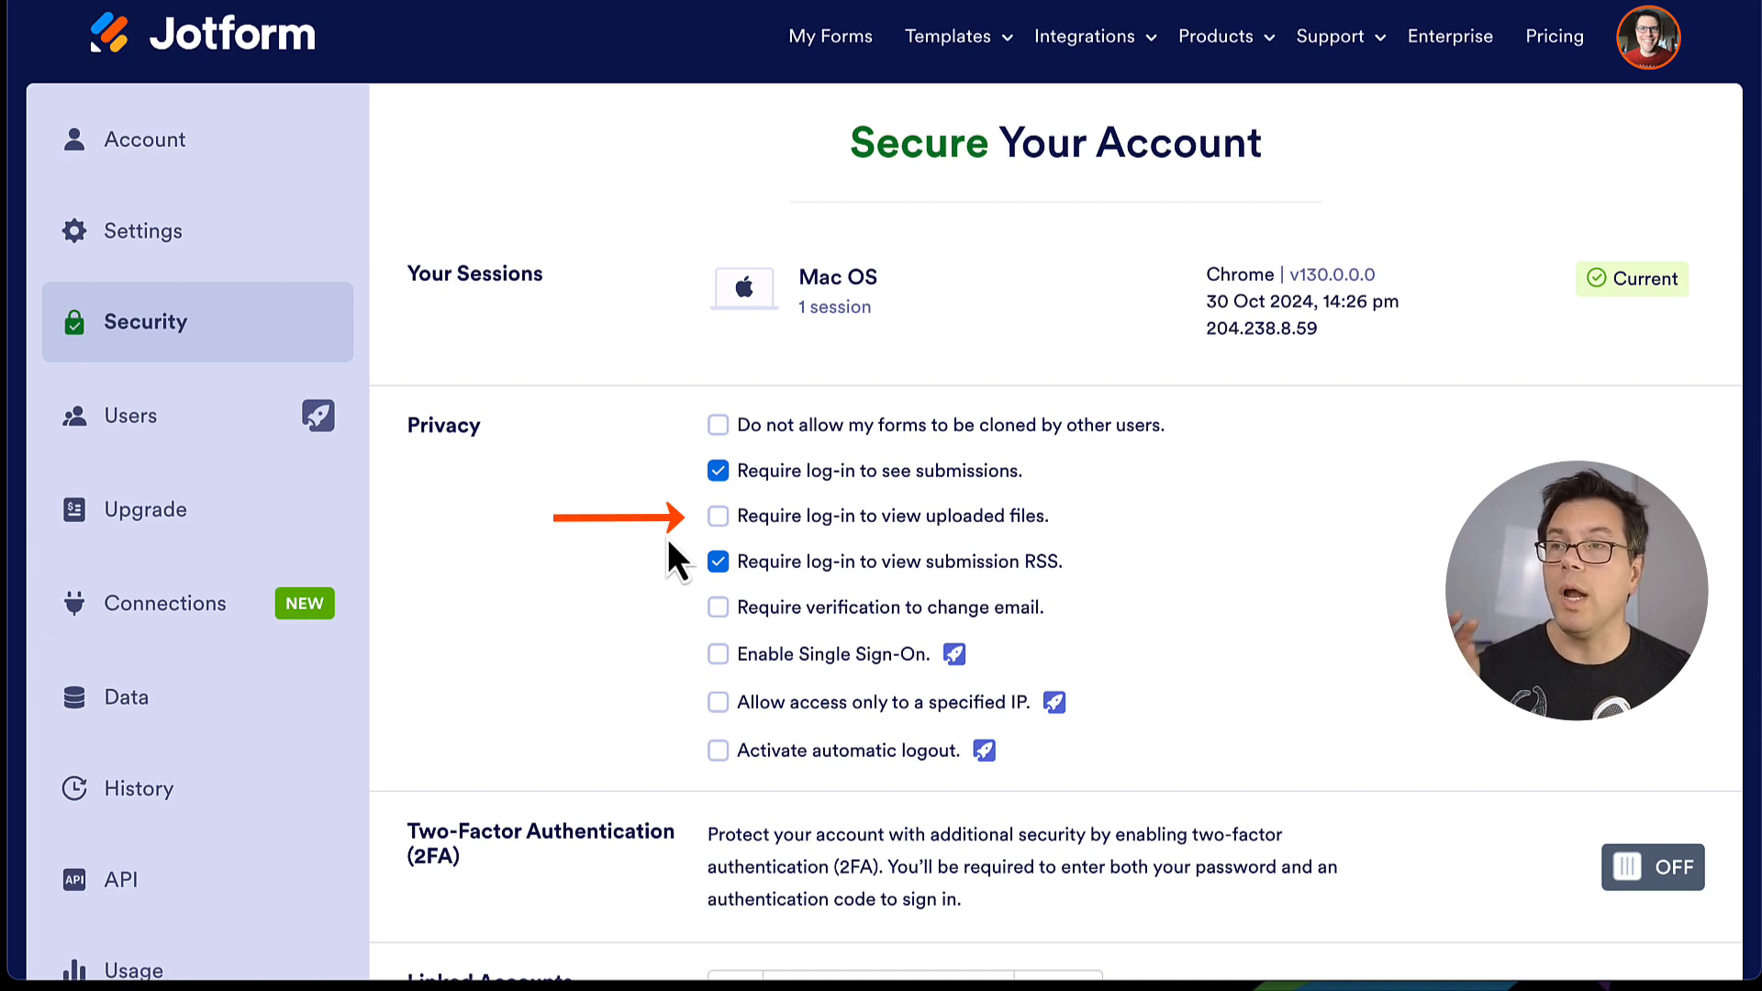
mouse_move(528, 101)
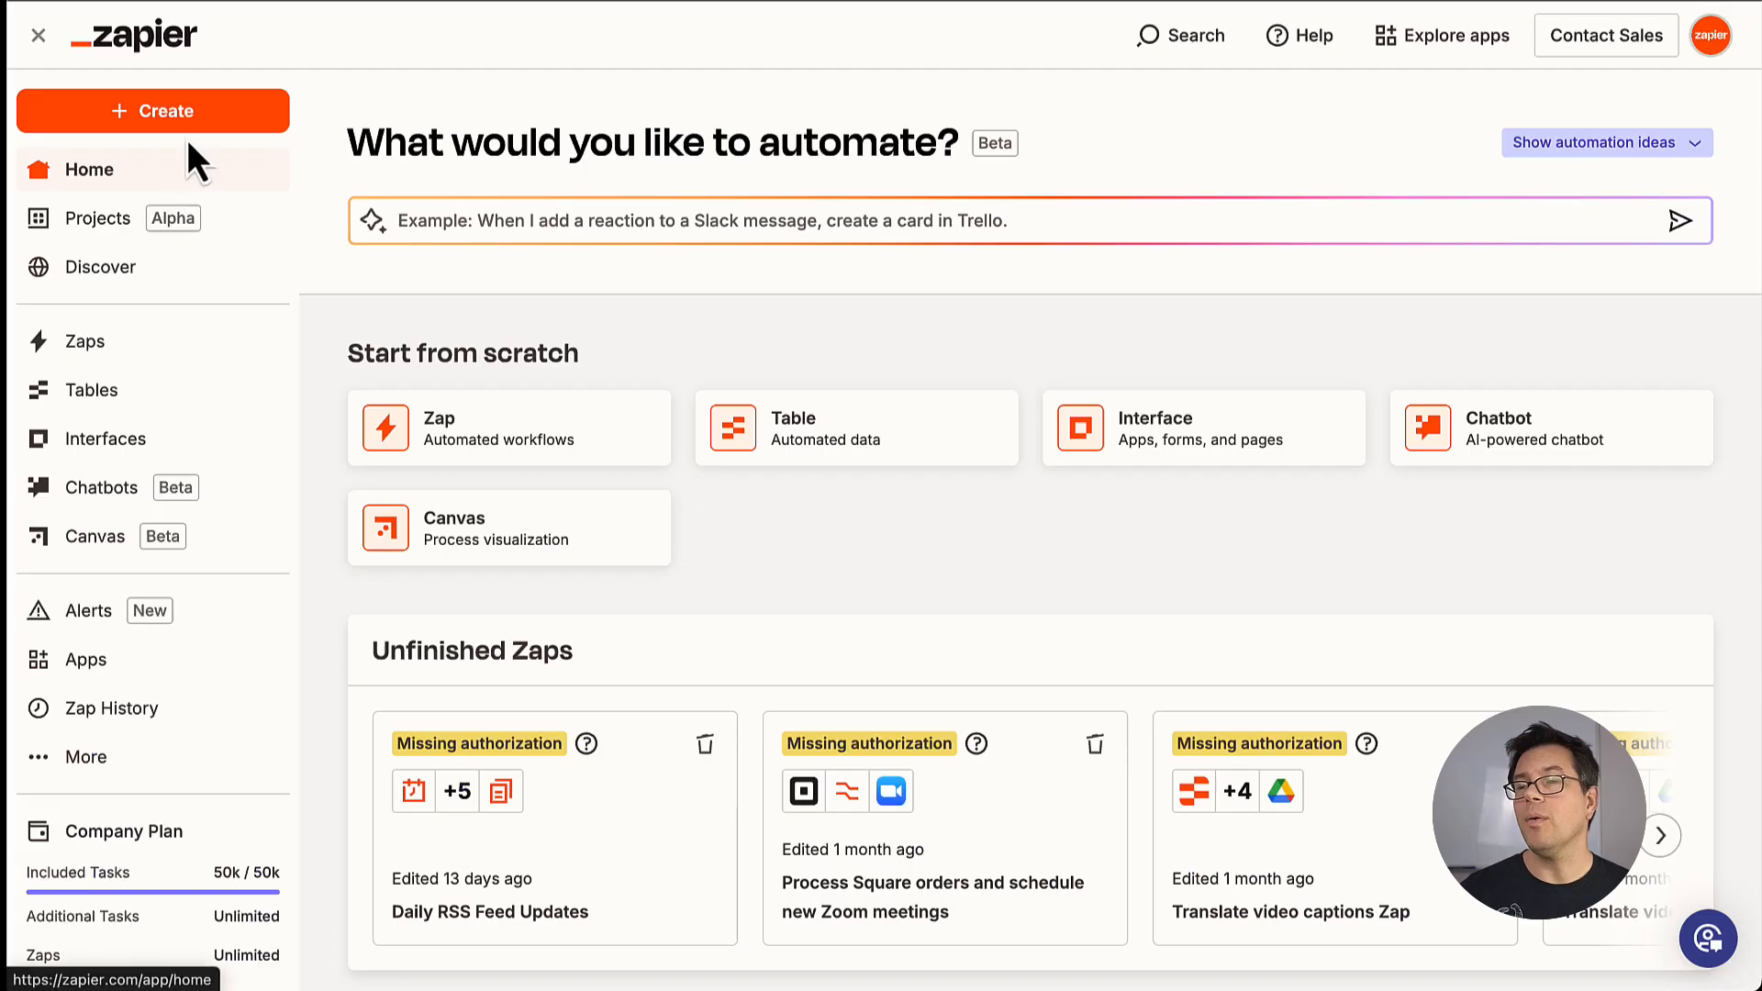
Start a new Zap triggered by Jotform New Submission with the Jotform account connected.
left_click(152, 110)
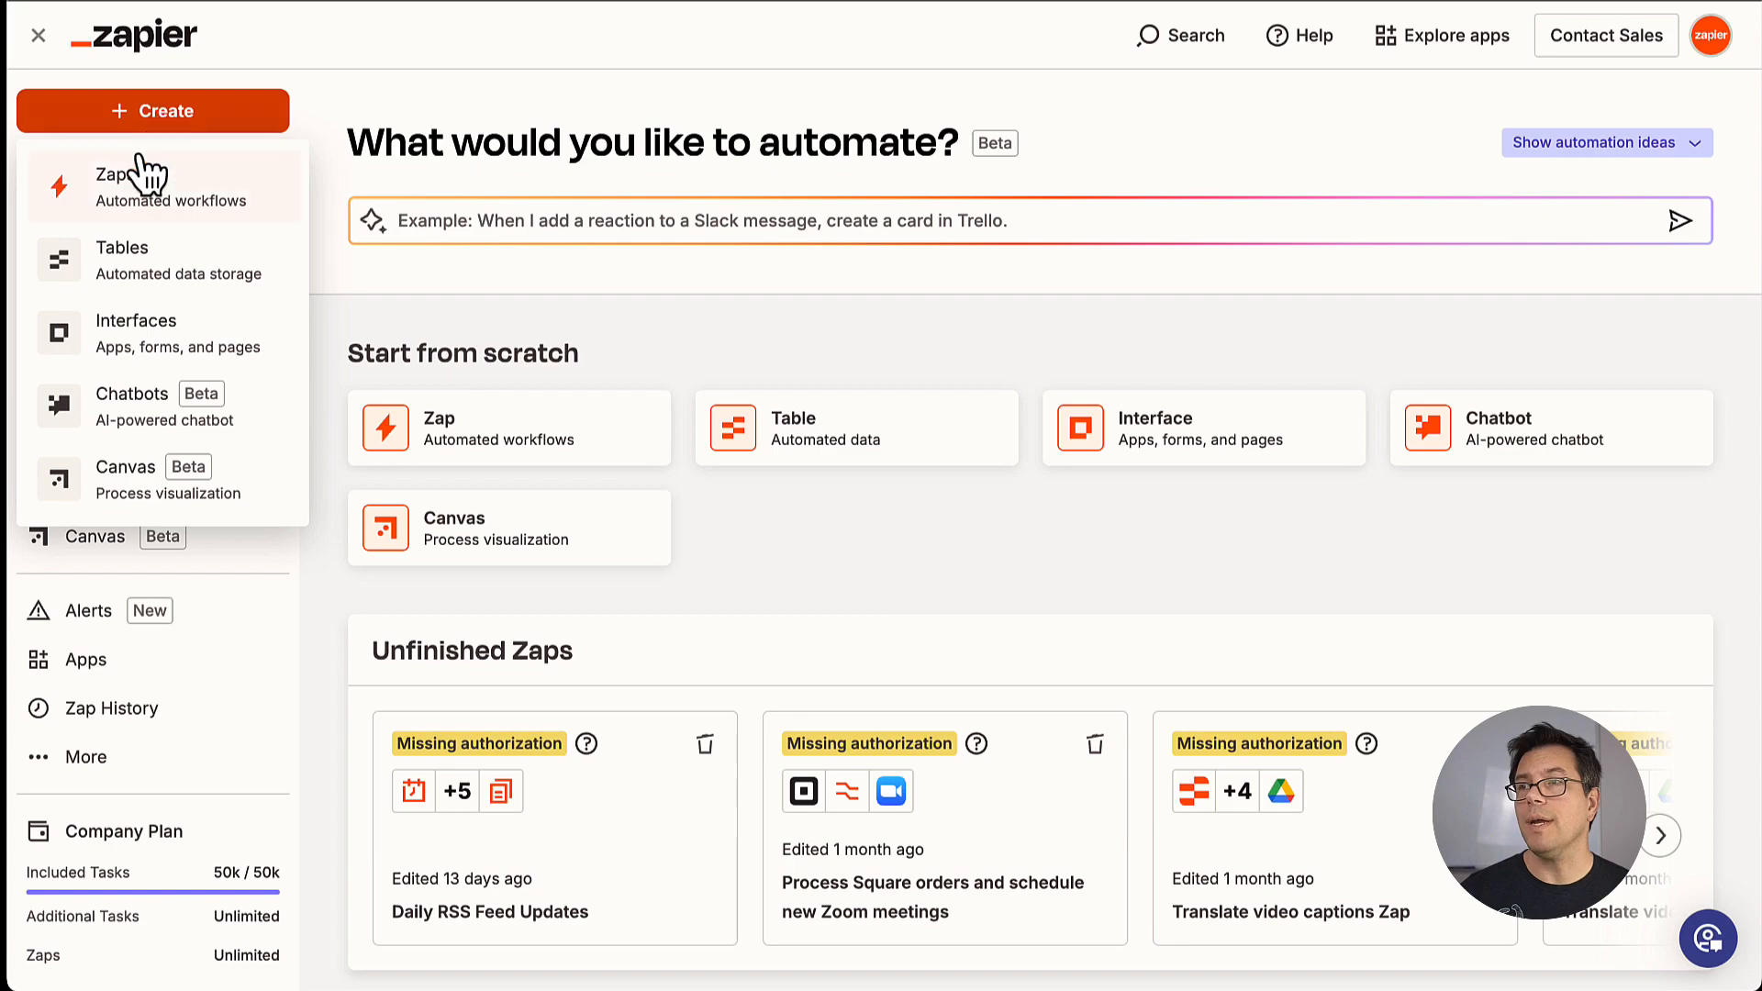
left_click(112, 185)
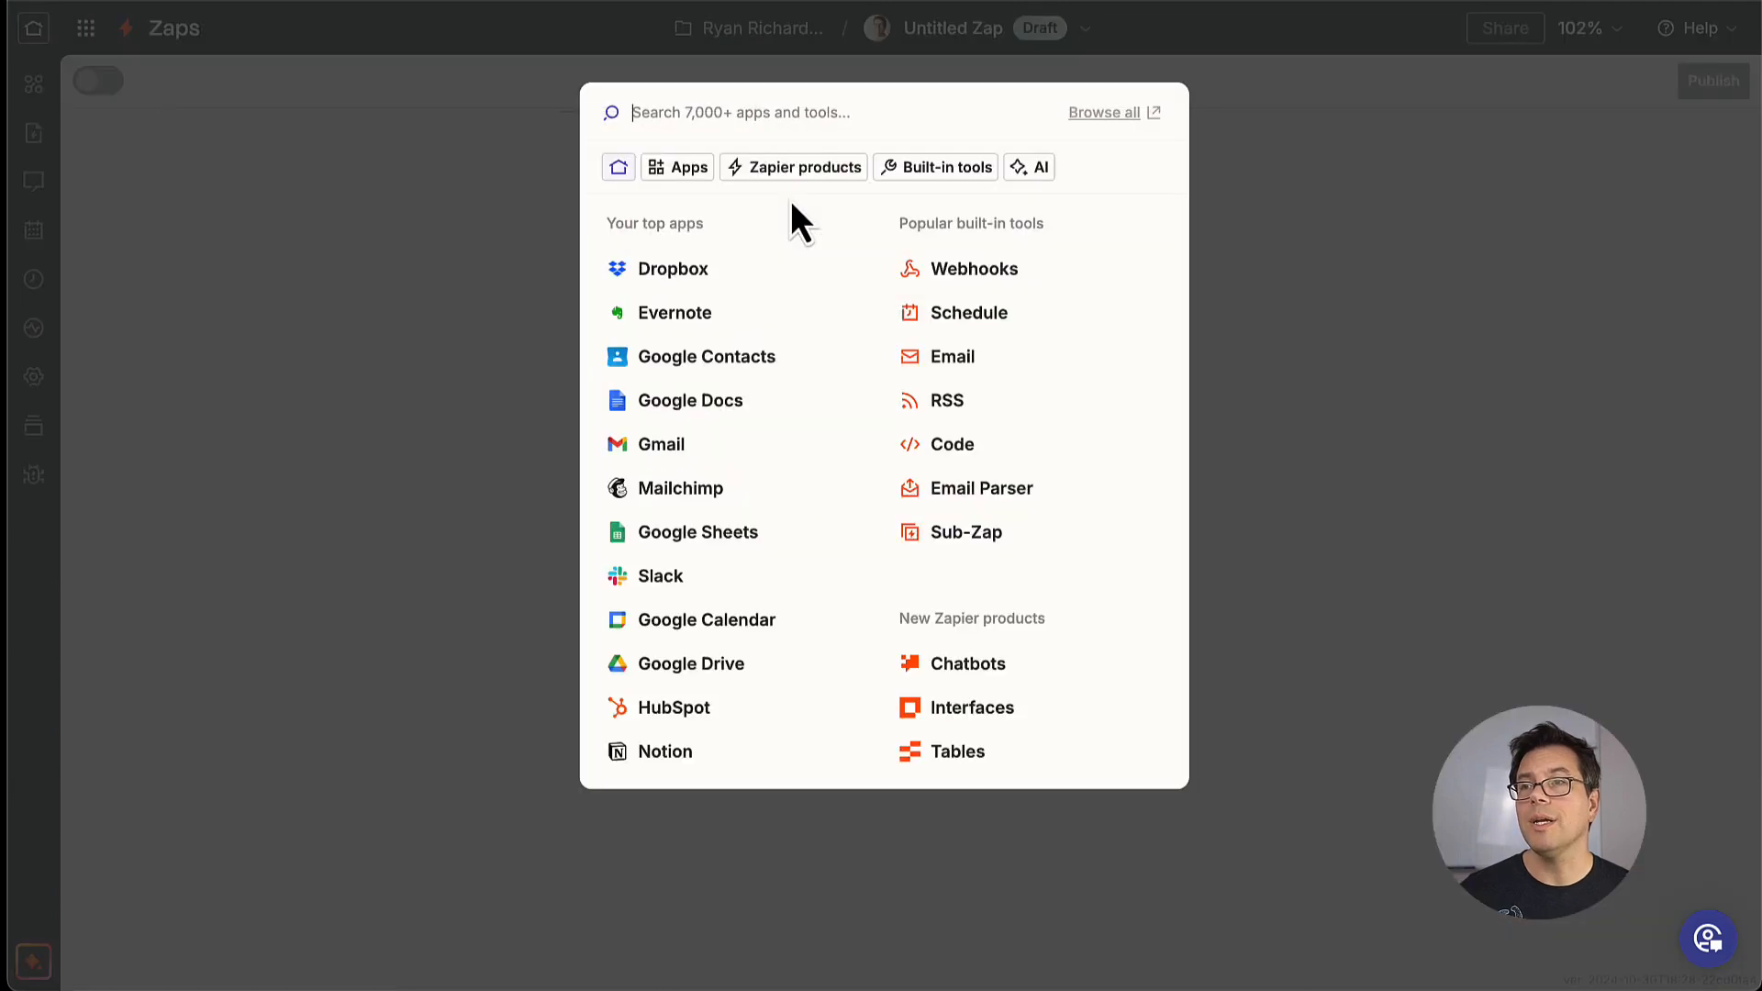
type("jotf")
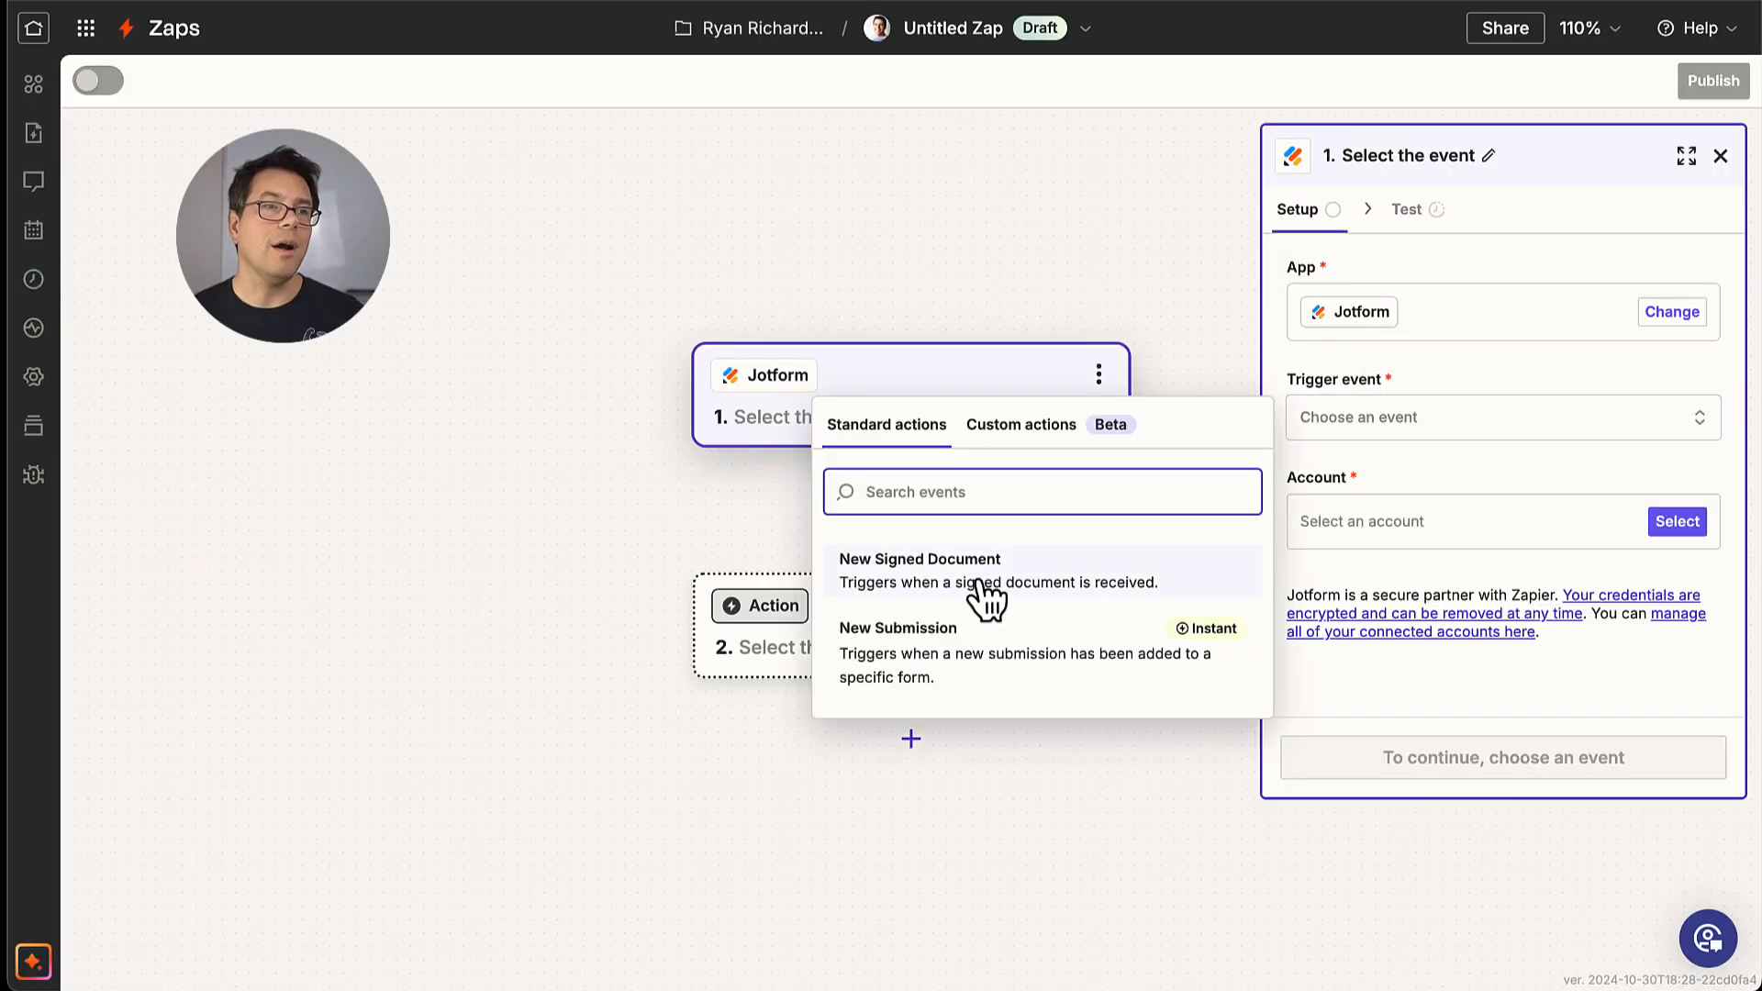
left_click(897, 628)
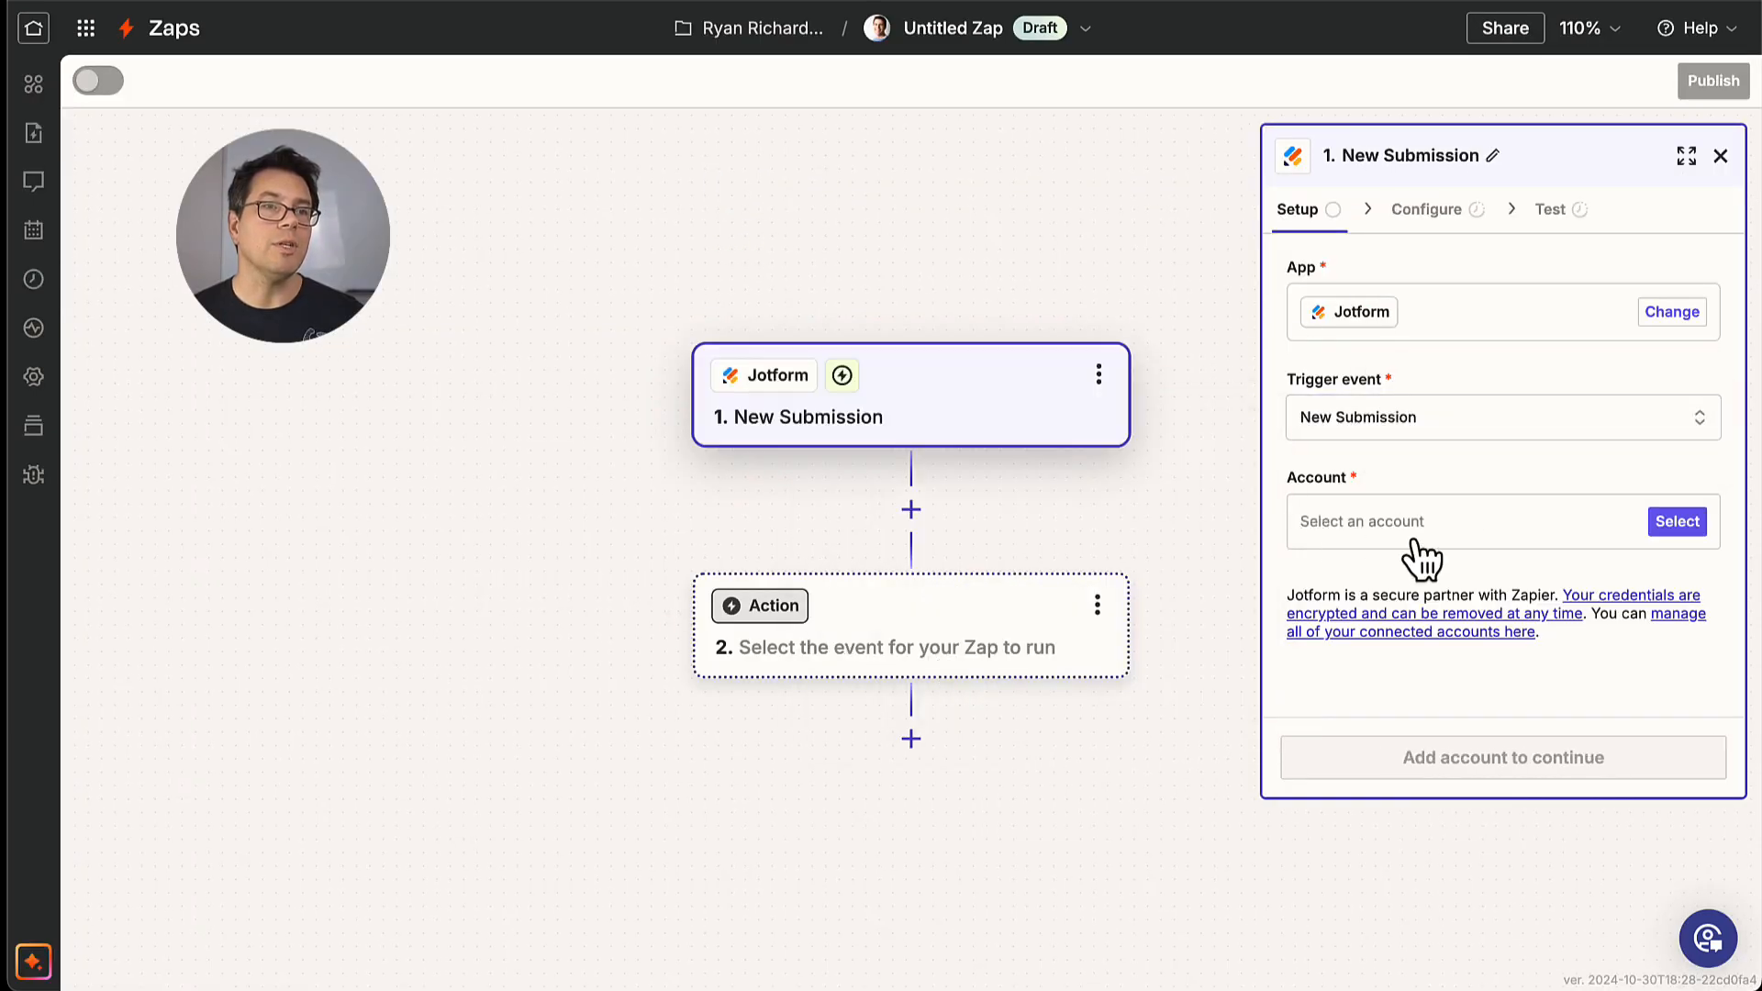
left_click(1676, 521)
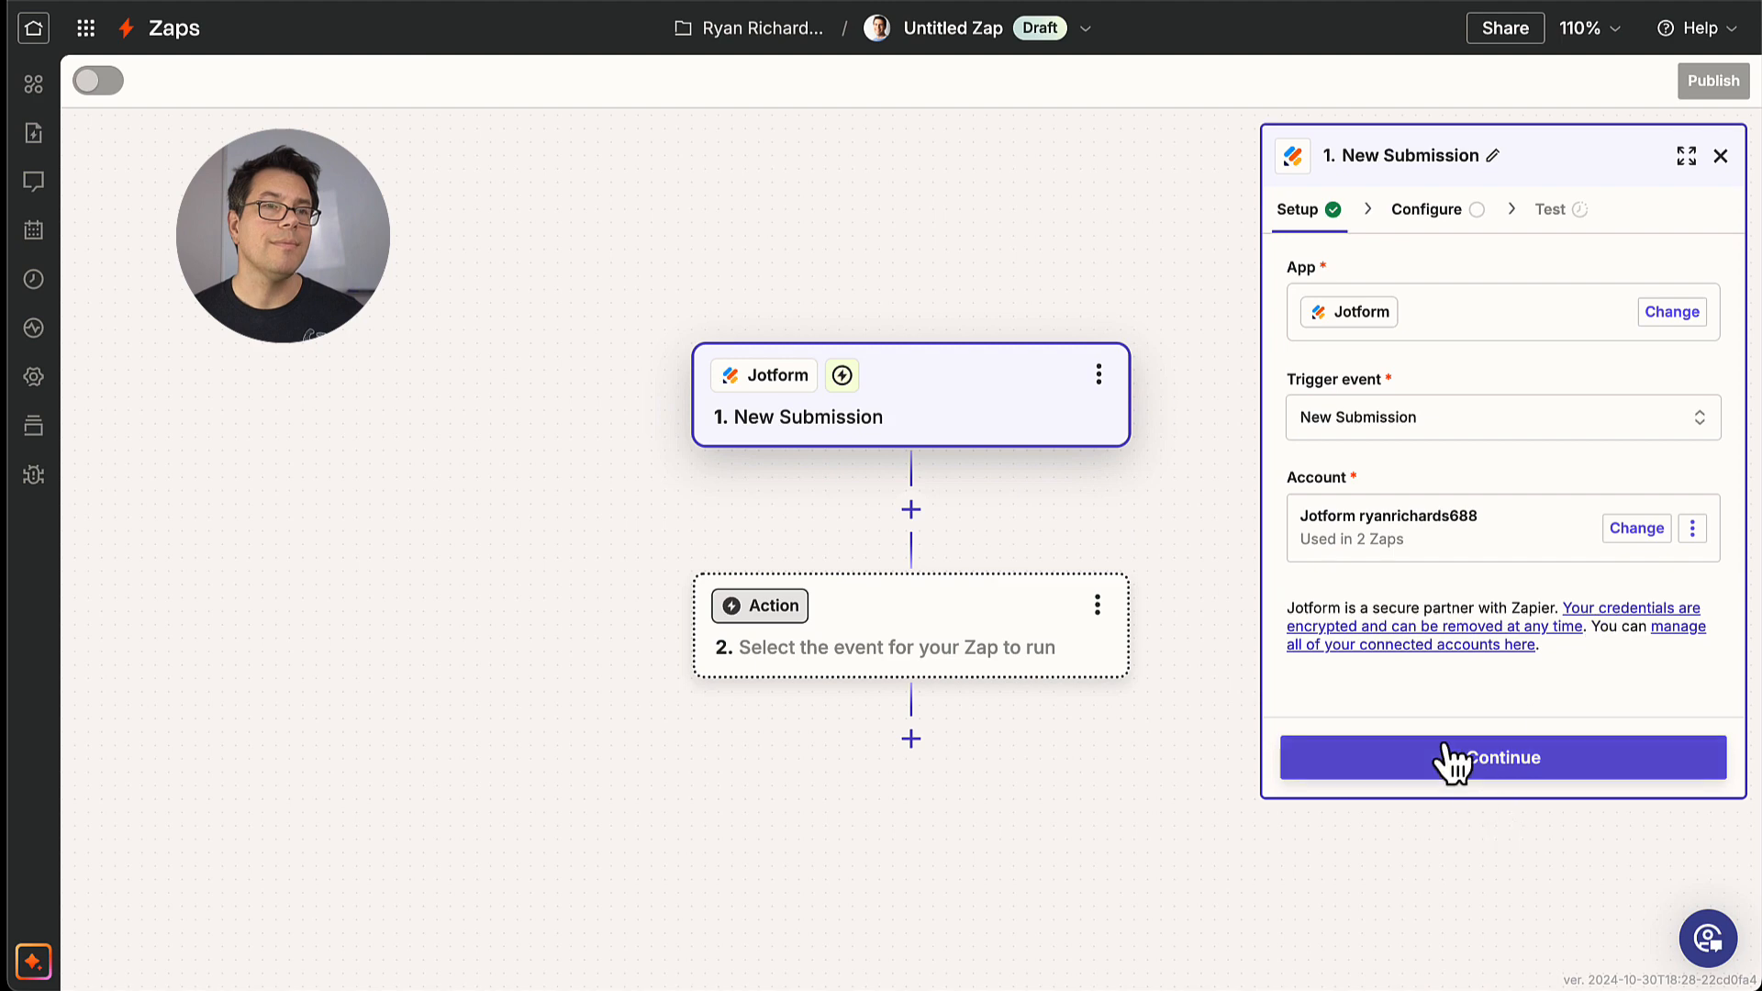
left_click(1502, 756)
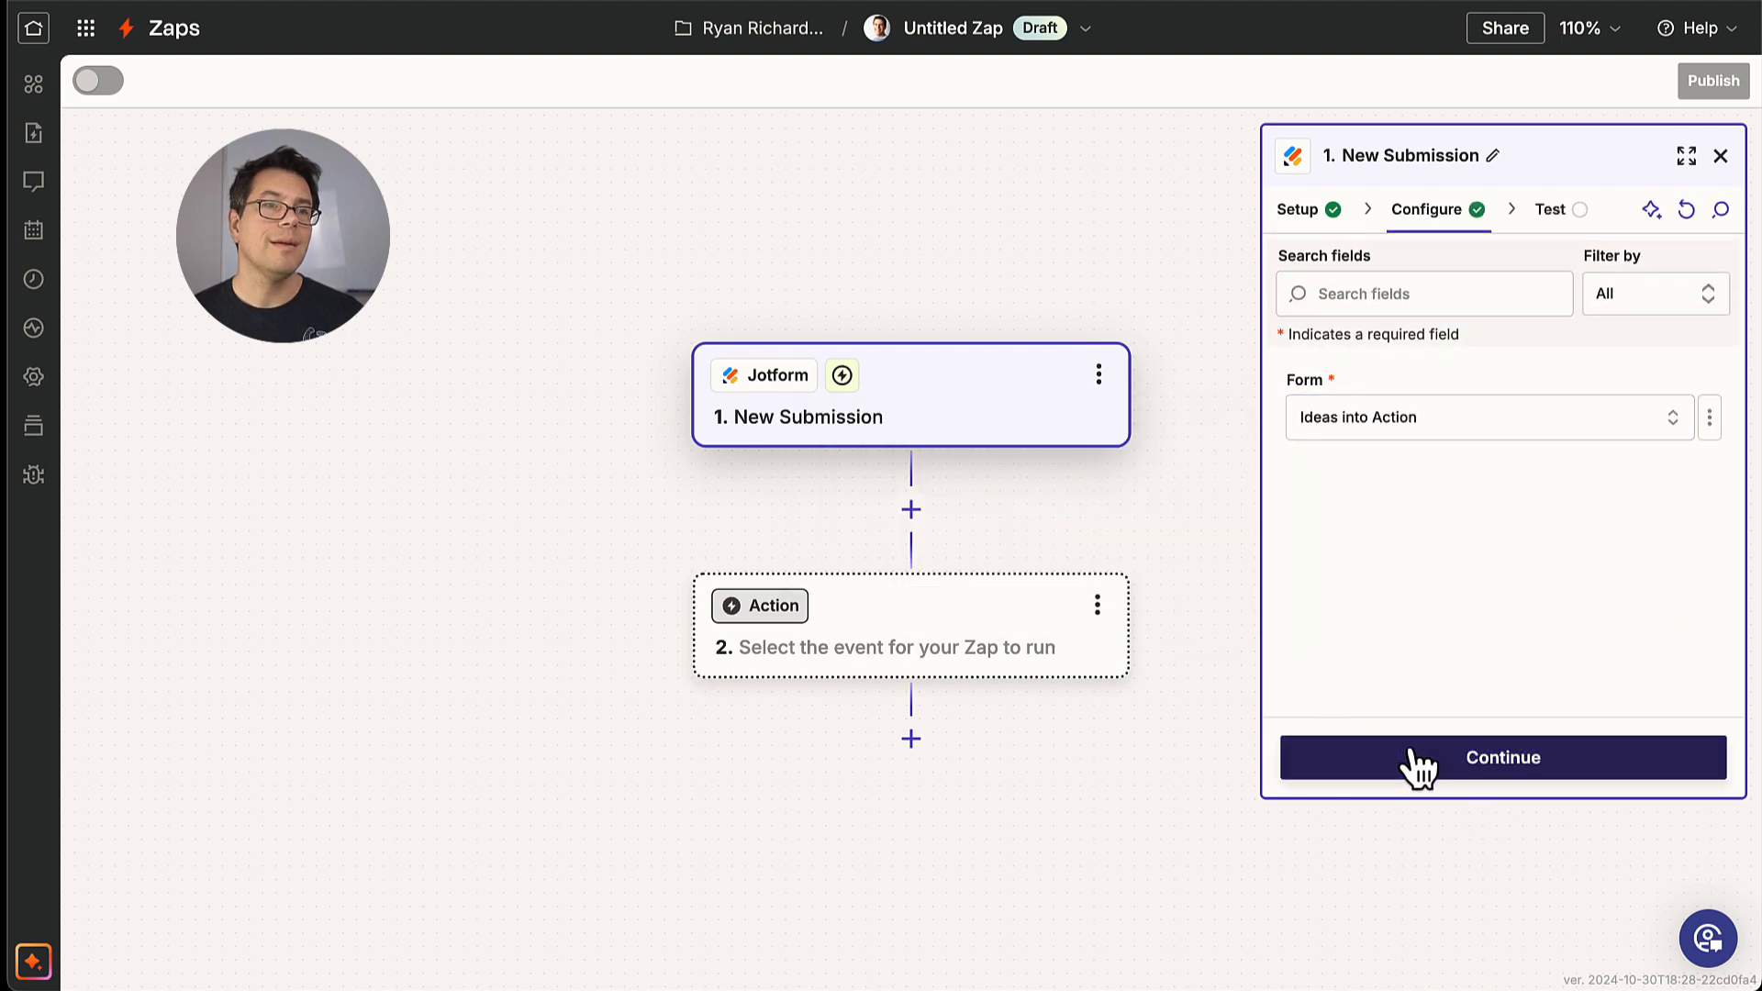
Use the Ideas into Action form, test the trigger and continue with Submission A.
left_click(1501, 756)
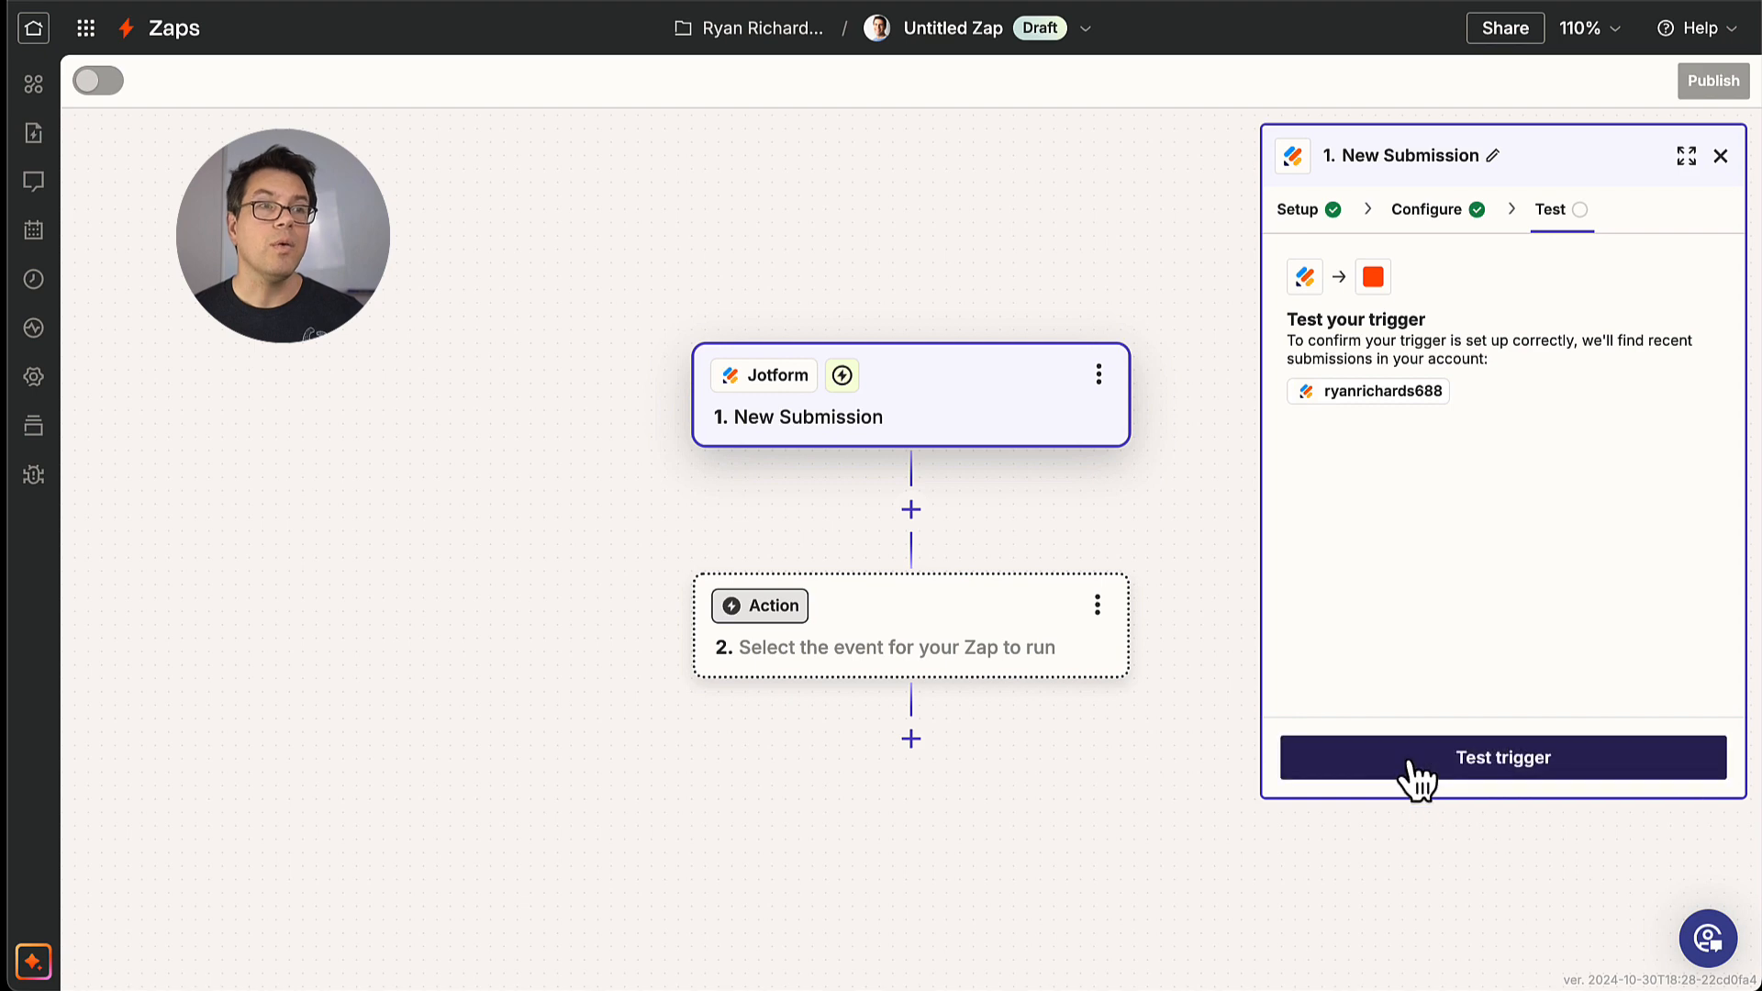
left_click(1501, 756)
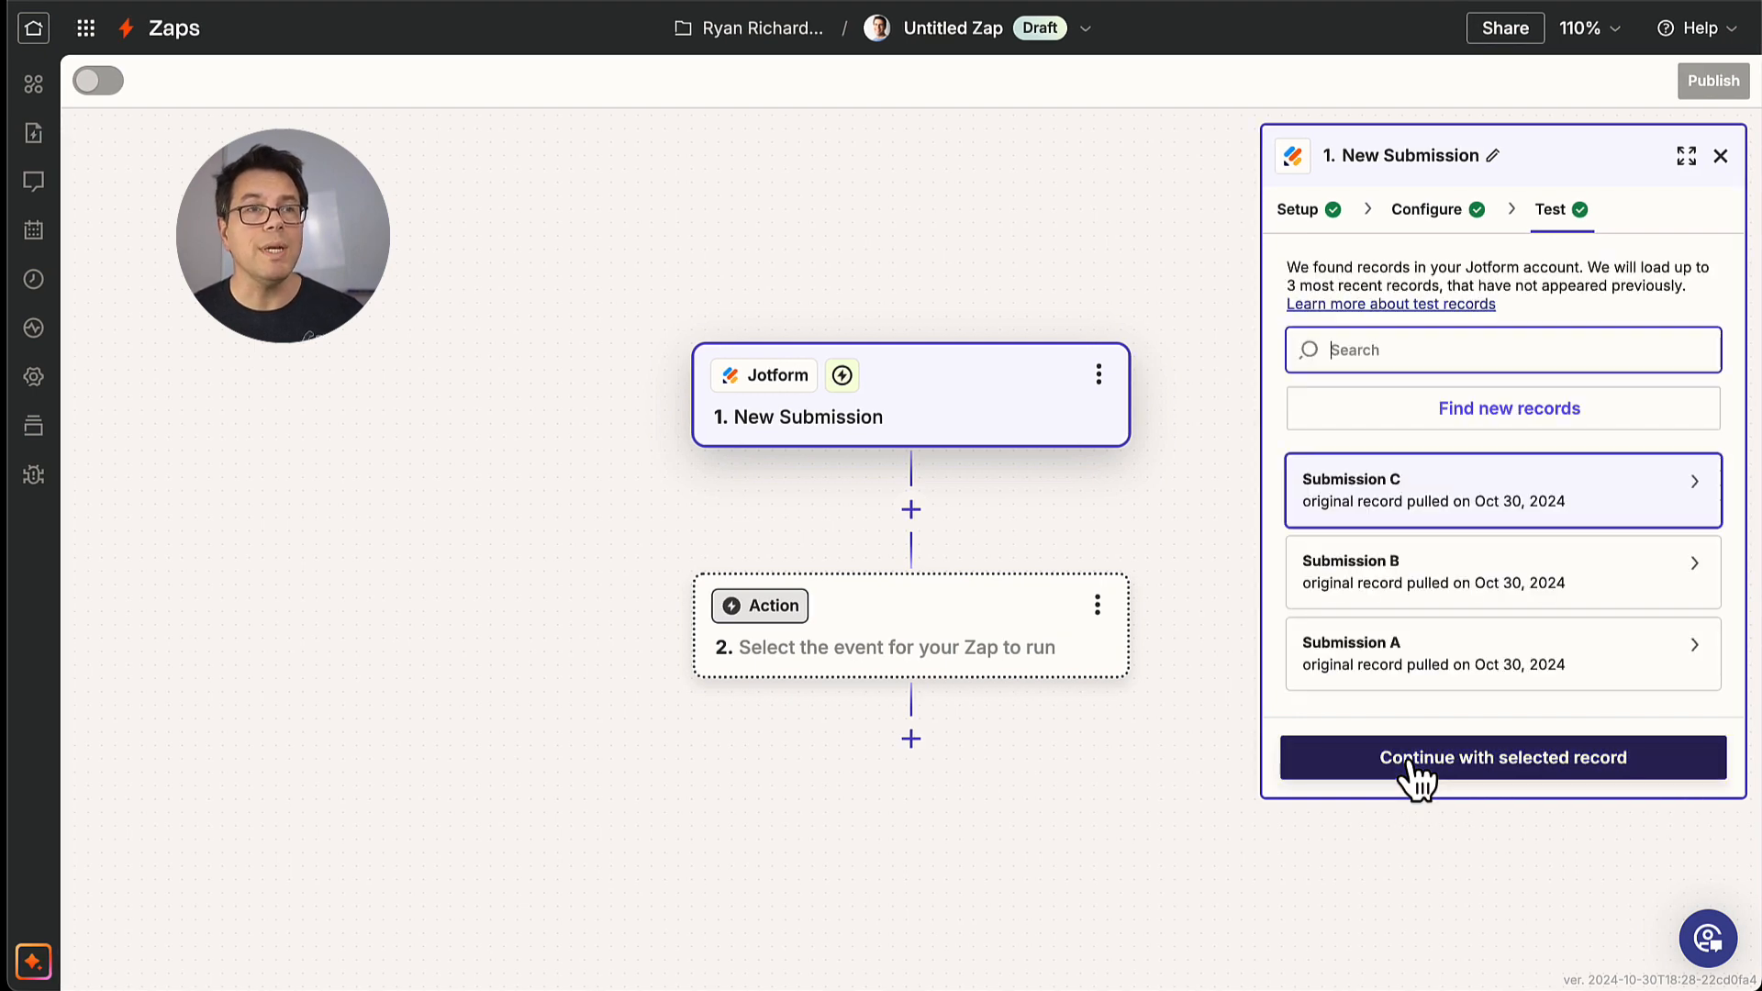
mouse_move(1392, 668)
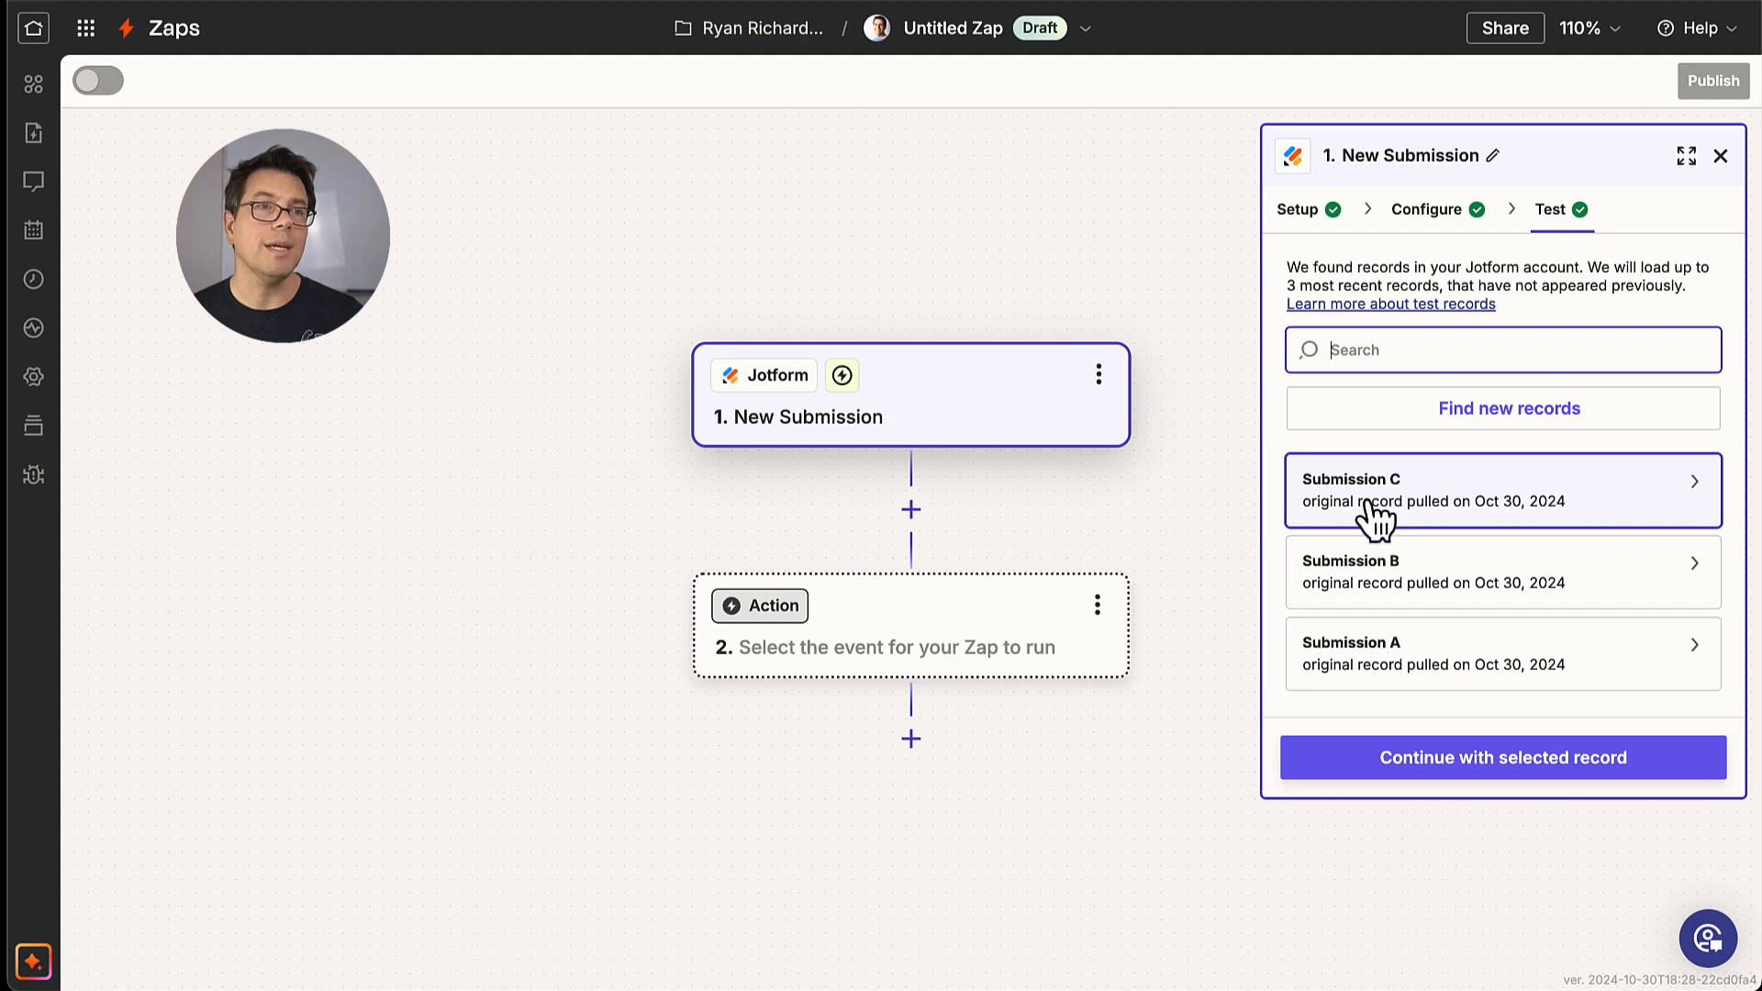
left_click(1500, 653)
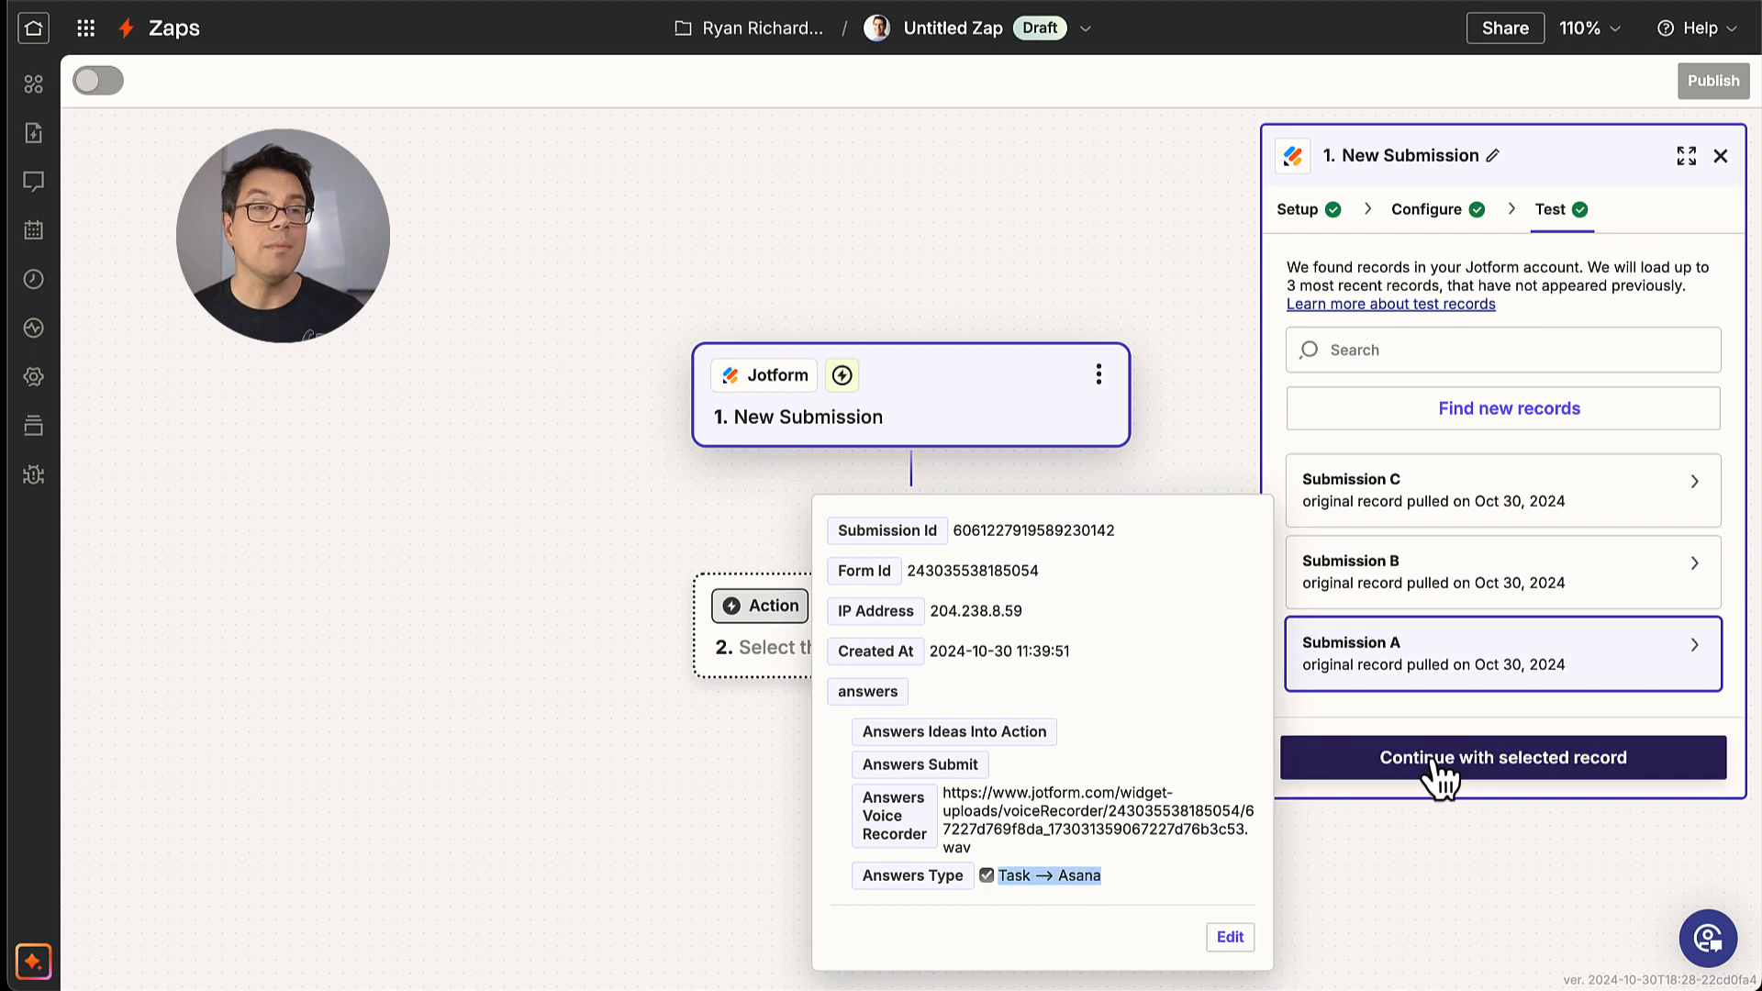
left_click(1500, 756)
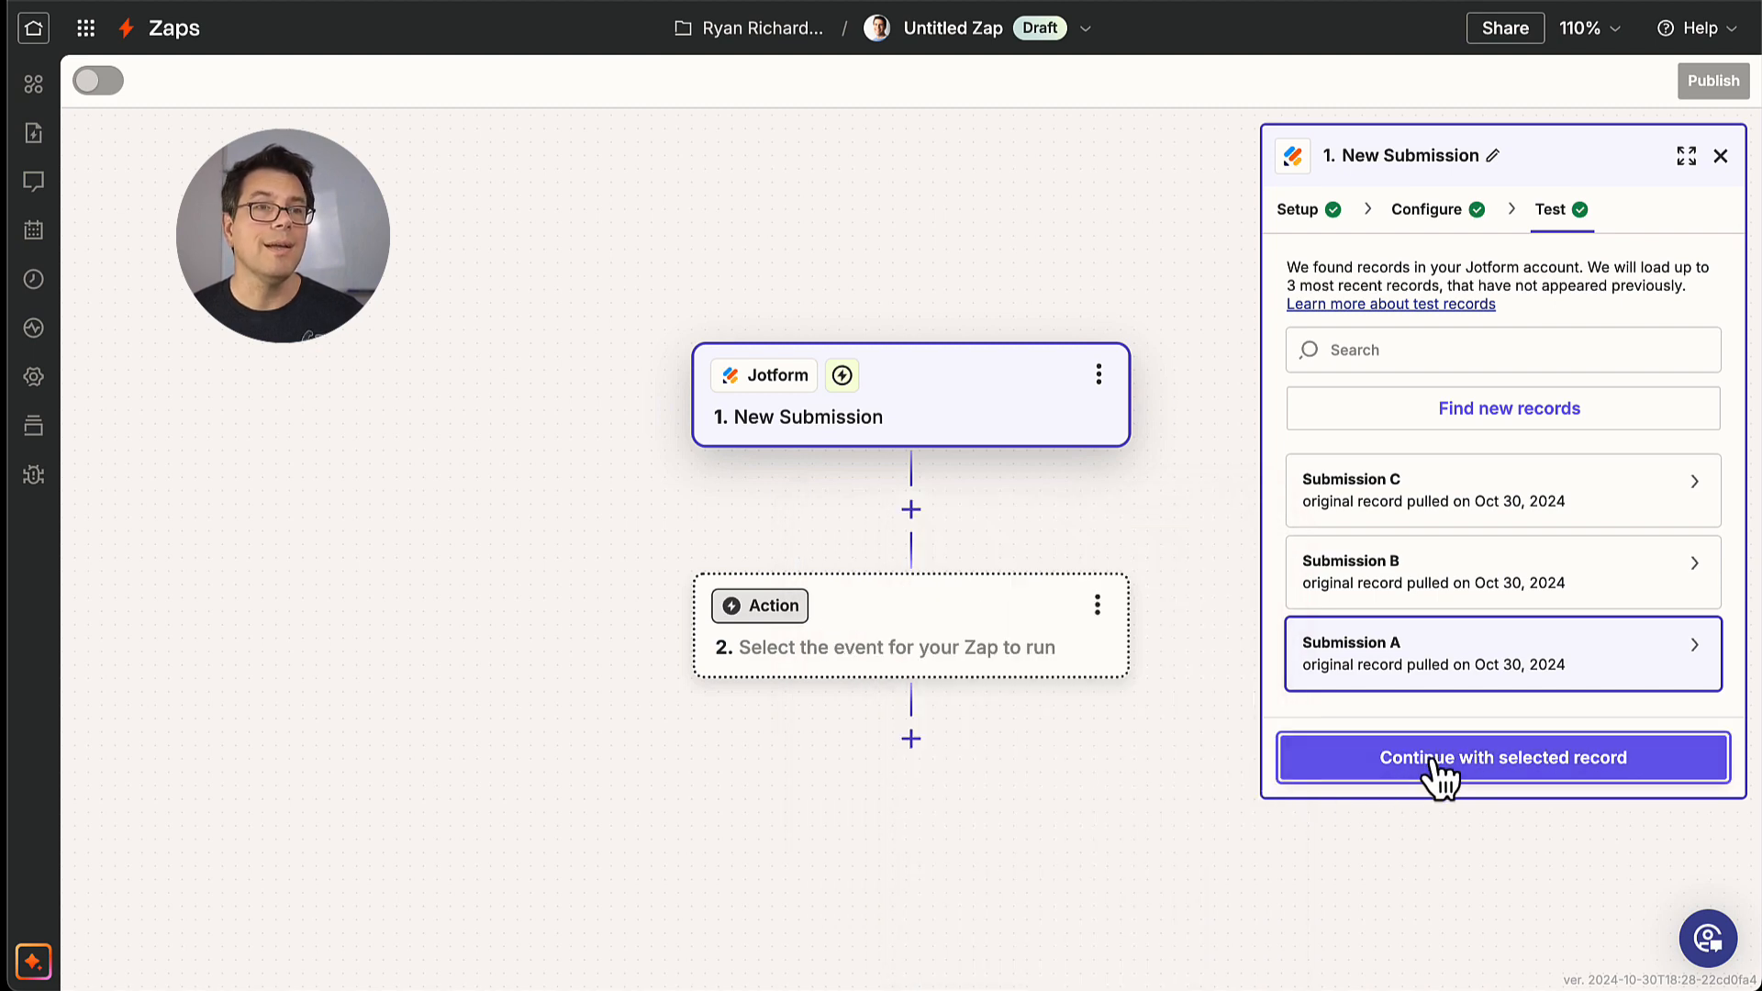
Add a ChatGPT Create Transcription action with the ChatGPT account connected.
left_click(1501, 756)
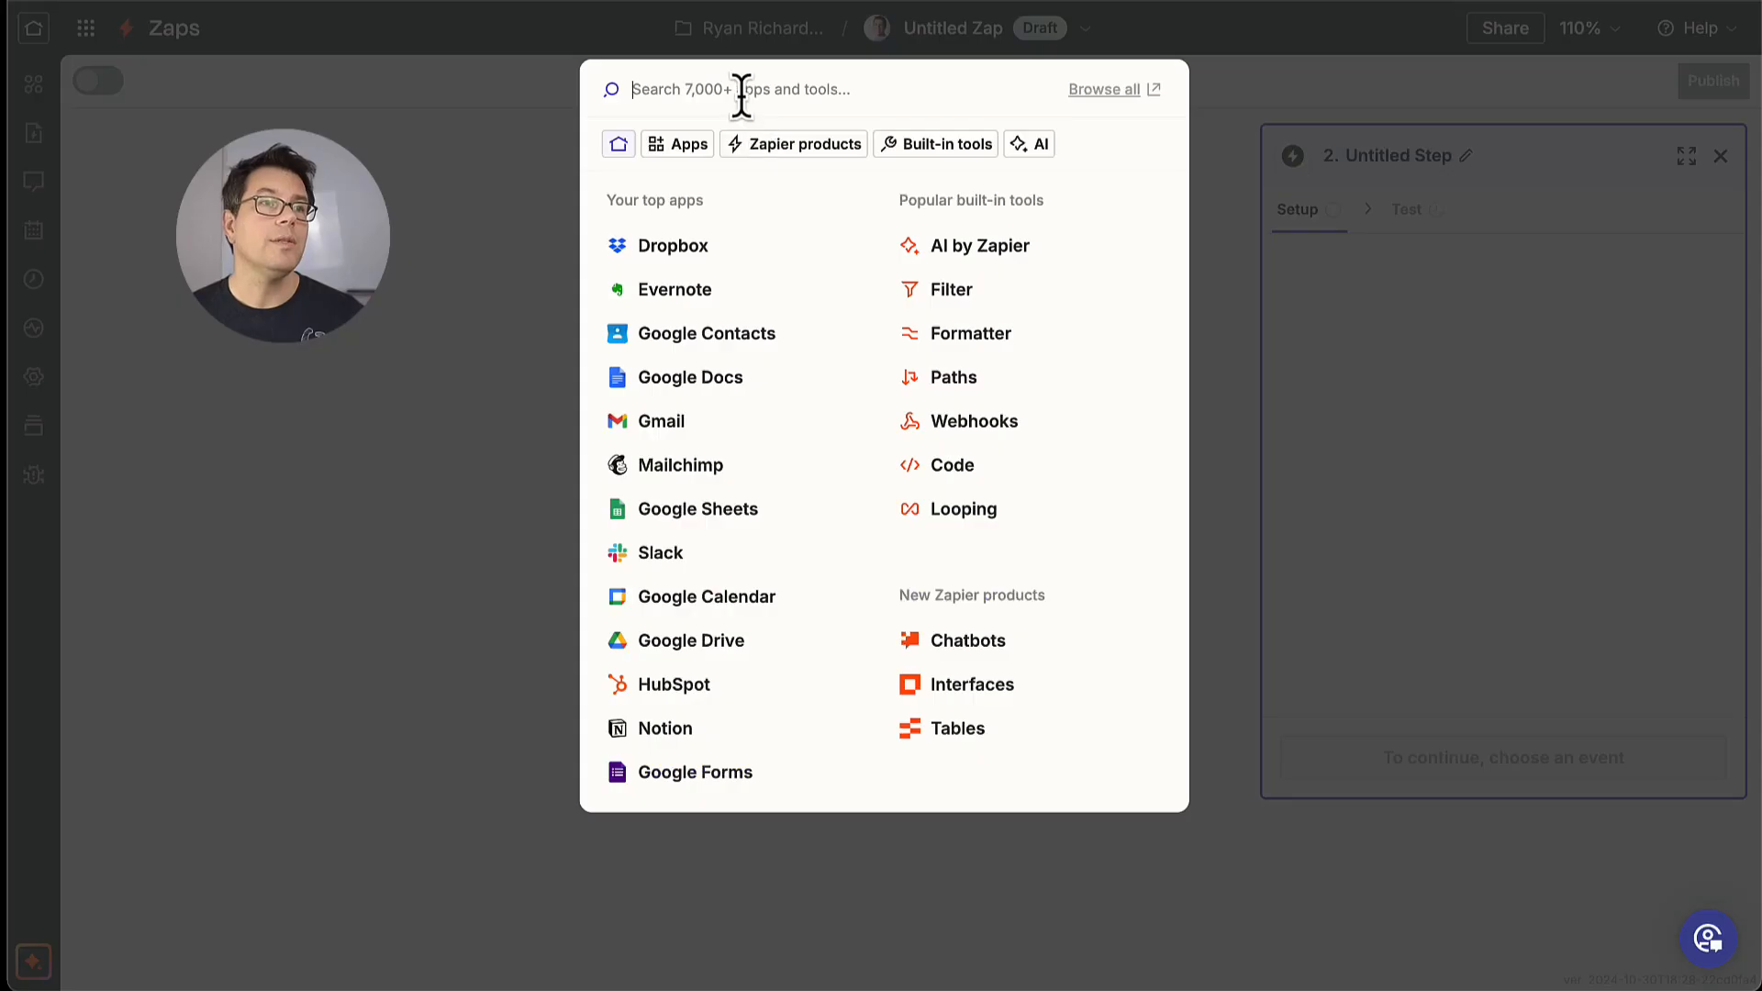
type("chatgp")
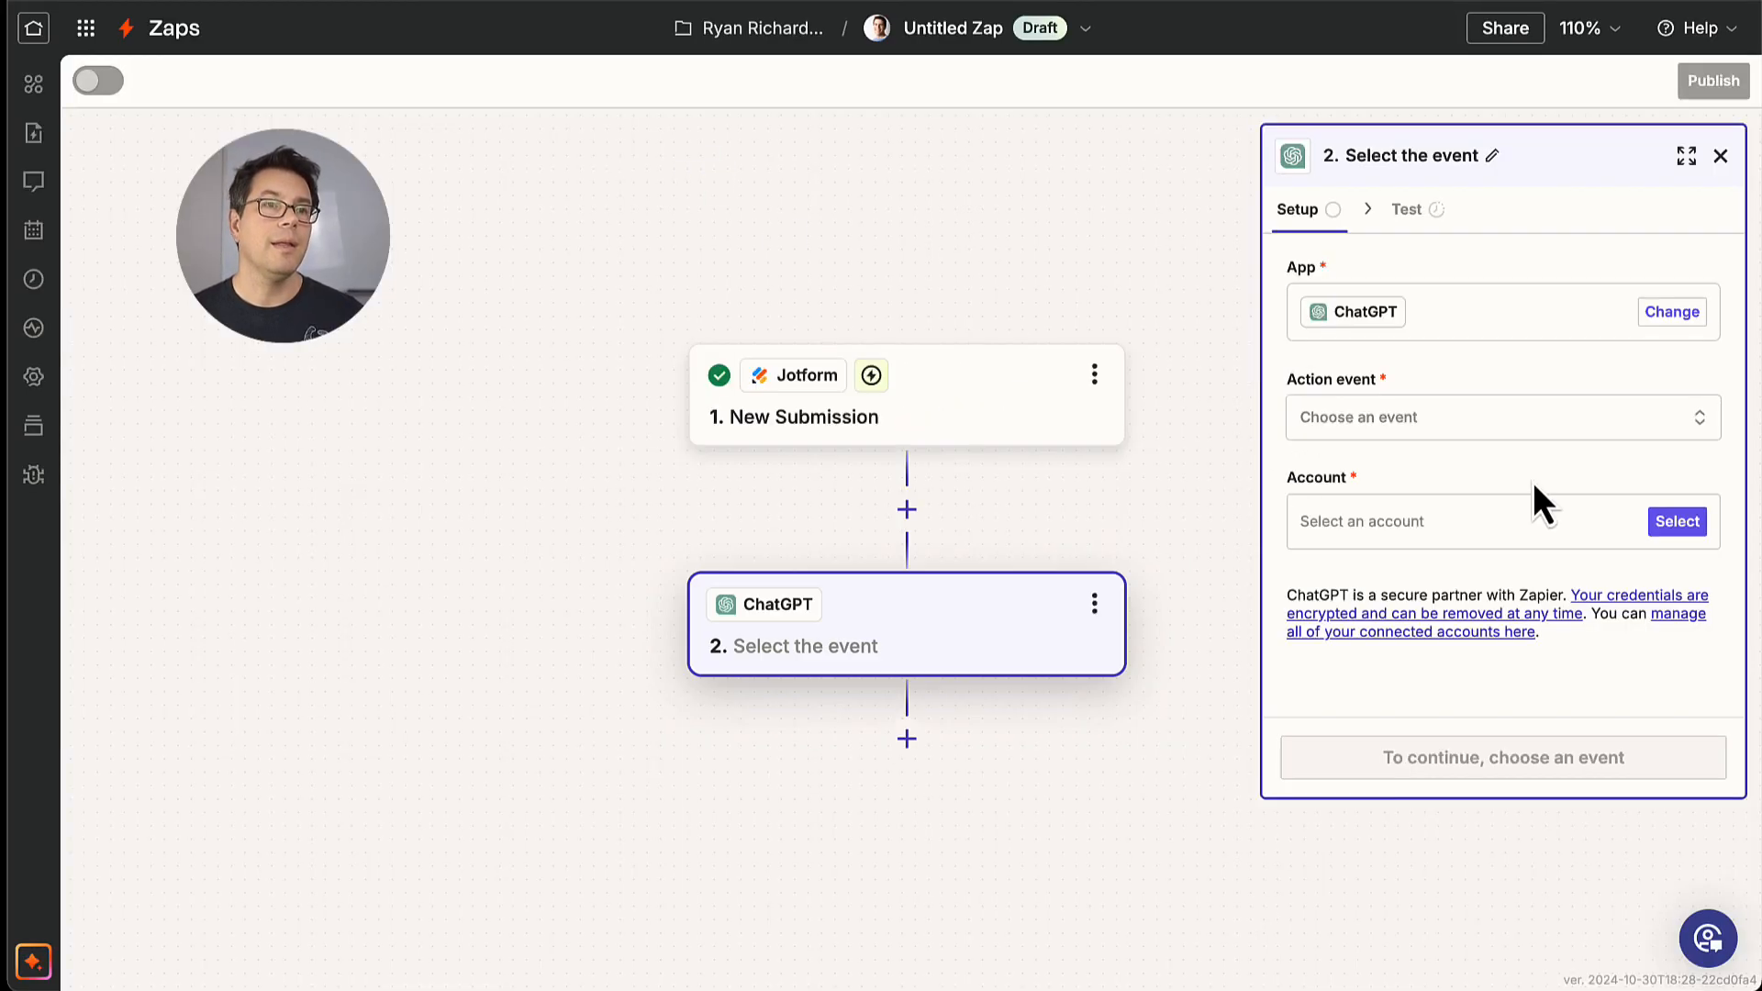
left_click(1499, 416)
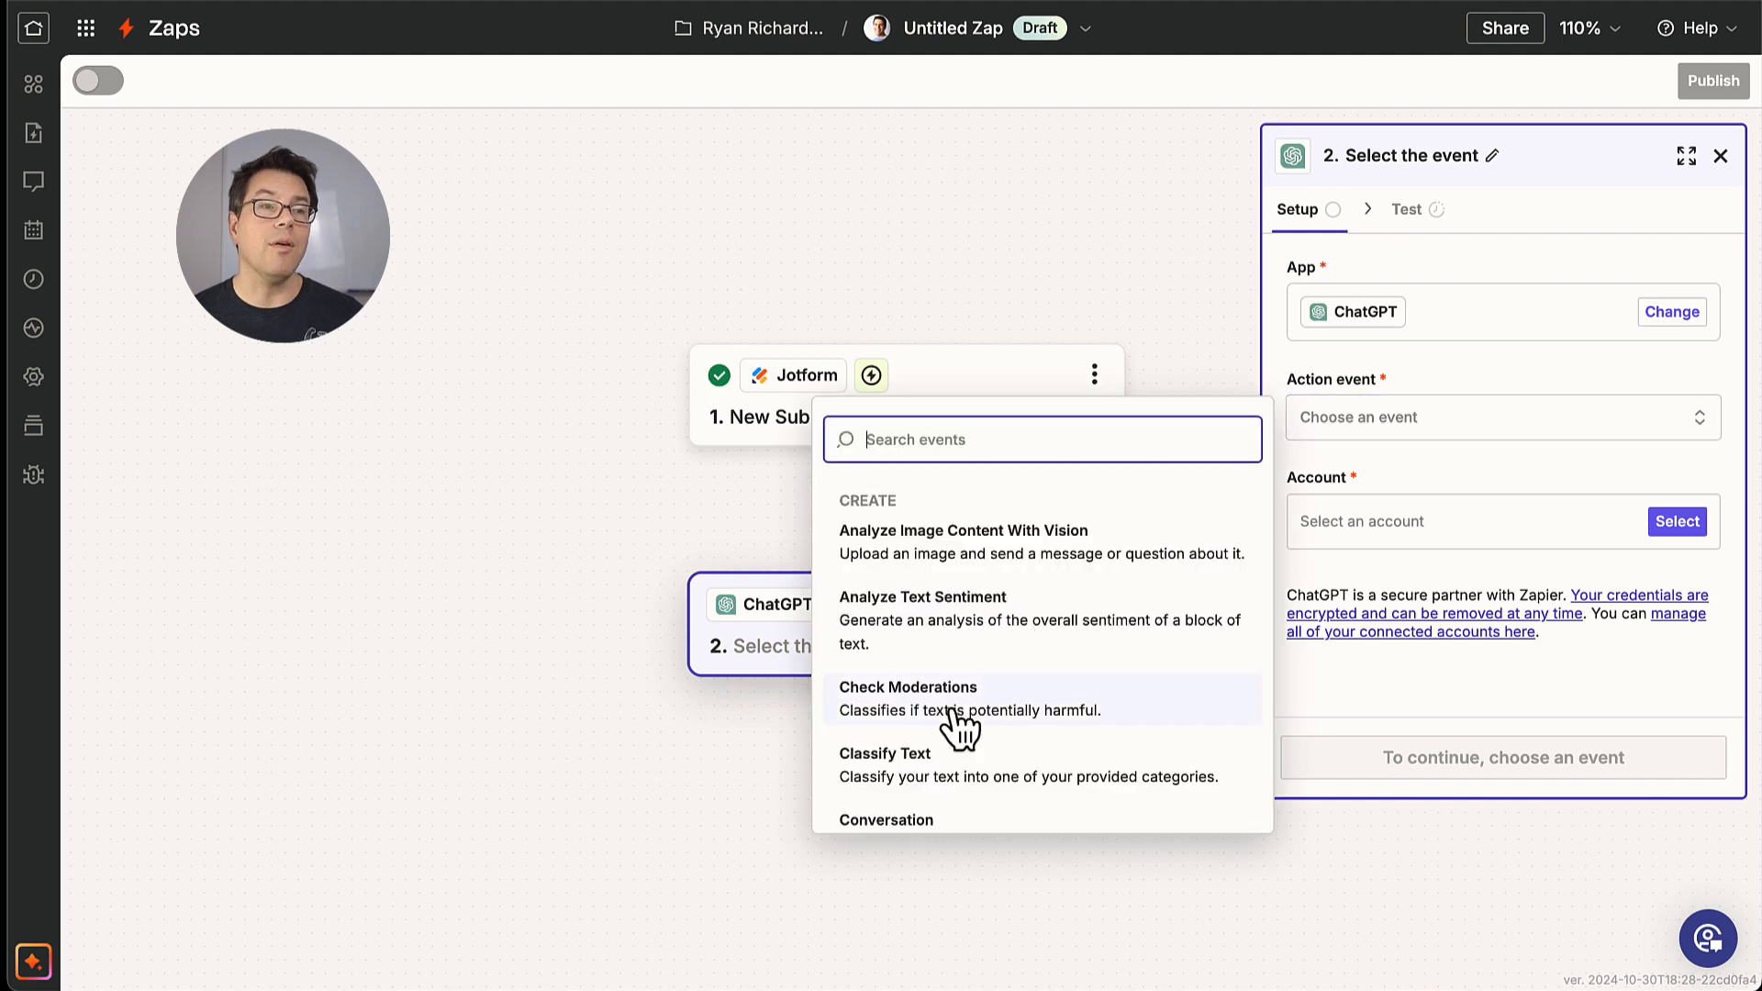
scroll("down", 3)
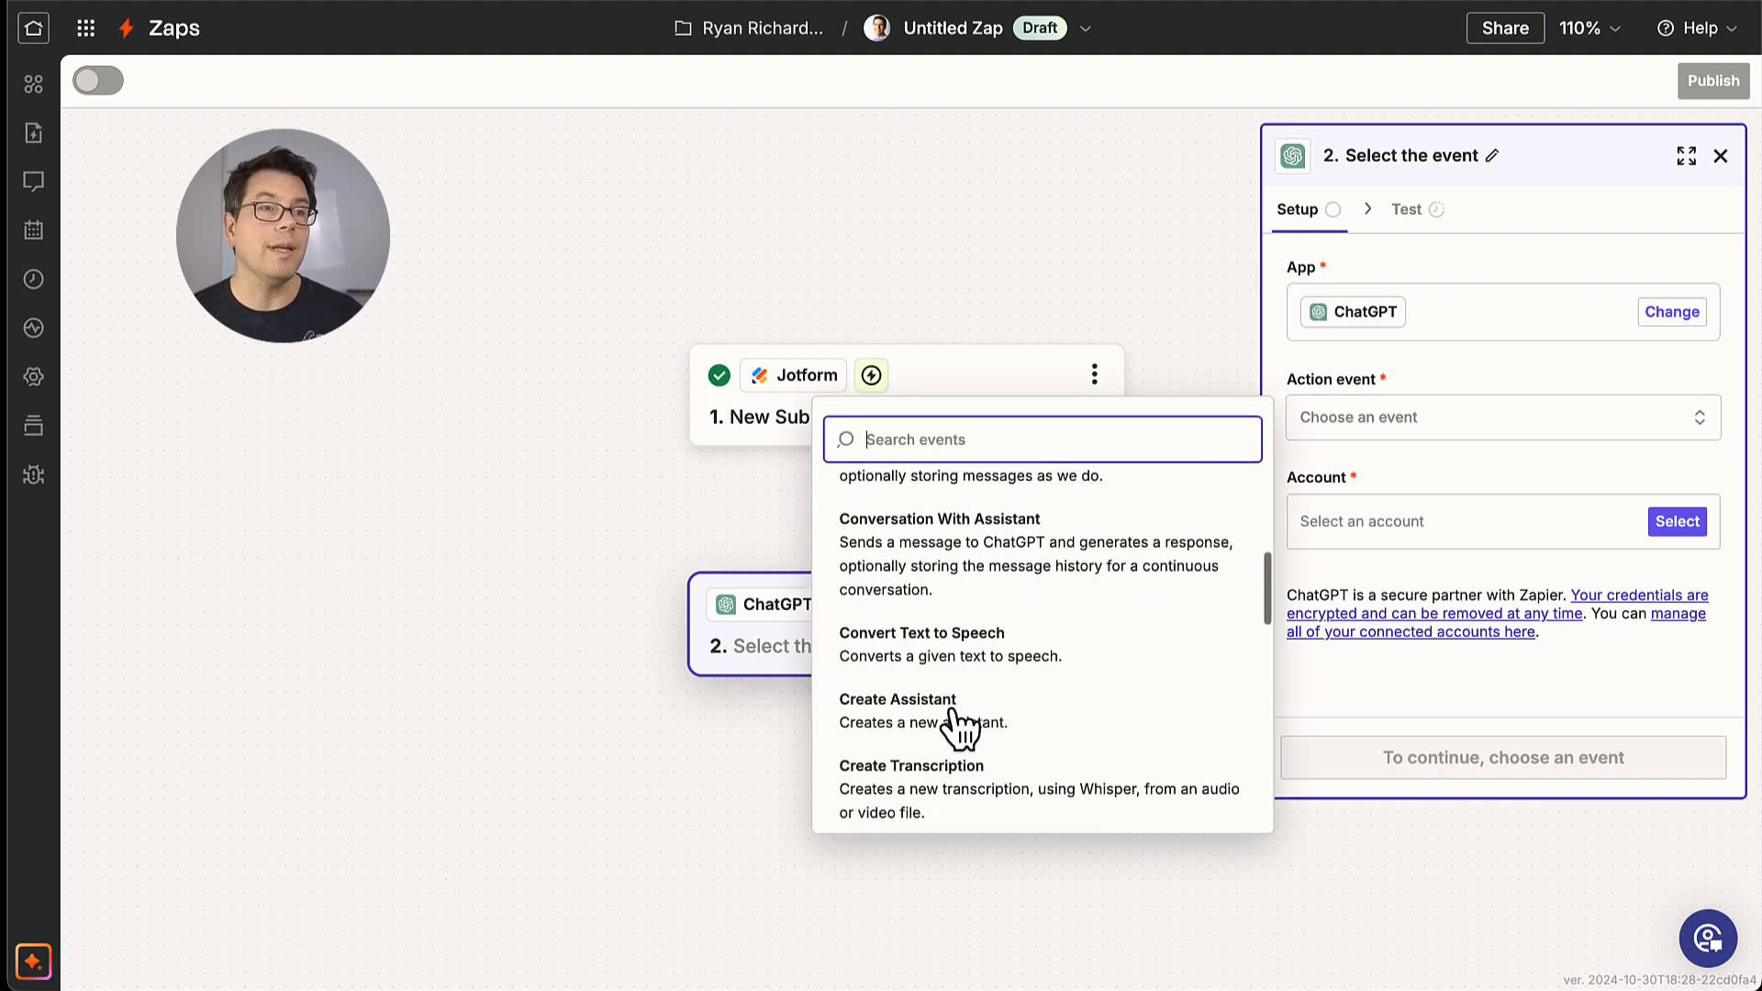
scroll("down", 3)
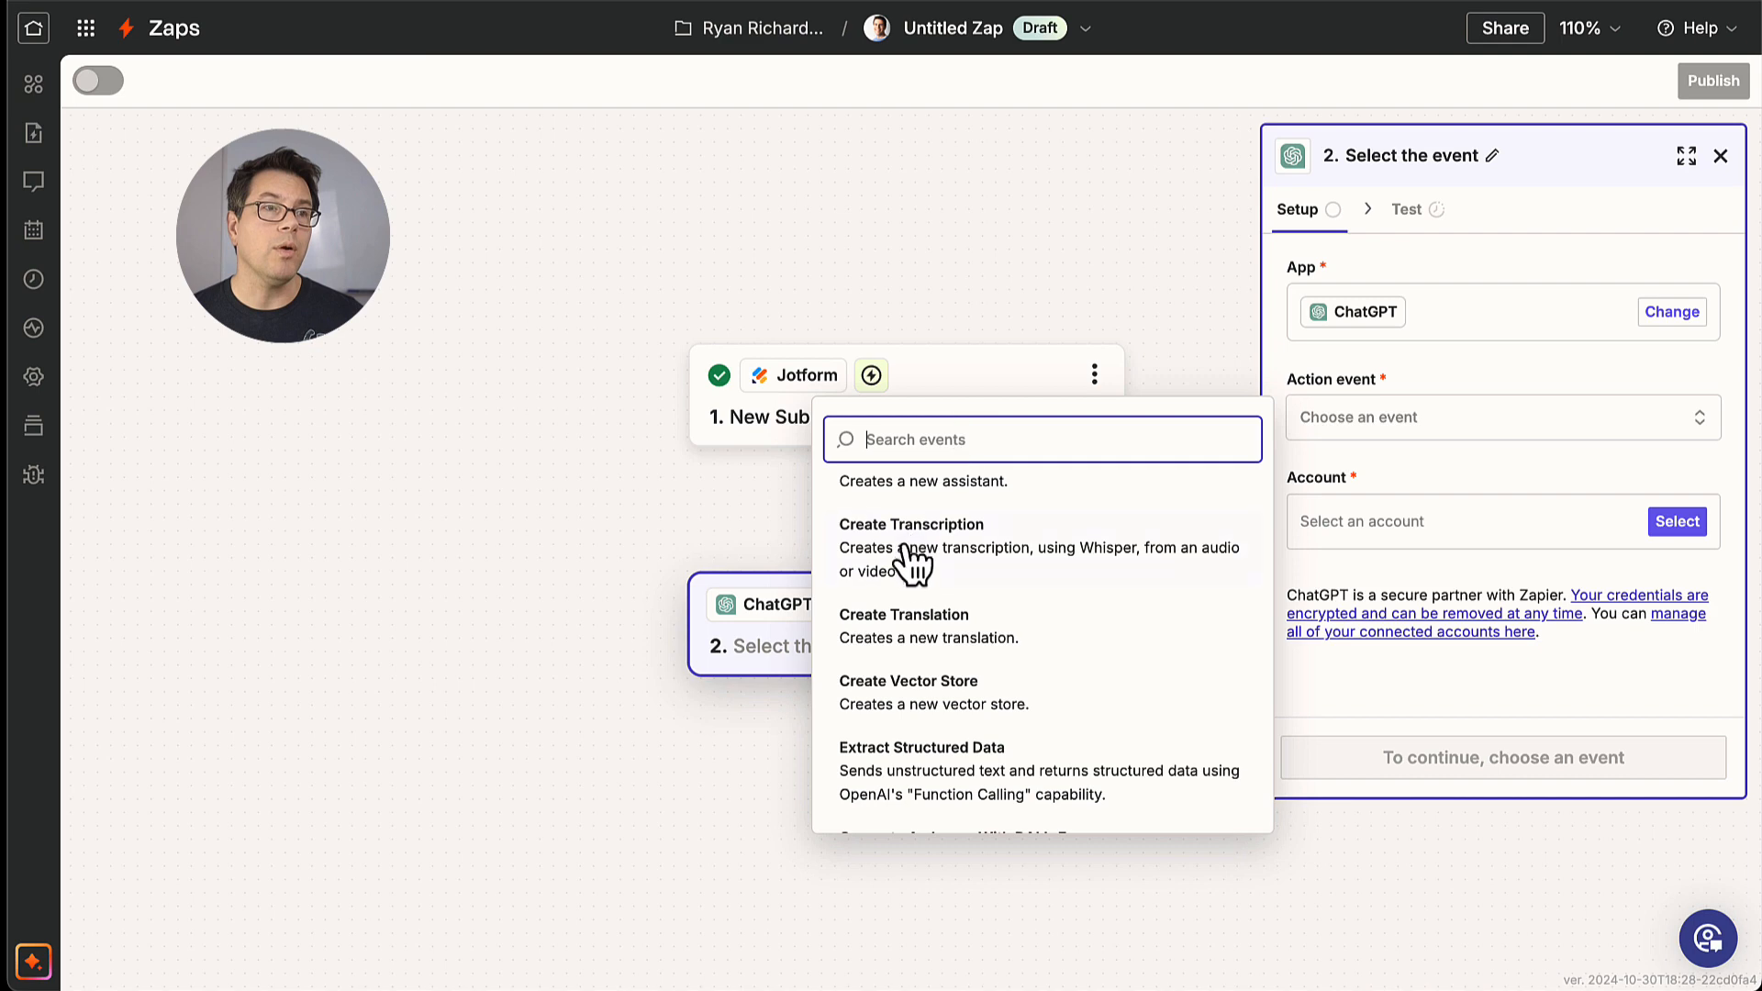
left_click(912, 525)
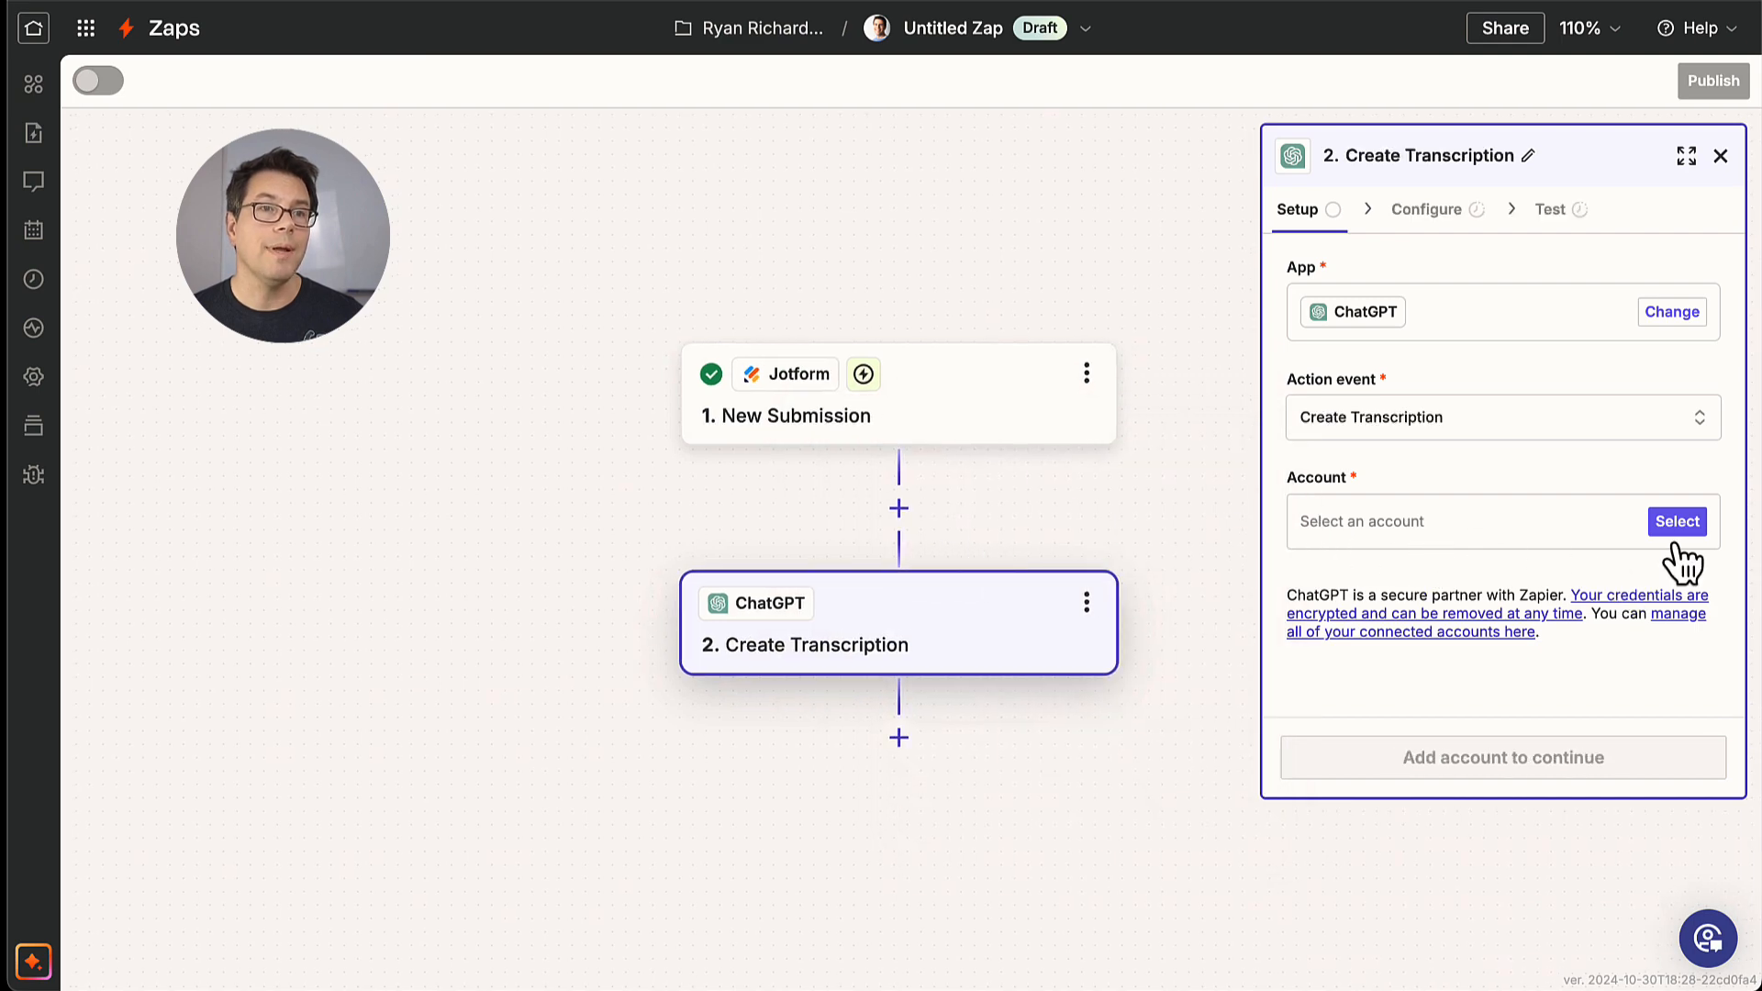
left_click(1675, 521)
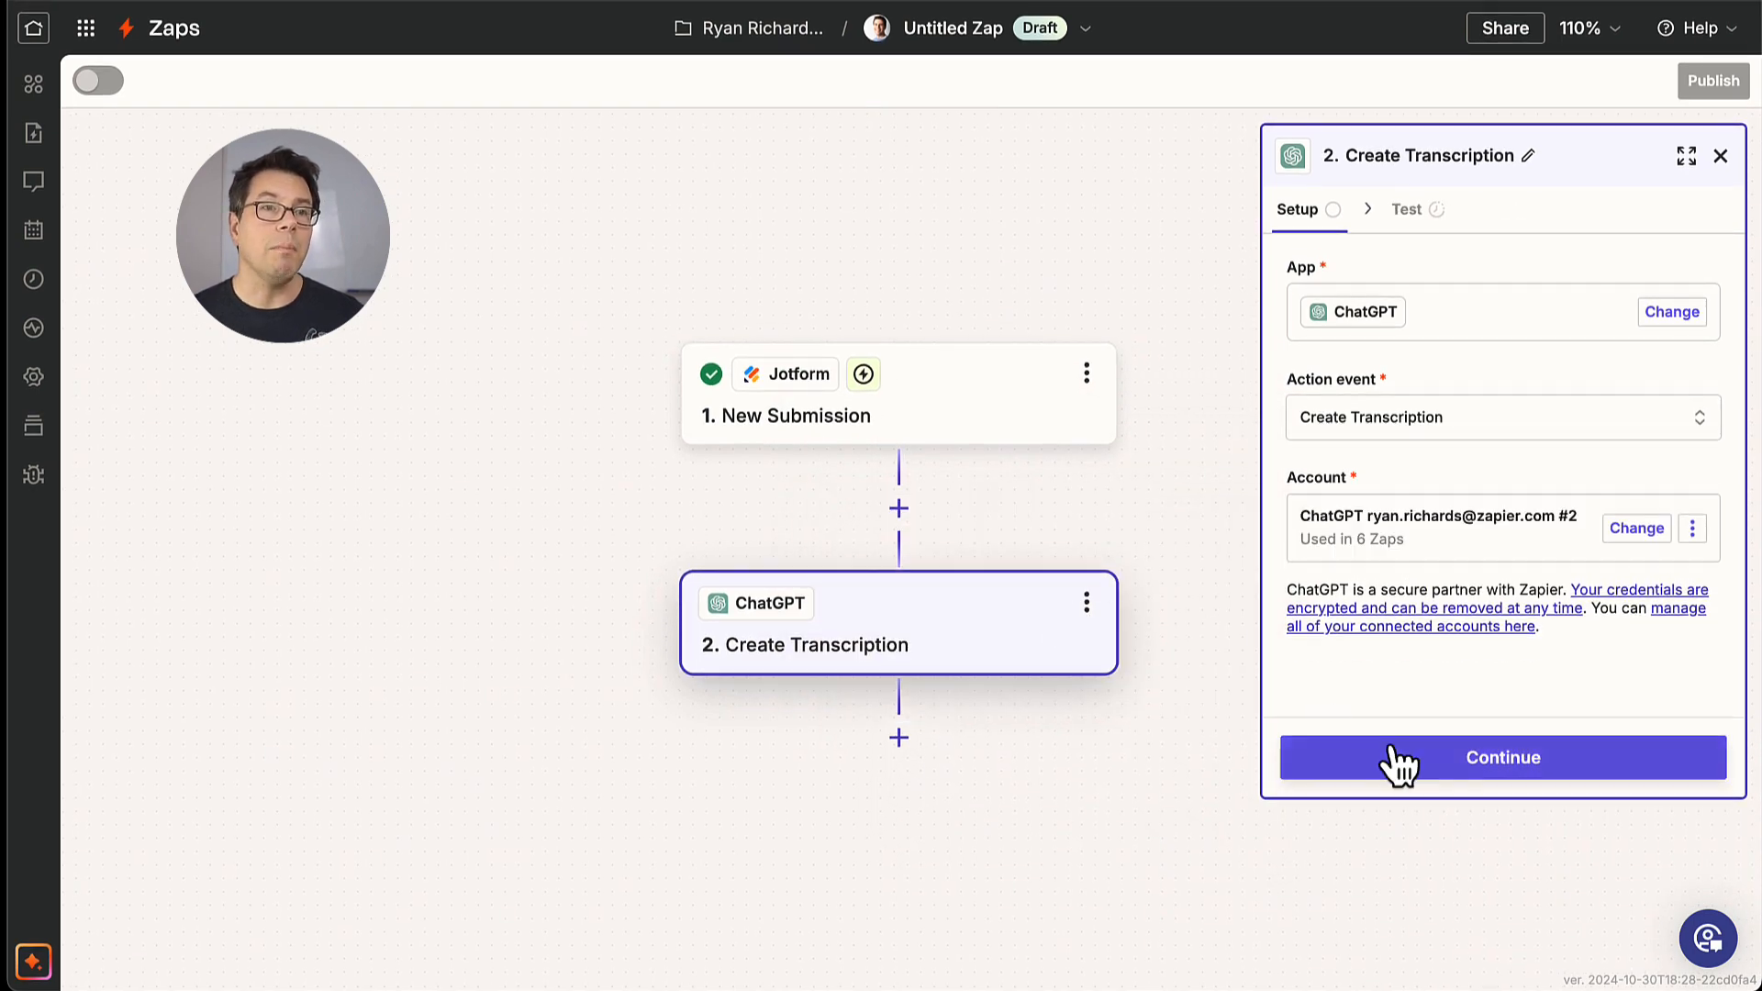
left_click(1501, 758)
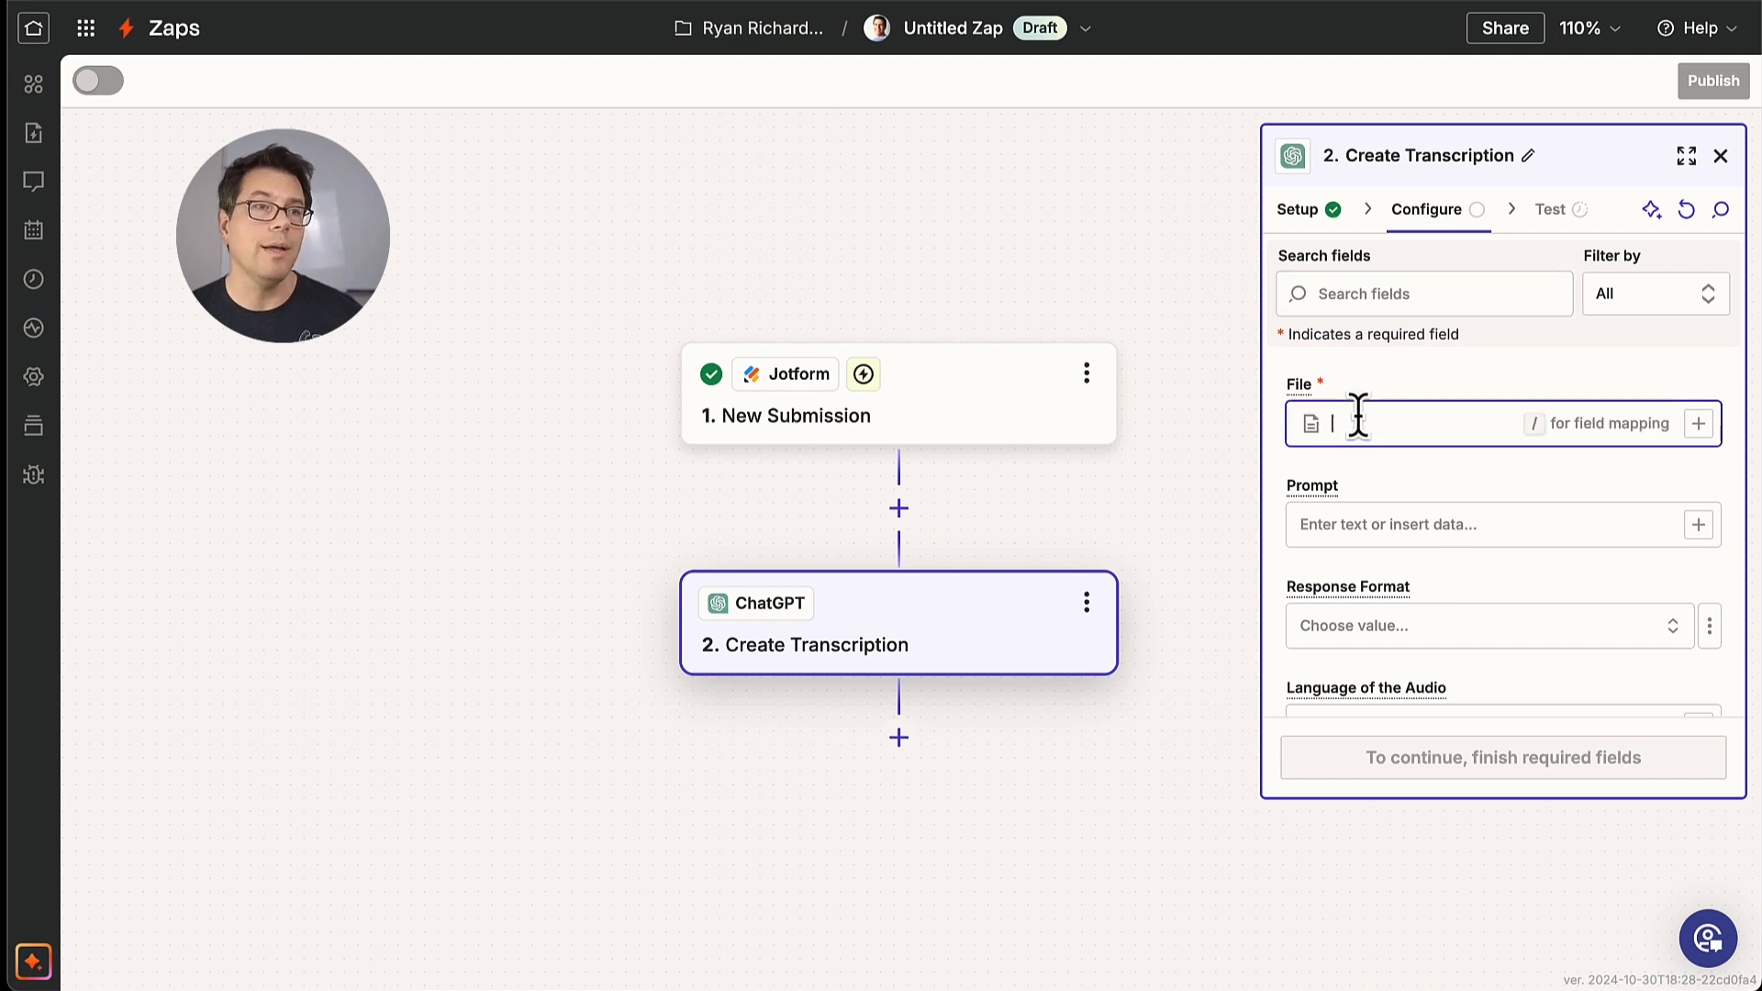
Map the File input to the submission's Answers Voice Recorder and continue to testing.
left_click(1697, 424)
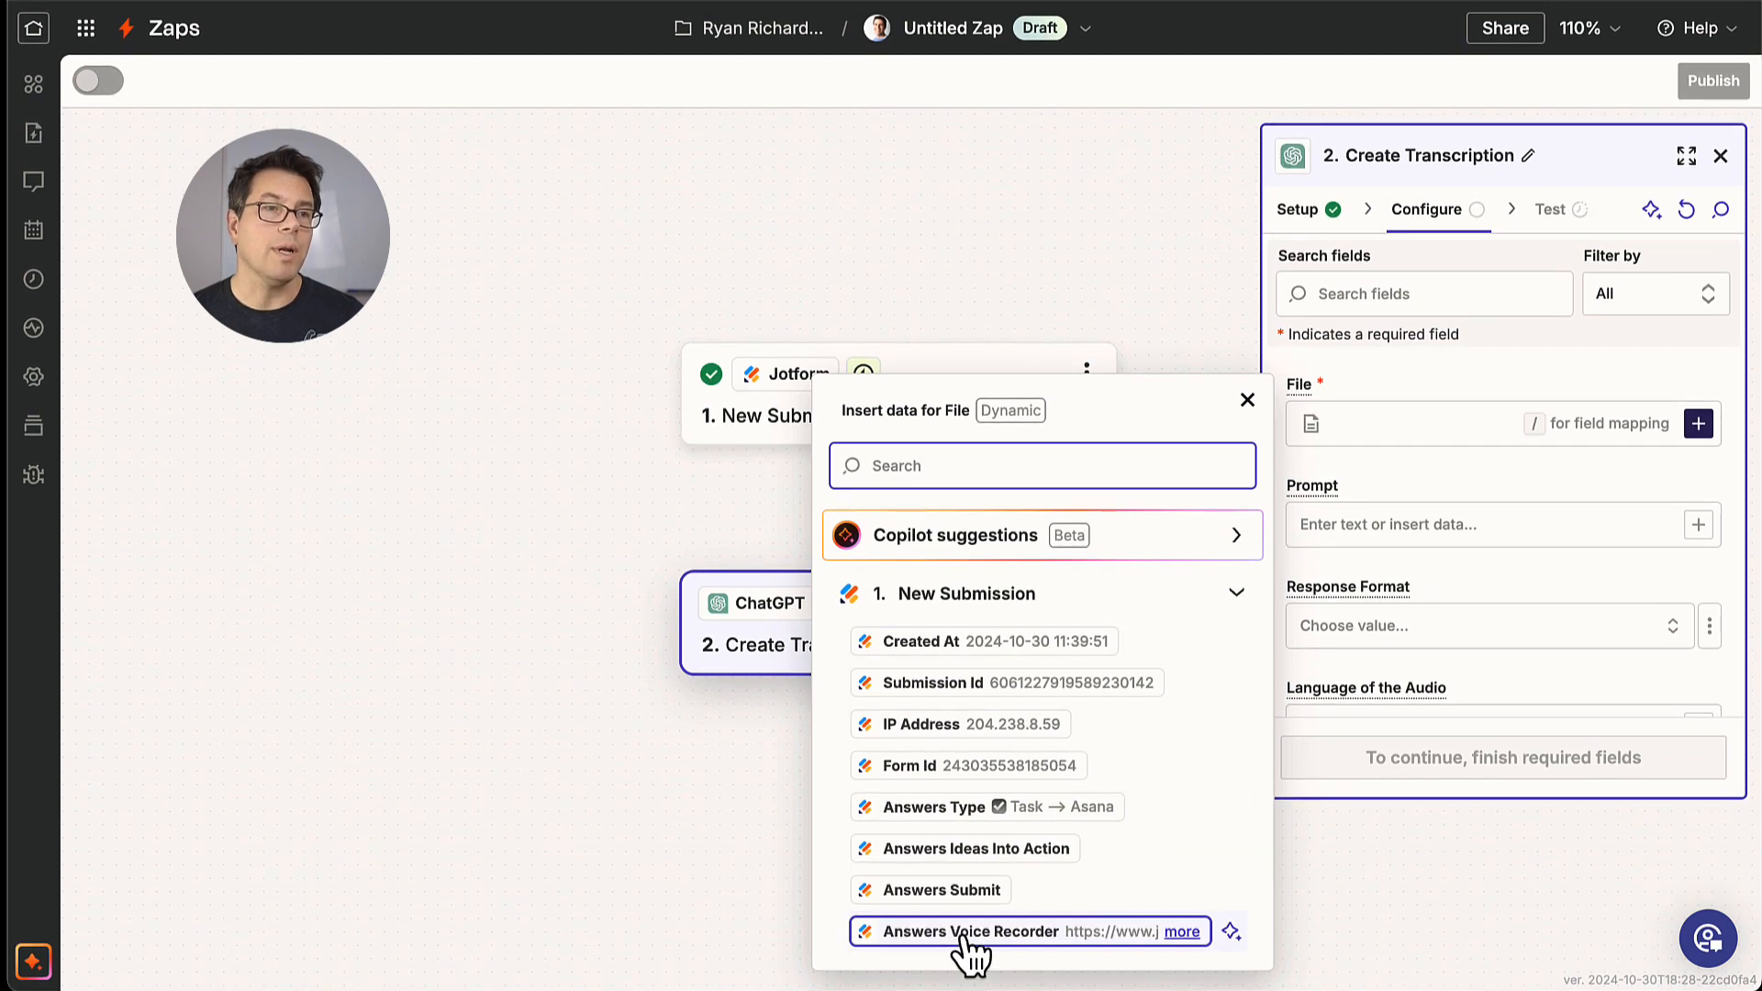
left_click(969, 932)
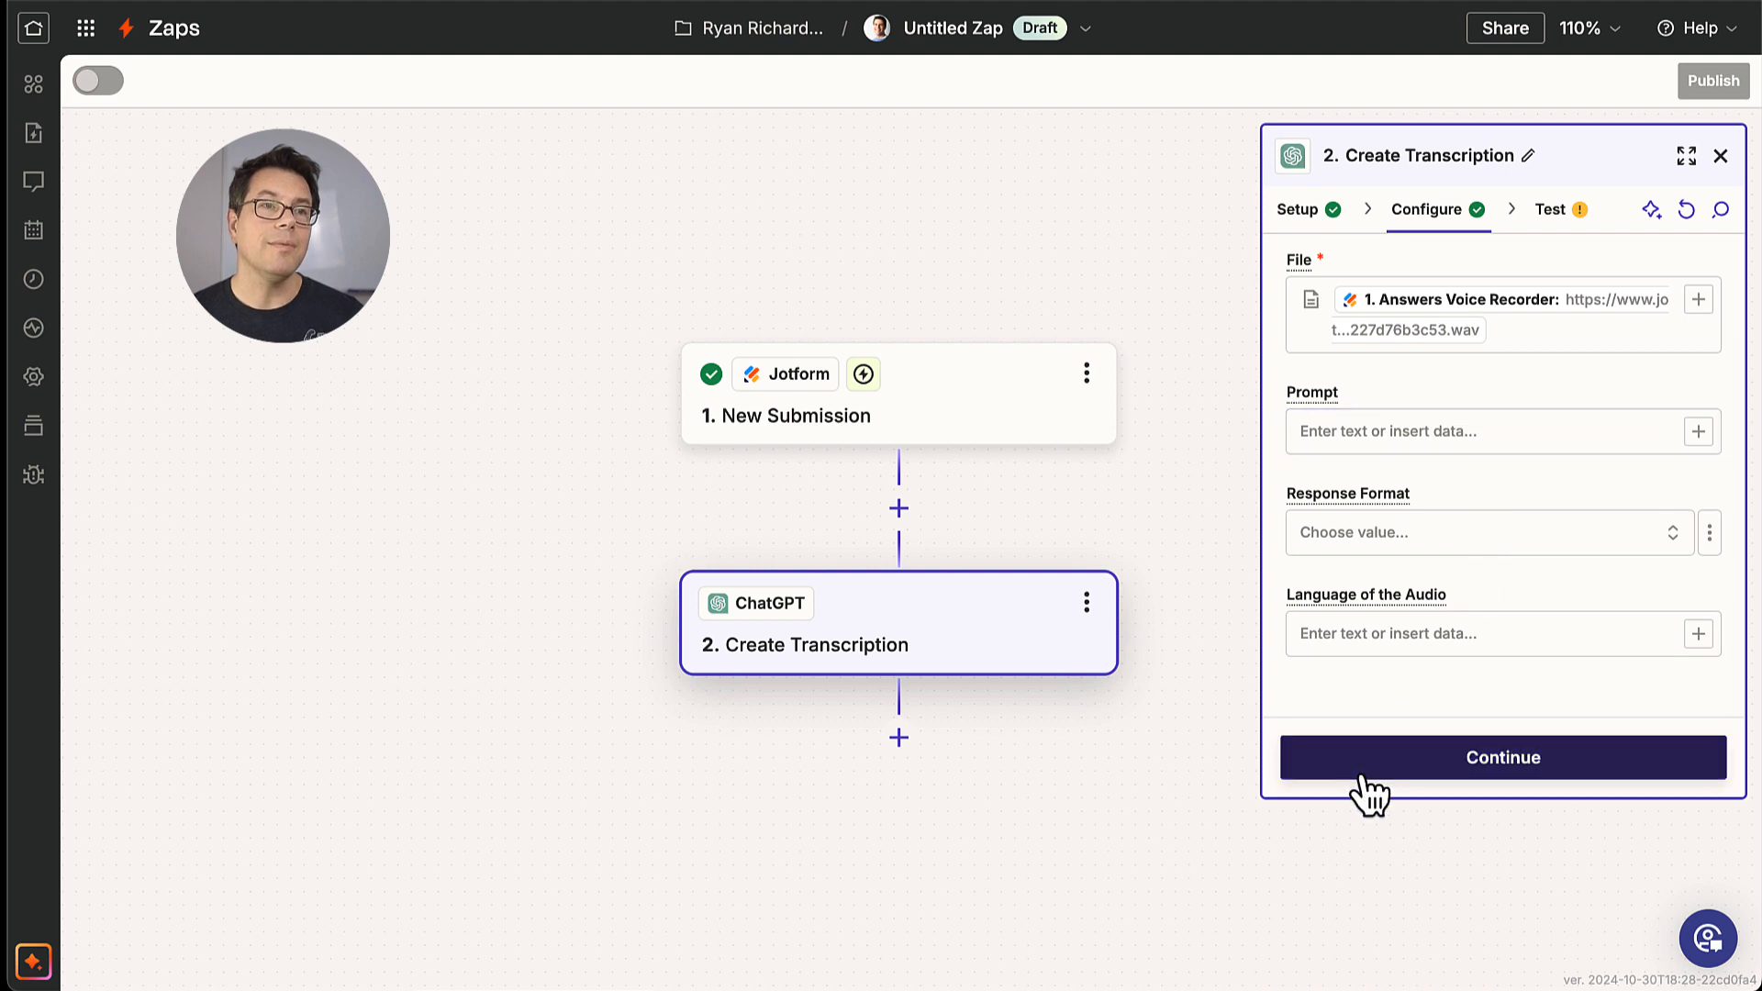
left_click(1501, 756)
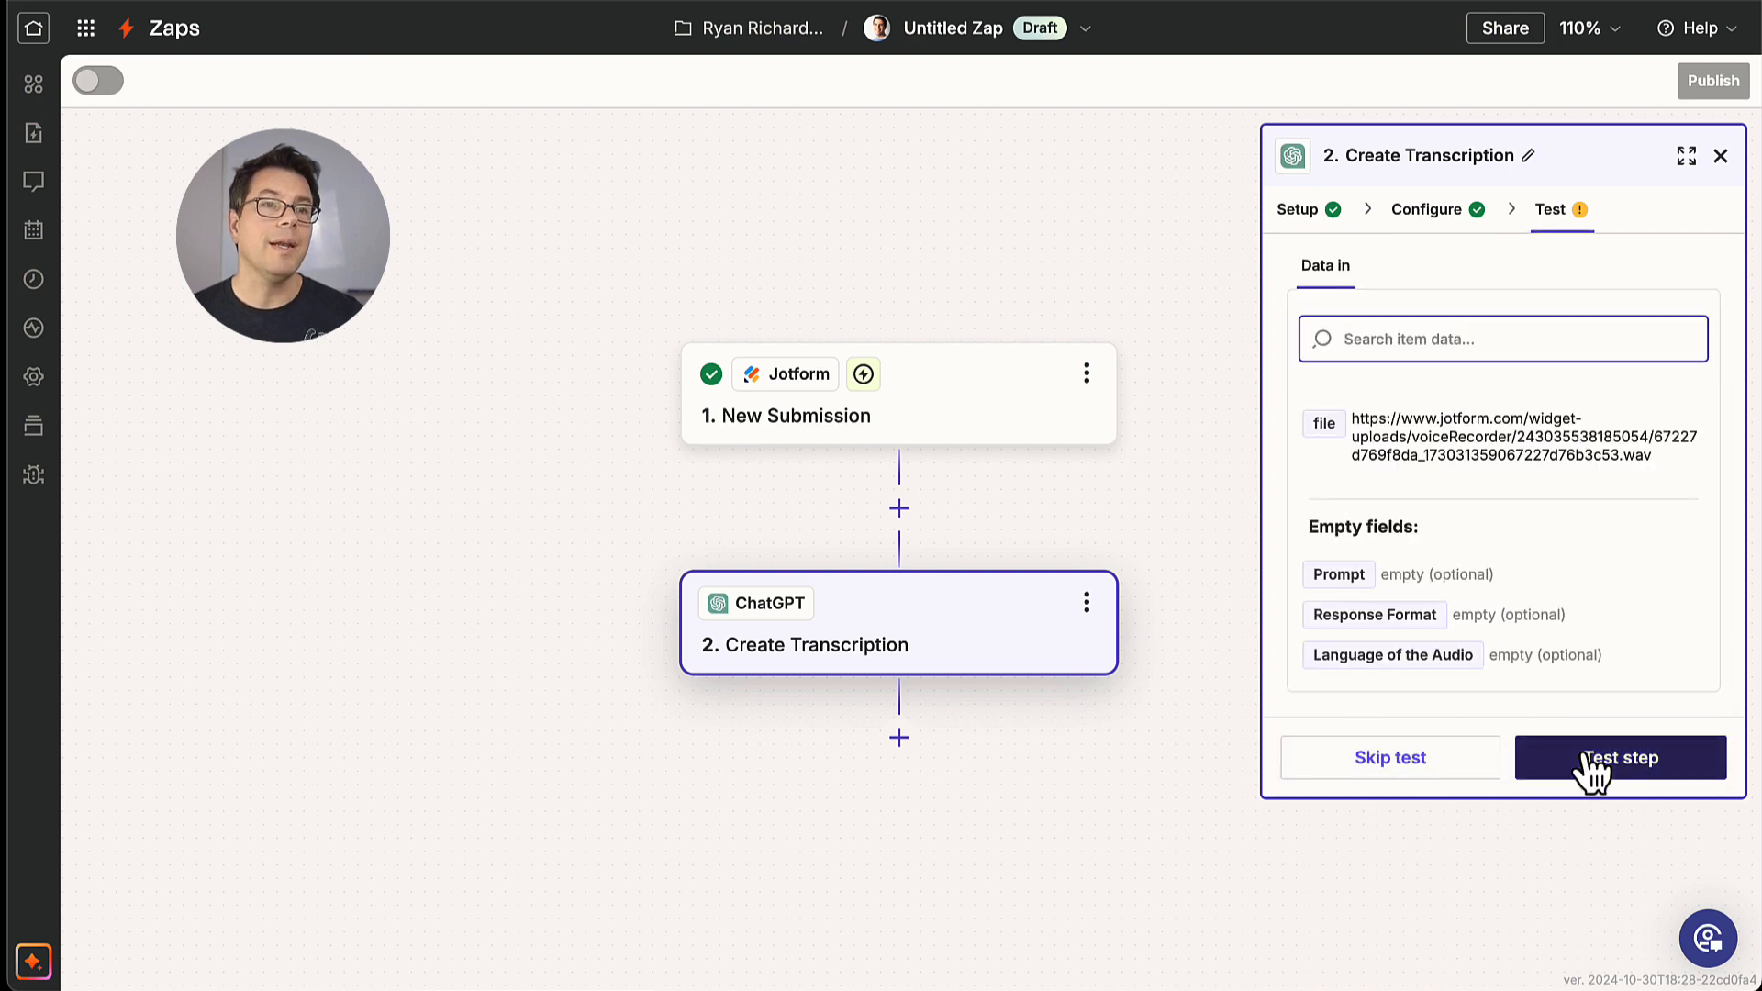
Test the transcription, then add a ChatGPT step set to Extract Structured Data.
left_click(1618, 758)
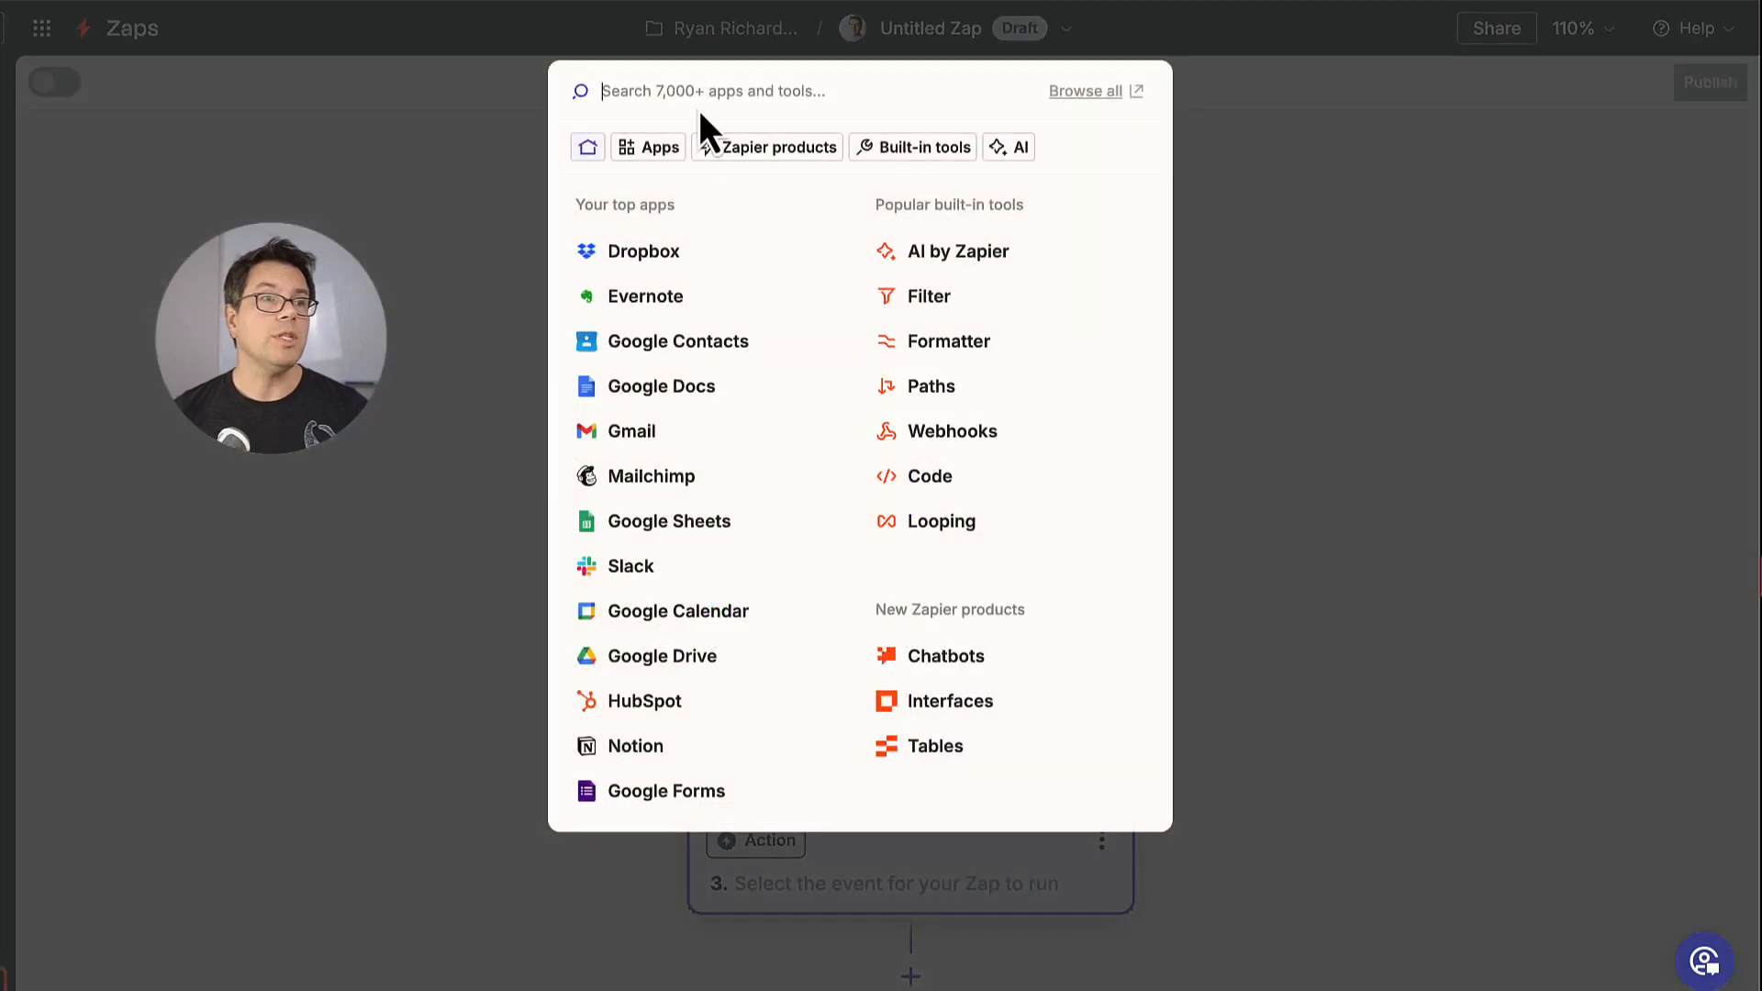
type("chat")
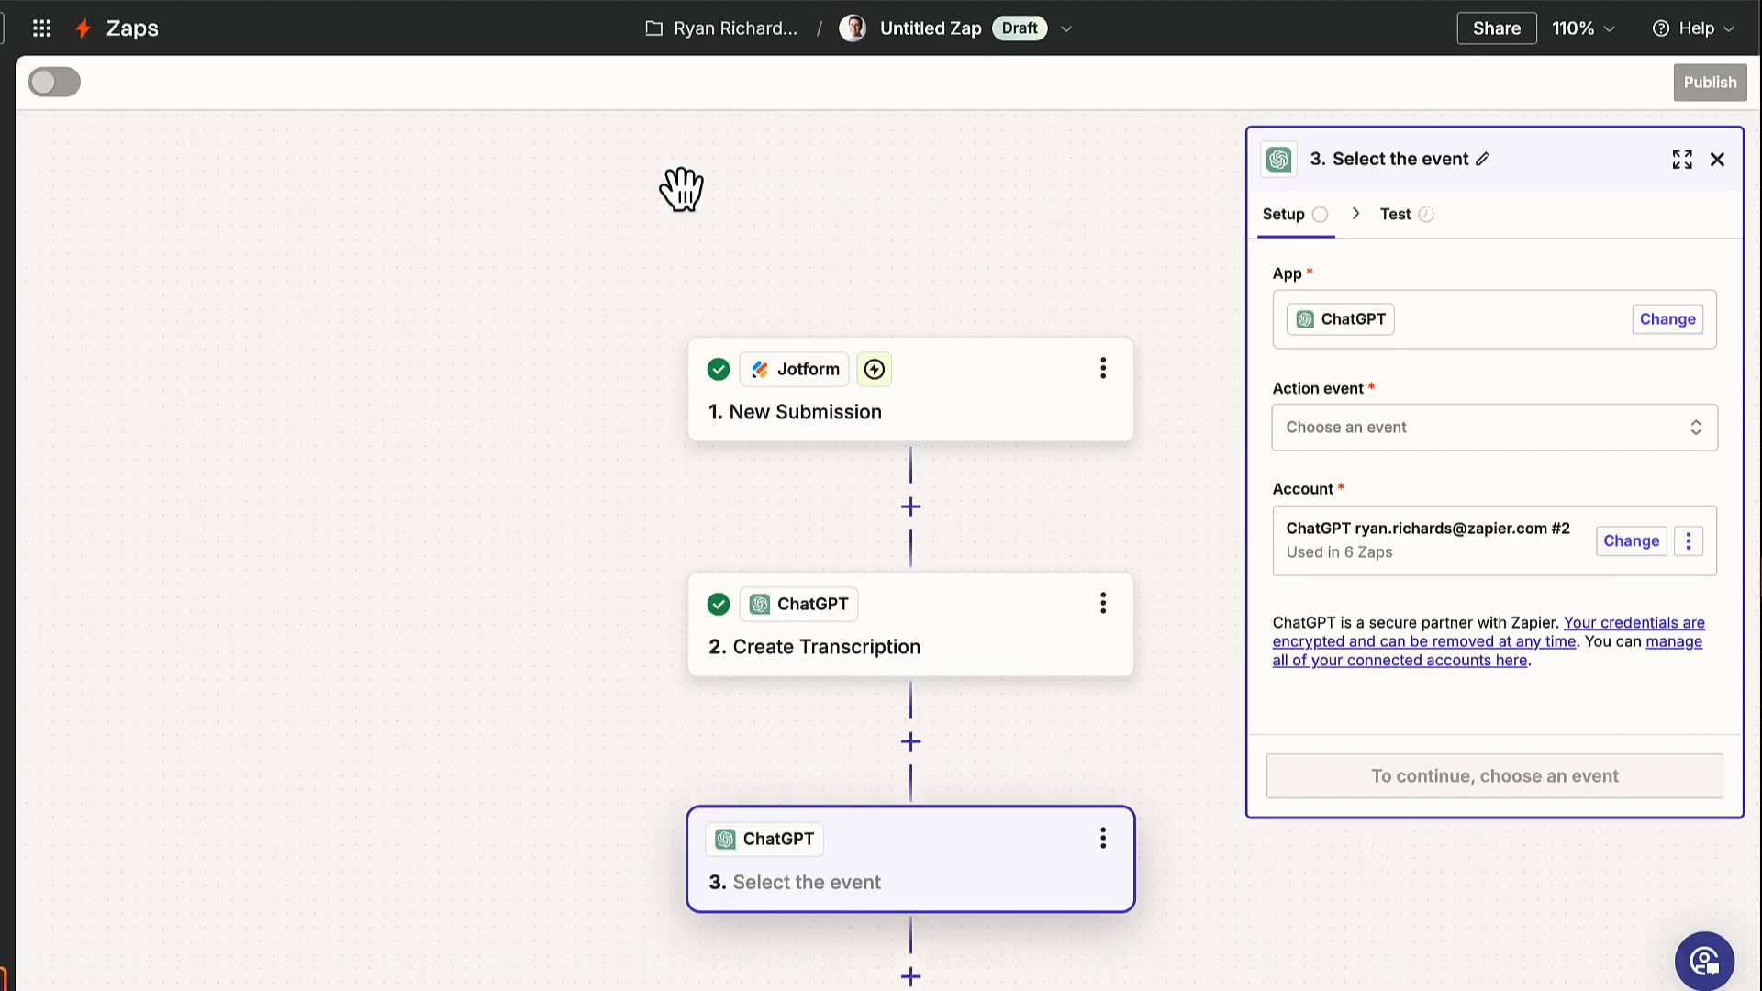
left_click(1492, 428)
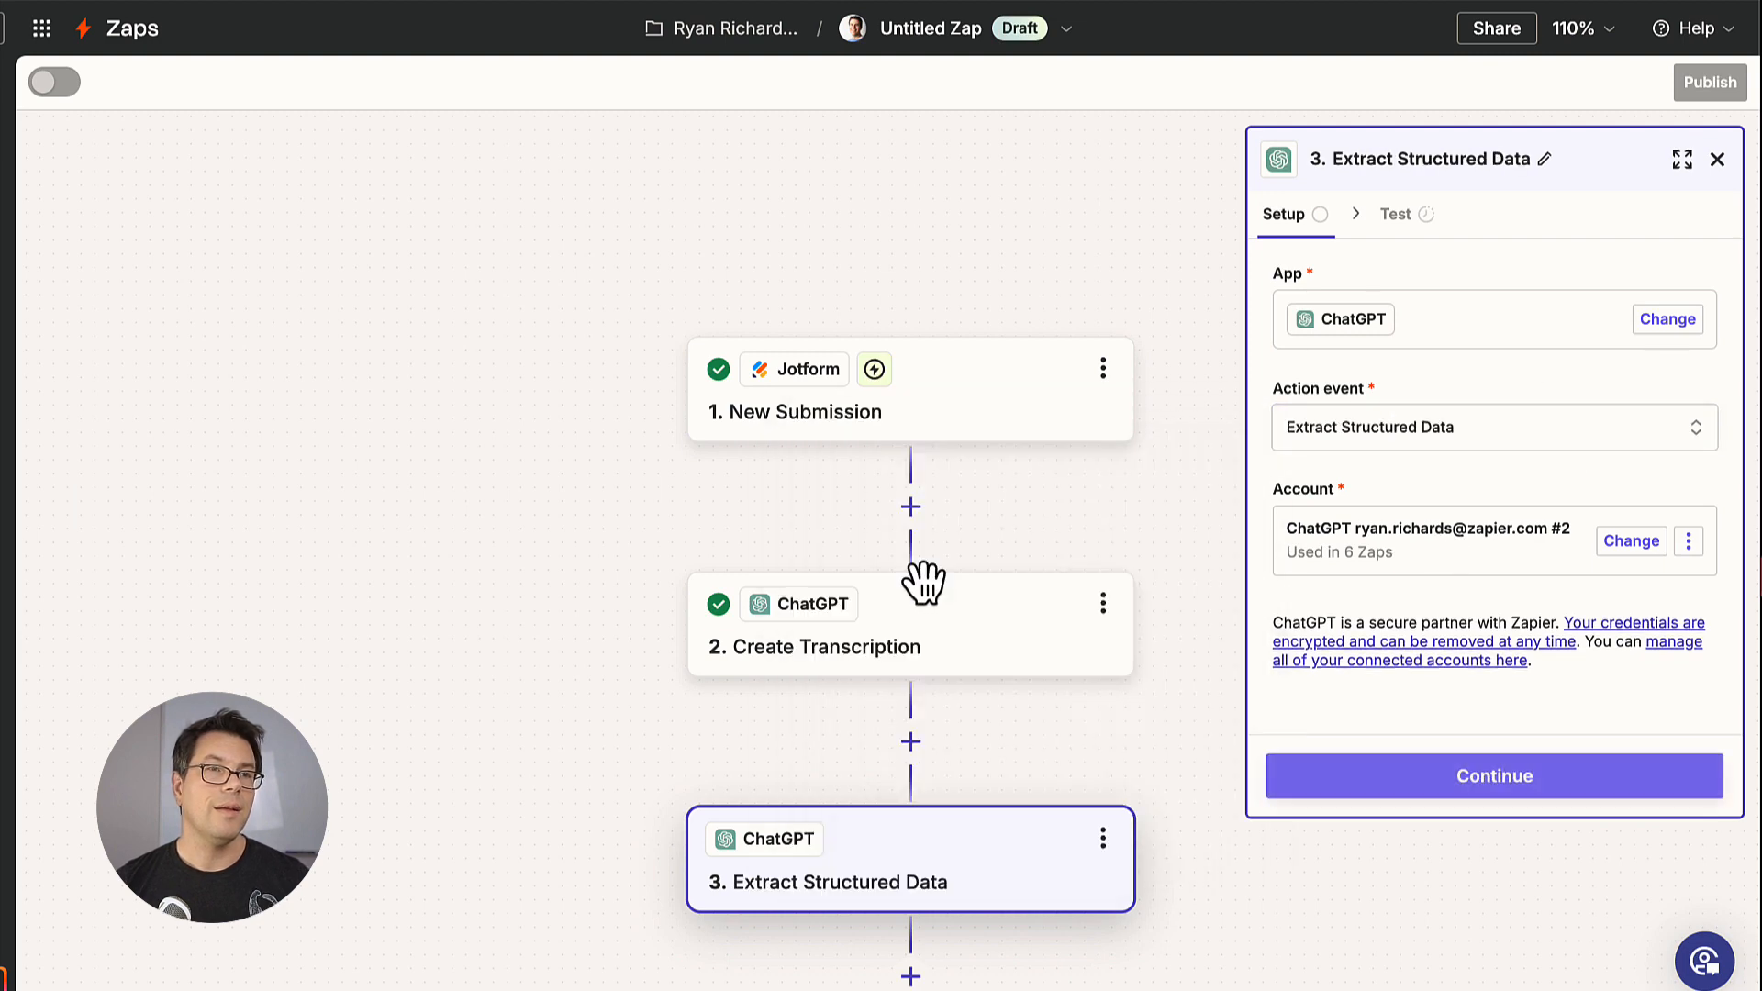
Fill Unstructured Text with a '# Transcript' heading followed by the transcription content.
left_click(1492, 774)
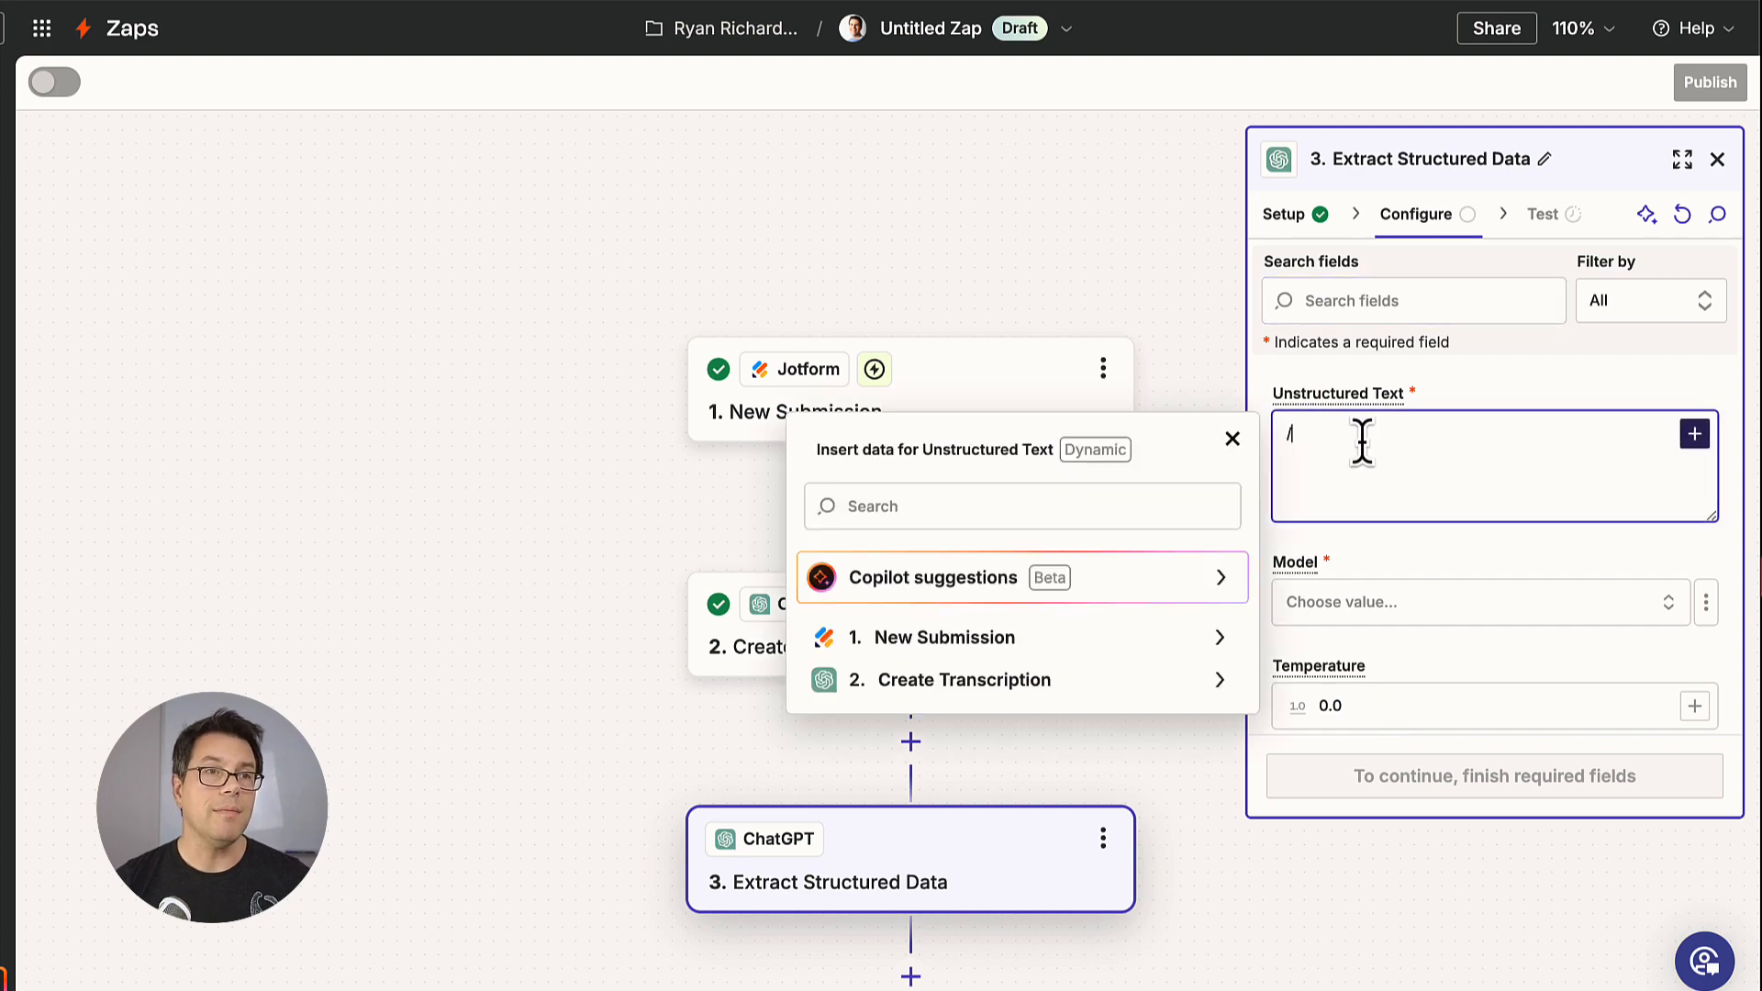
type("transc")
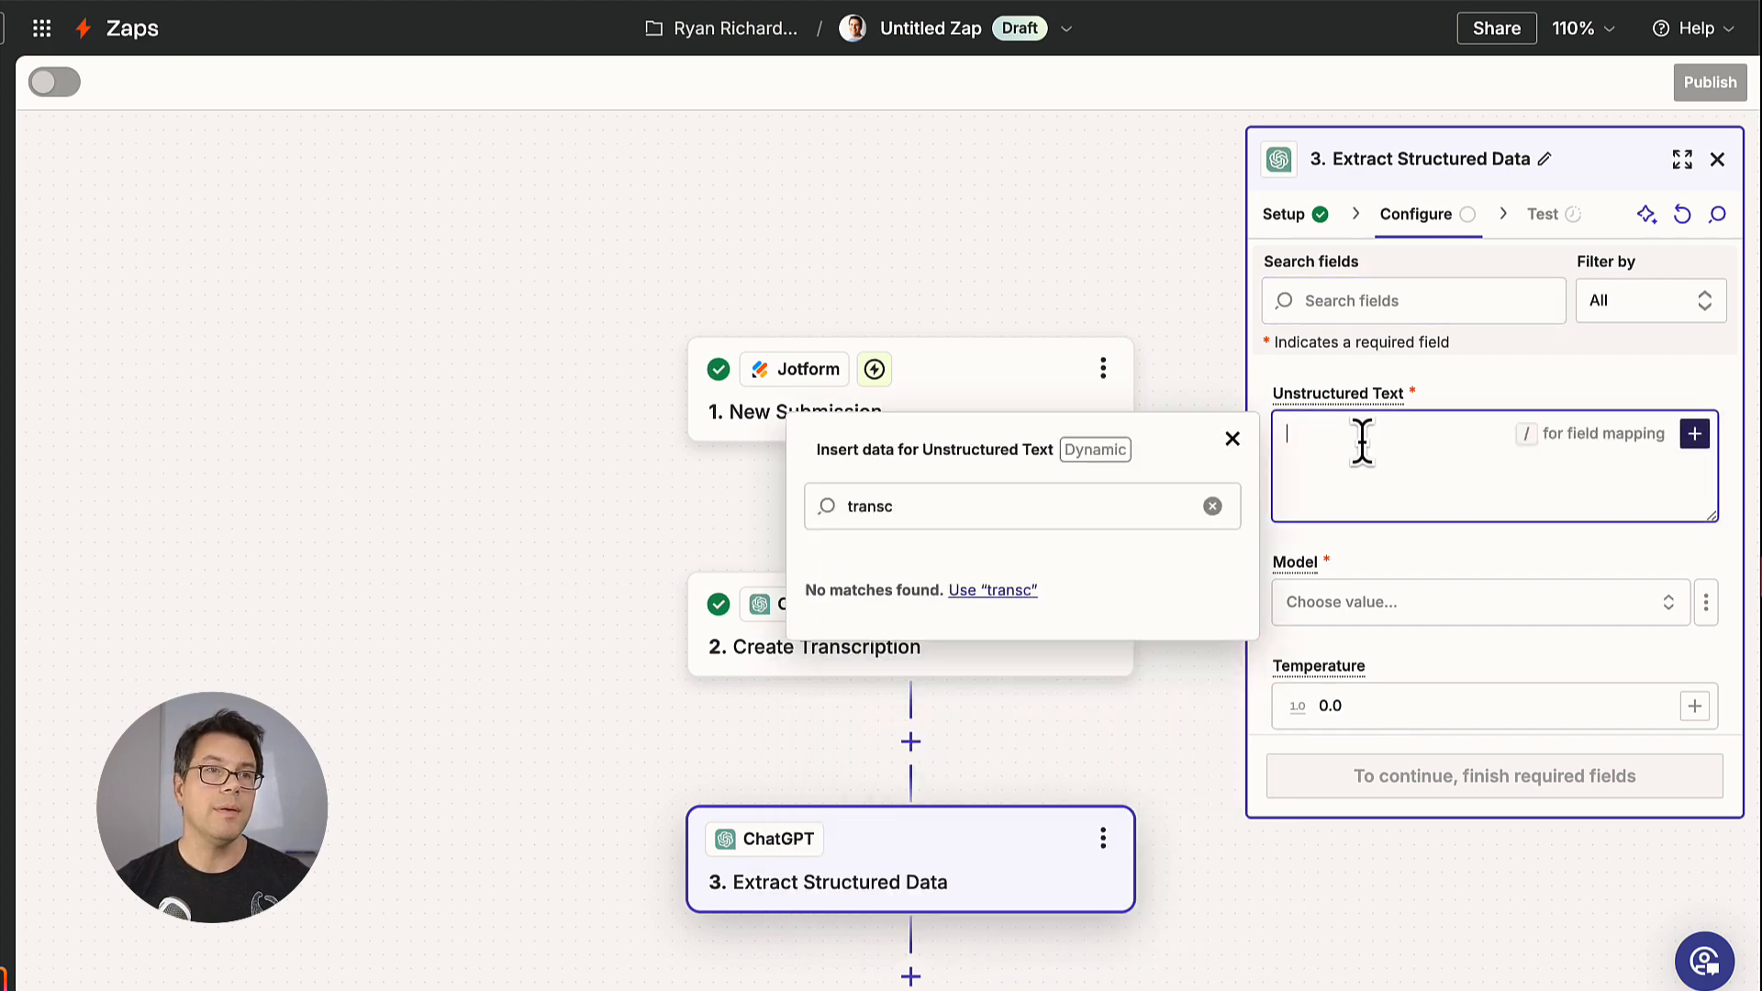
type("# Transcript")
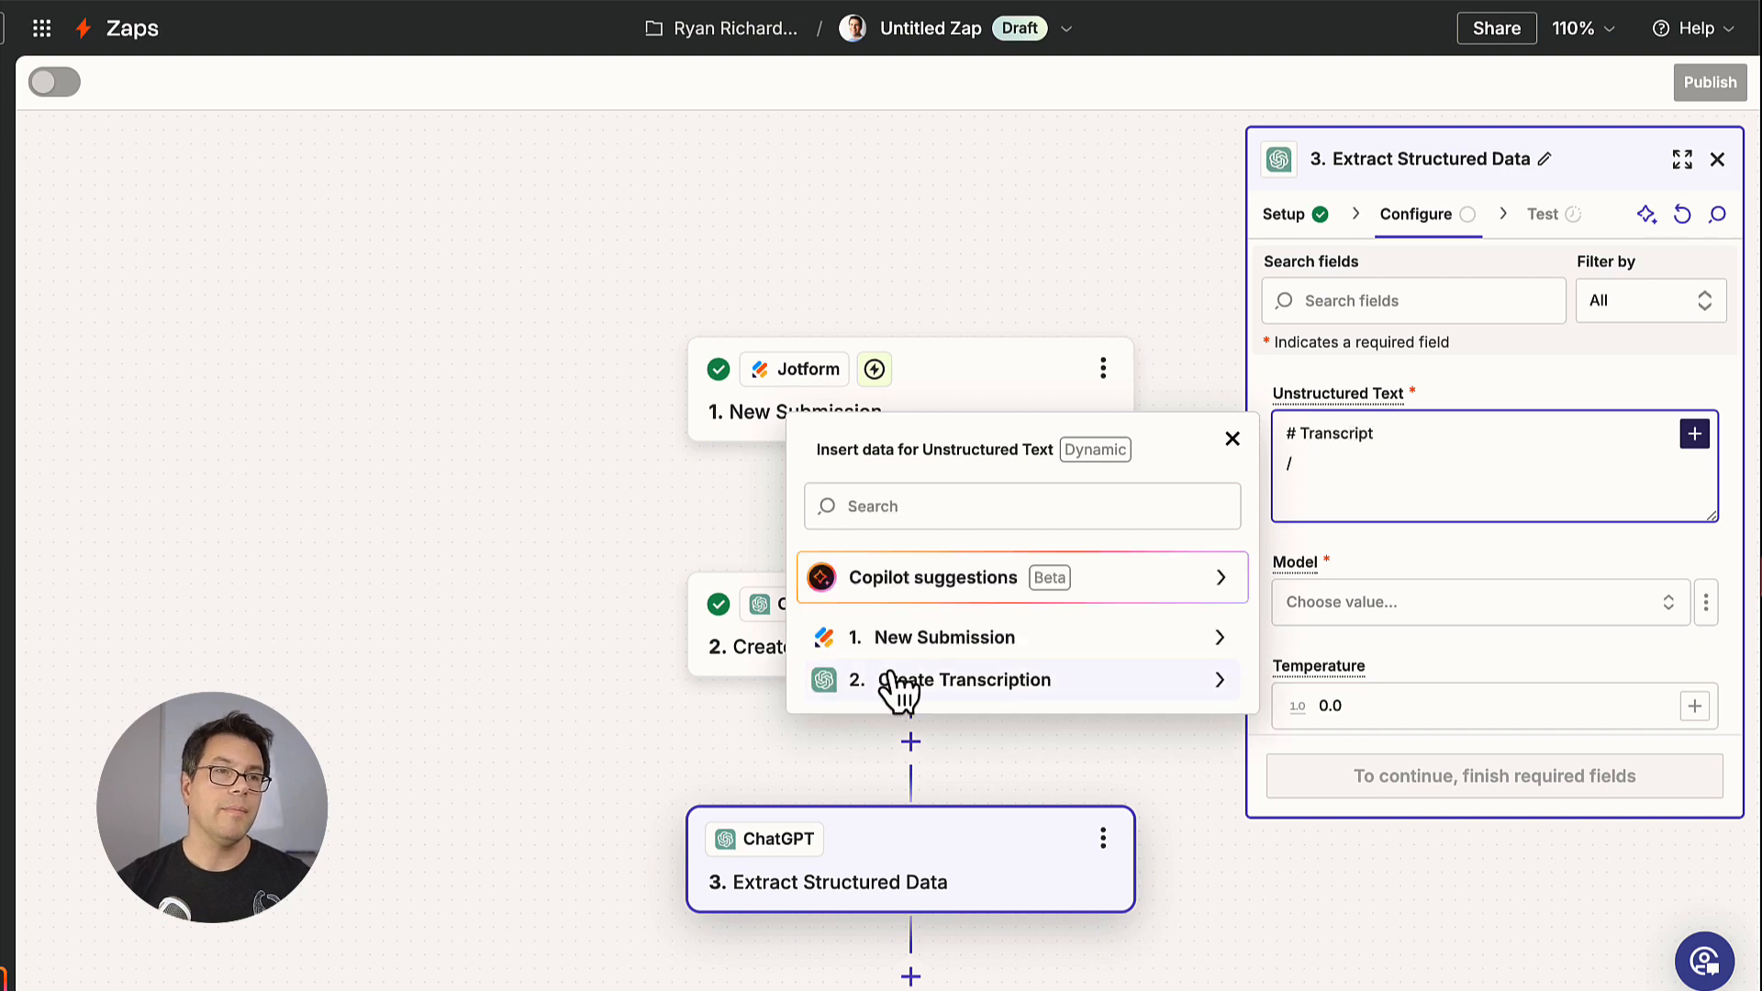
left_click(961, 679)
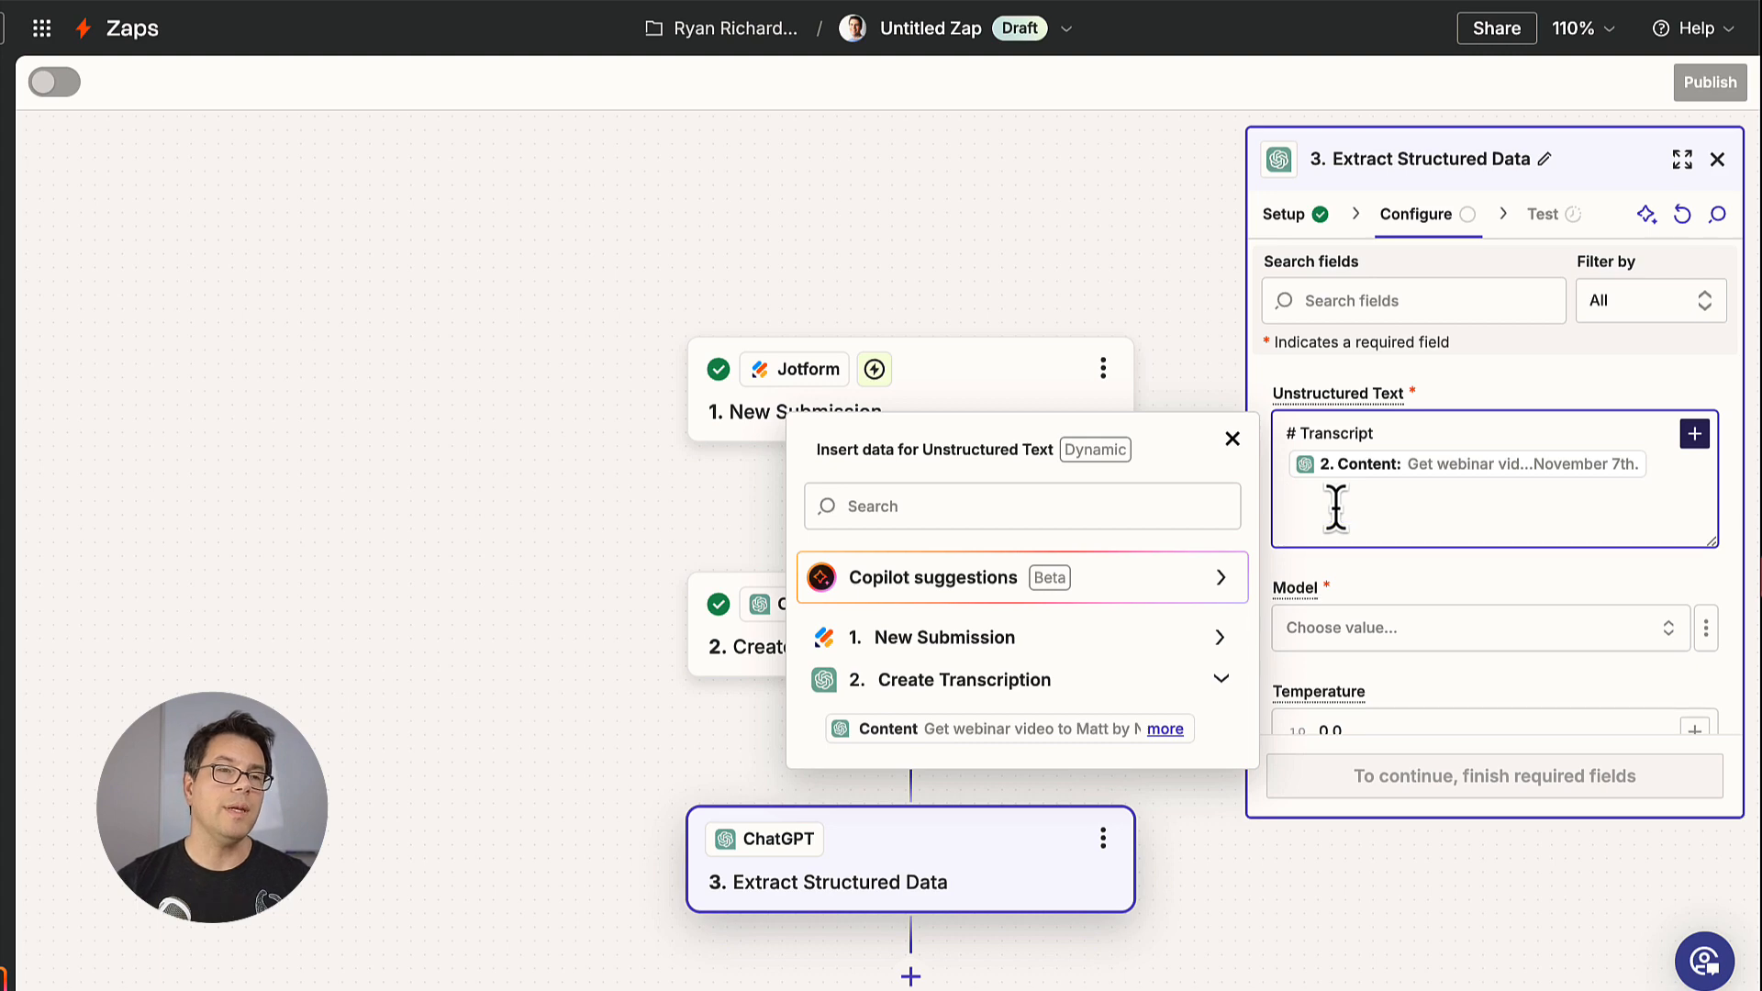
Add '# Today's date' with {{zap_meta_human_now}} and choose the gpt-4o-mini model.
type("# Today's d")
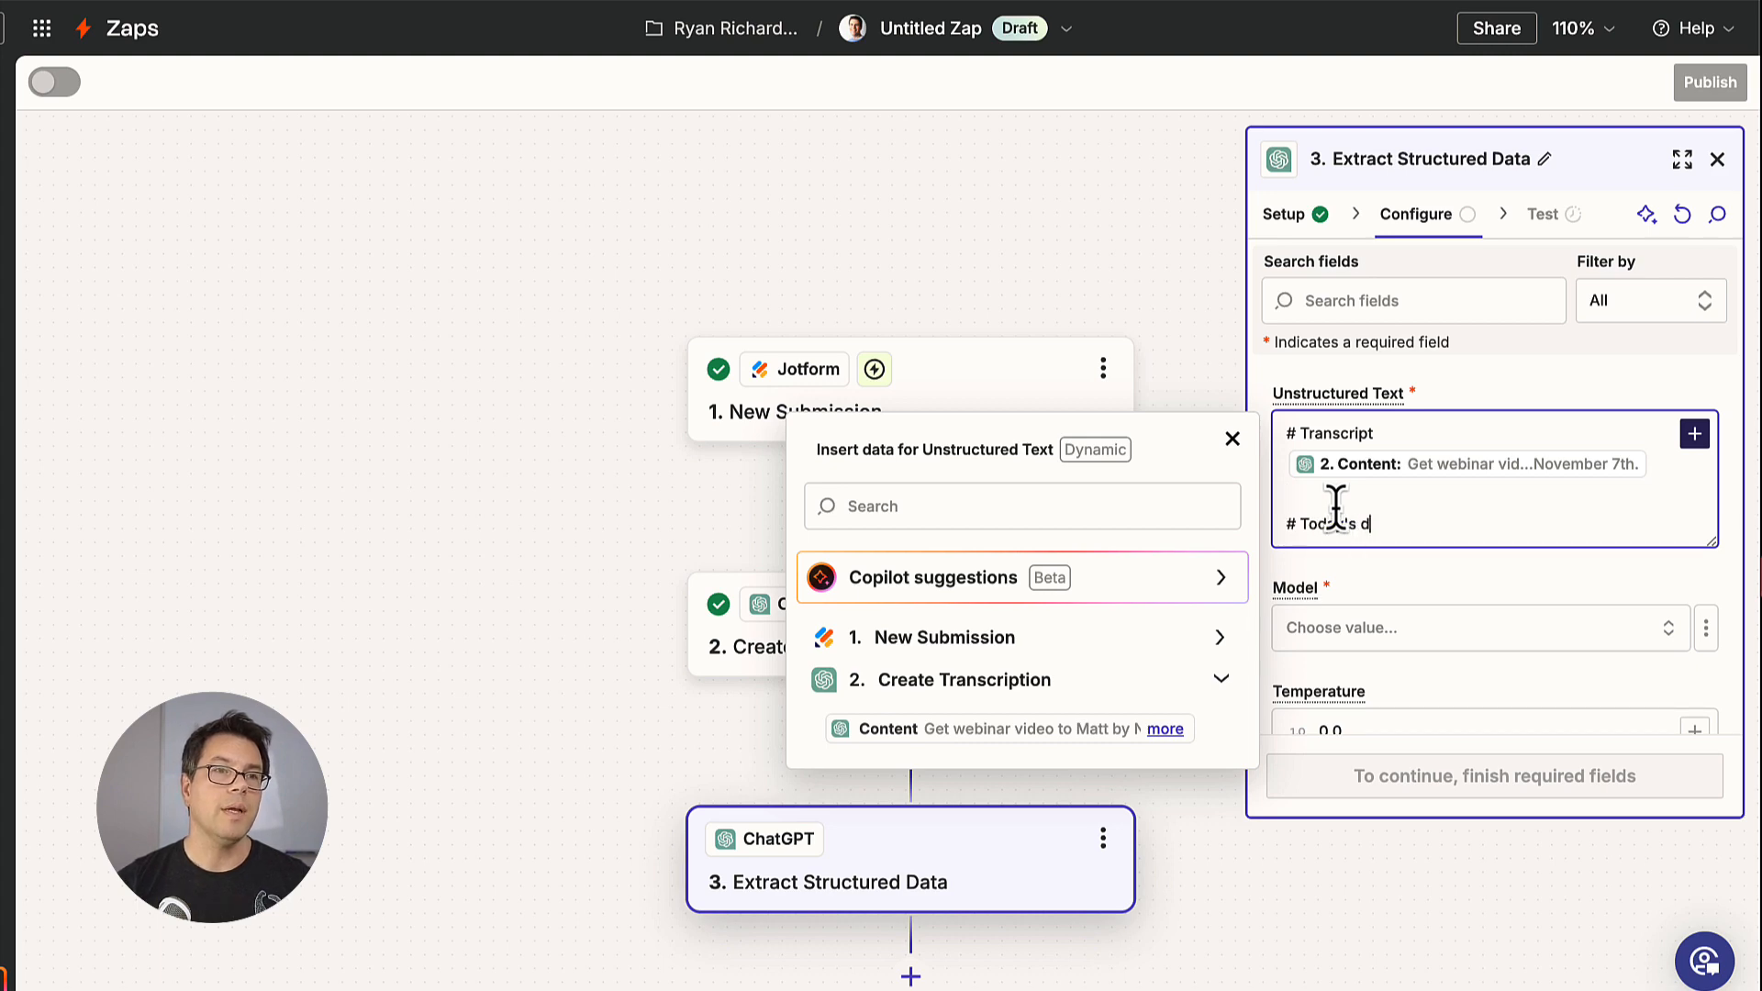
type("ate")
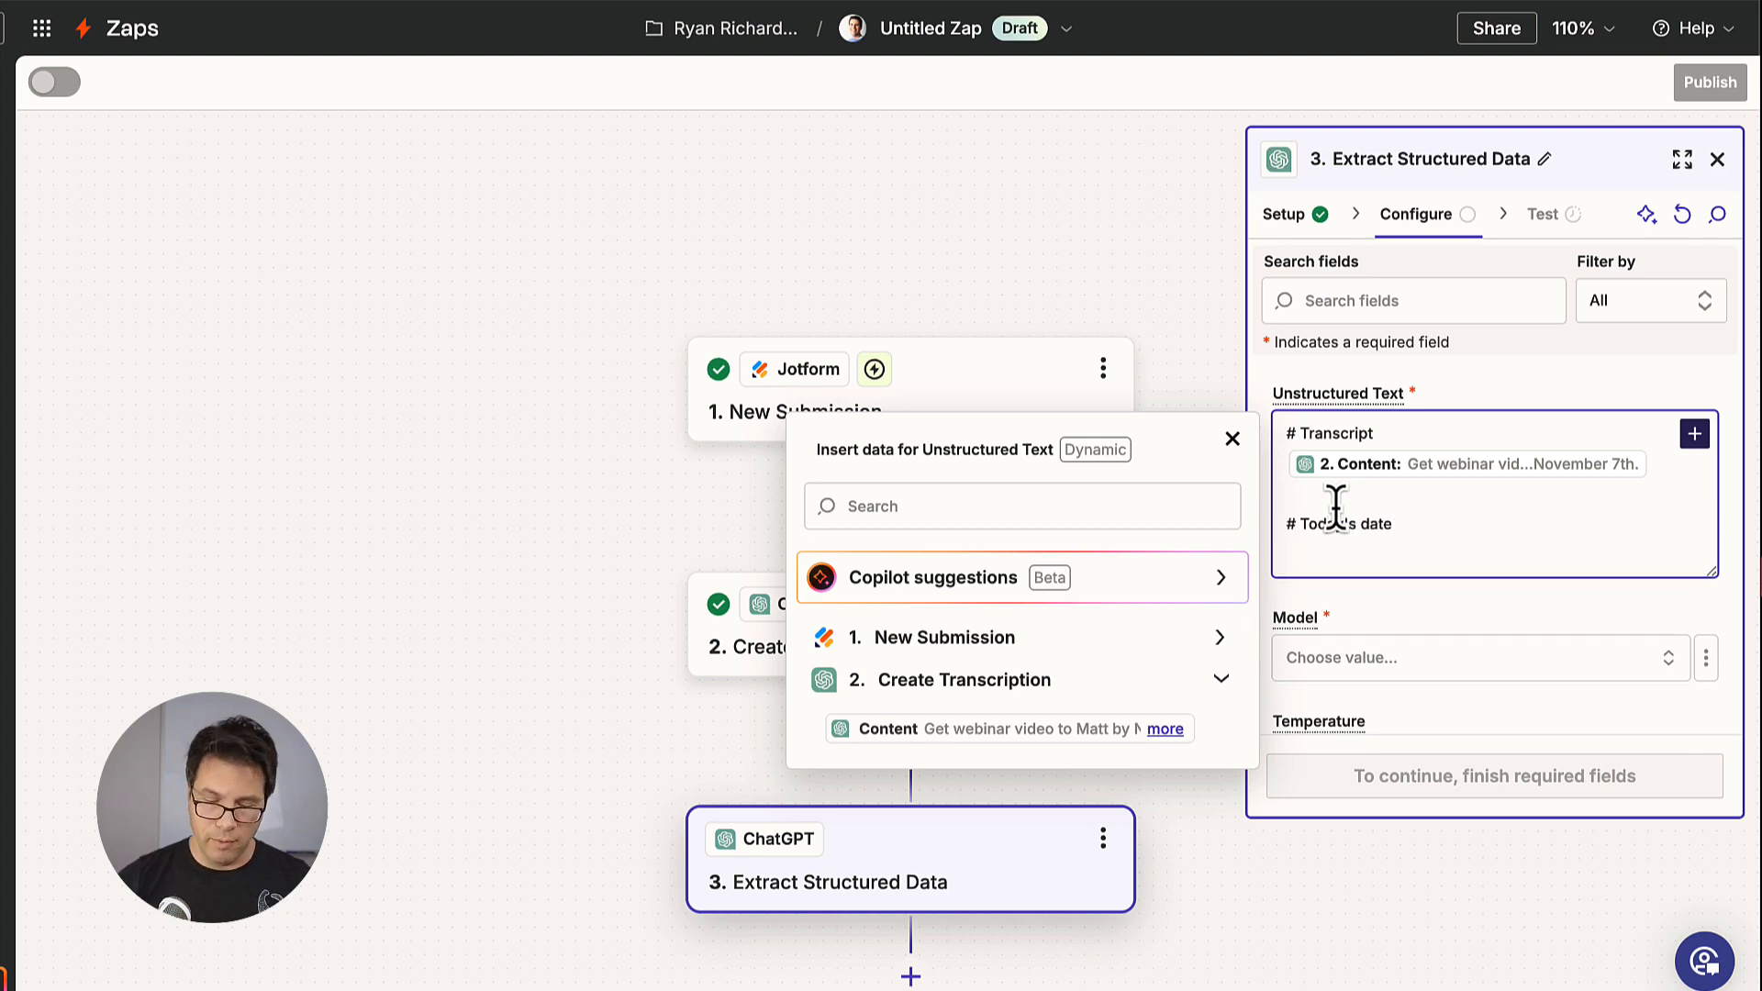
type("{")
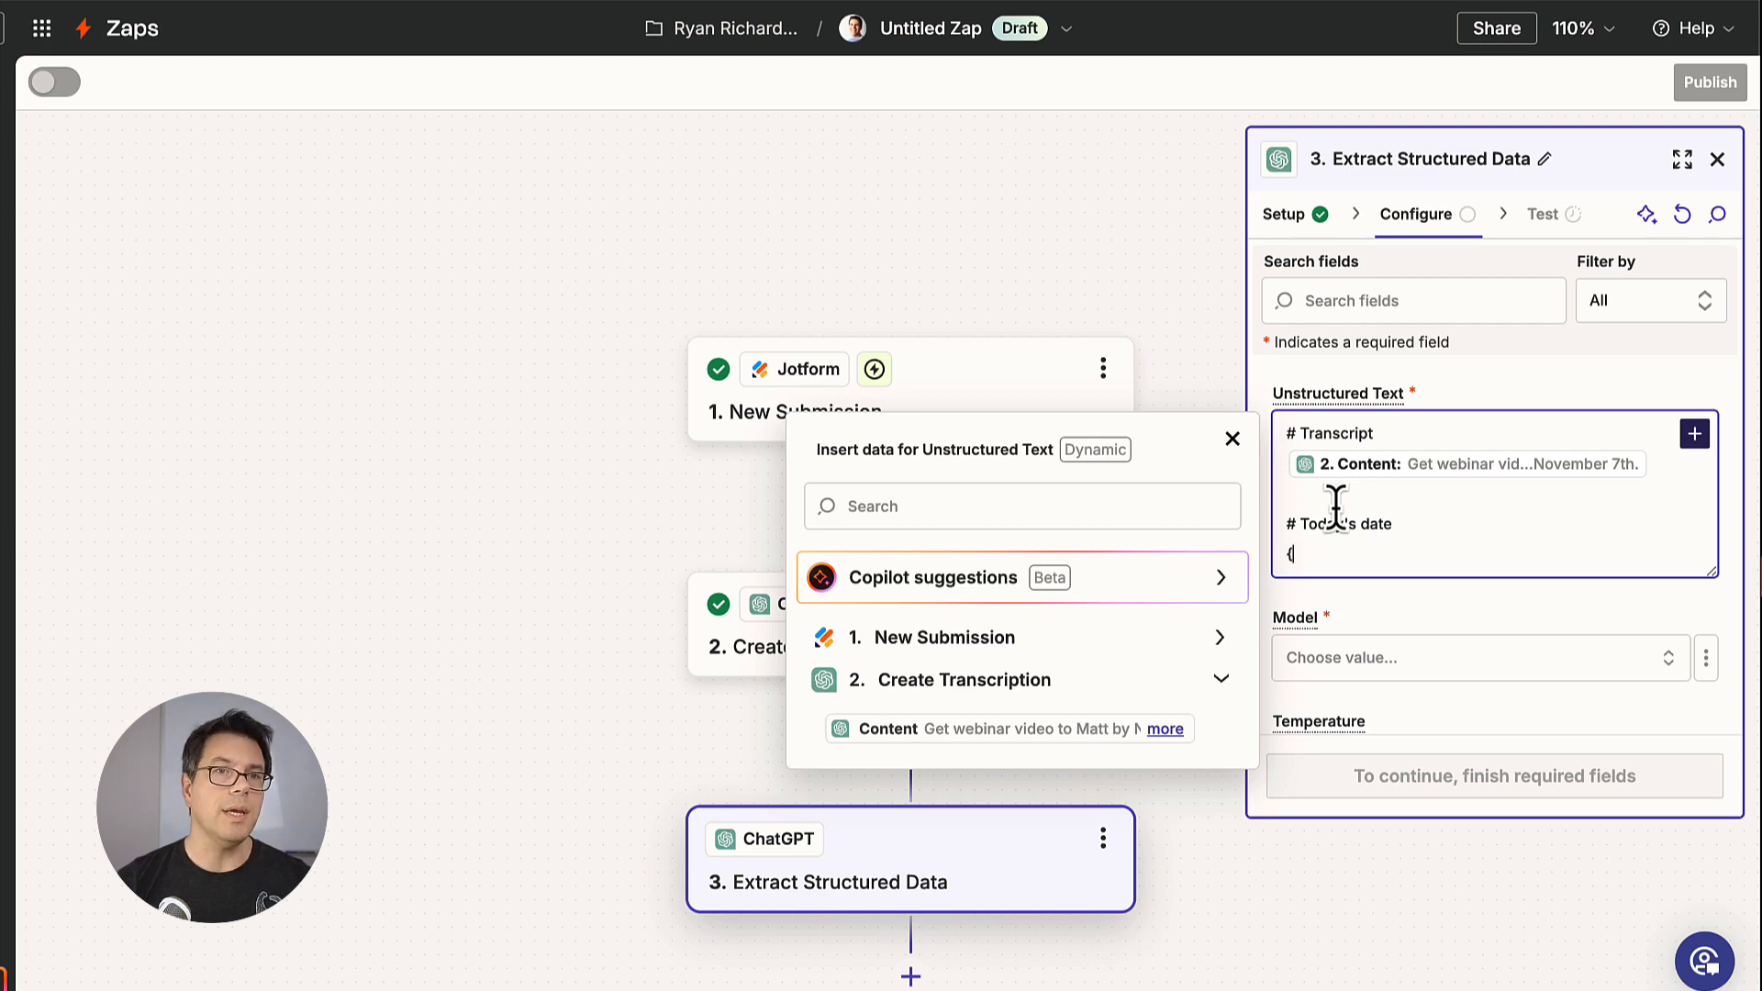
type("{{")
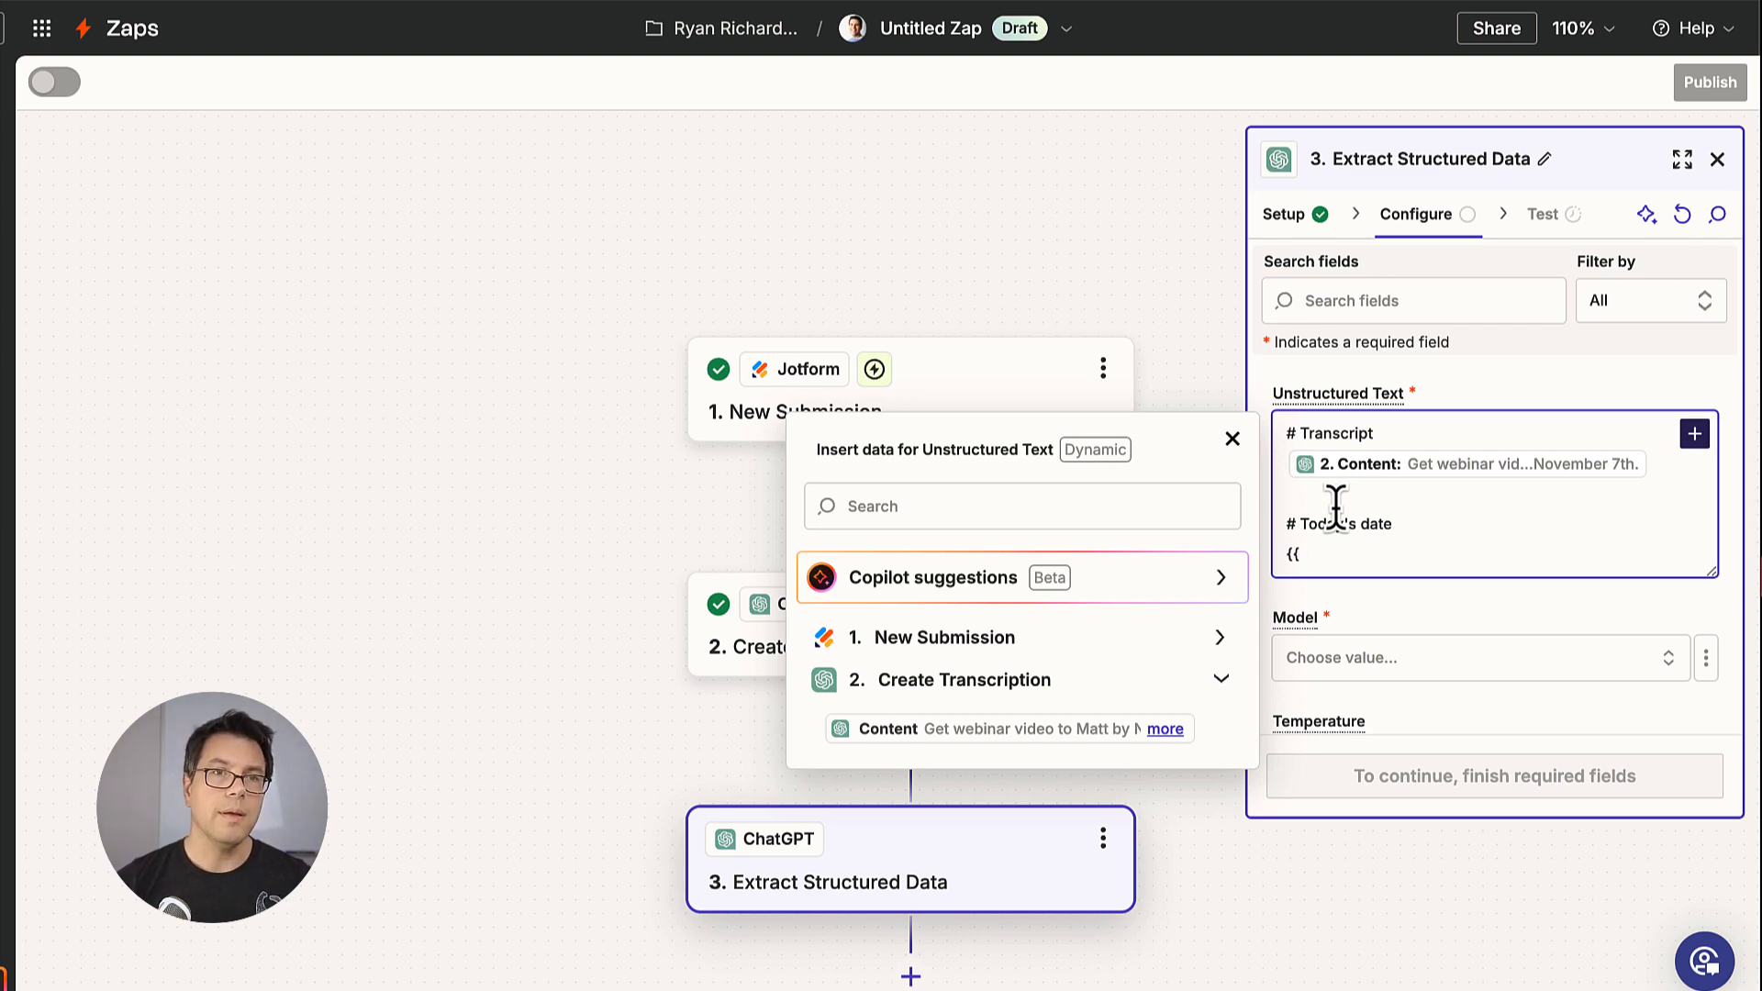
type("zap_me")
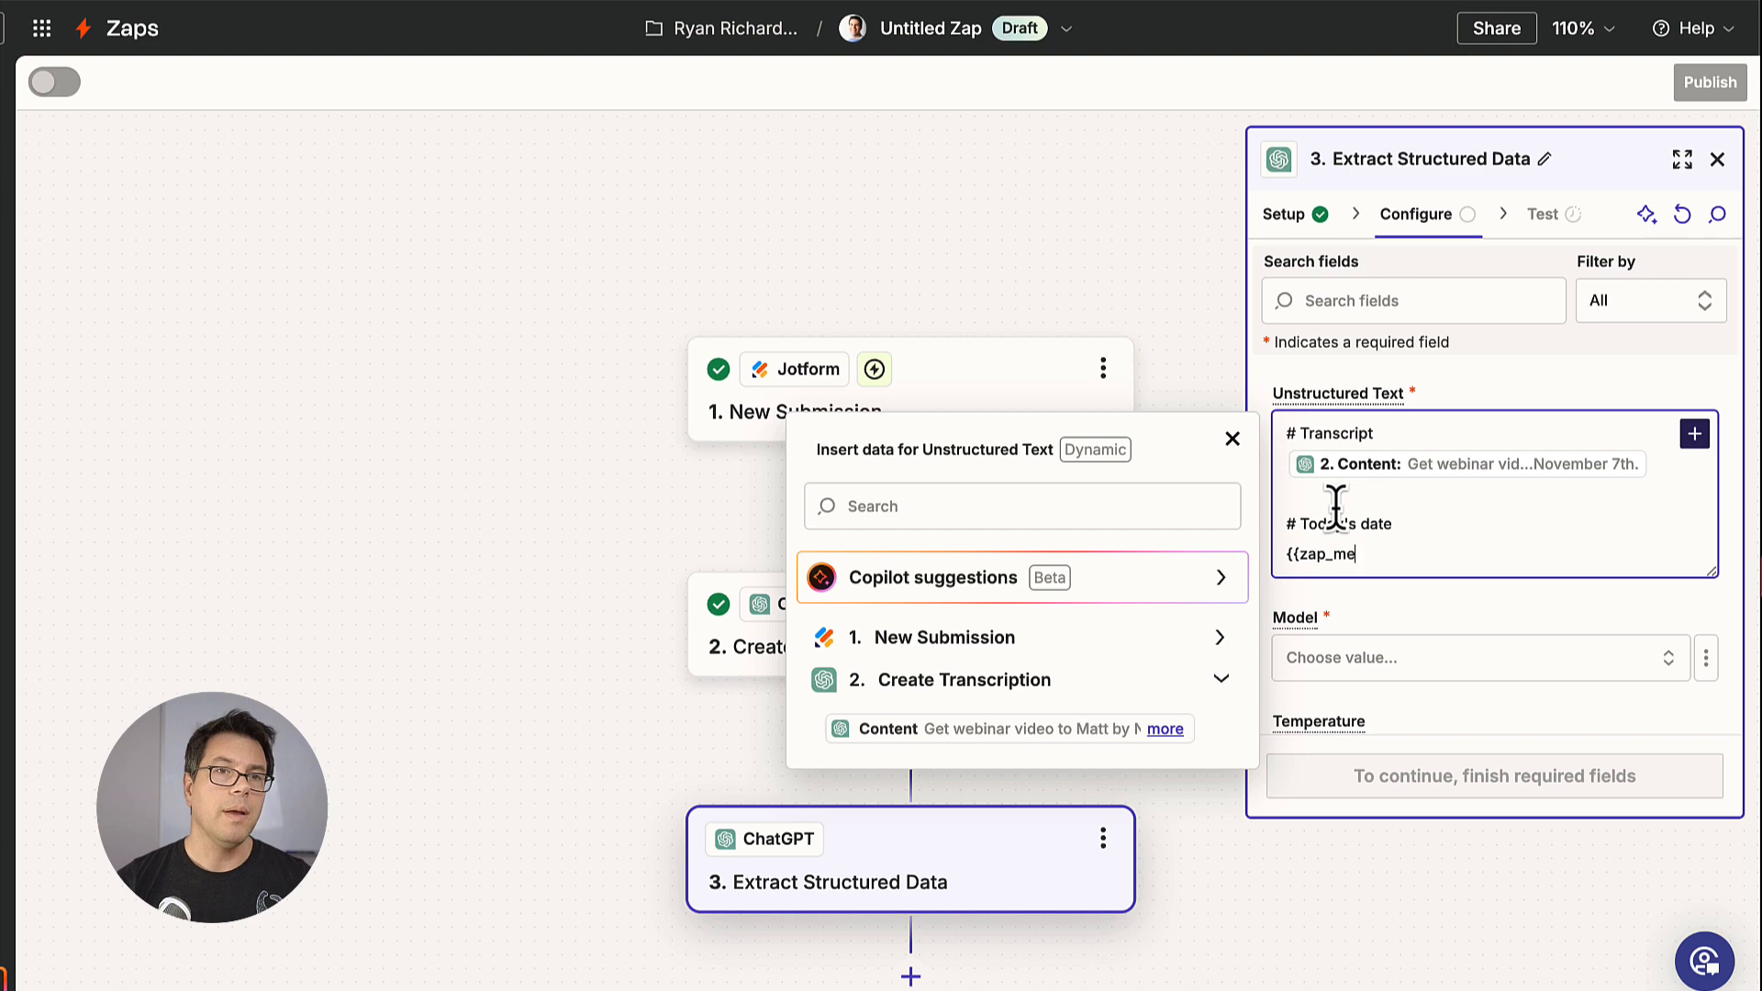
type("ta_human_")
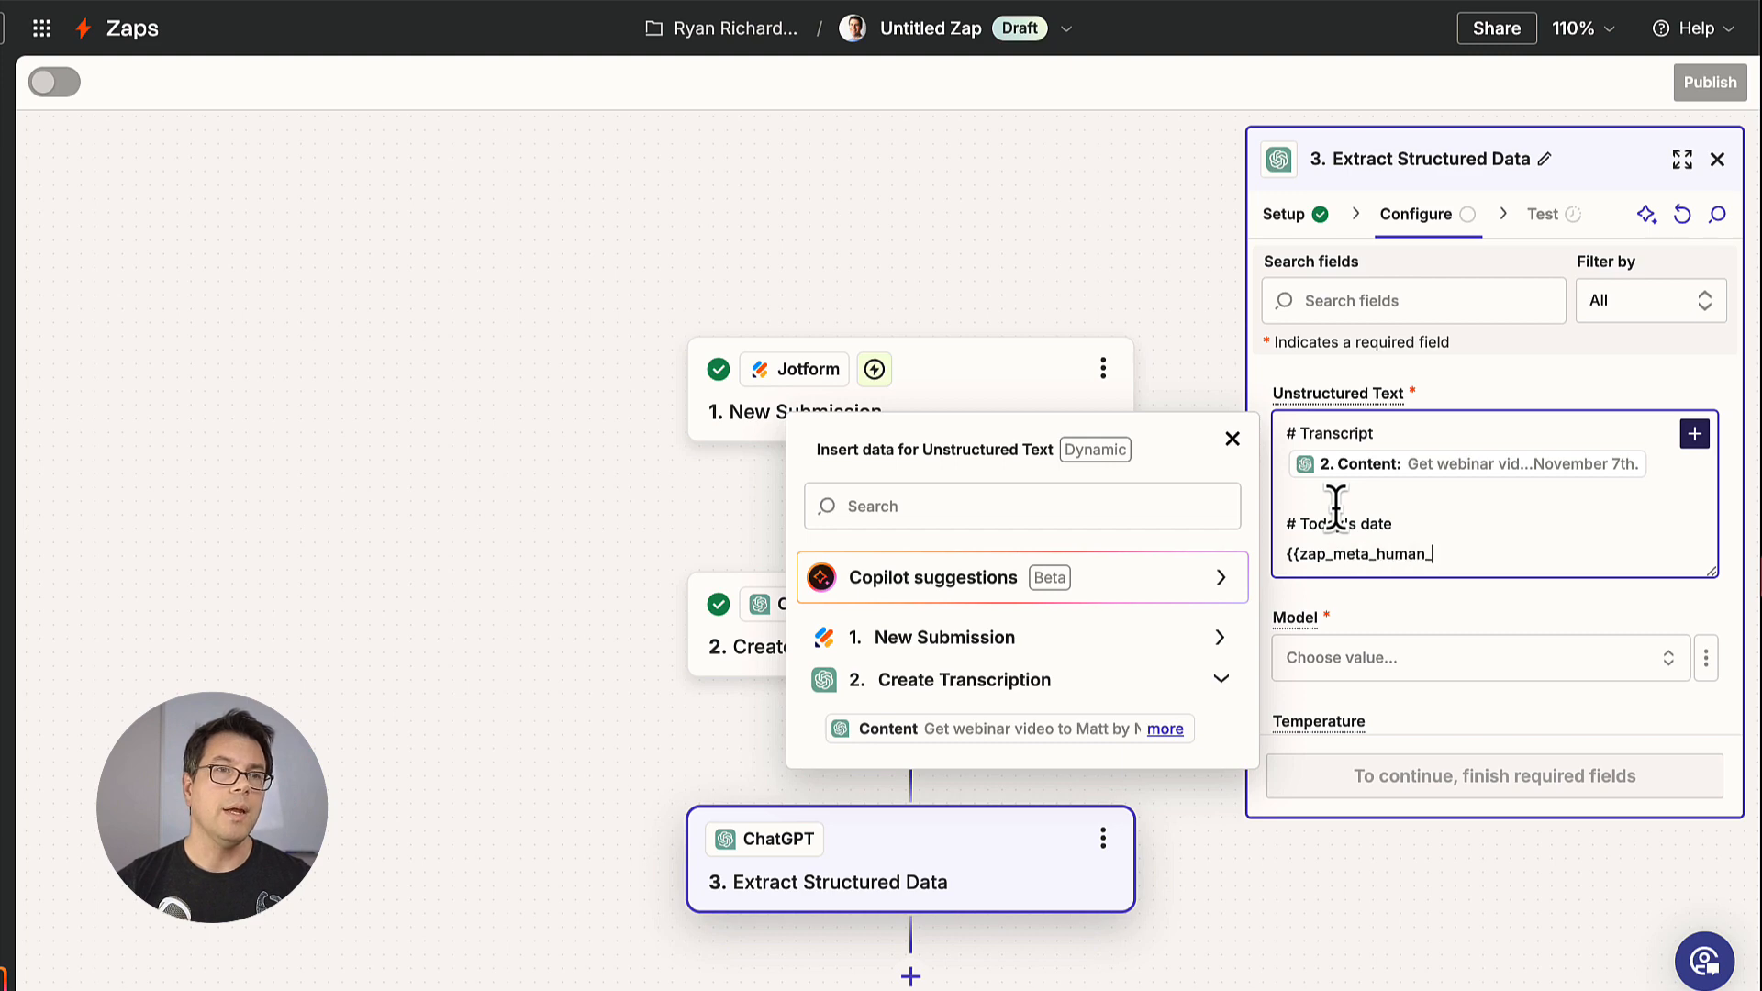
type("now: MM/DD/YY hh:mmAM/PM")
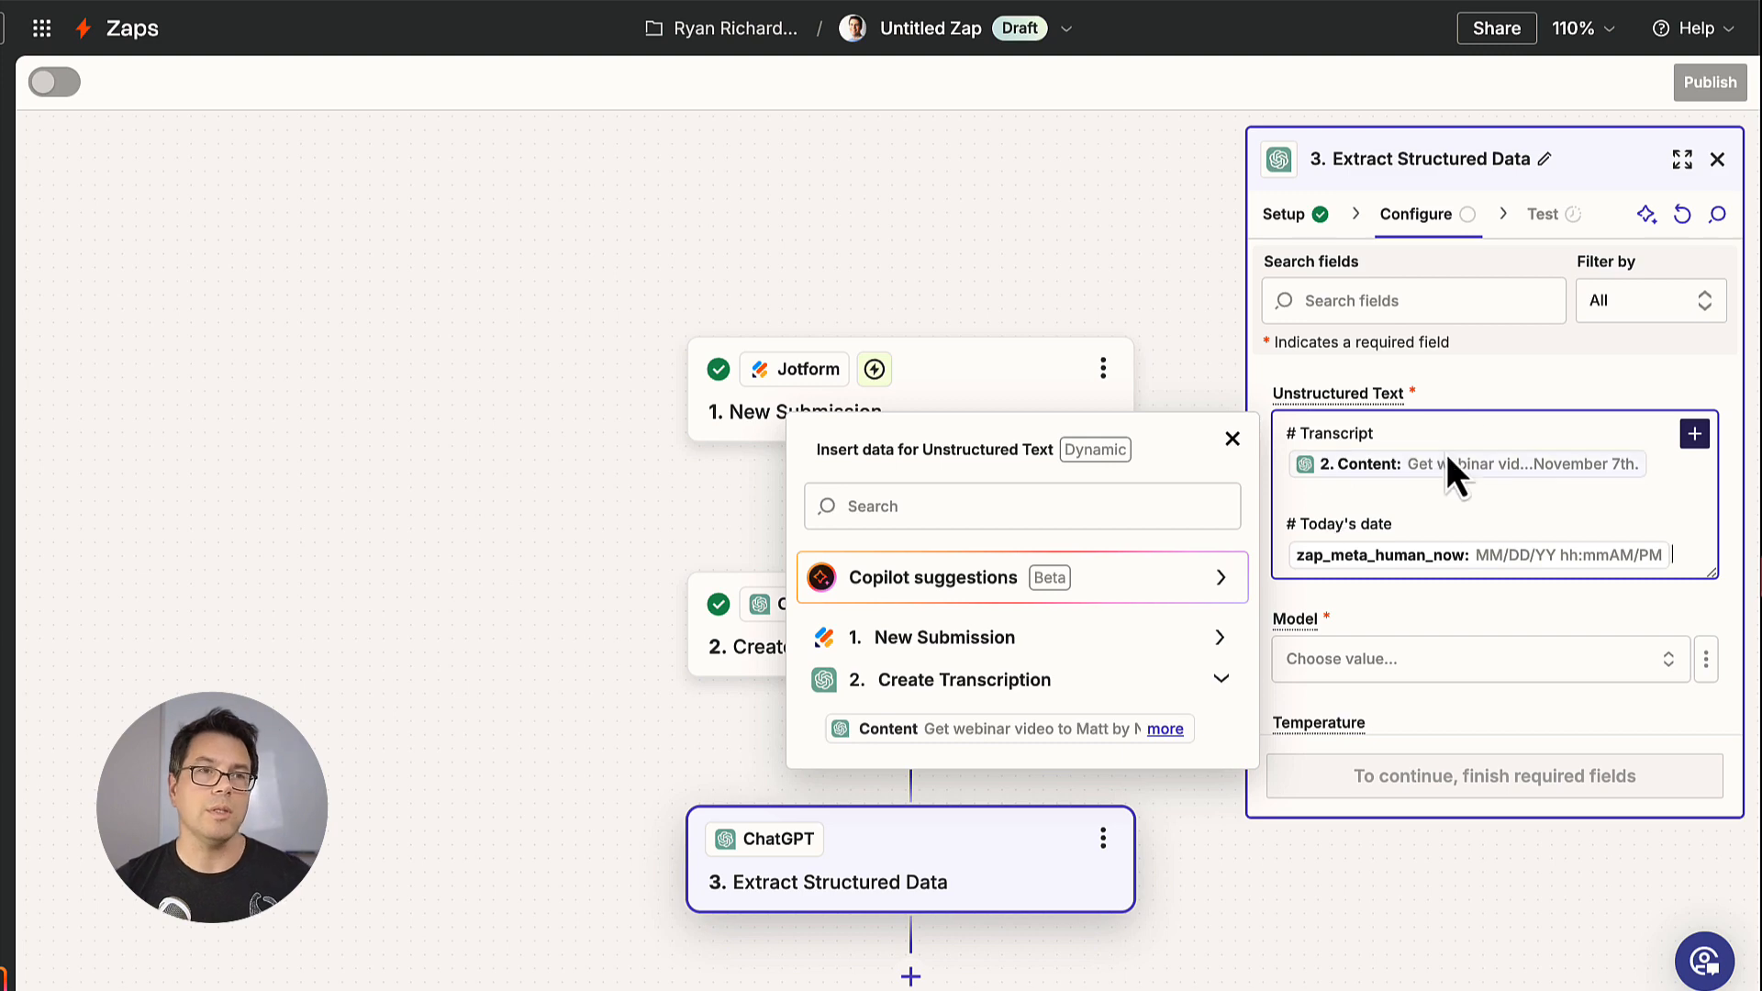
mouse_move(1449, 569)
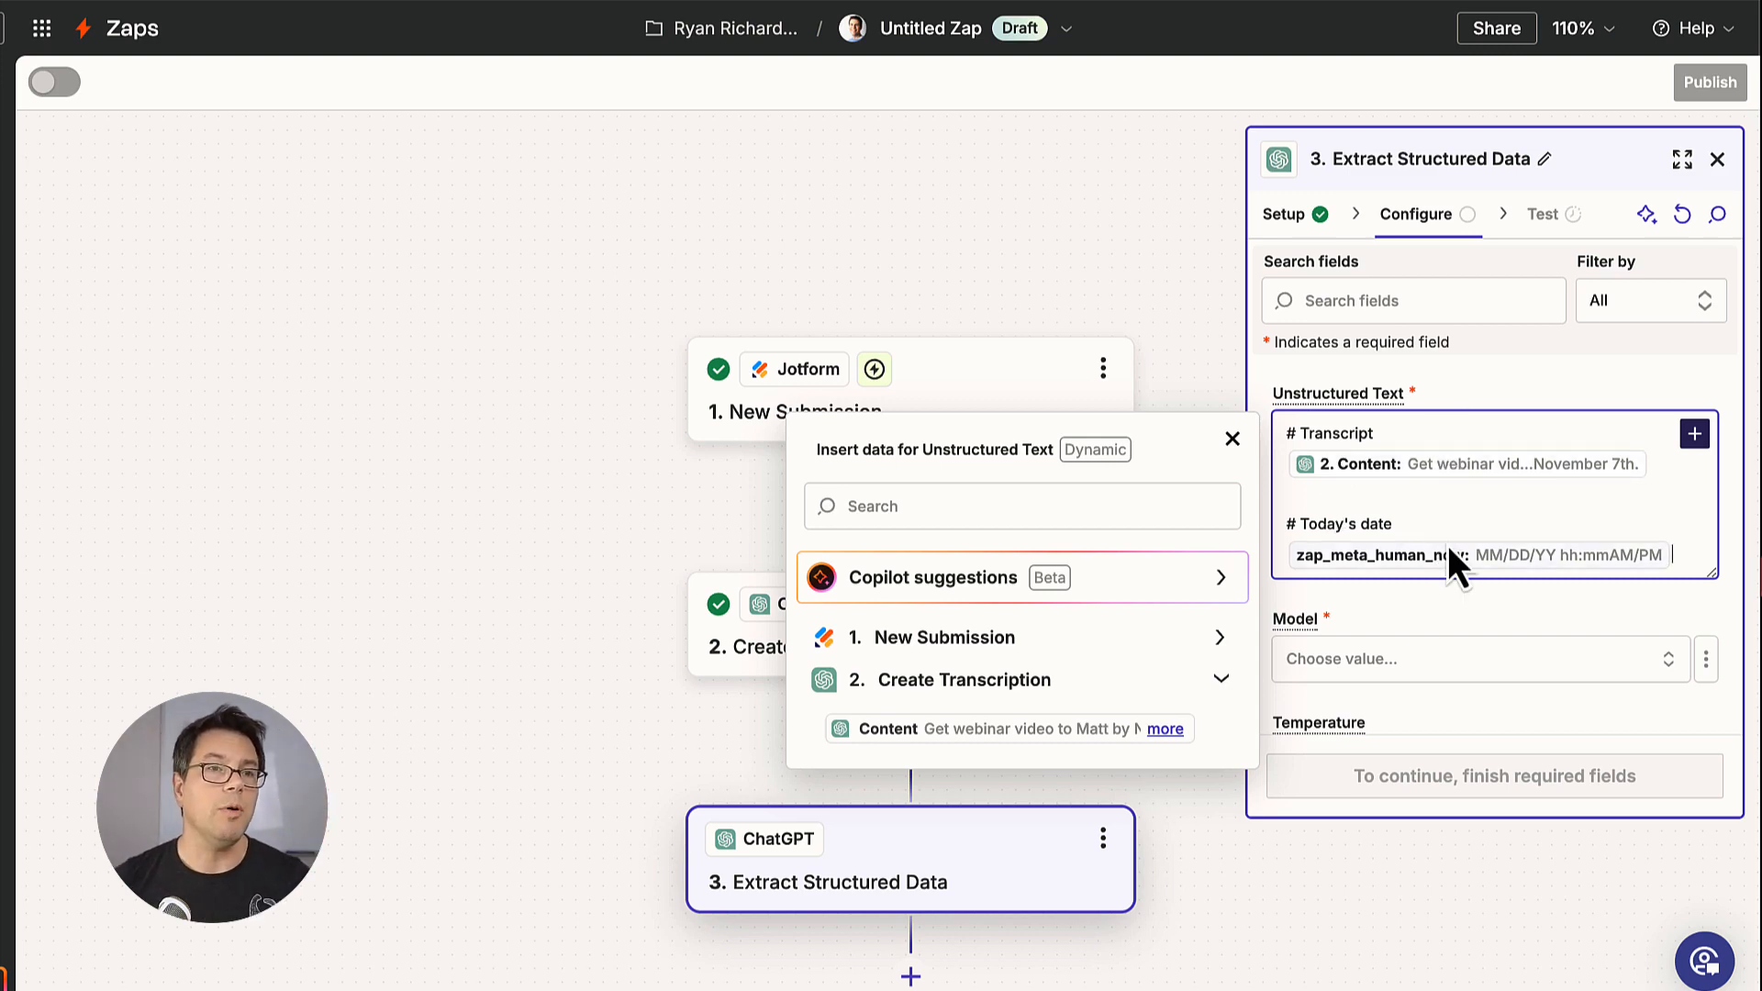
left_click(1477, 659)
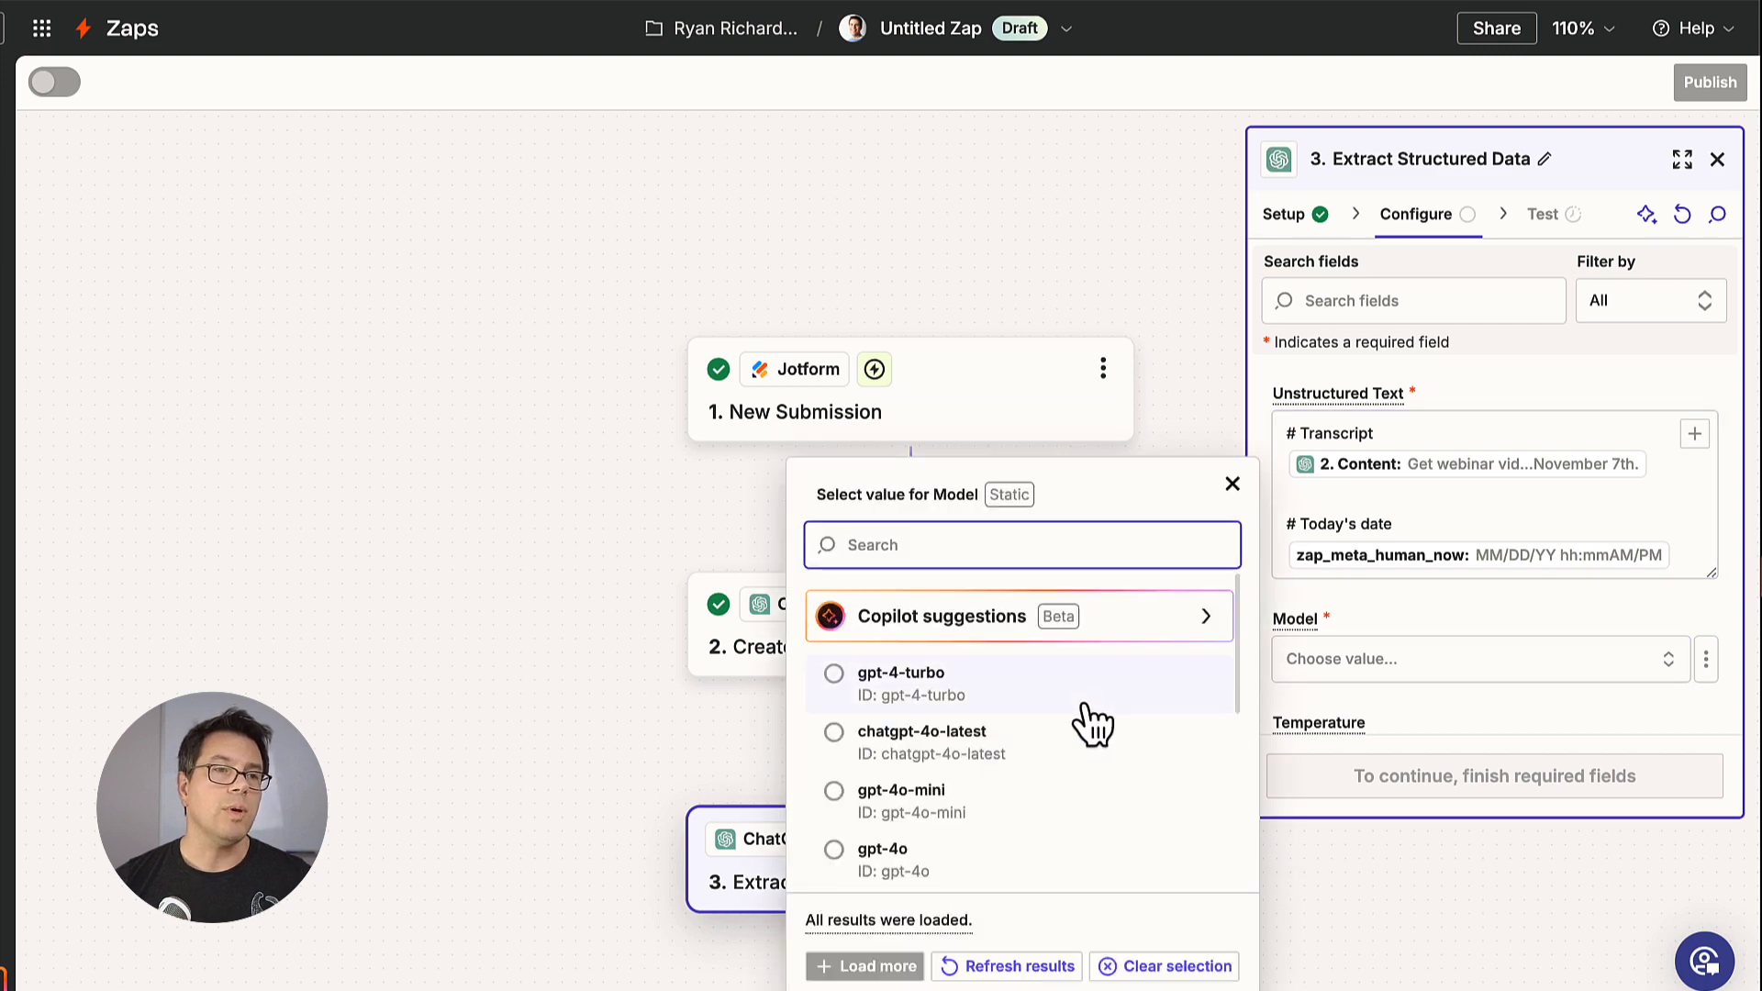
left_click(899, 800)
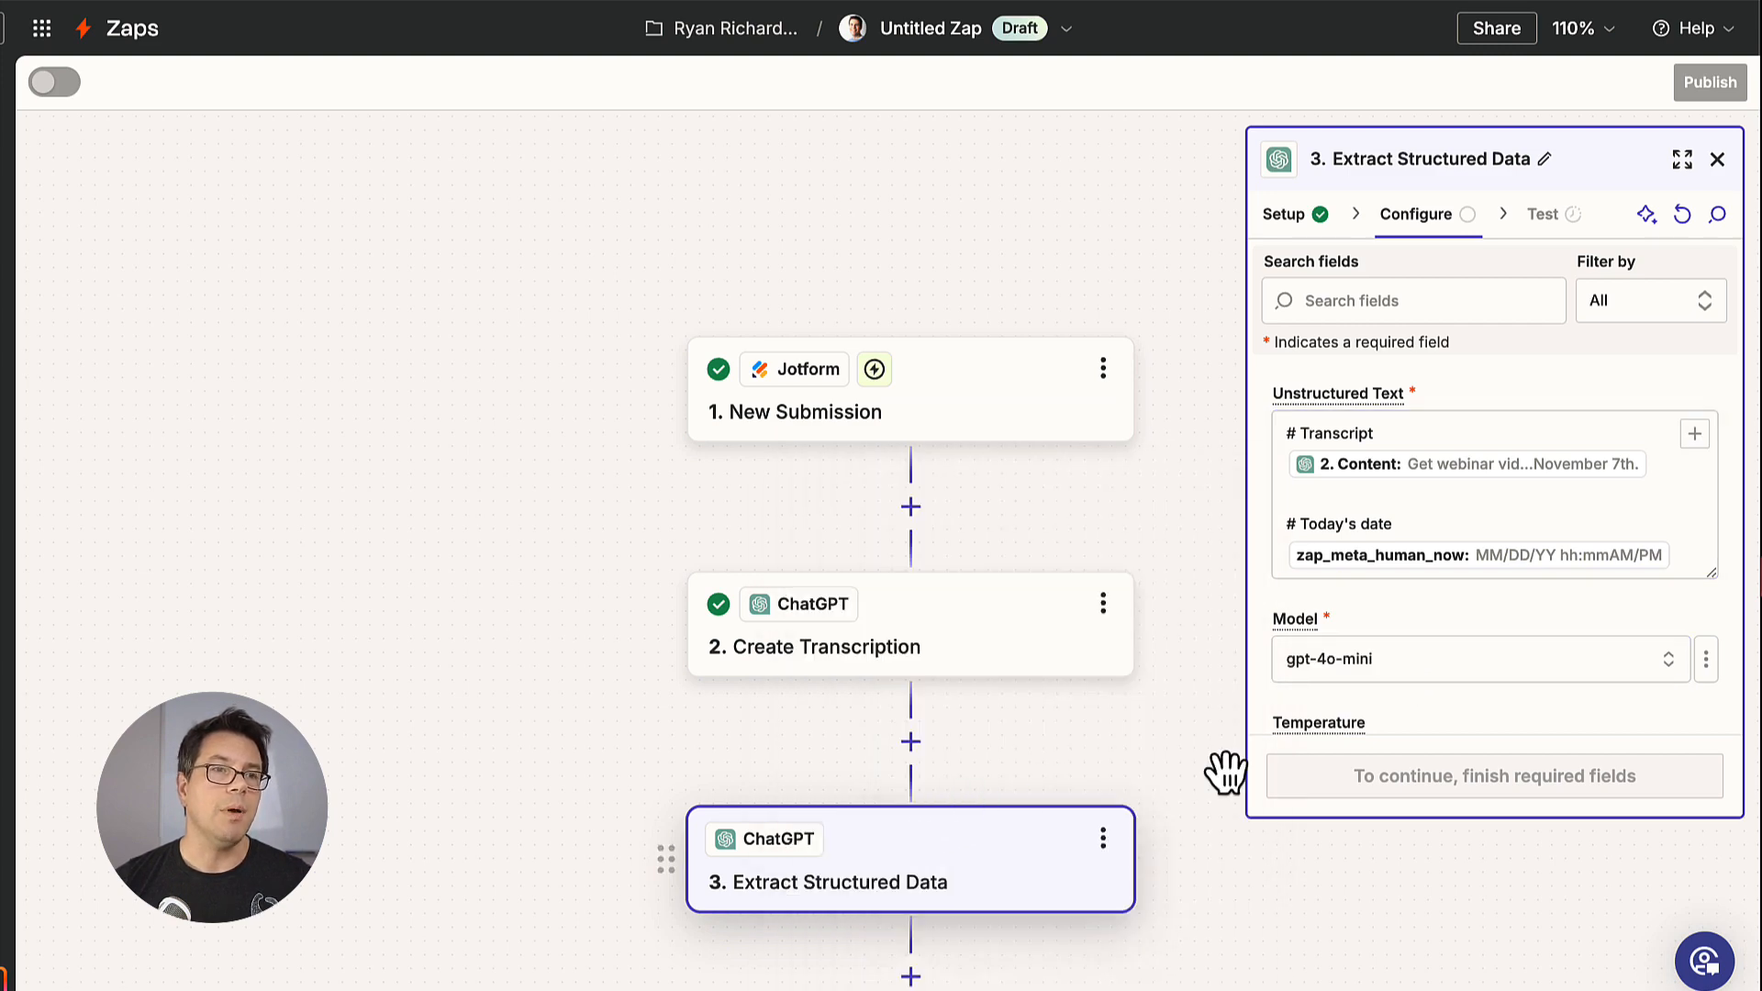
Describe the step as extracting variables from the voice memo transcript and add a 'name' value.
scroll("down", 3)
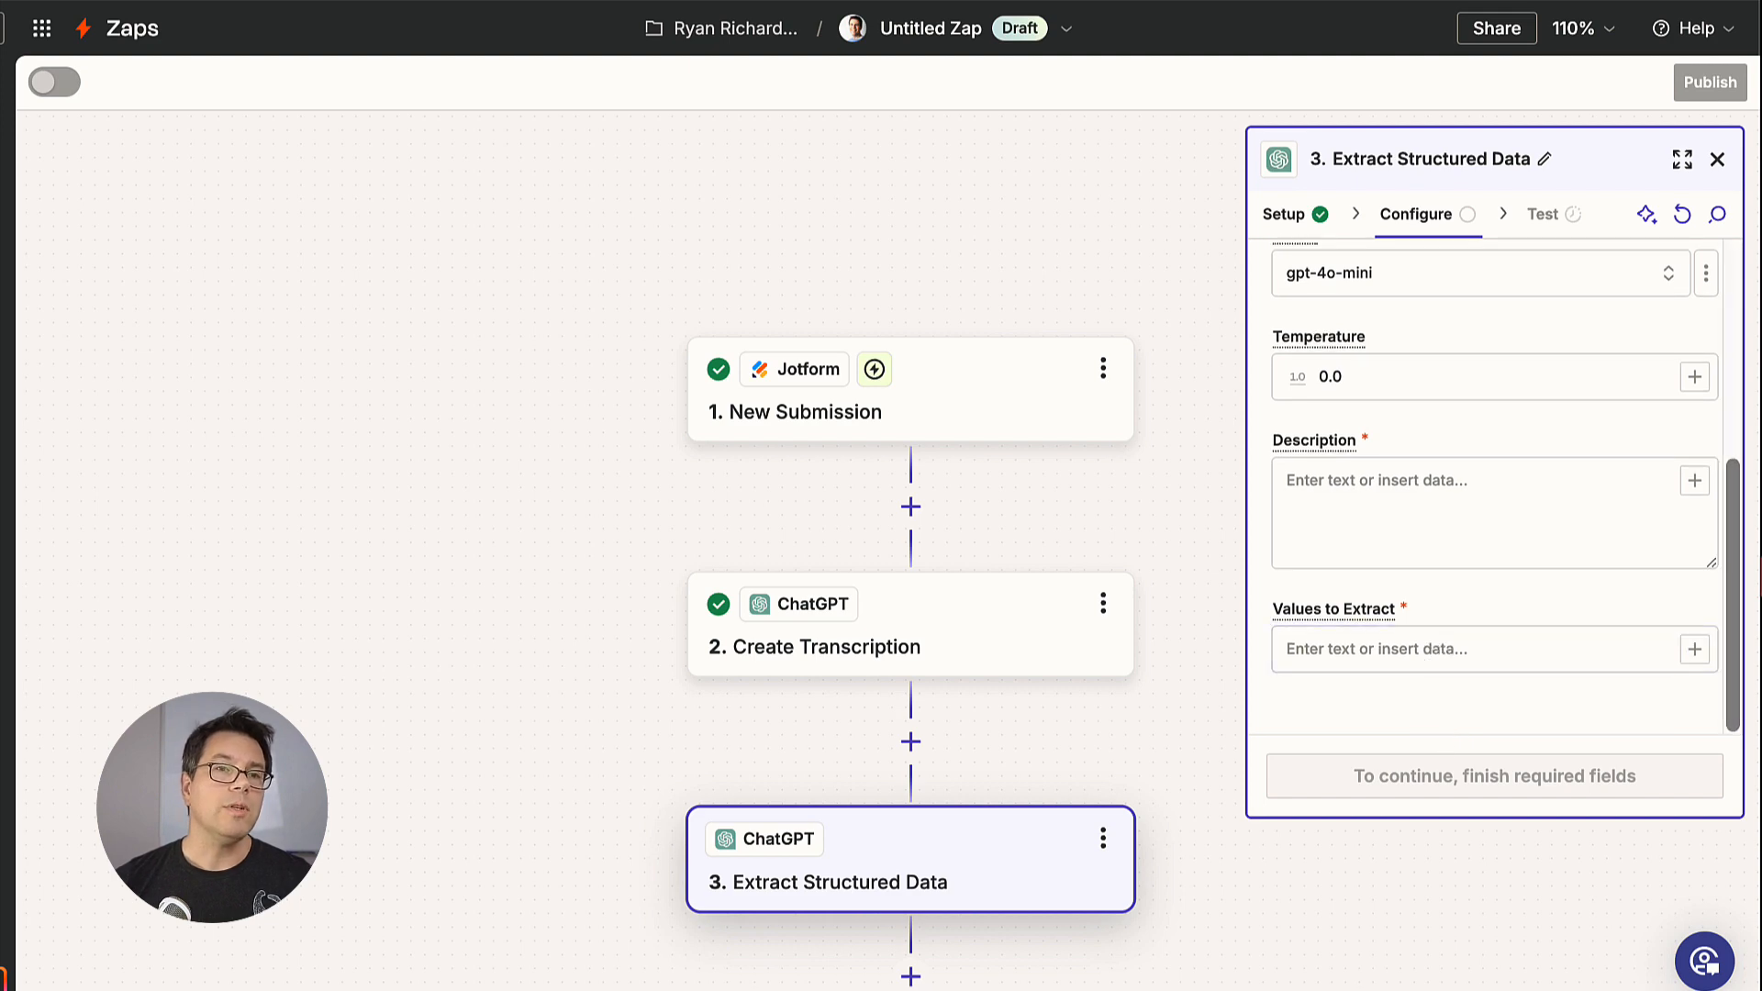
mouse_move(1459, 492)
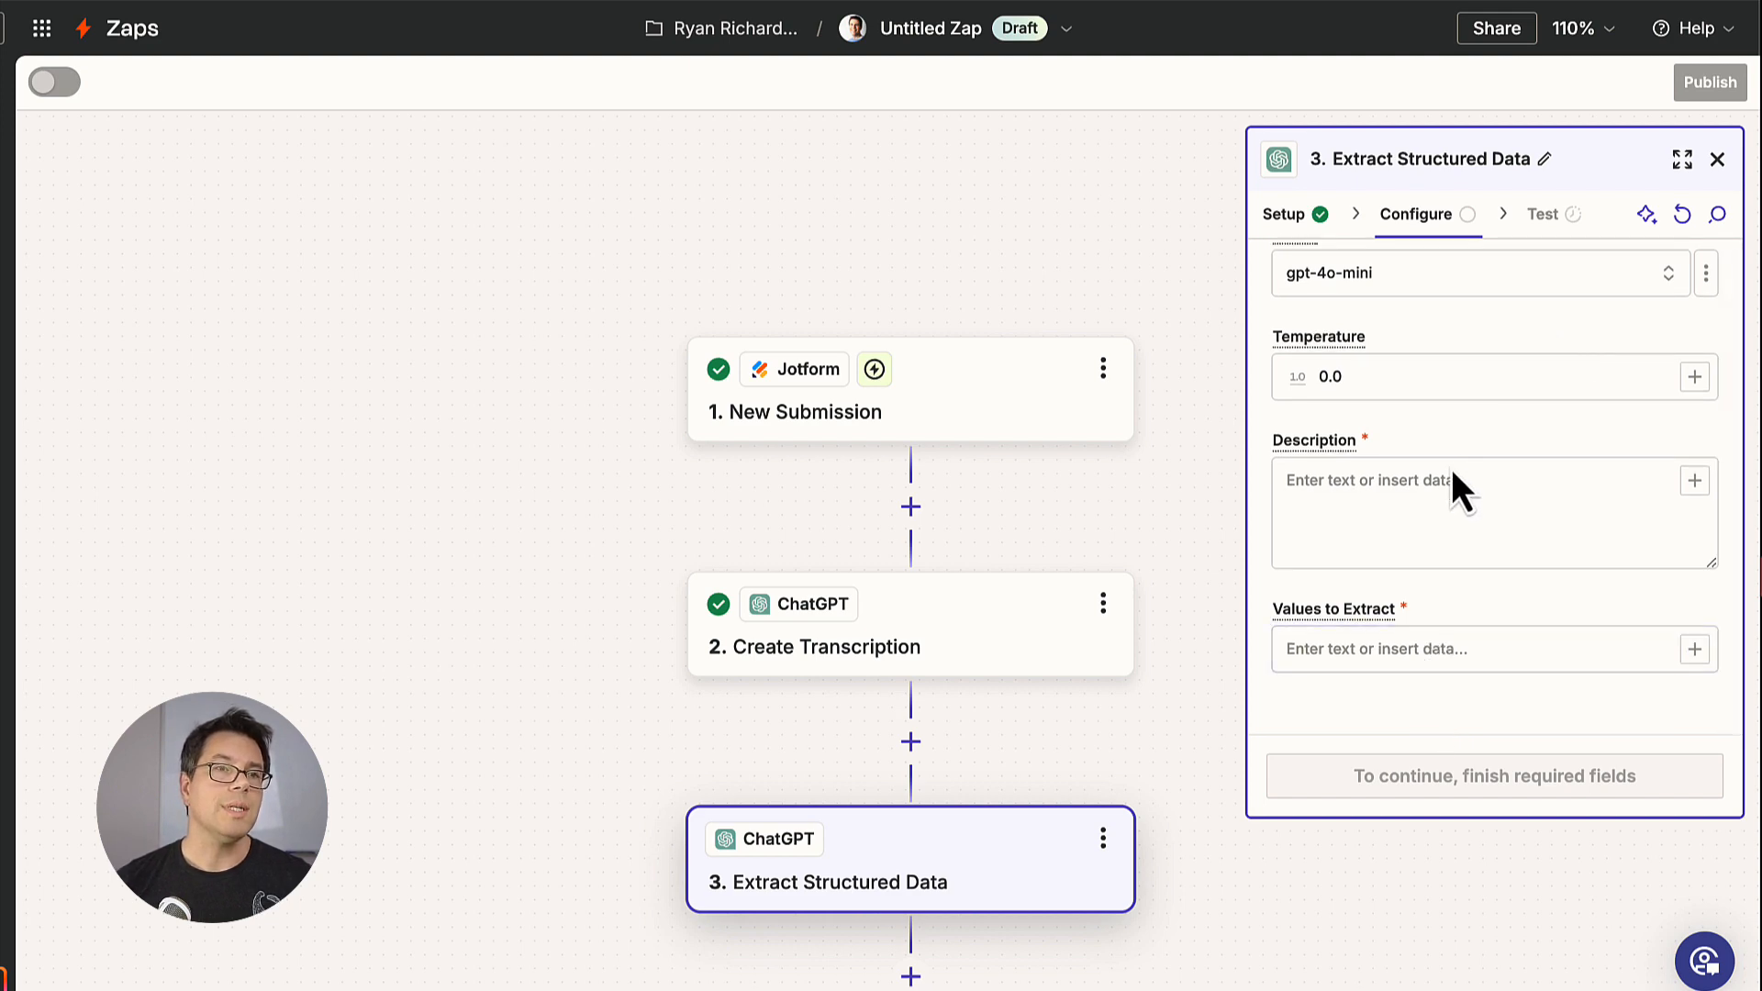
type("Please extract variables from the provided voice memo transcript.")
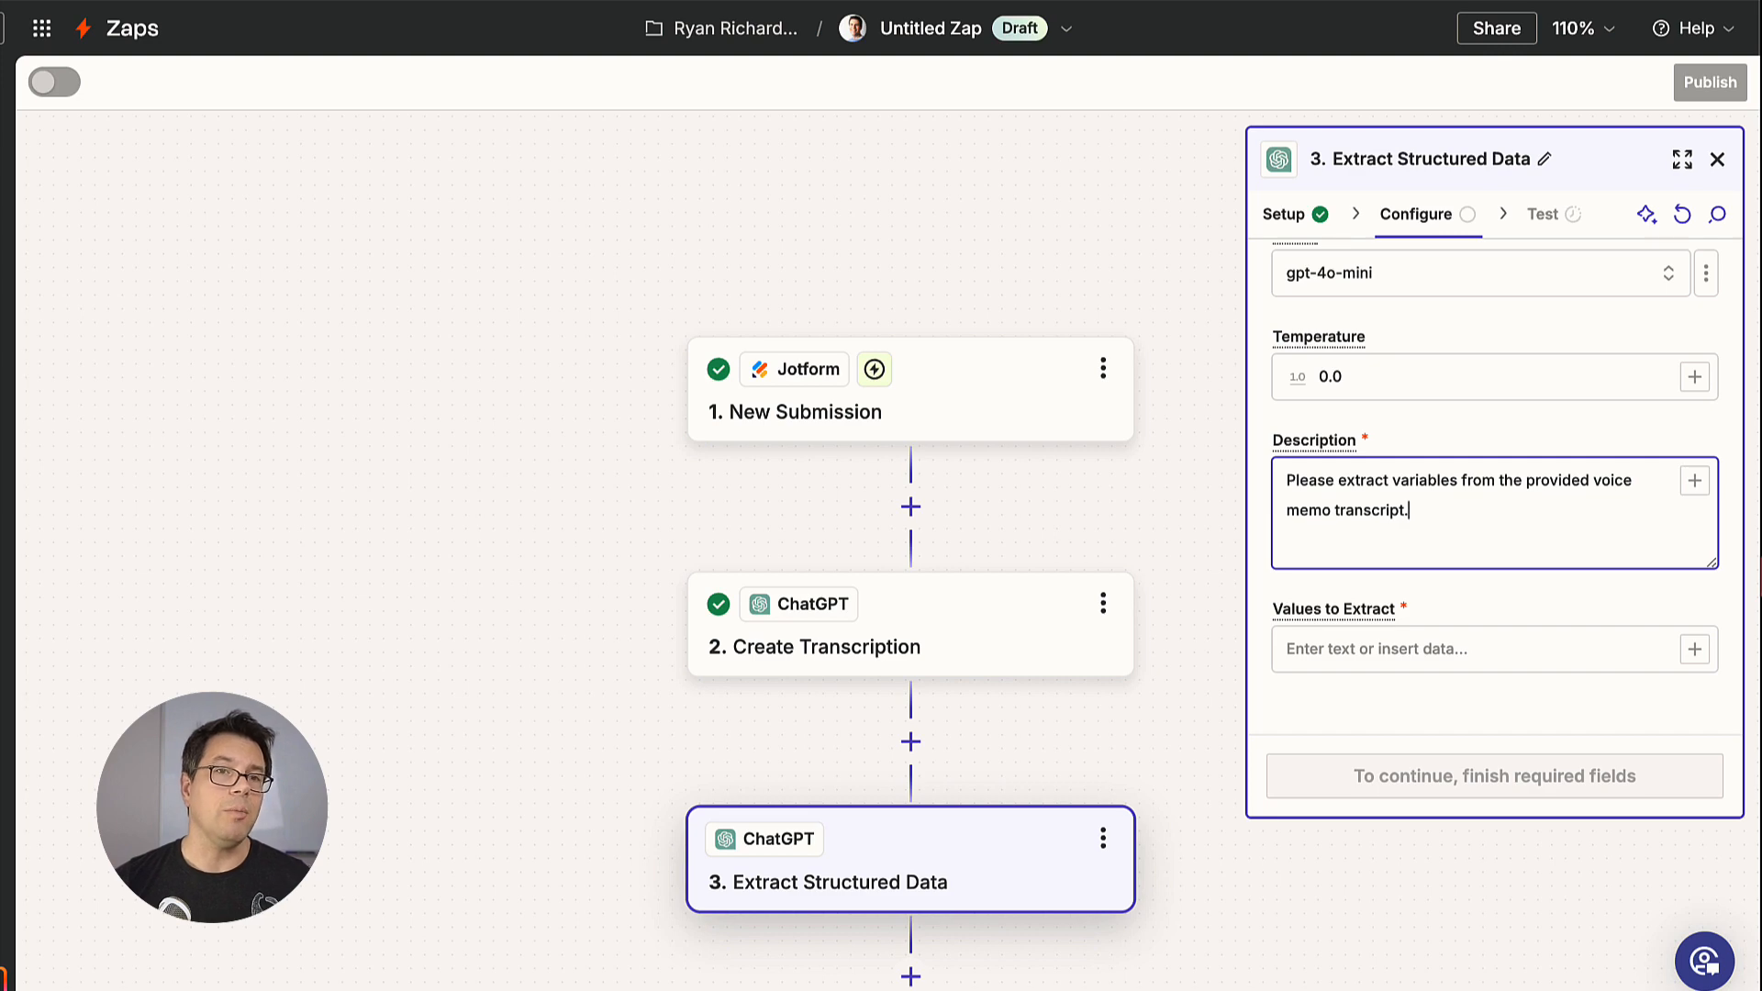
mouse_move(1369, 608)
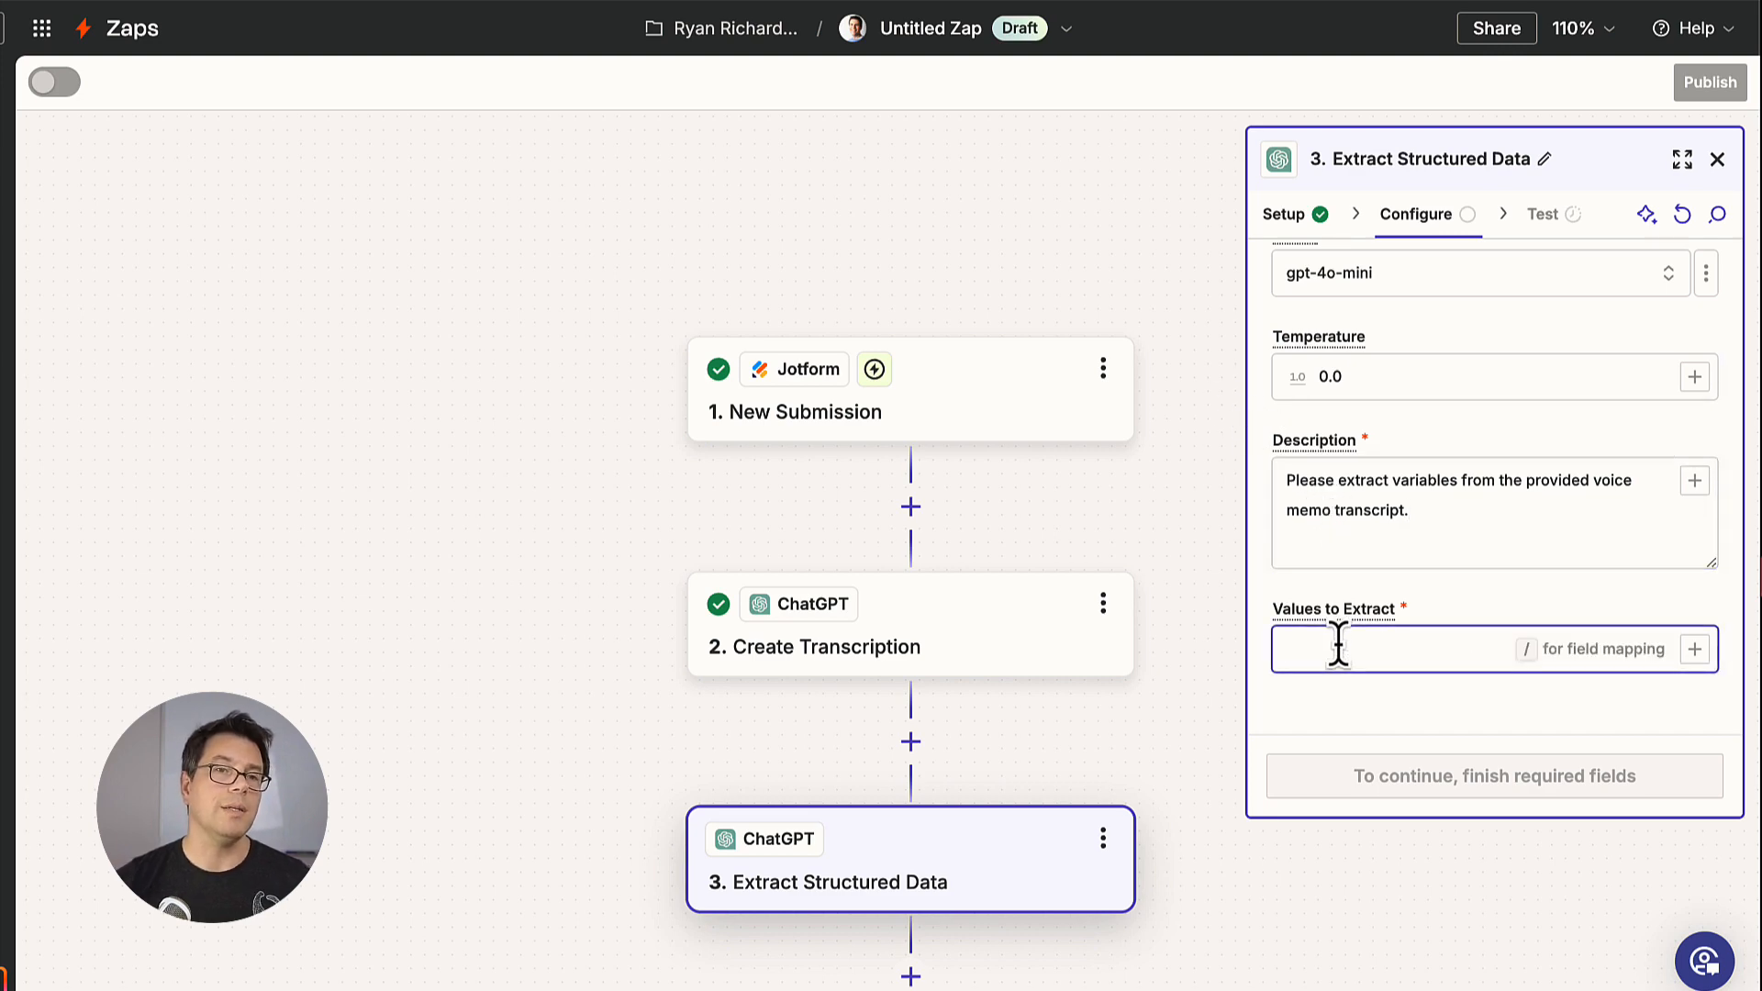
type("name")
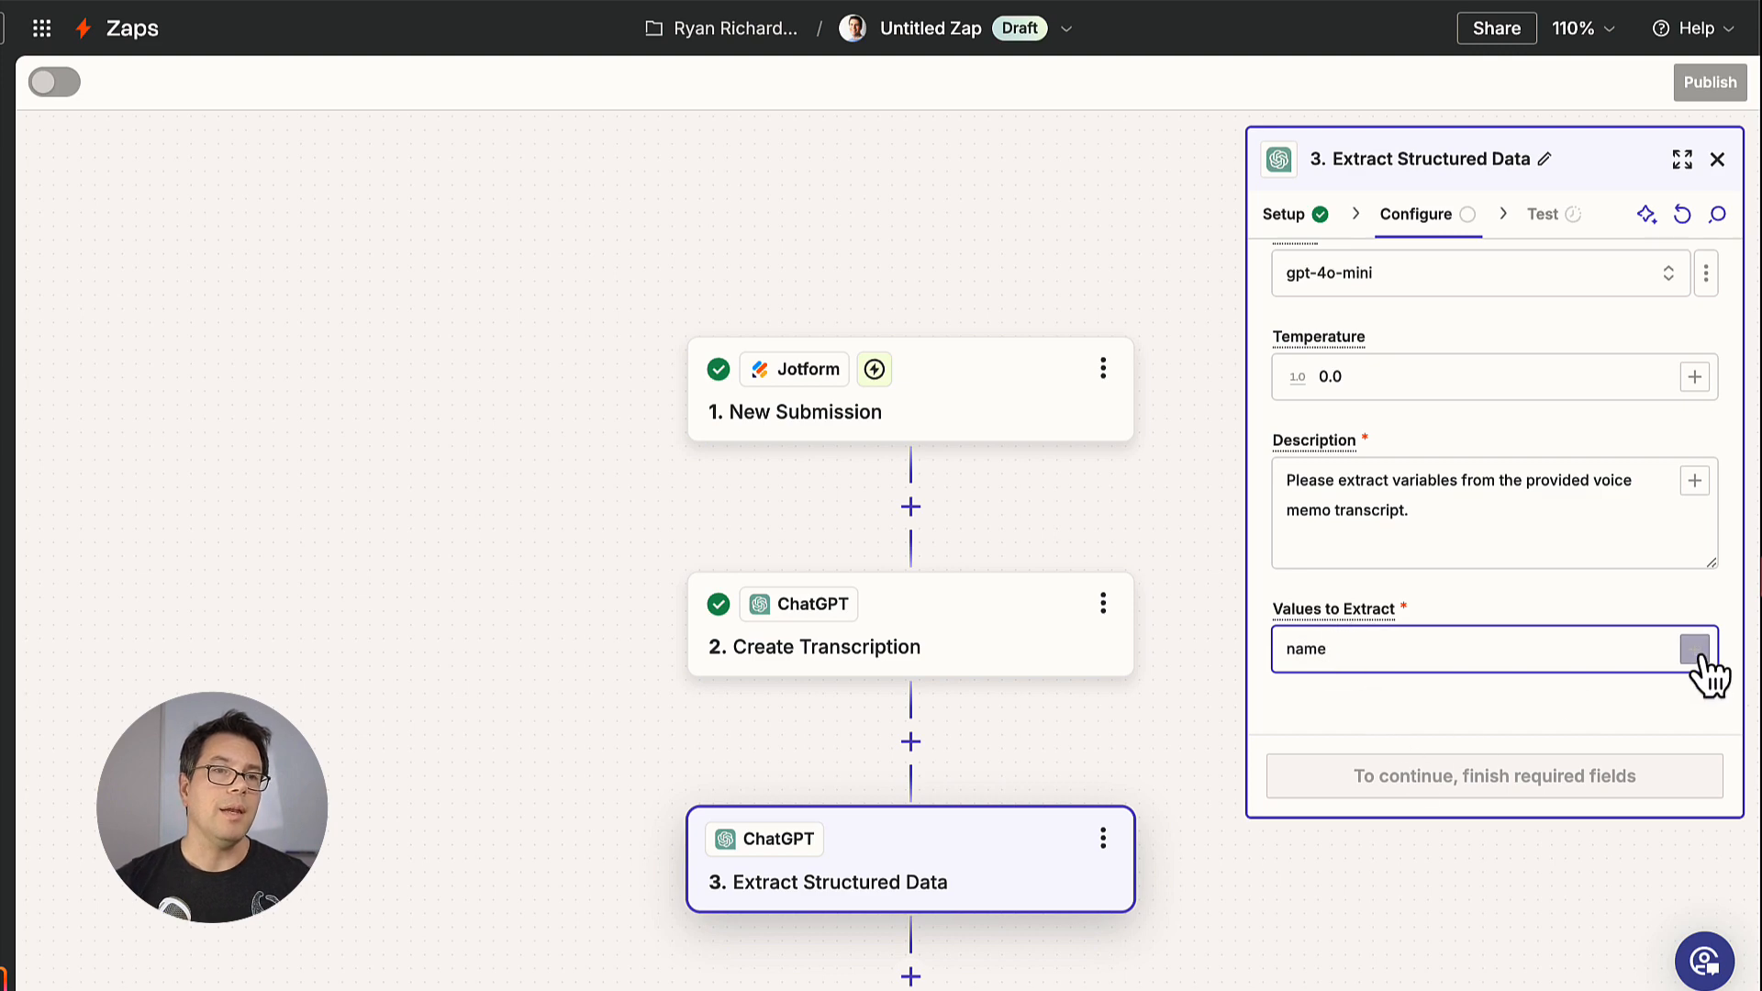
left_click(1695, 648)
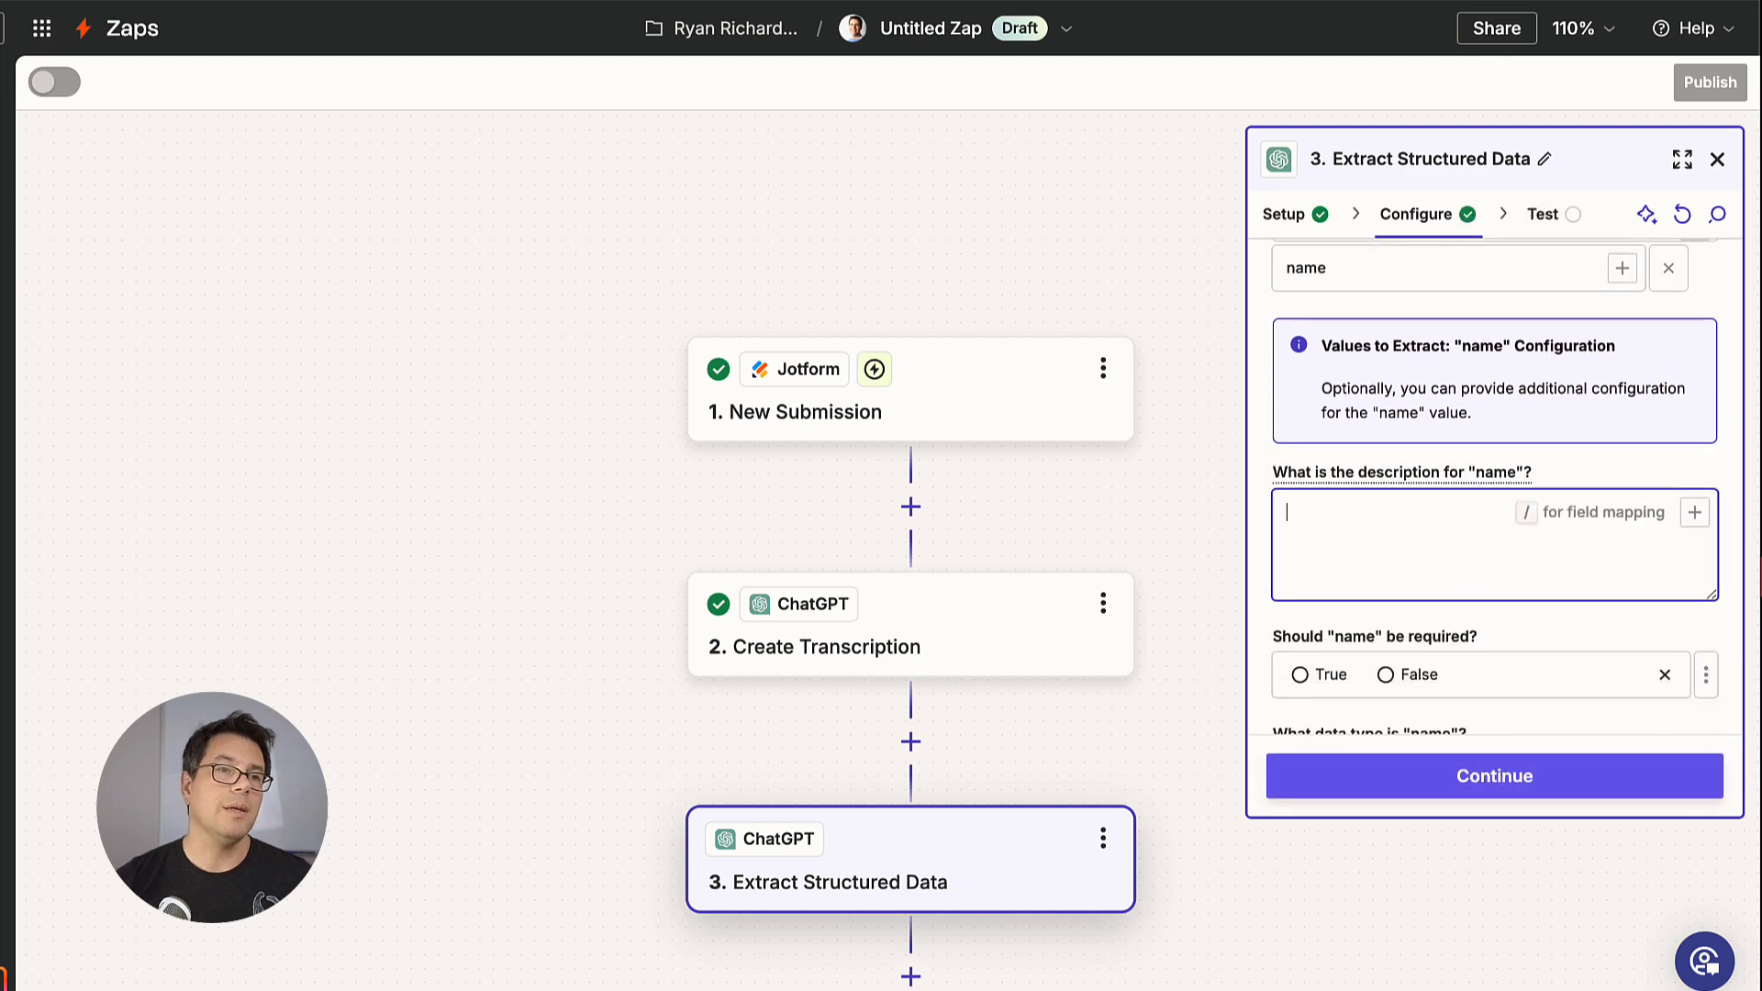
Describe 'name' as the name of the task, event, or idea in the transcript.
type("The na")
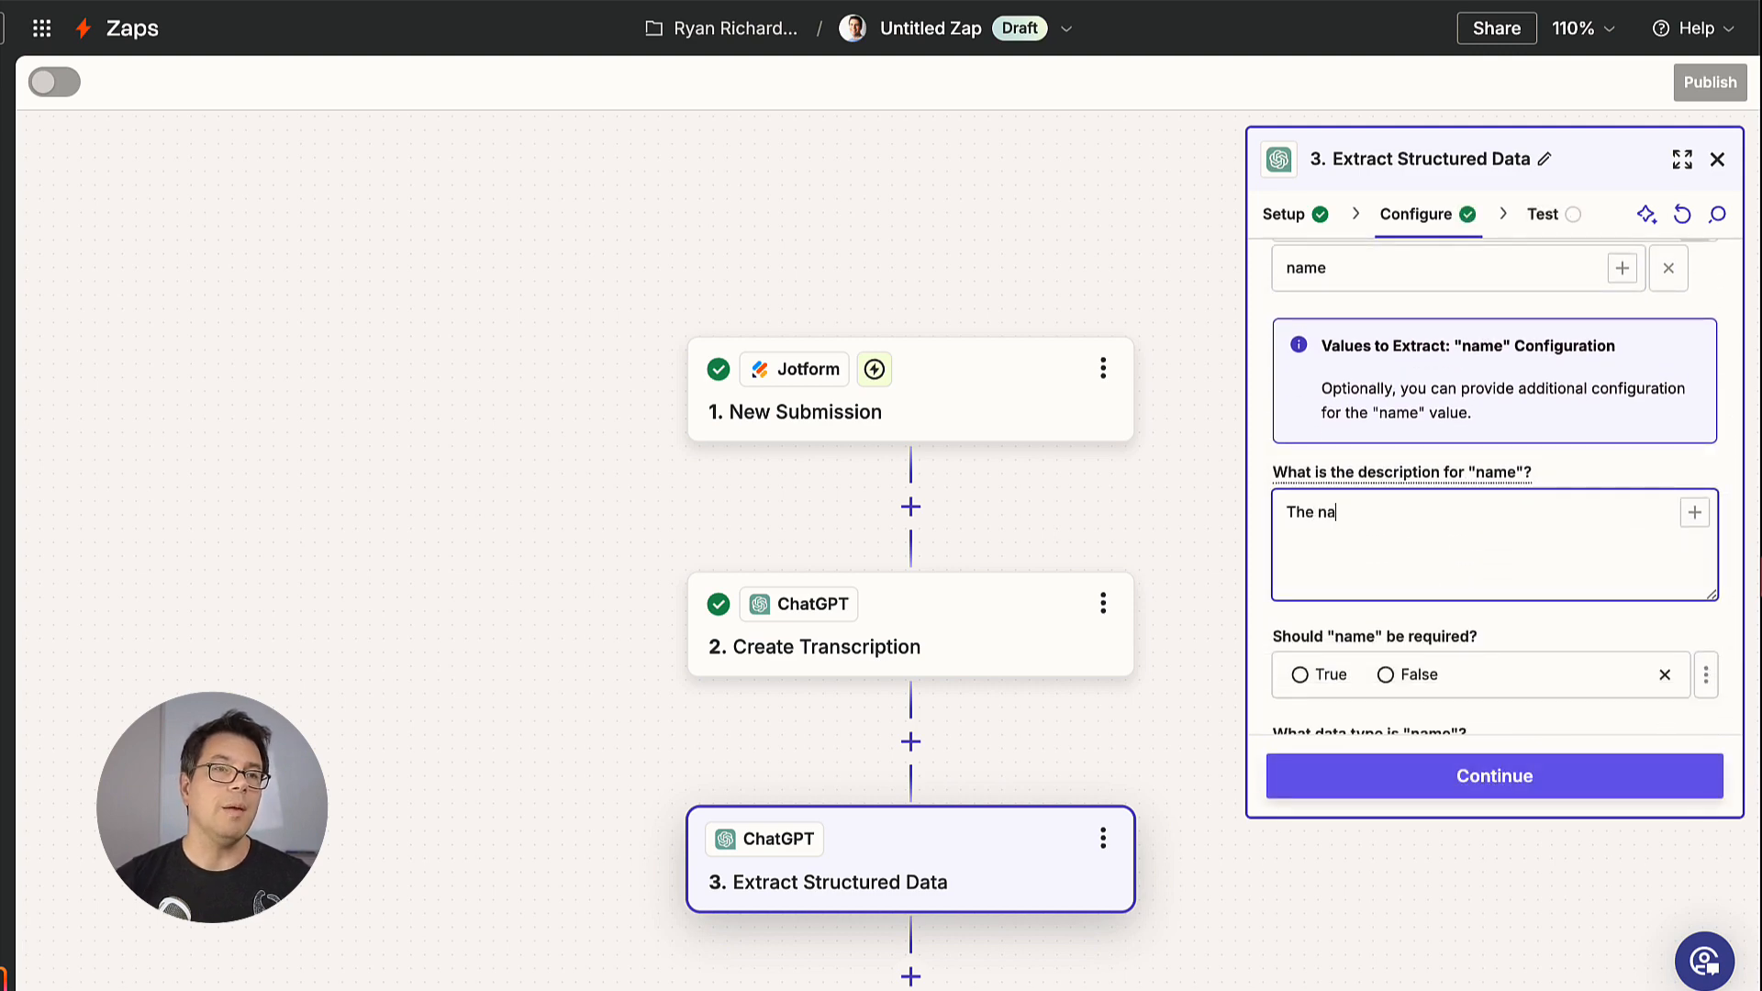
type("me of the event,")
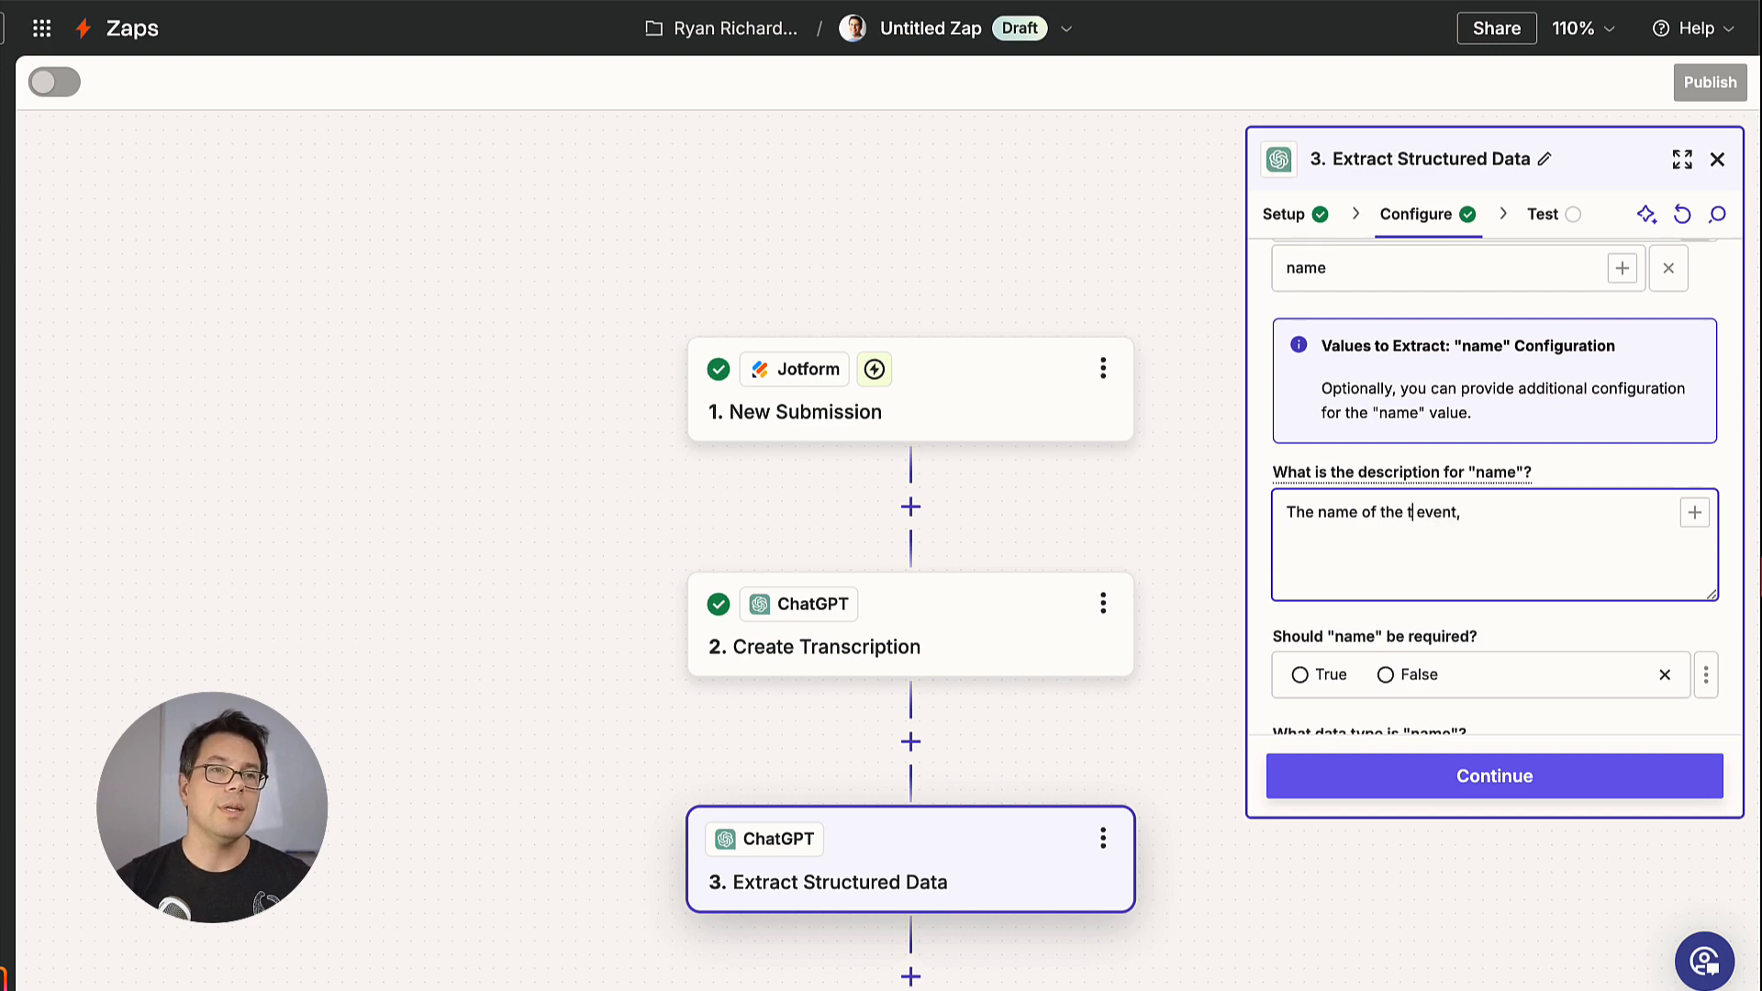
type("task, event, or id")
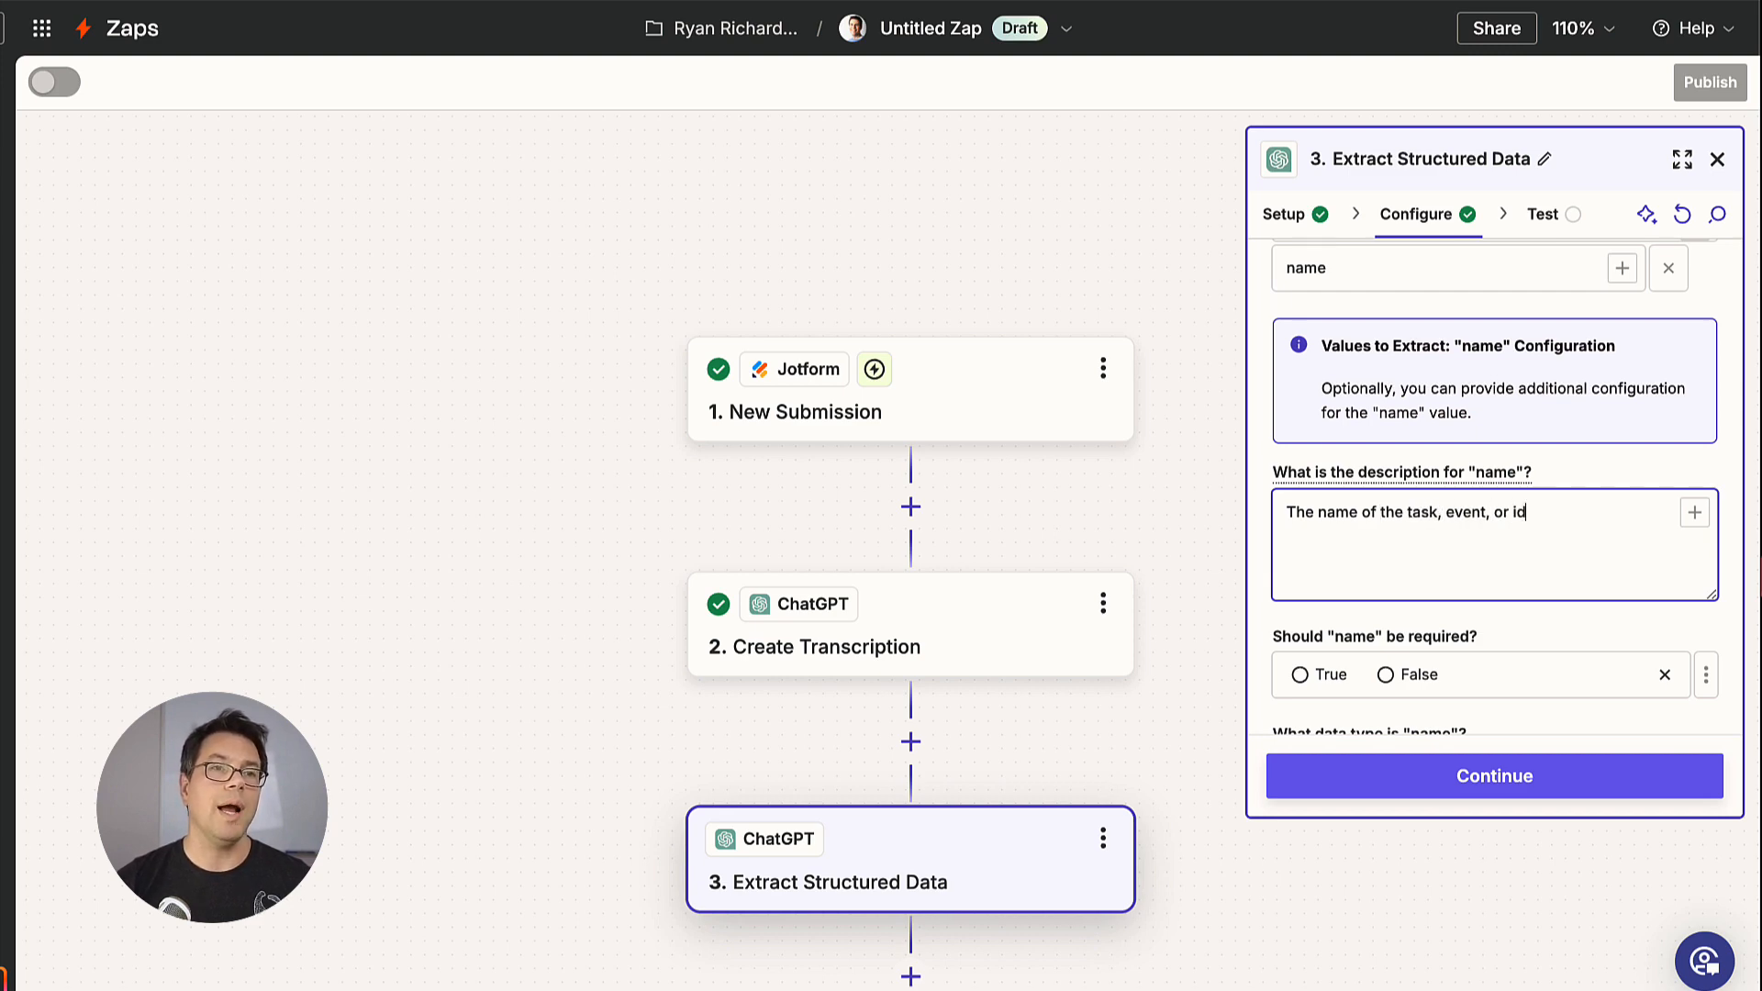
type("ea i")
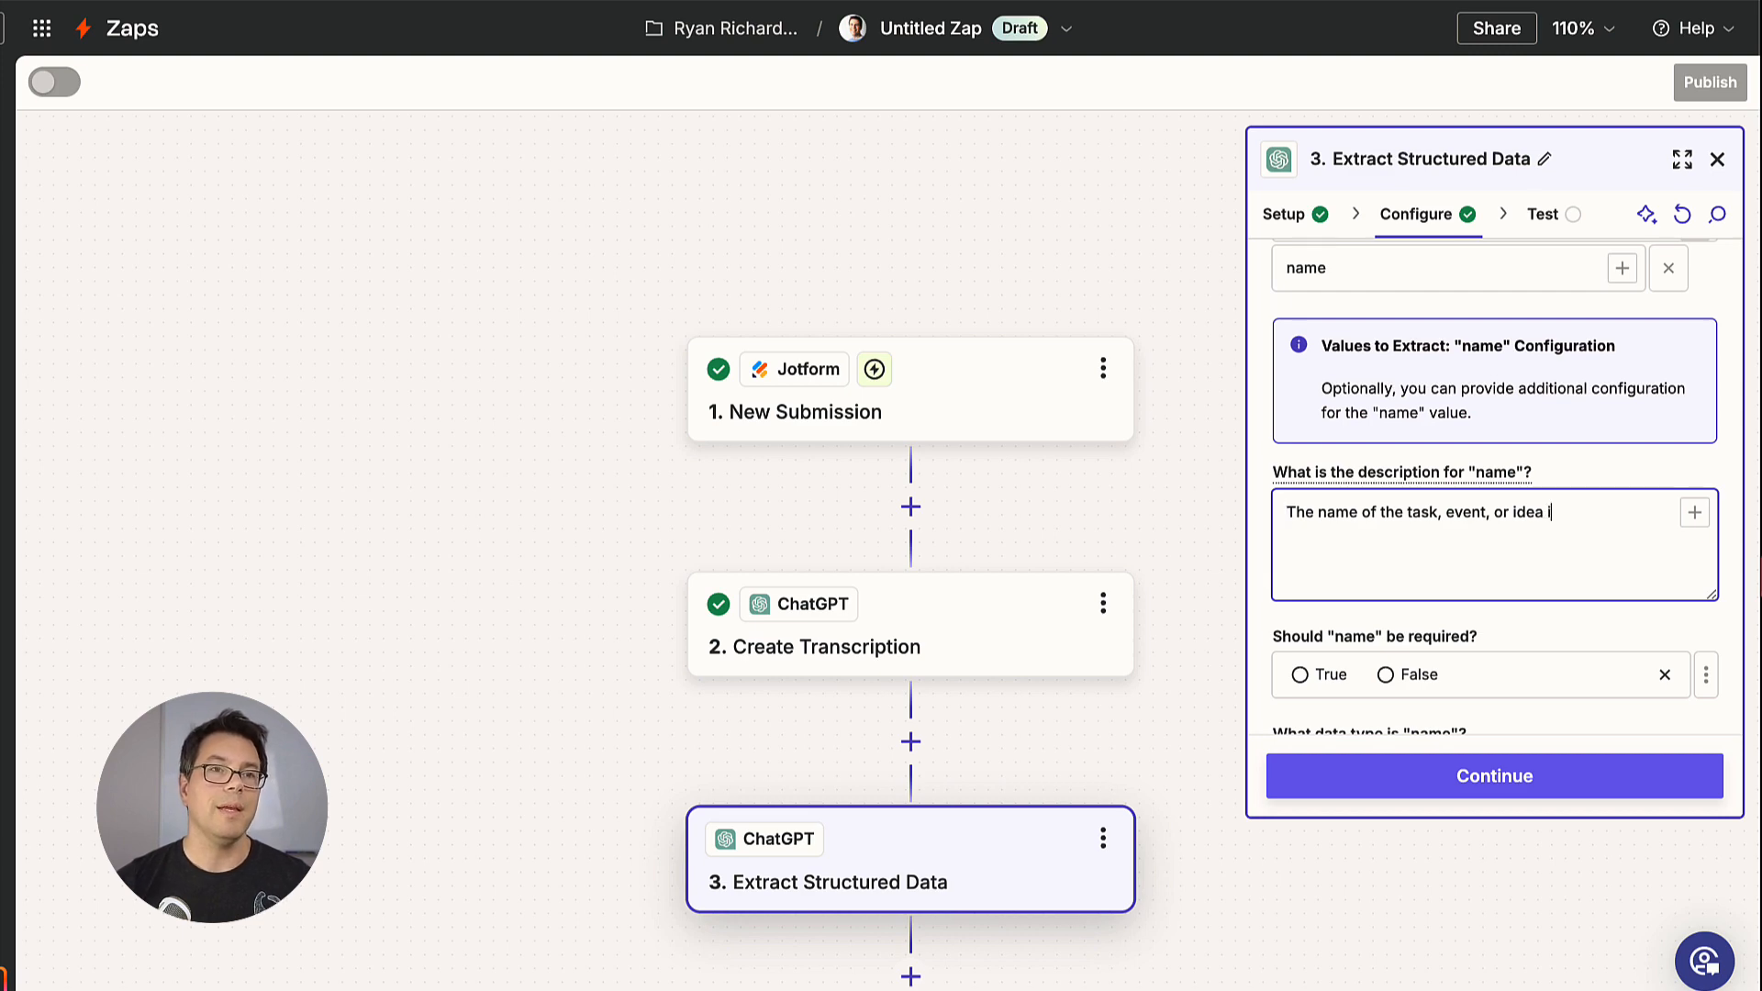
type("n the transcript.")
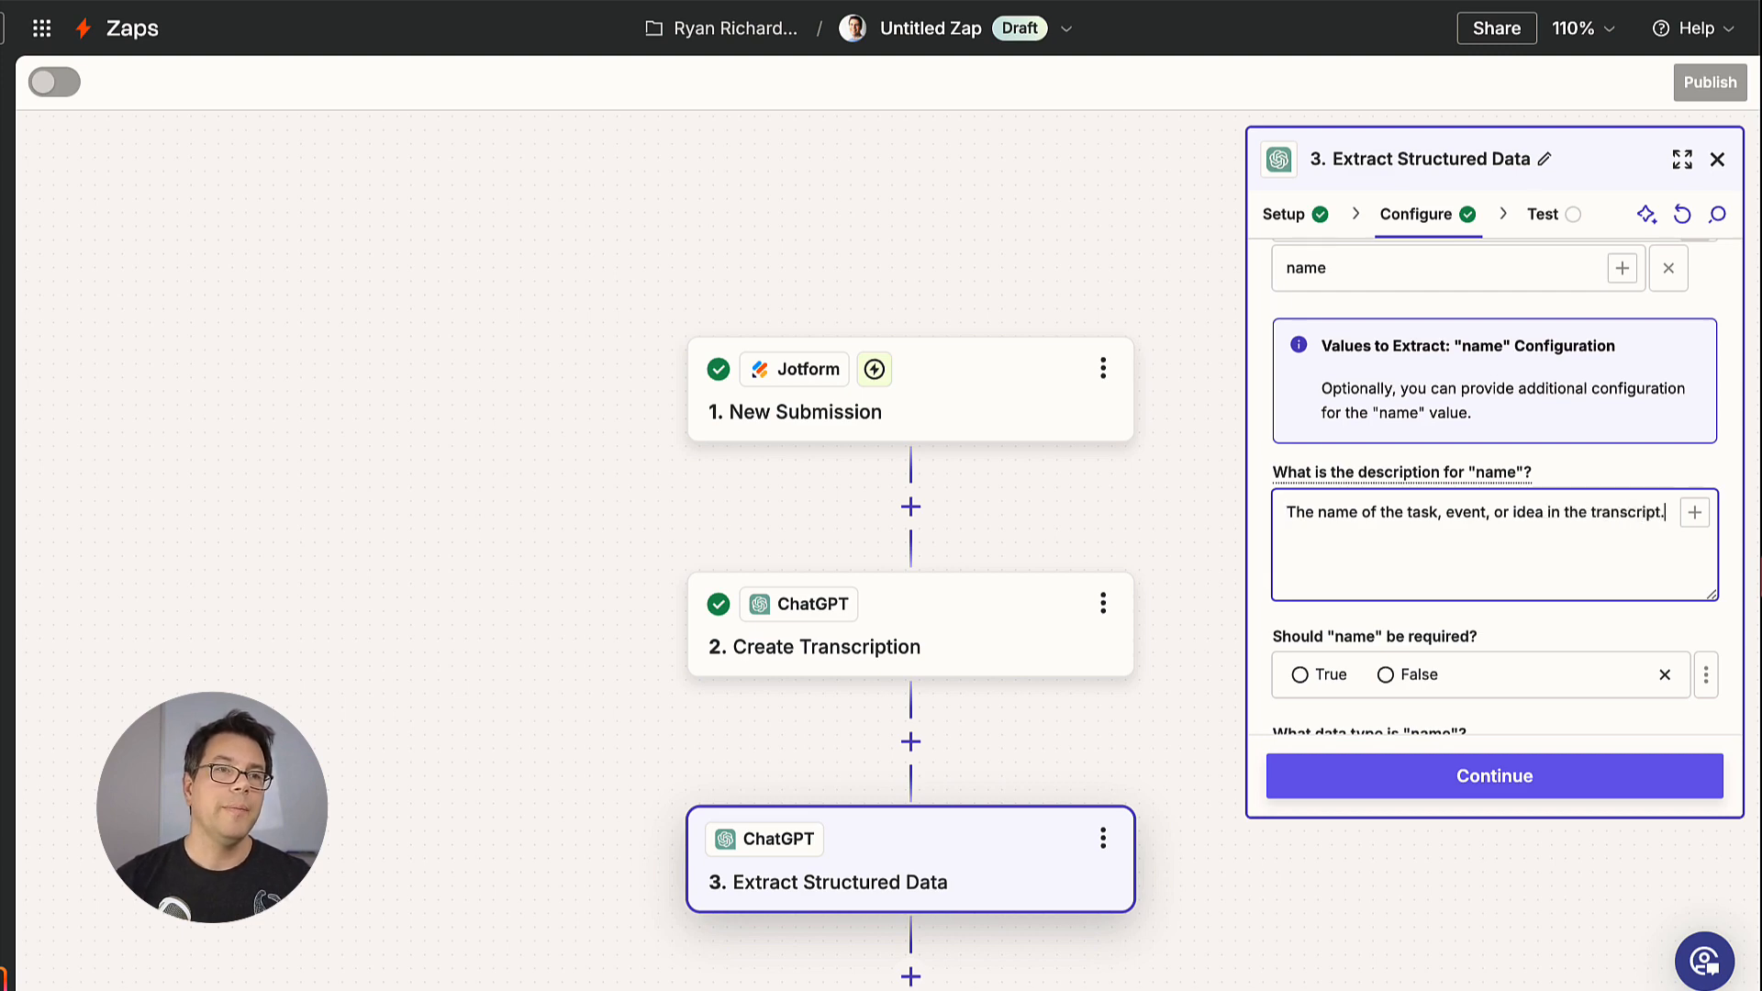
scroll("up", 3)
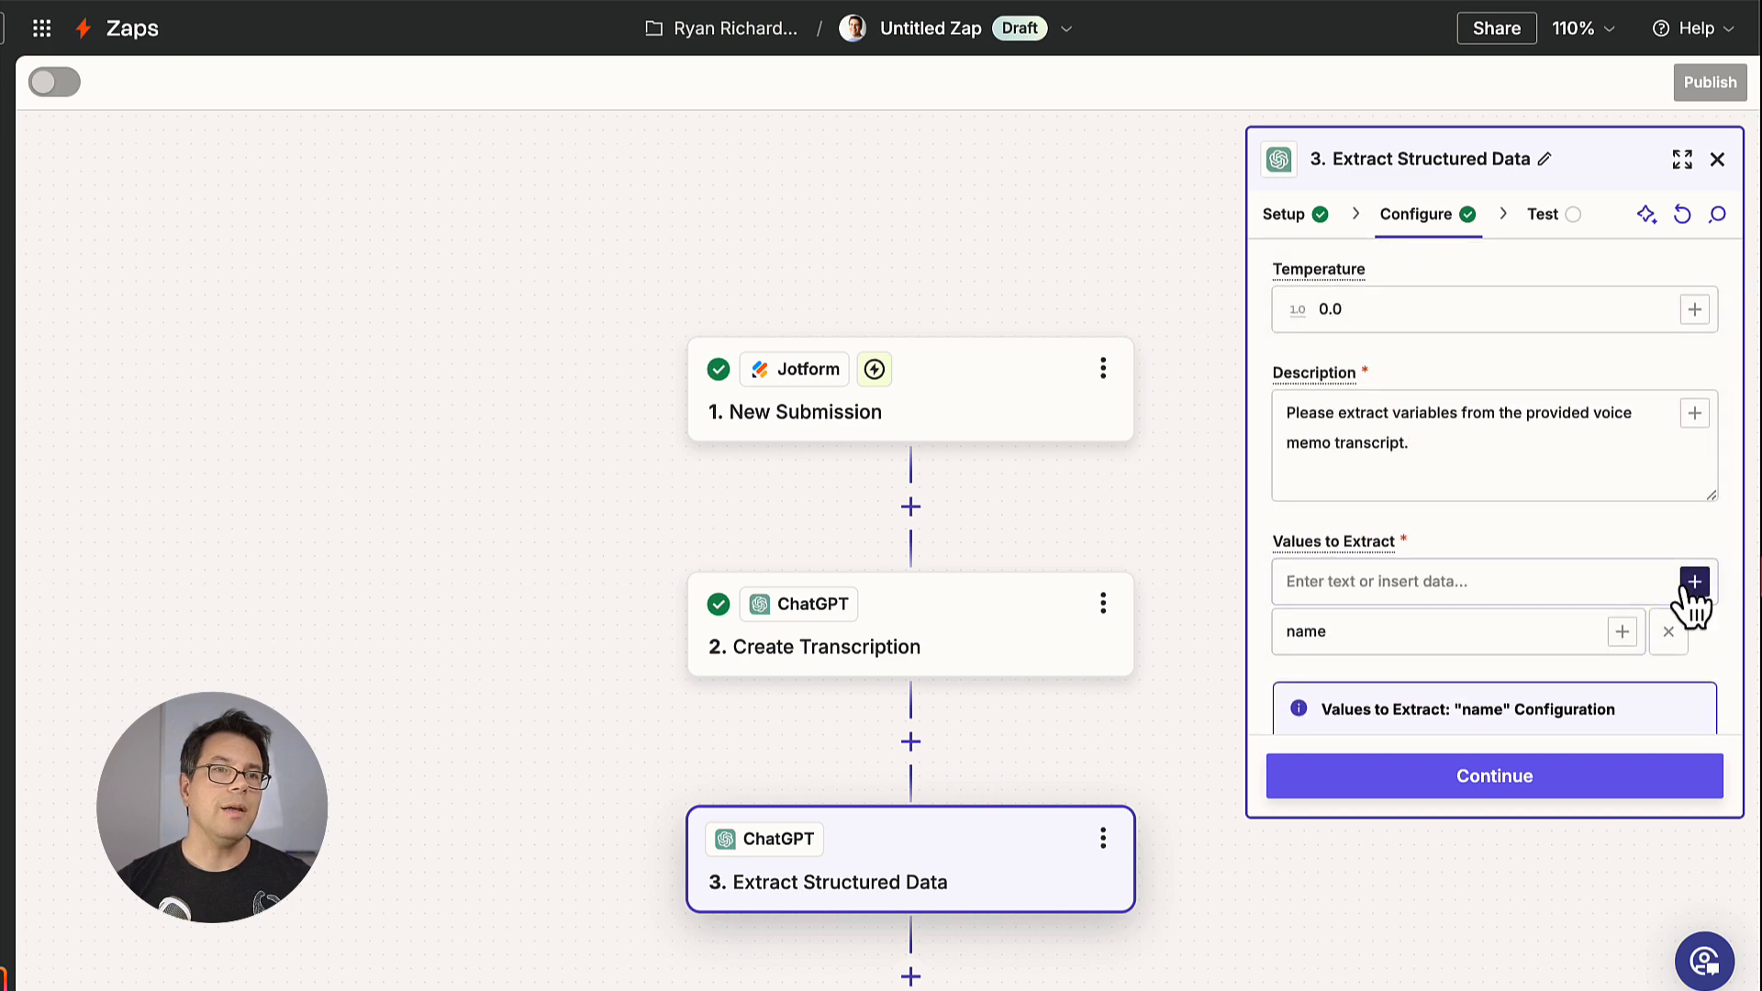
Add a 'date' value with guidance on using today's date and time ranges.
left_click(1449, 581)
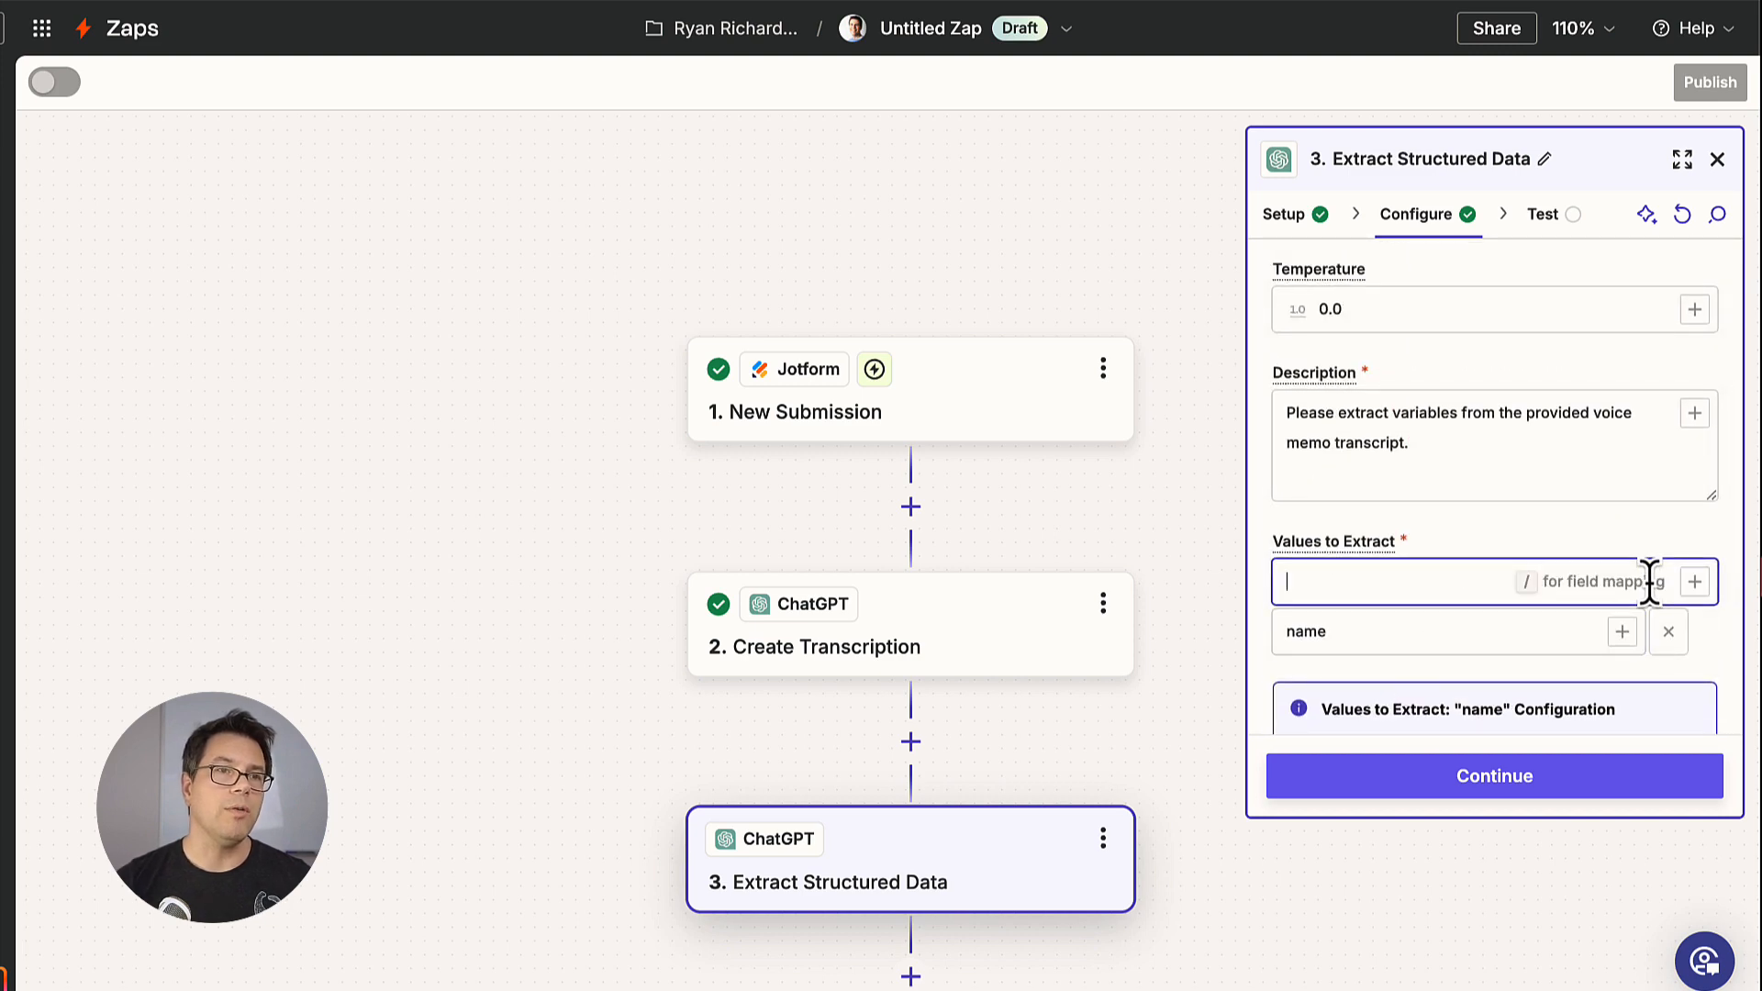
type("date")
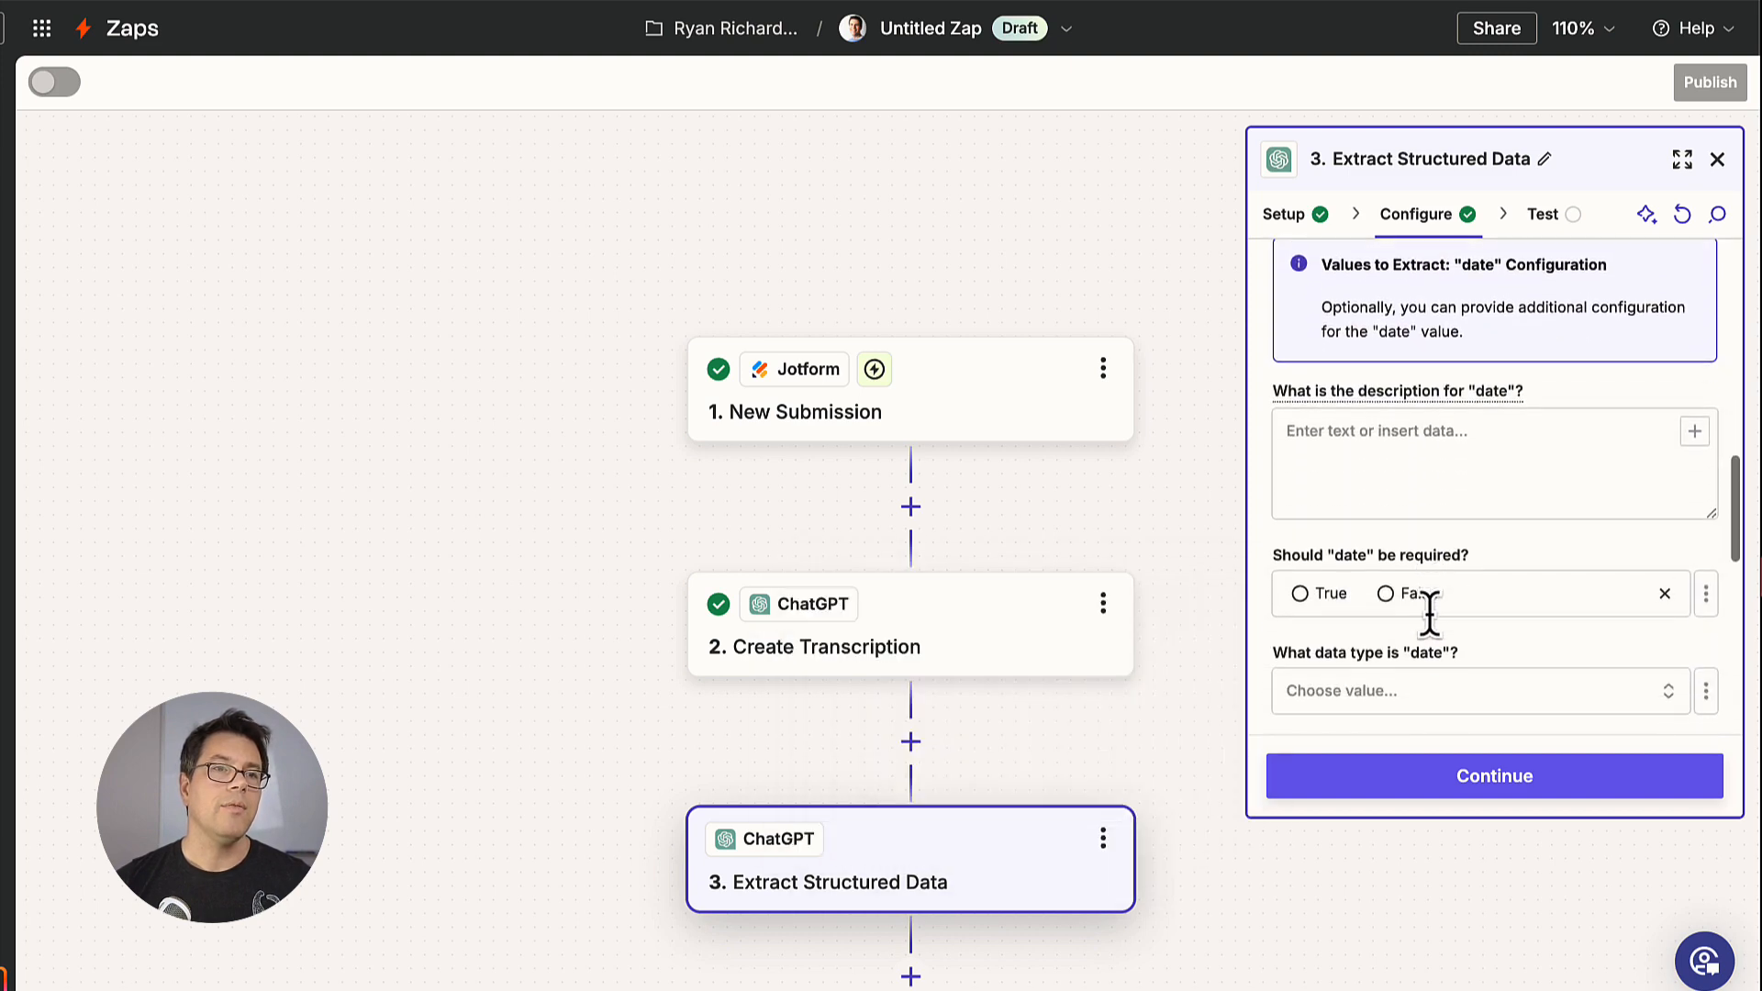
left_click(1460, 462)
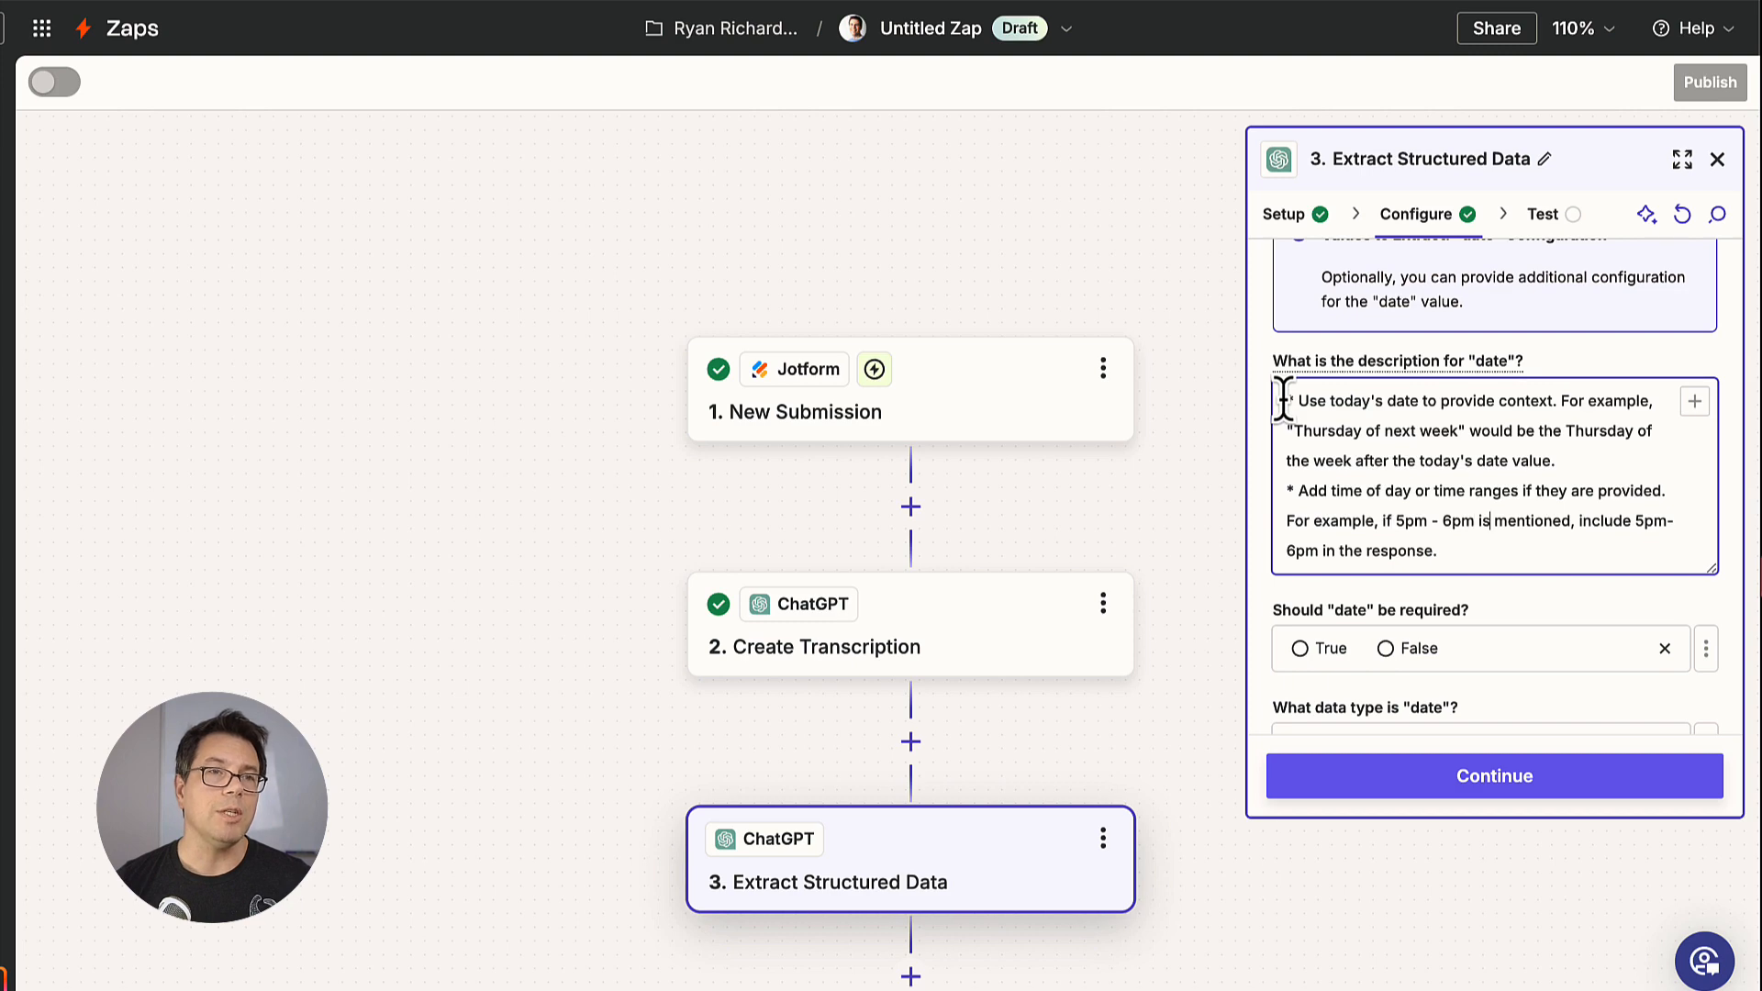
scroll("down", 3)
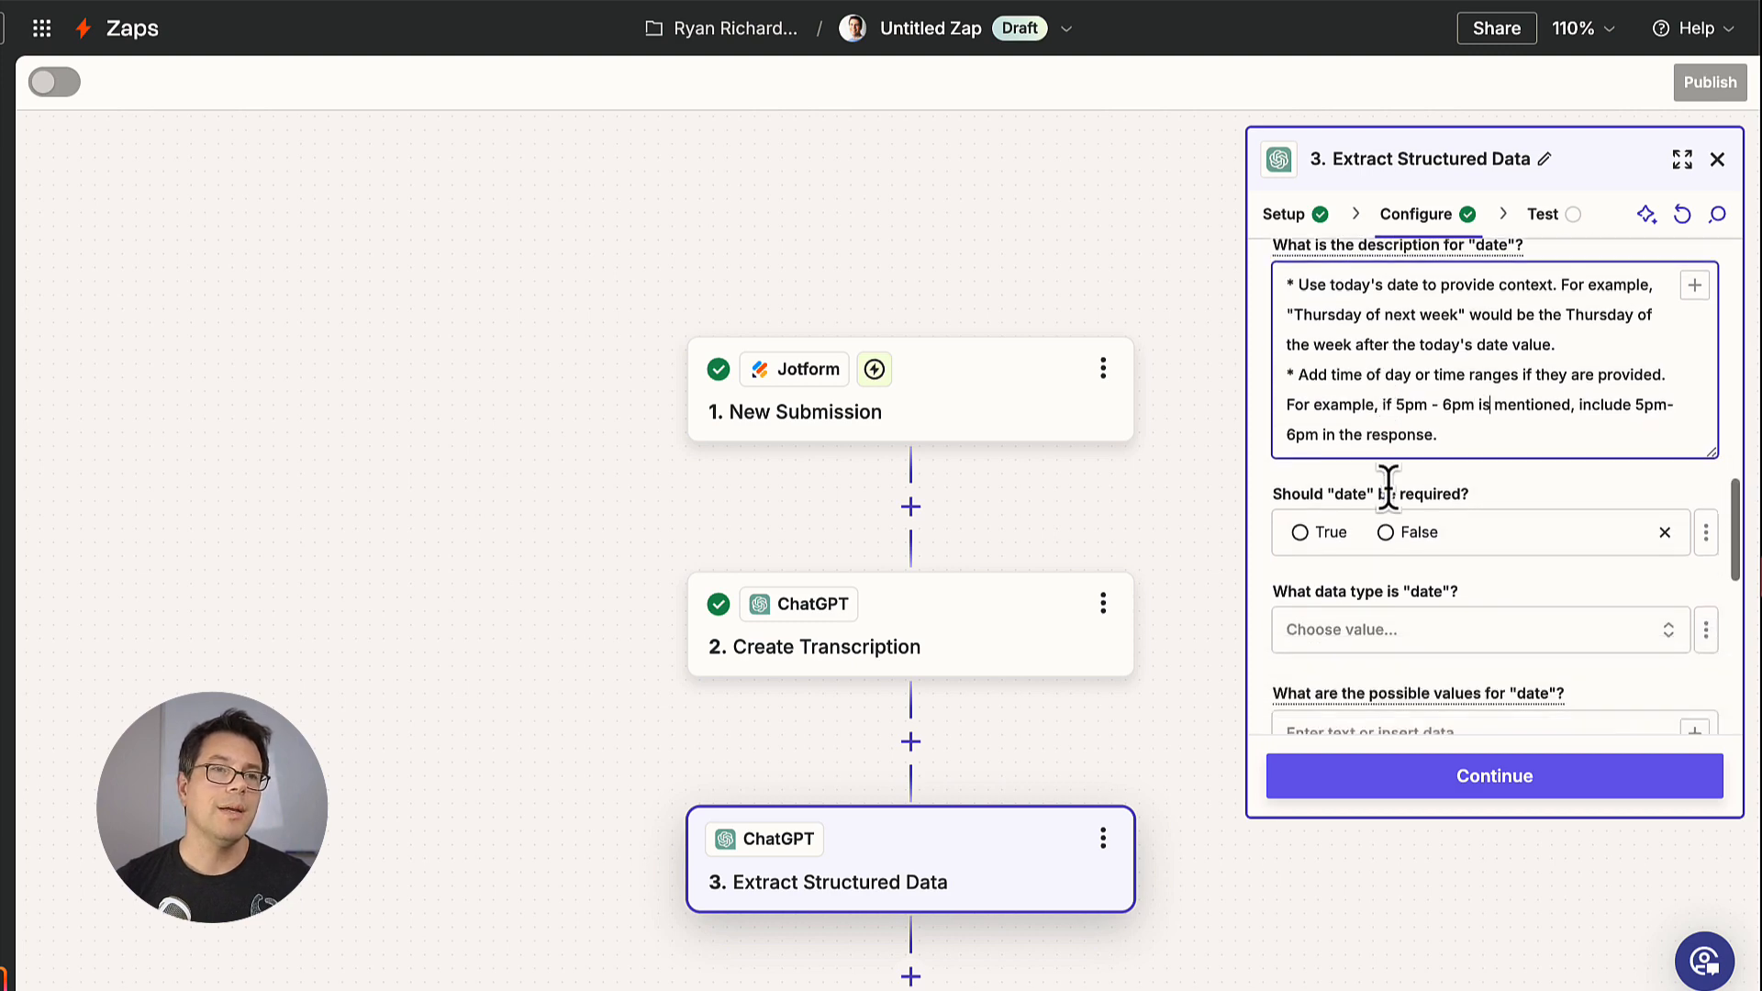
scroll("down", 3)
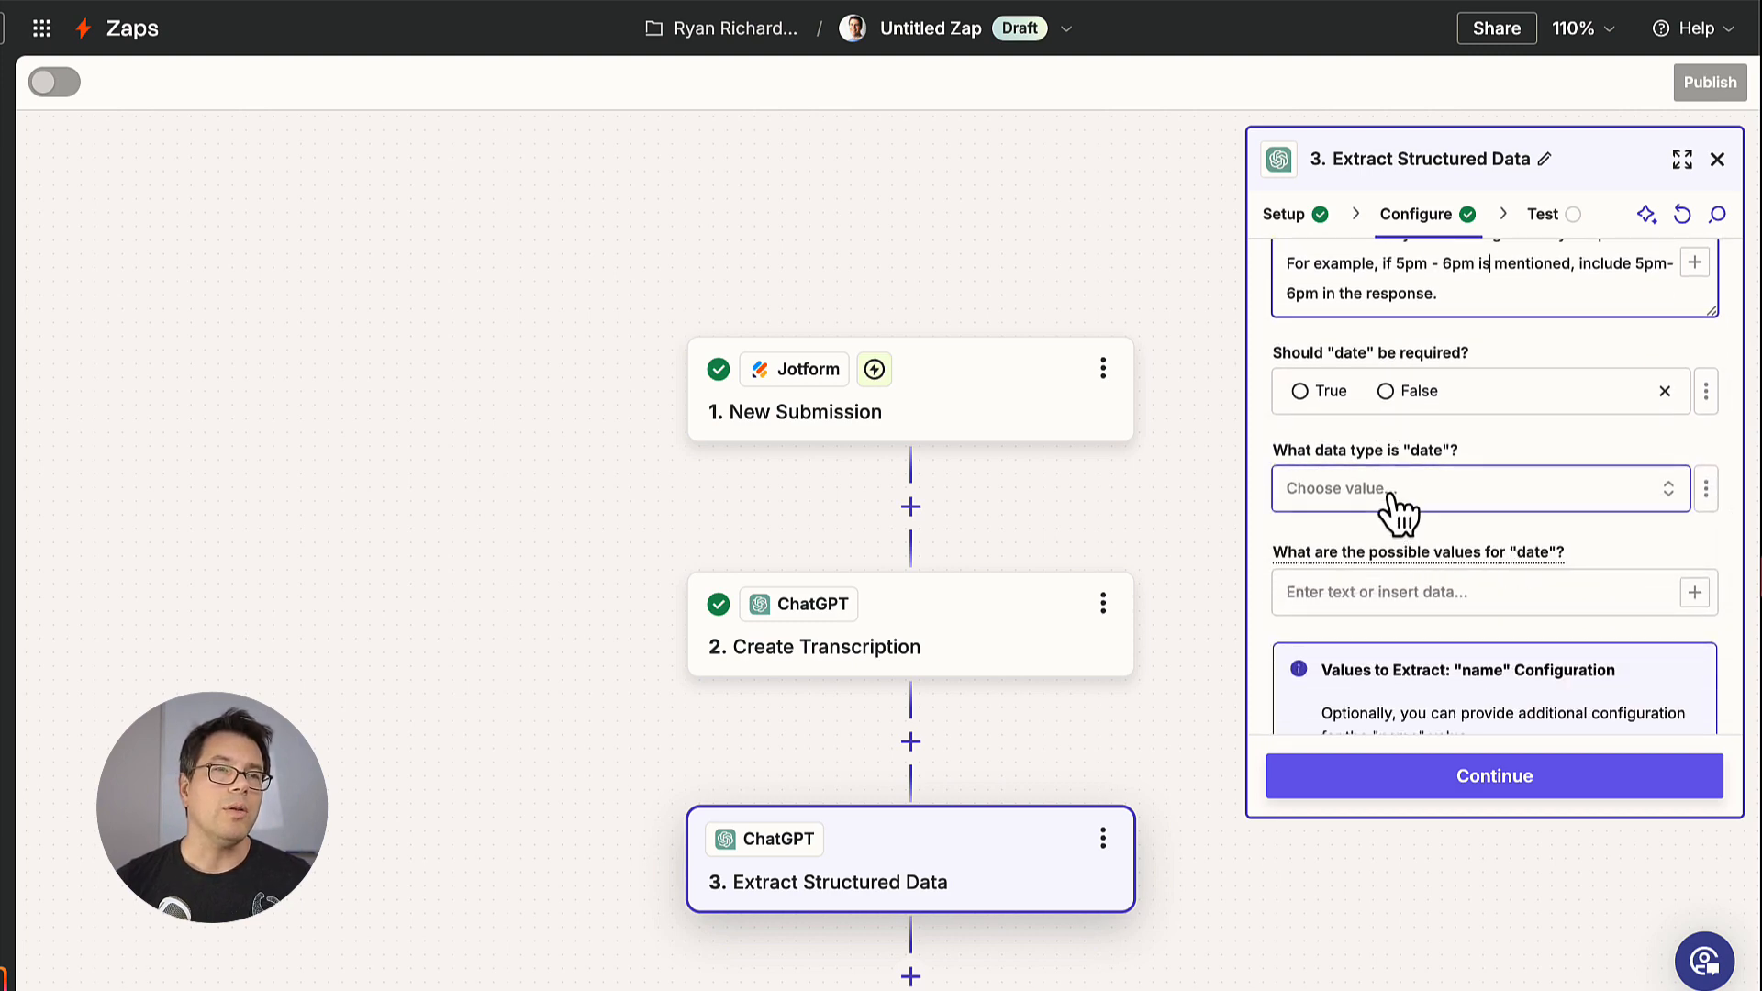
scroll("down", 3)
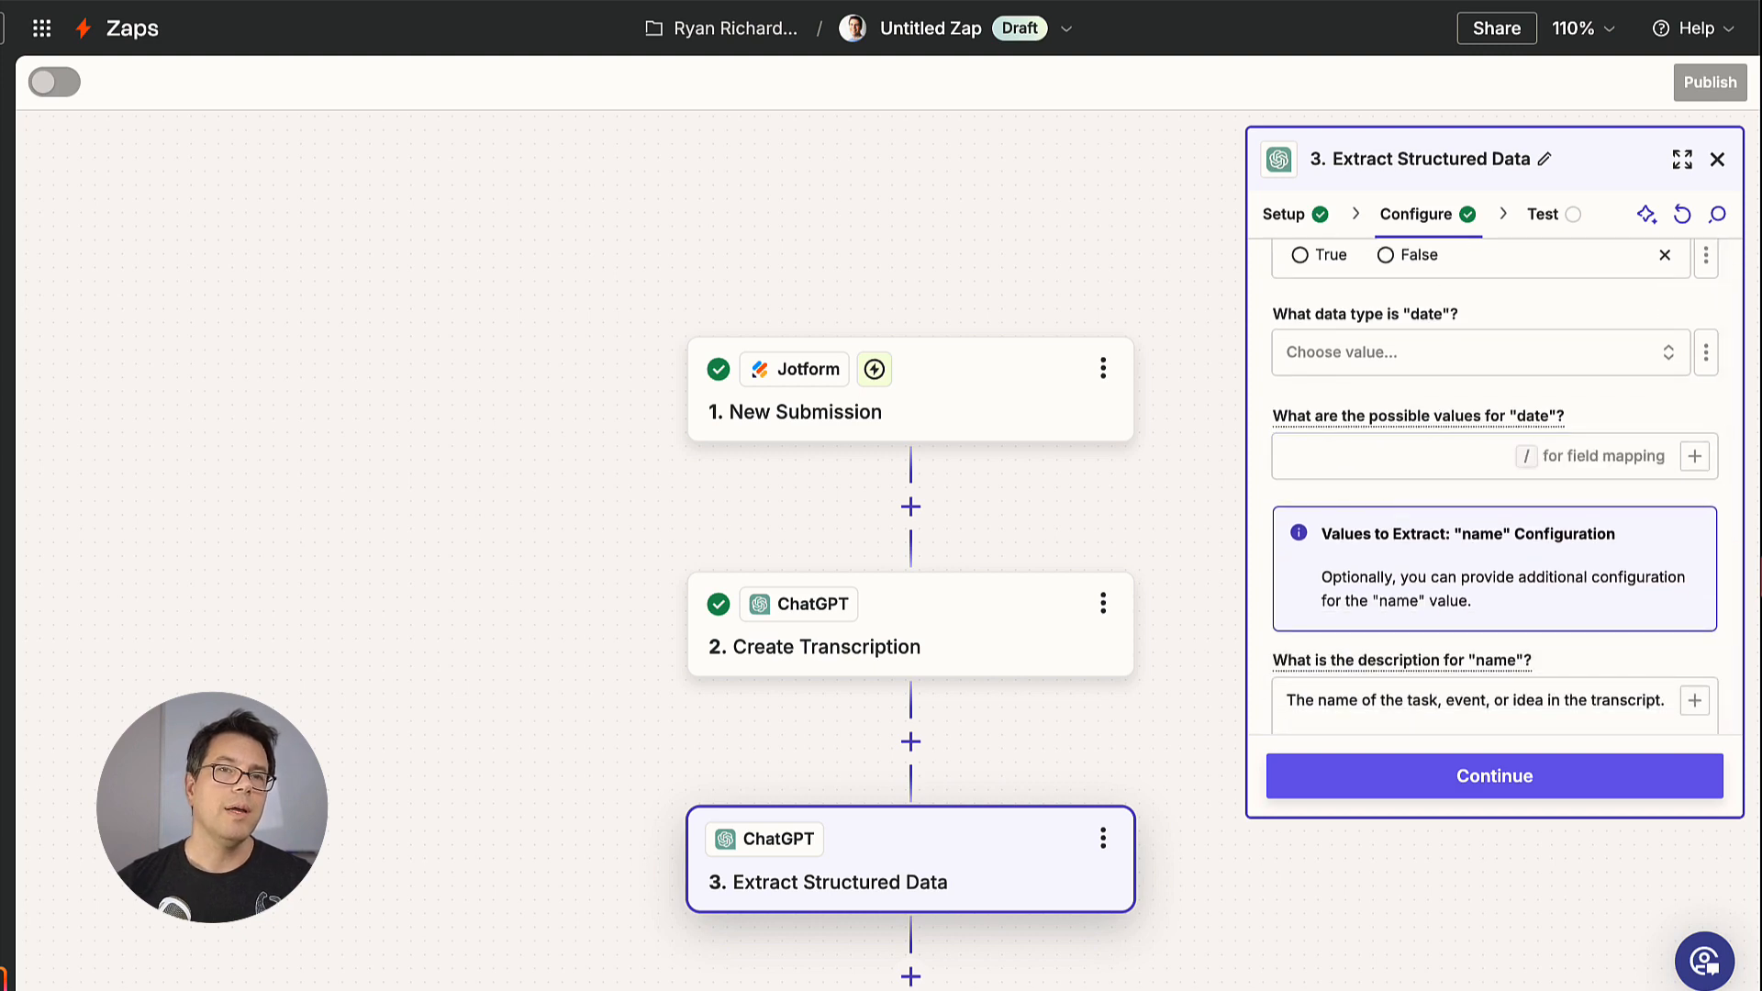
Add the example value 'Sunday, March 4th from 5pm - 6pm' for date.
left_click(1404, 455)
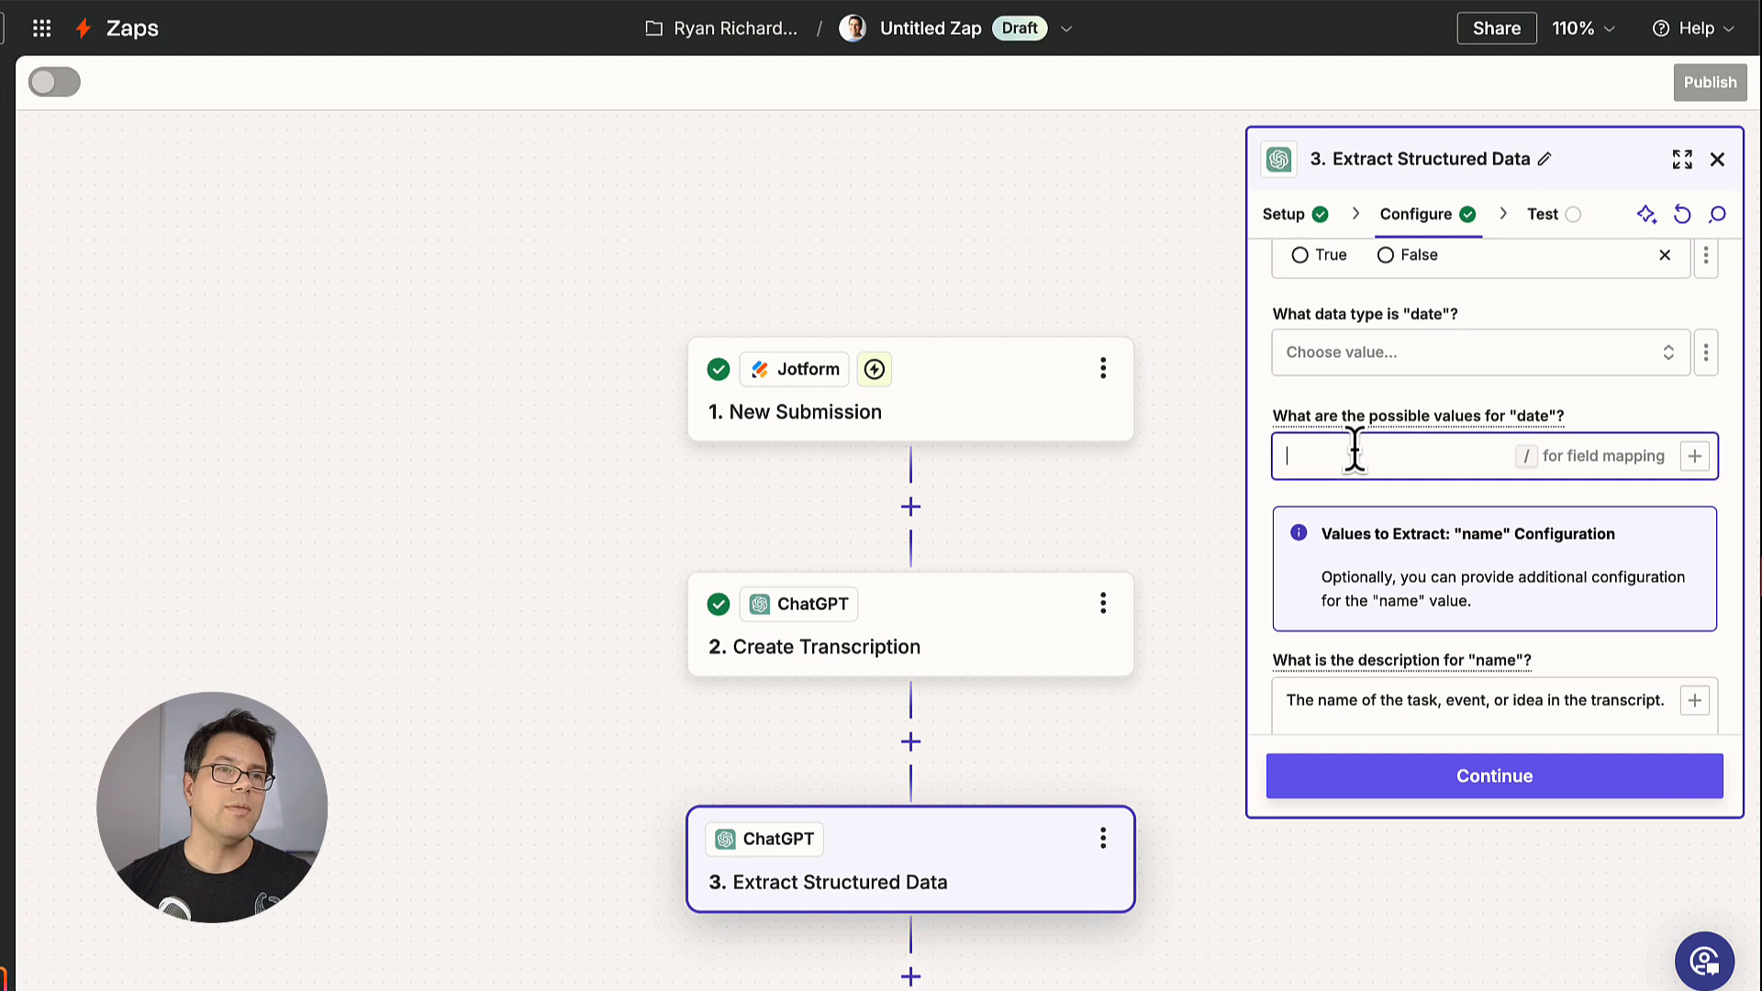
type("Sunday, March 4th from 5pm - 6pm")
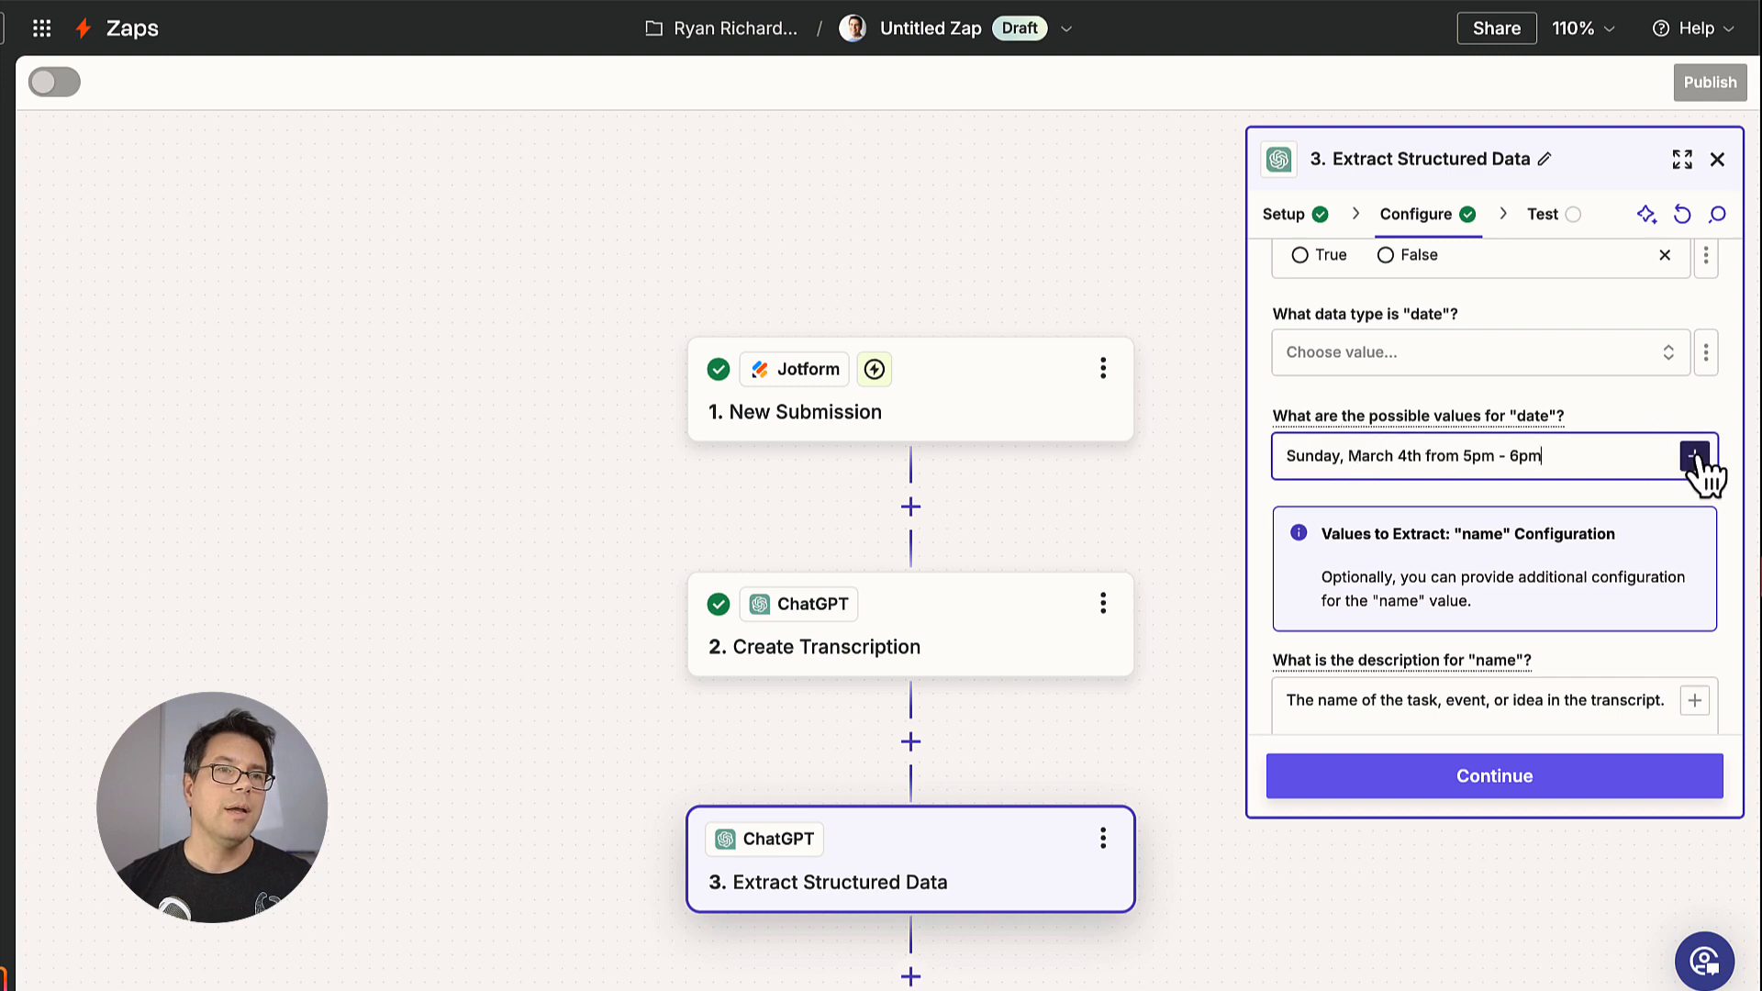
left_click(1703, 455)
type("Sunday, March 4th at 5pm")
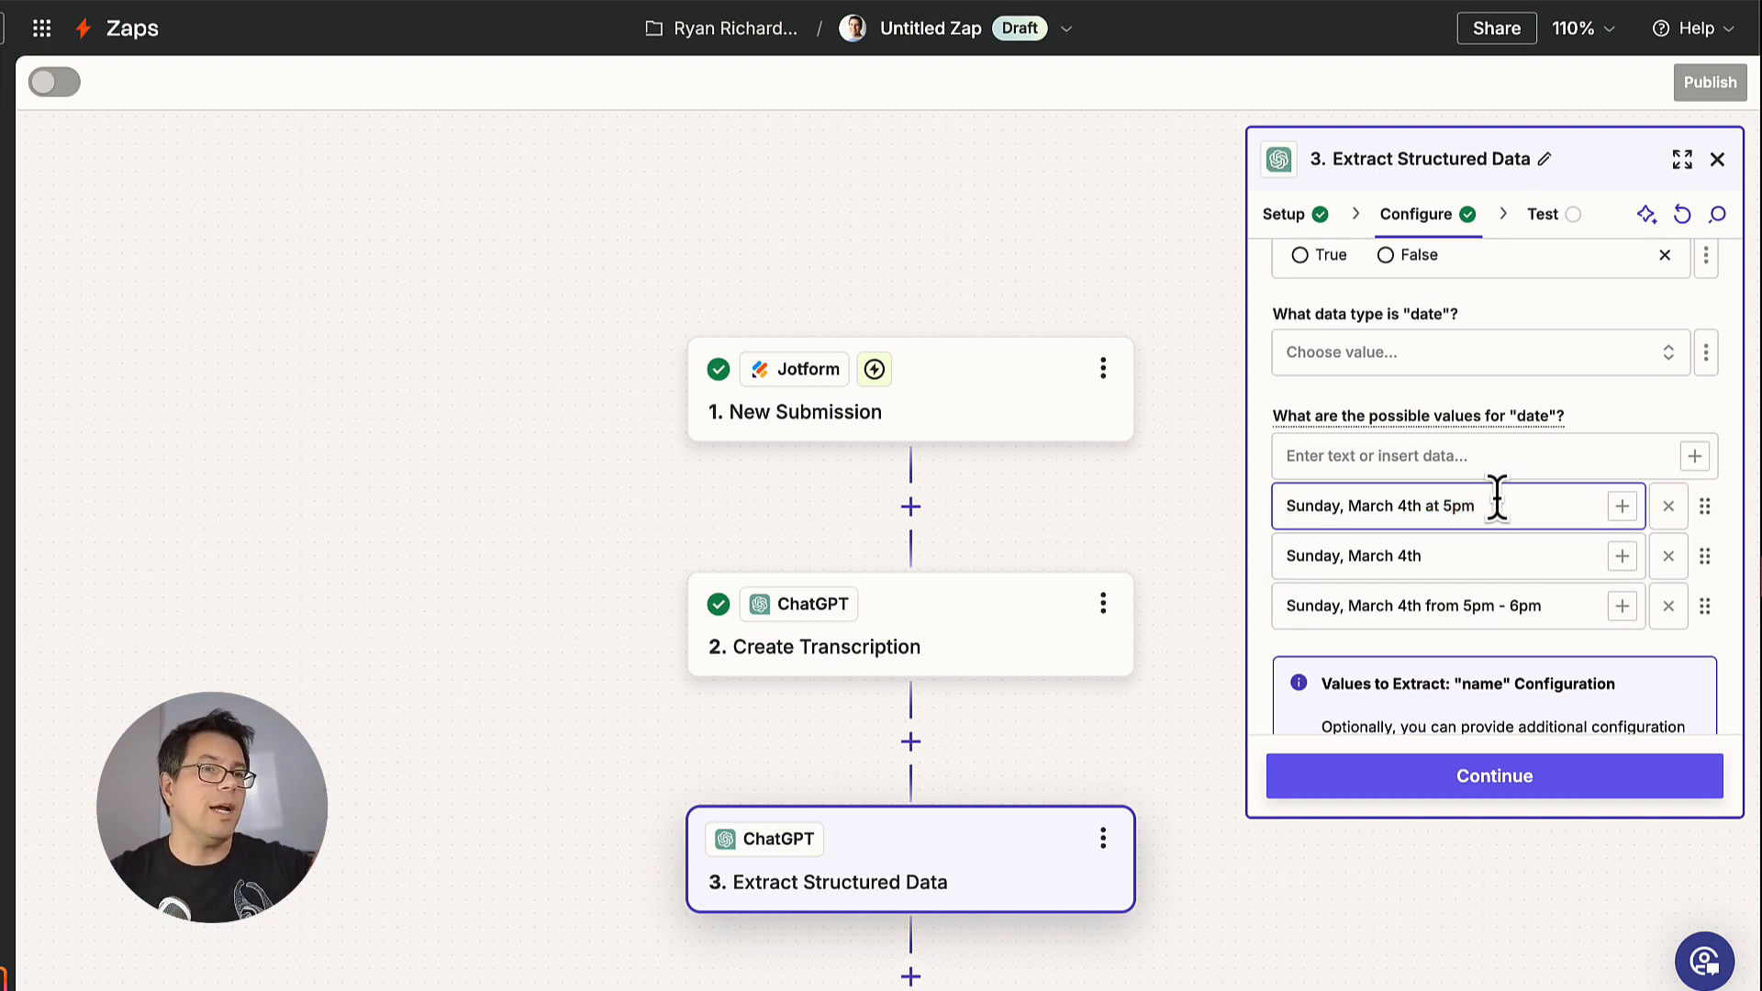
mouse_move(1609, 422)
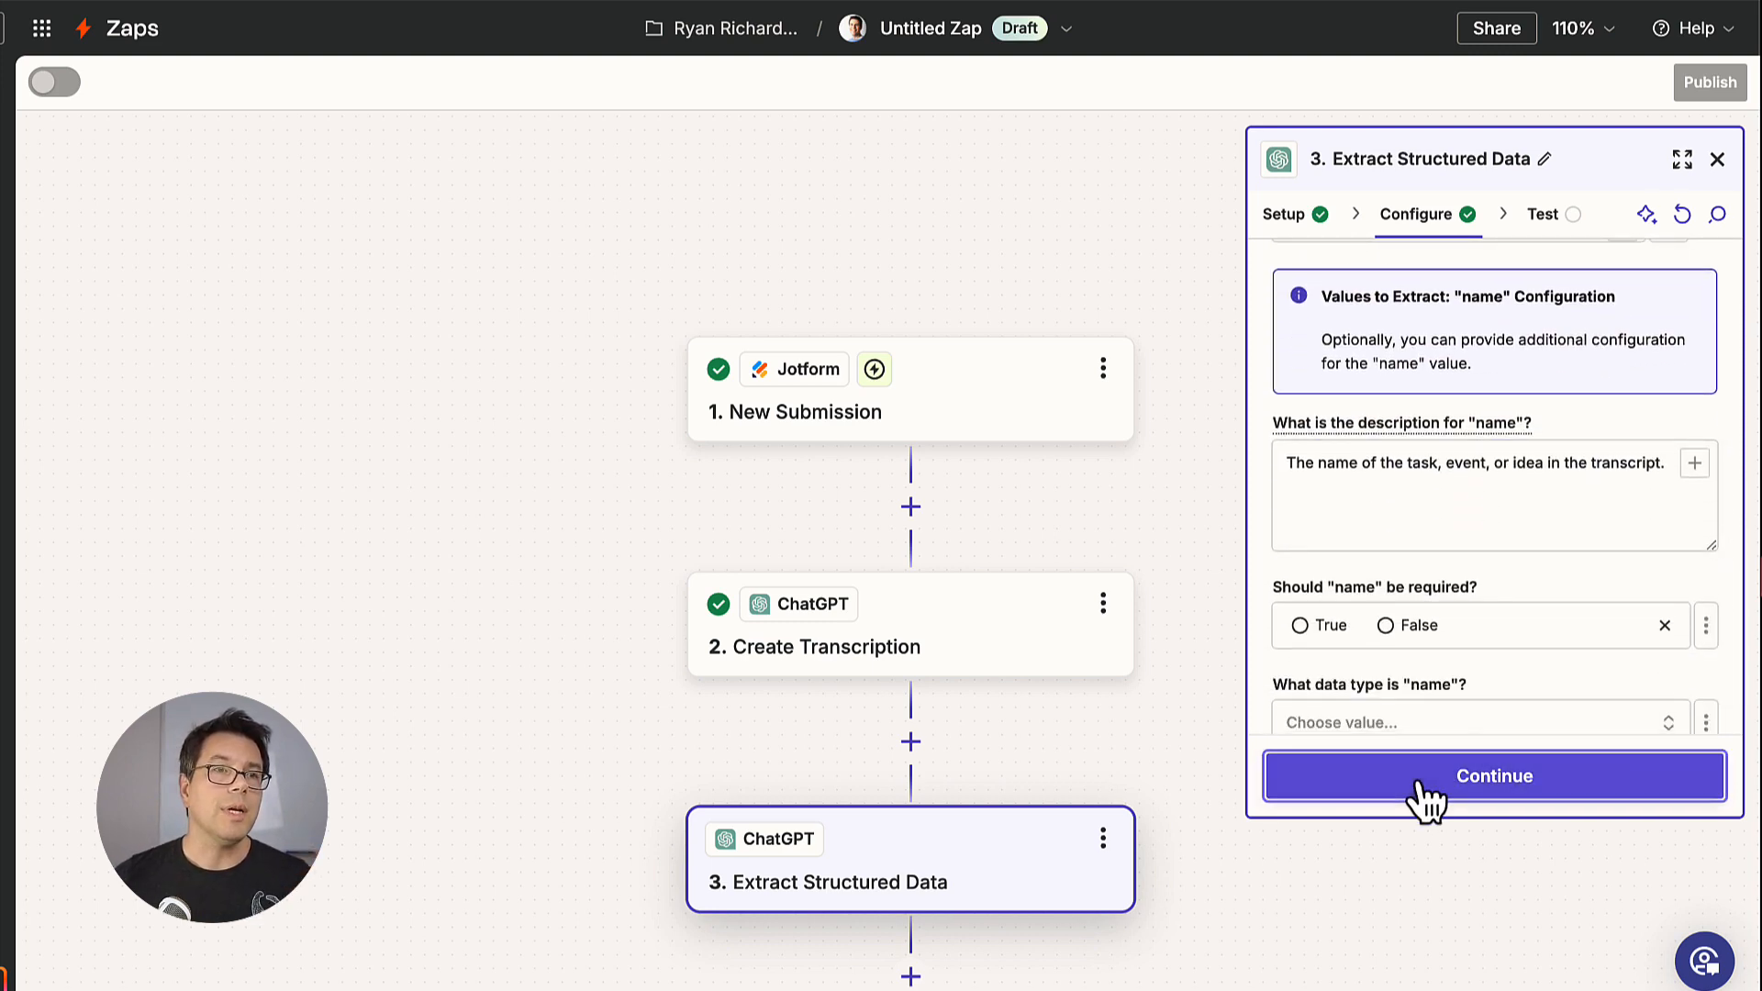
Test the extraction step, returning a date and task name, and start adding a fourth step.
left_click(1494, 774)
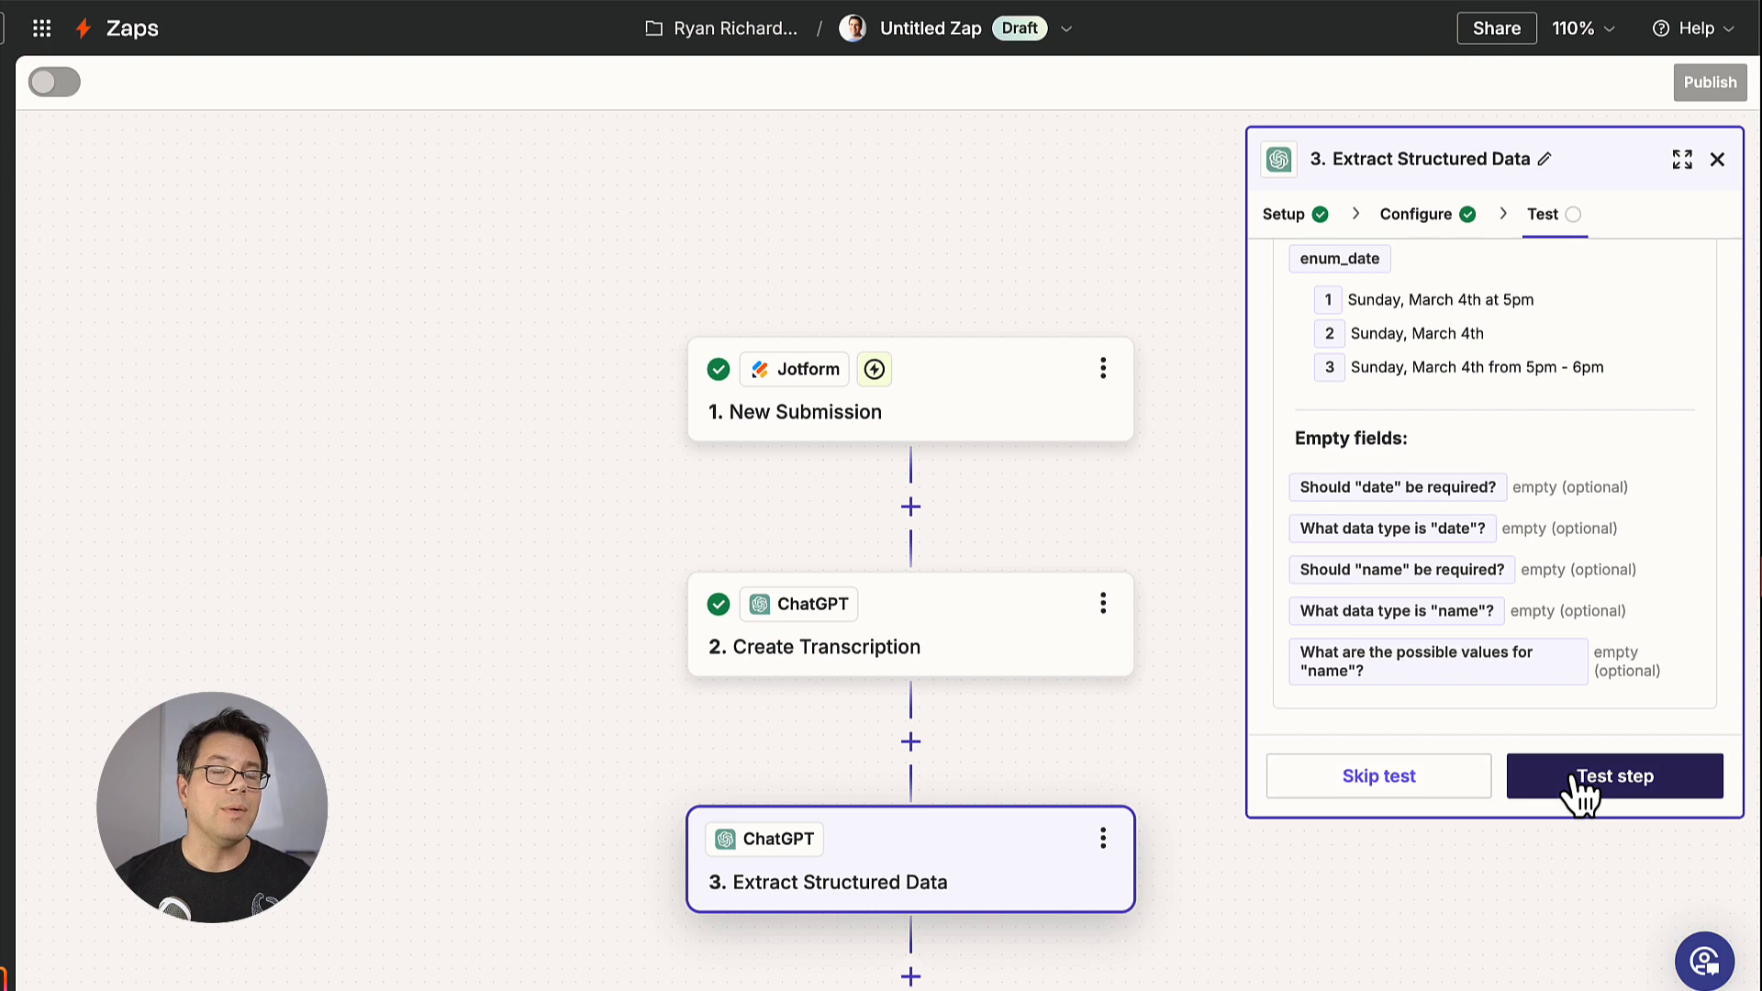
left_click(1613, 774)
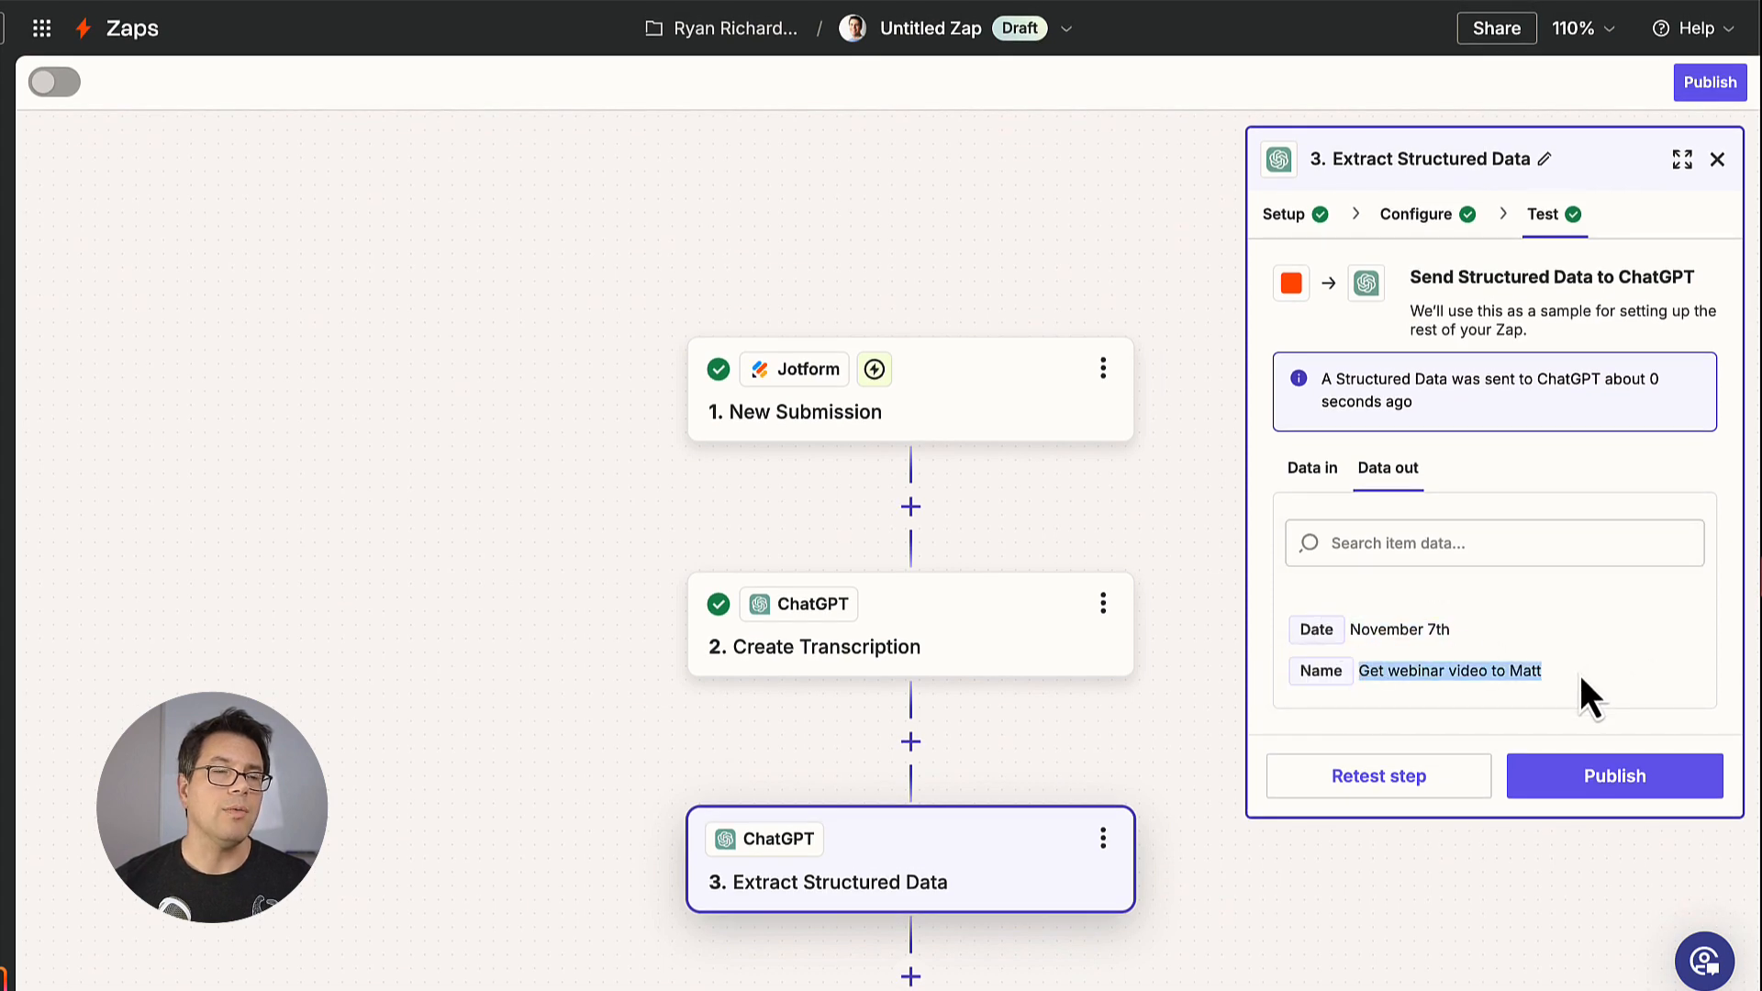
mouse_move(1132, 769)
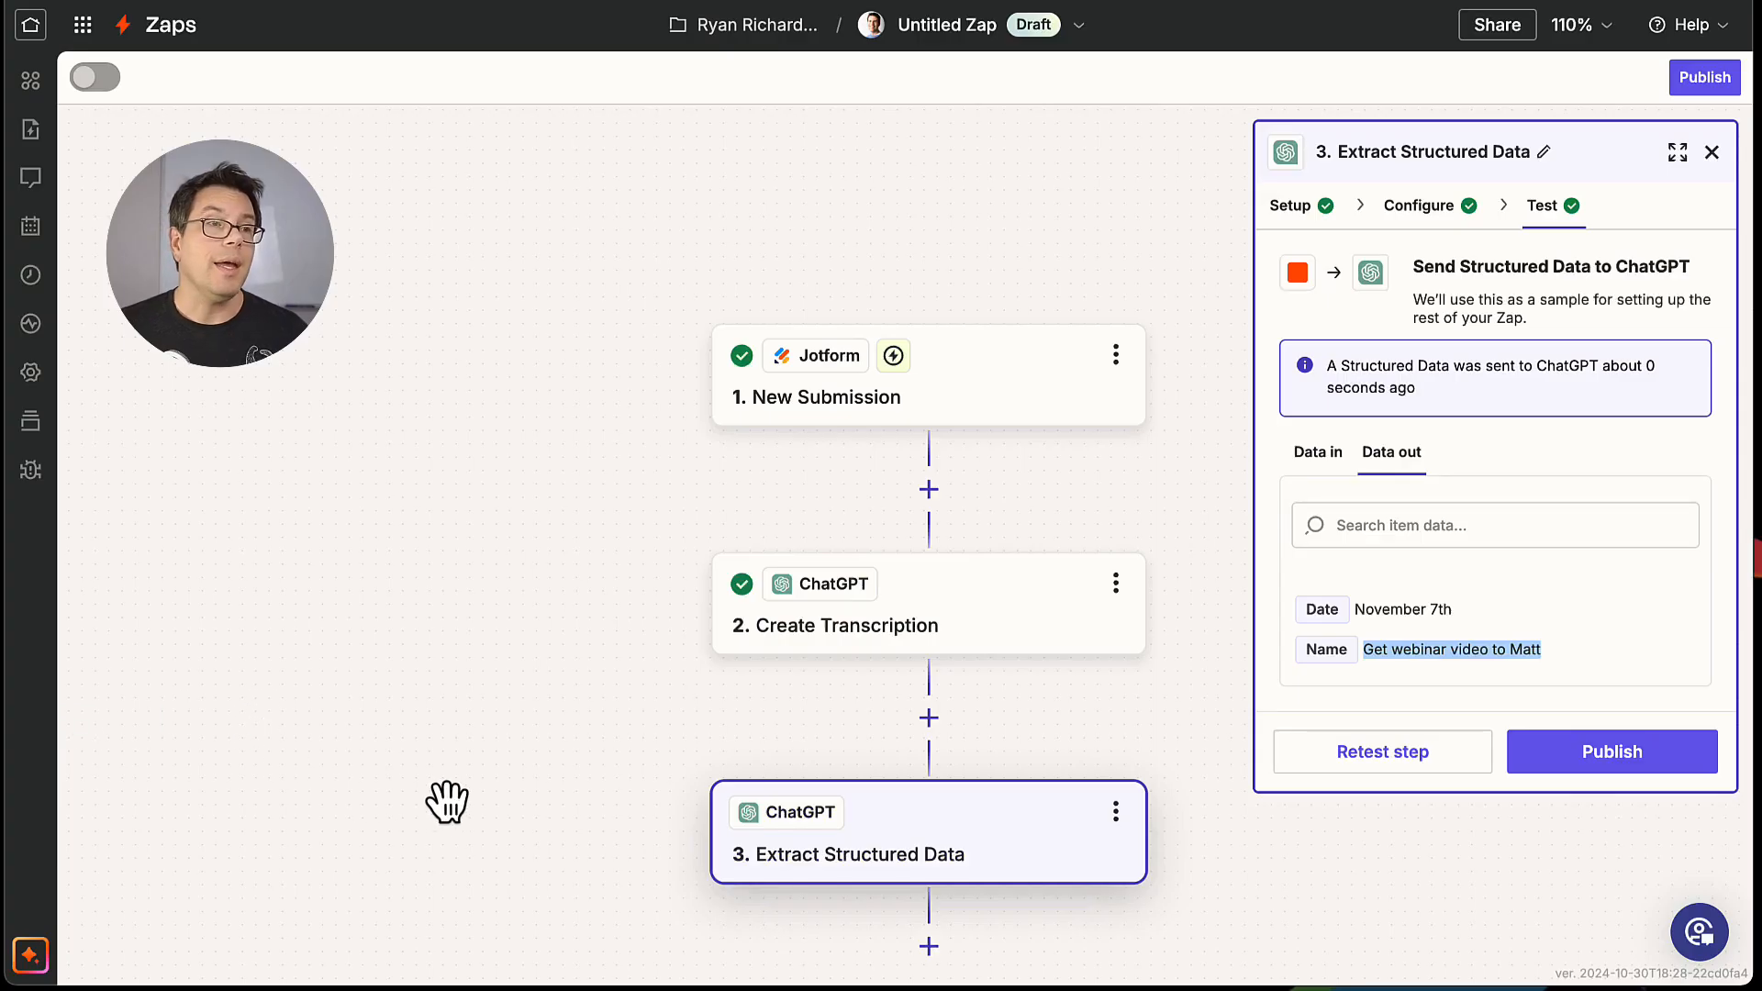
left_click(929, 947)
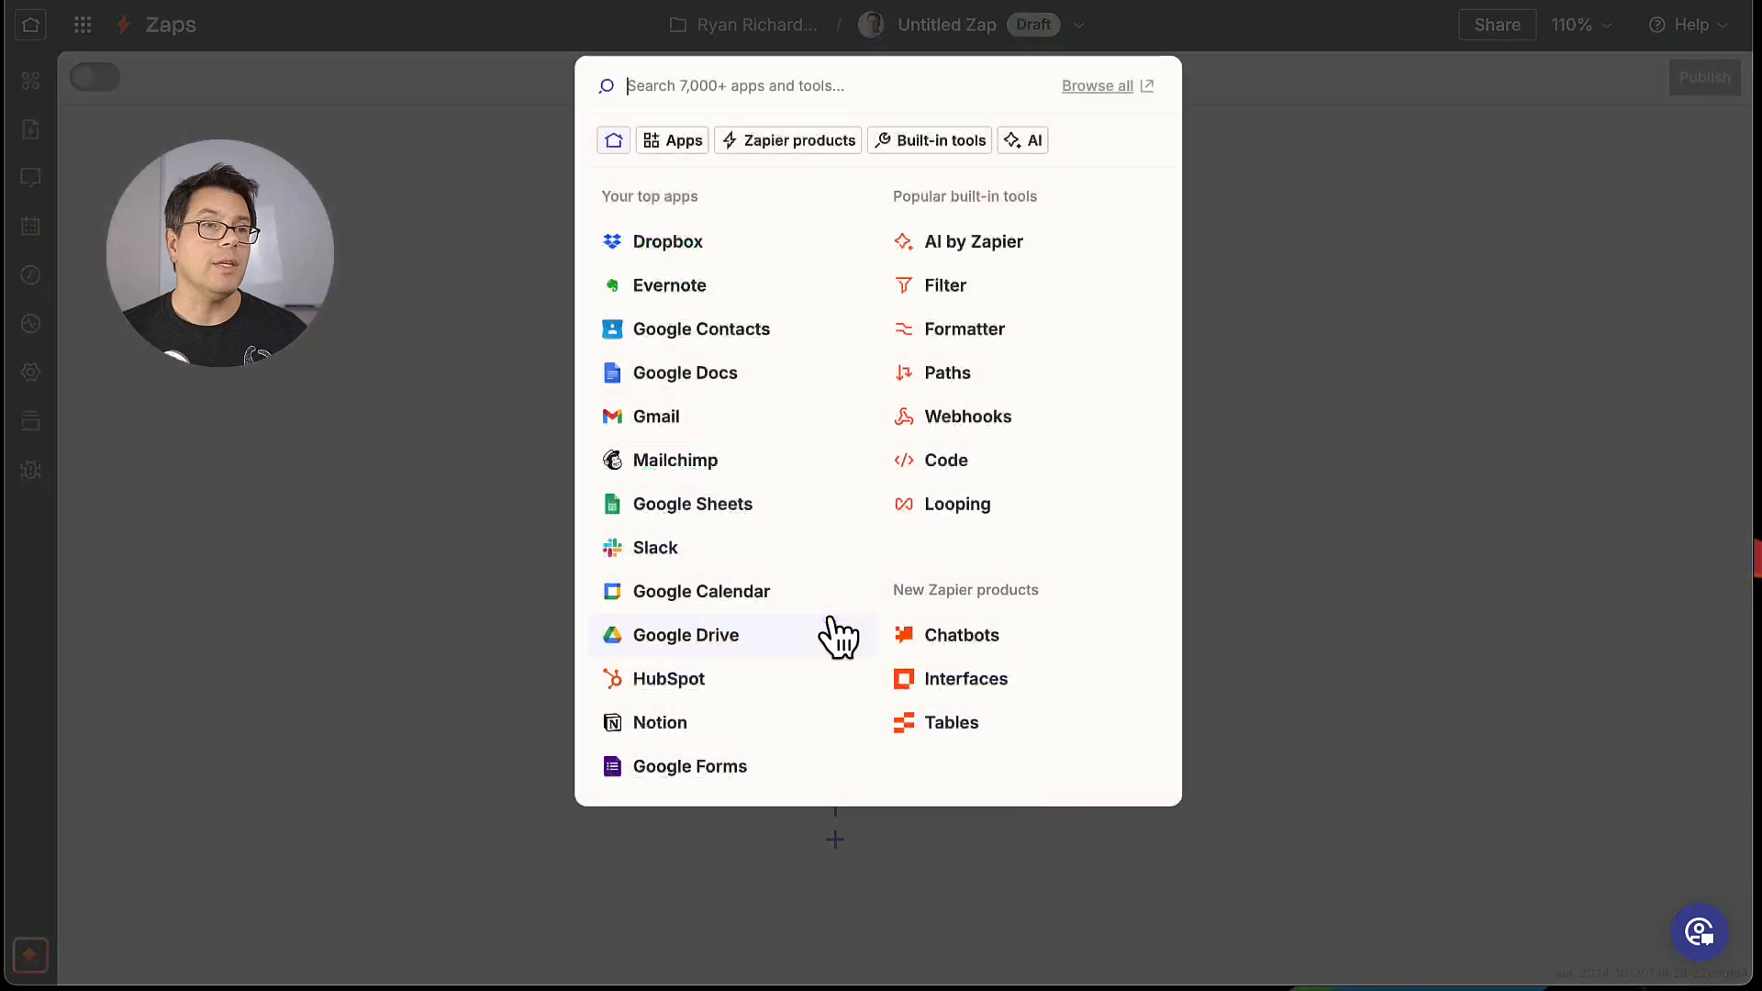
mouse_move(954, 373)
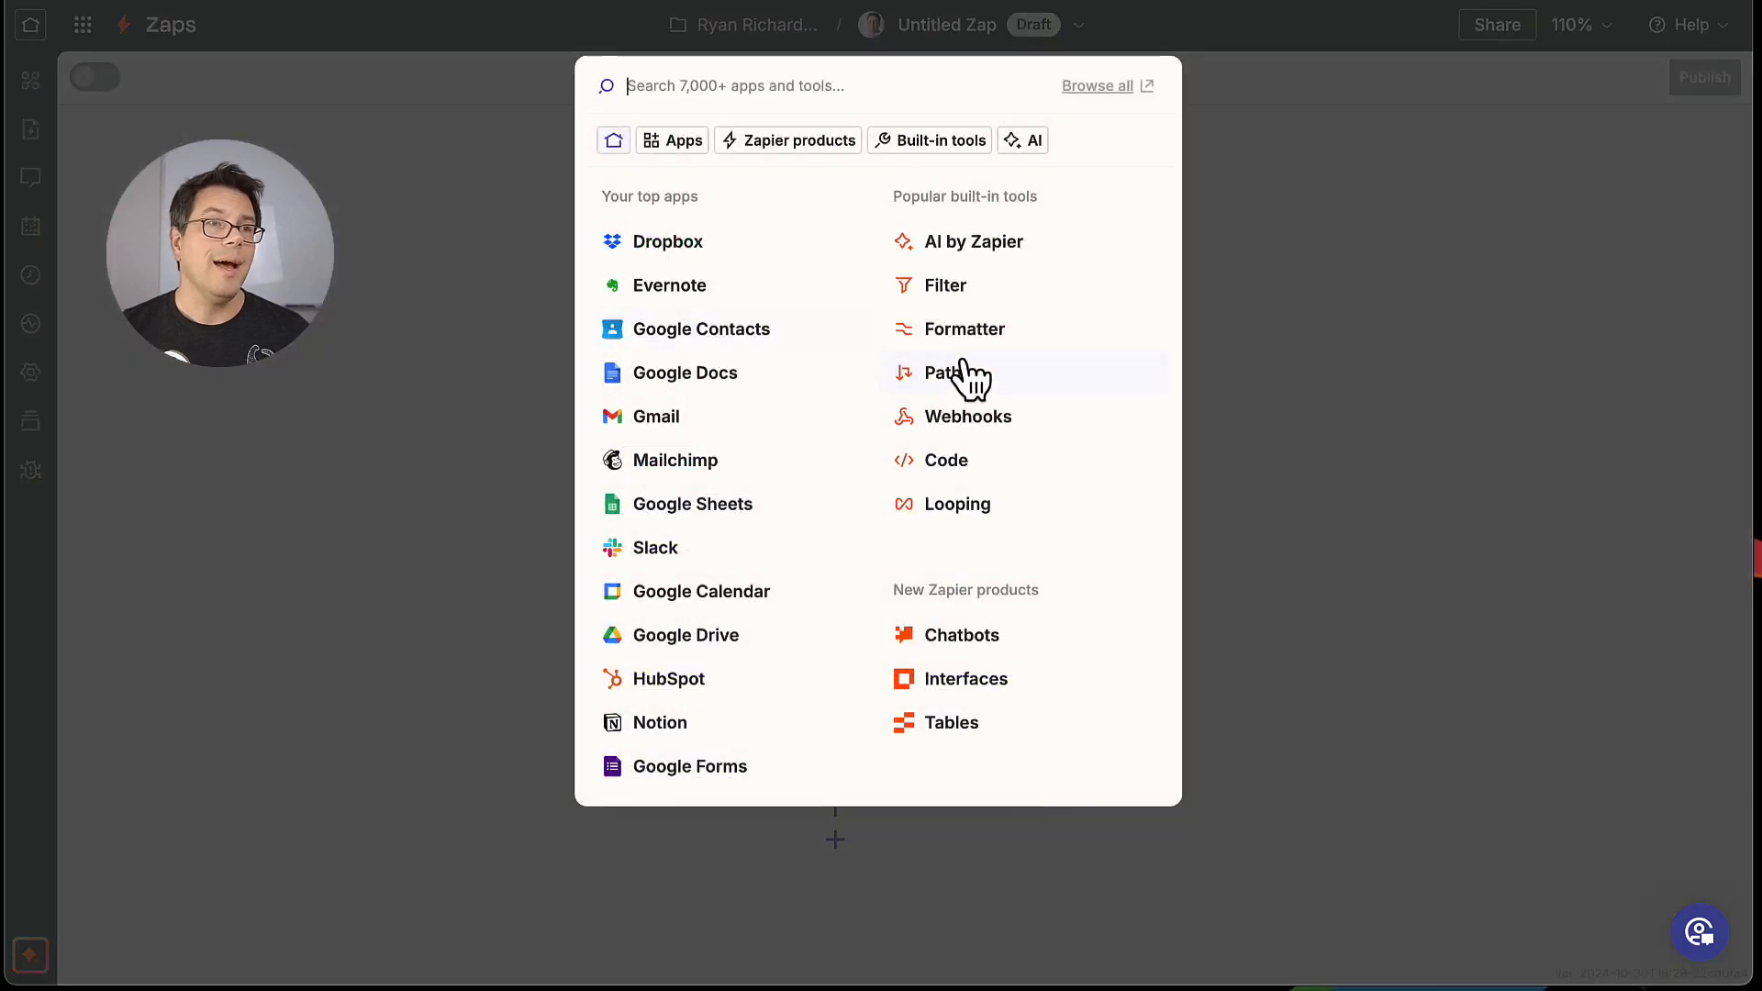
Add a Paths step with branches renamed 'Task -> Asana' and 'Event → Calendar'.
left_click(943, 372)
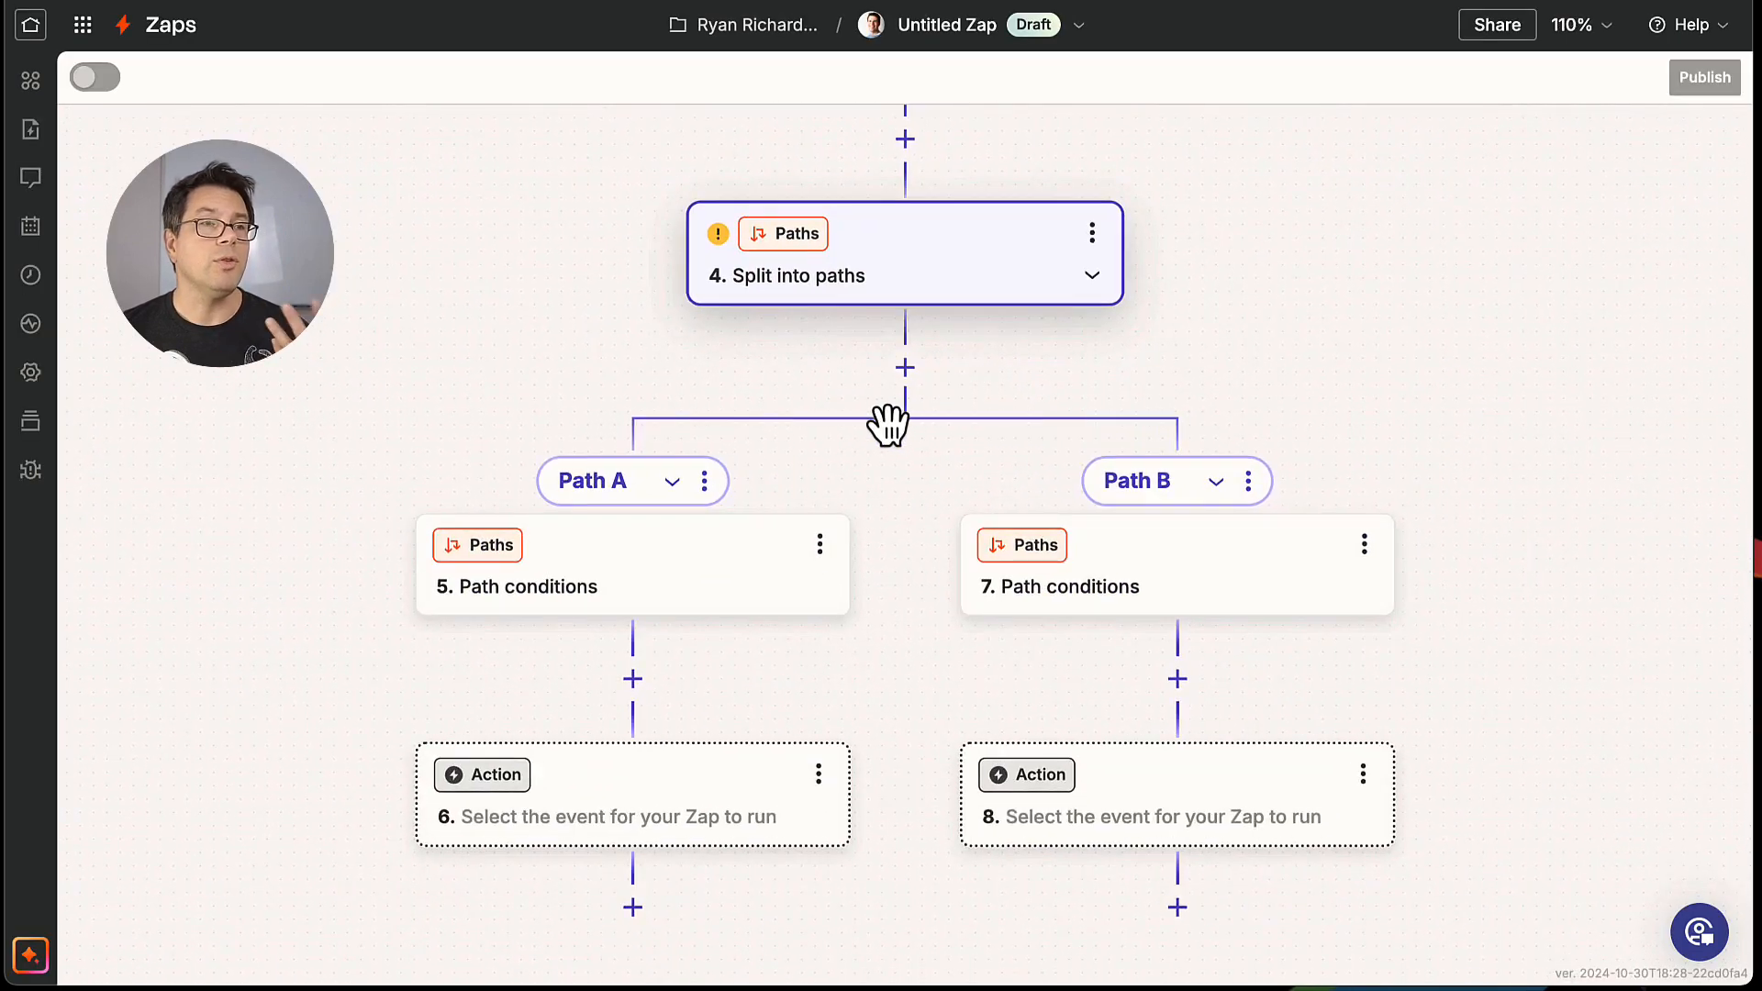
mouse_move(639, 374)
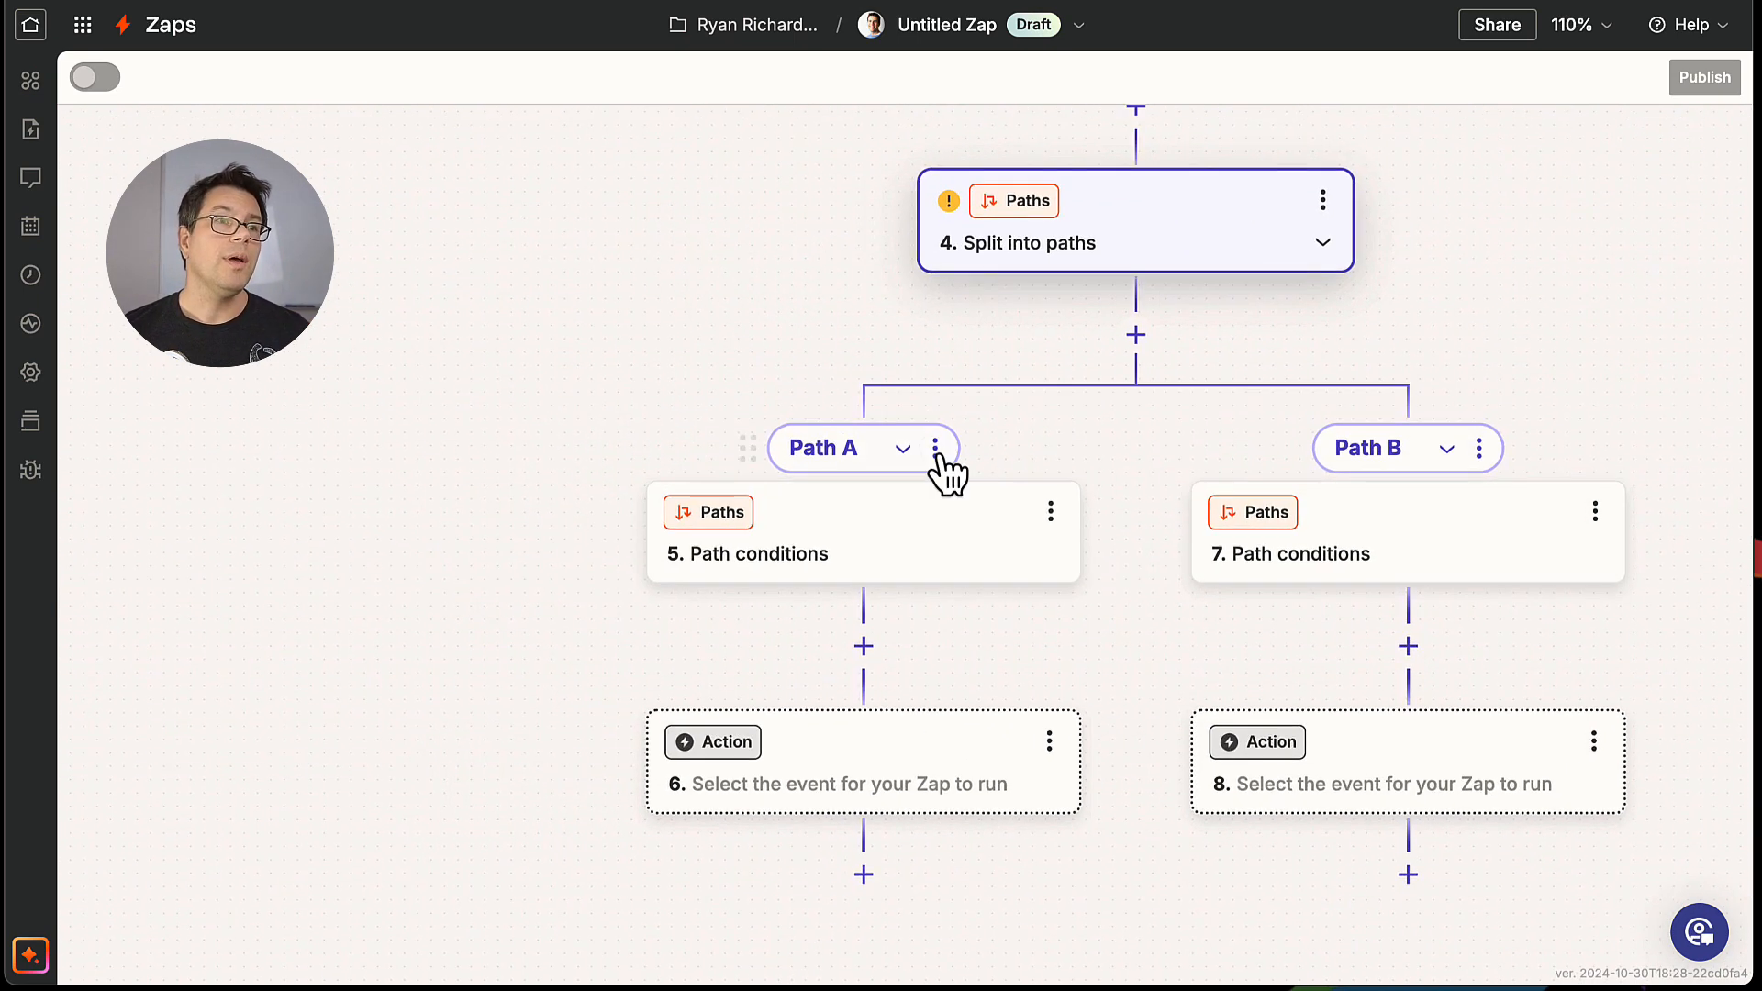
left_click(947, 448)
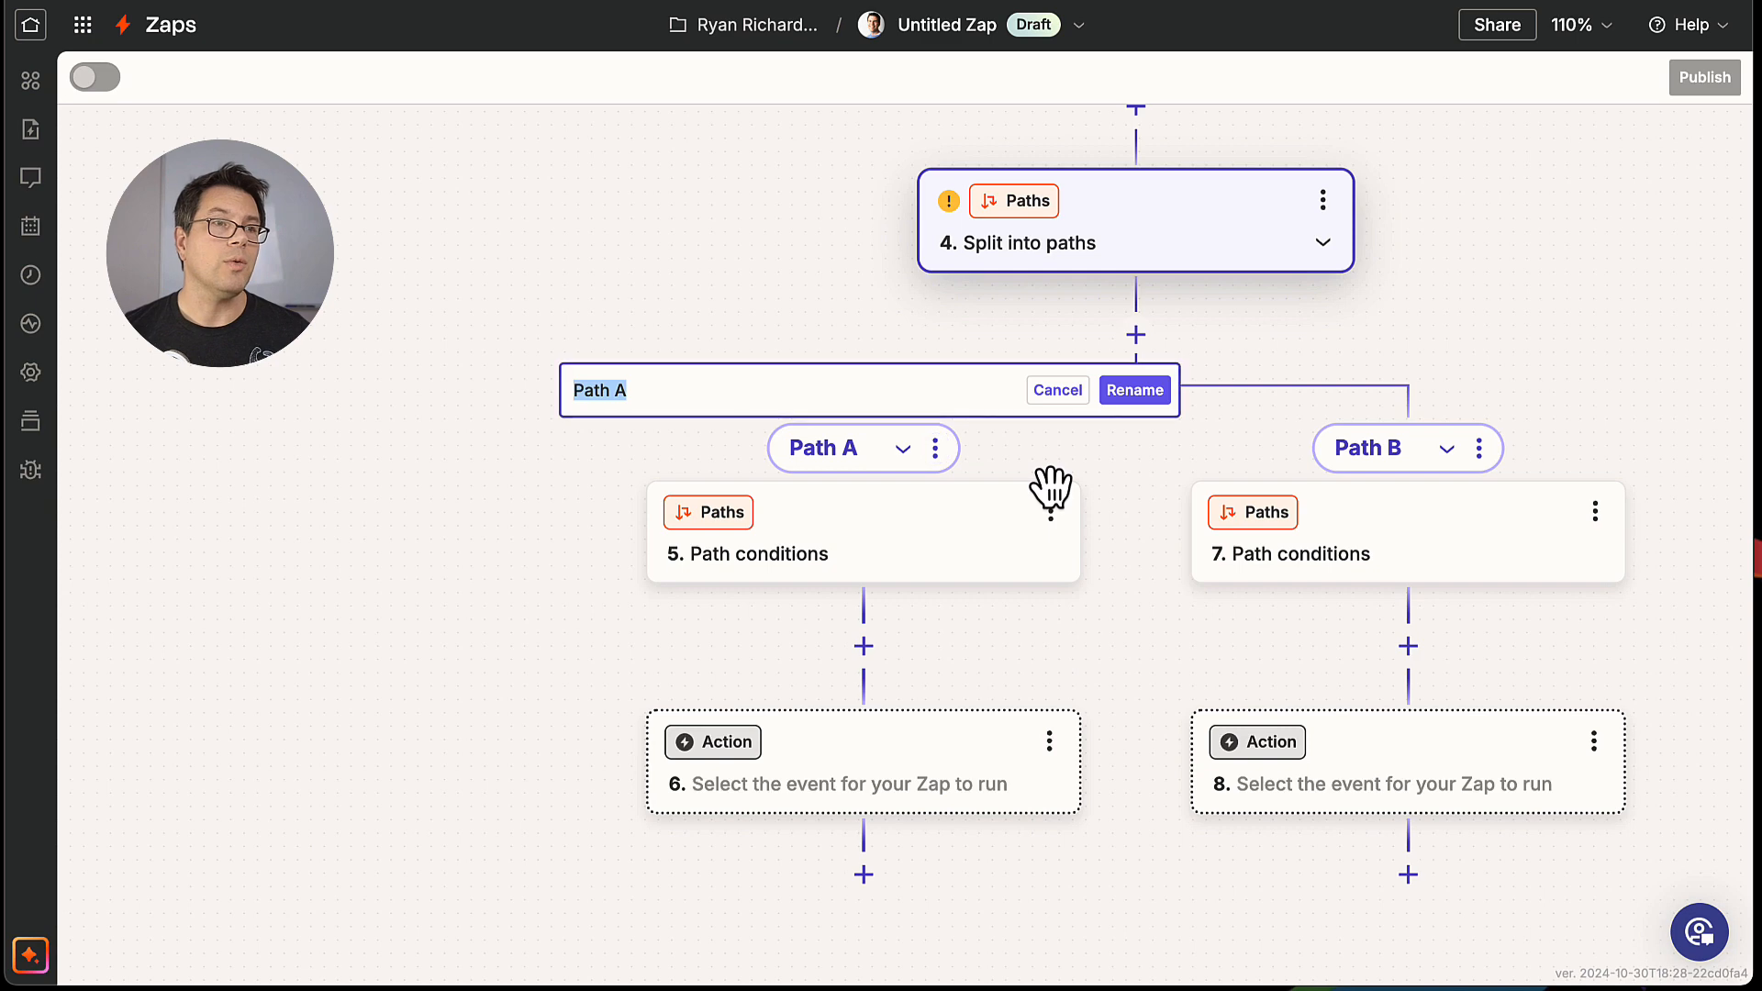
type("T")
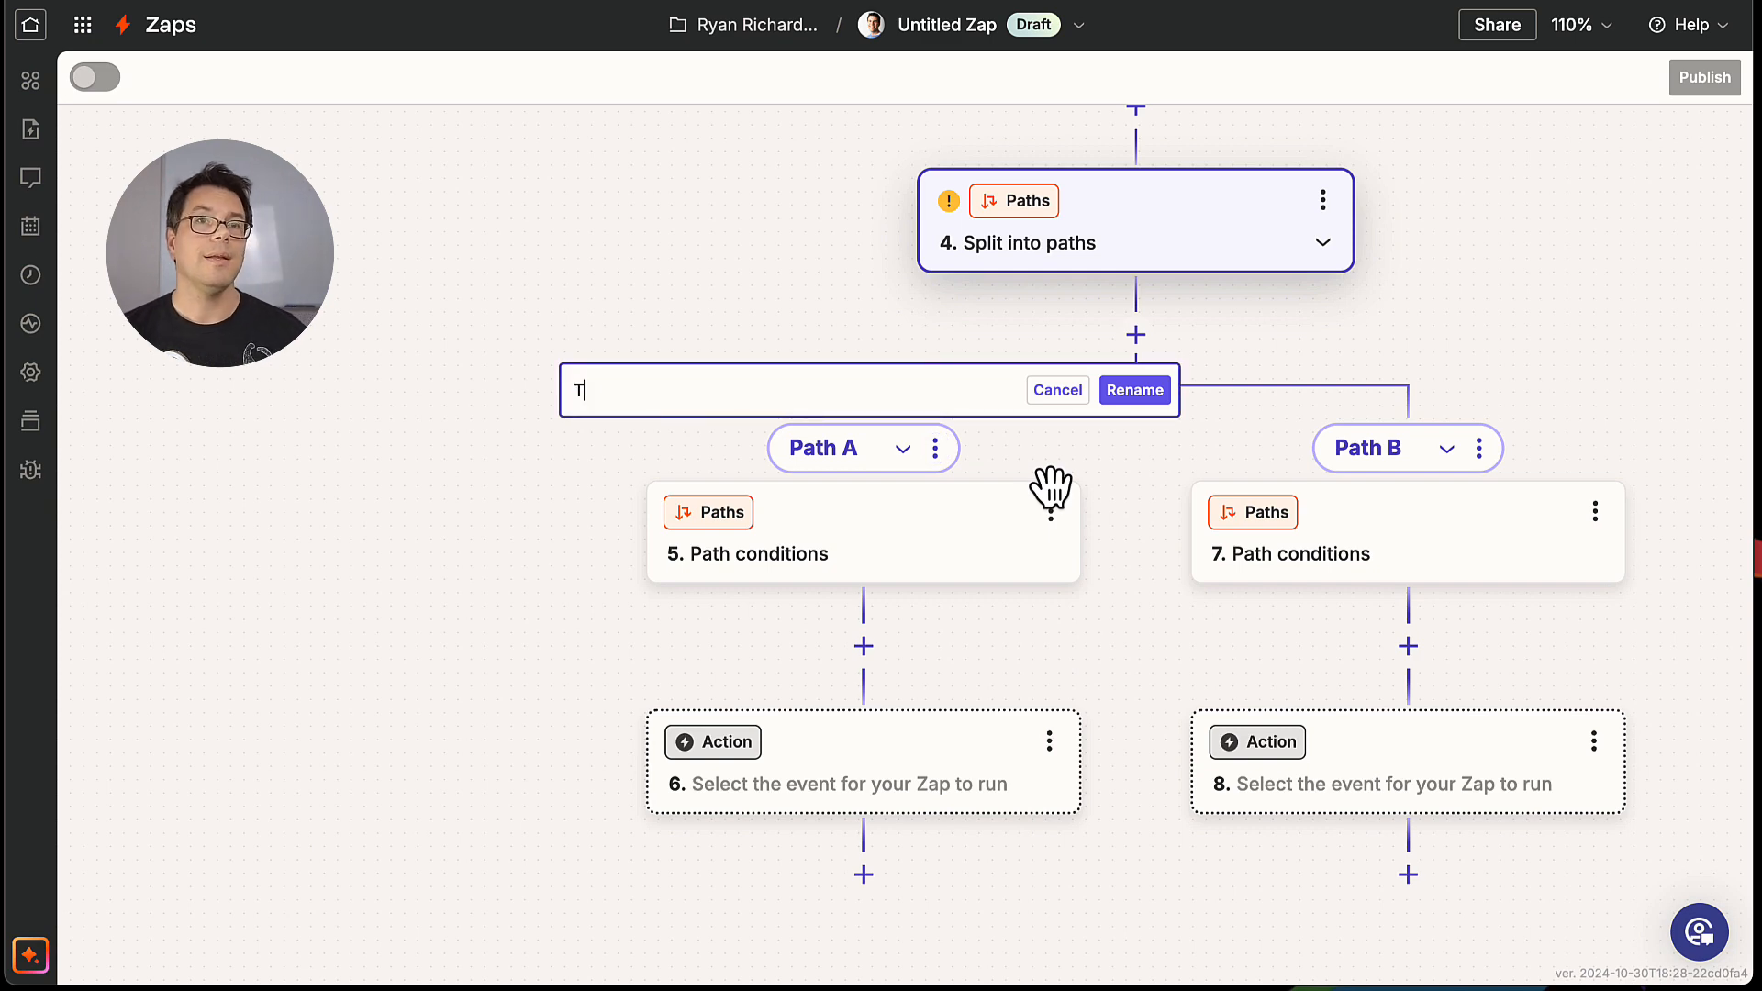
type("ask -> Asana")
type("Event ->")
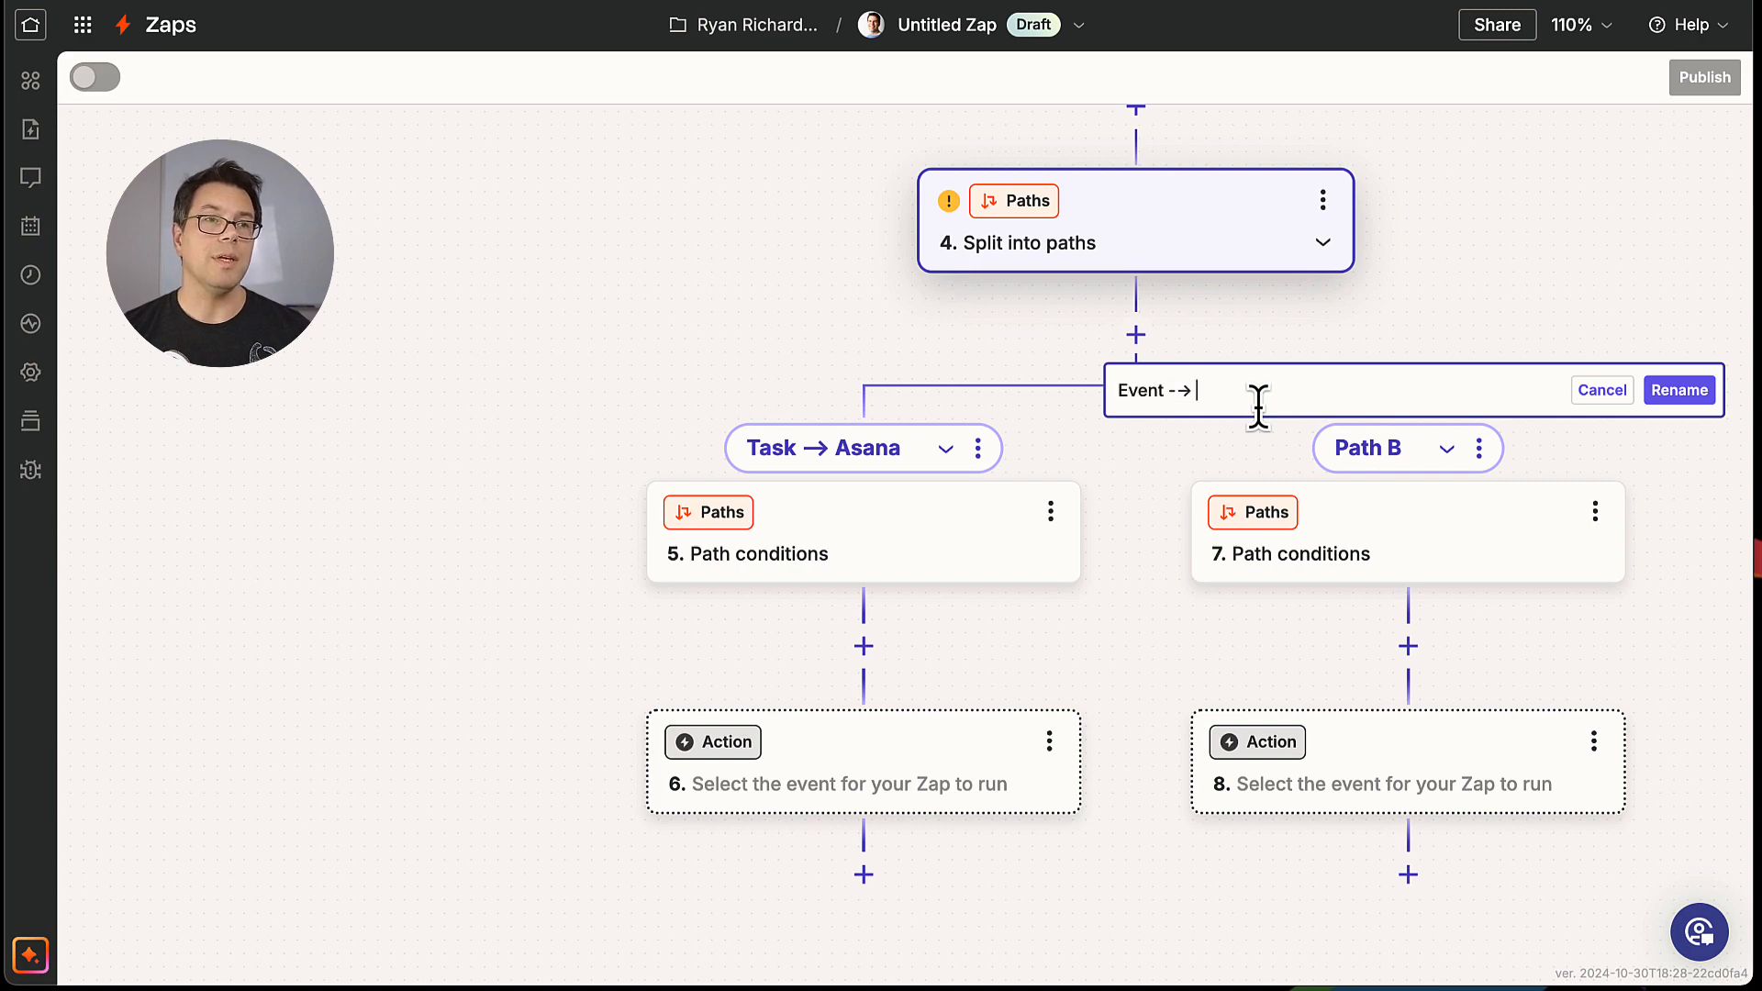
left_click(1677, 389)
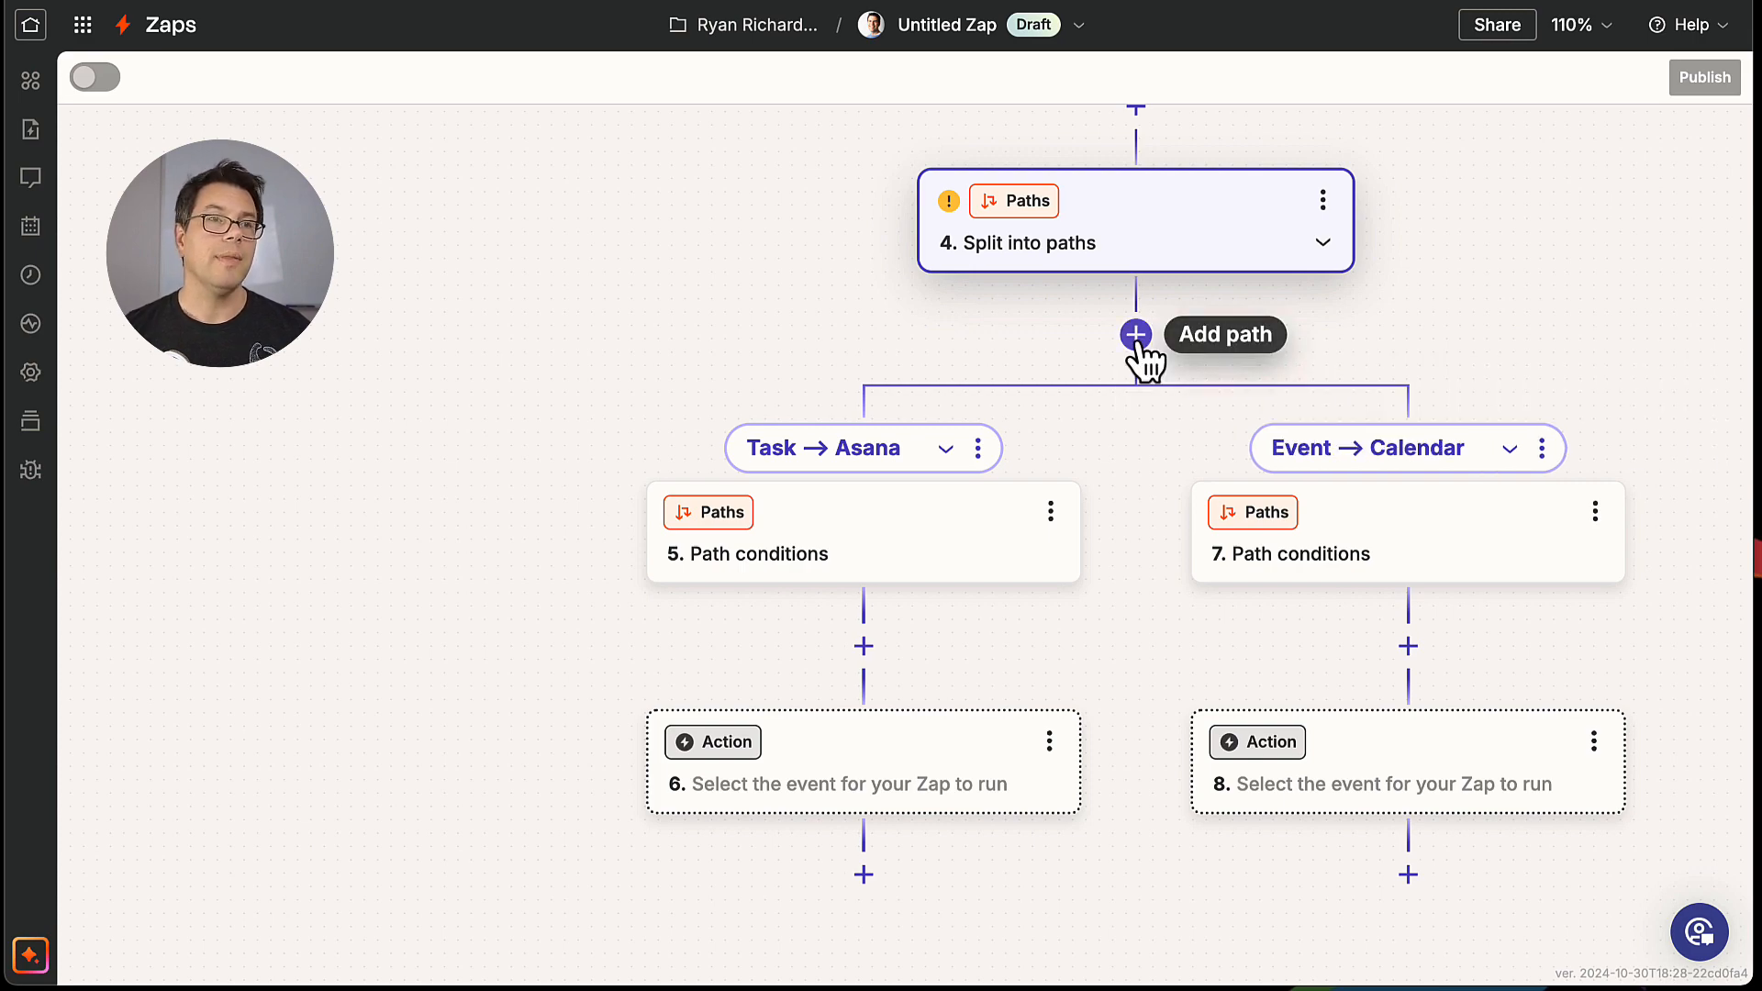
Add a third path for ideas sent by email and rename it.
left_click(1134, 334)
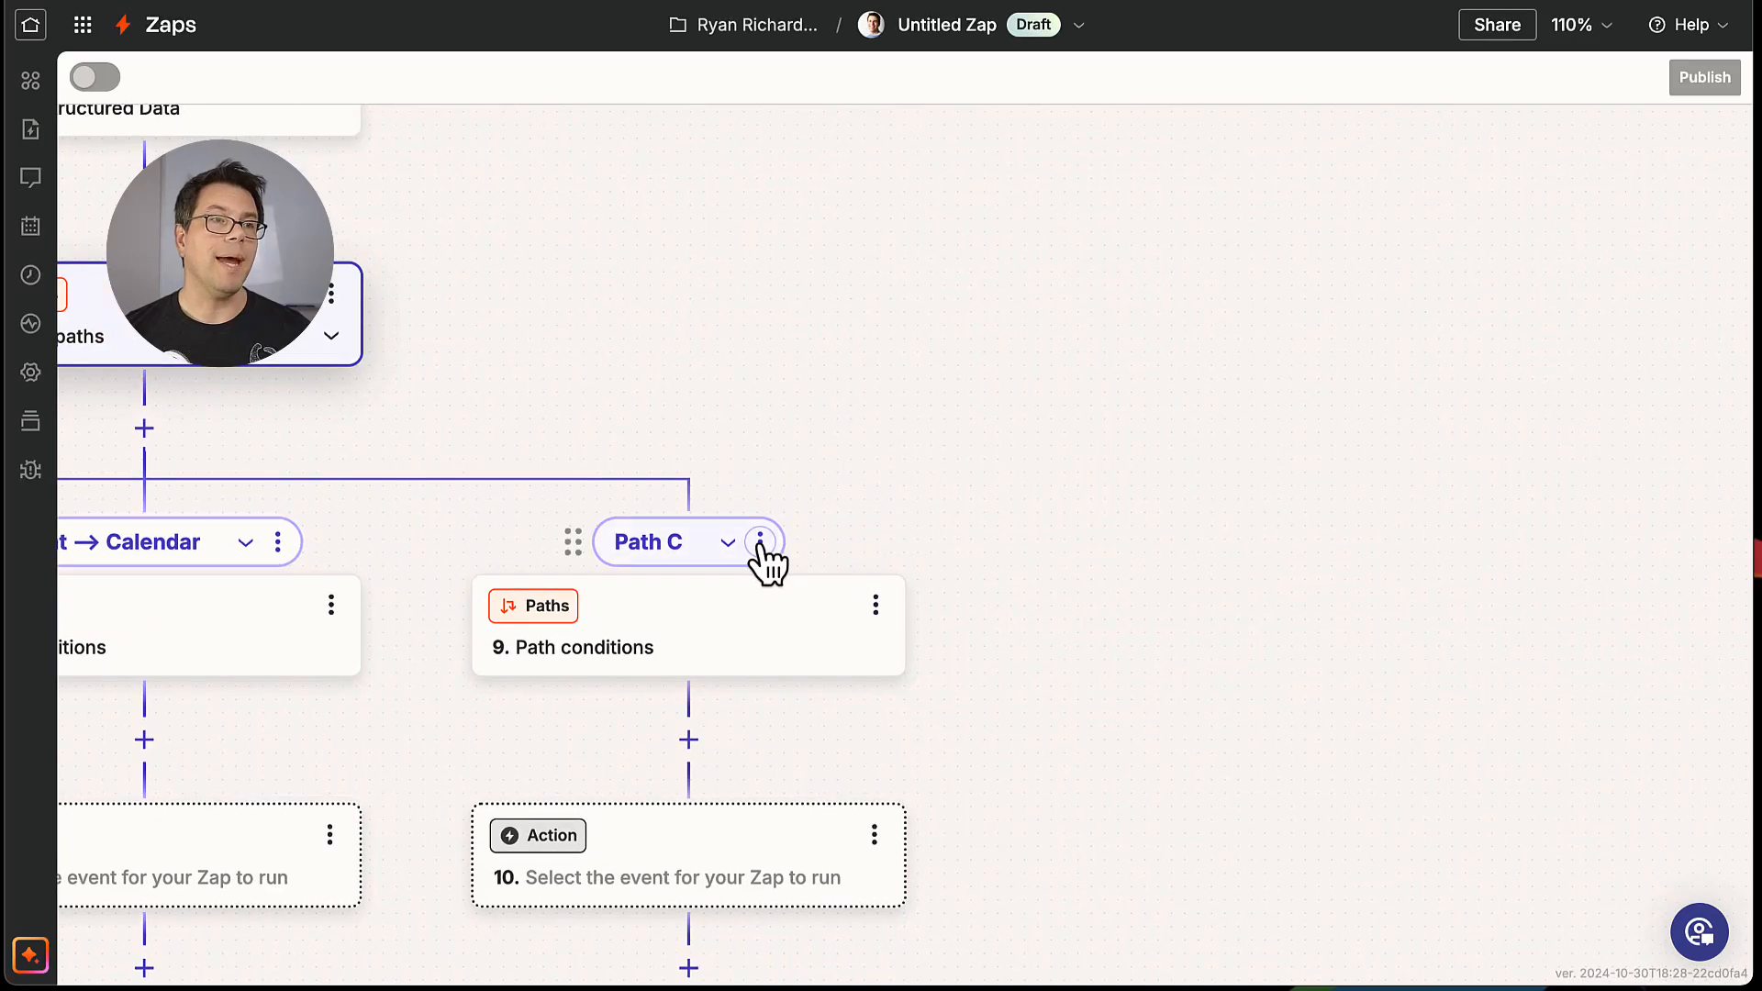
left_click(760, 541)
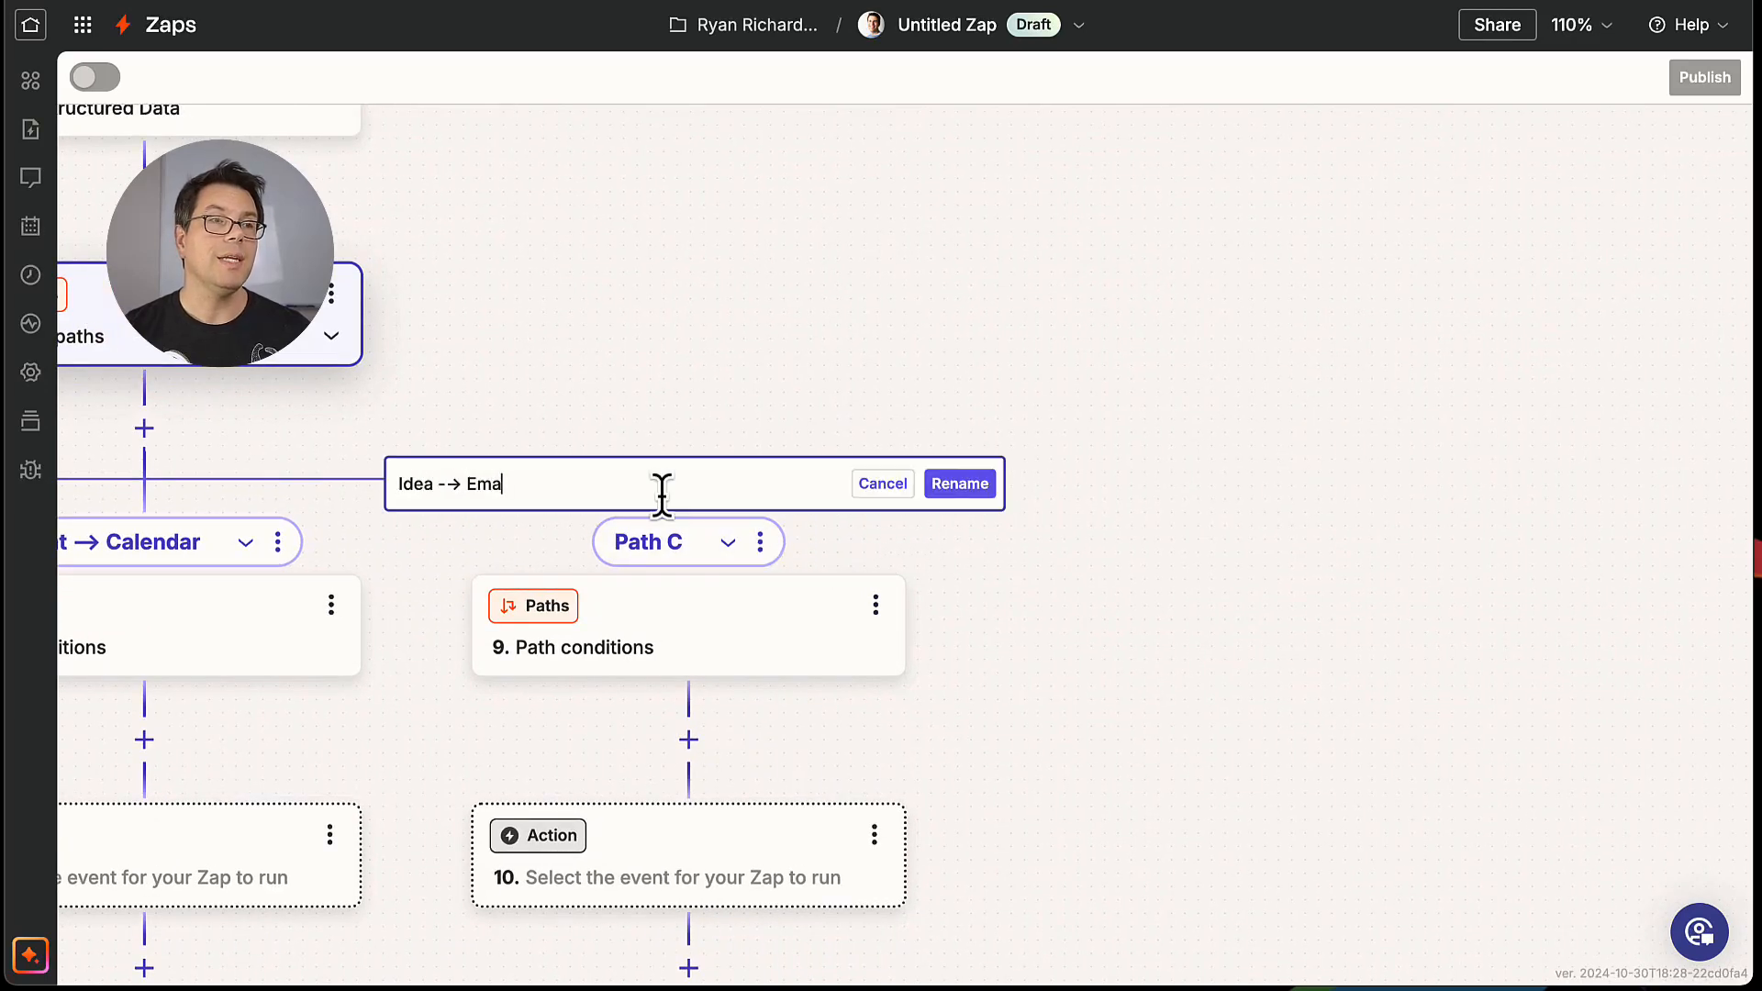
left_click(958, 483)
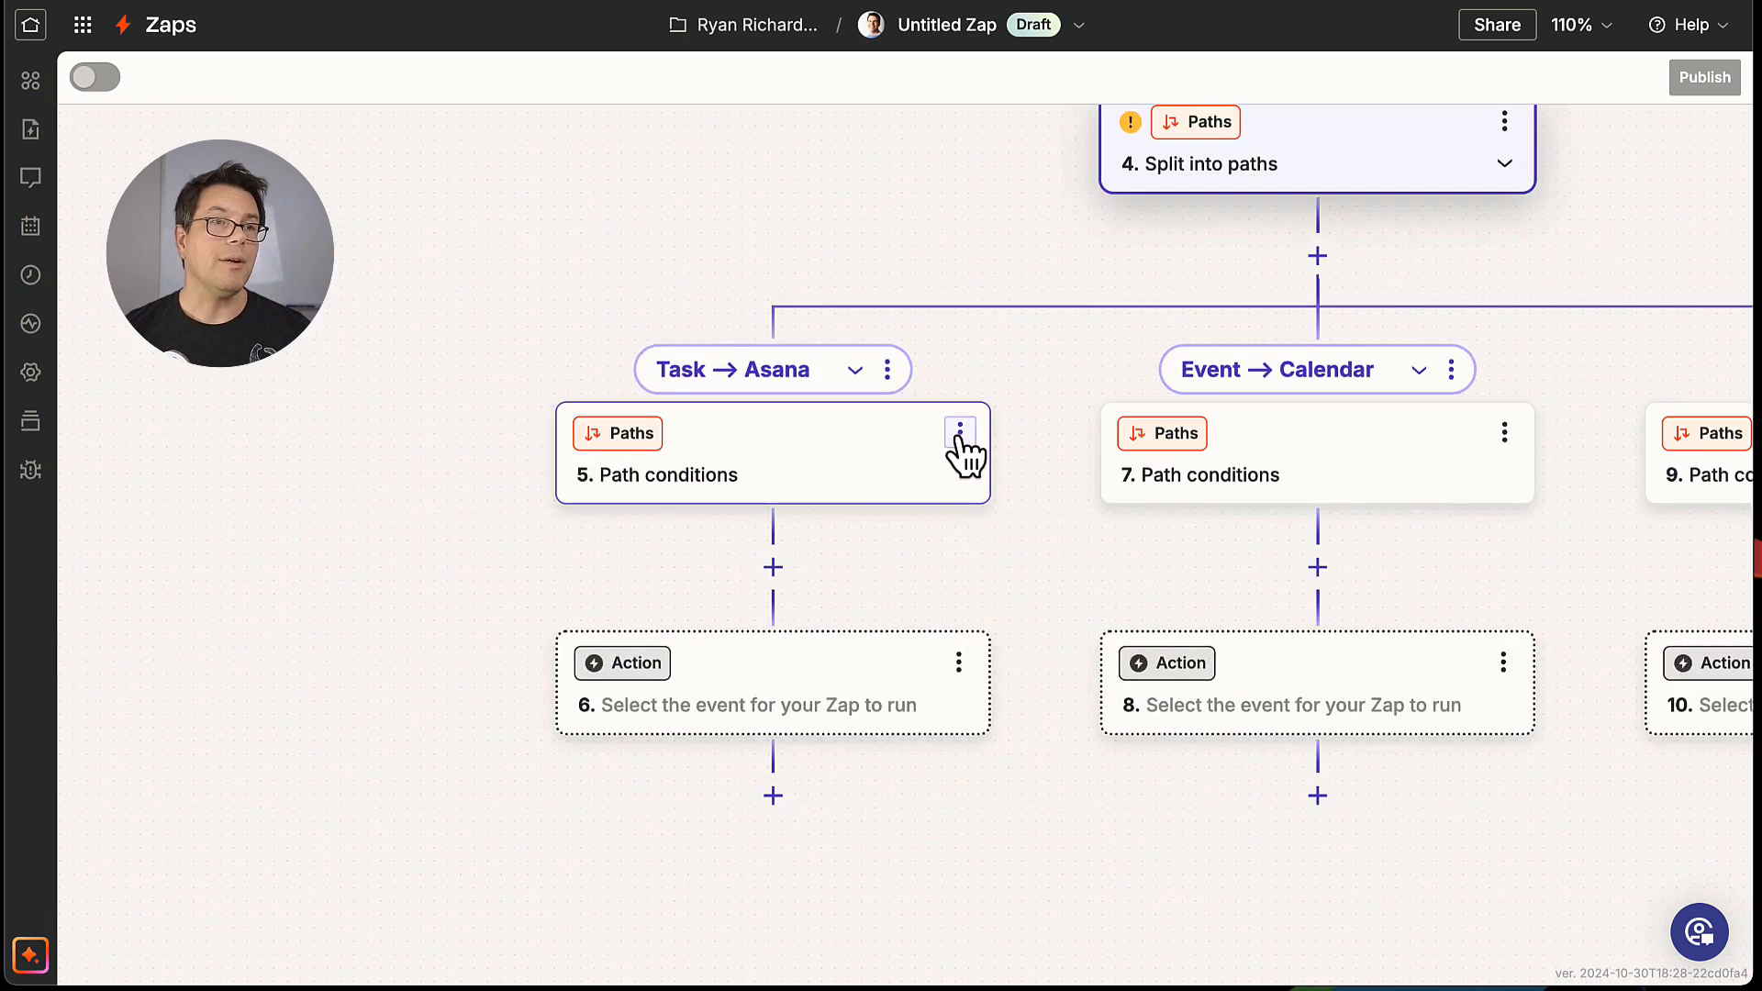
left_click(958, 433)
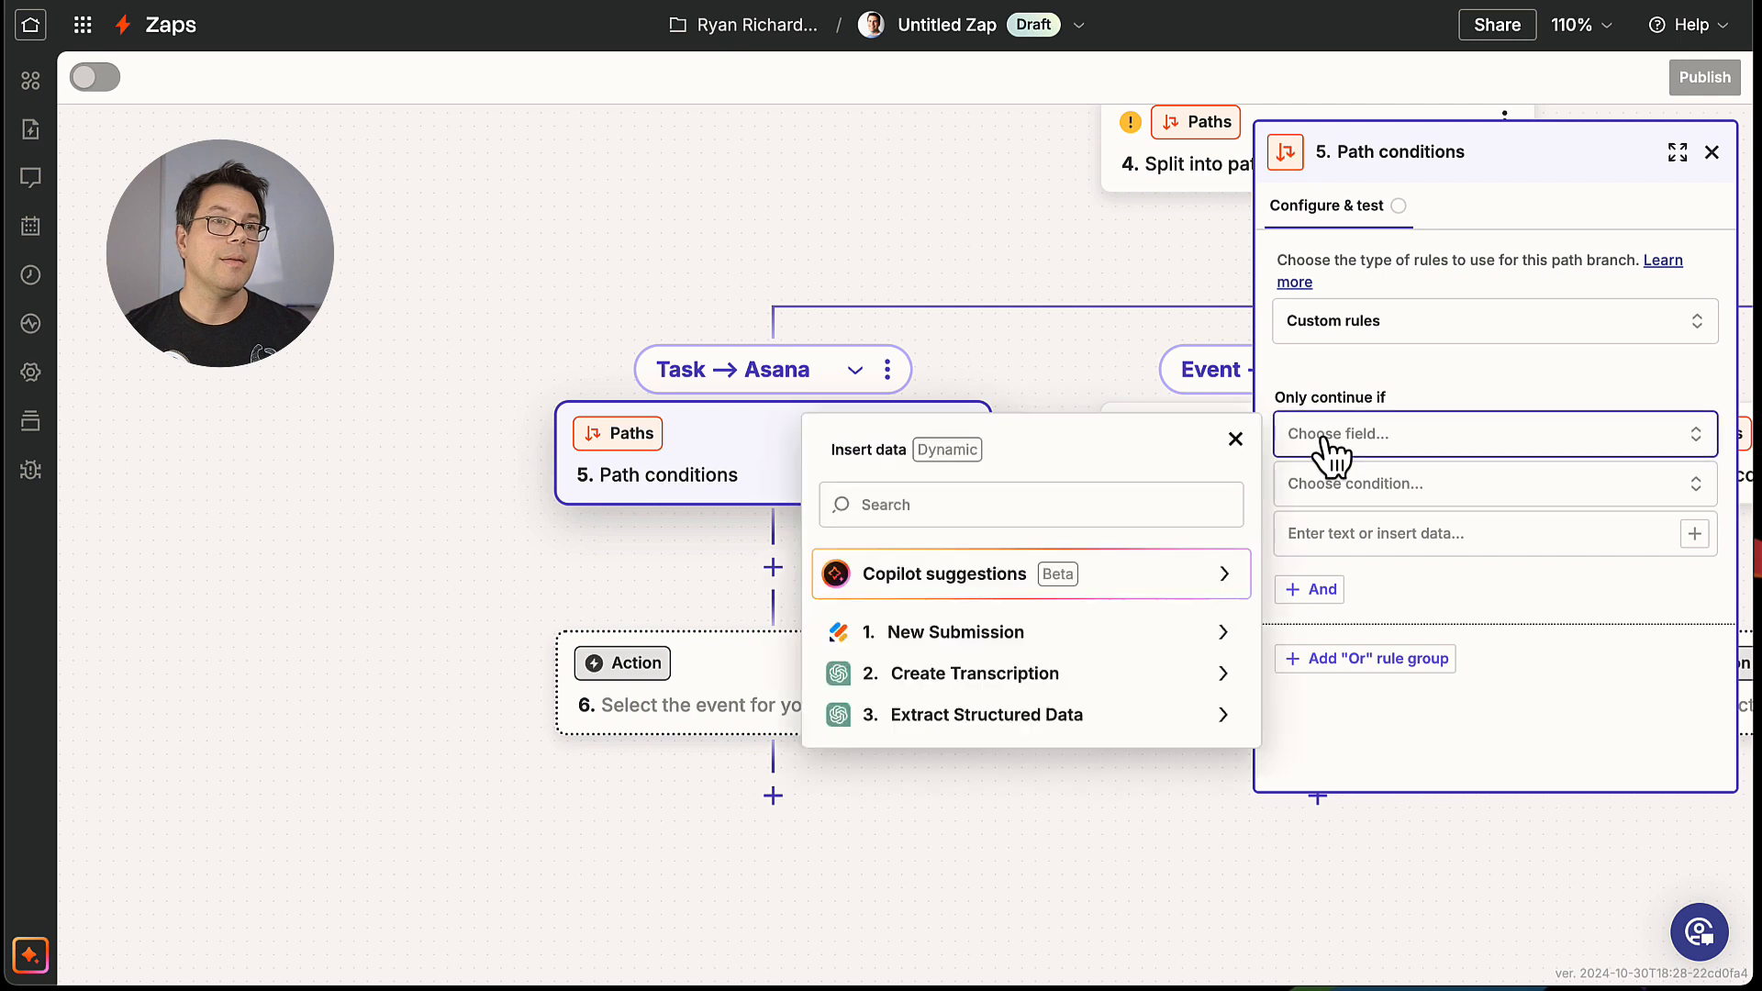
Set the Task path to continue only if 1. Answers Type (Text) Contains 'Task'.
left_click(955, 629)
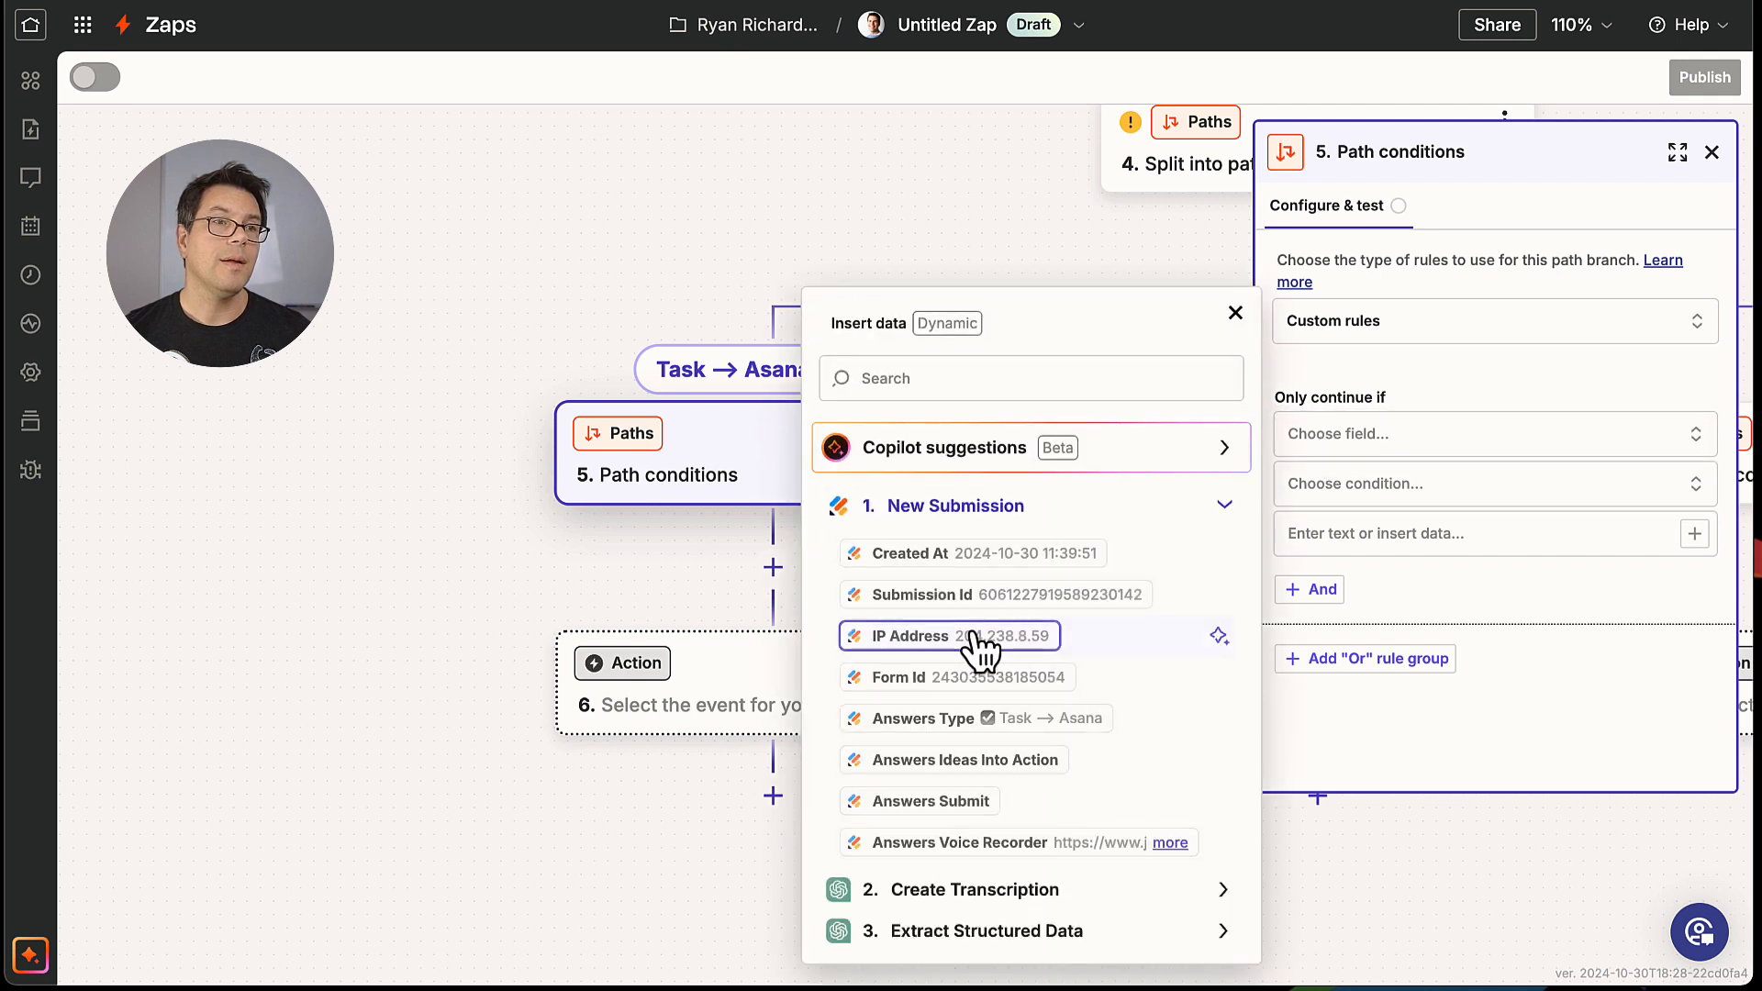
mouse_move(919, 800)
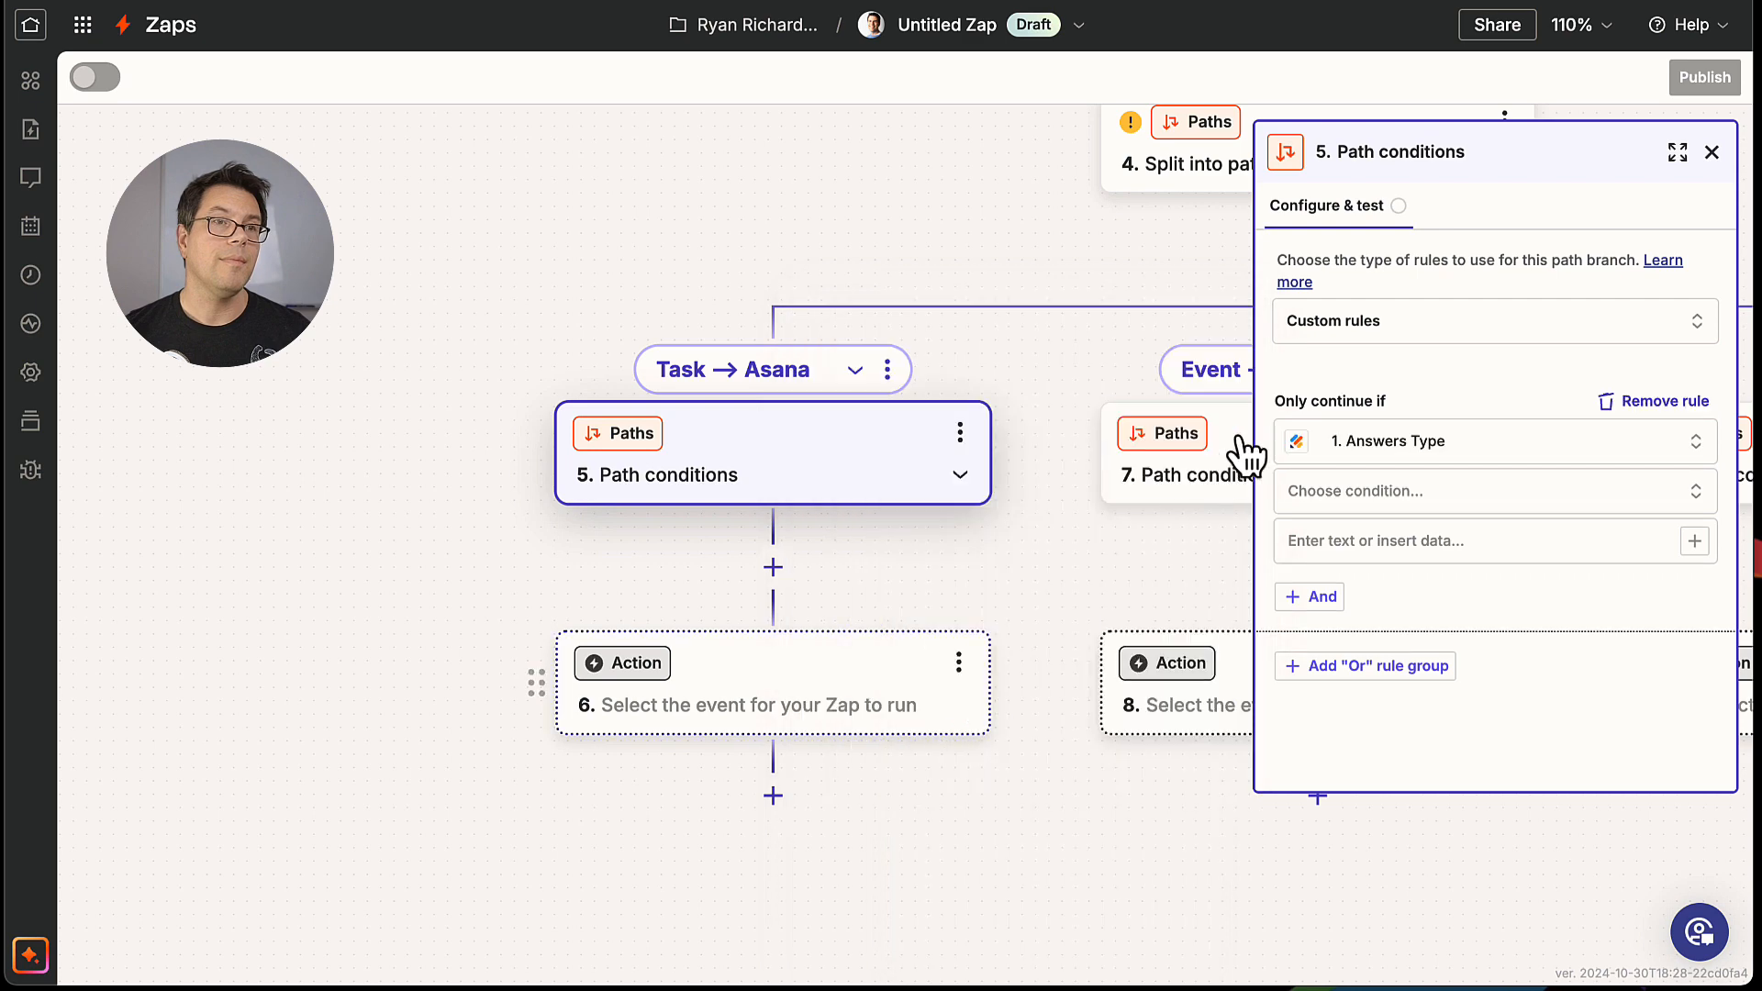
left_click(1494, 490)
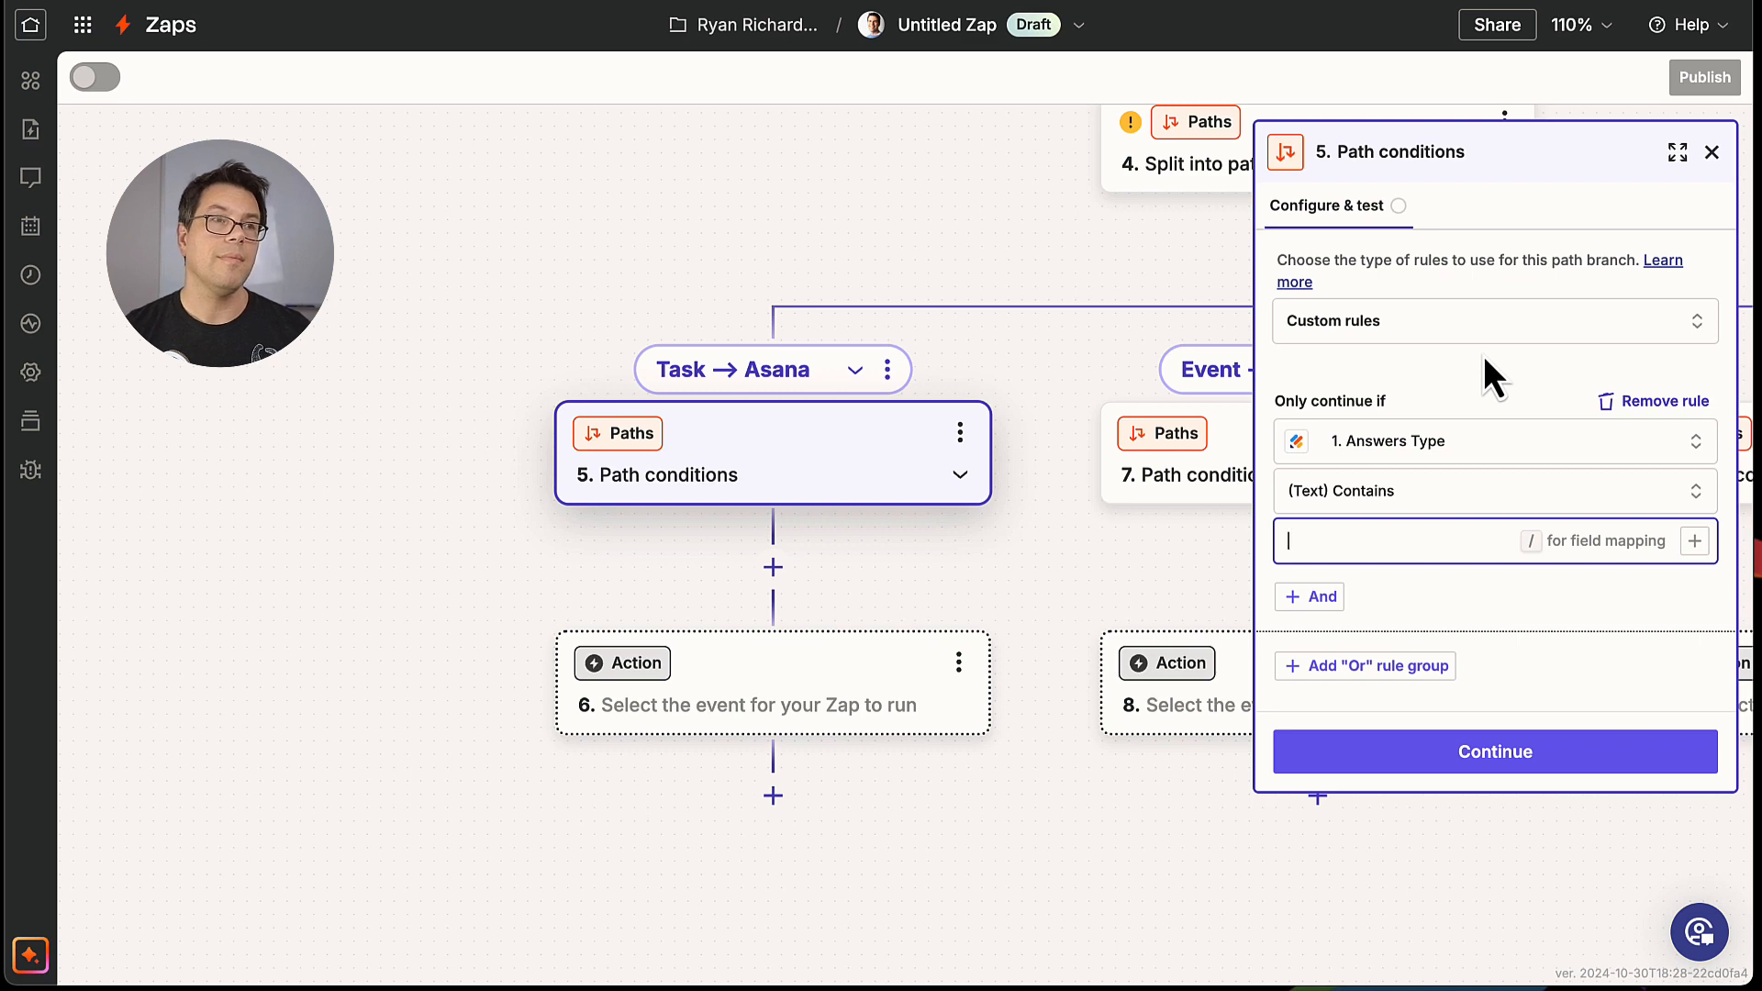
type("Task")
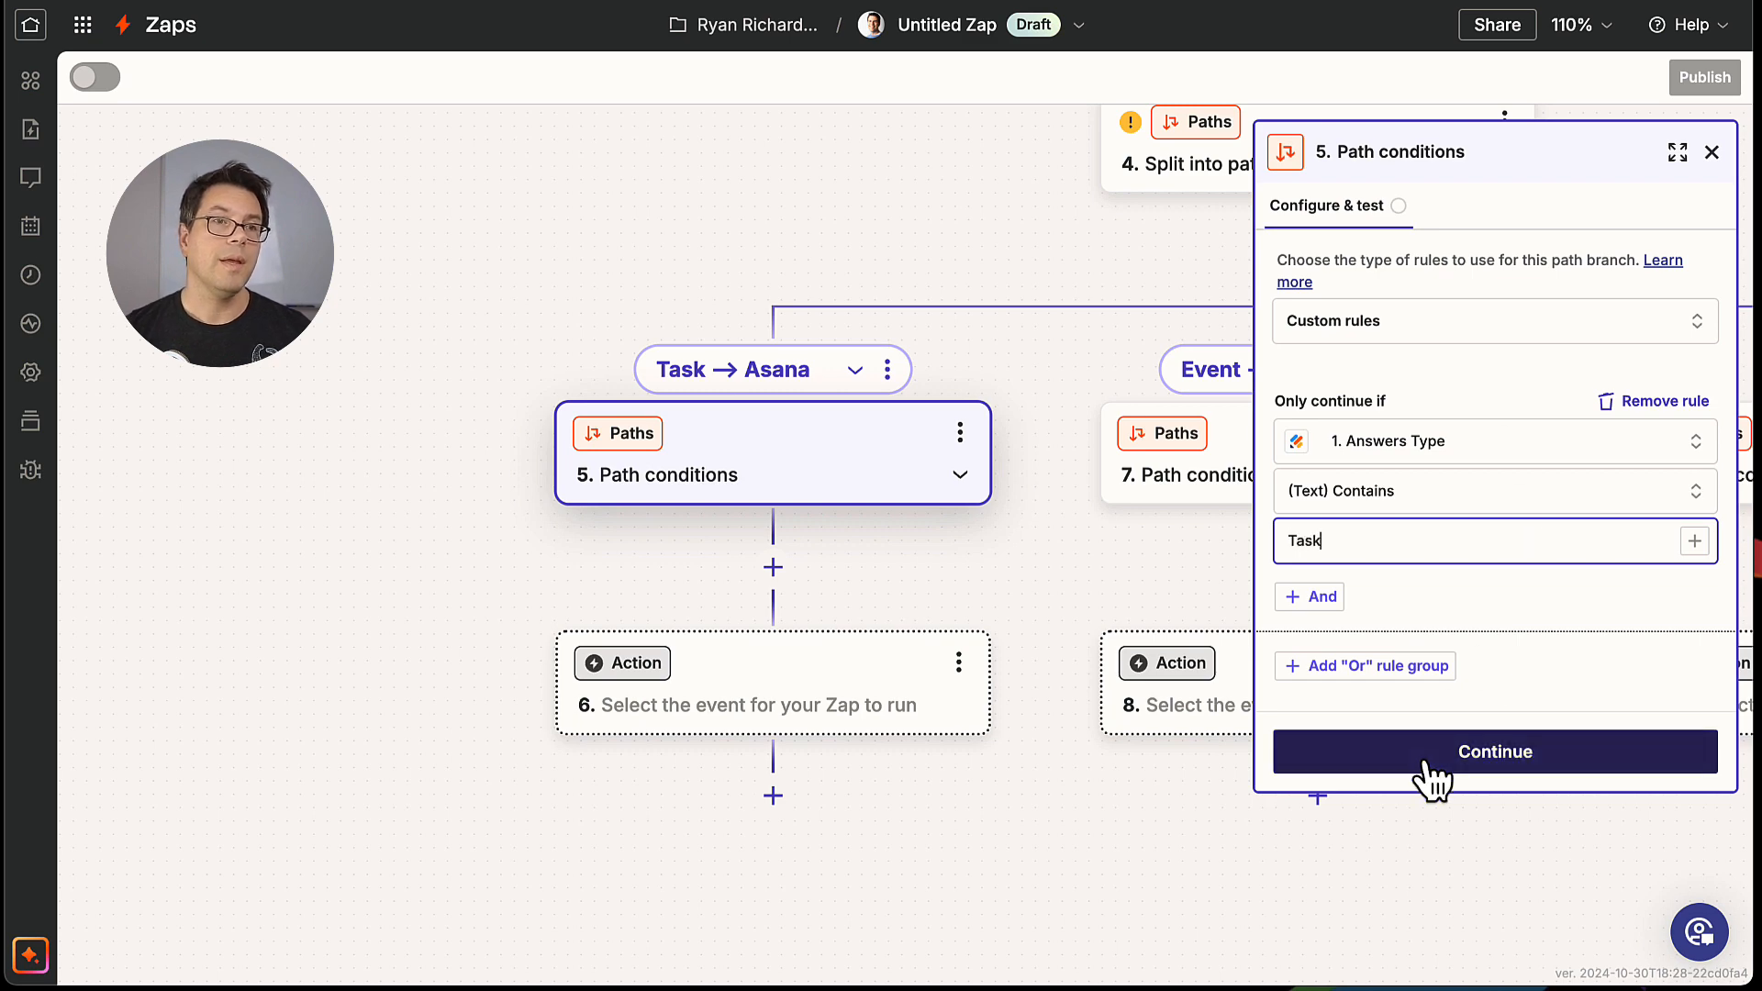
left_click(1493, 750)
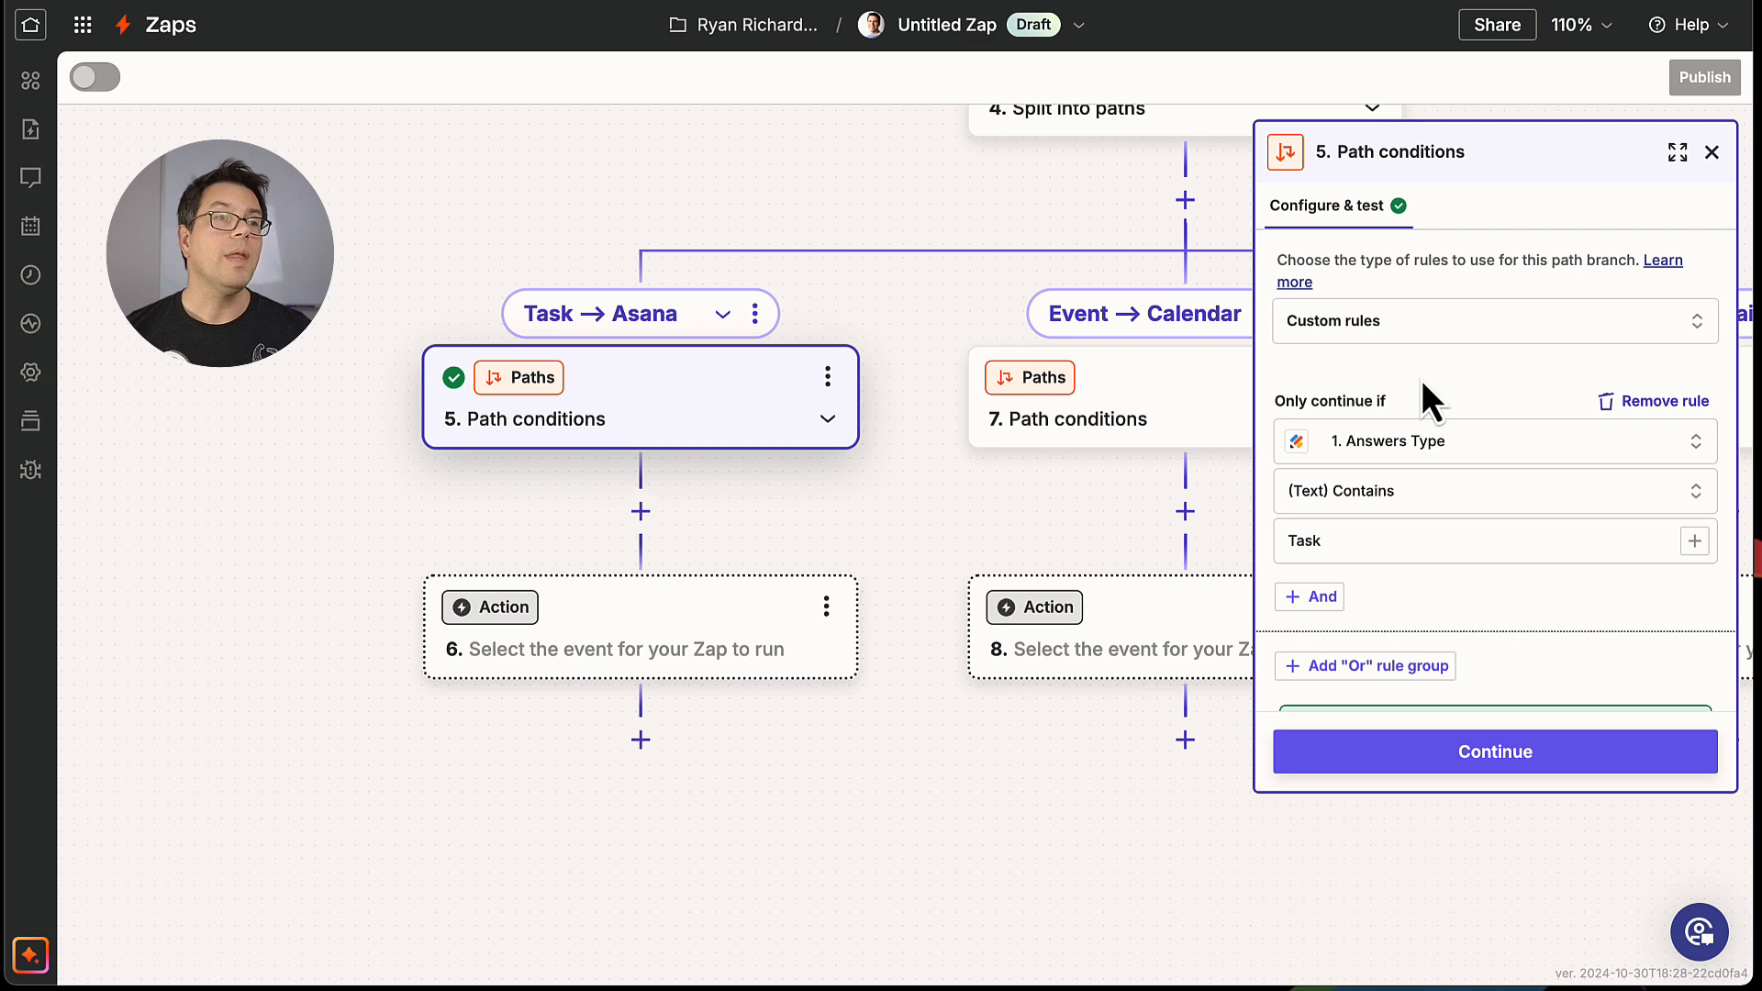
mouse_move(1433, 461)
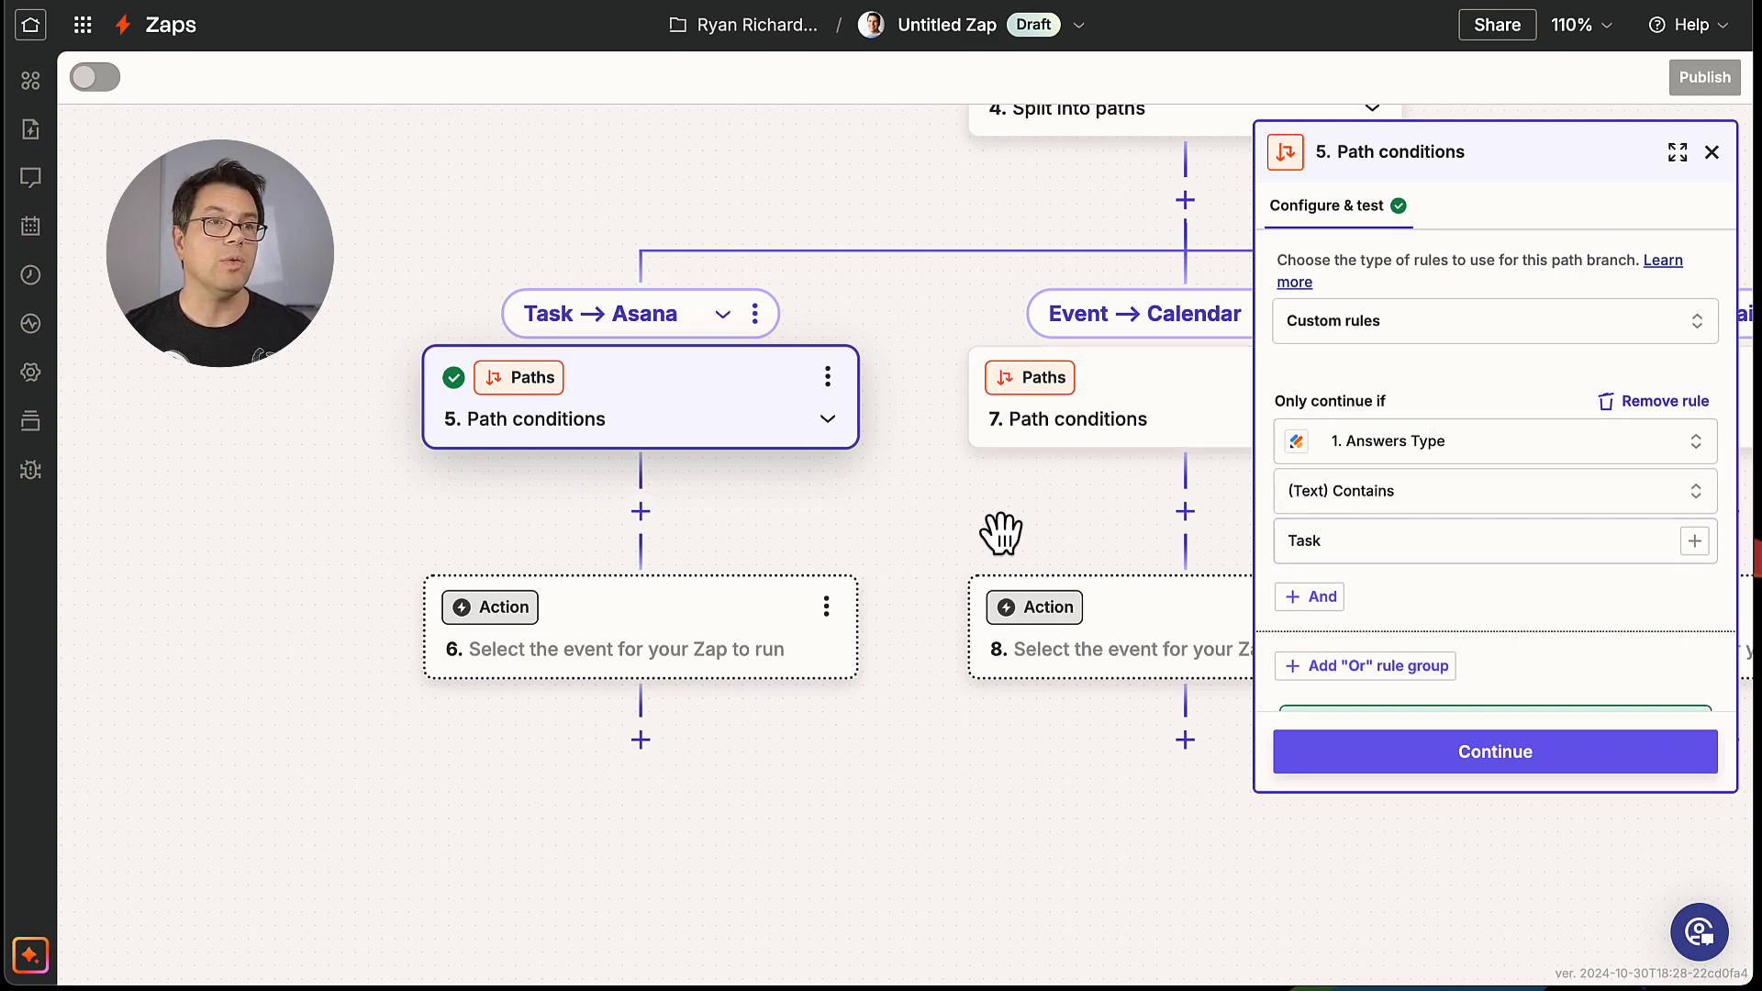
Set the Event → Calendar path condition to Answers Type (Text) Contains 'Event'.
left_click(1029, 377)
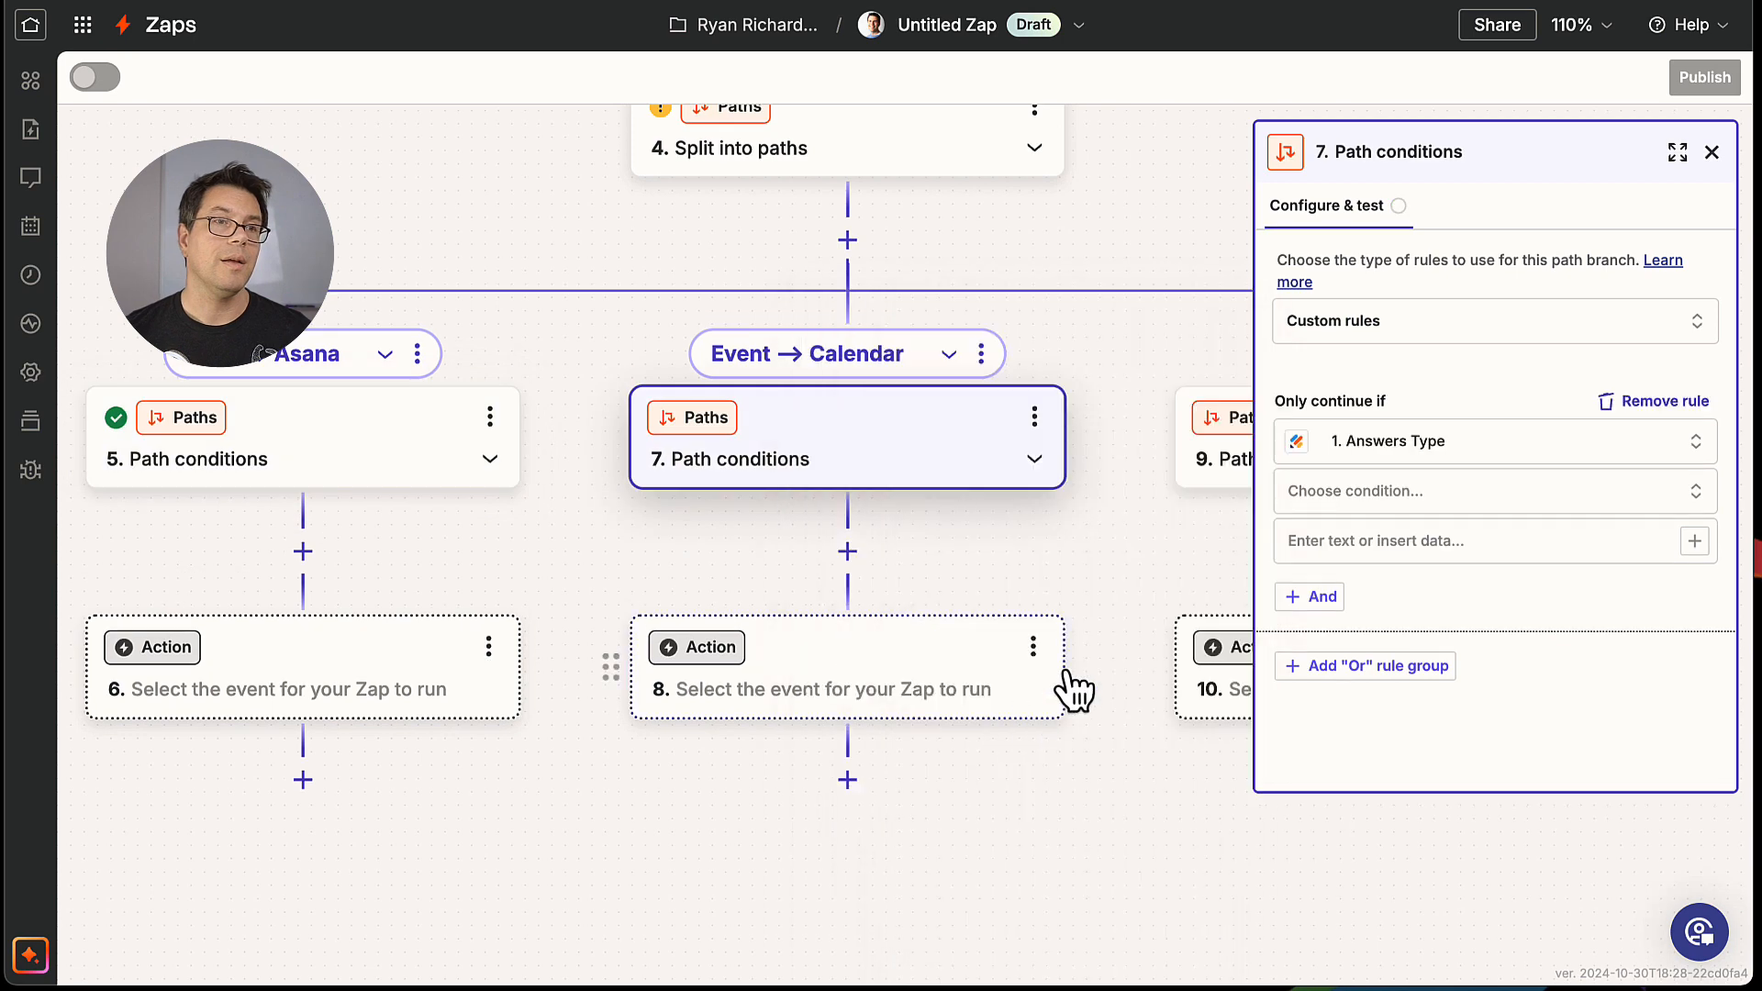
left_click(1494, 490)
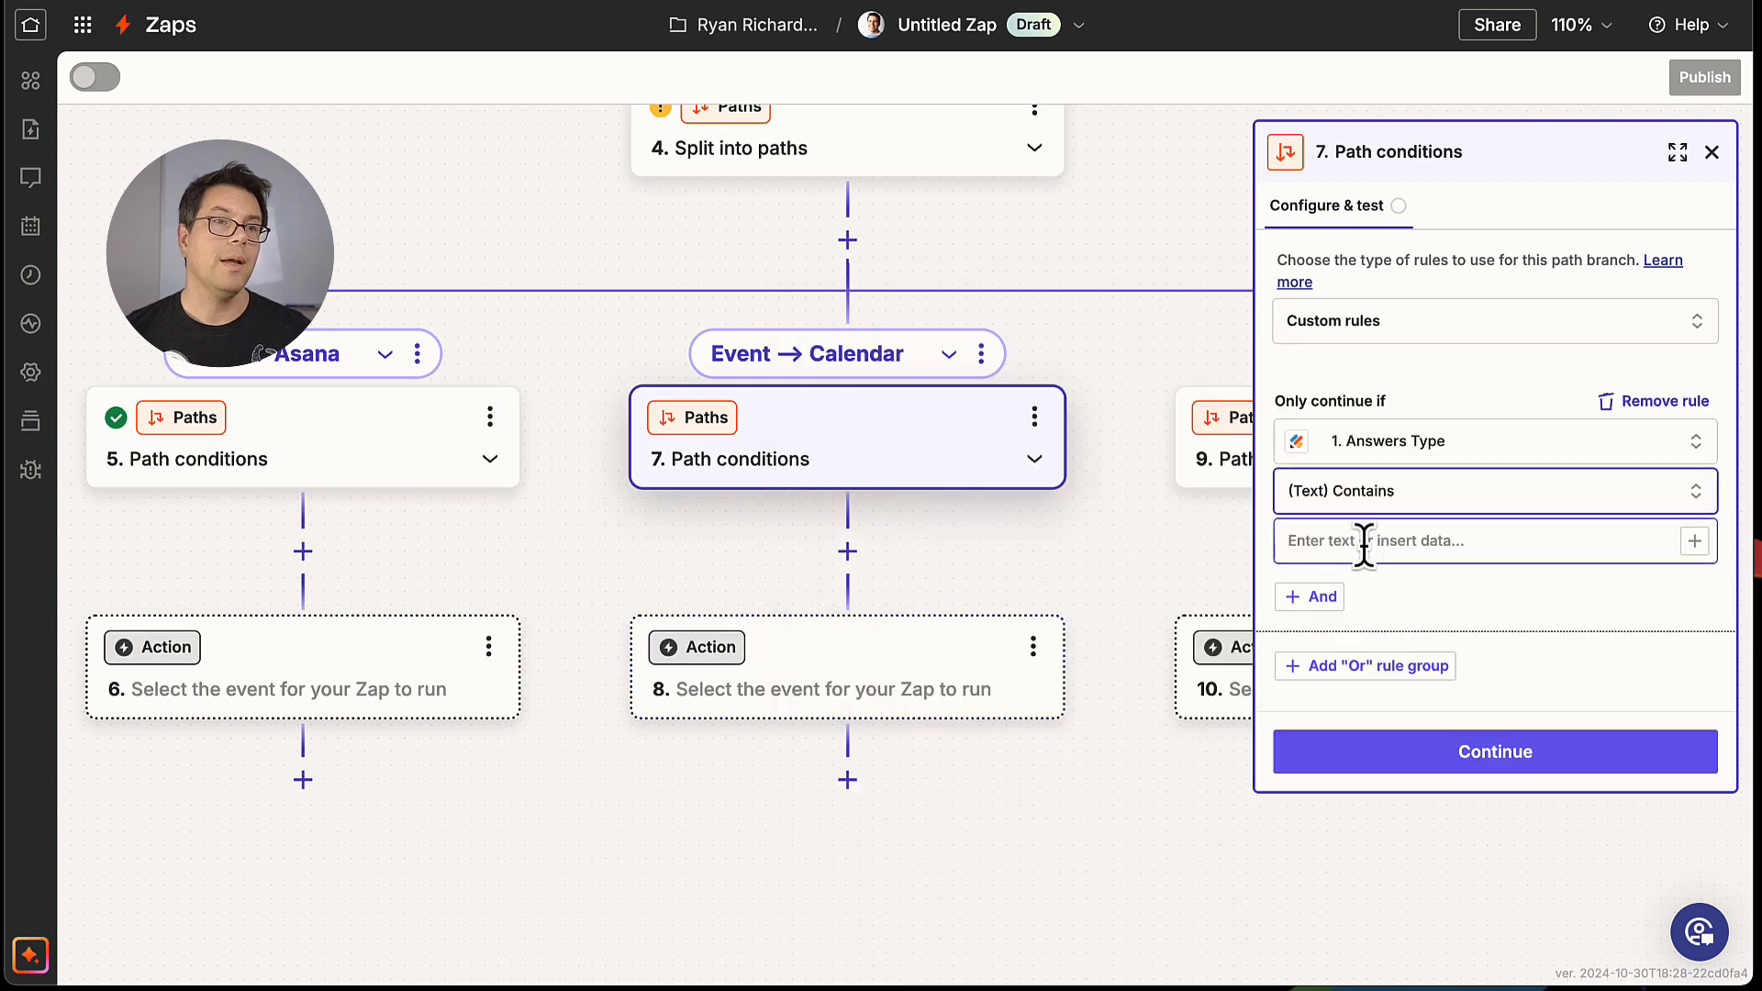
type("Event")
type("as")
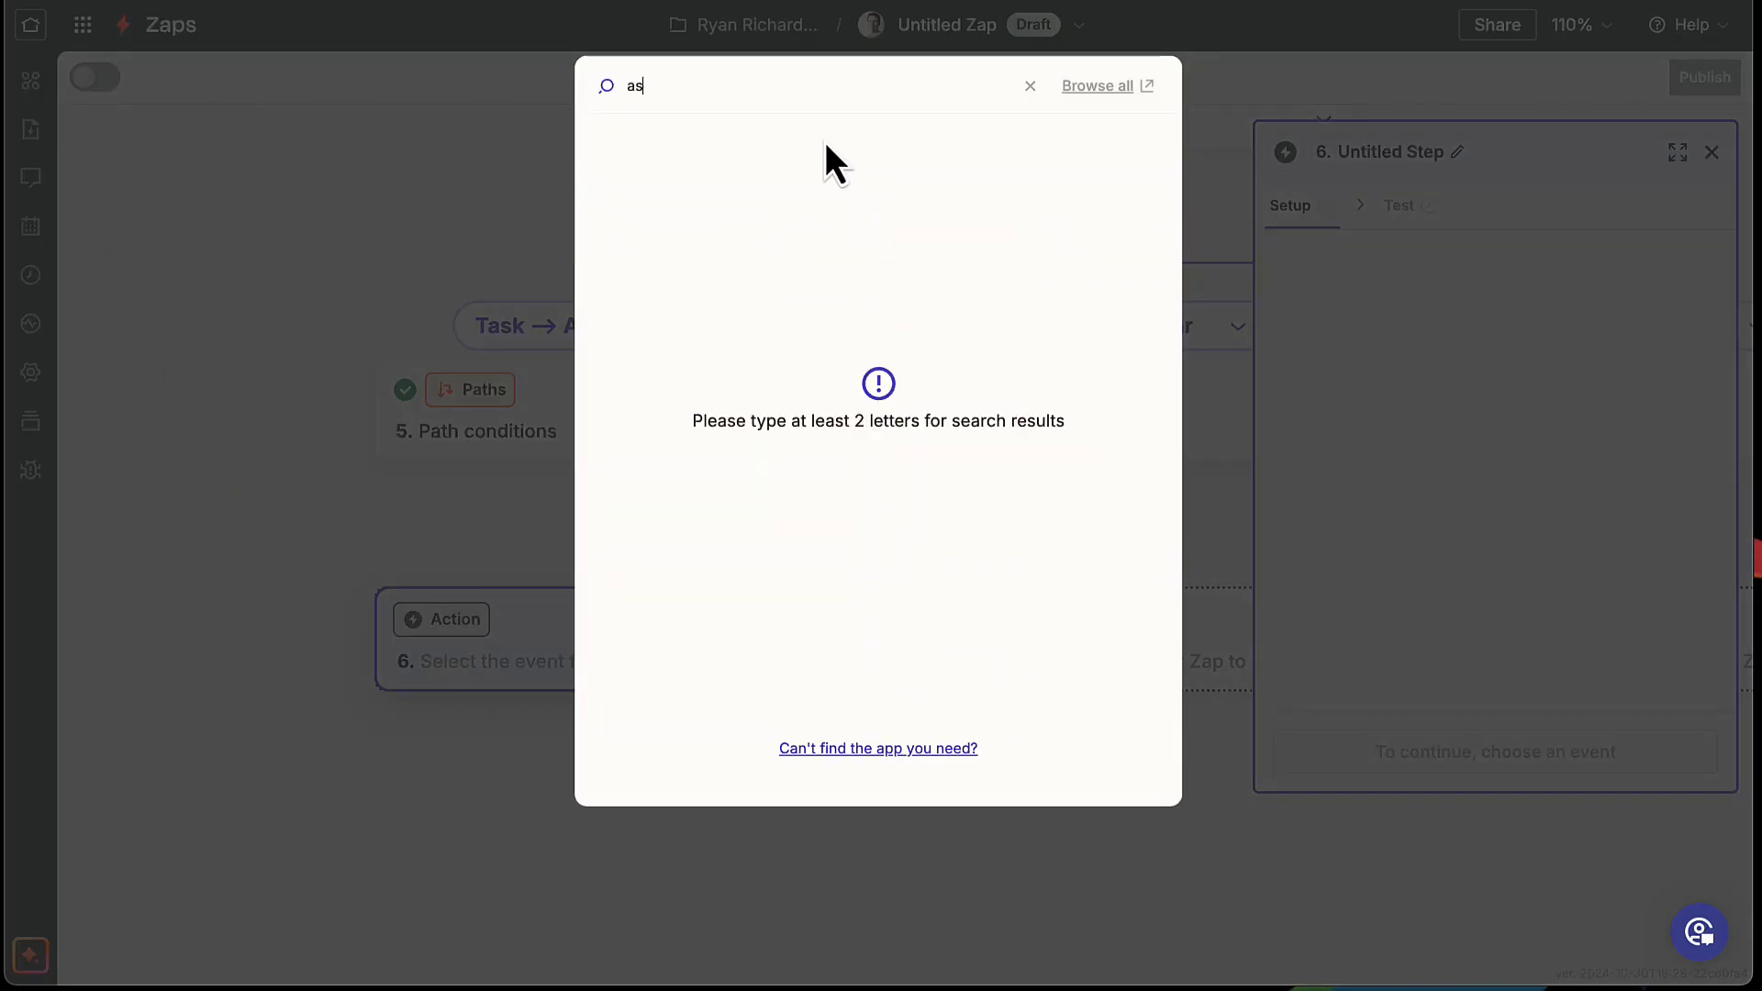
Add an Asana Create Task action to the Task path with the connected Asana account.
left_click(1028, 86)
type("tas")
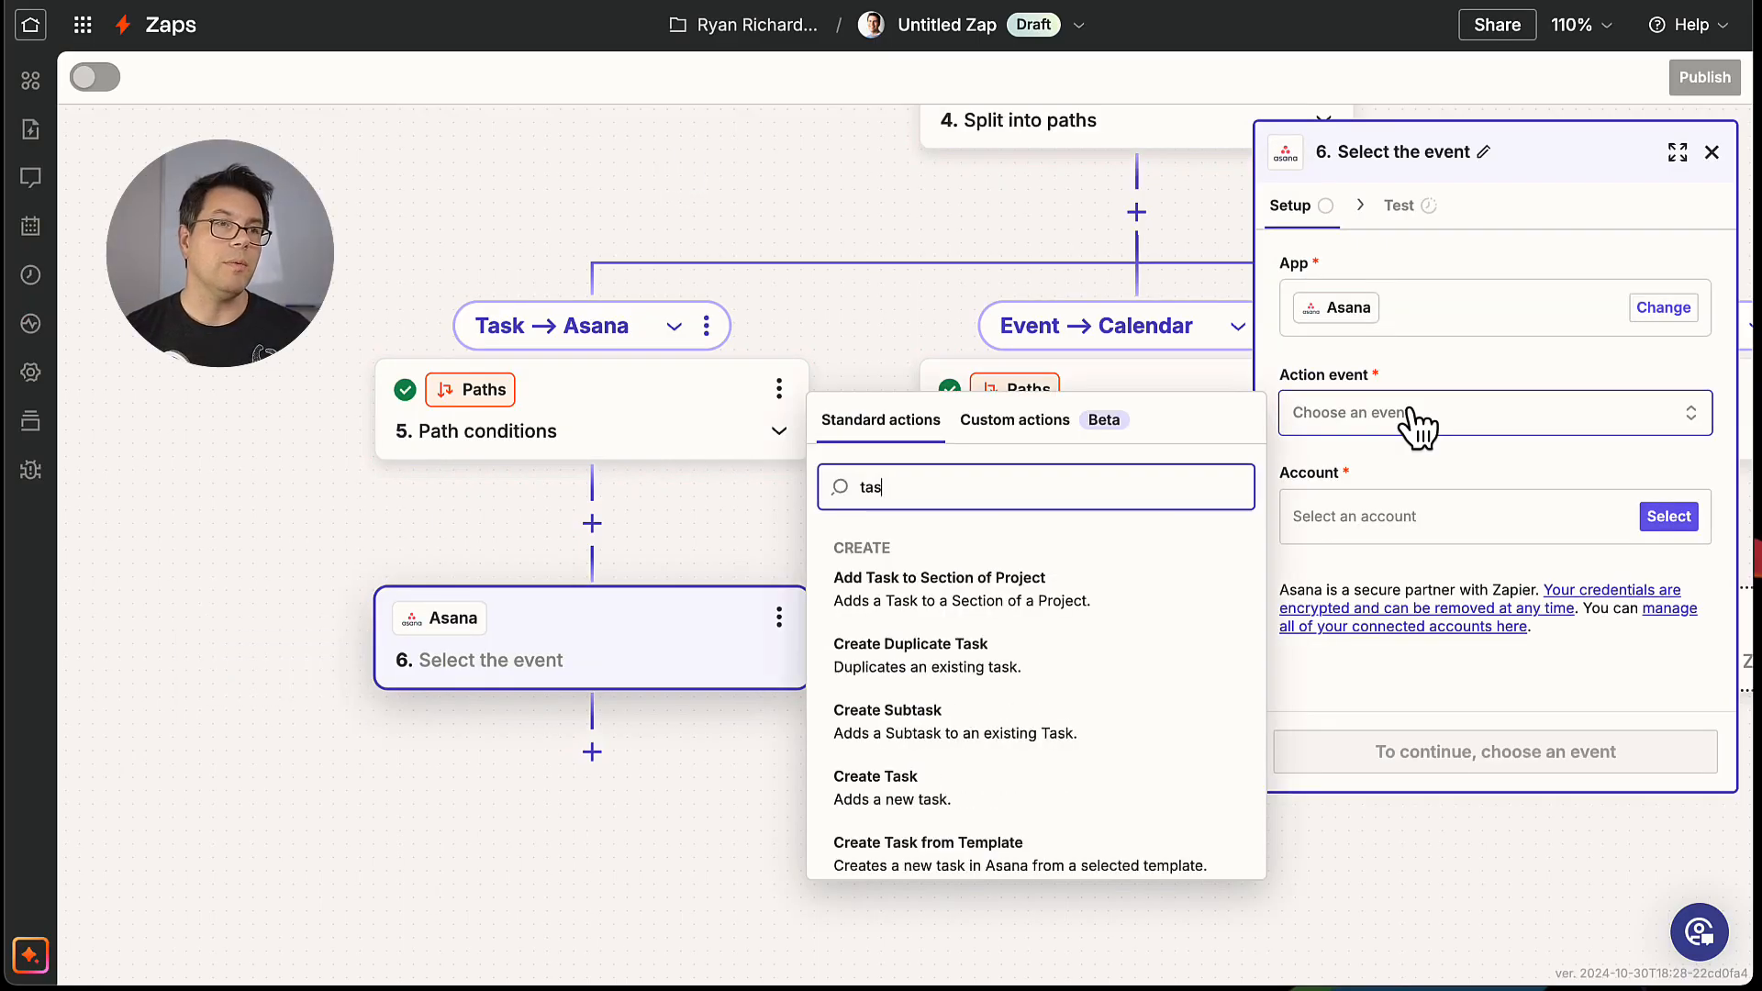
left_click(875, 776)
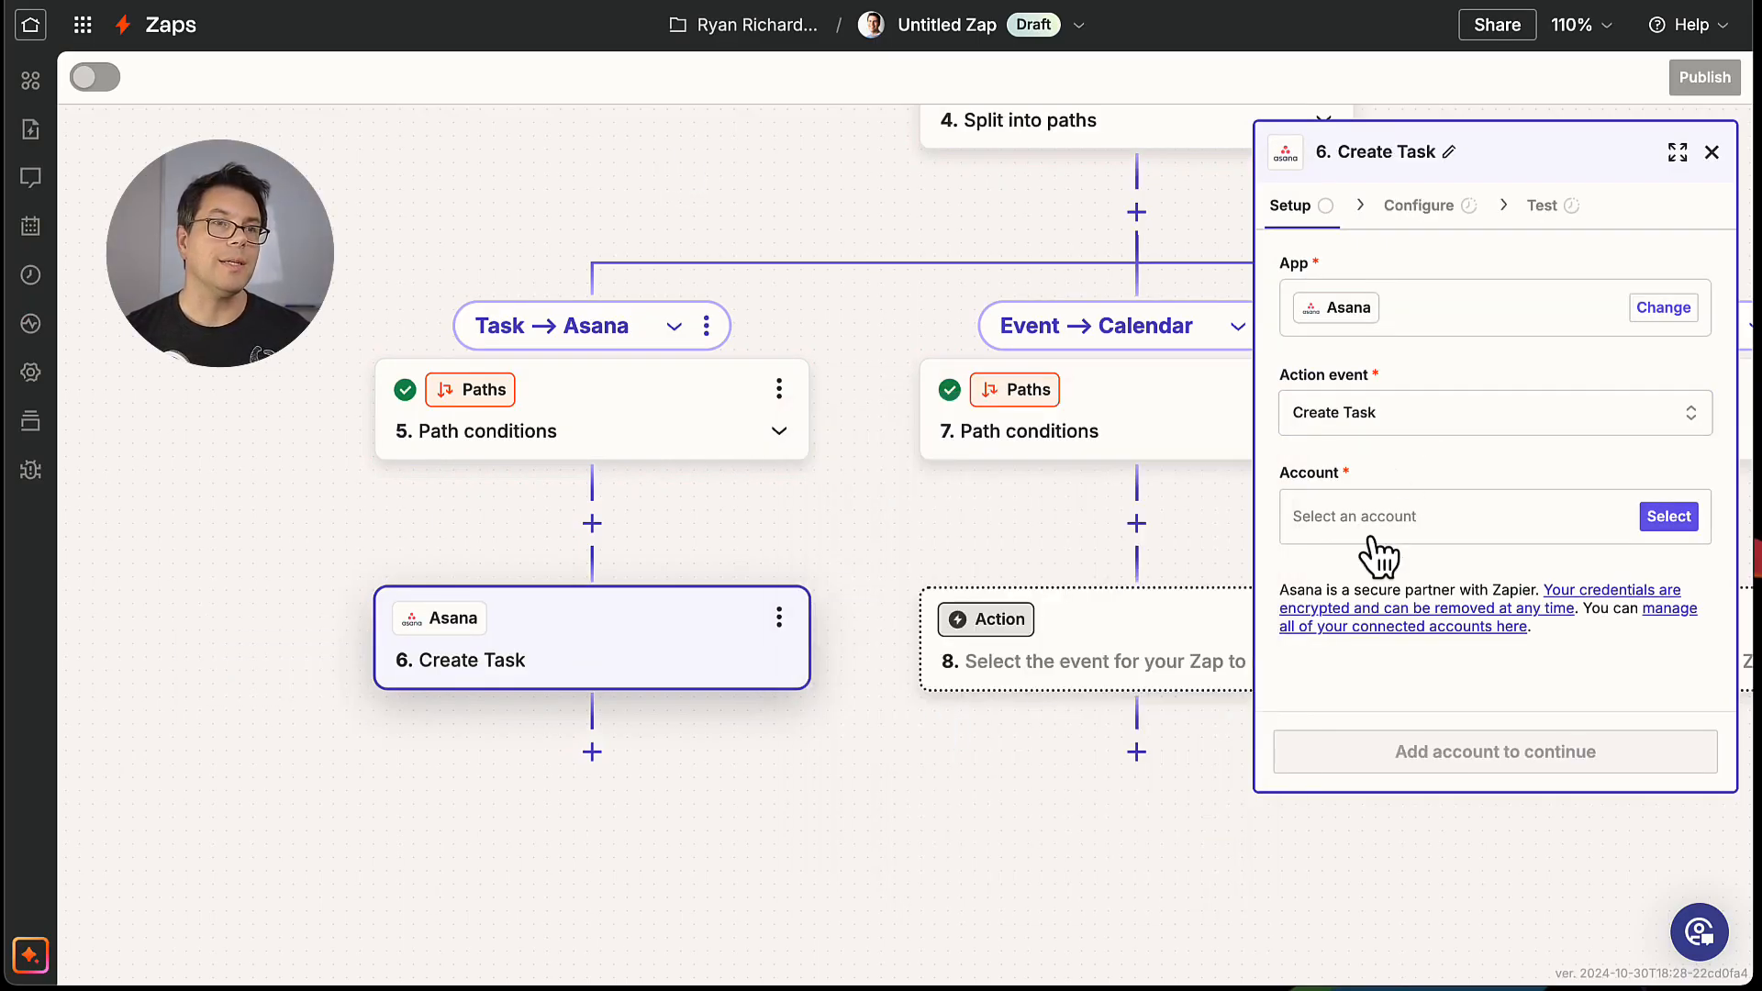
left_click(1668, 516)
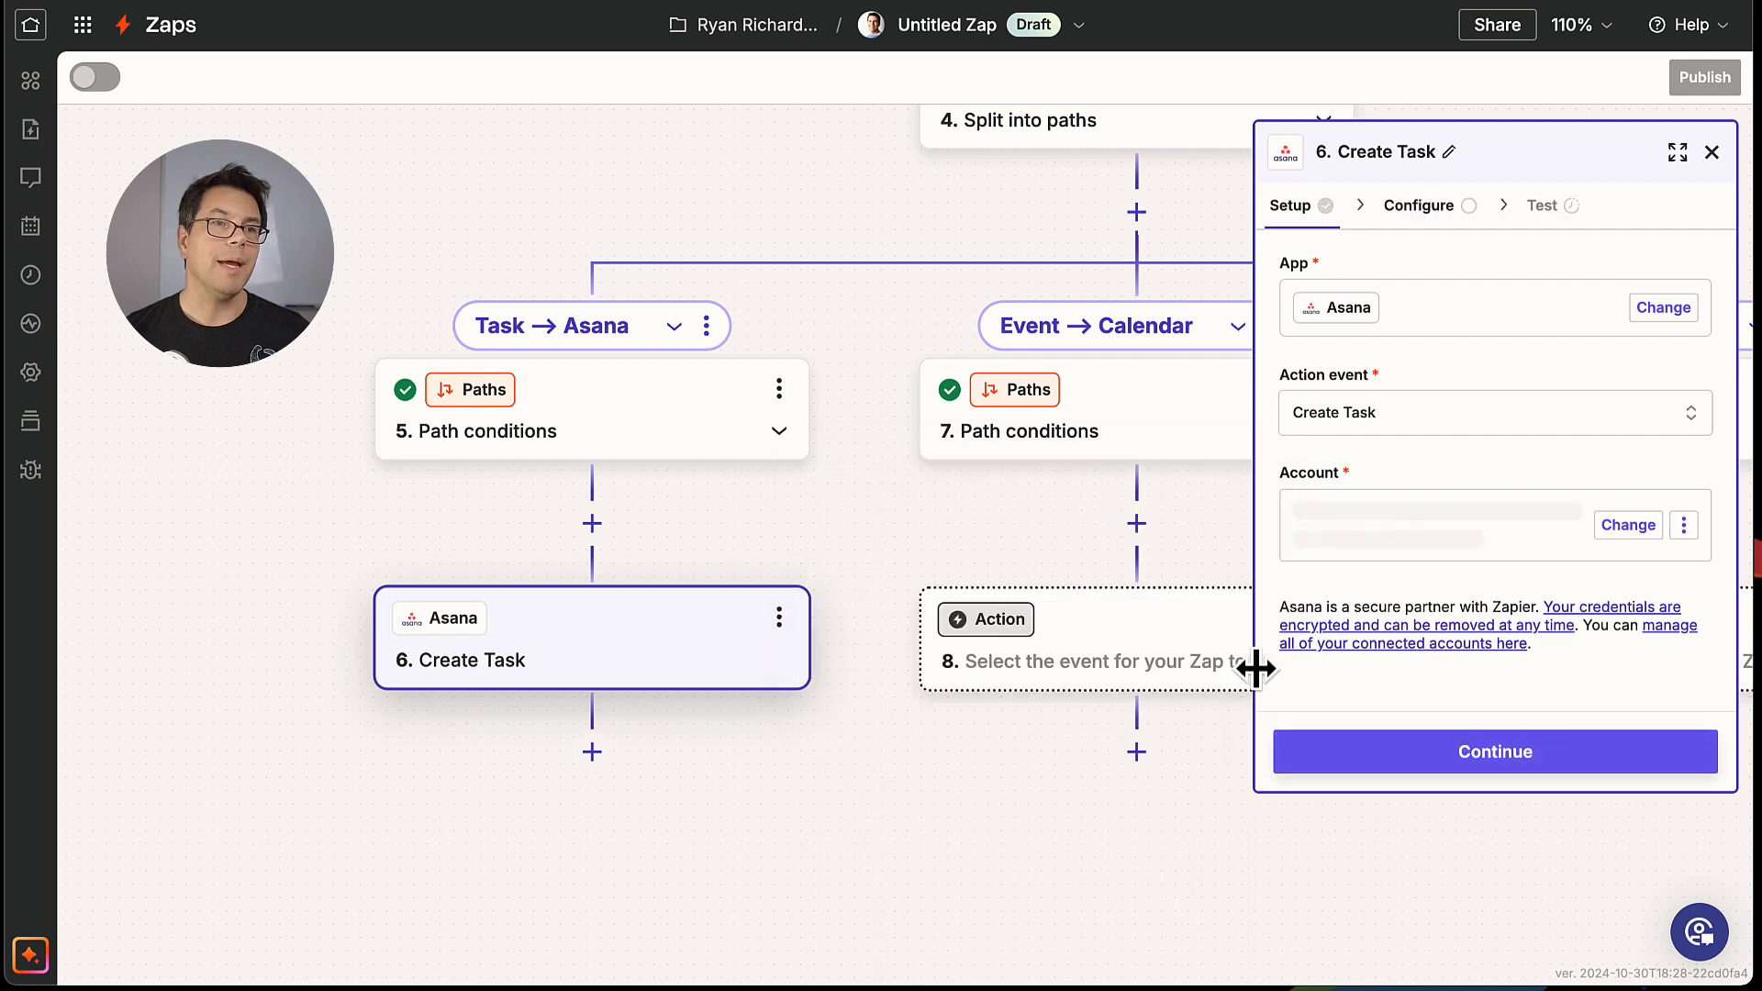
left_click(1493, 751)
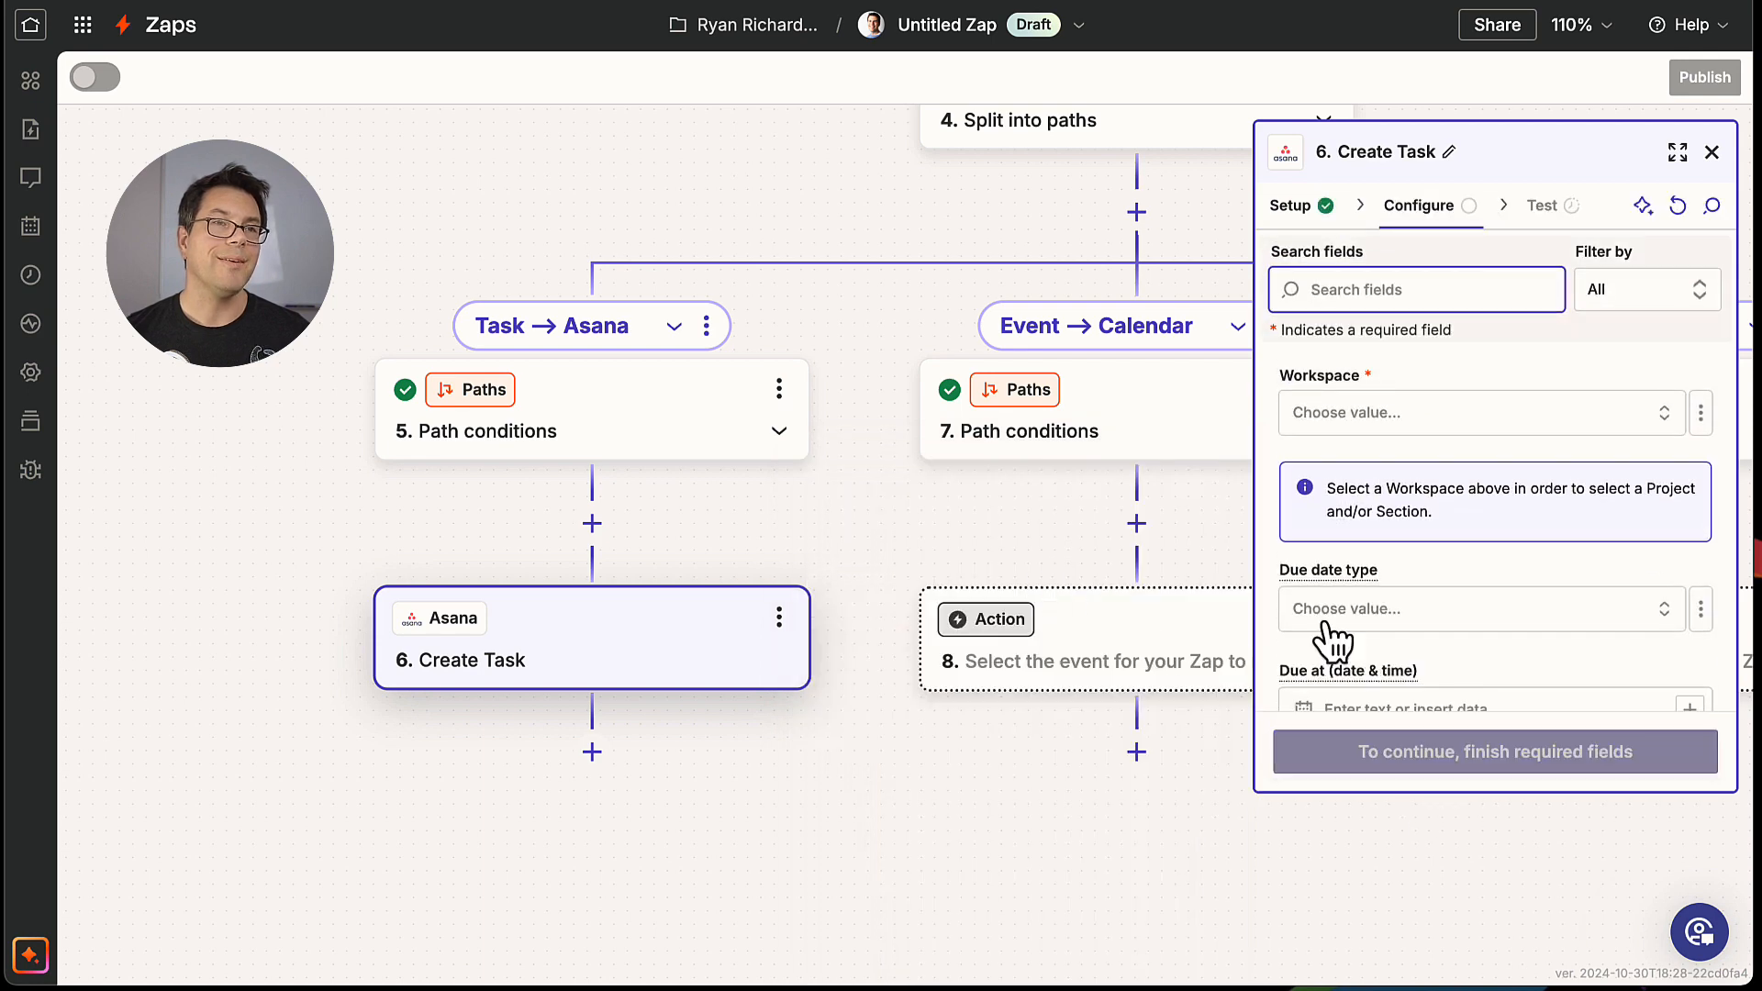
Choose the workspace, map the due date and 3. Name, and use 2. Content as the description.
left_click(1471, 413)
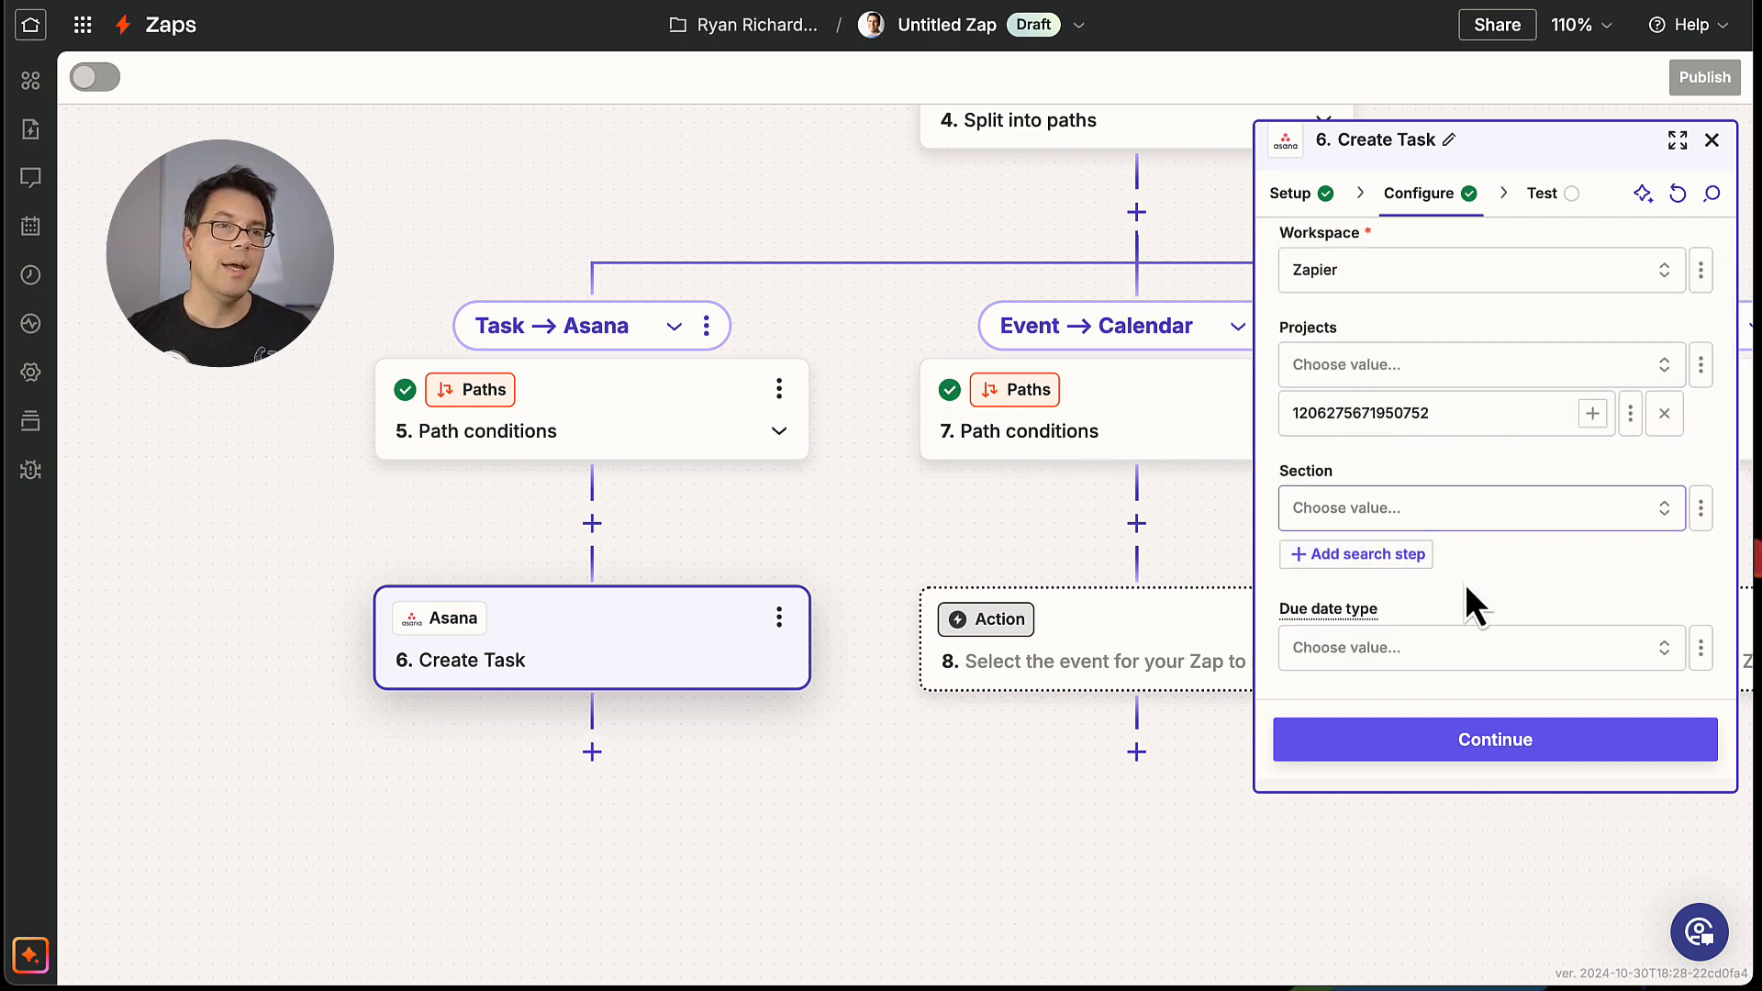
scroll("down", 3)
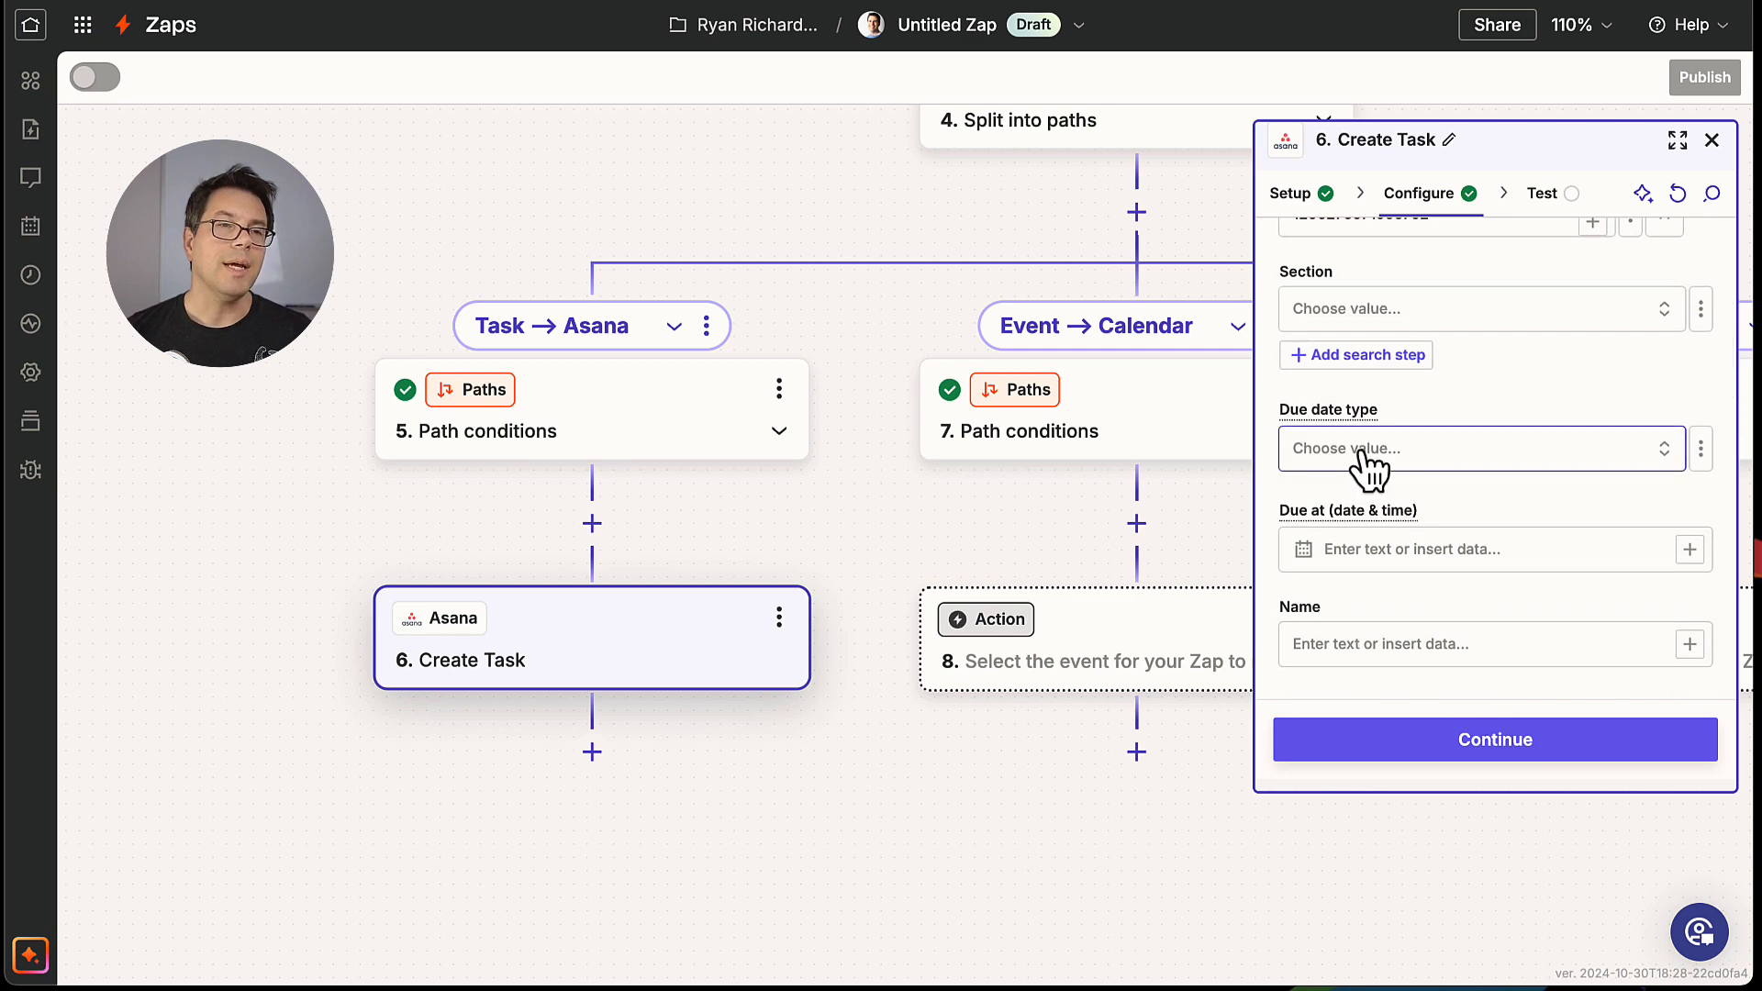
scroll("down", 3)
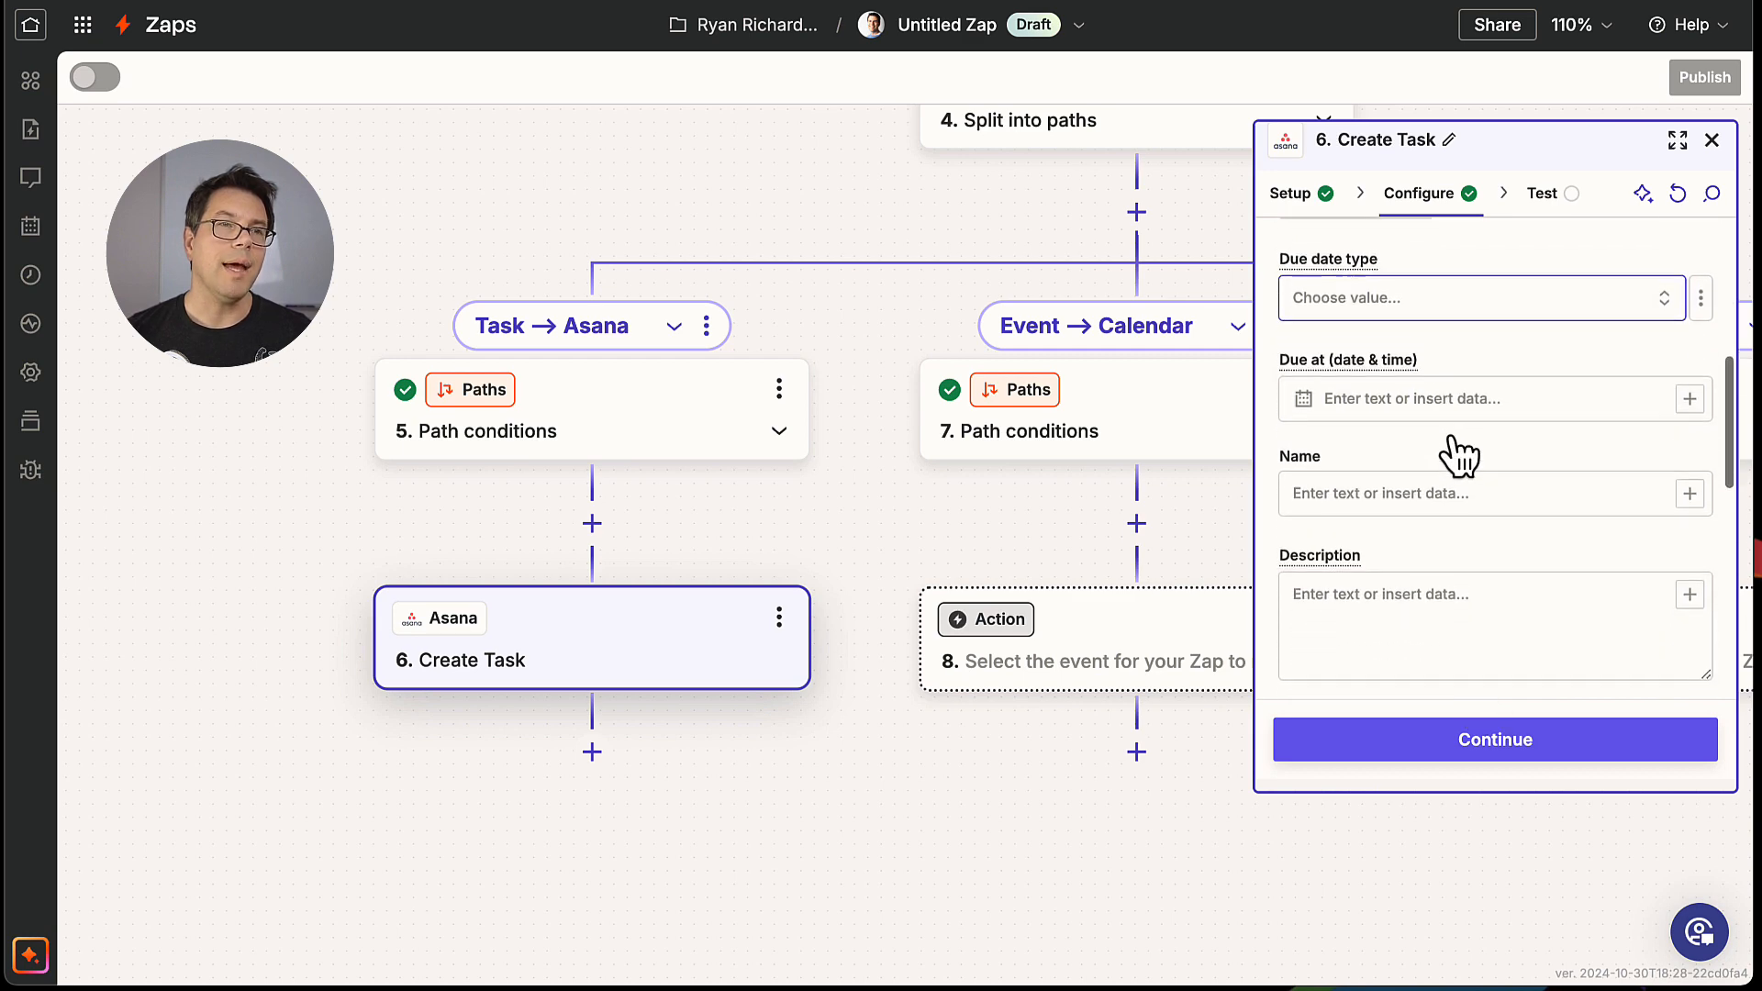
left_click(1461, 398)
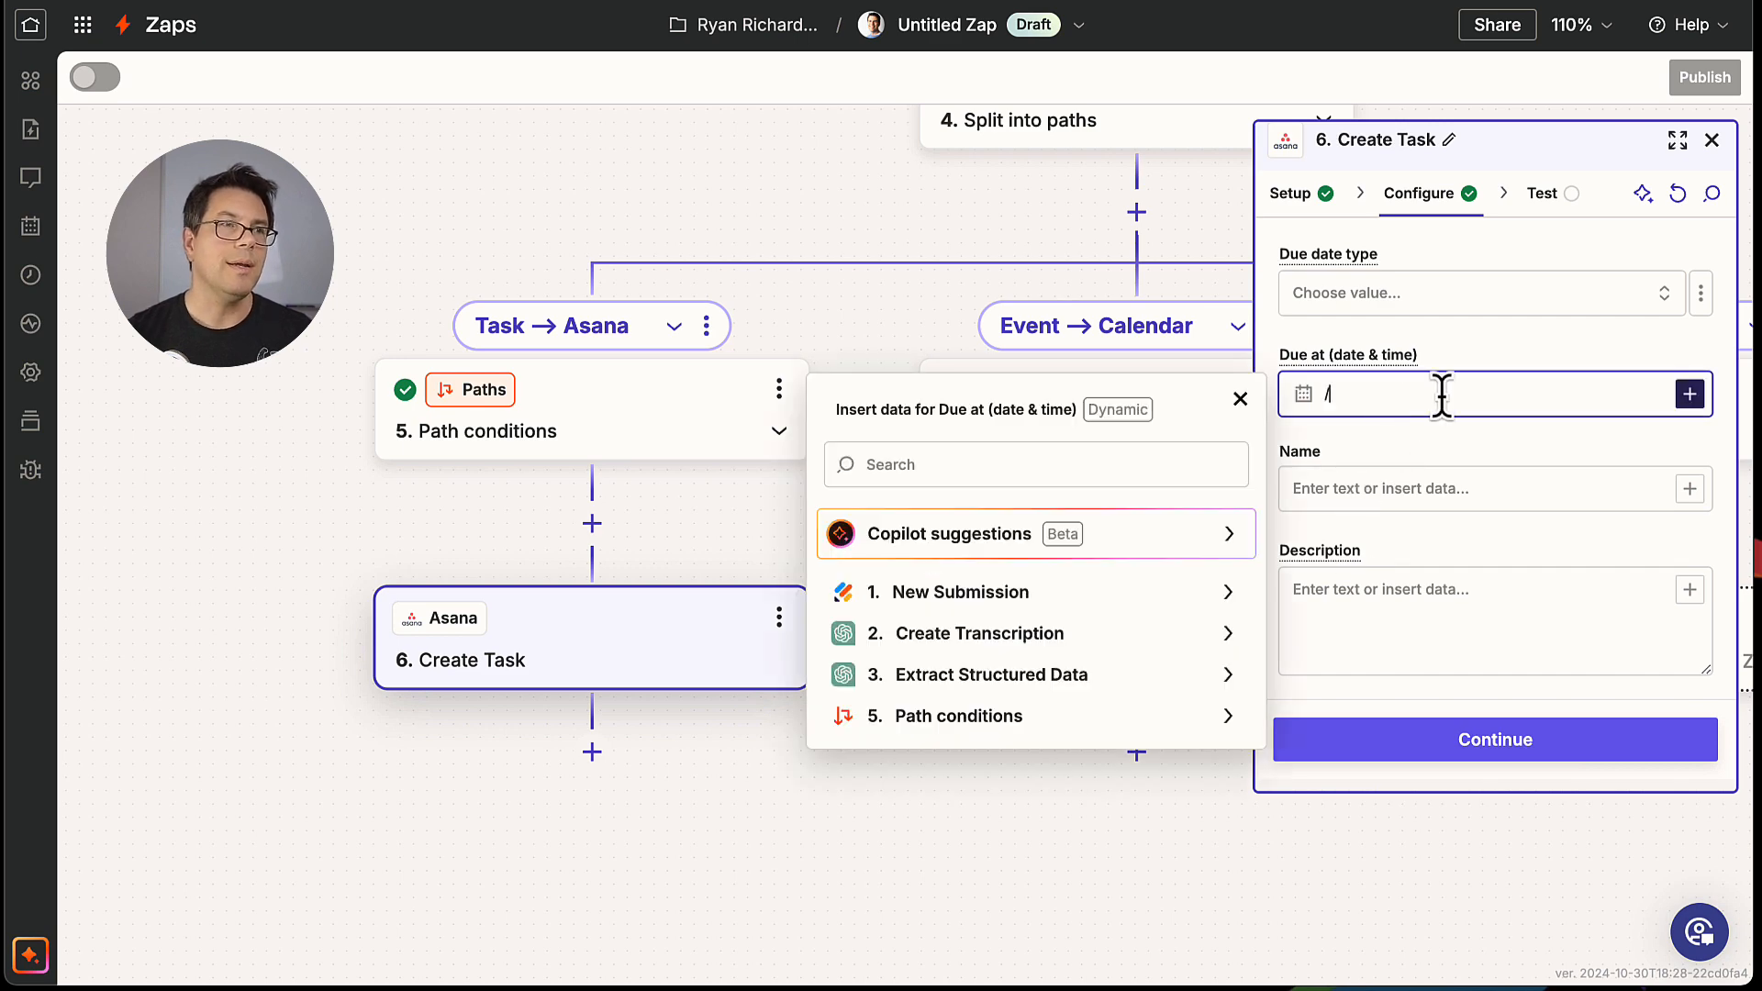
left_click(1240, 399)
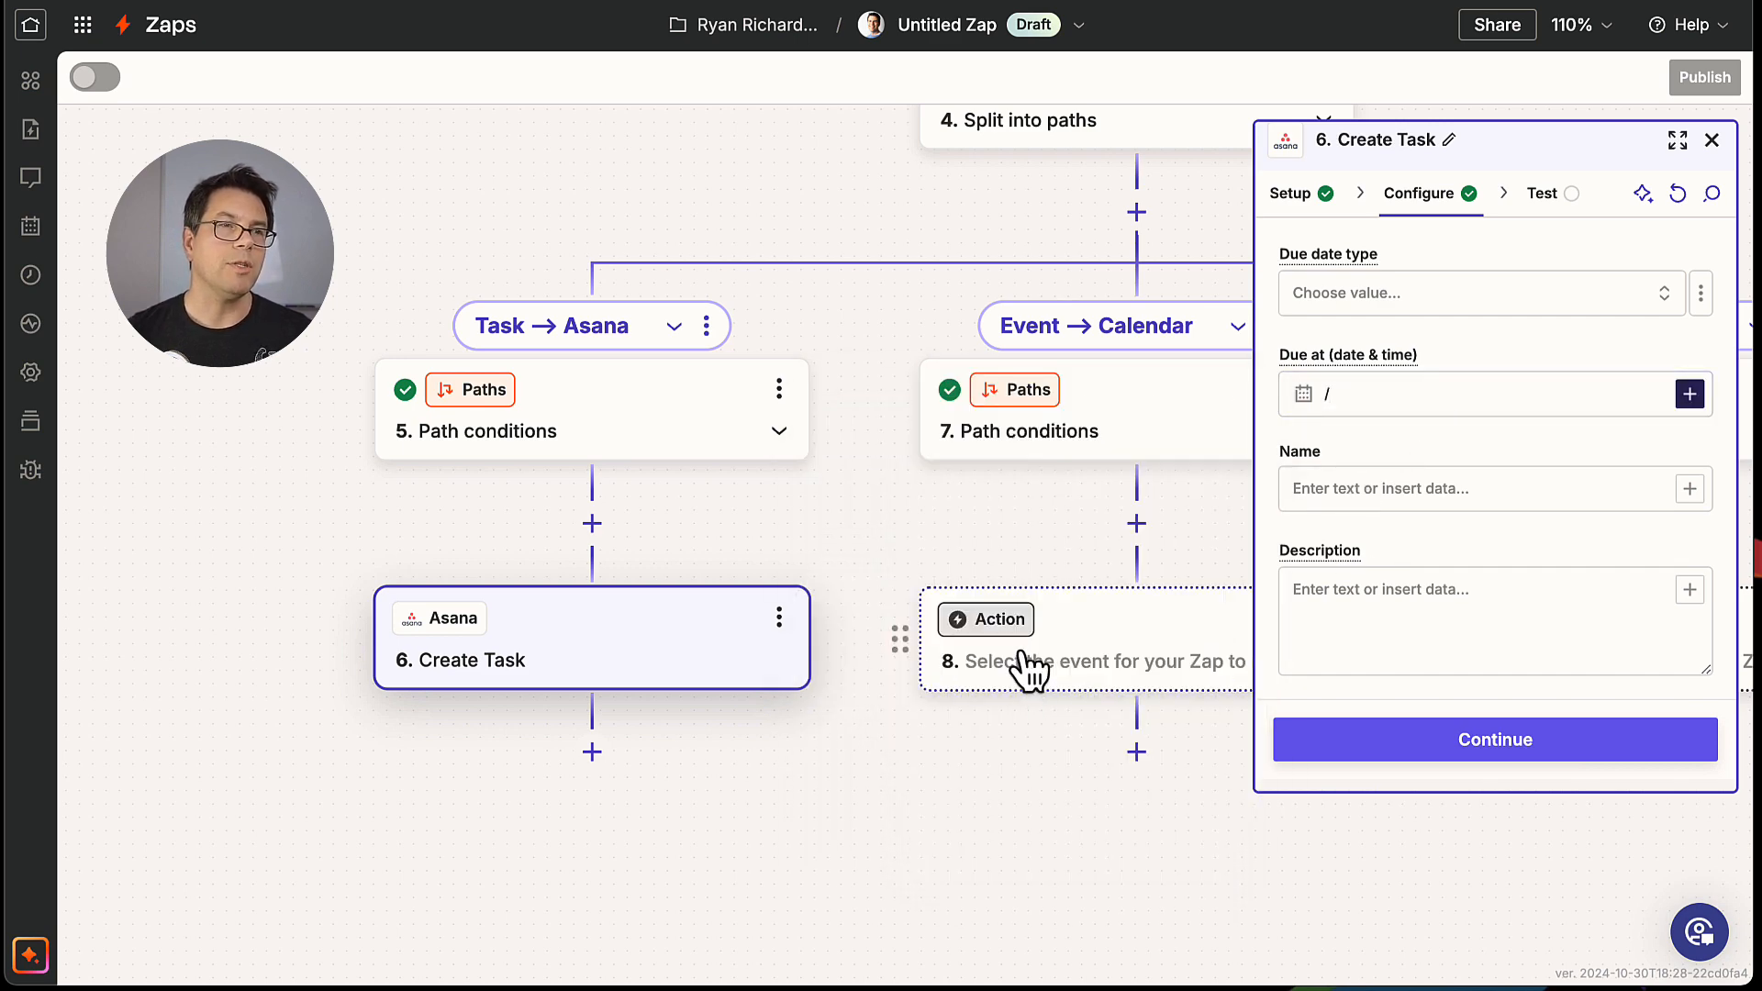
left_click(1688, 392)
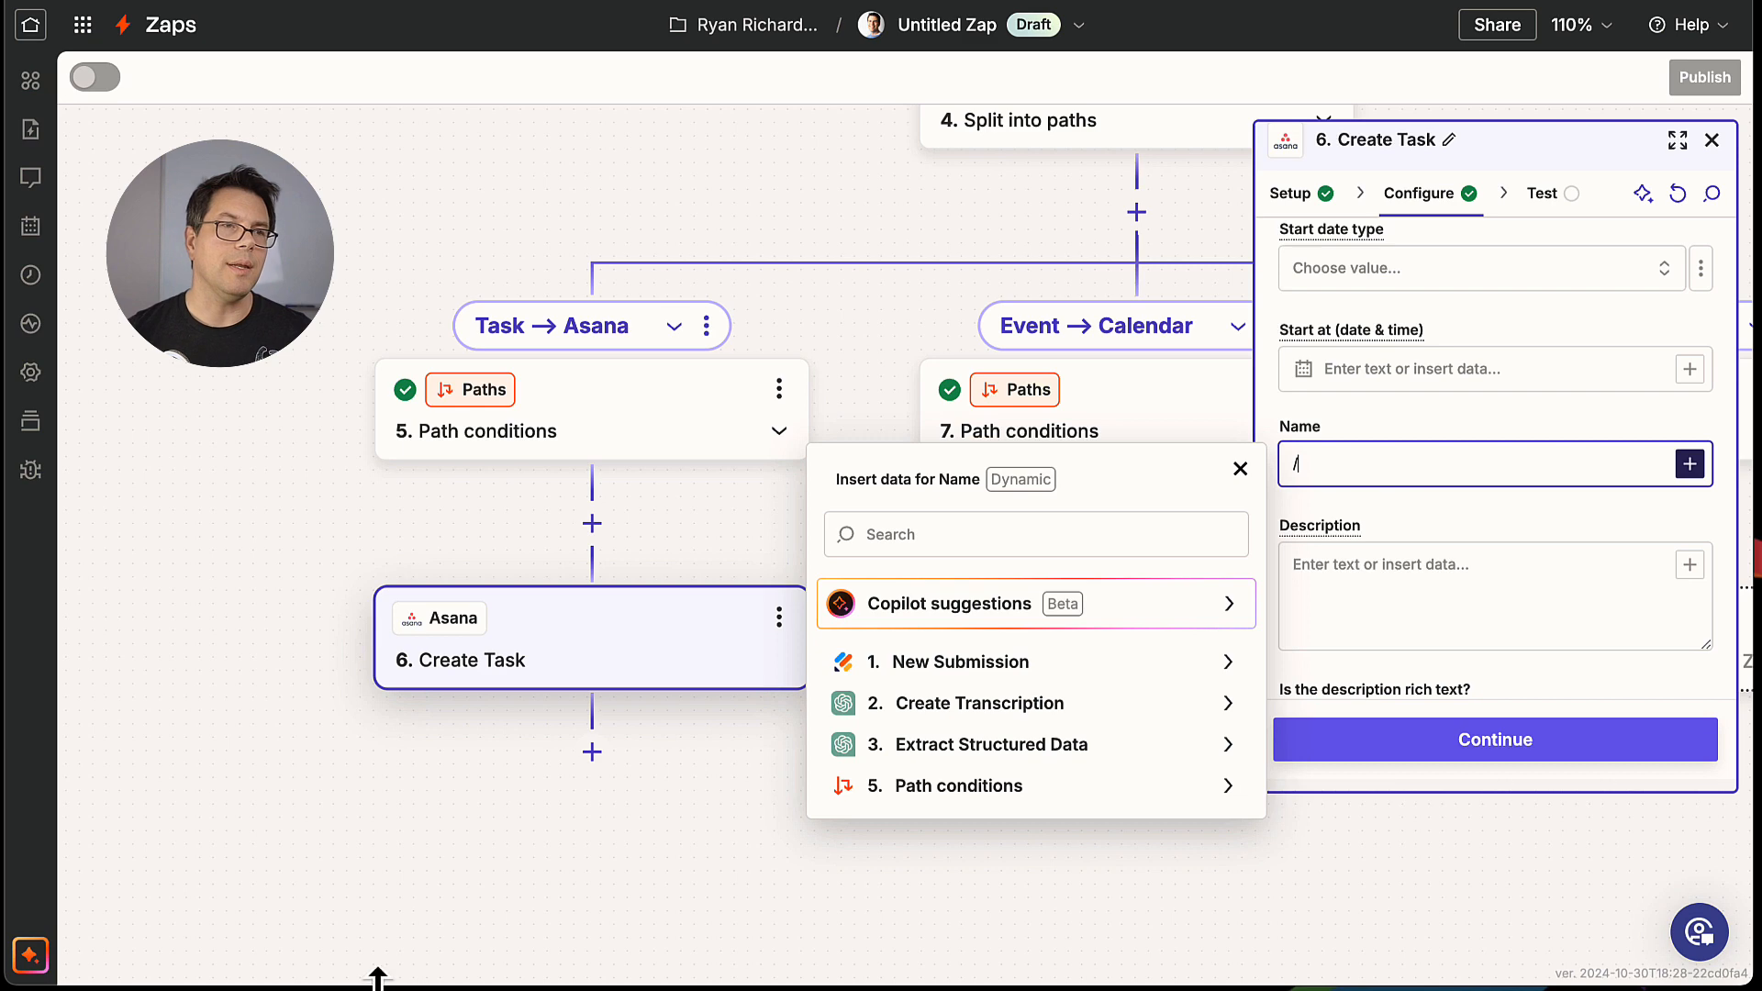
left_click(991, 743)
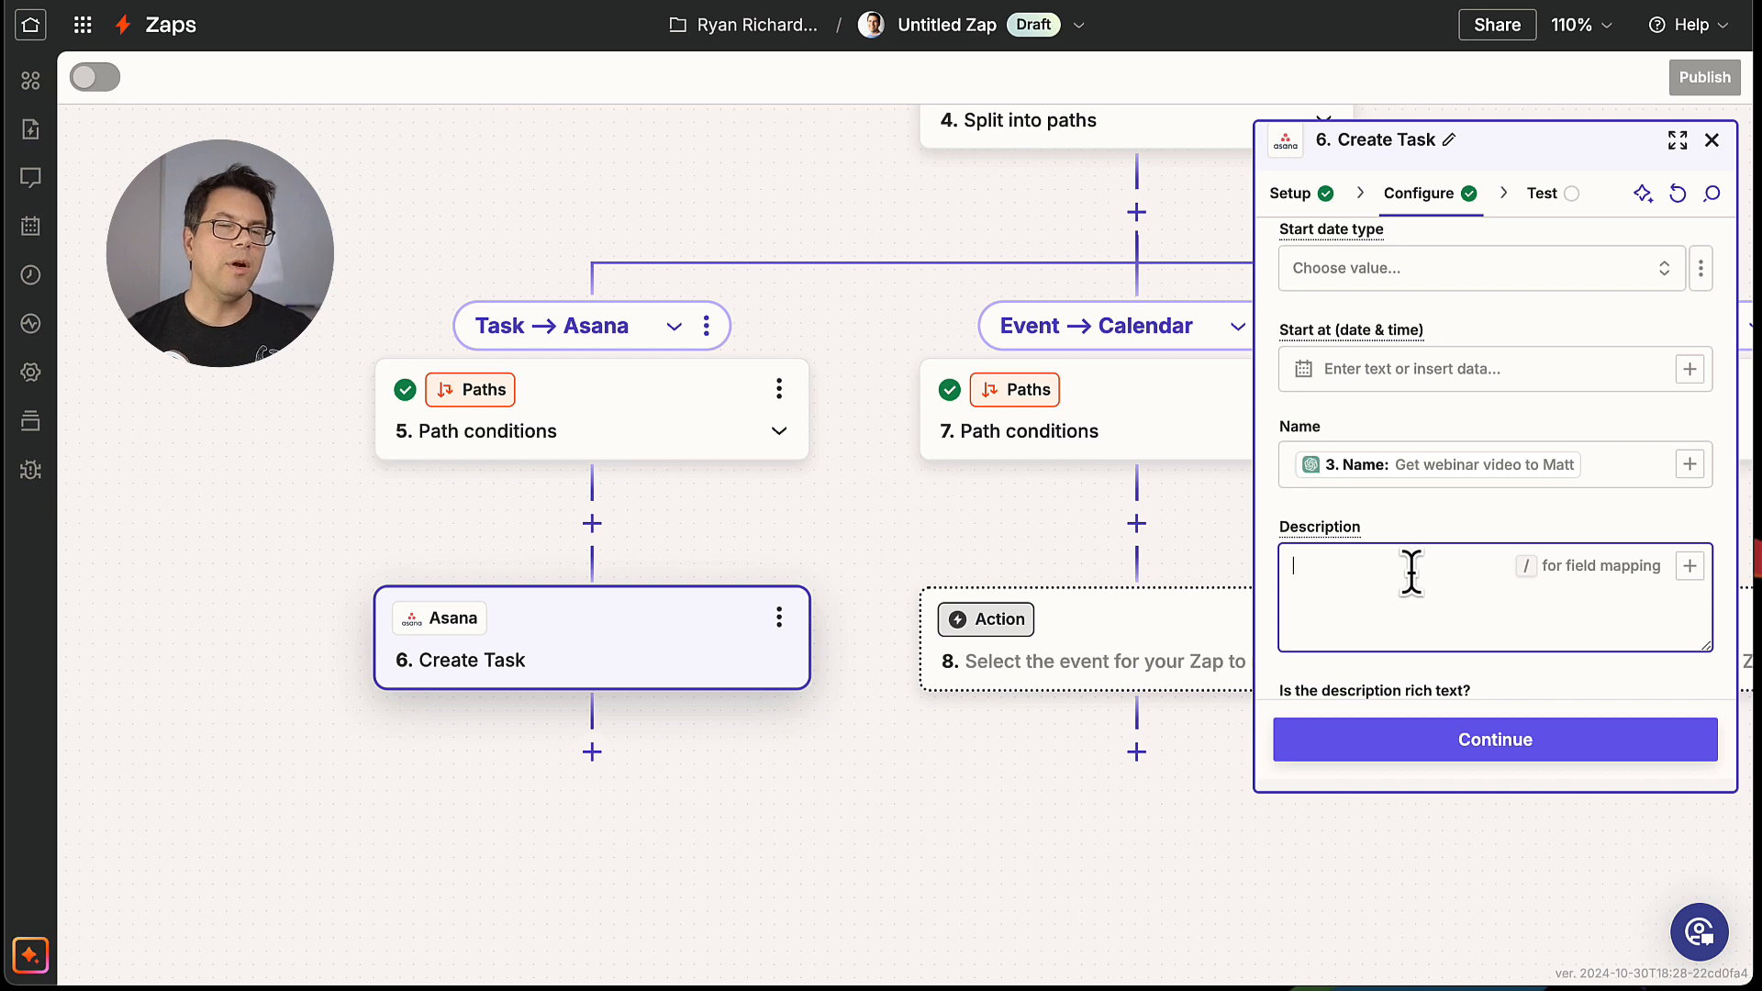
type("/")
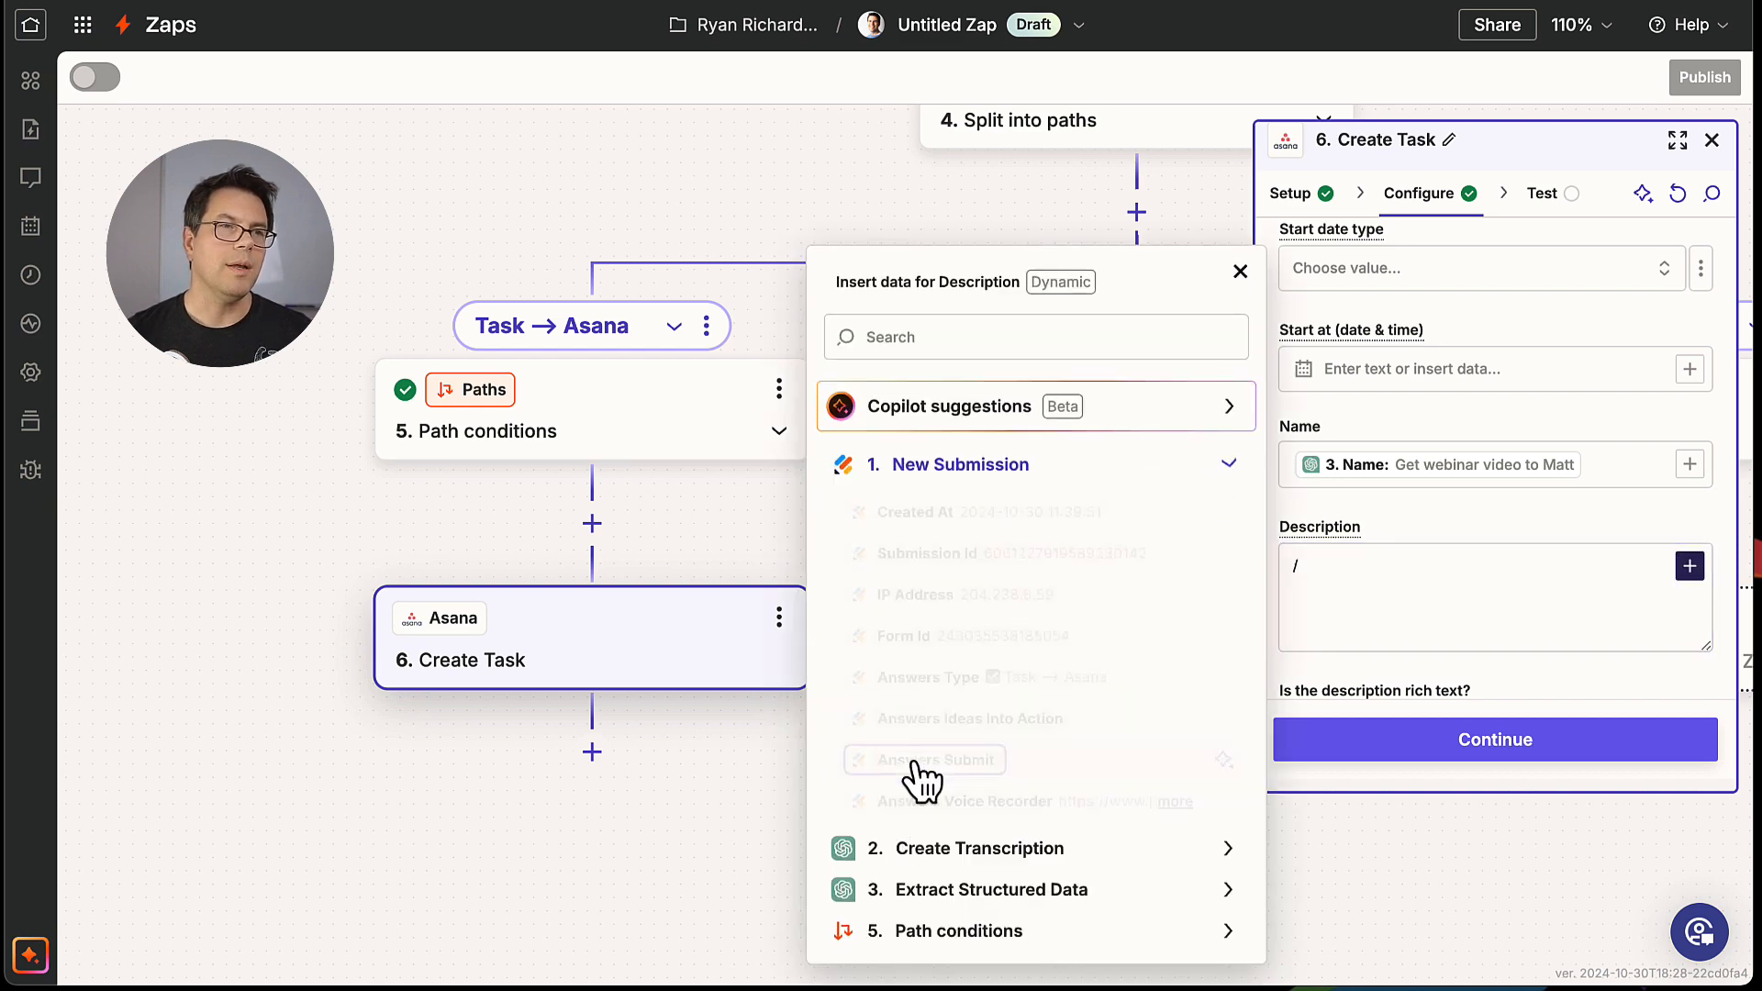
left_click(978, 848)
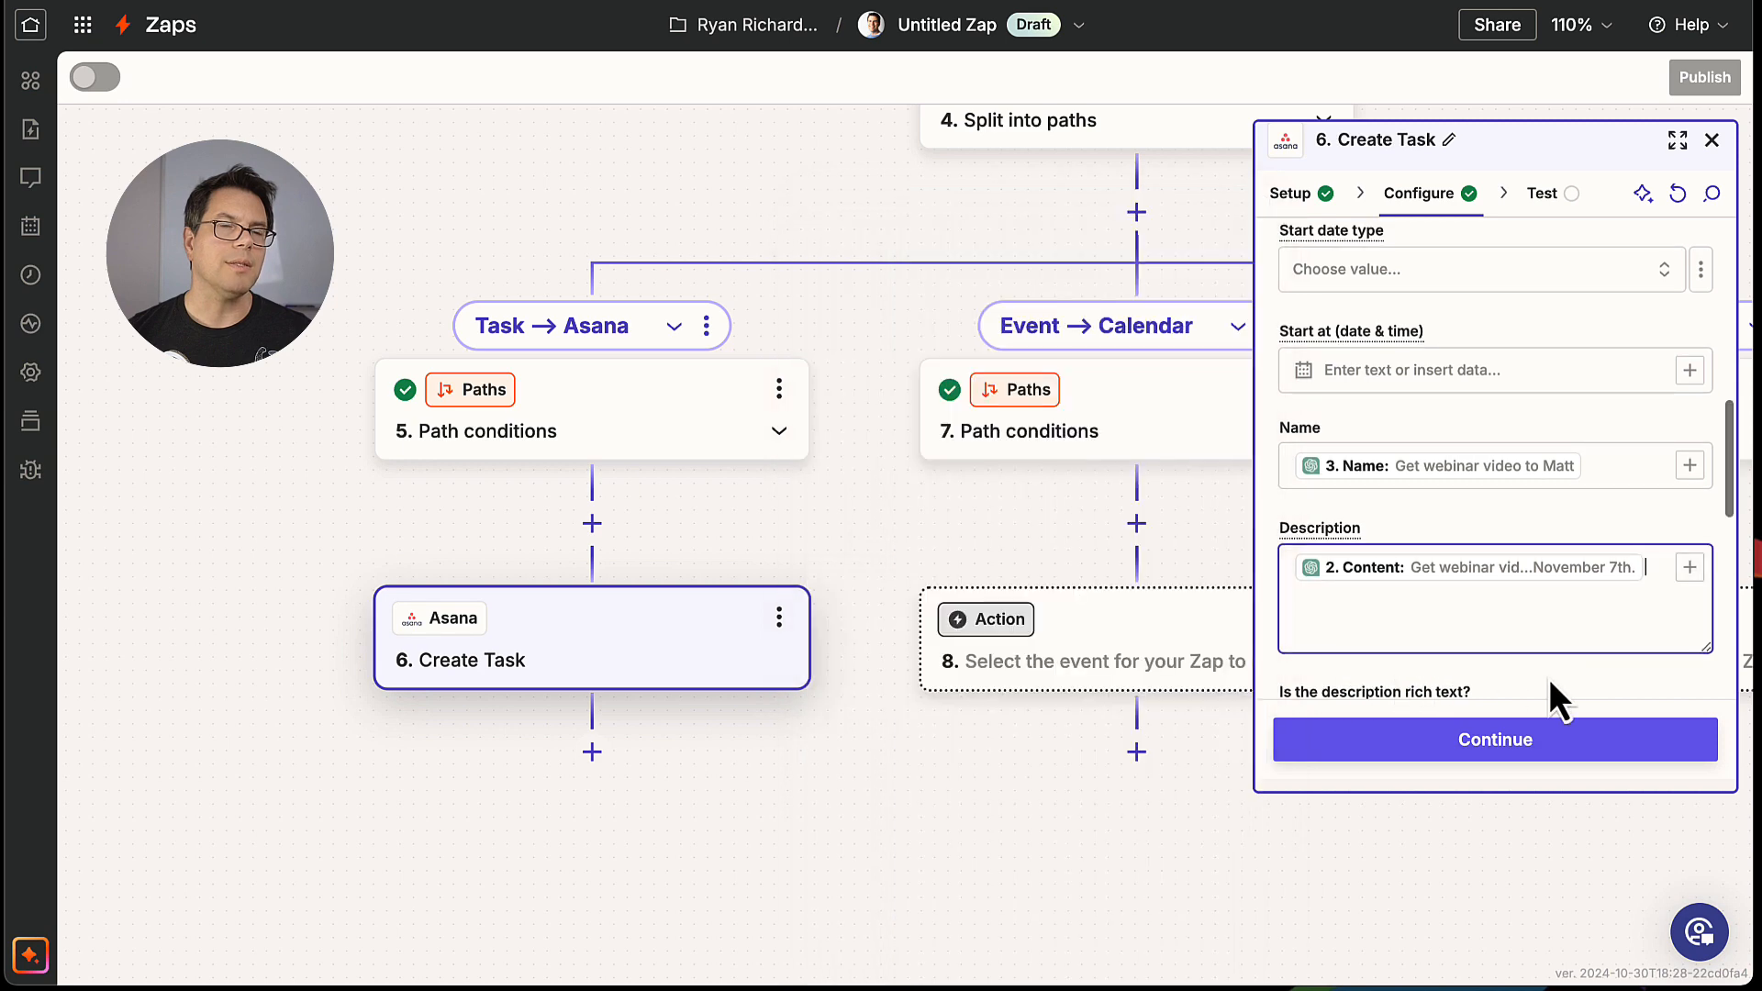
Run the Create Task test so the webinar-video task is created in Asana.
left_click(1494, 740)
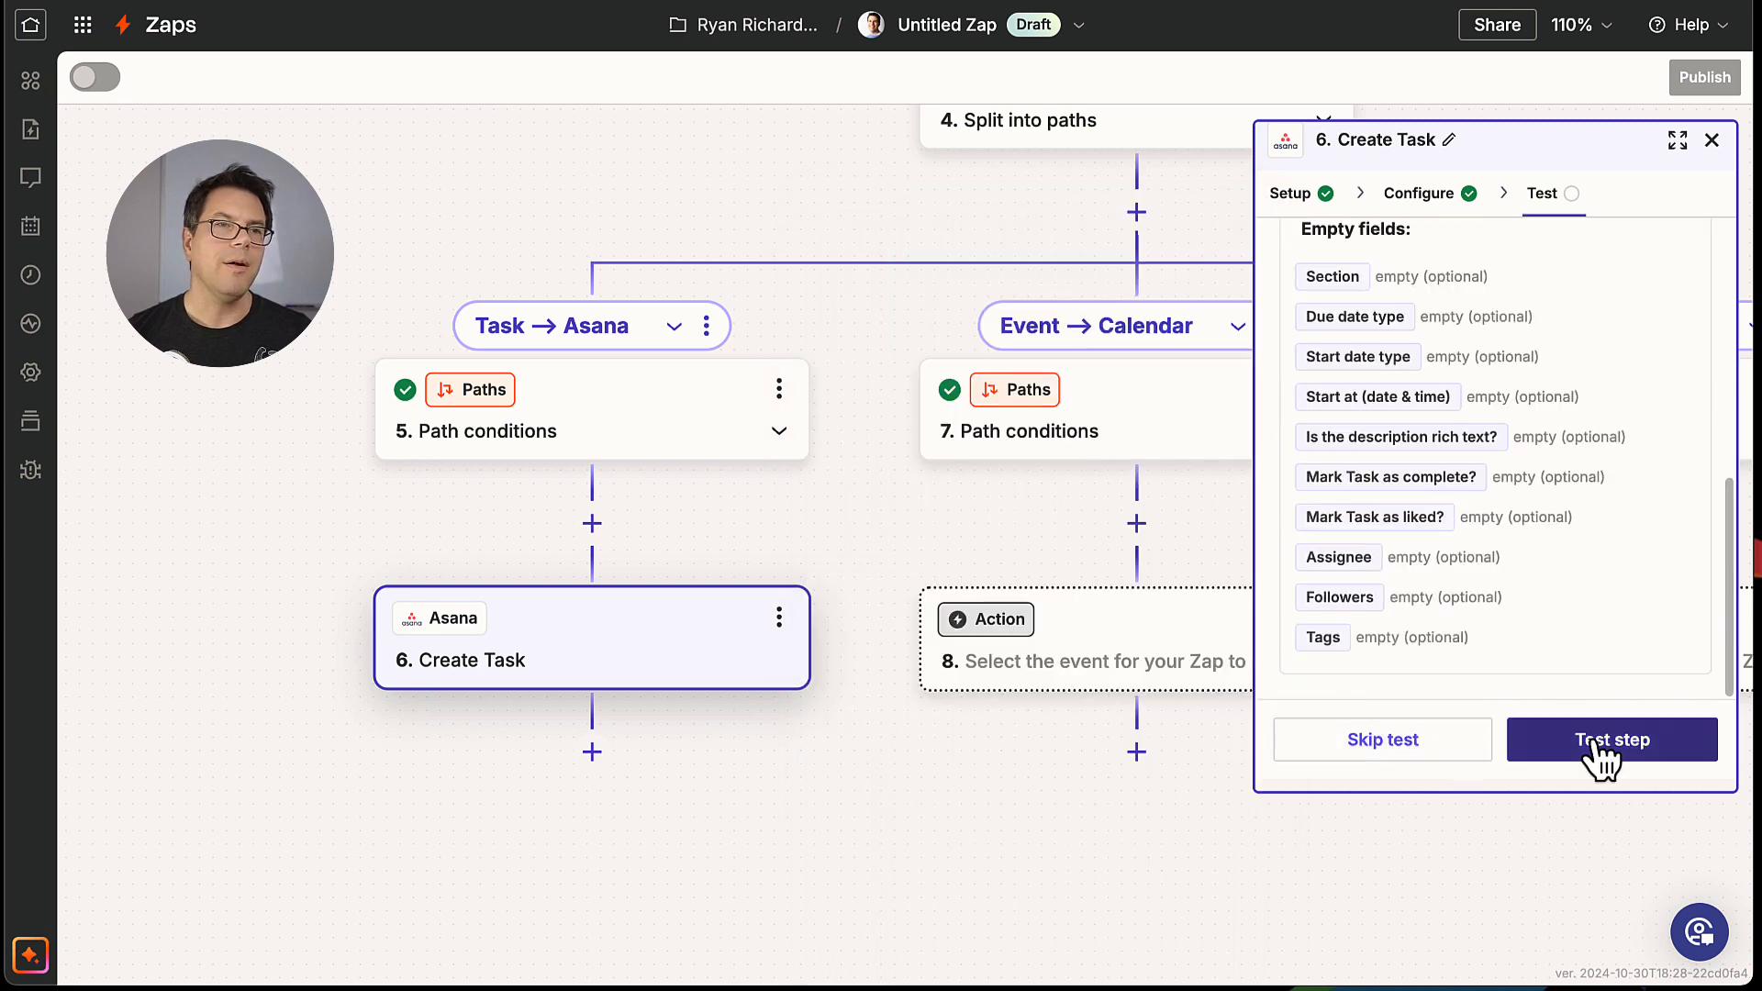
left_click(1609, 740)
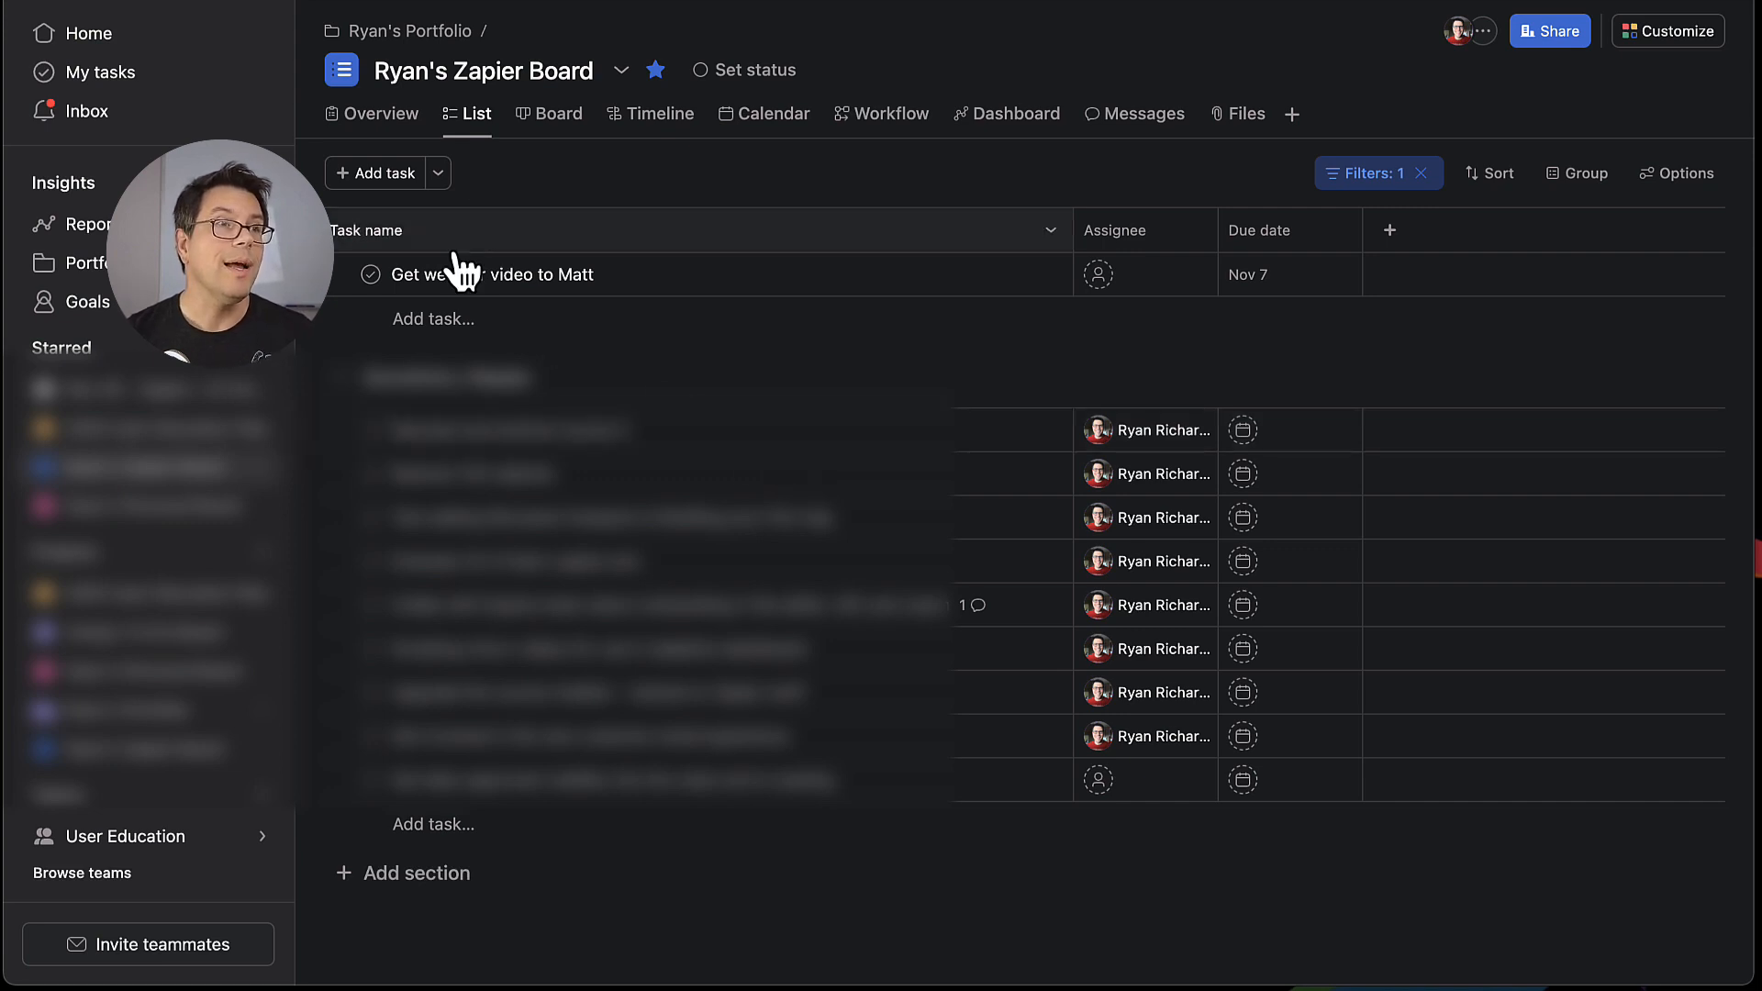
View the new webinar-video task in Asana with its Nov 7 due date and description.
left_click(492, 273)
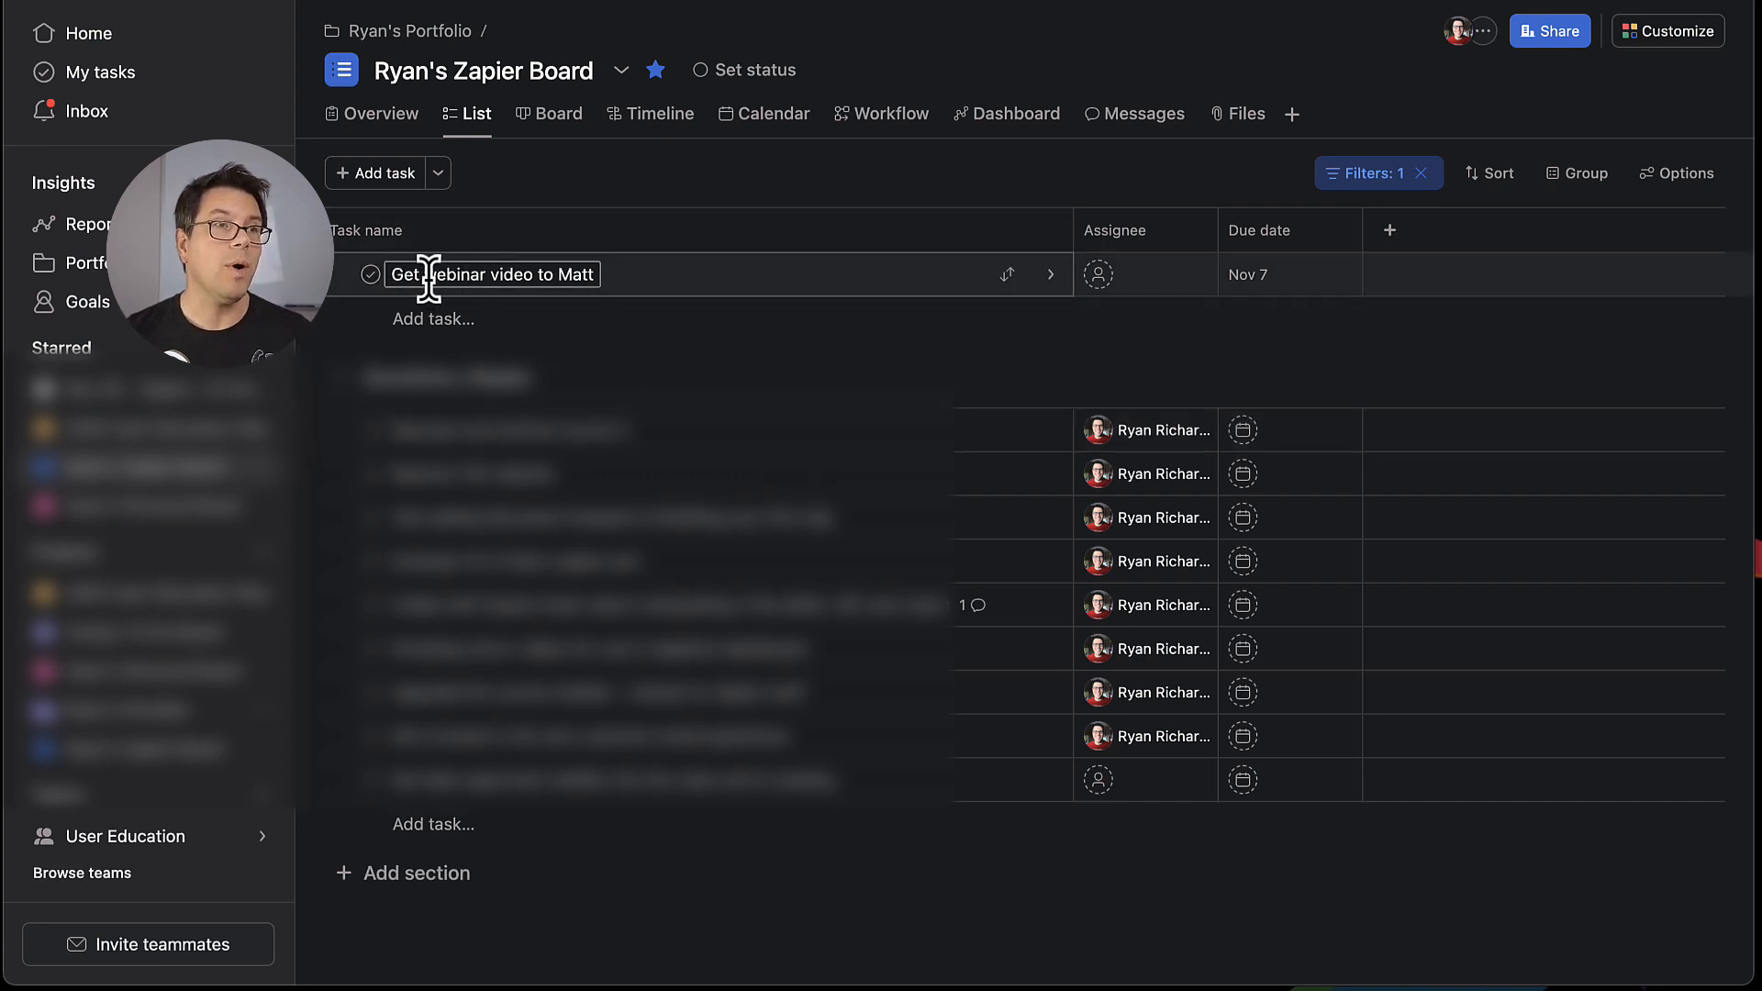
mouse_move(699, 295)
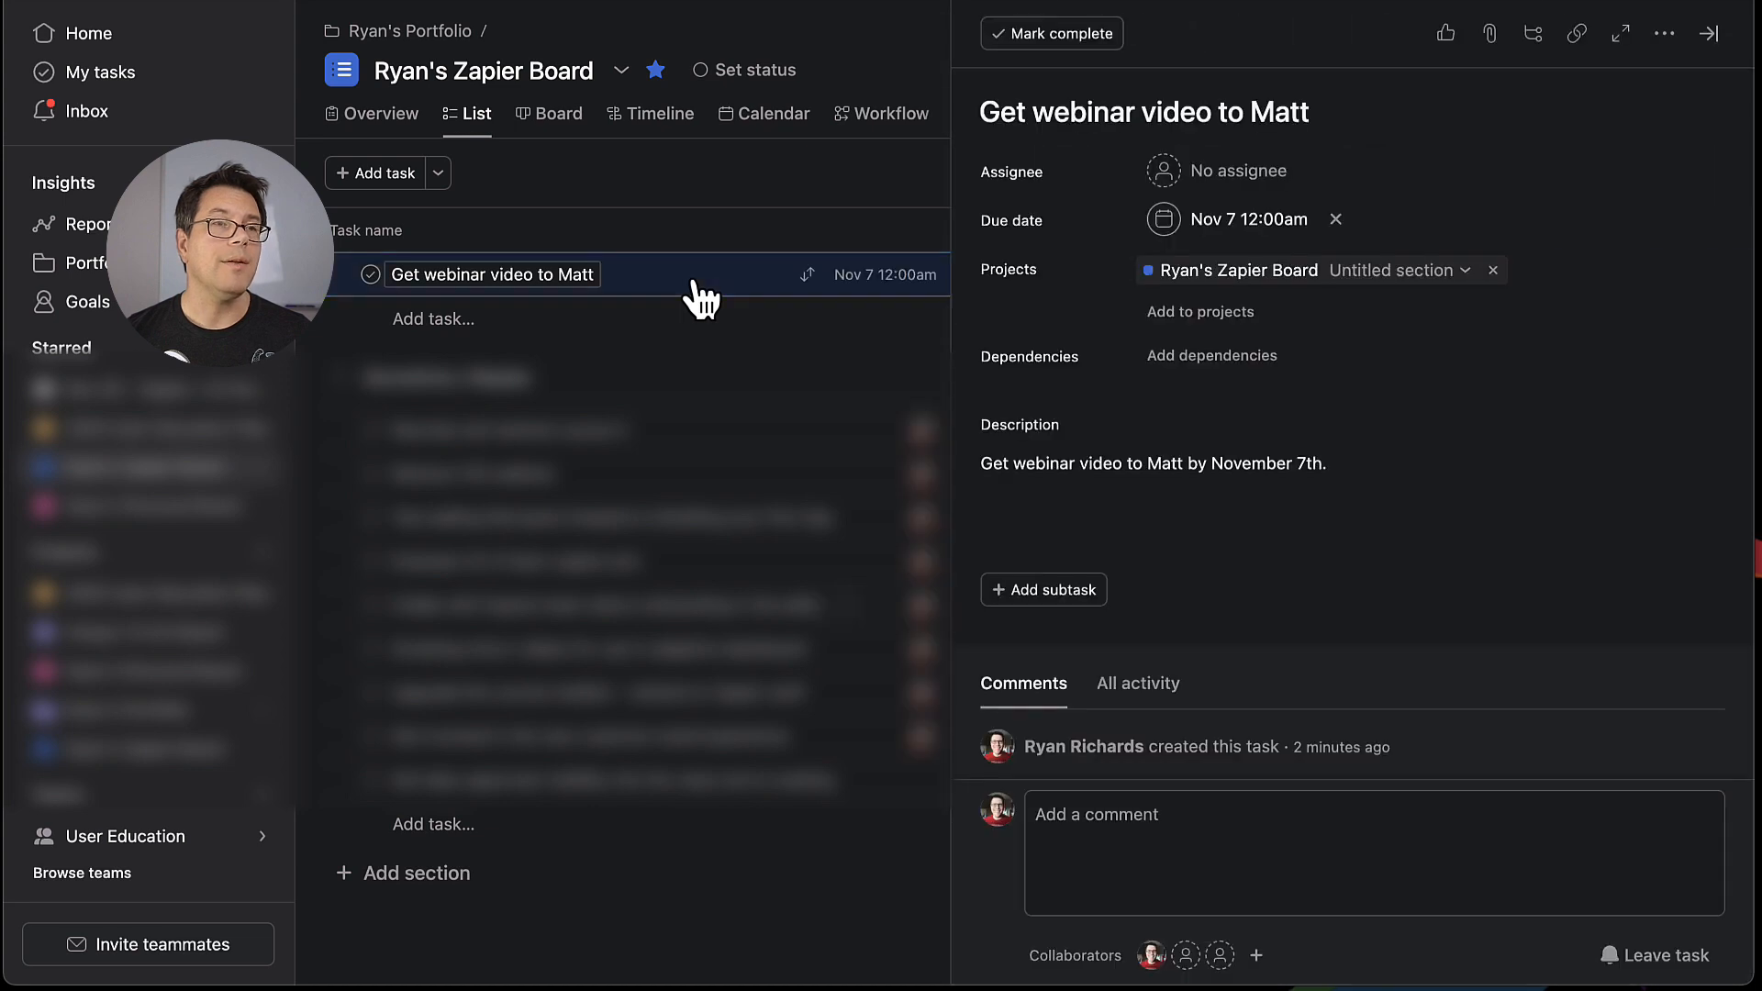
left_click(1152, 462)
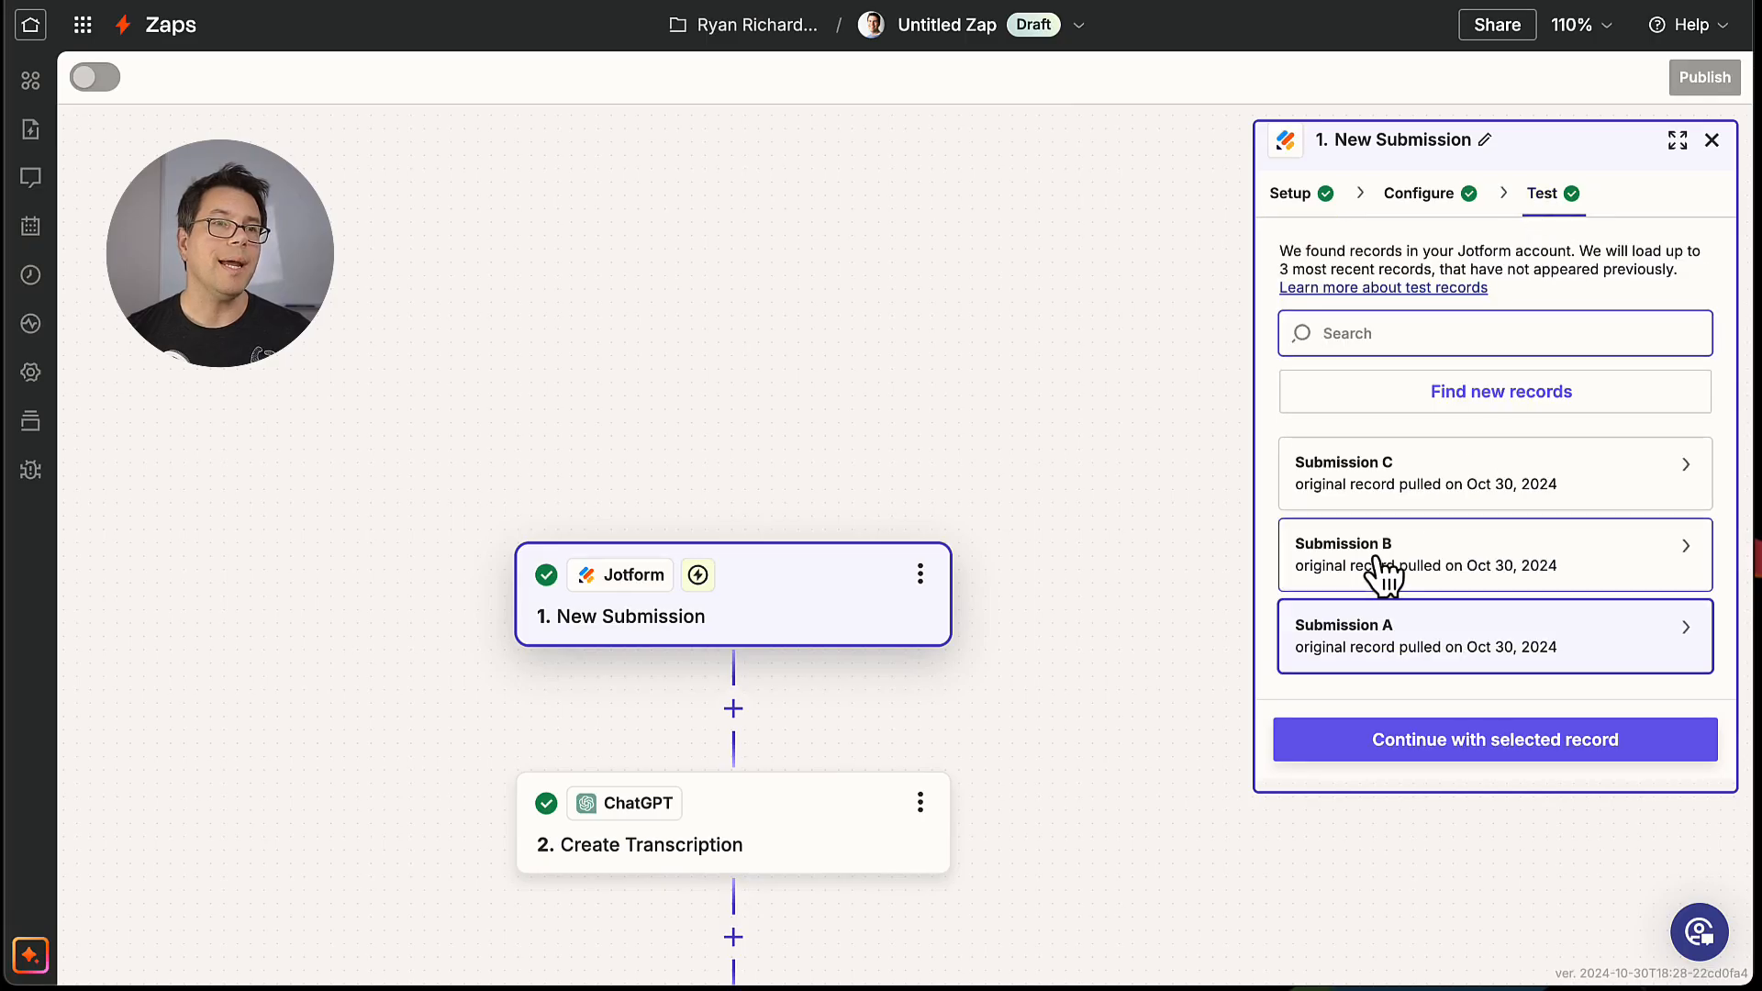
Switch the trigger test record to Submission B and retest the transcription step.
left_click(1493, 547)
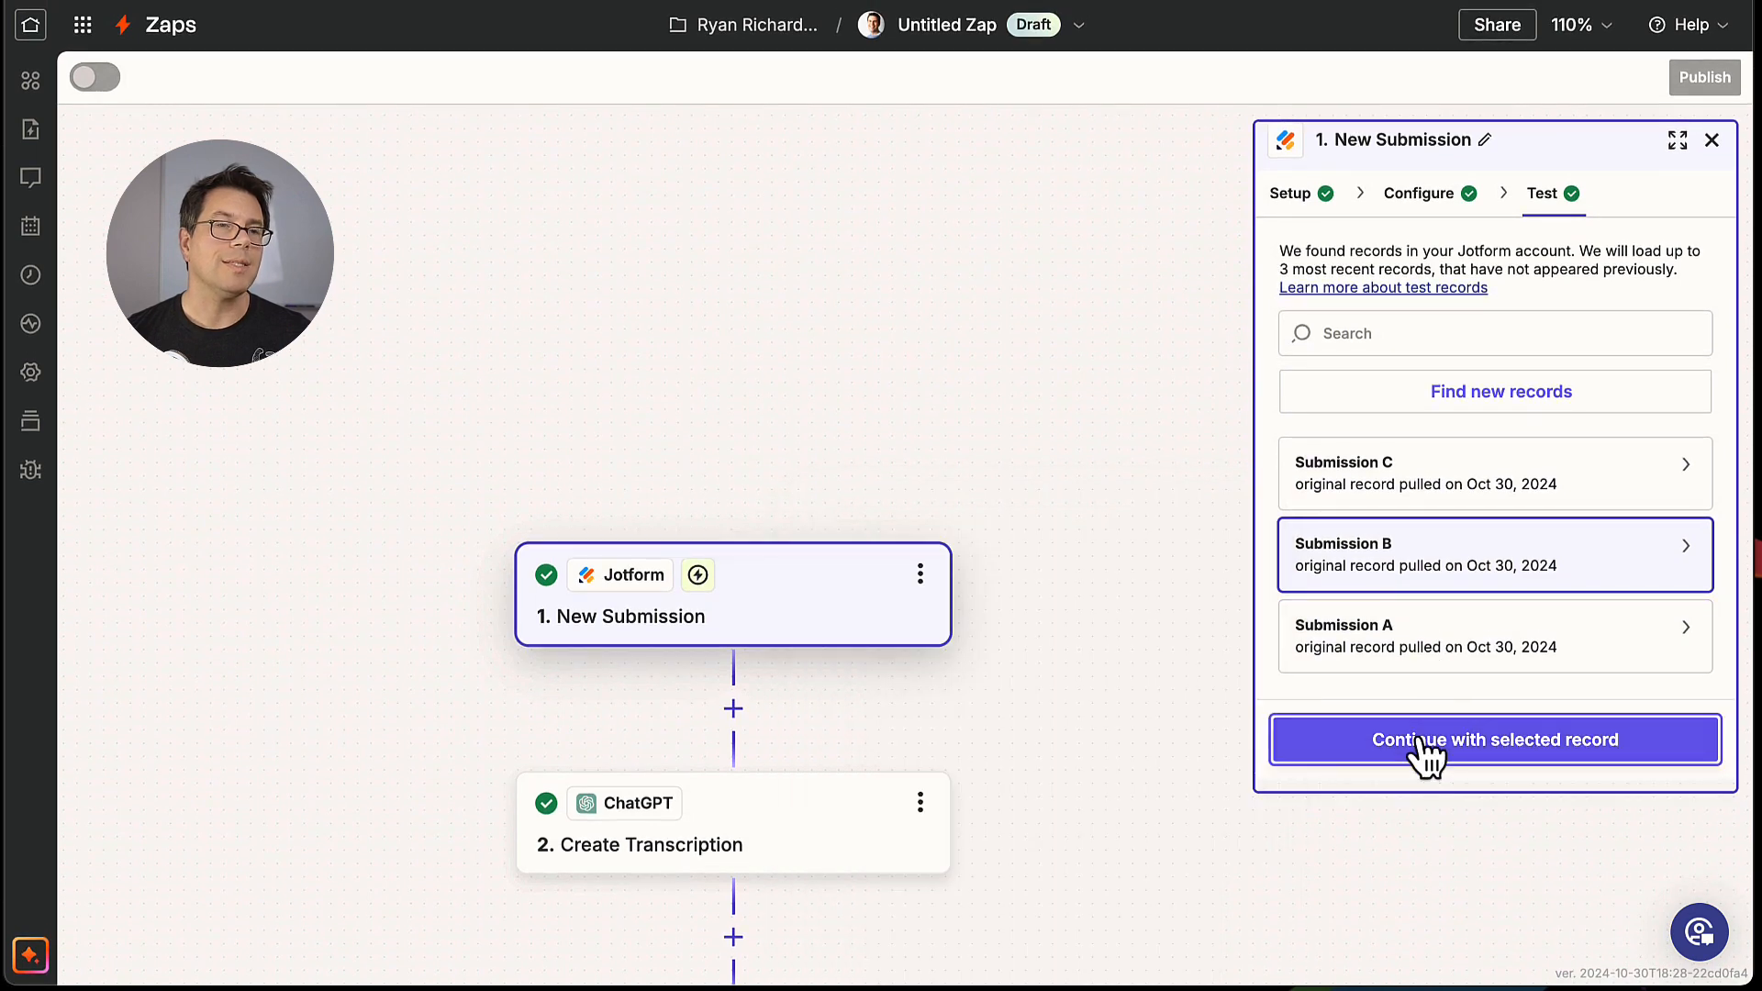
left_click(1492, 739)
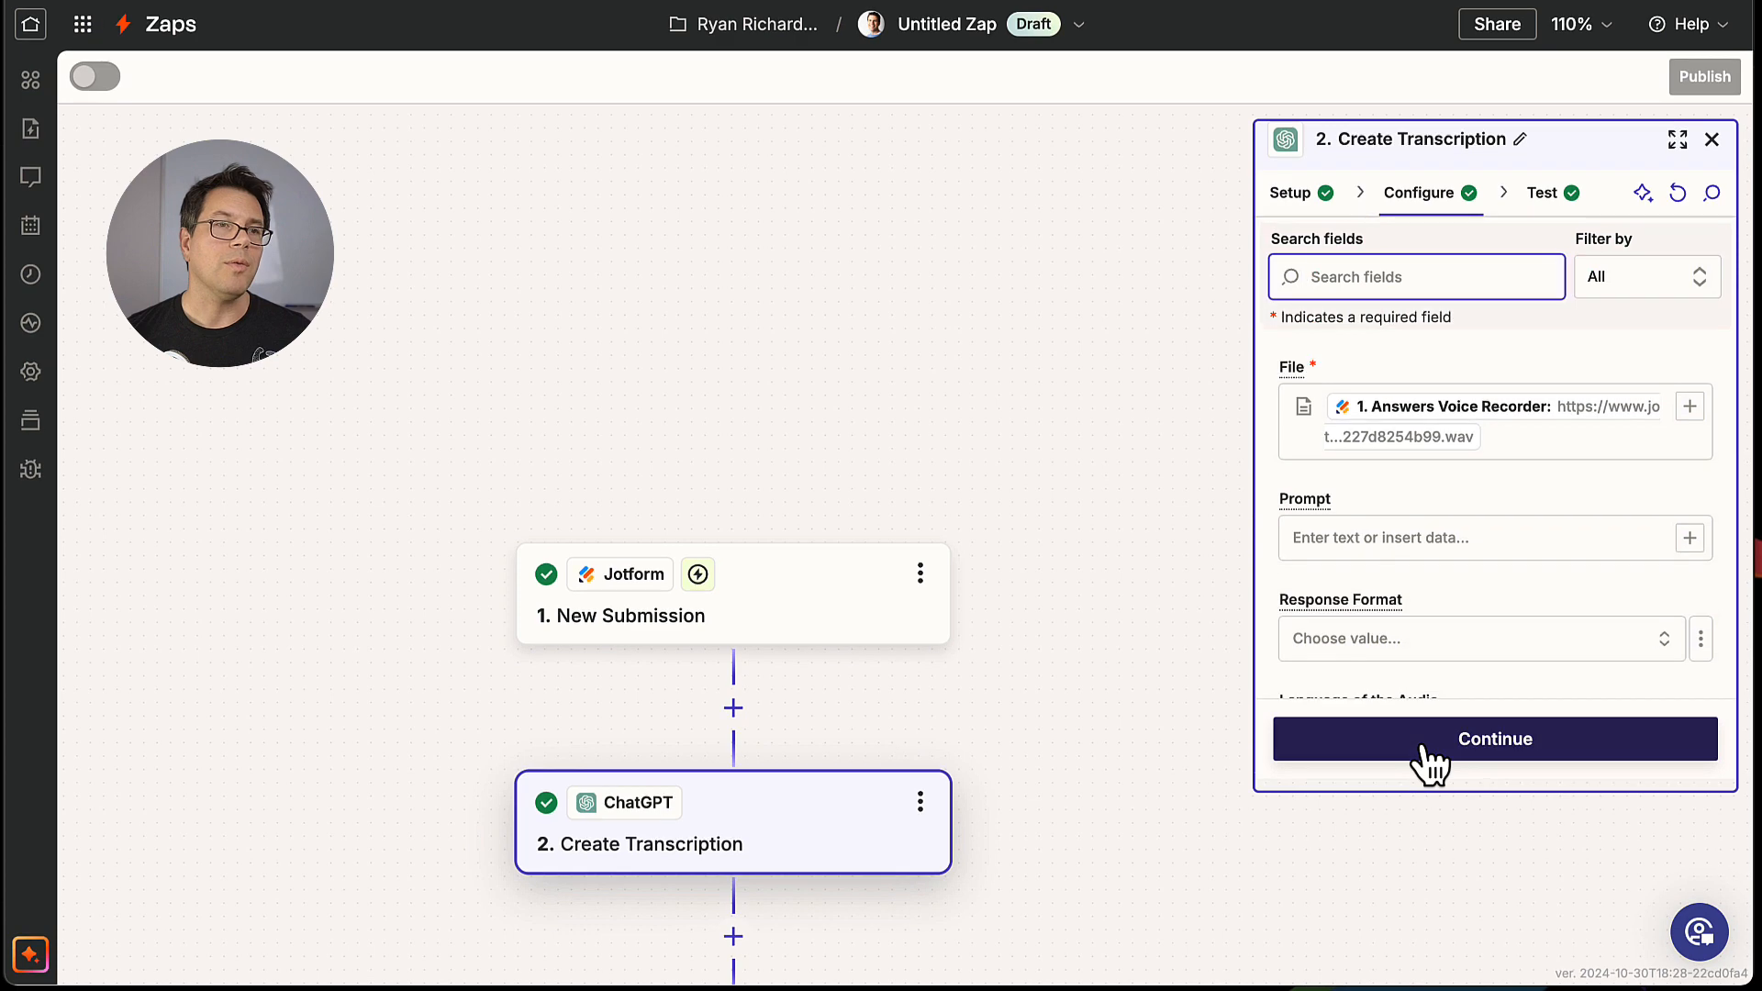
left_click(1494, 738)
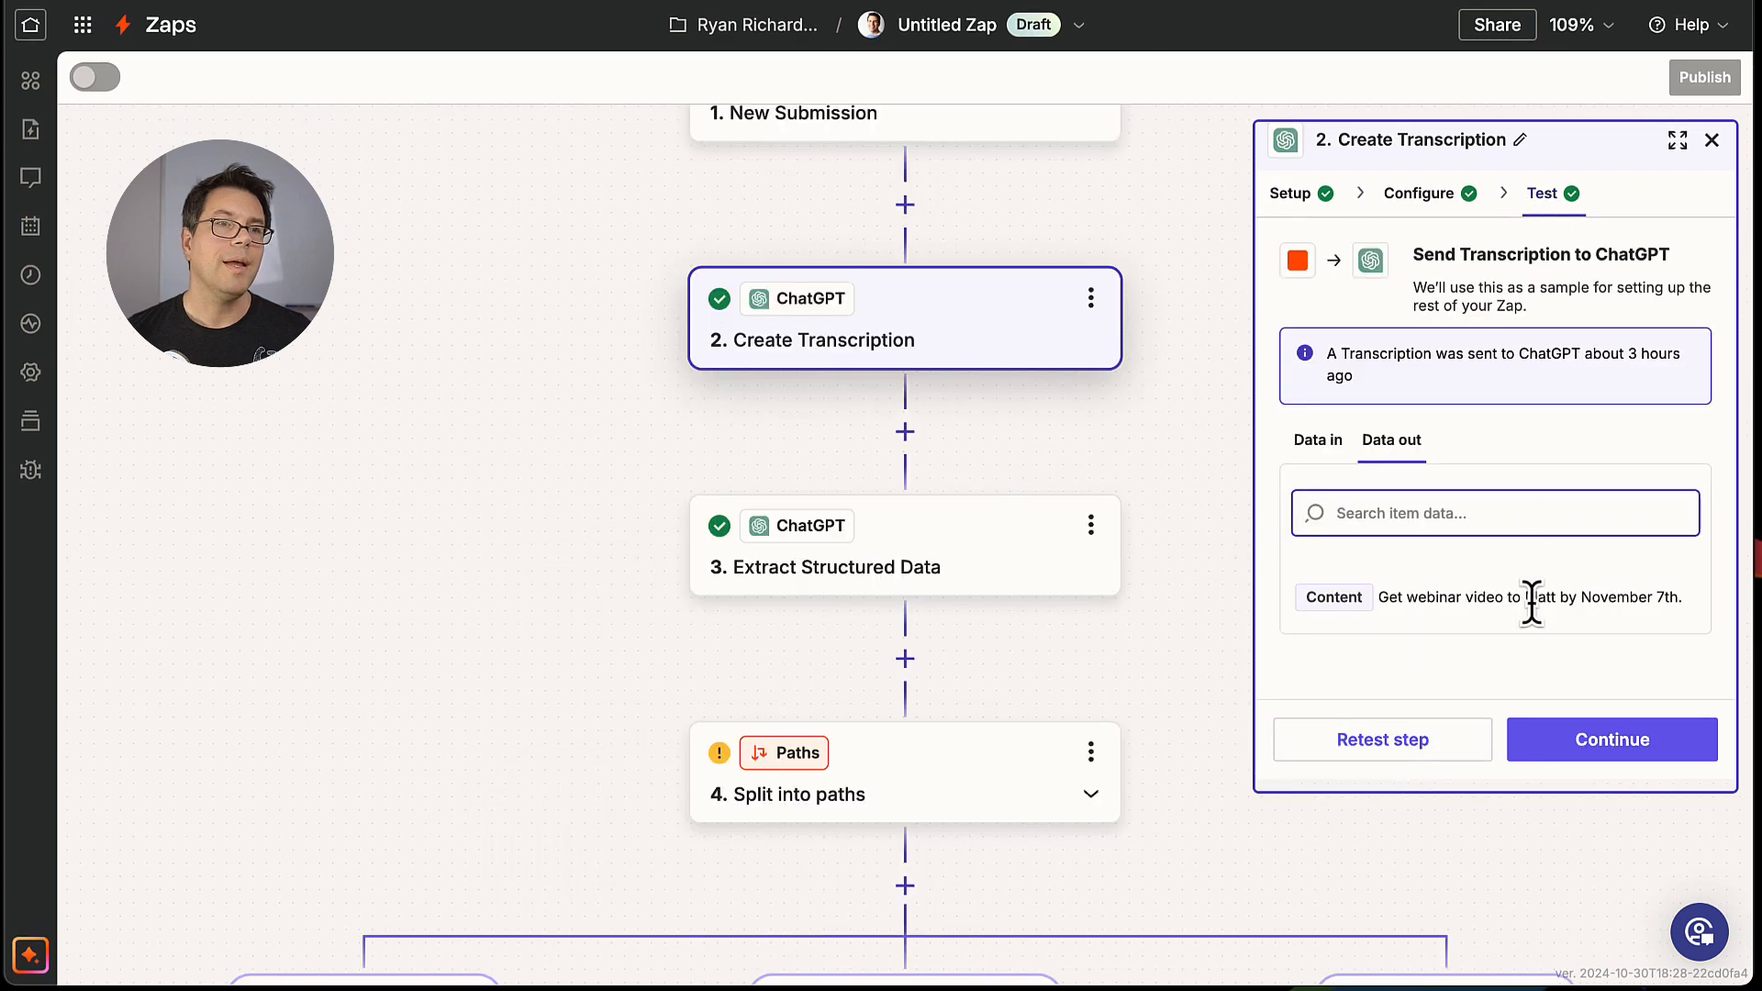
left_click(1380, 739)
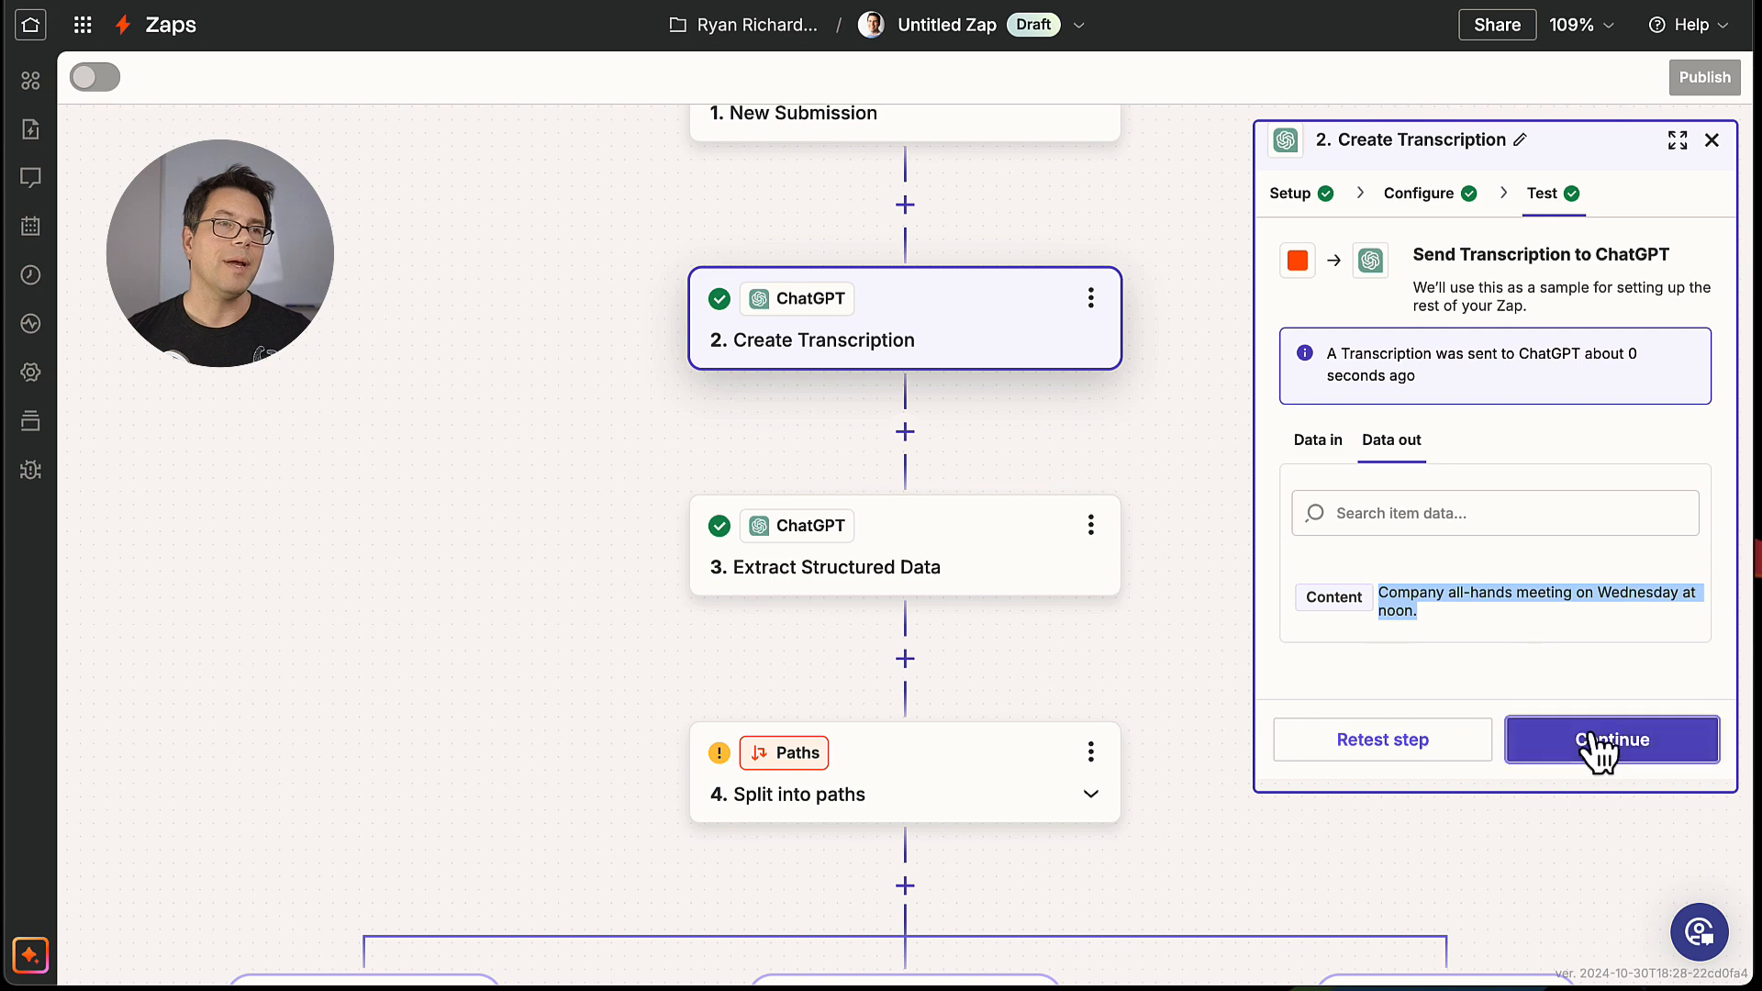
Retest the structured-data extraction on the all-hands meeting memo.
left_click(1611, 740)
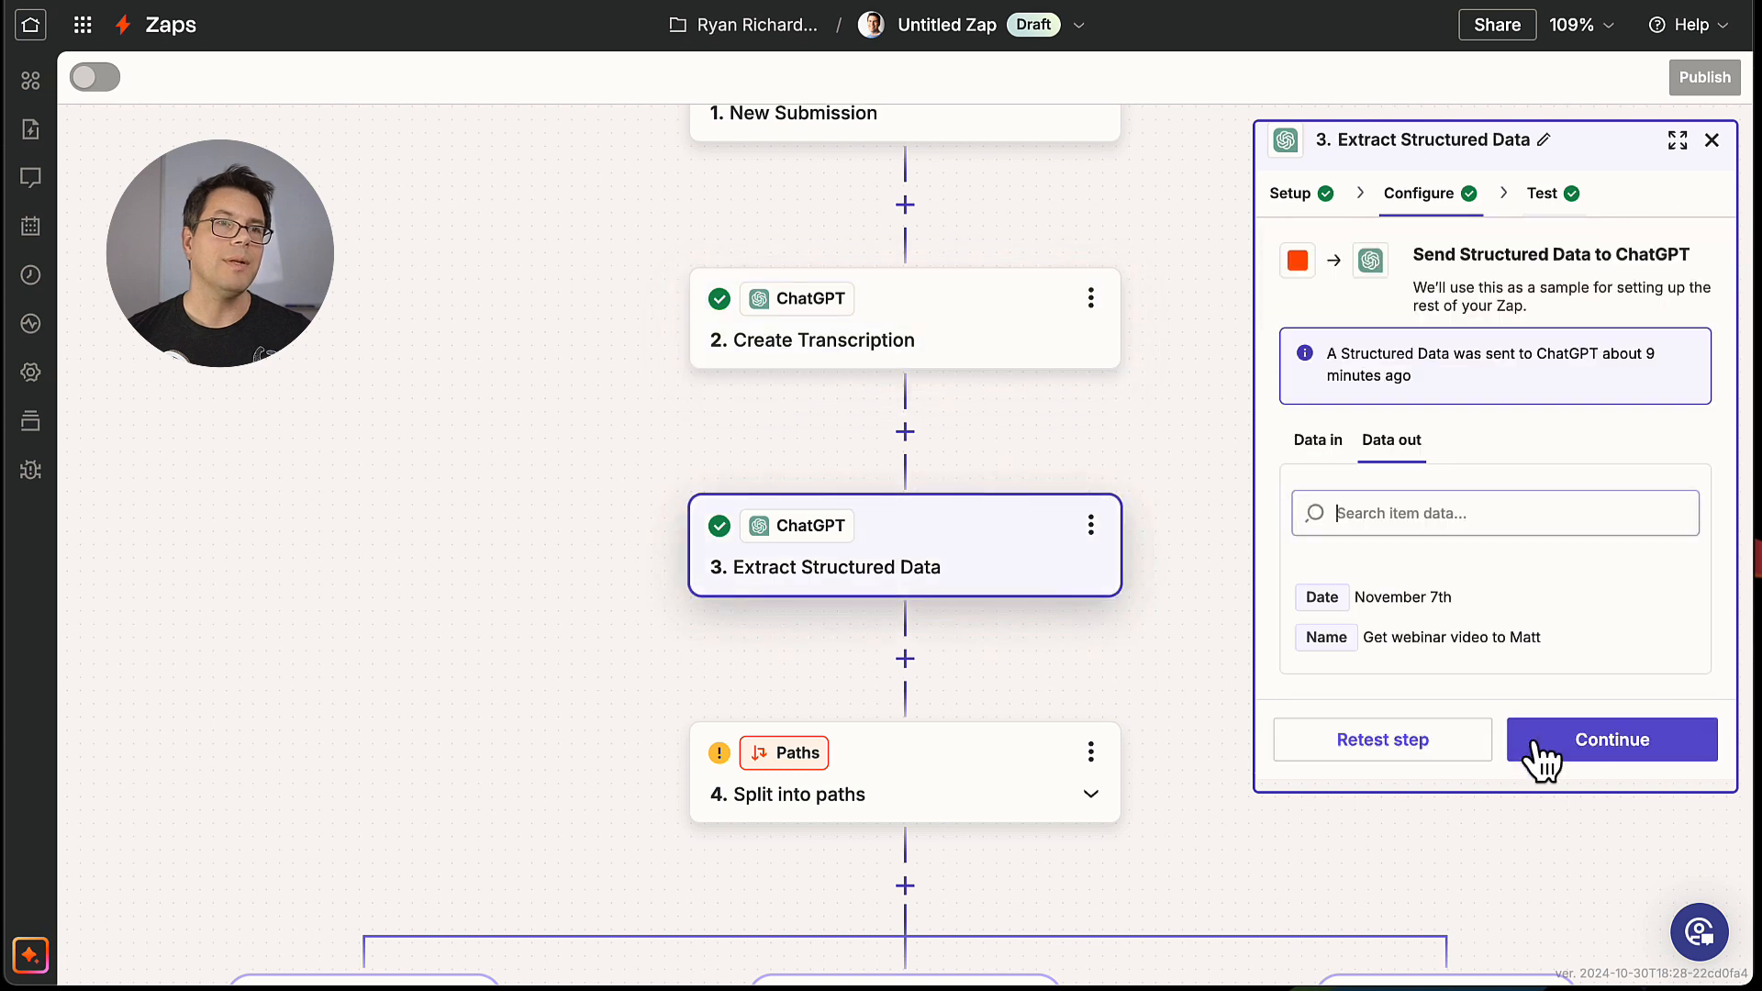
left_click(1380, 739)
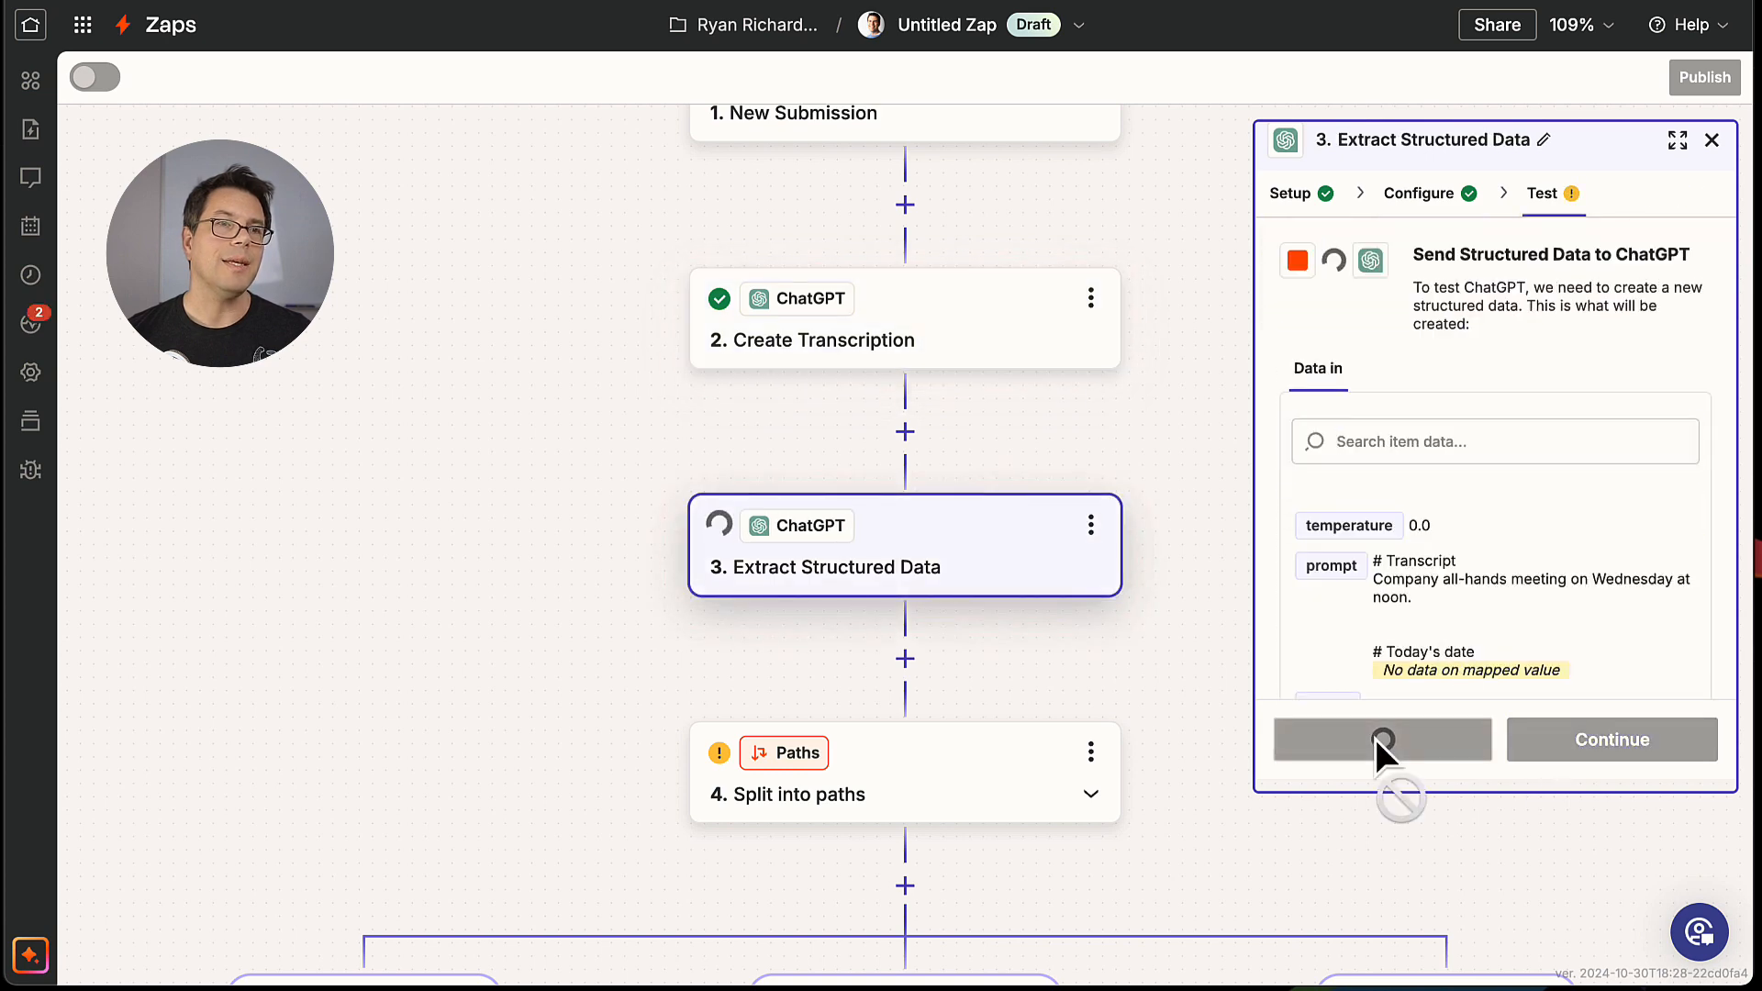
left_click(1379, 739)
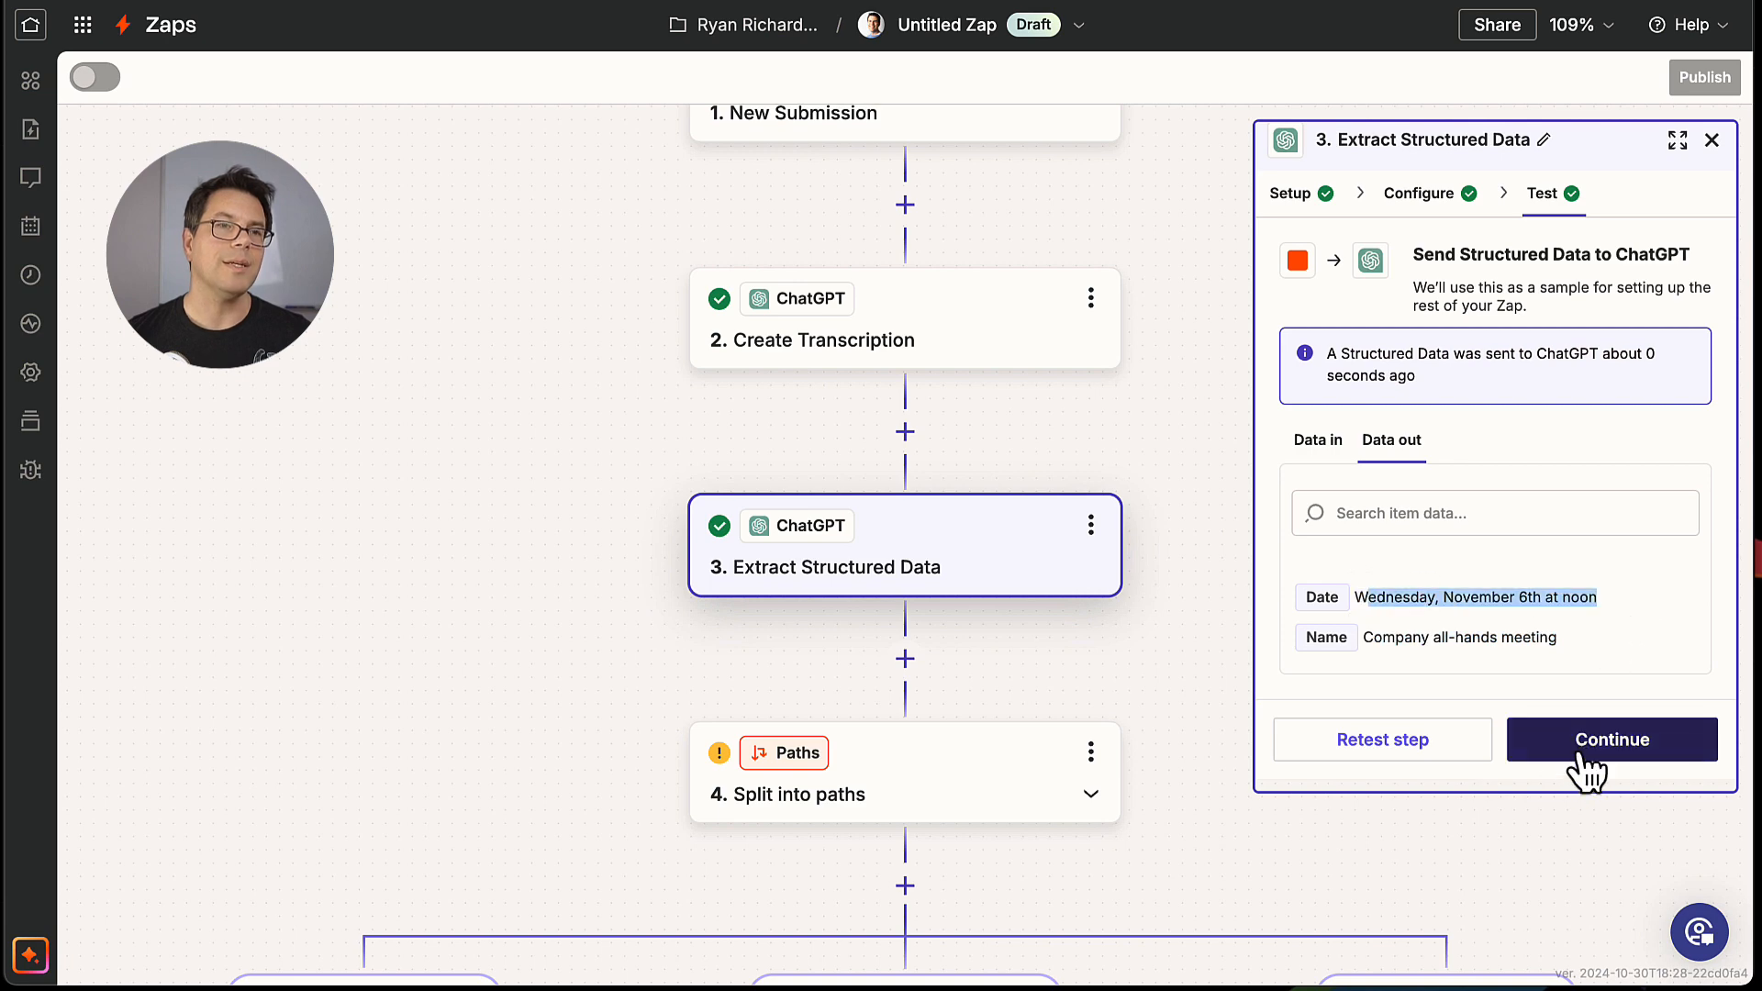
left_click(1609, 739)
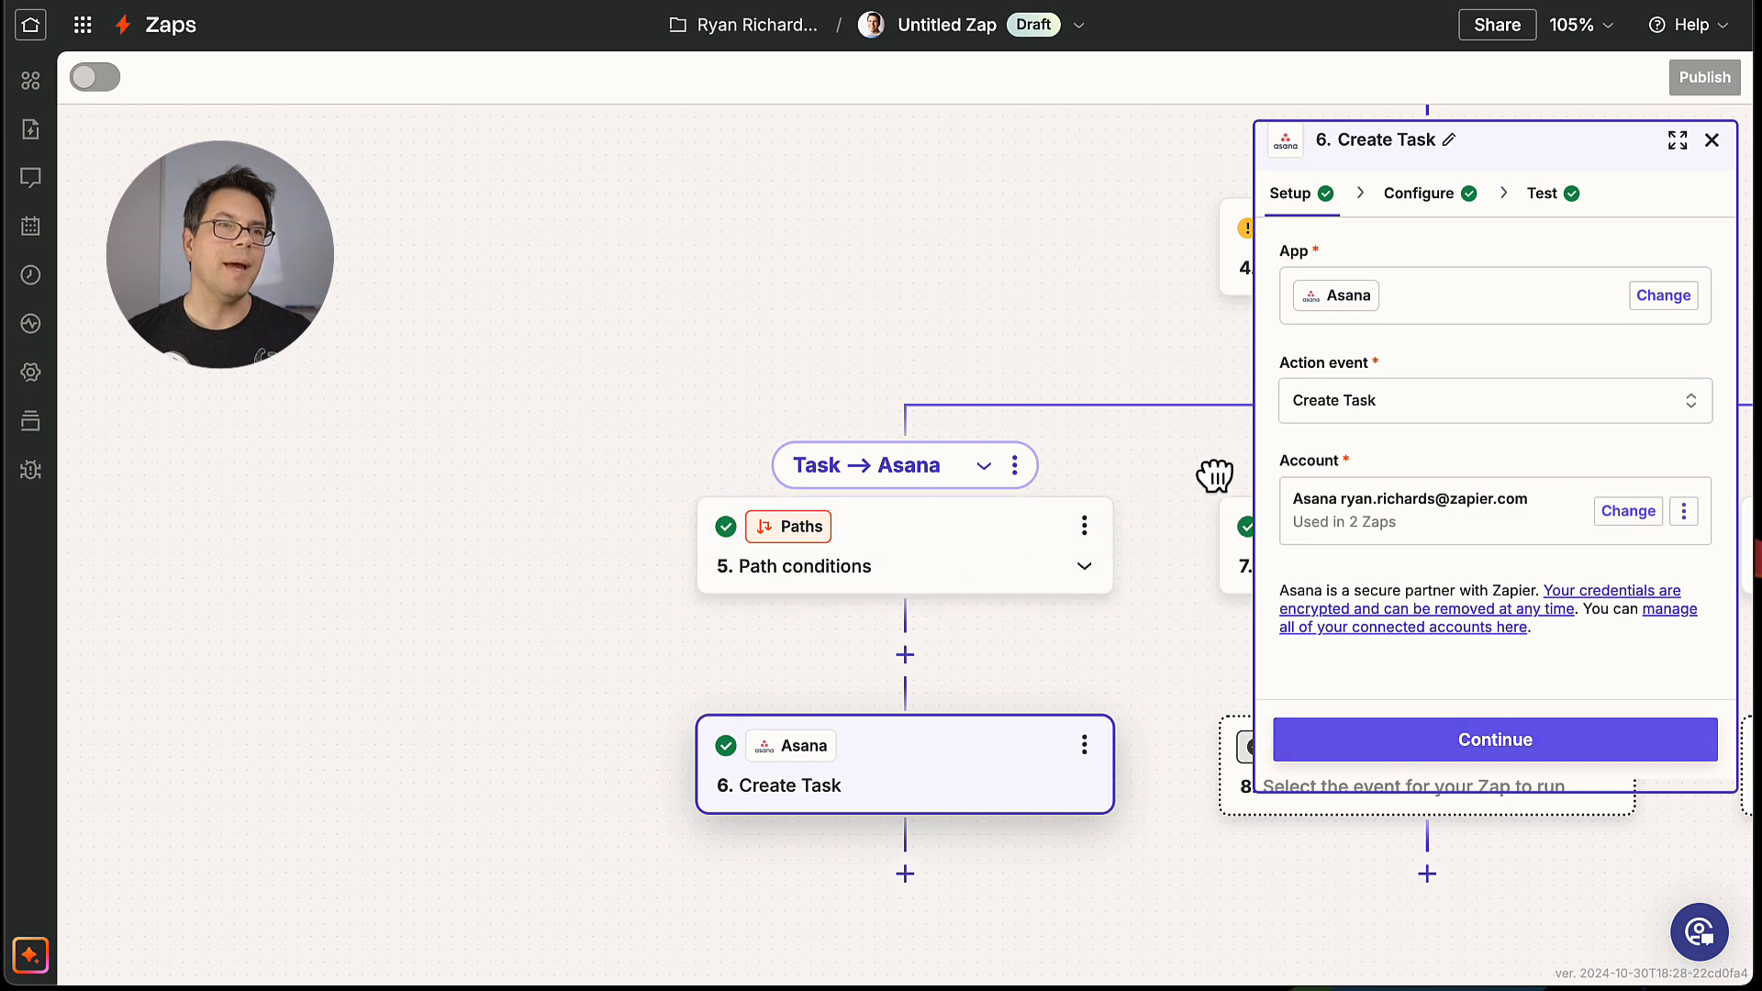
Retest the Event → Calendar path filter against the new record.
left_click(754, 624)
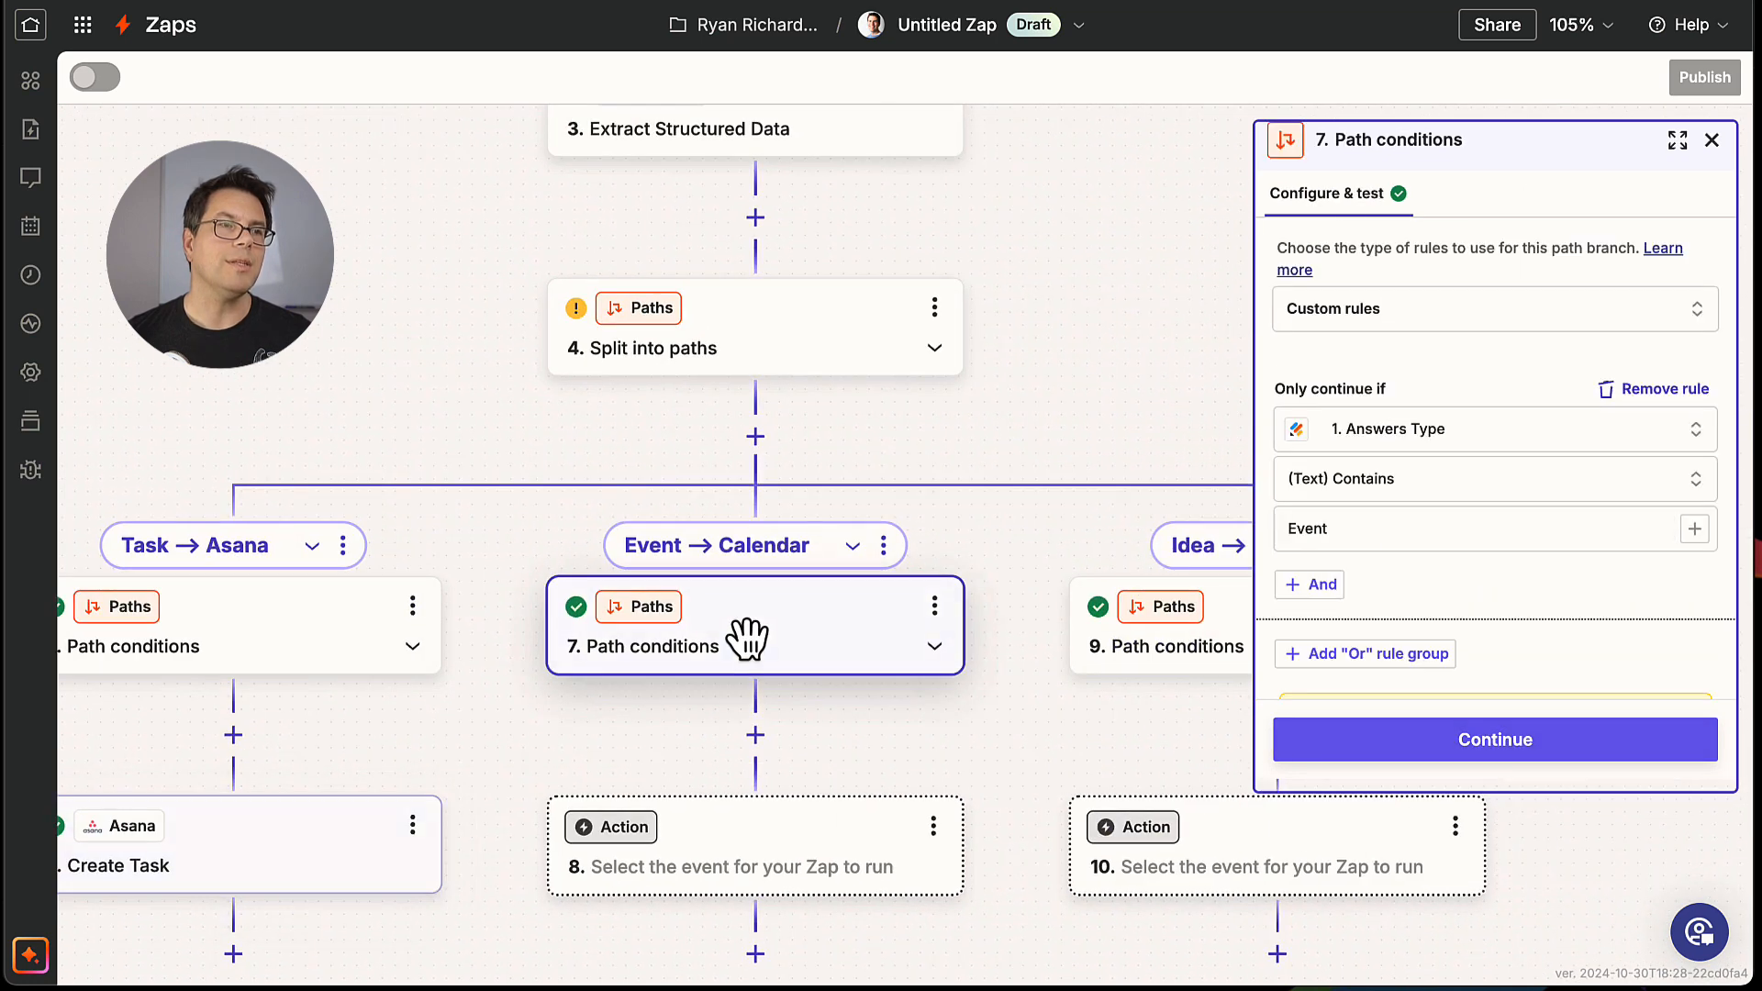
left_click(1494, 739)
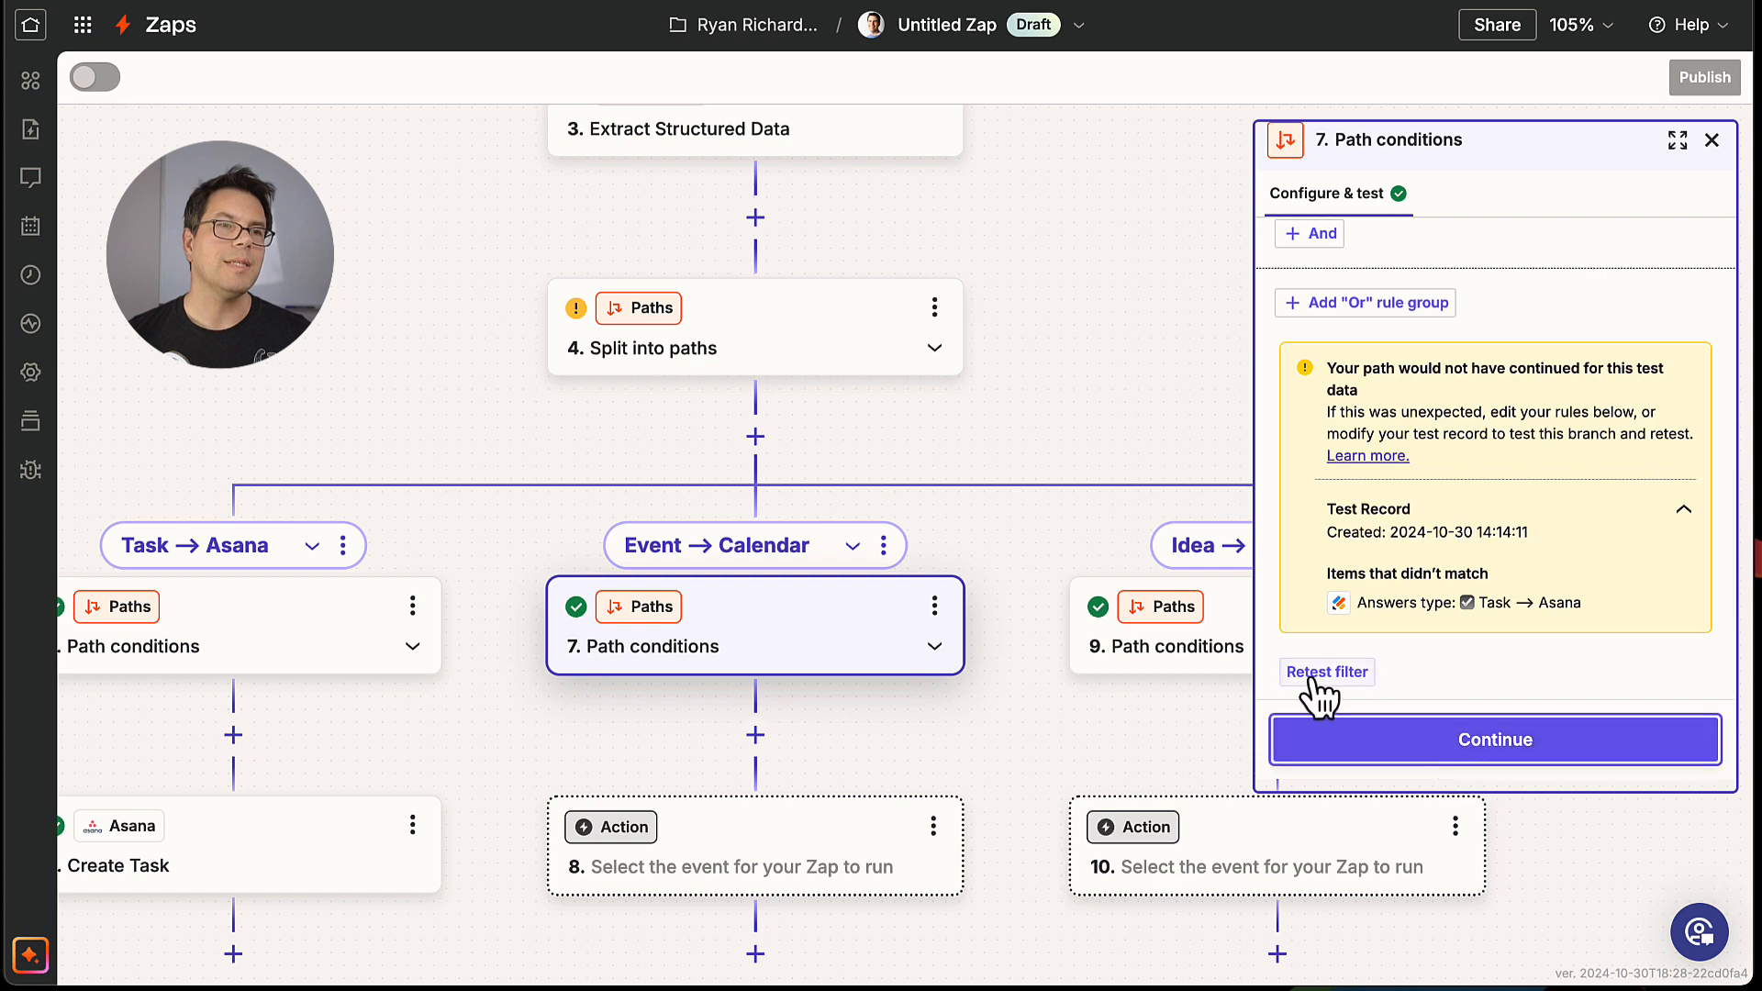
left_click(1324, 672)
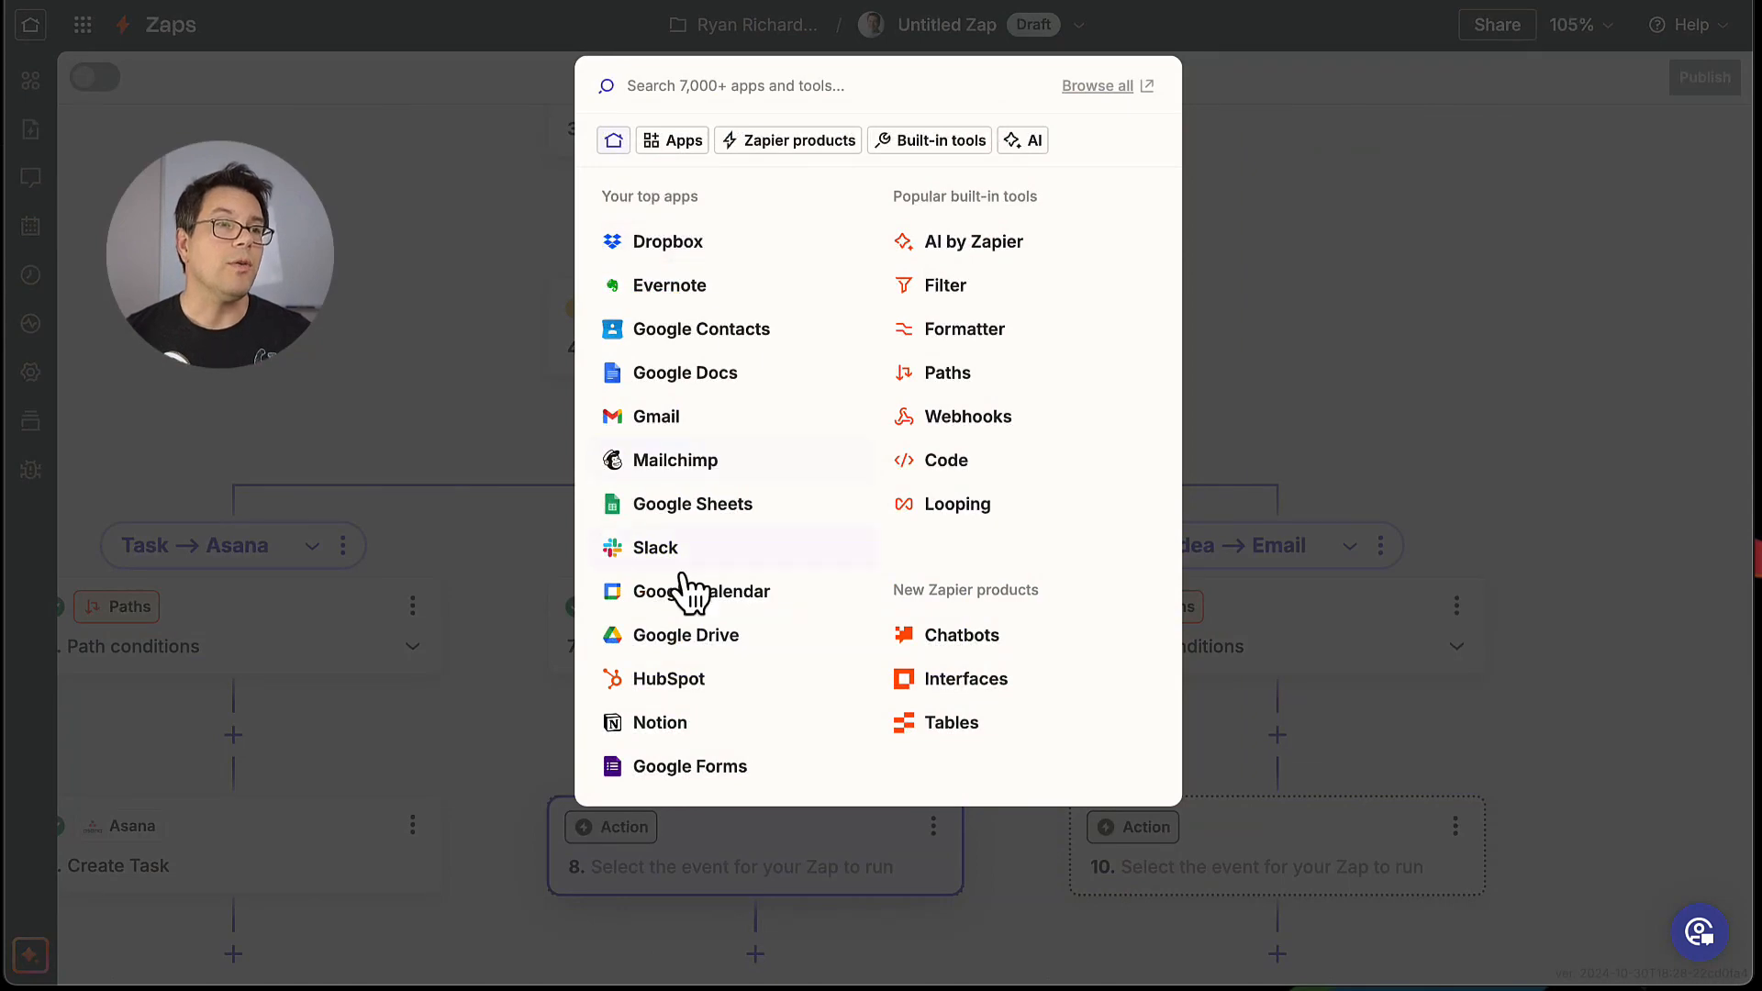
Add a Google Calendar Quick Add Event action with the connected account.
left_click(699, 591)
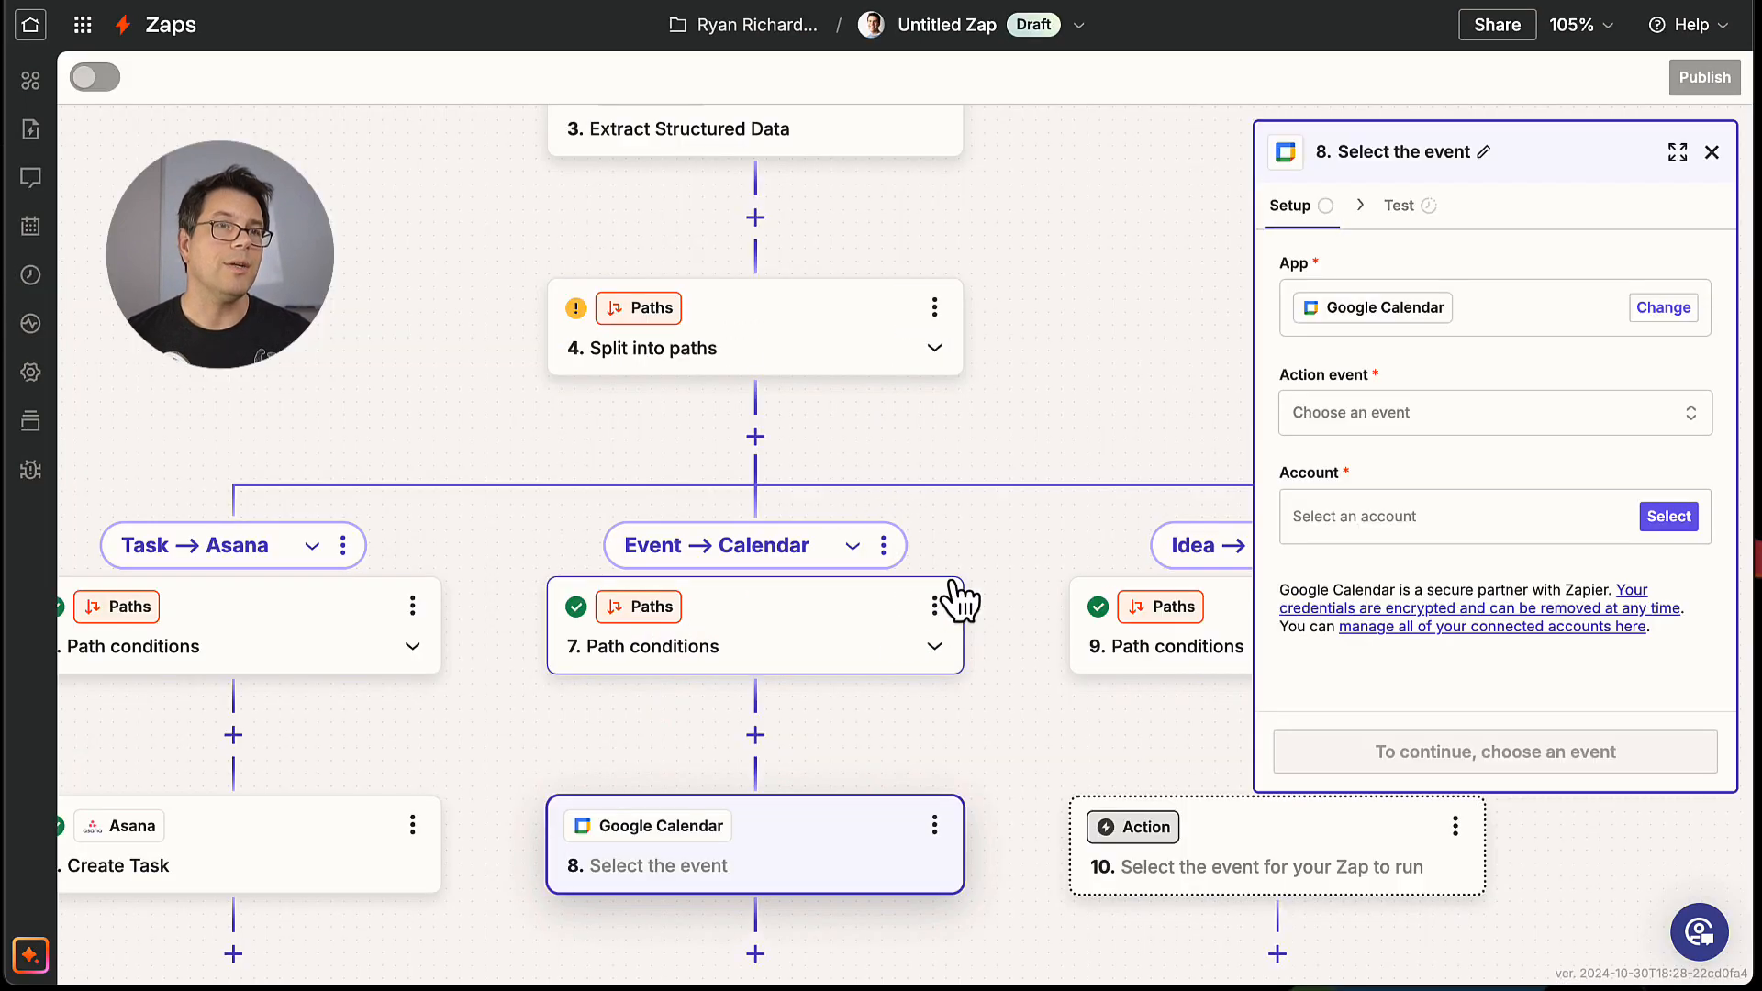
left_click(1492, 413)
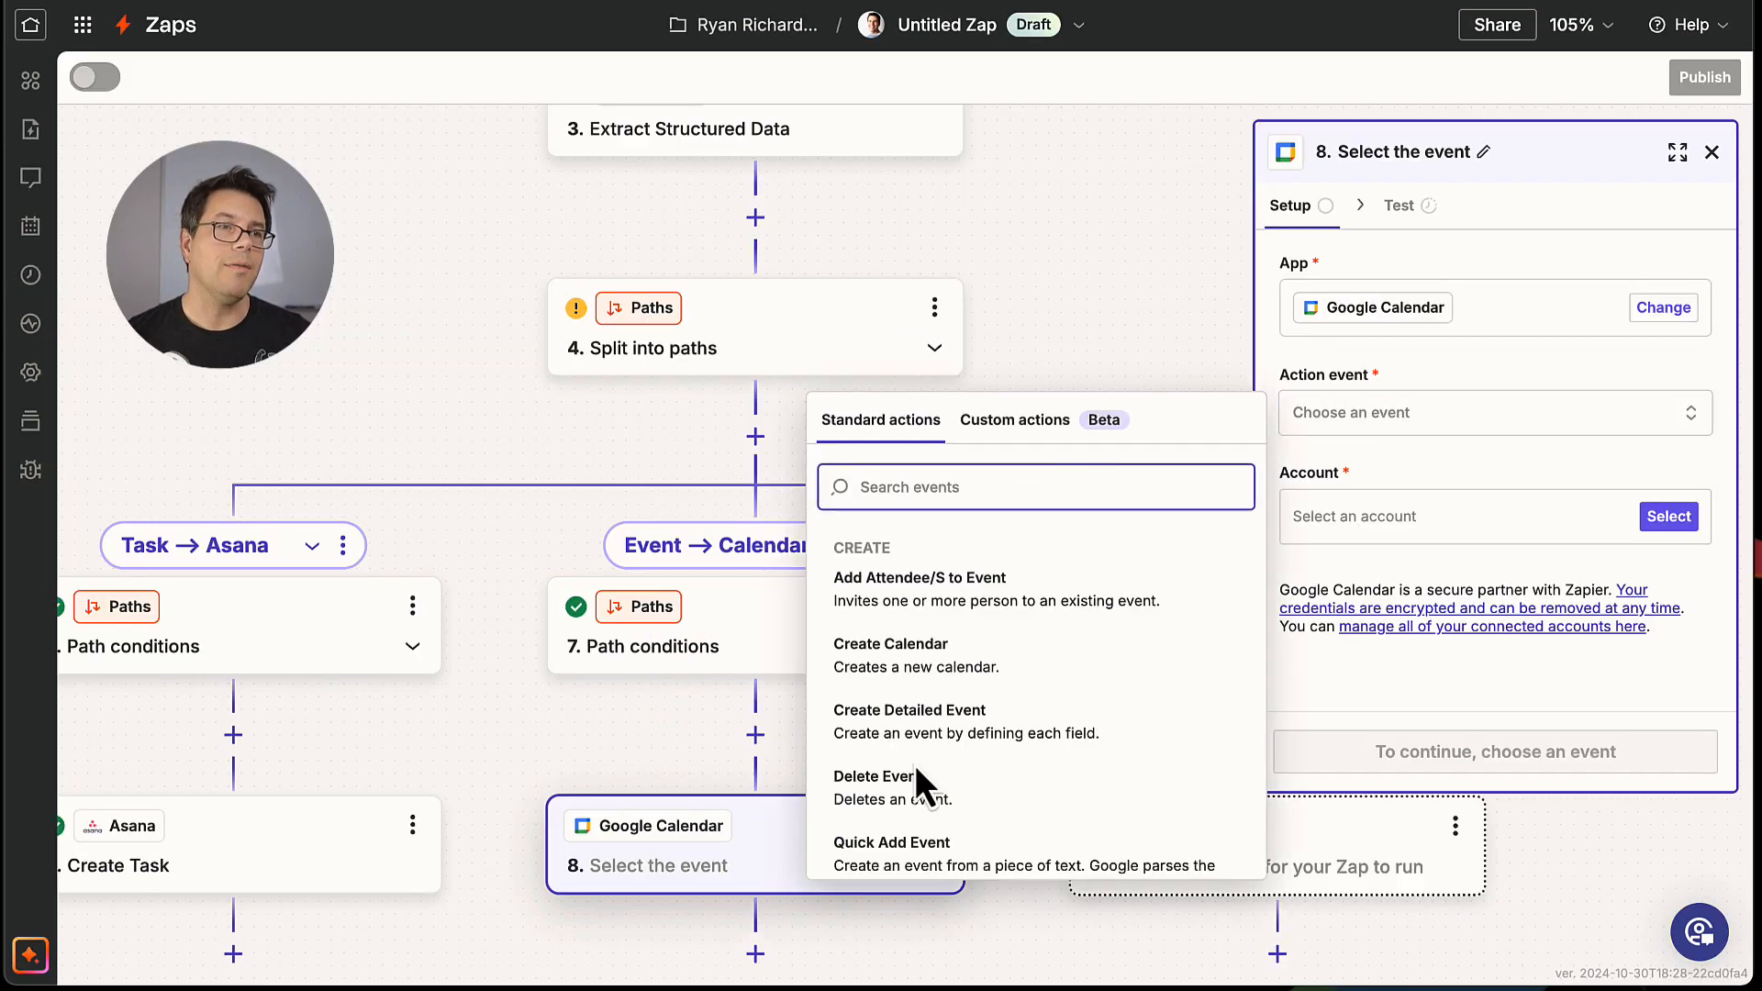
left_click(890, 843)
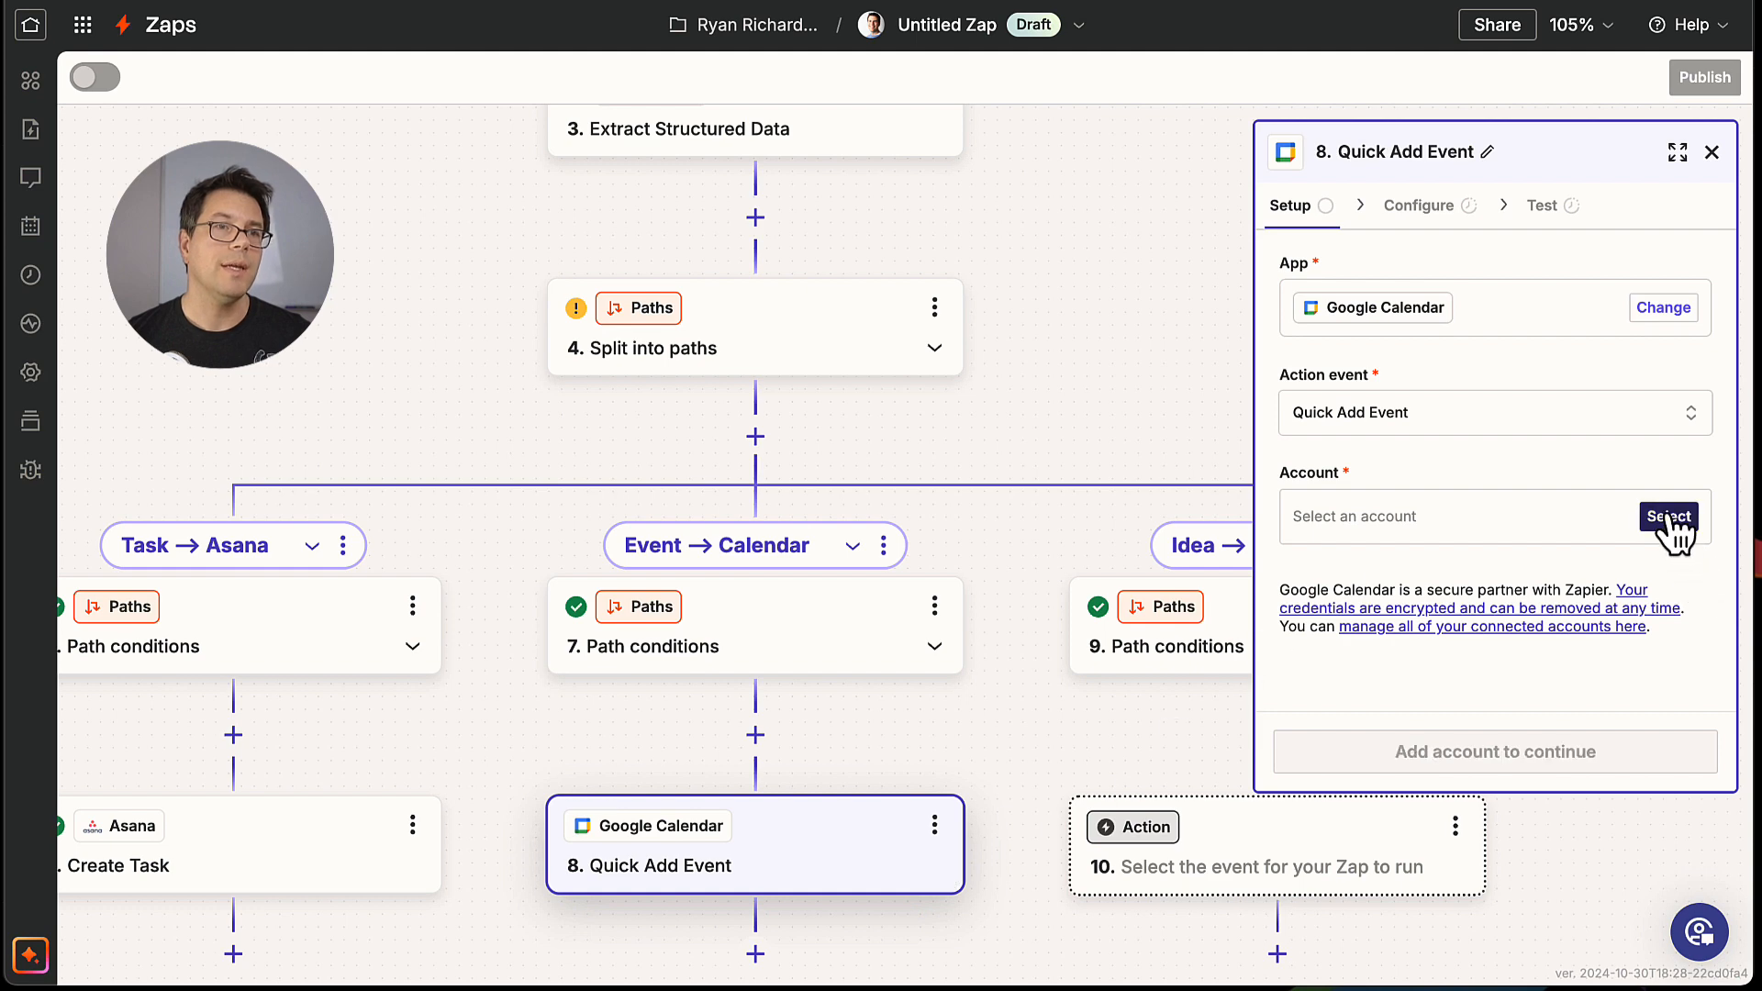
left_click(1668, 516)
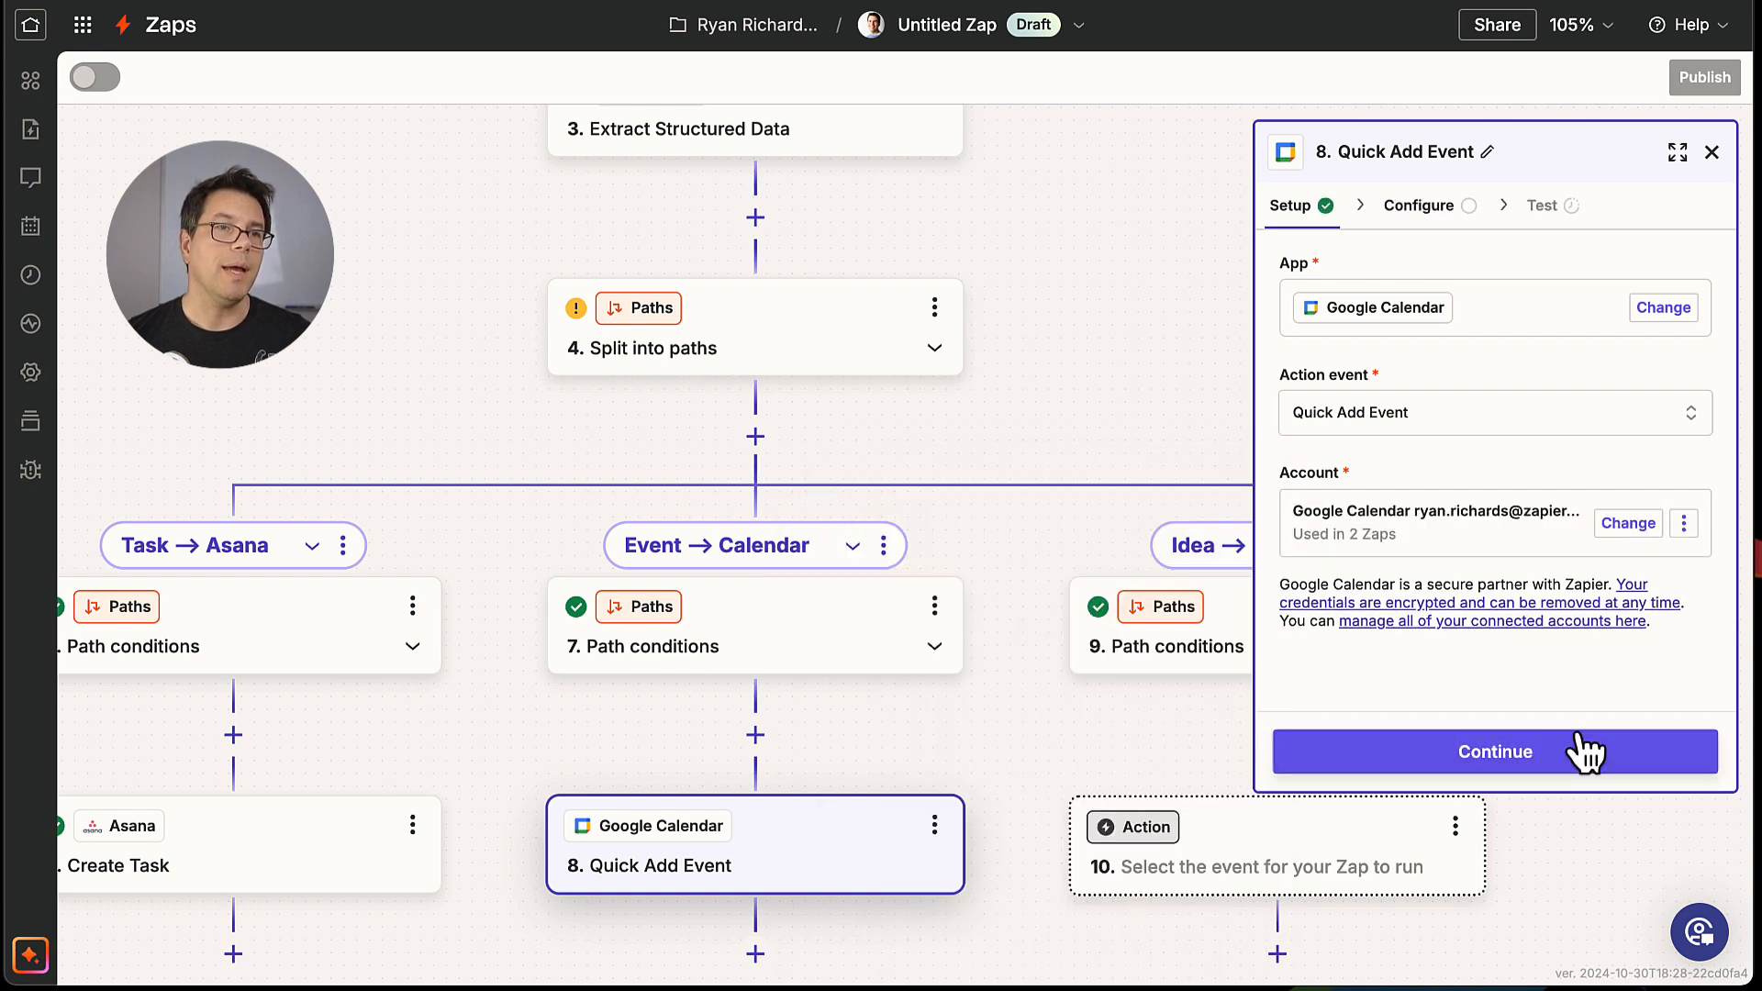
left_click(1494, 750)
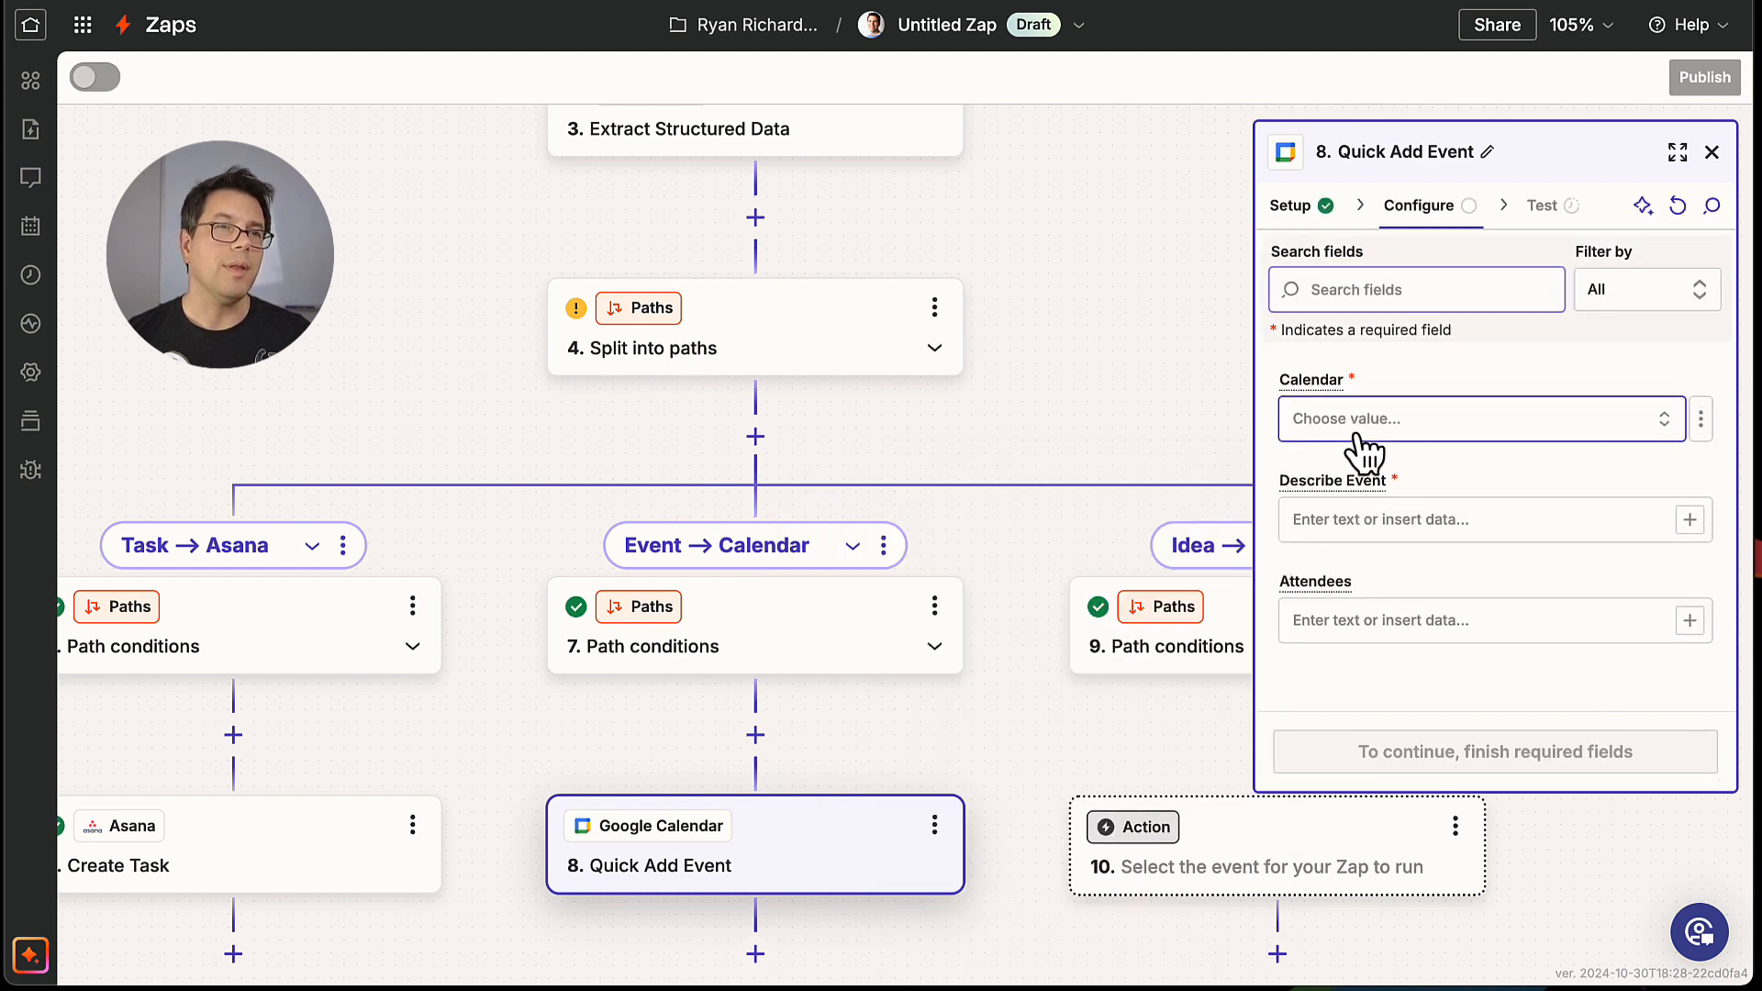
Pick the calendar and describe the event with 3. Name and 3. Date, ready to test.
left_click(1479, 418)
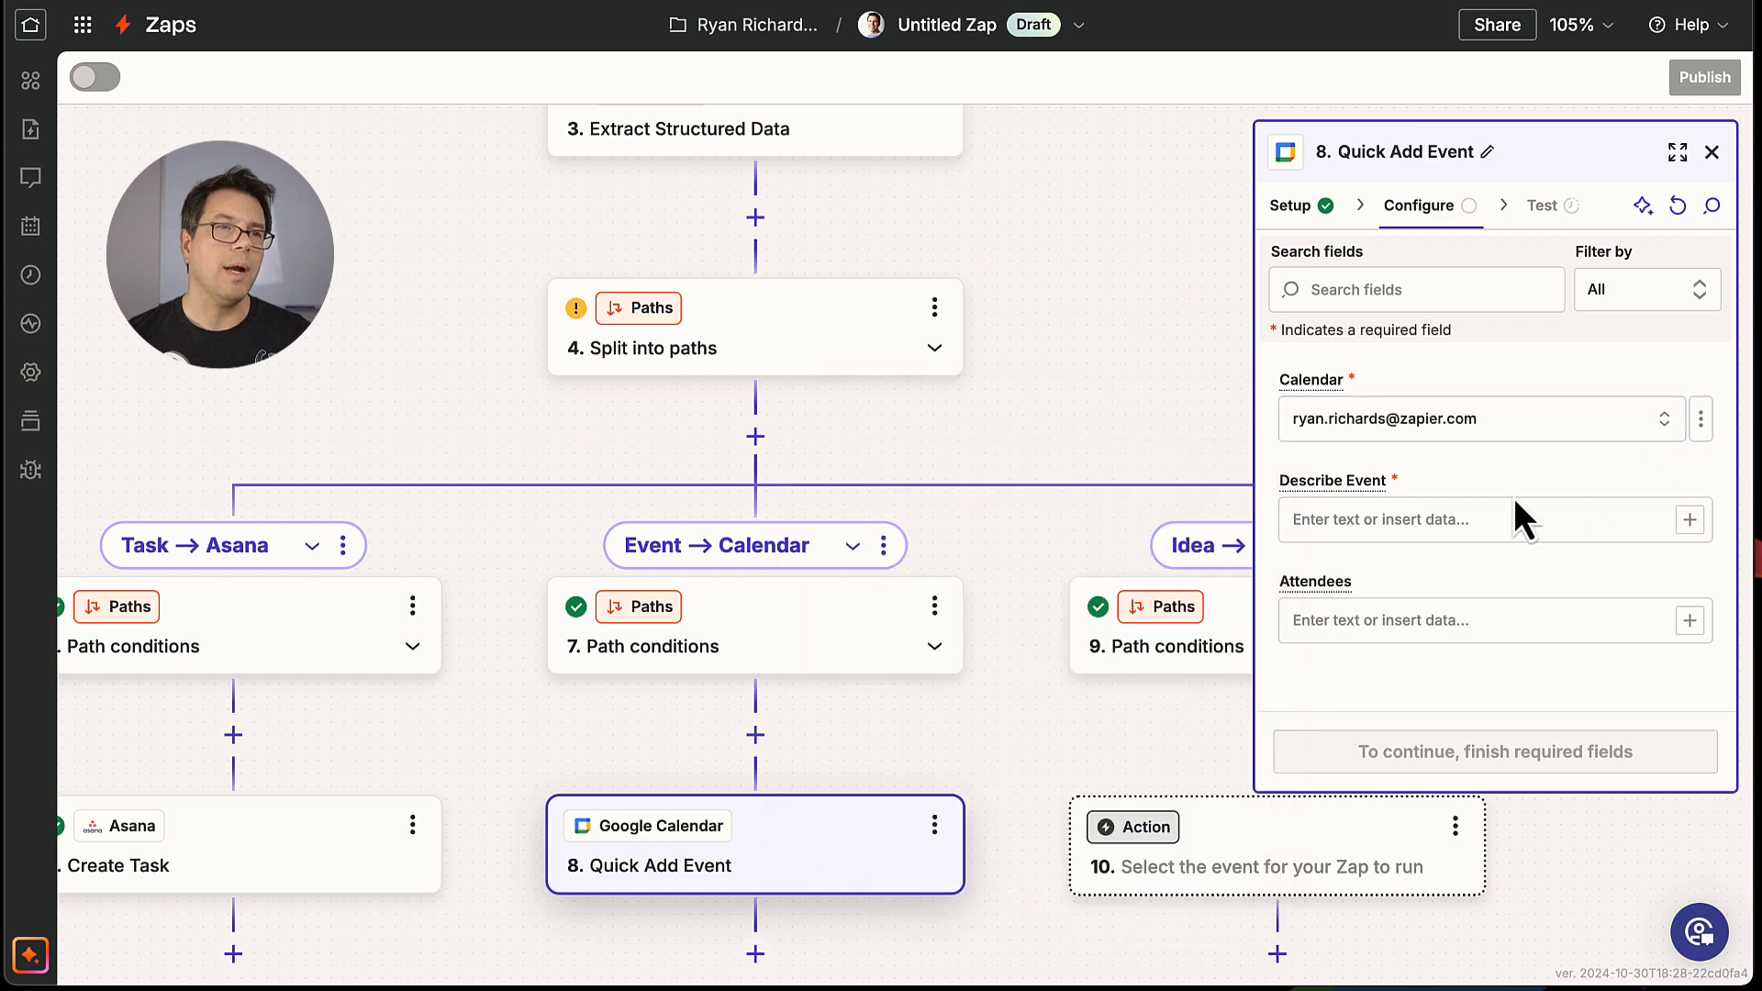
left_click(1393, 519)
type("/")
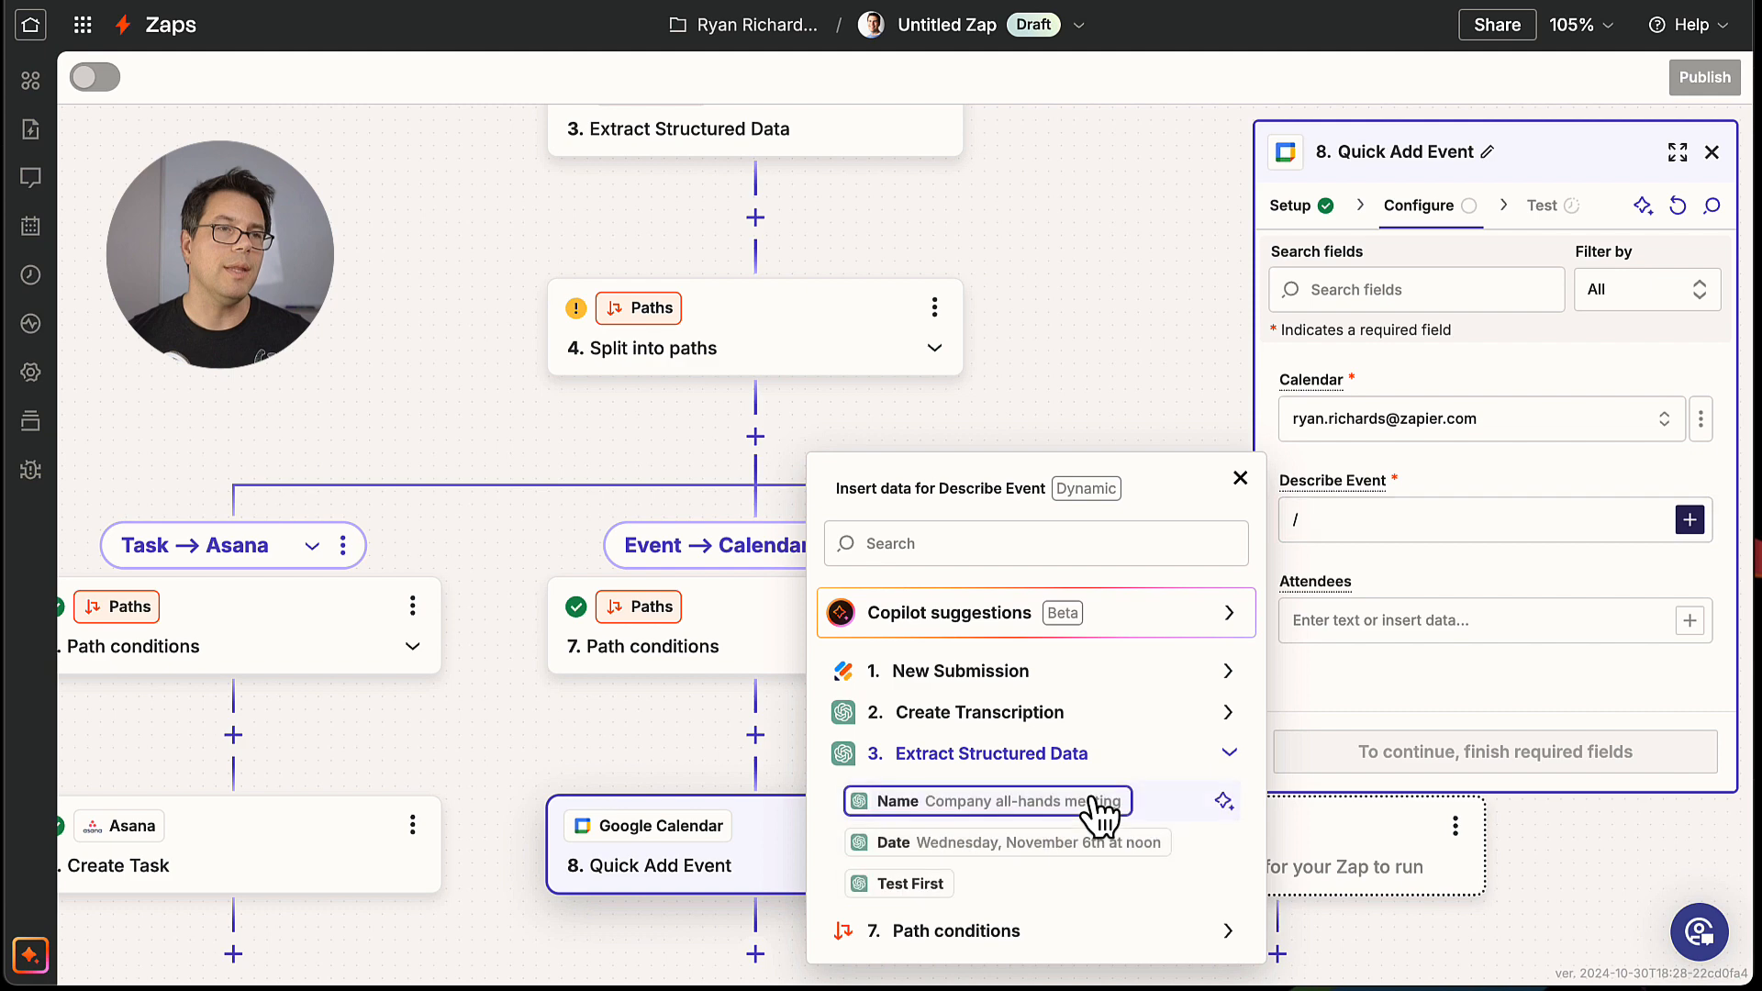
left_click(987, 800)
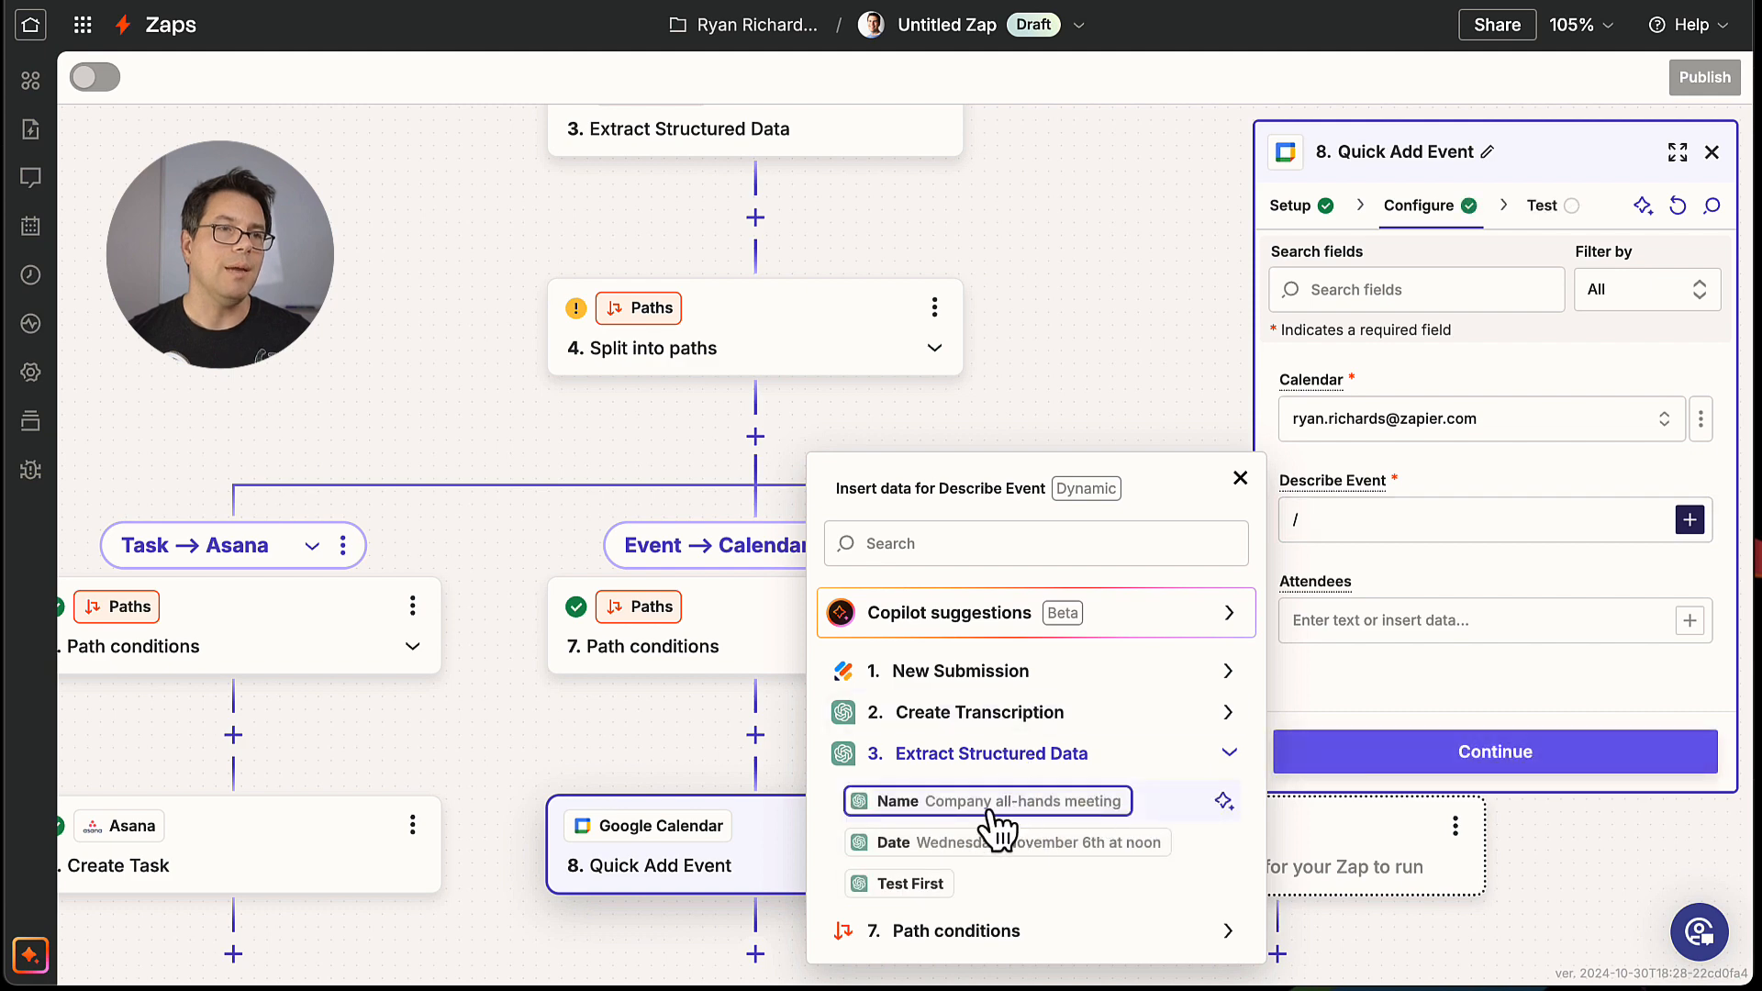
left_click(985, 801)
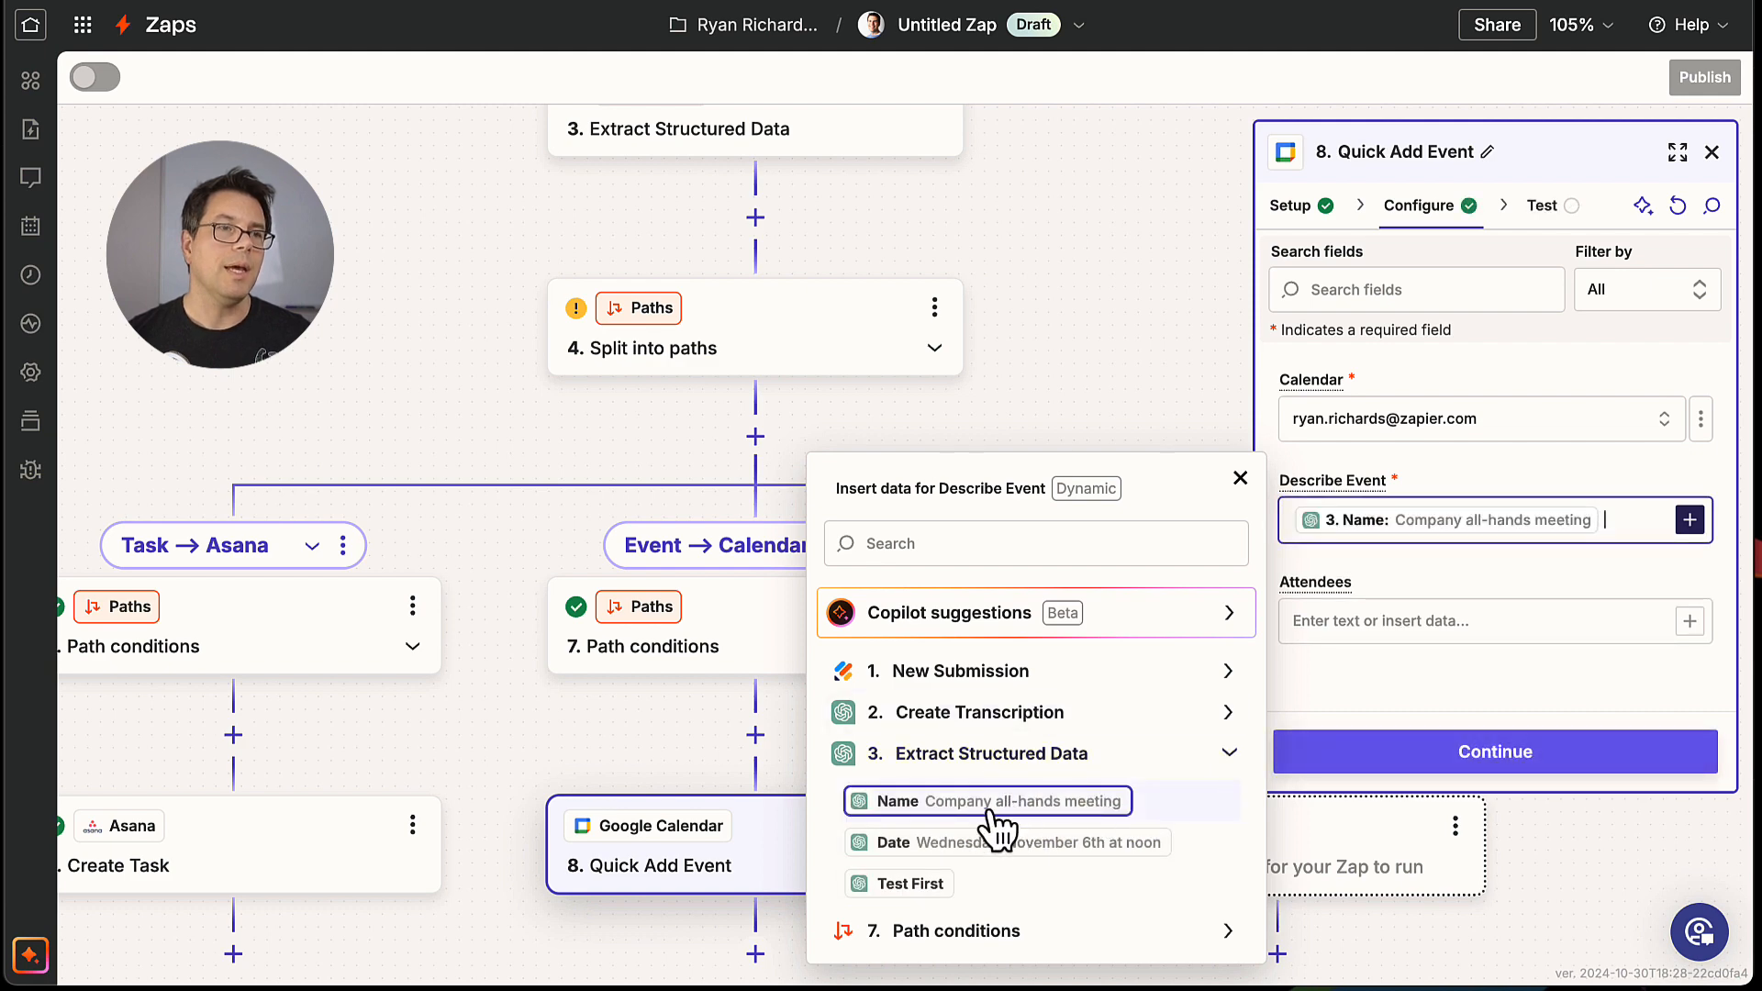
left_click(1006, 842)
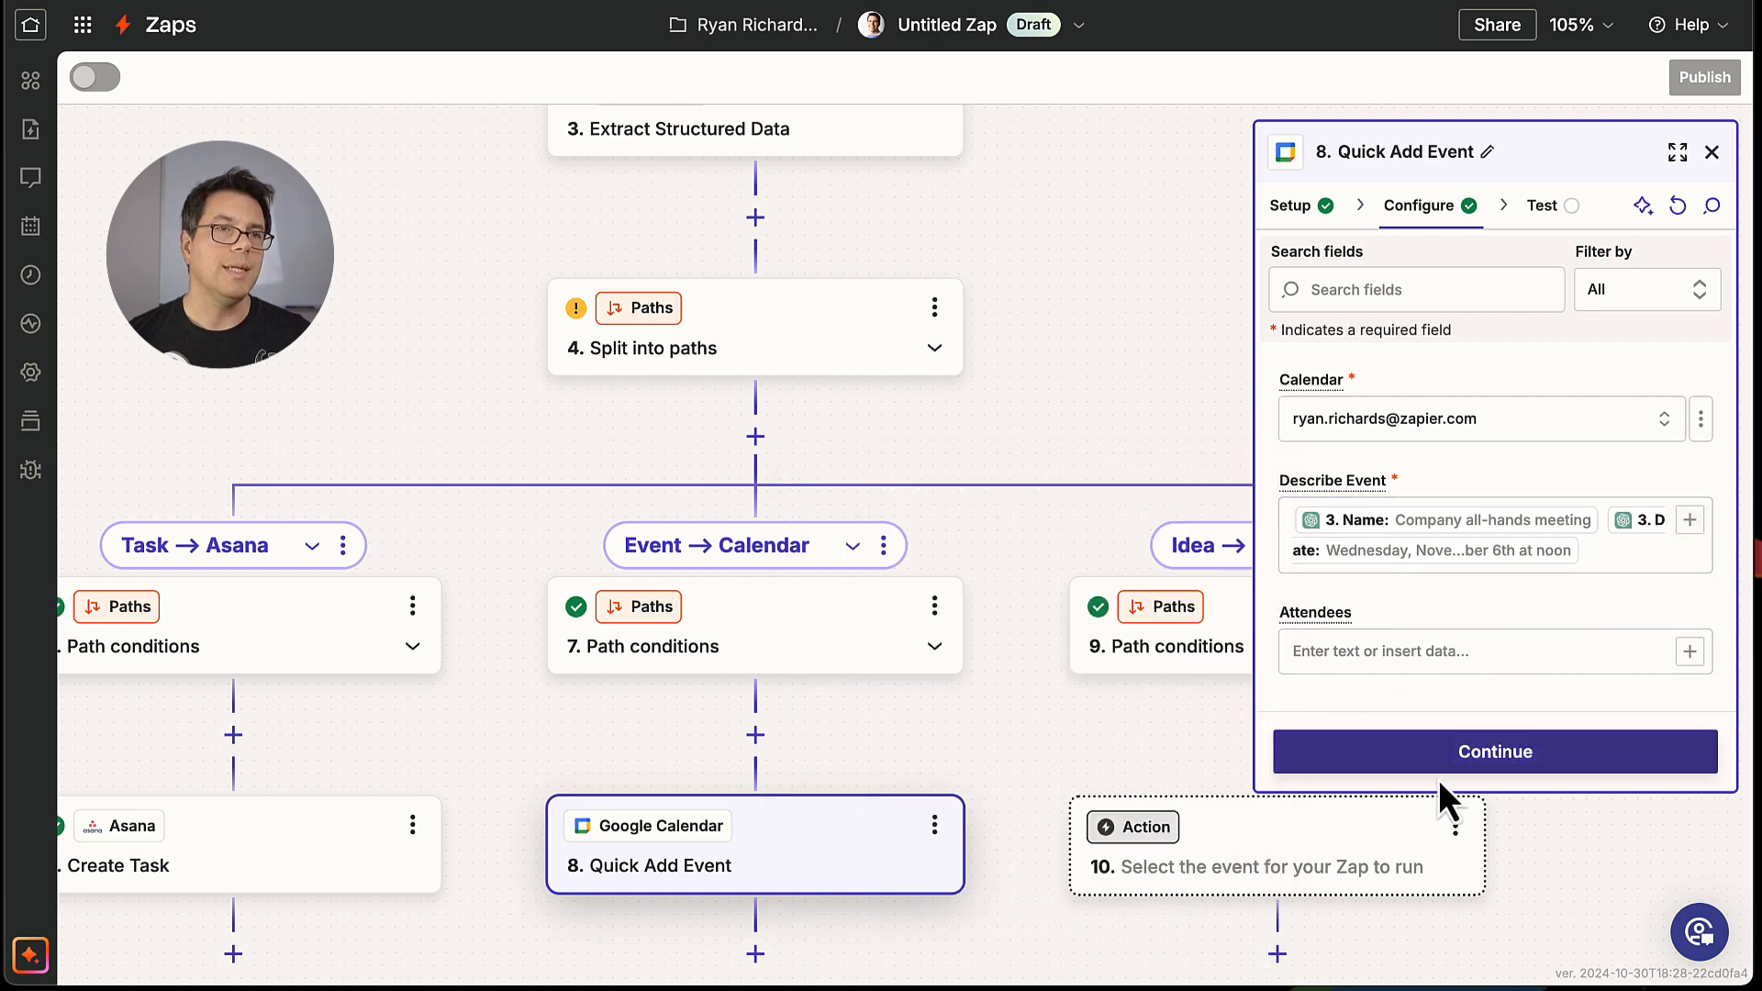
left_click(1494, 750)
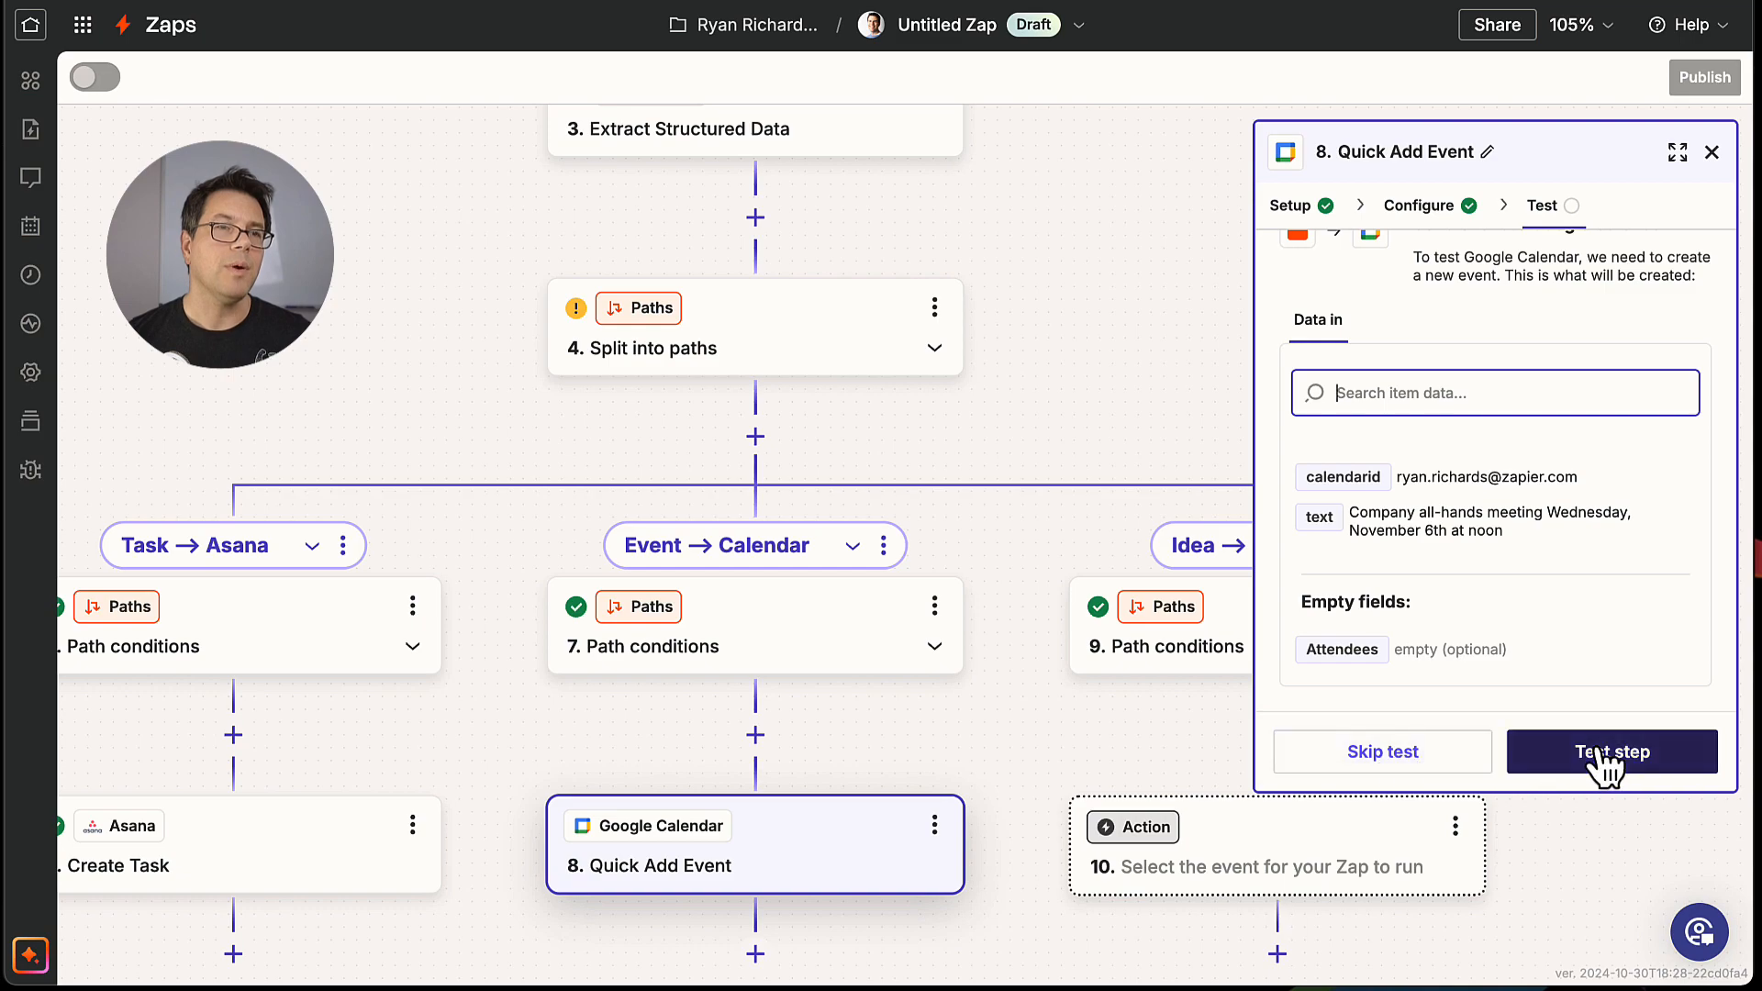
Run the calendar test and view the Company all-hands meeting event on November 6.
left_click(1609, 751)
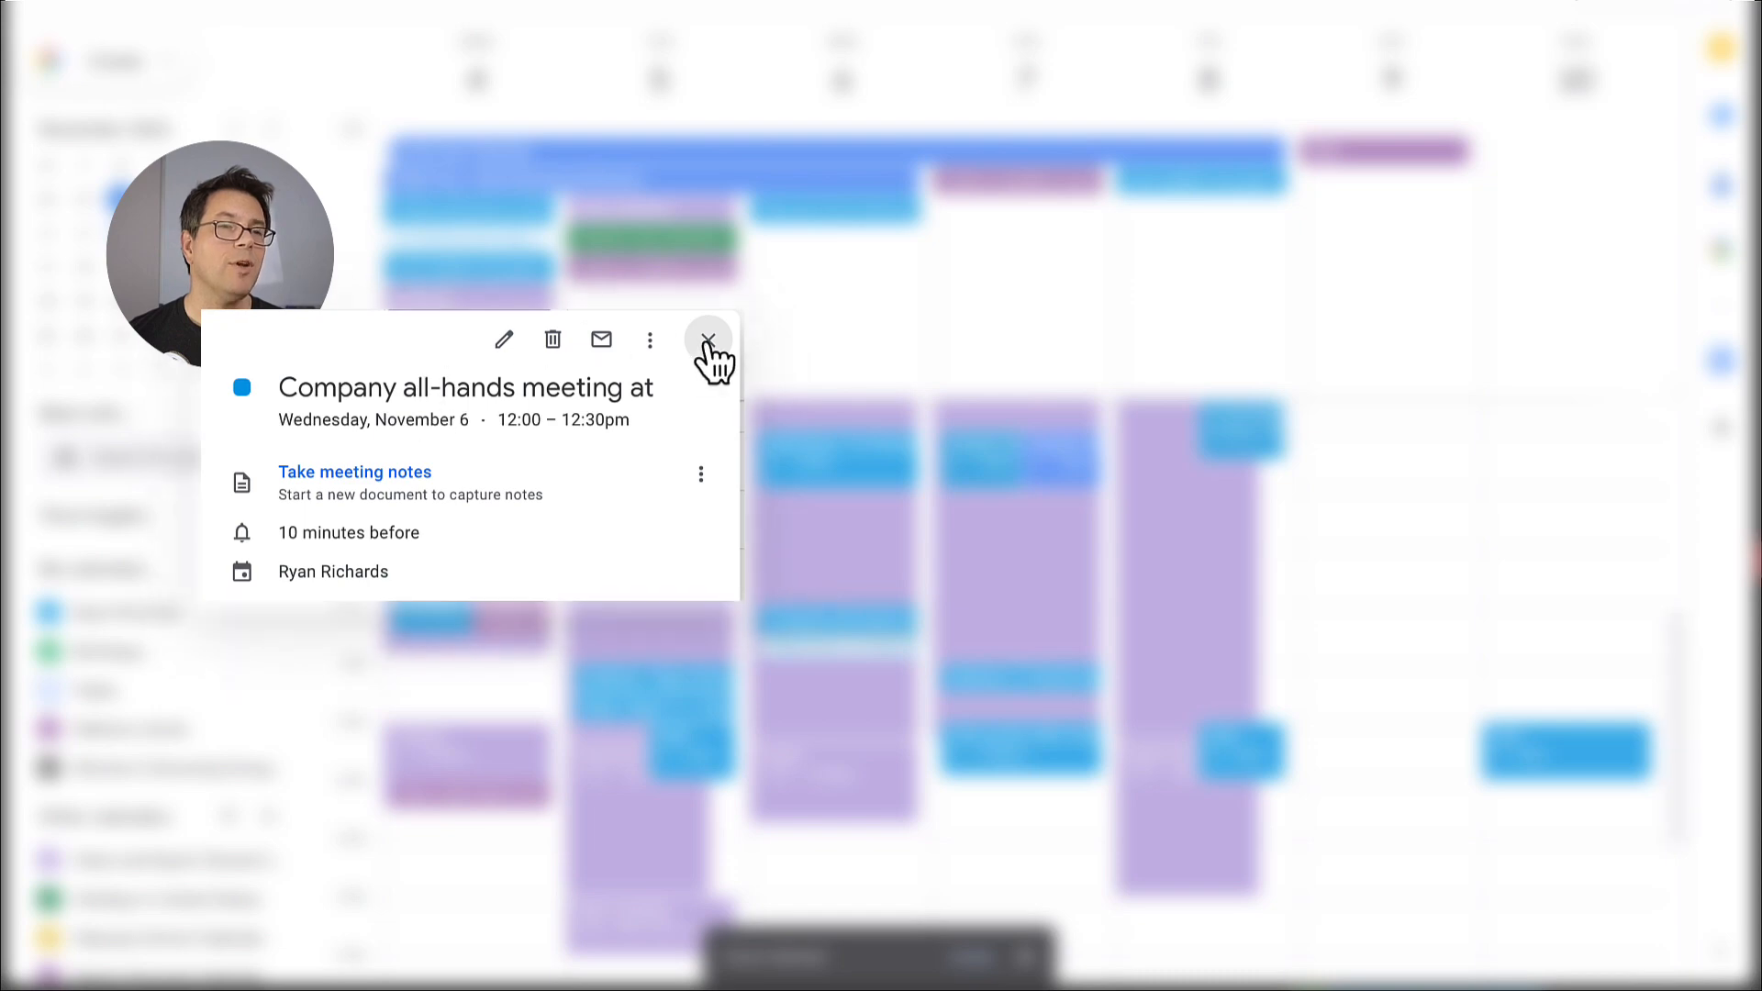
left_click(708, 339)
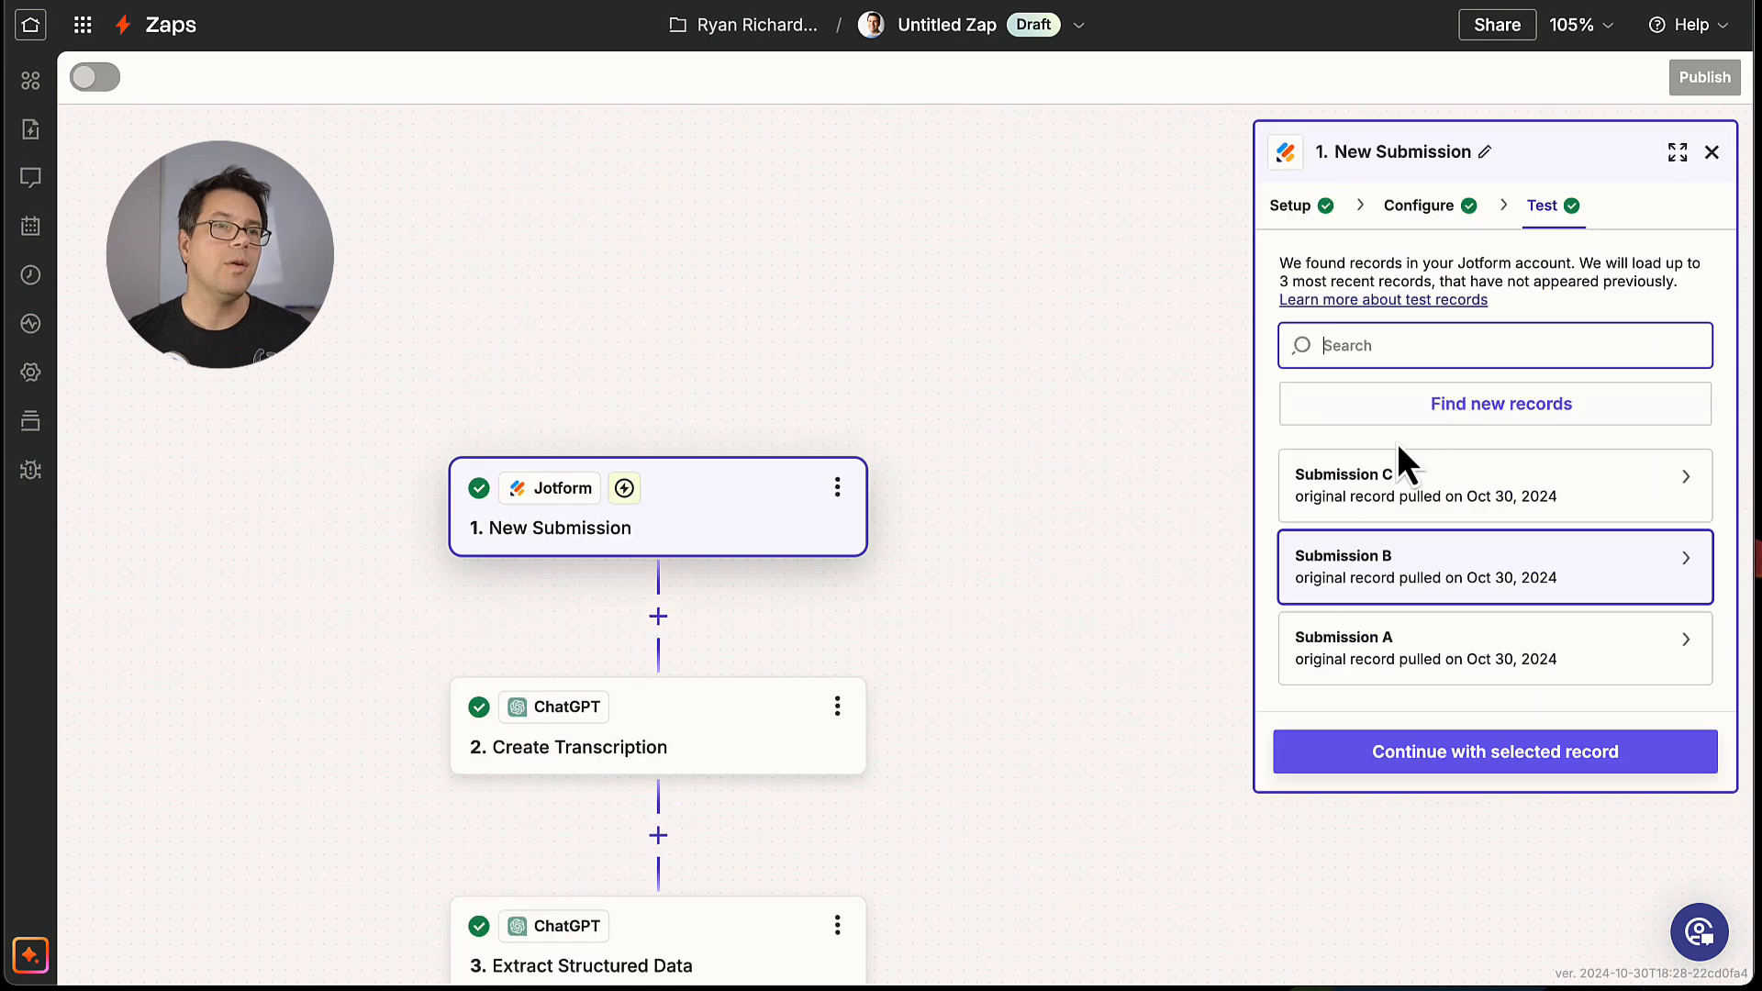
Make Submission C the trigger test record and re-run the transcription on it.
left_click(1490, 647)
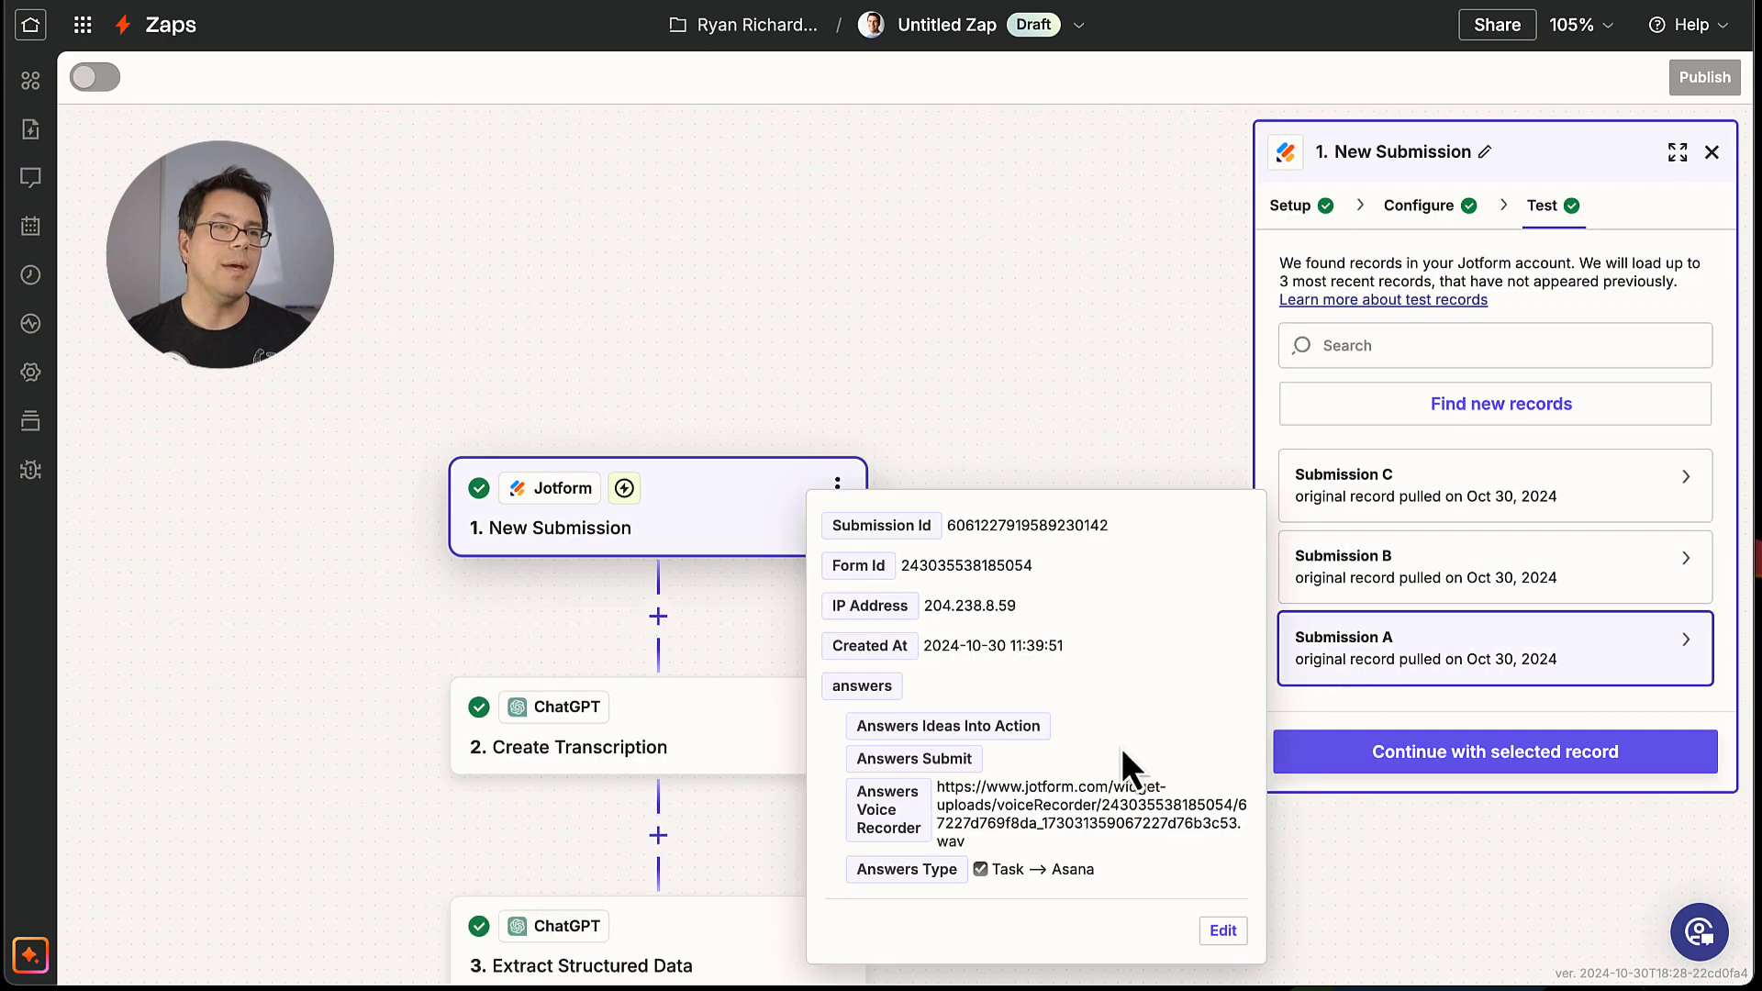
left_click(1492, 484)
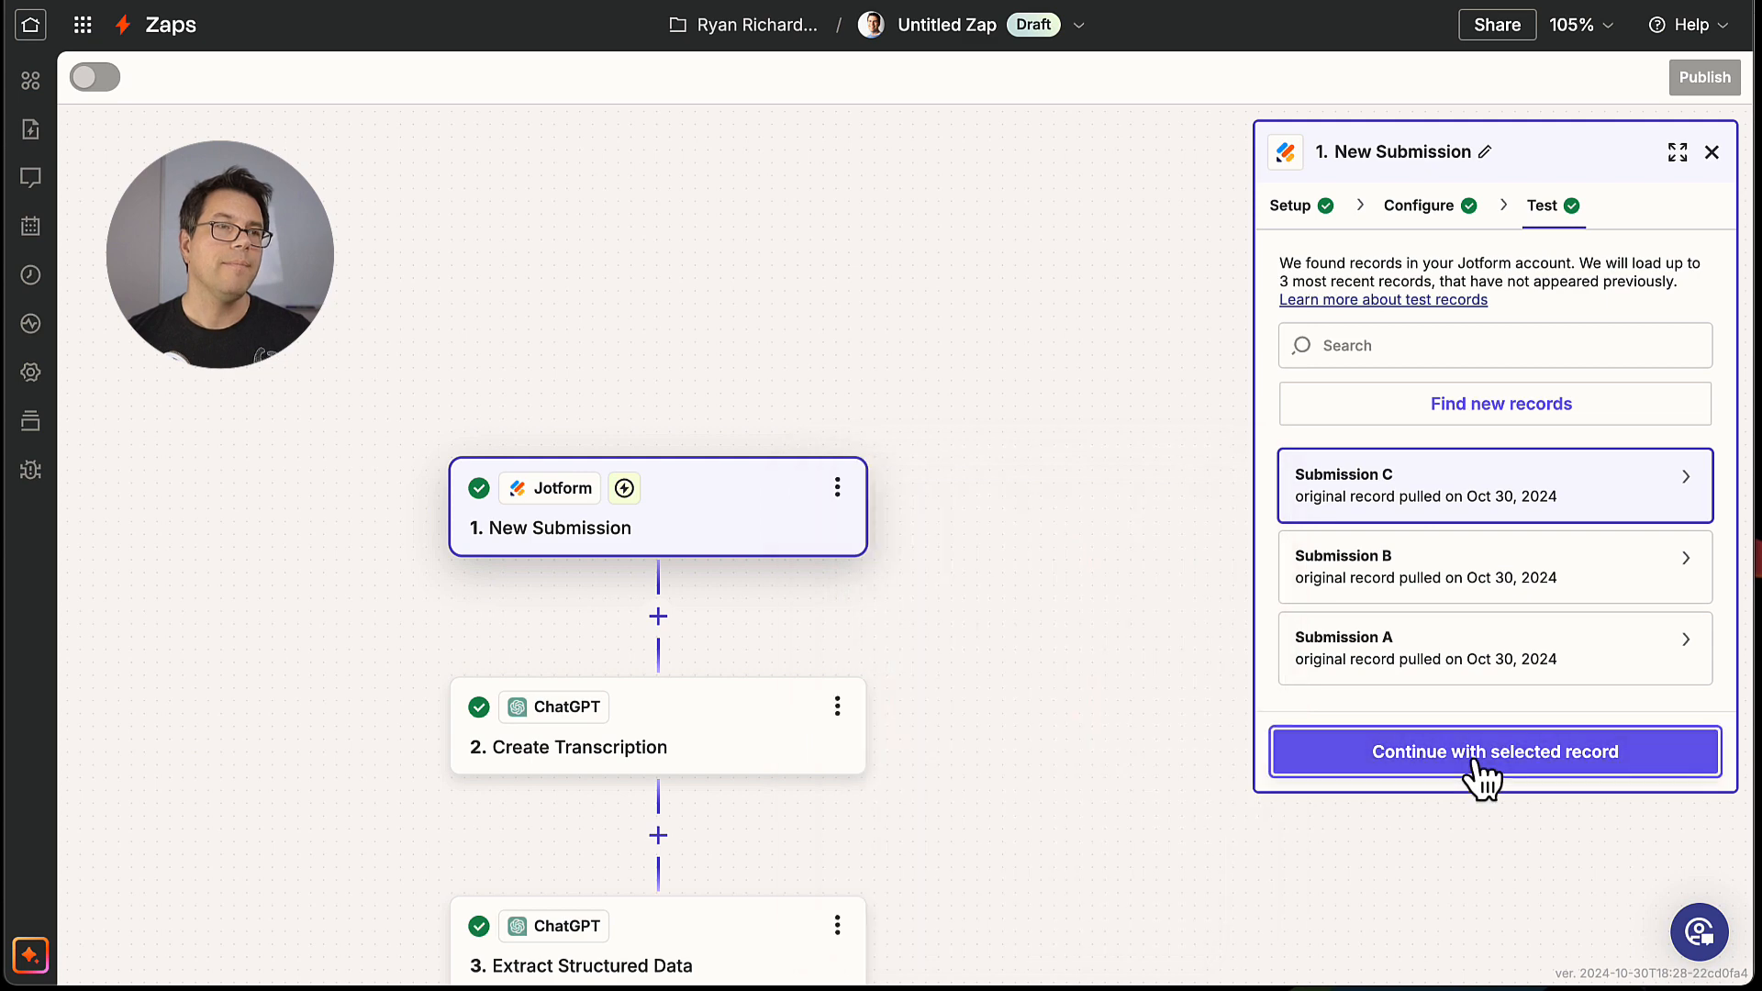
left_click(1494, 752)
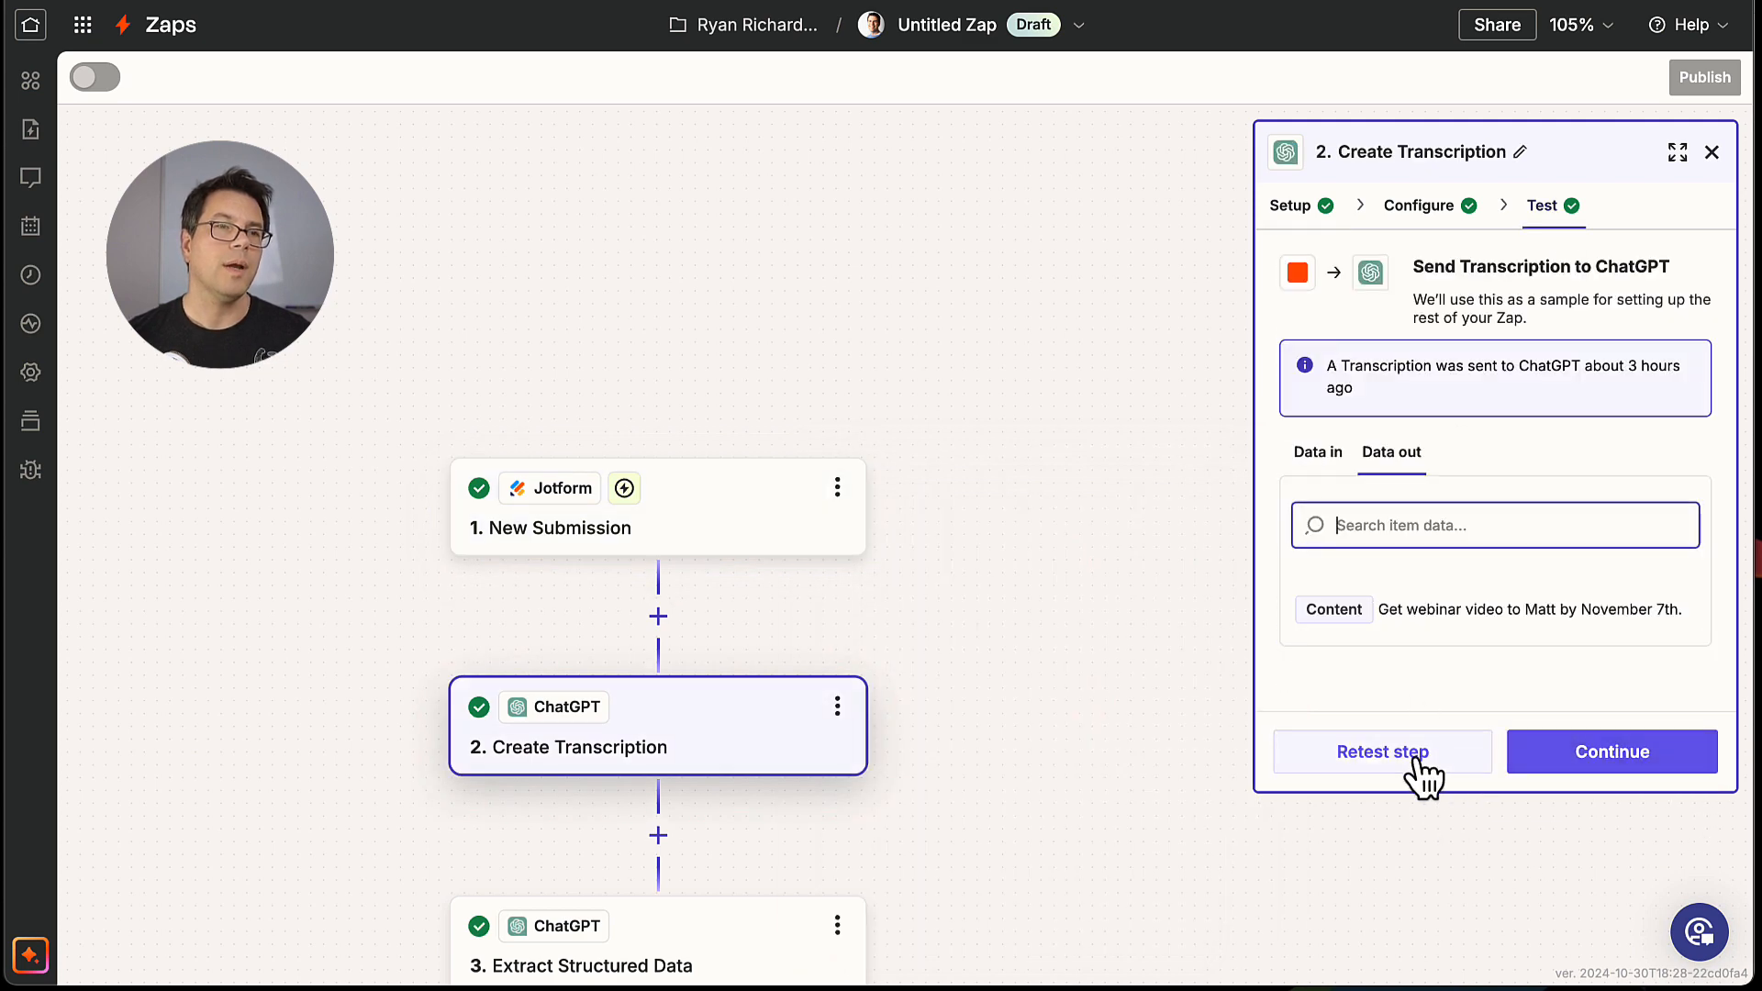
left_click(1382, 753)
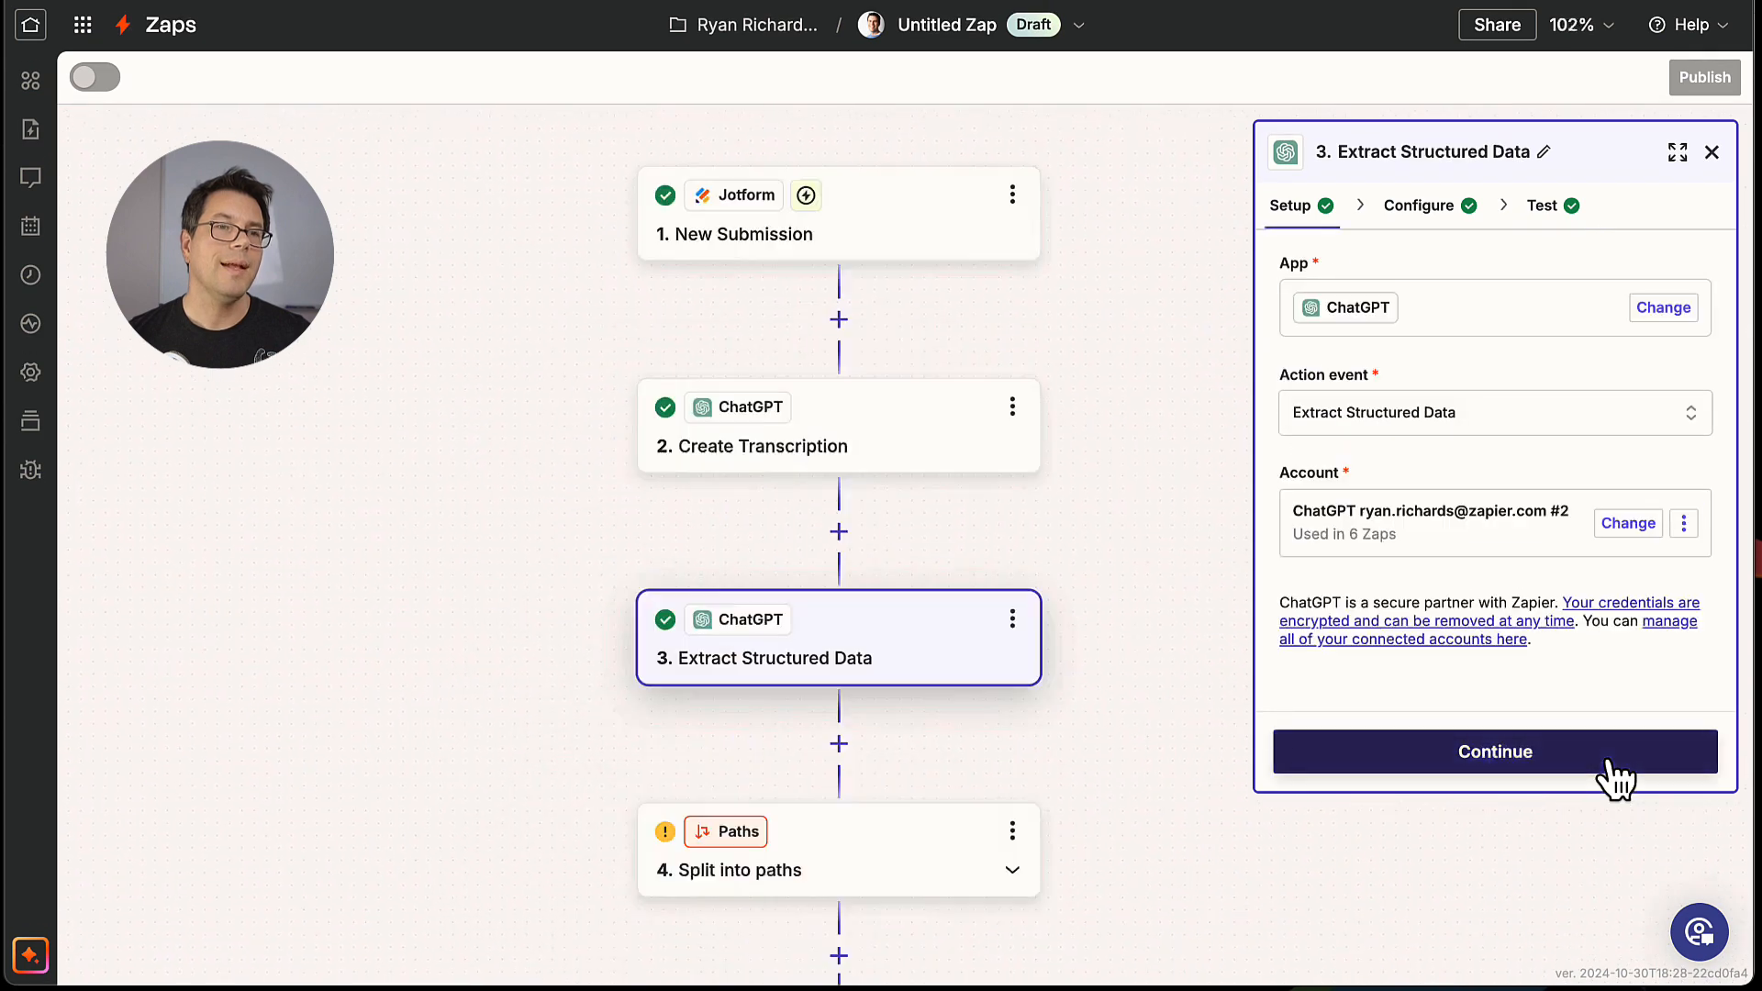
Retest the extraction, returning 'Combine a pre-recorded webinar with an AI chatbot'.
left_click(1494, 751)
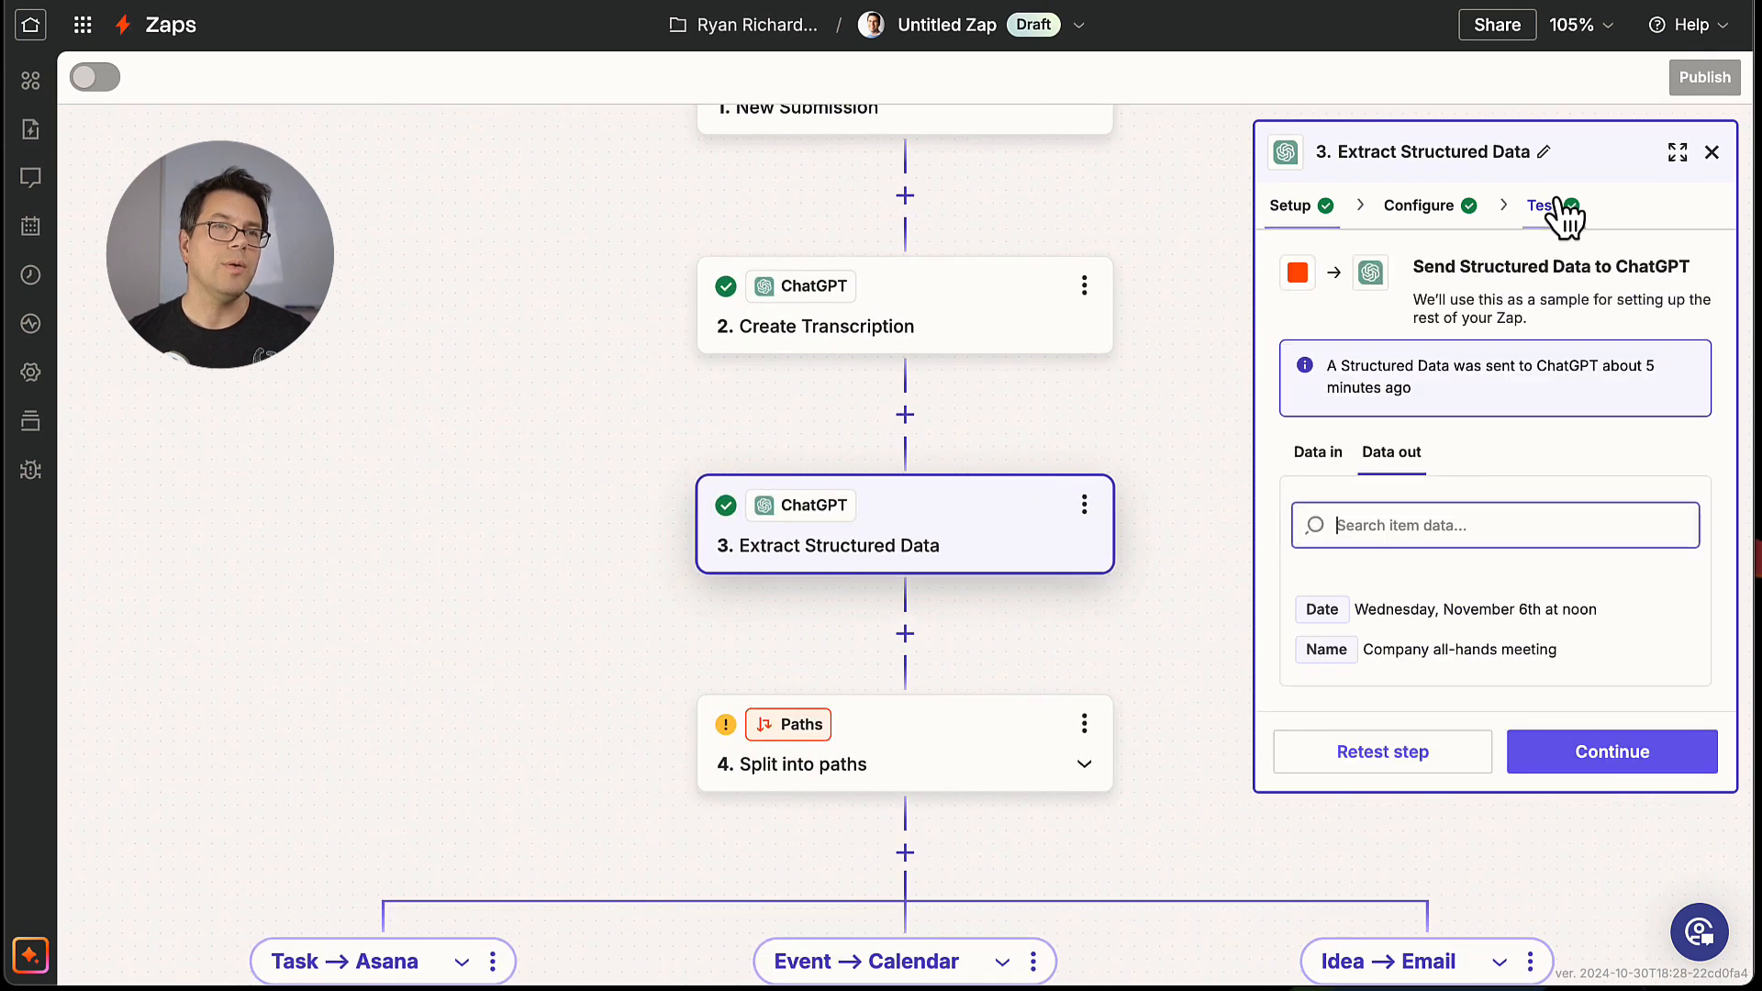
left_click(1380, 751)
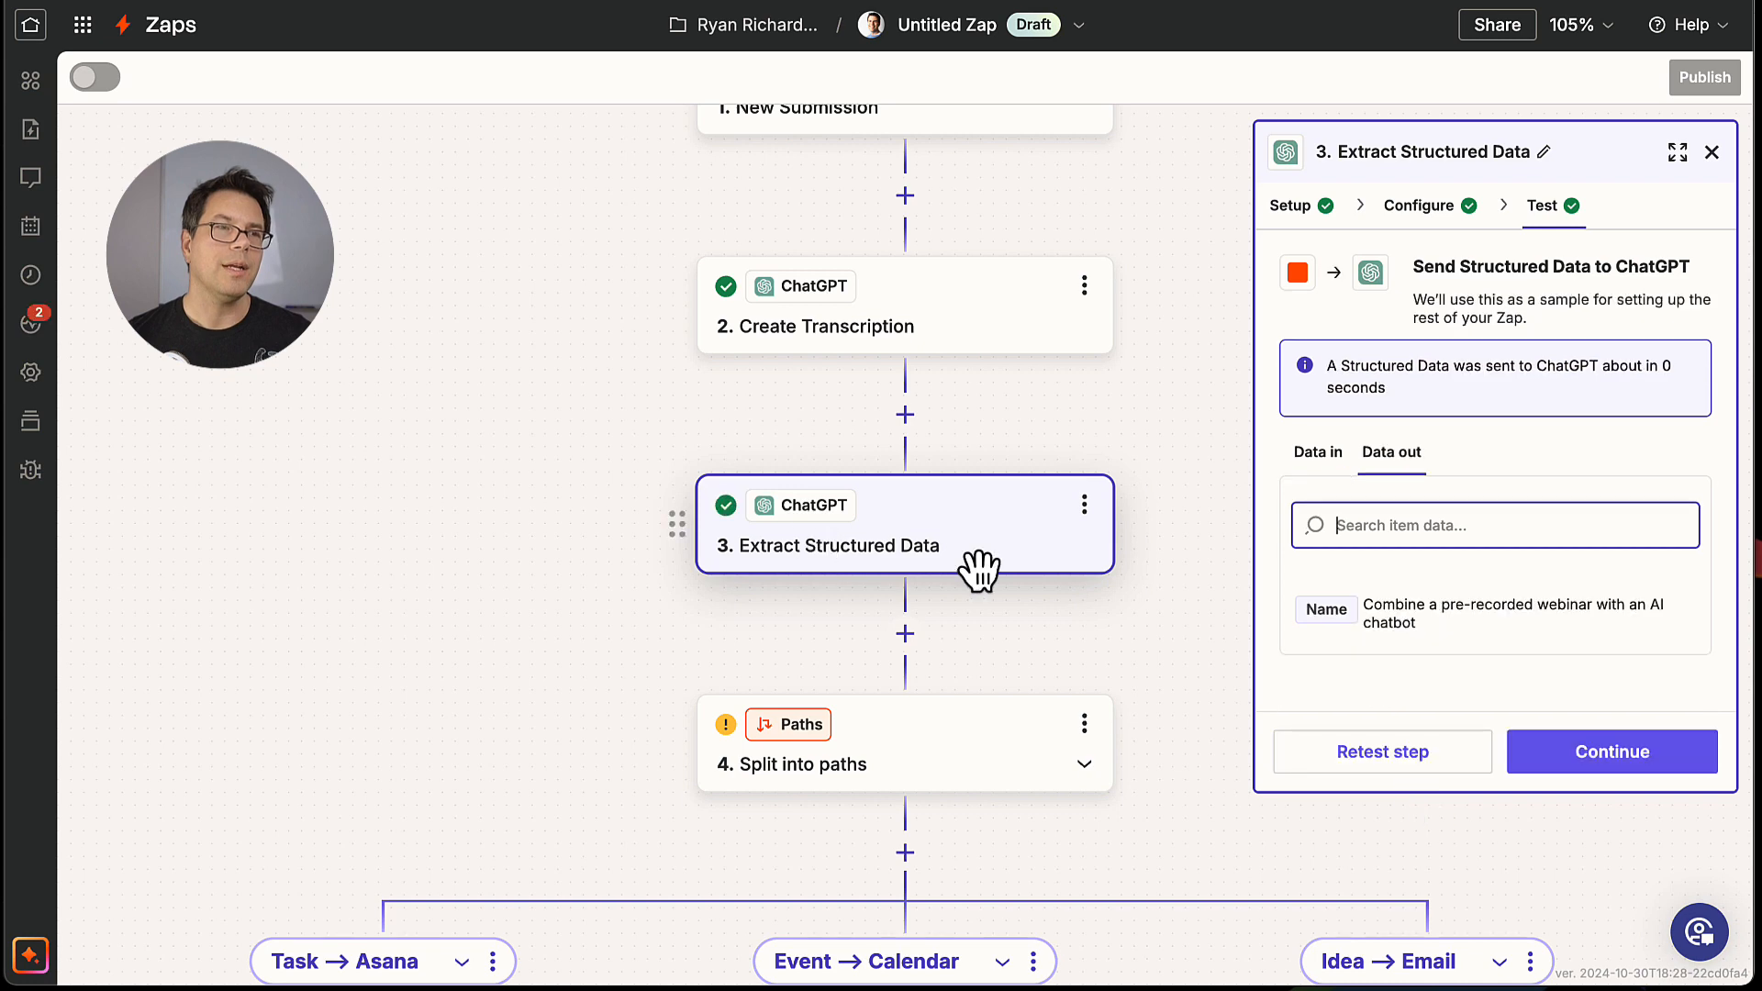
mouse_move(1444, 609)
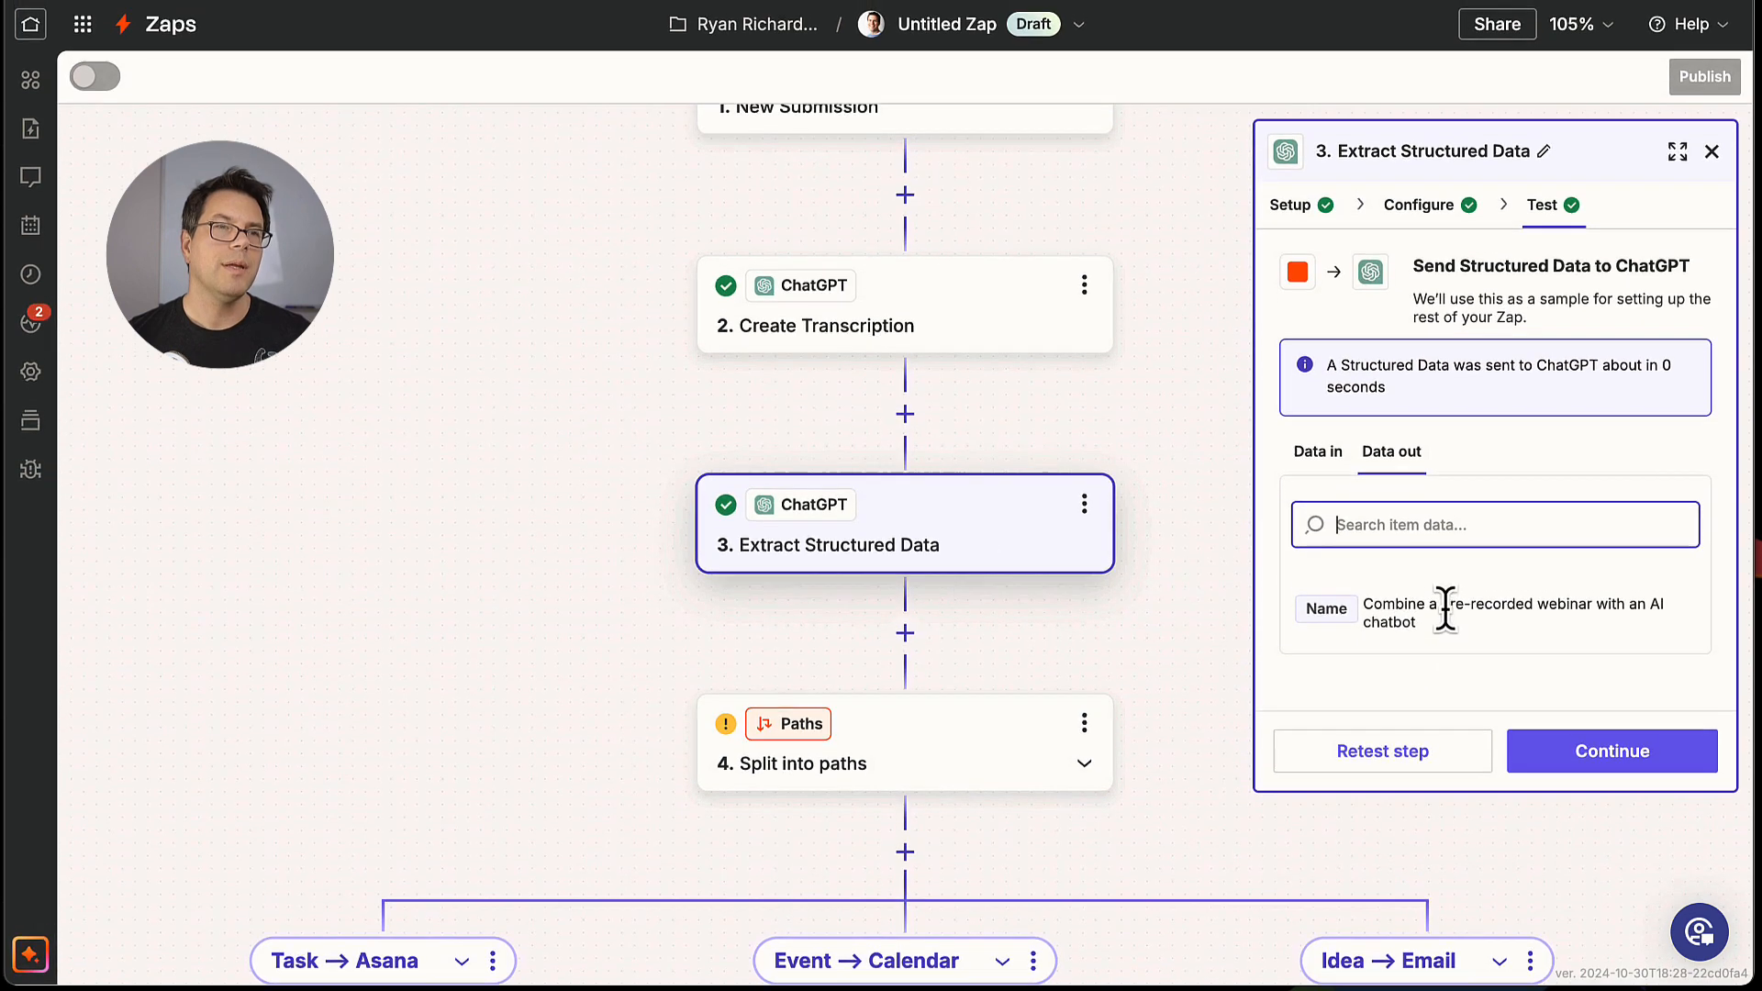
double_click(1511, 603)
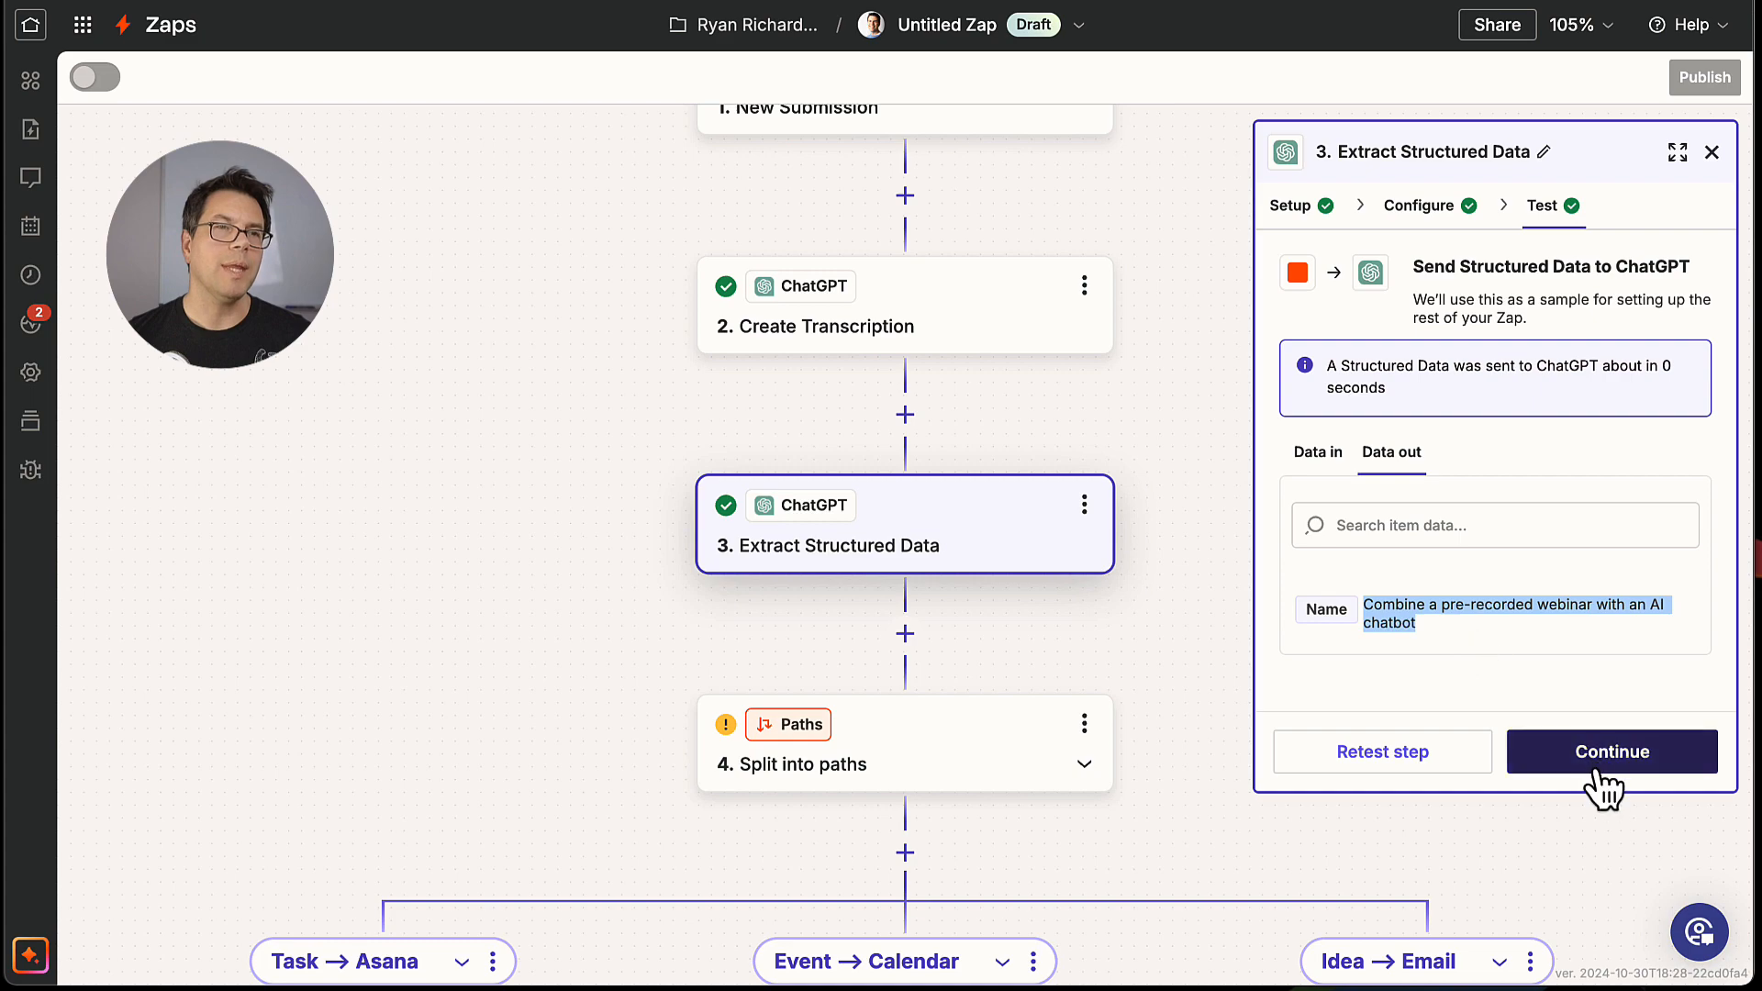
Retest the Idea → Email path filter on the new record and start its action step.
left_click(1610, 751)
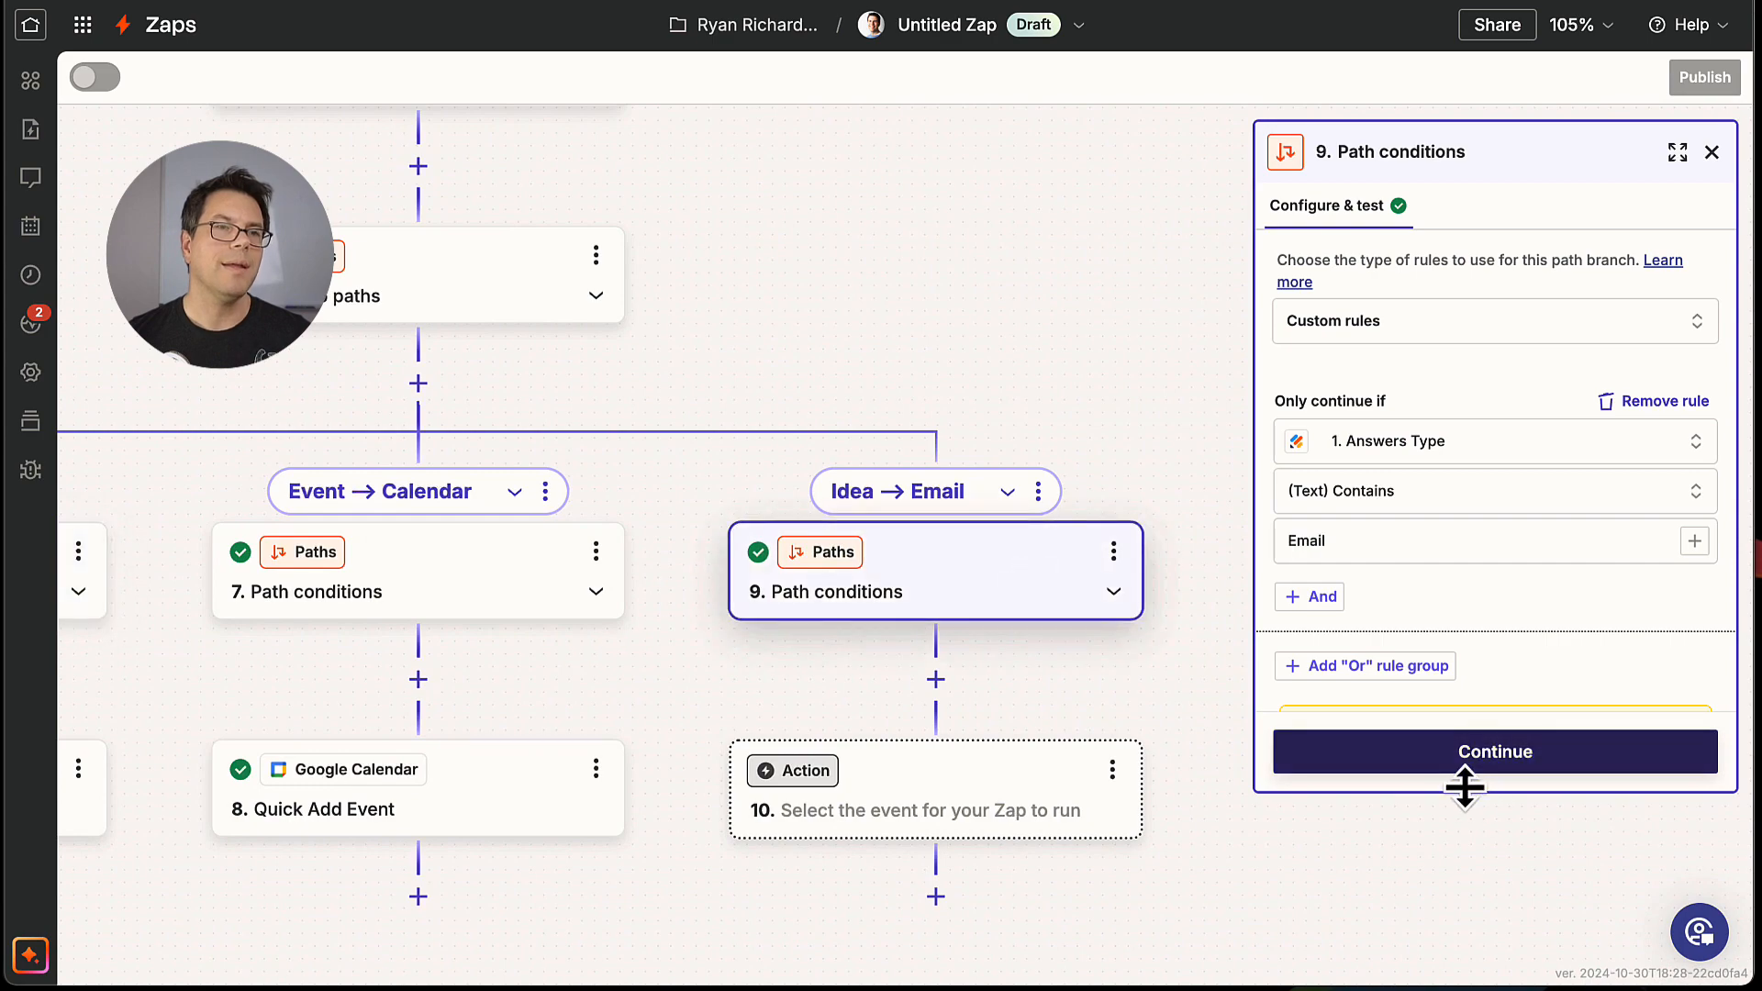
left_click(1493, 751)
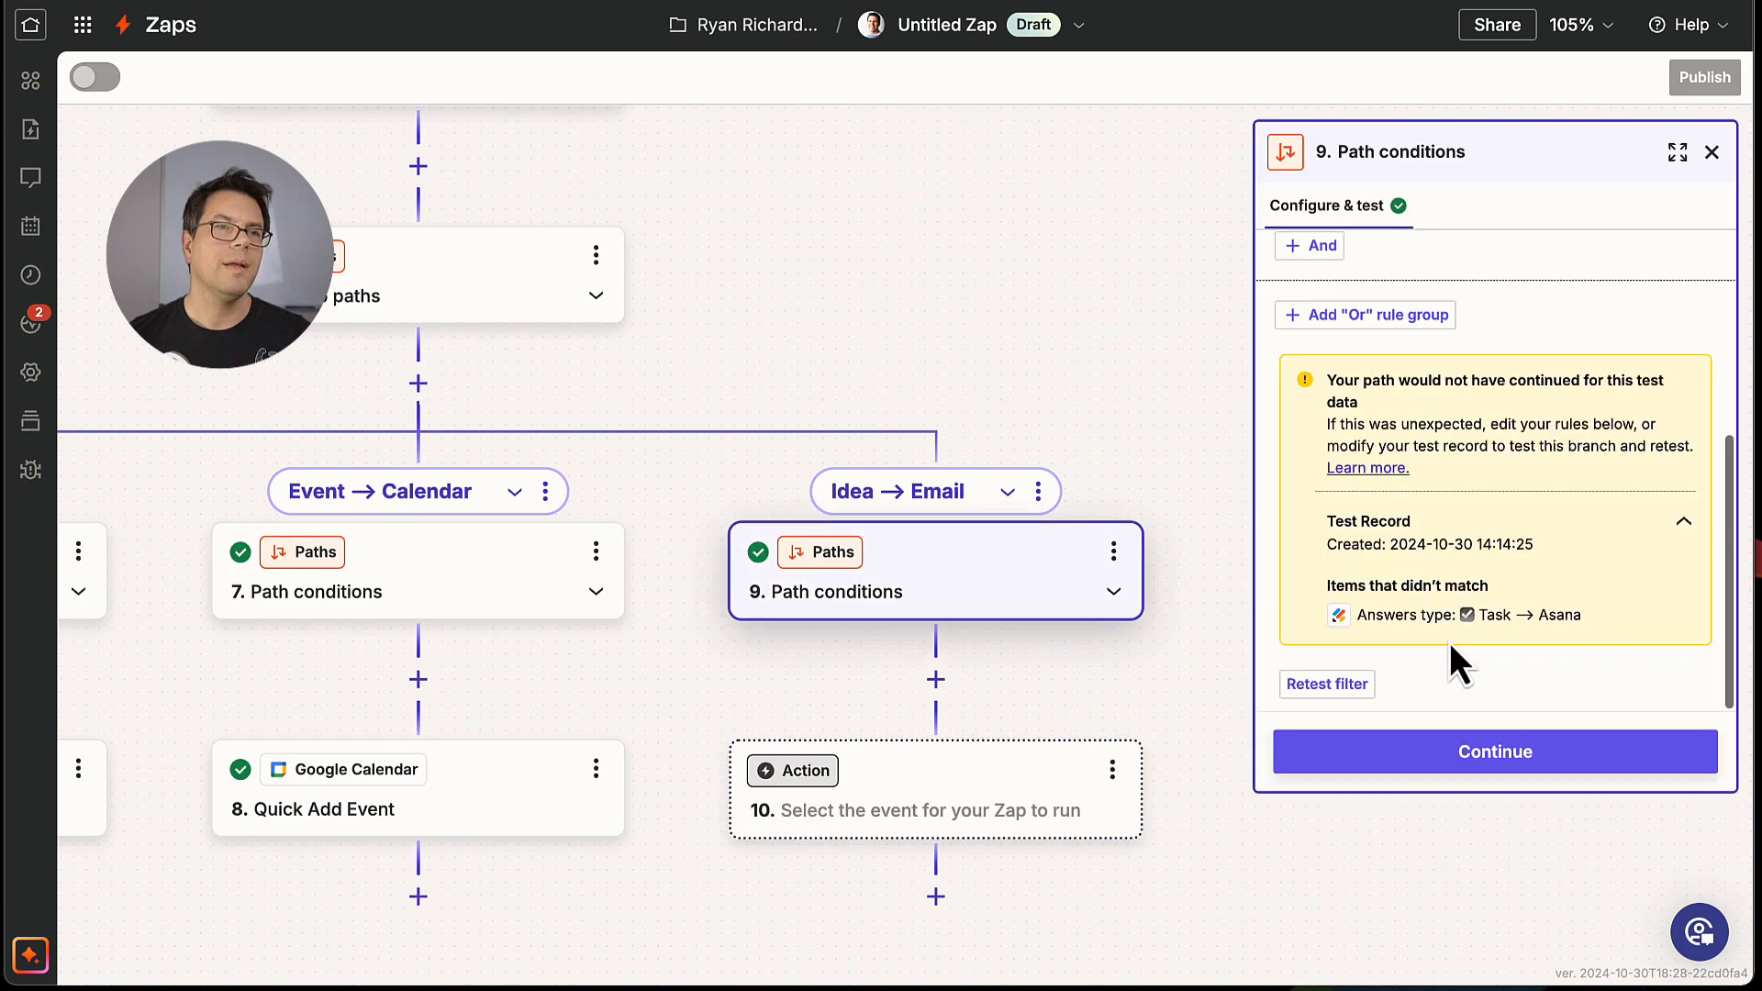
left_click(1325, 684)
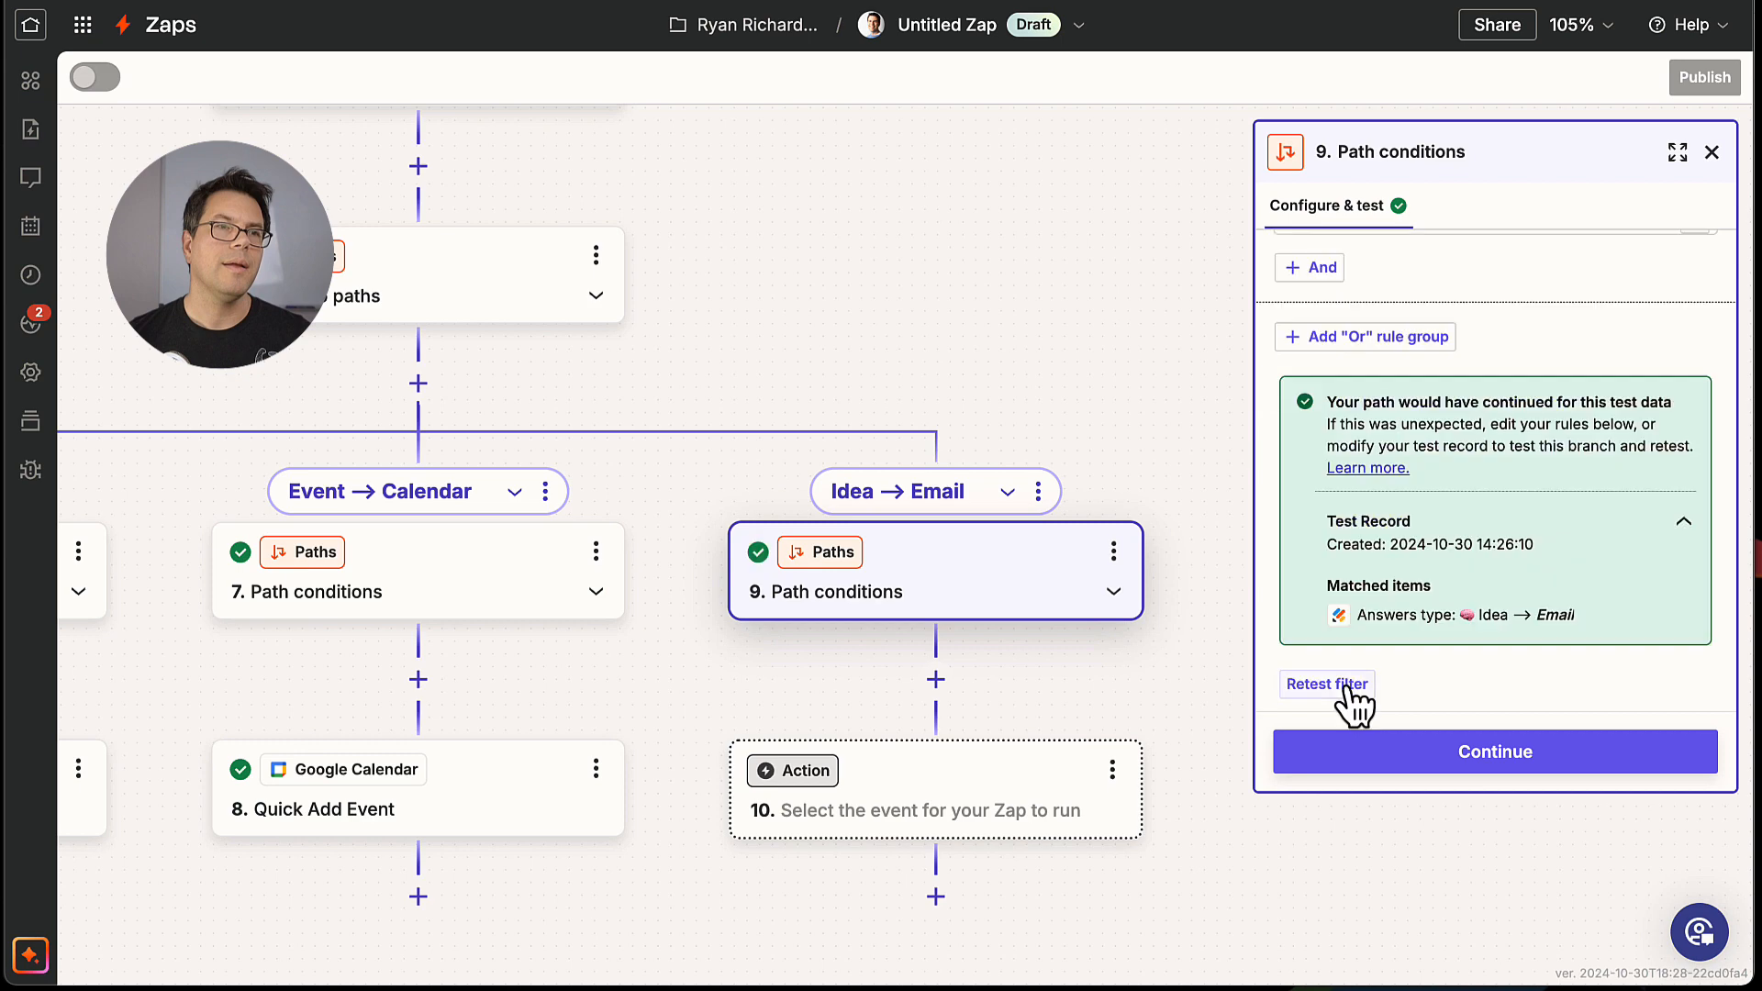
left_click(805, 768)
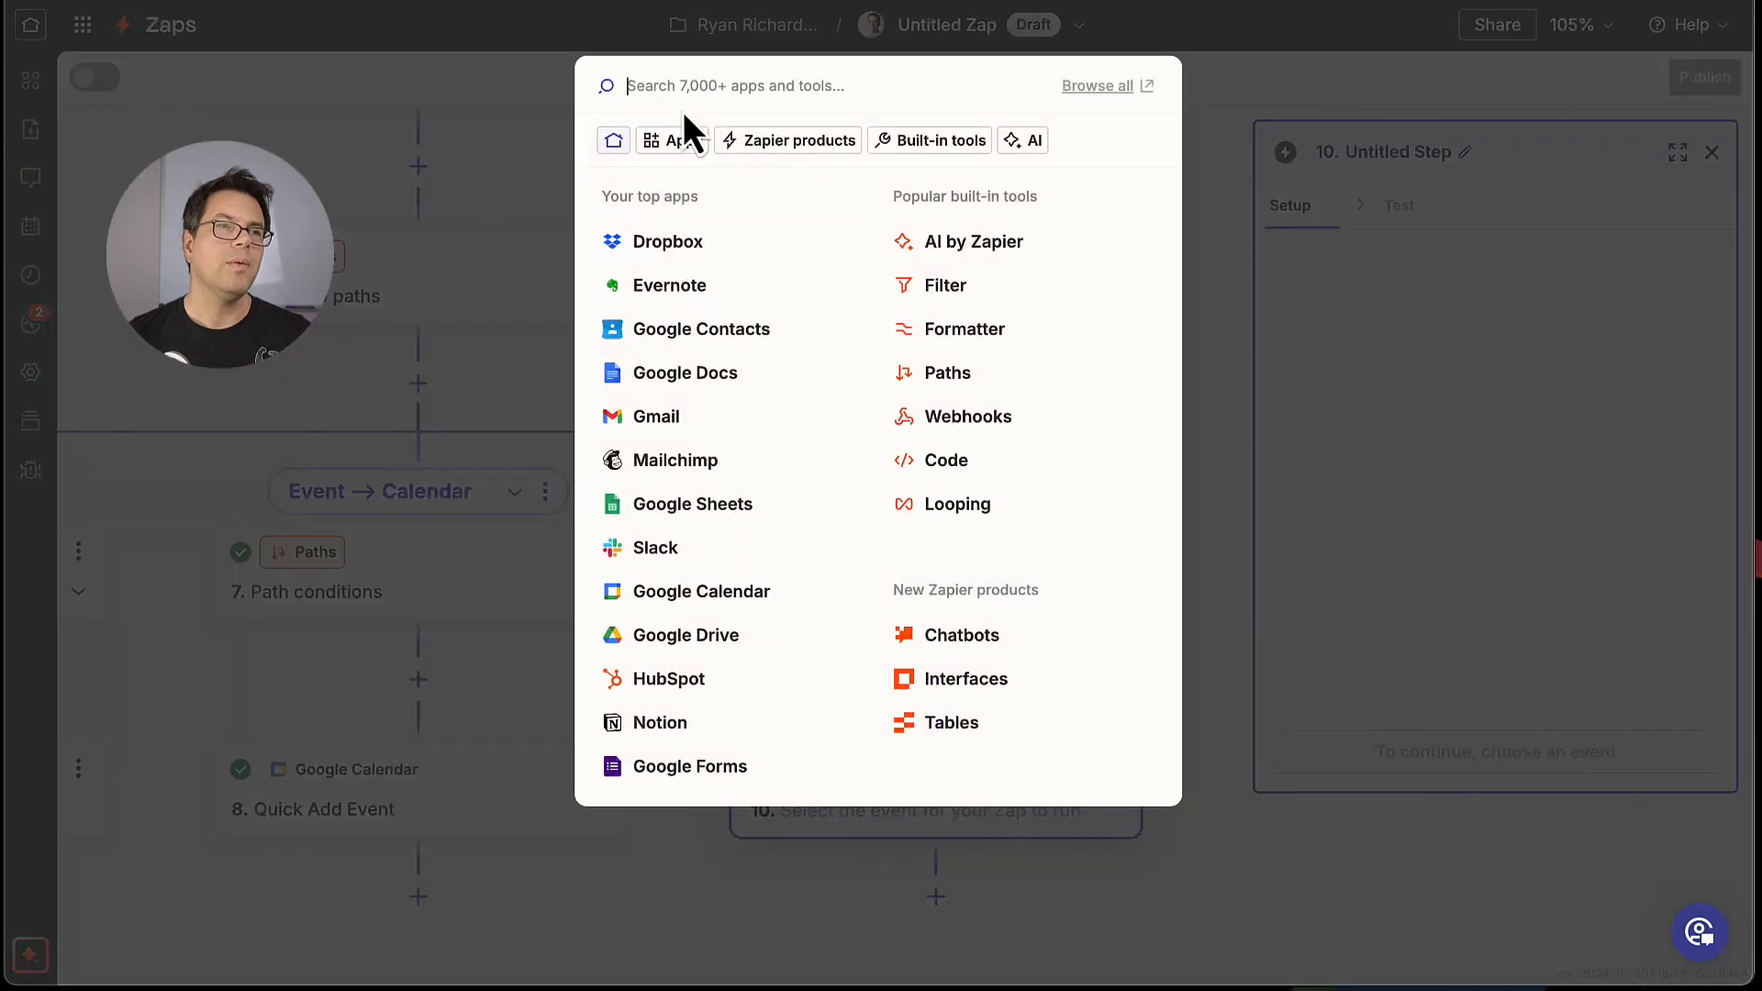
mouse_move(904, 123)
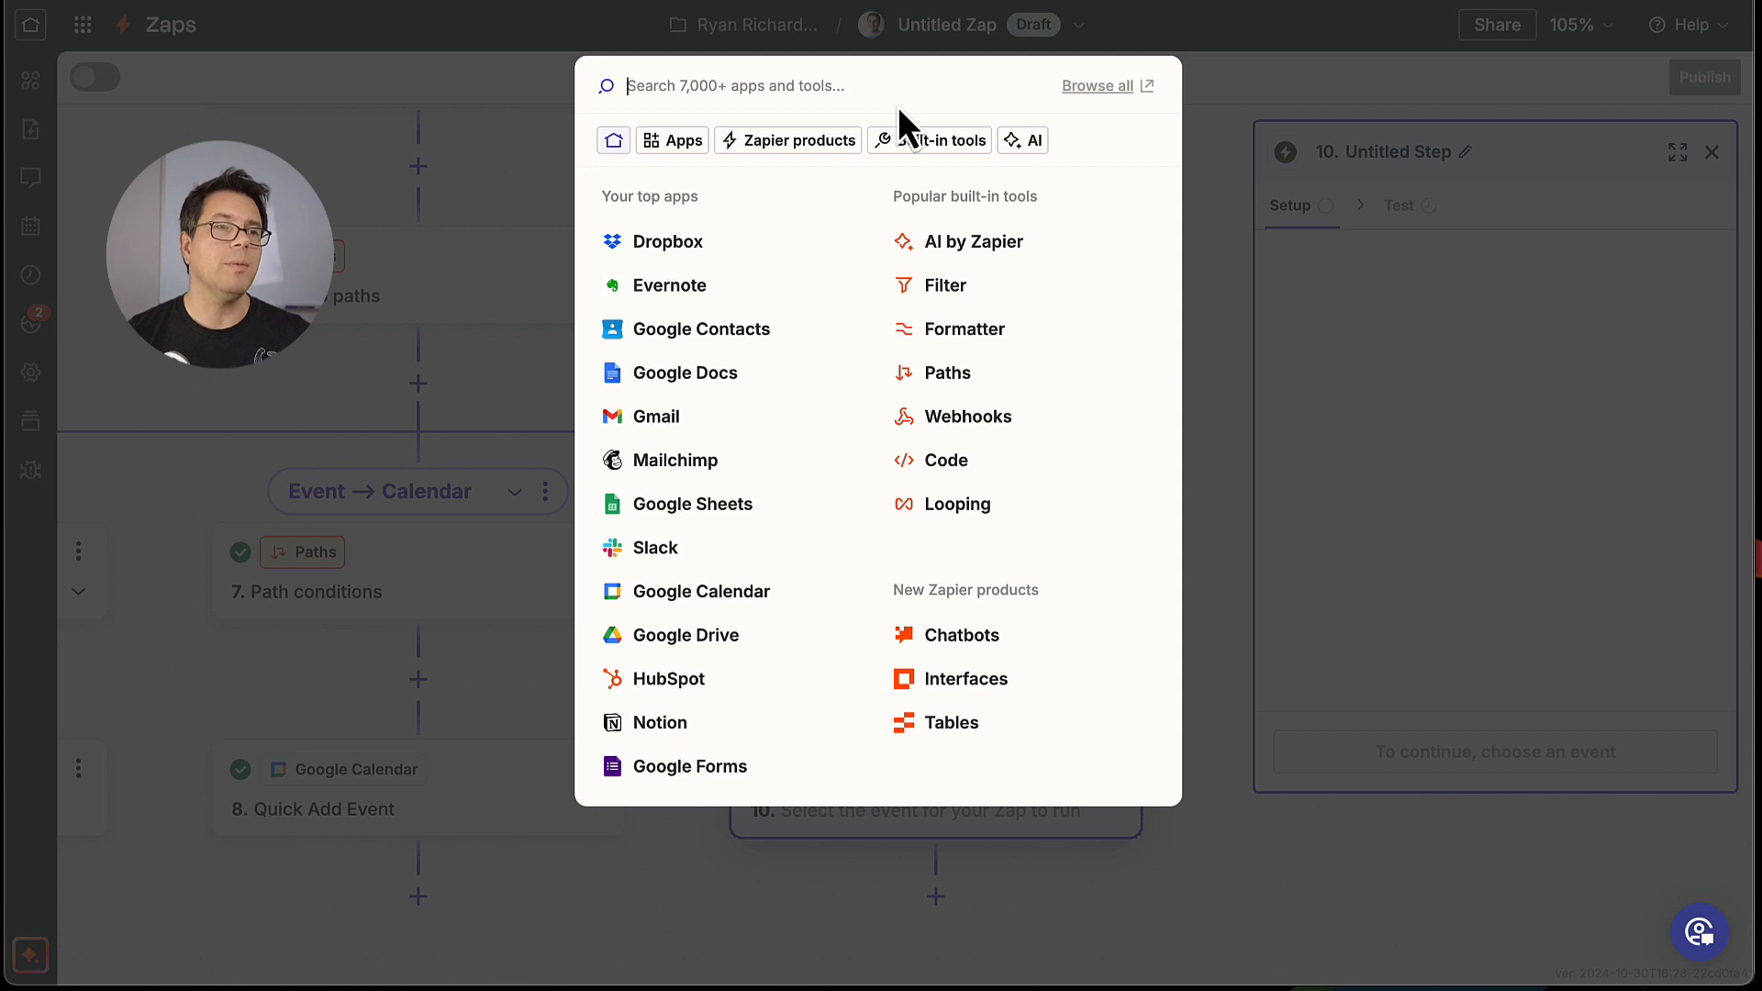
Add a Gmail Send Email action with the connected Gmail account.
left_click(655, 416)
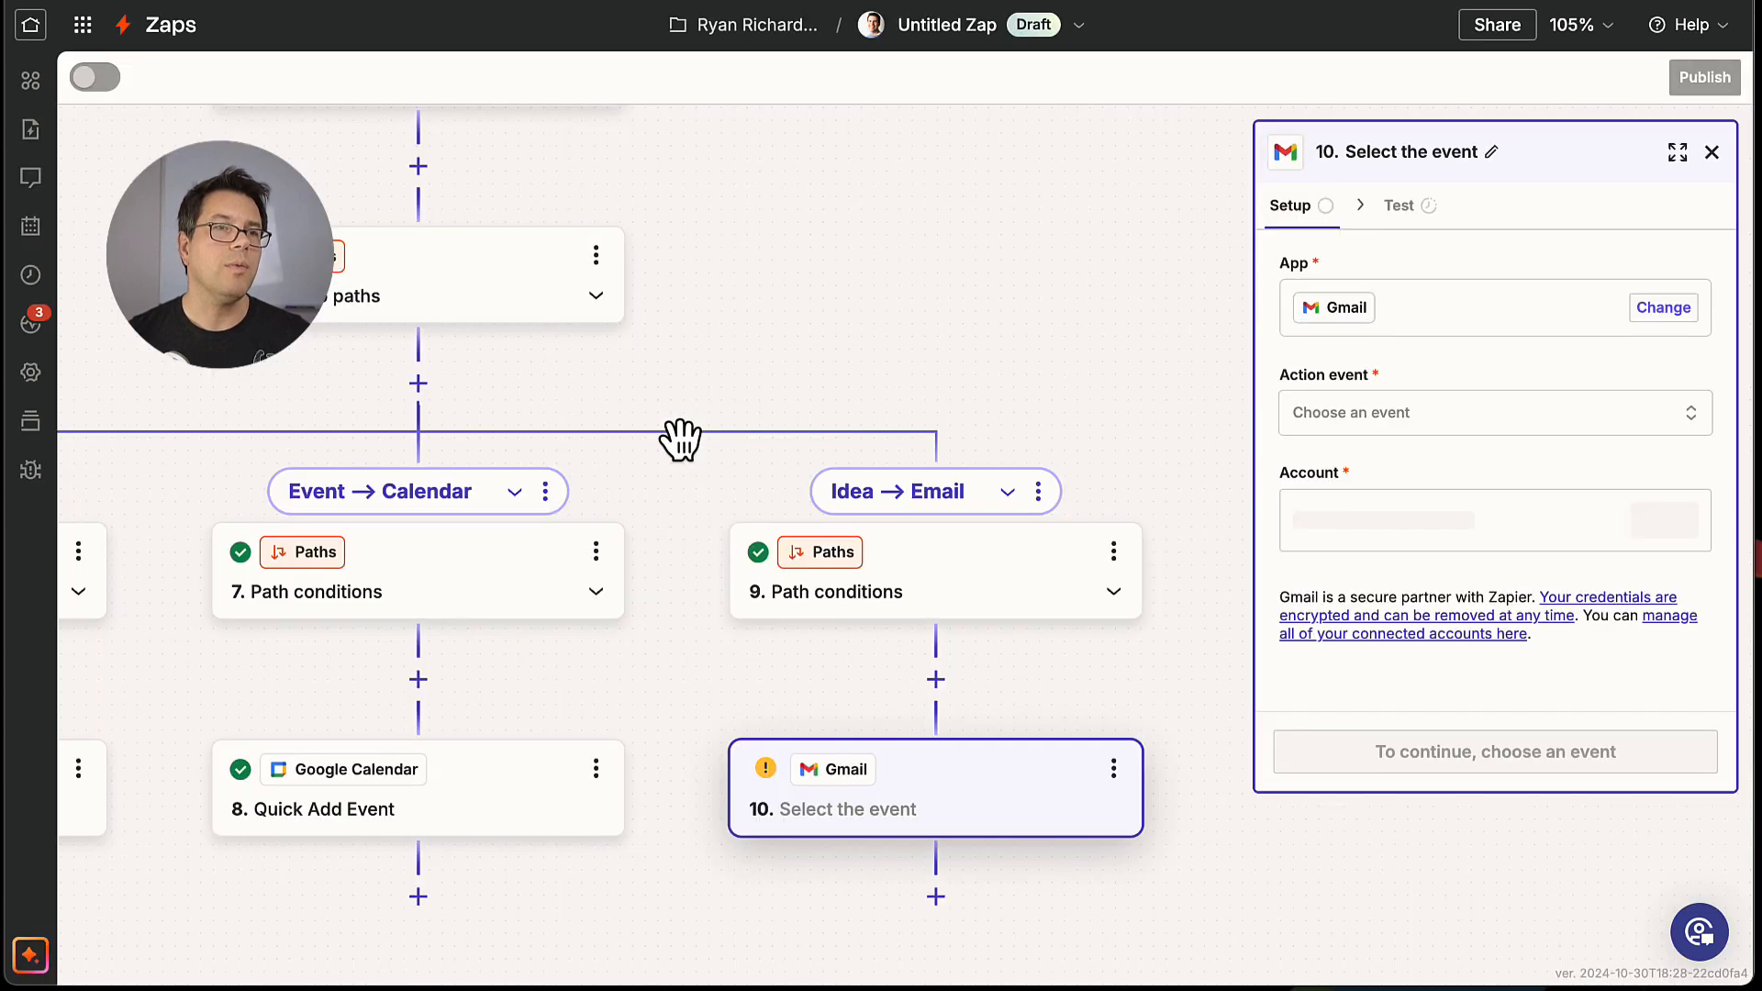
left_click(1492, 413)
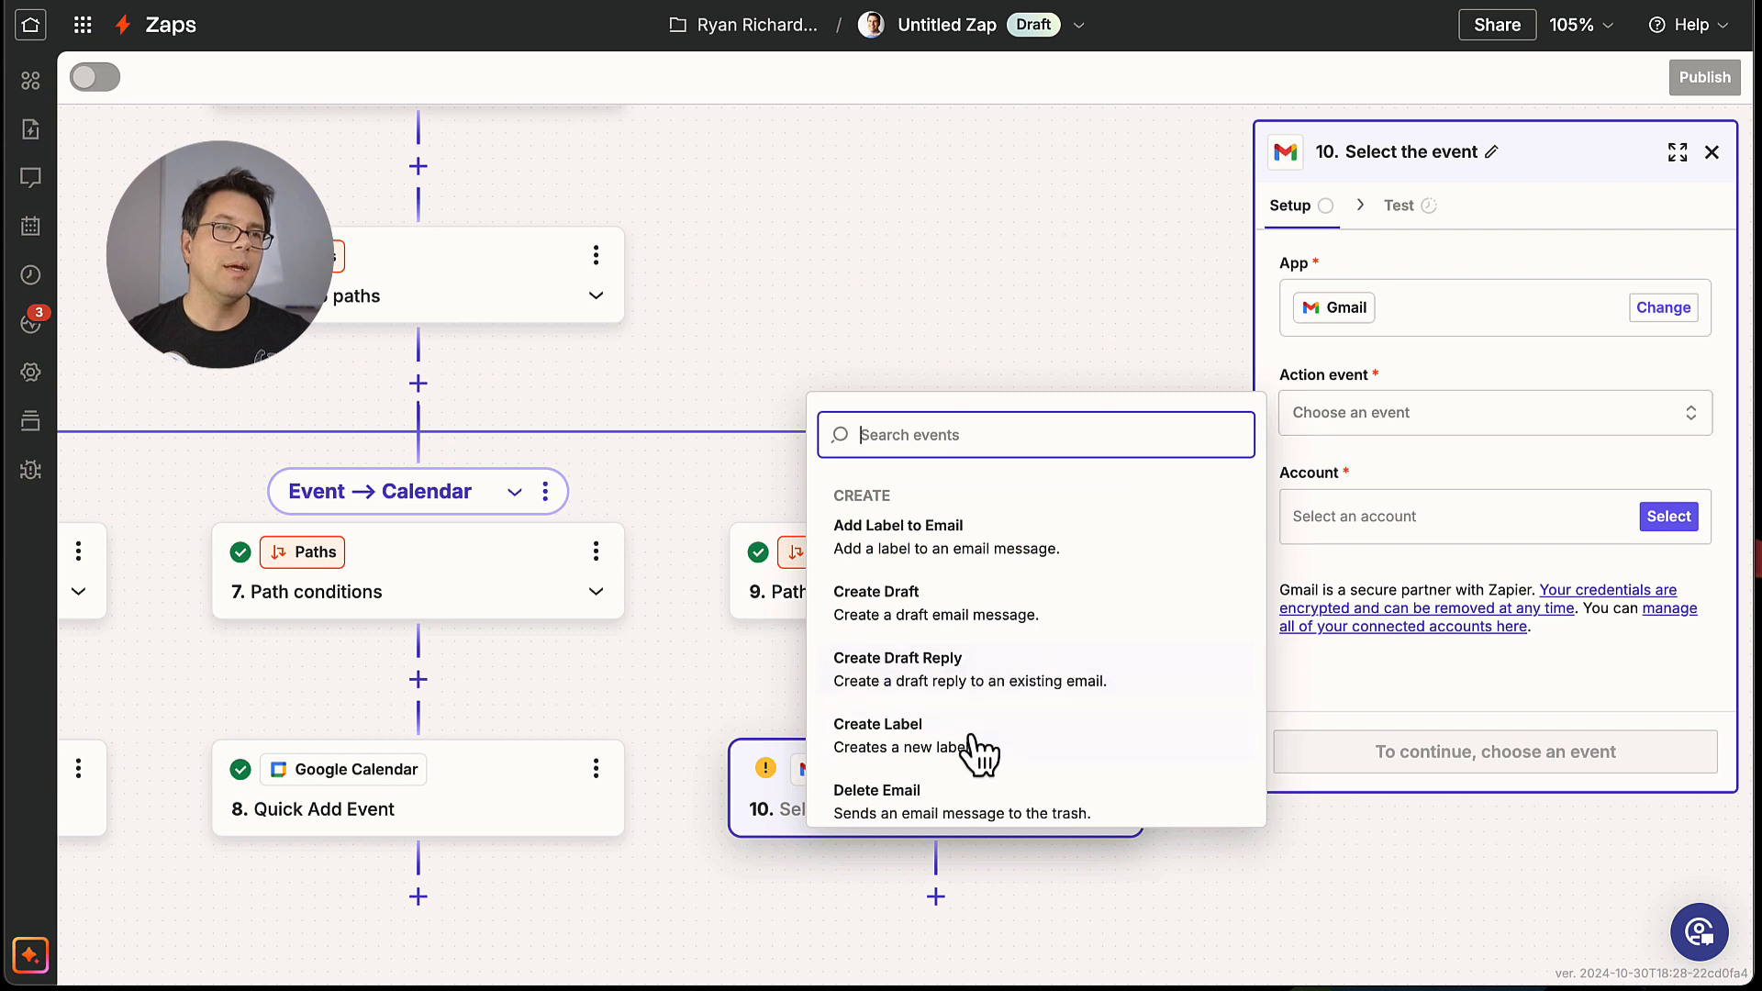
scroll("down", 3)
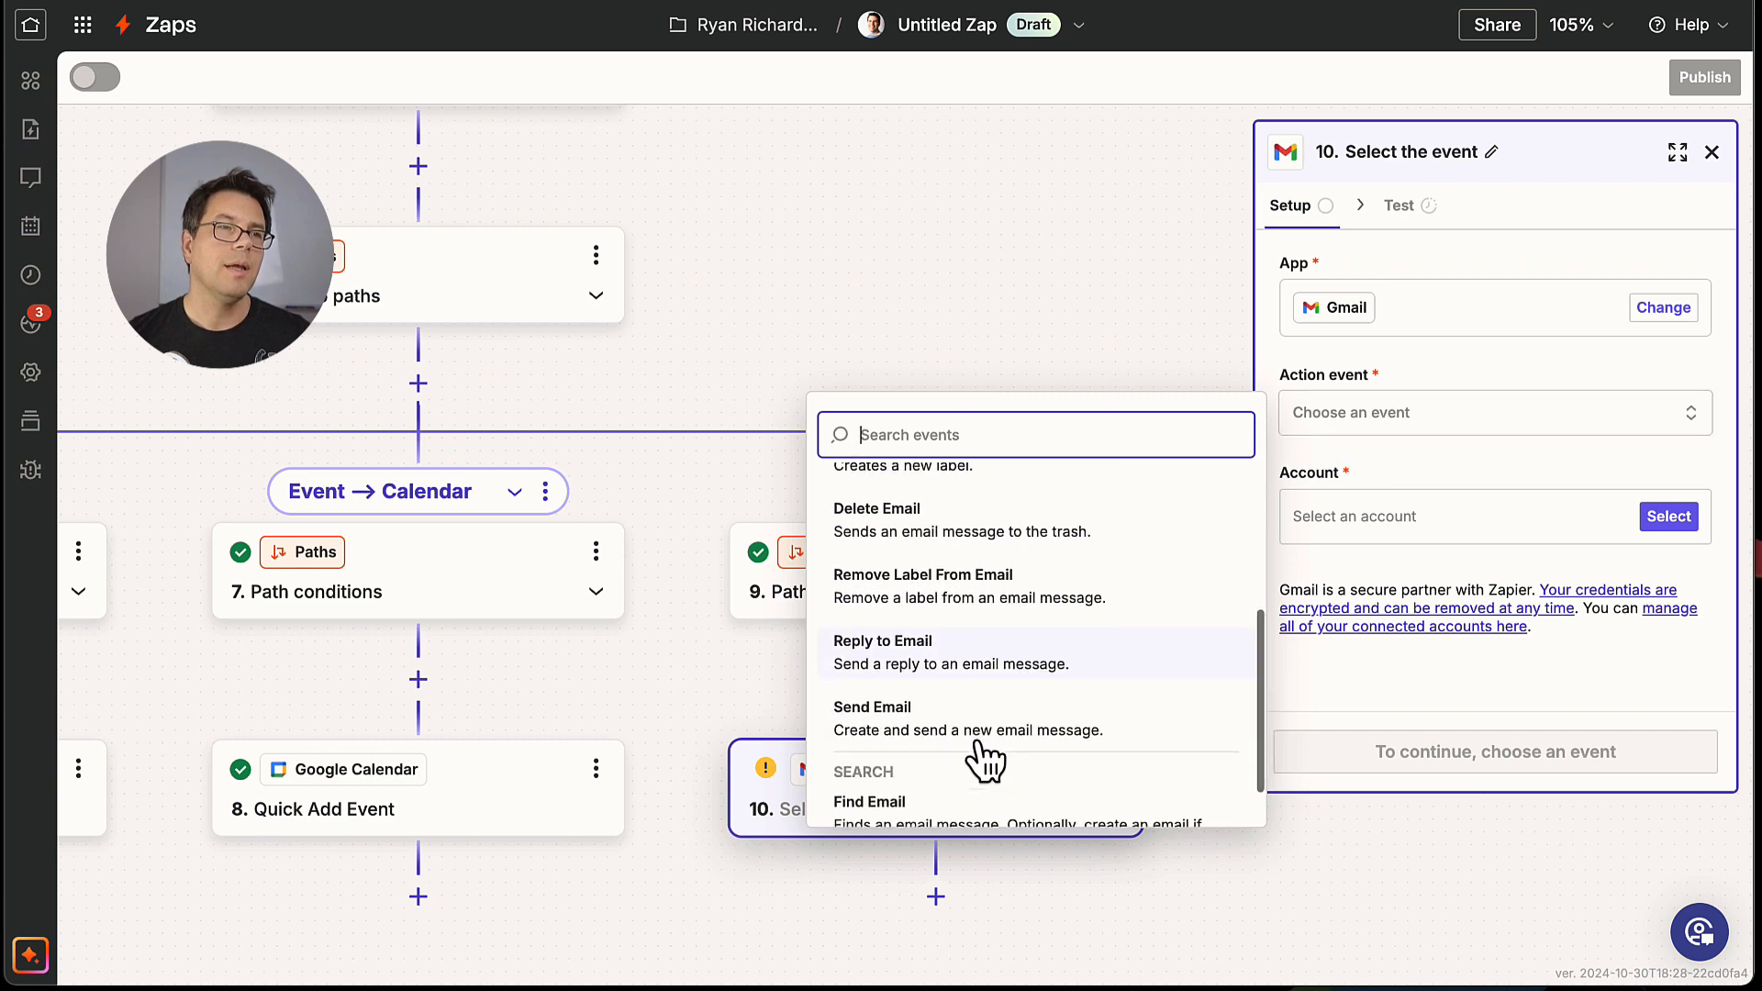
left_click(869, 706)
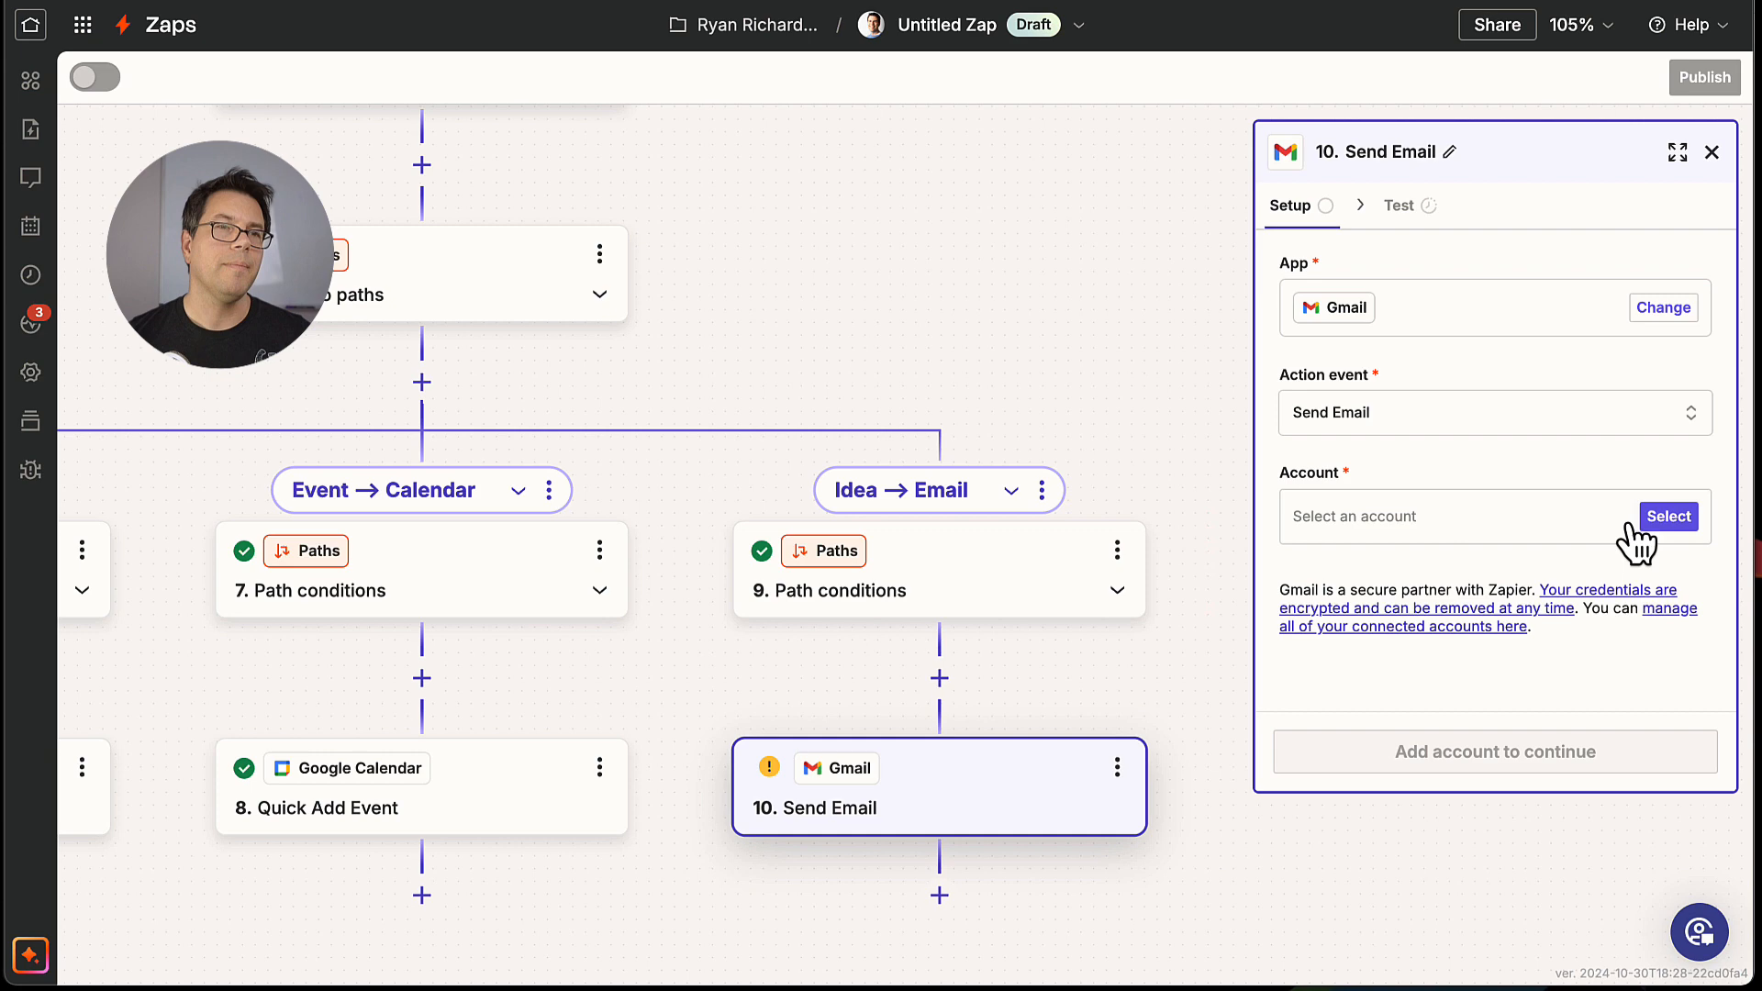
left_click(1668, 516)
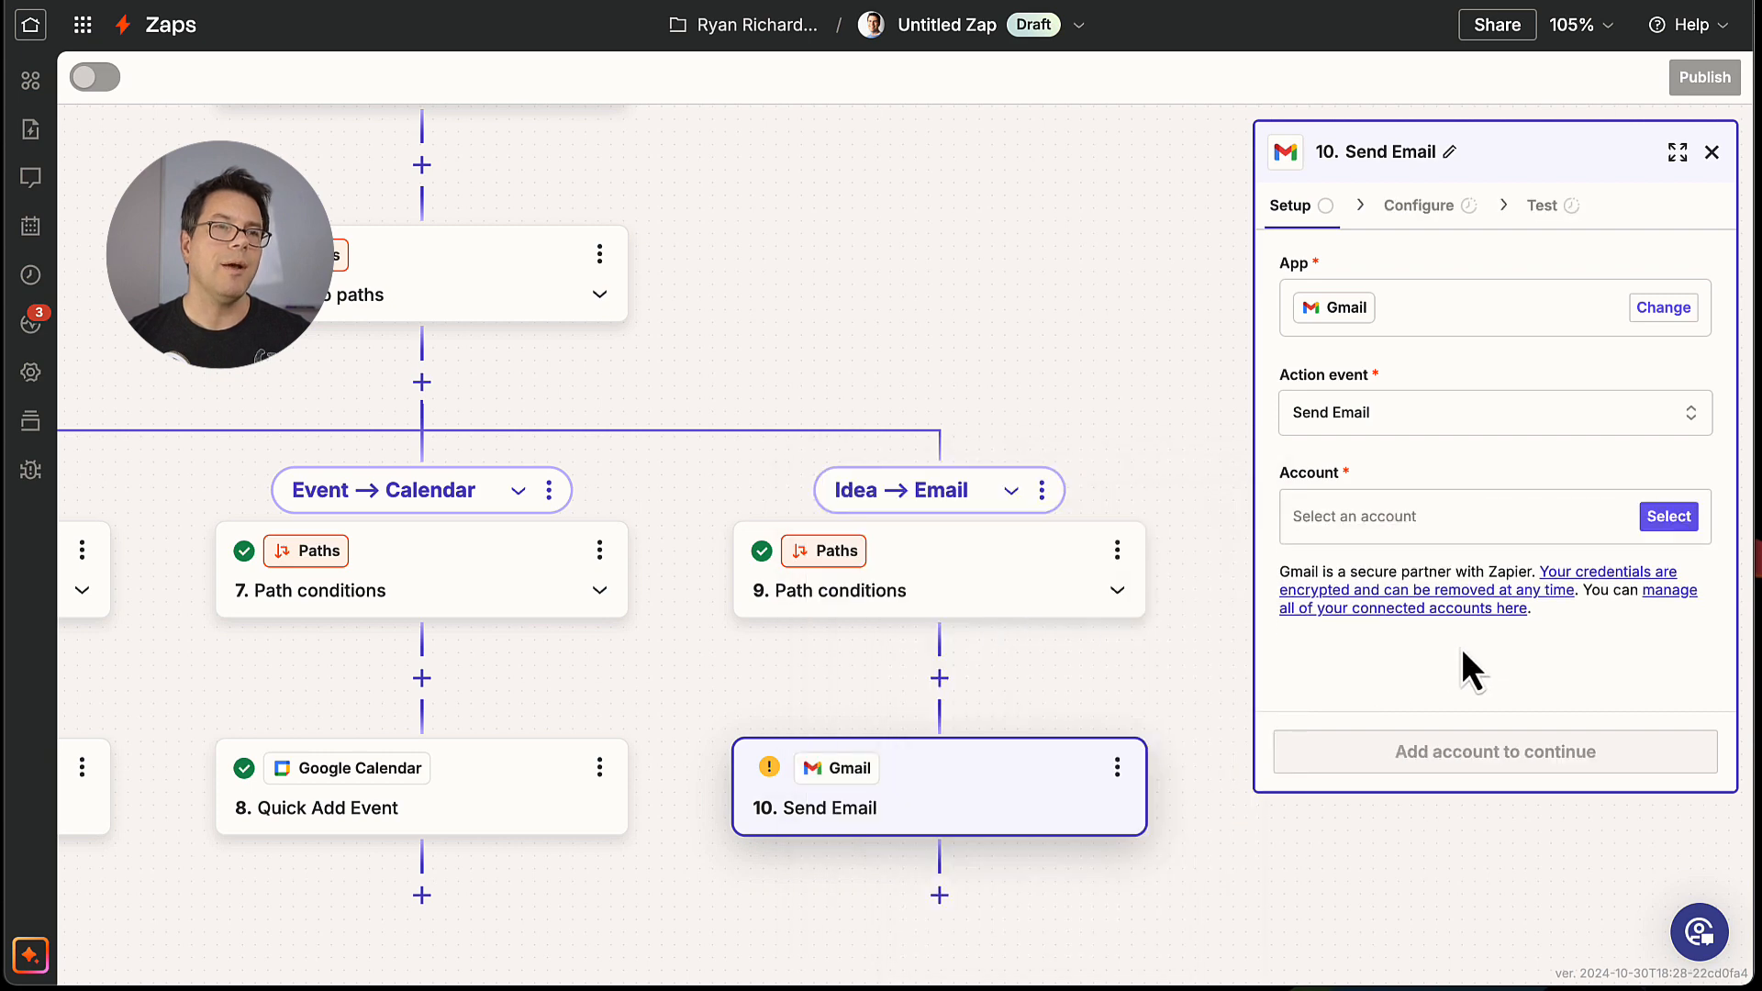
left_click(1418, 203)
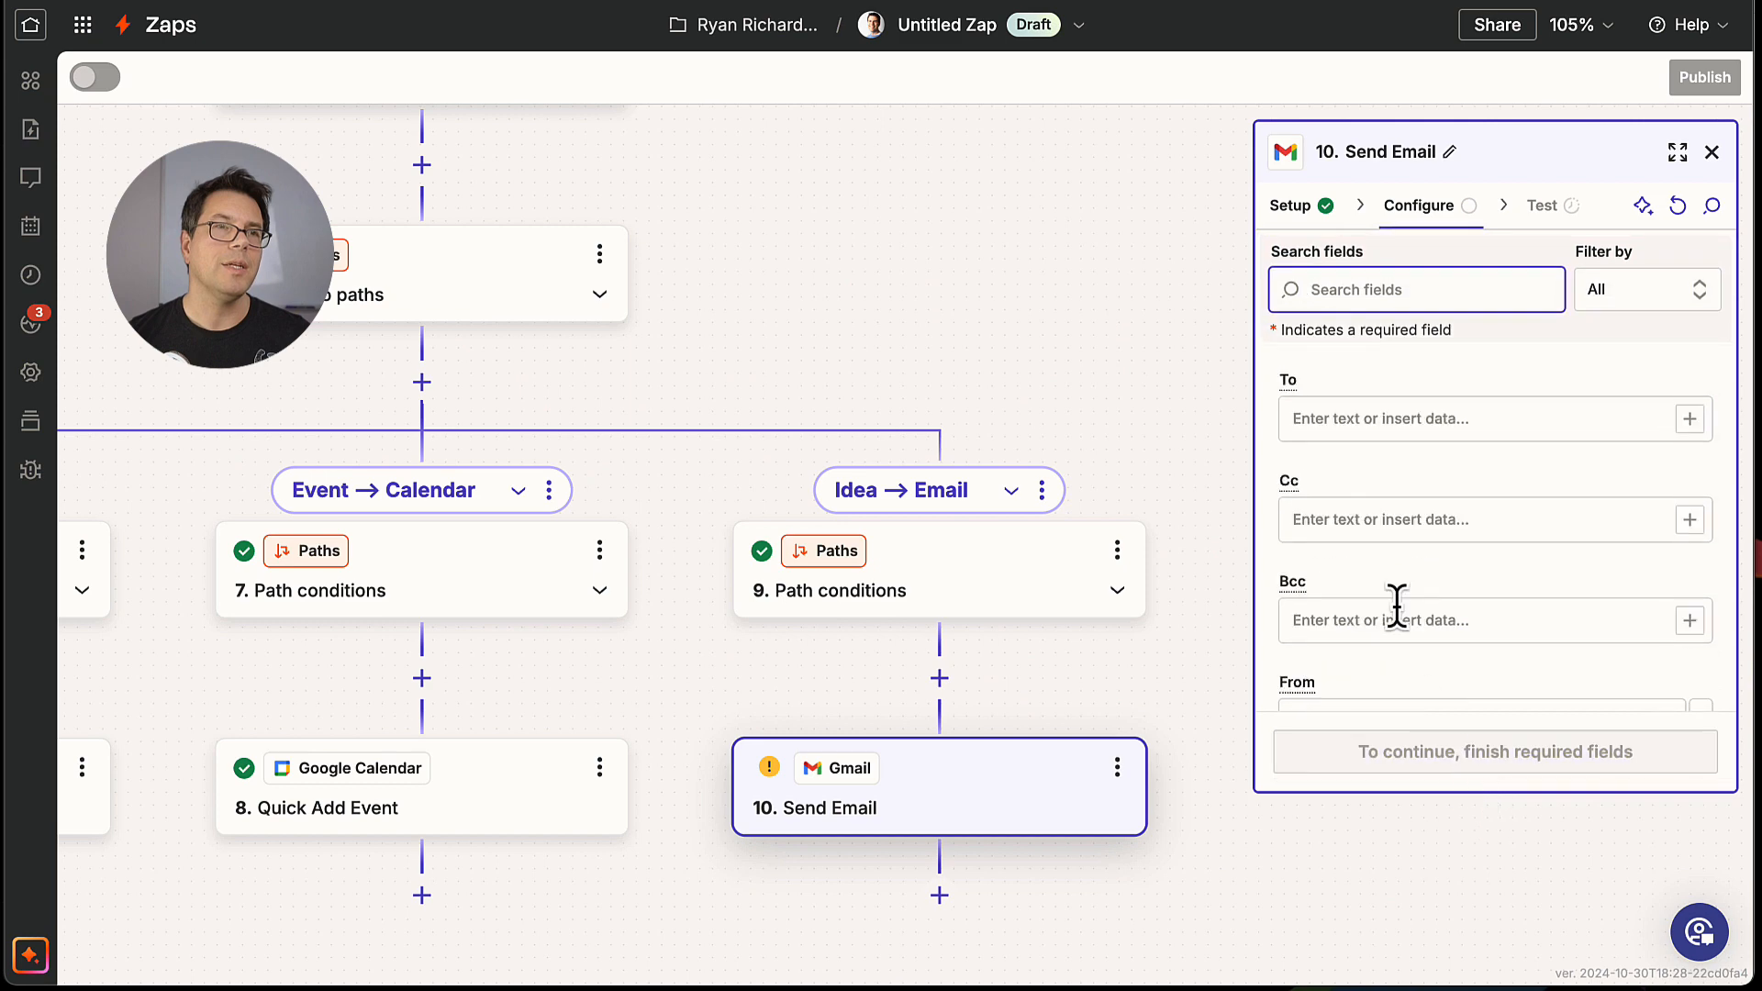
Fill To, use 3. Name as Subject and 2. Content as Body, ready to test.
left_click(1461, 419)
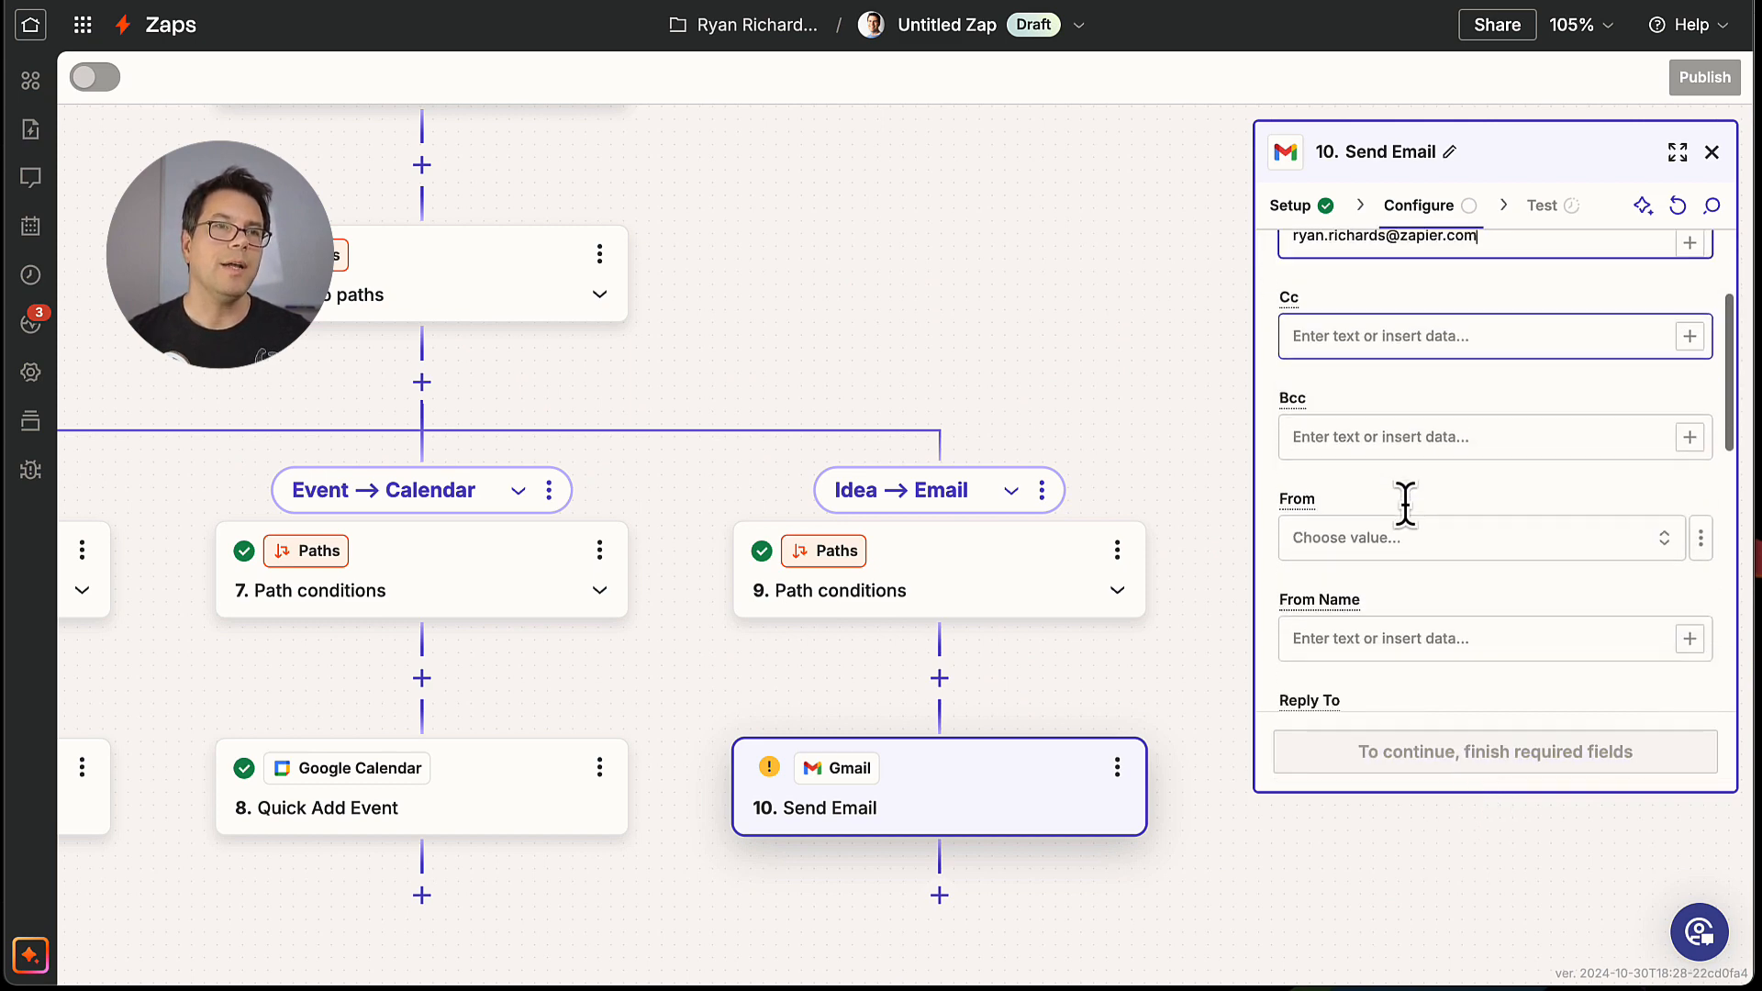
scroll("down", 3)
type("/")
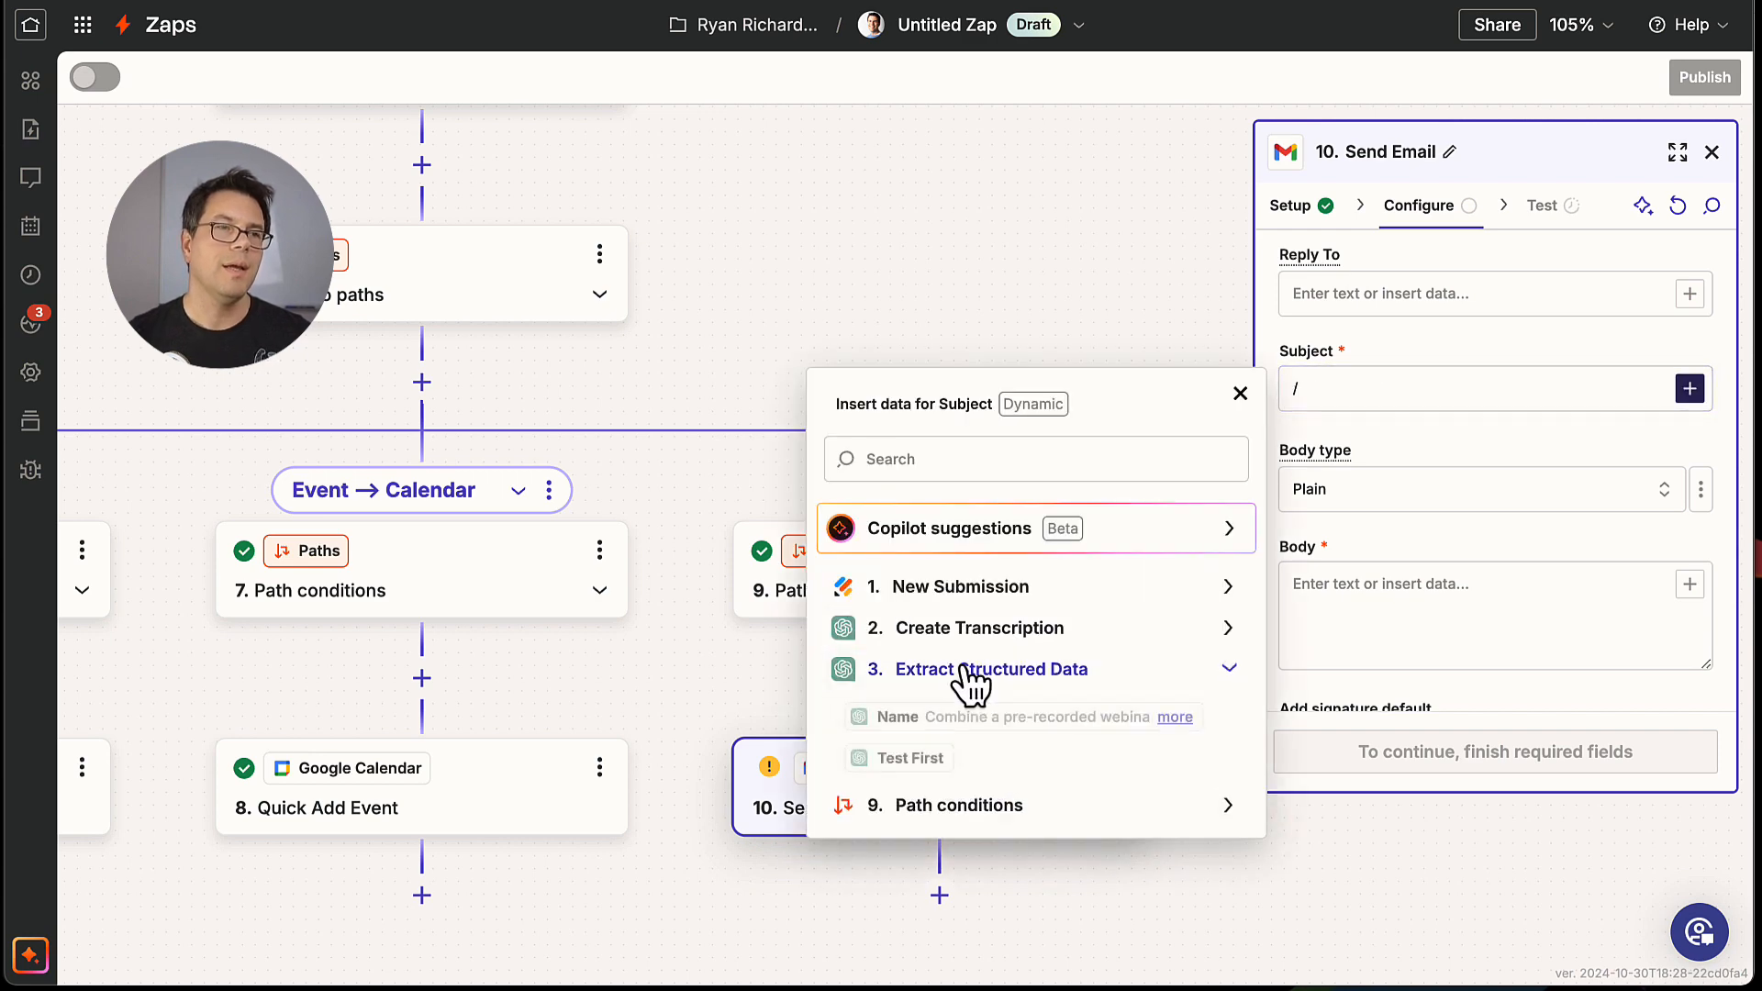
left_click(888, 717)
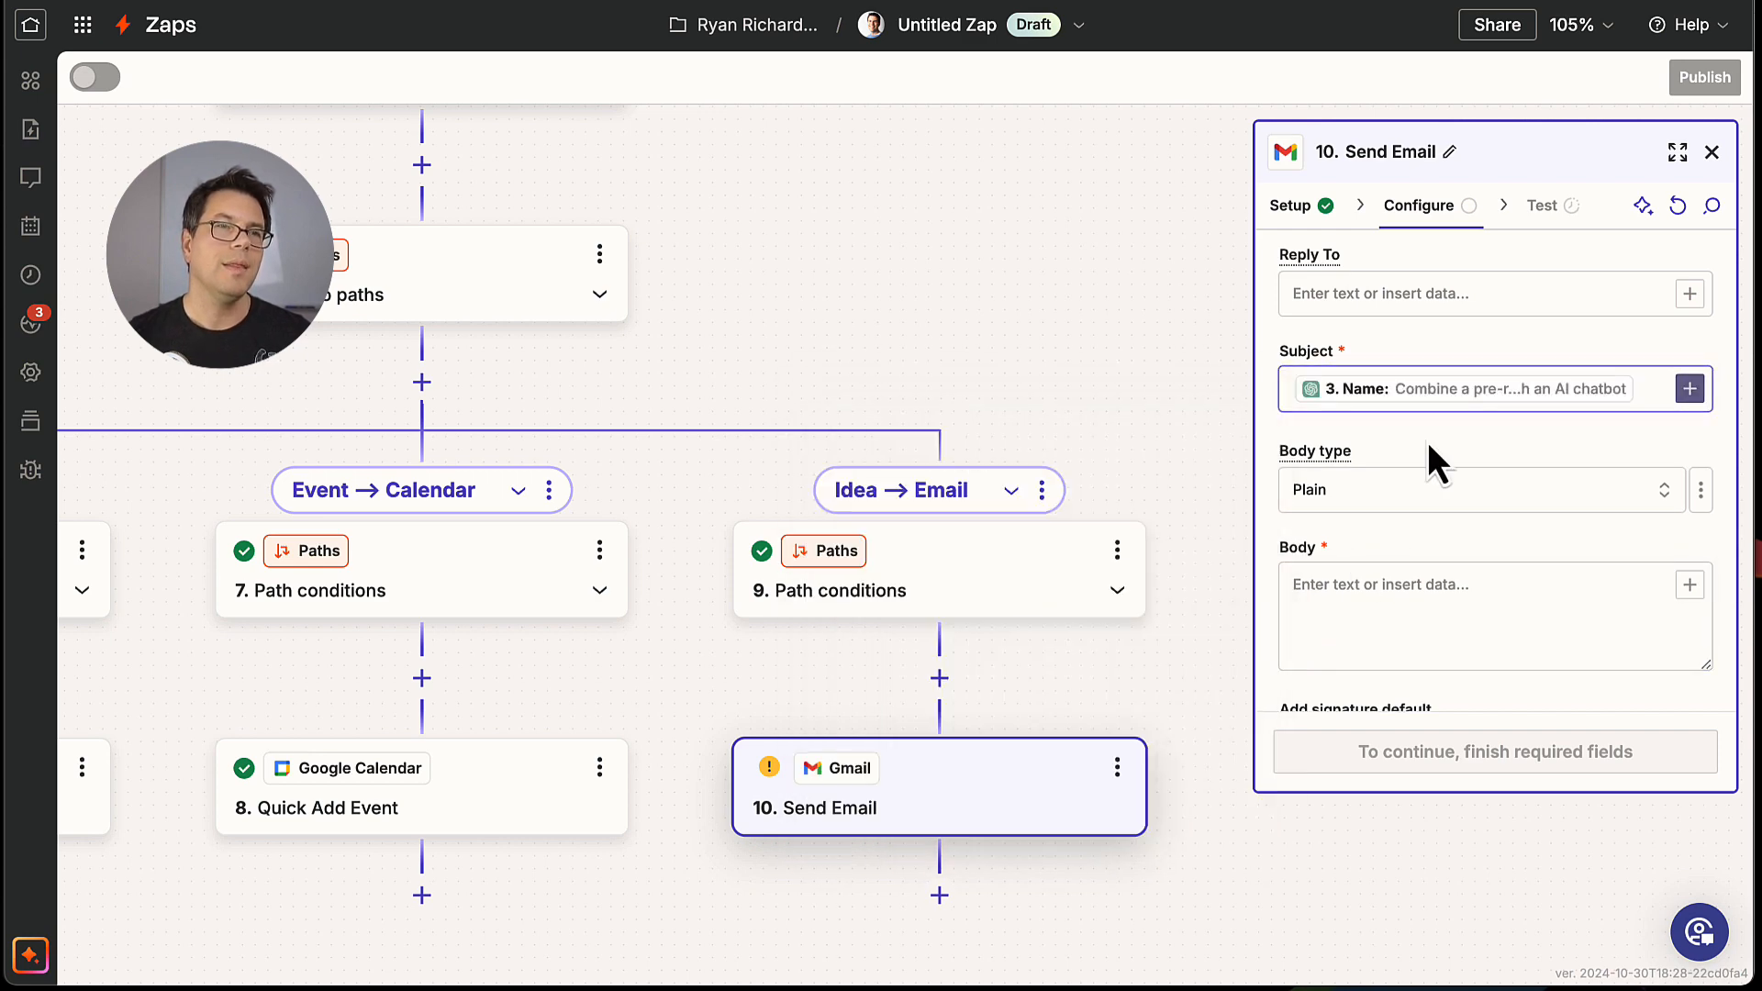
left_click(1461, 616)
type("/")
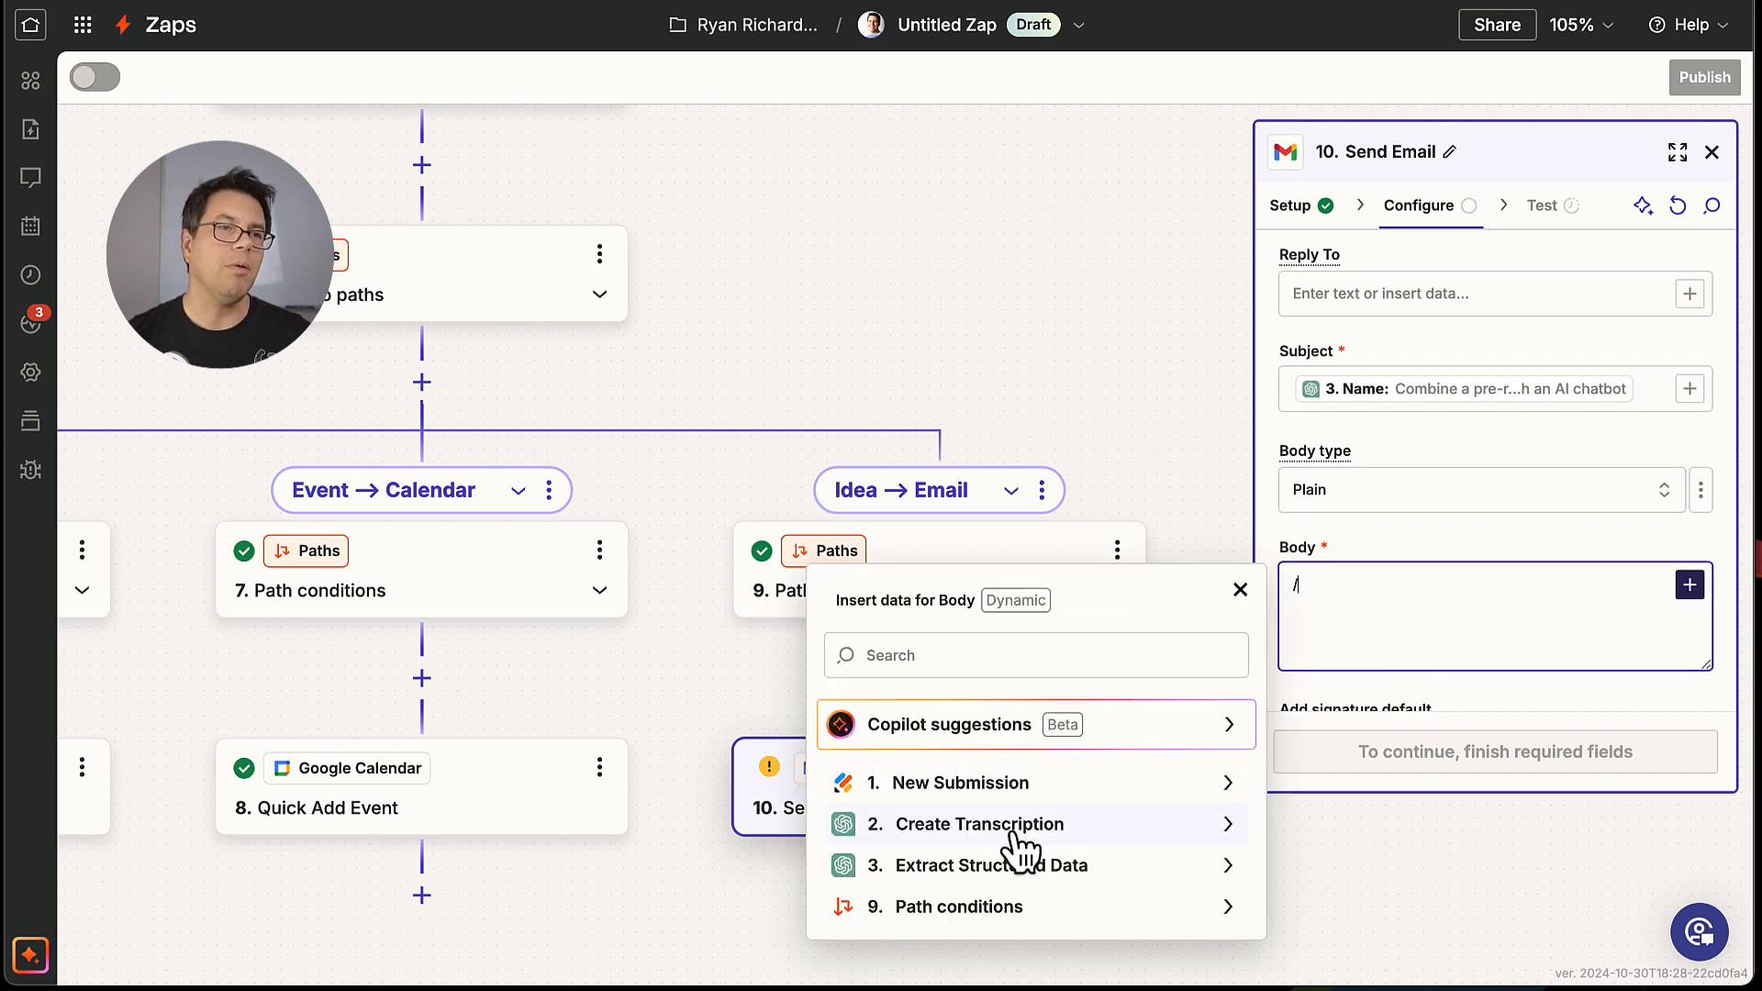
left_click(979, 824)
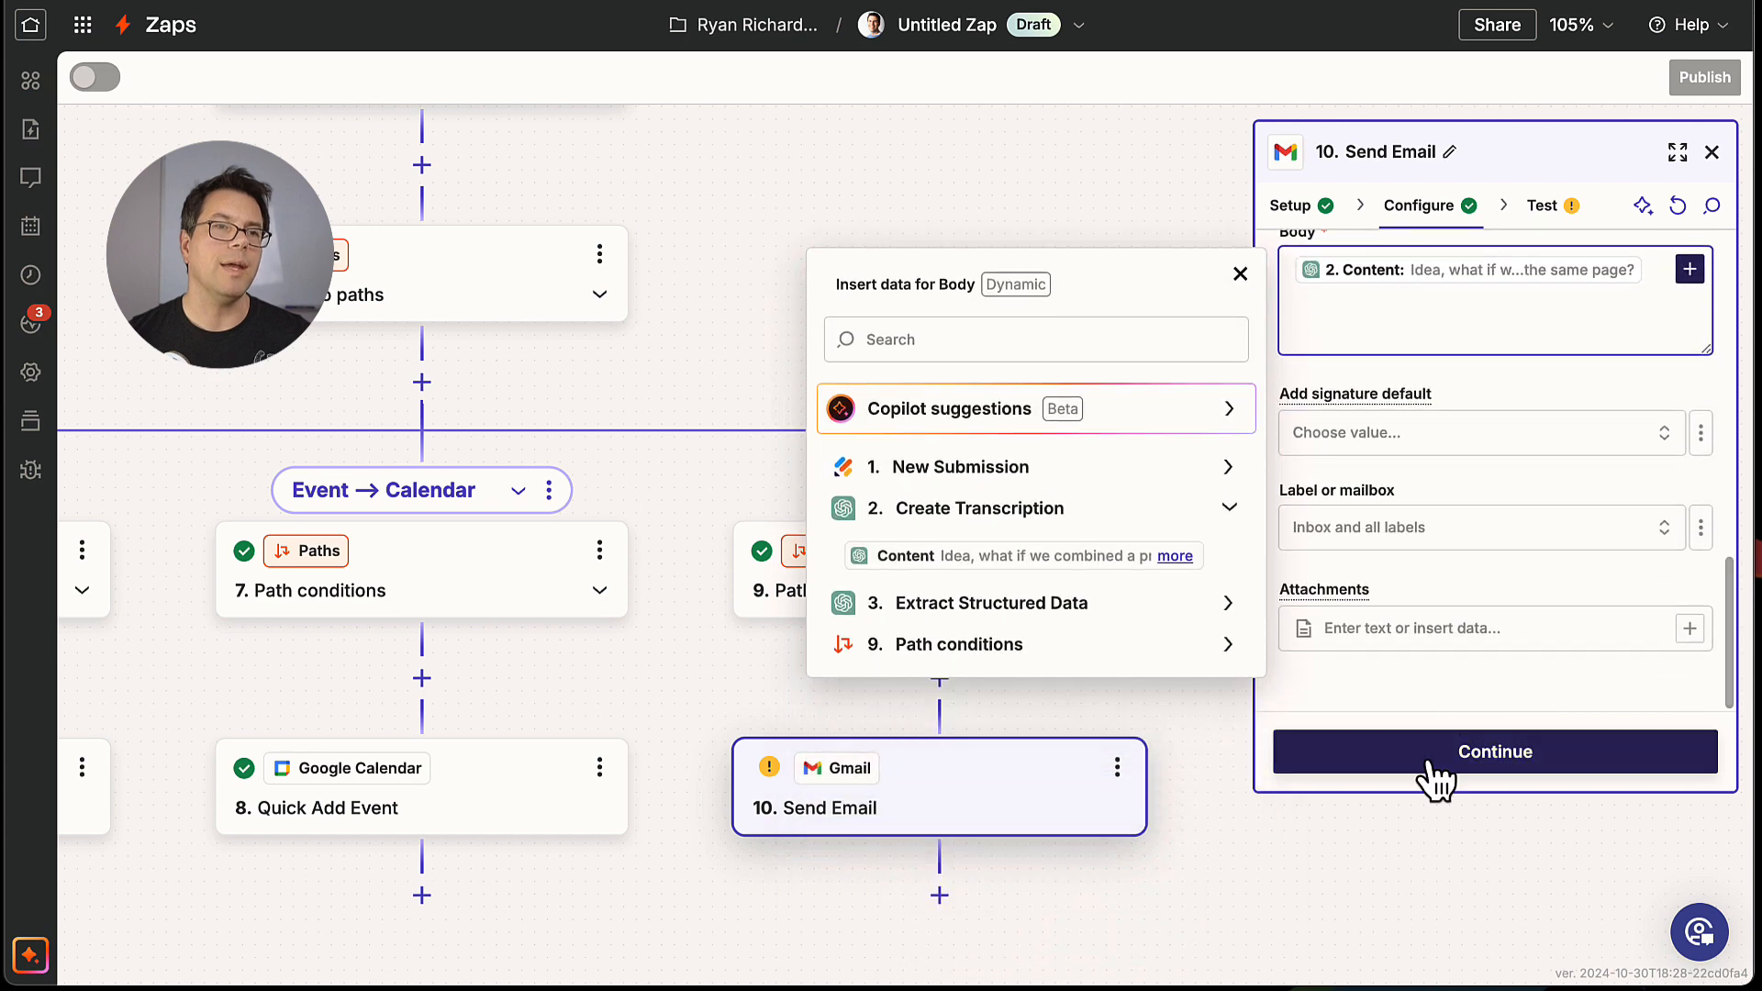
left_click(1493, 751)
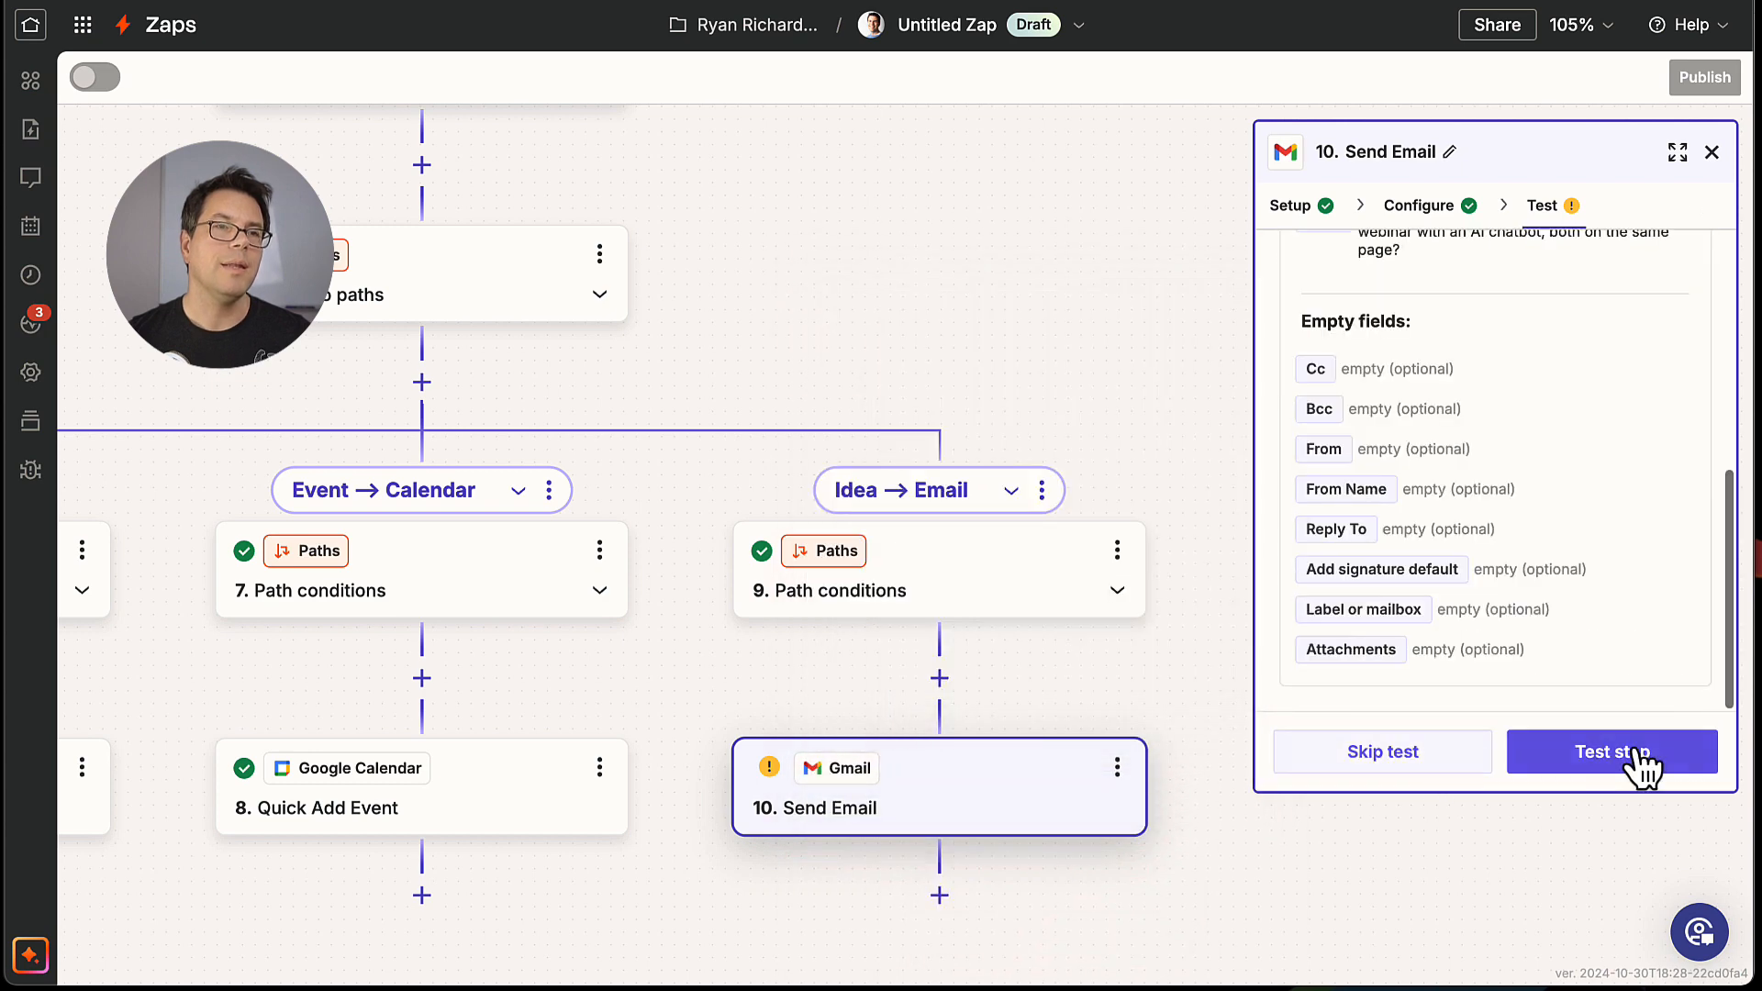
Send the test email 'Combine a pre-recorded webinar with an AI chatbot' to Gmail.
left_click(1609, 750)
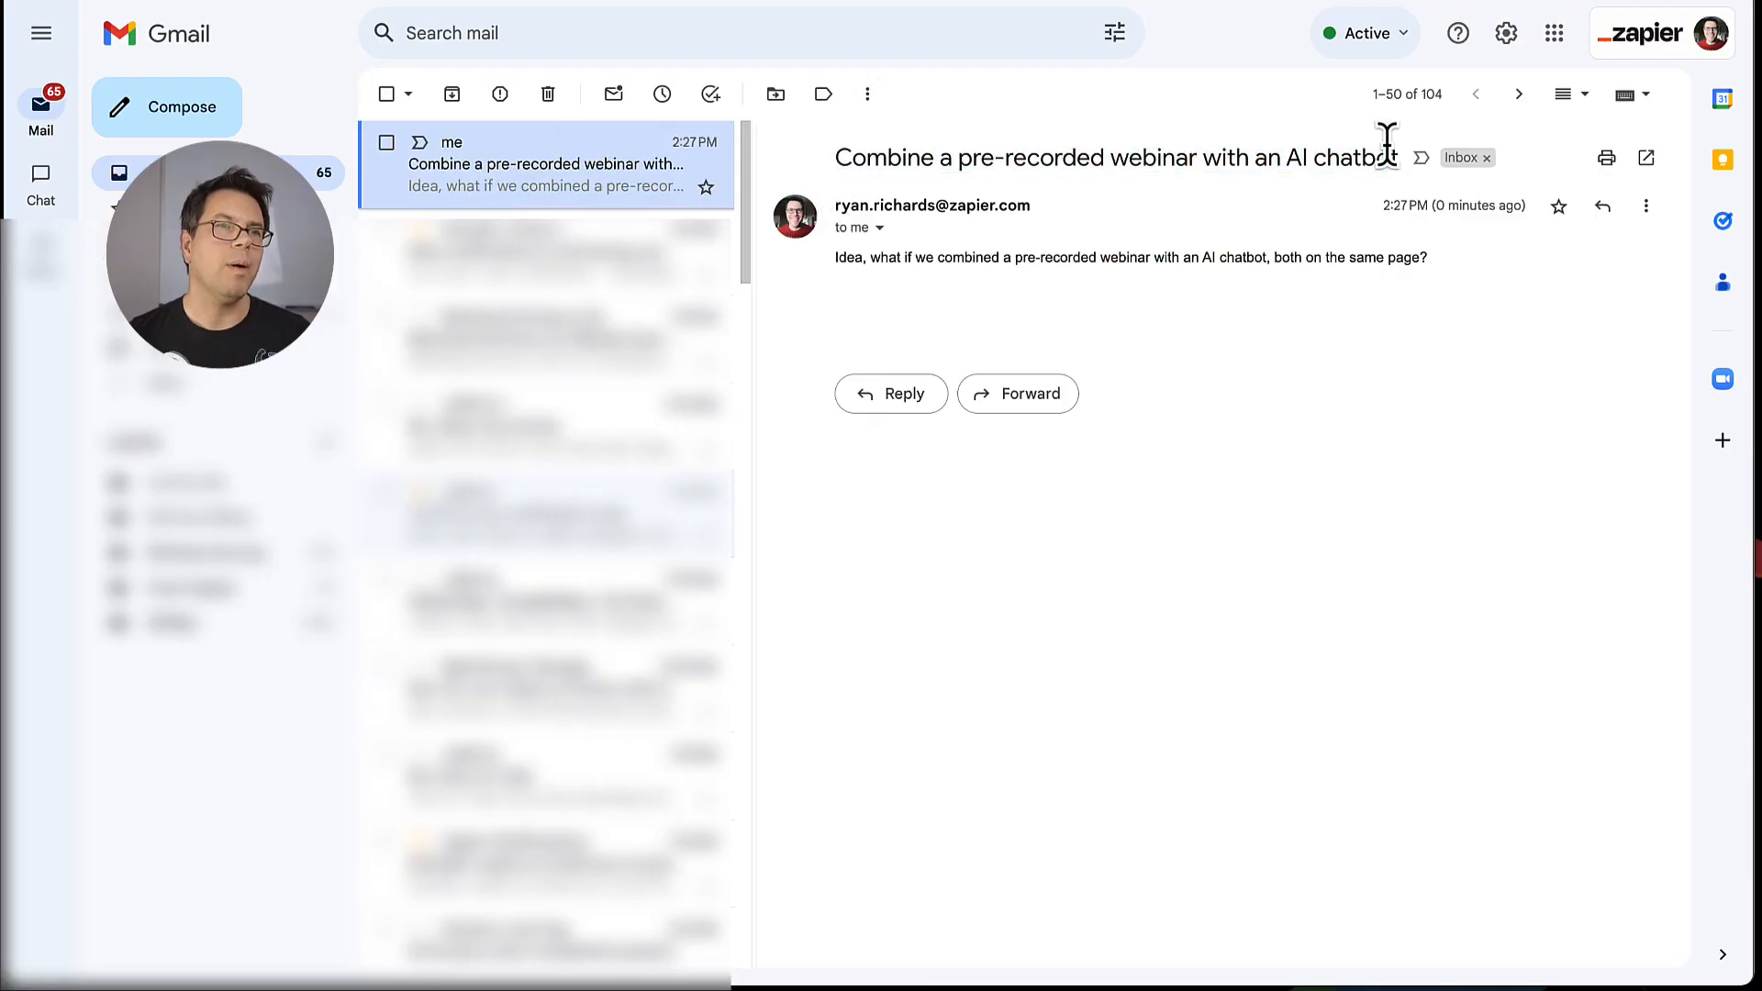
mouse_move(833, 259)
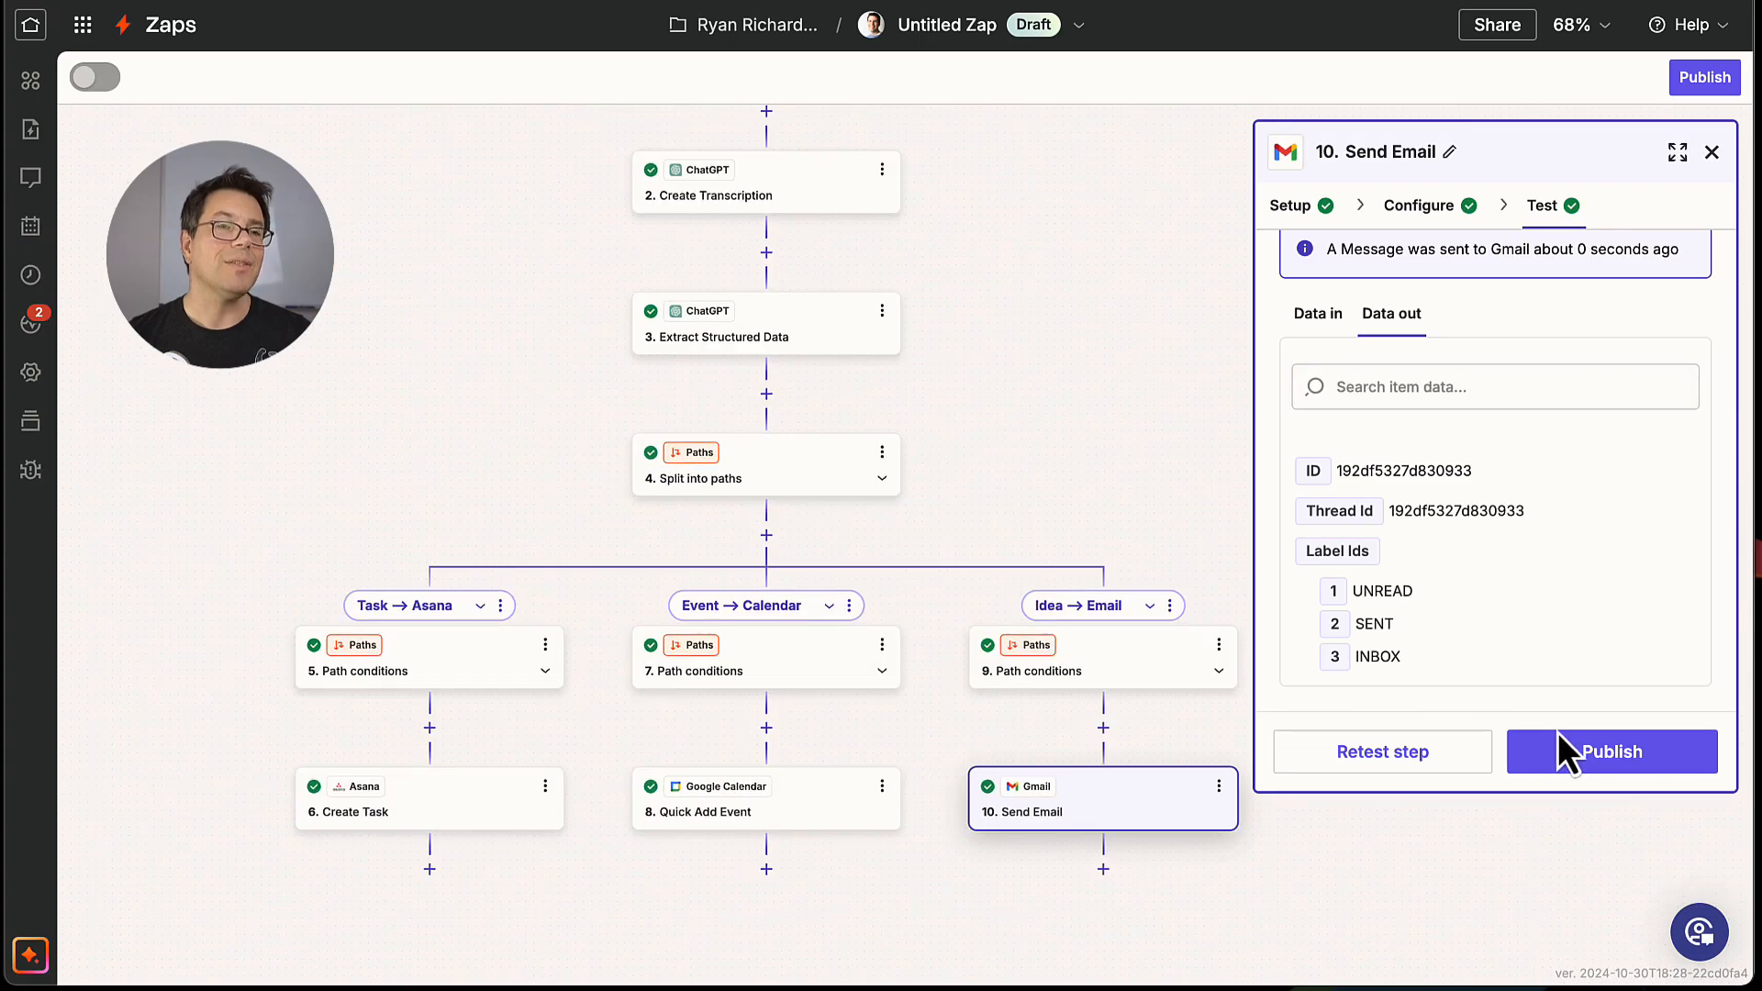
Publish the Zap live and begin renaming it from Untitled Zap to "Ideas into".
left_click(1609, 751)
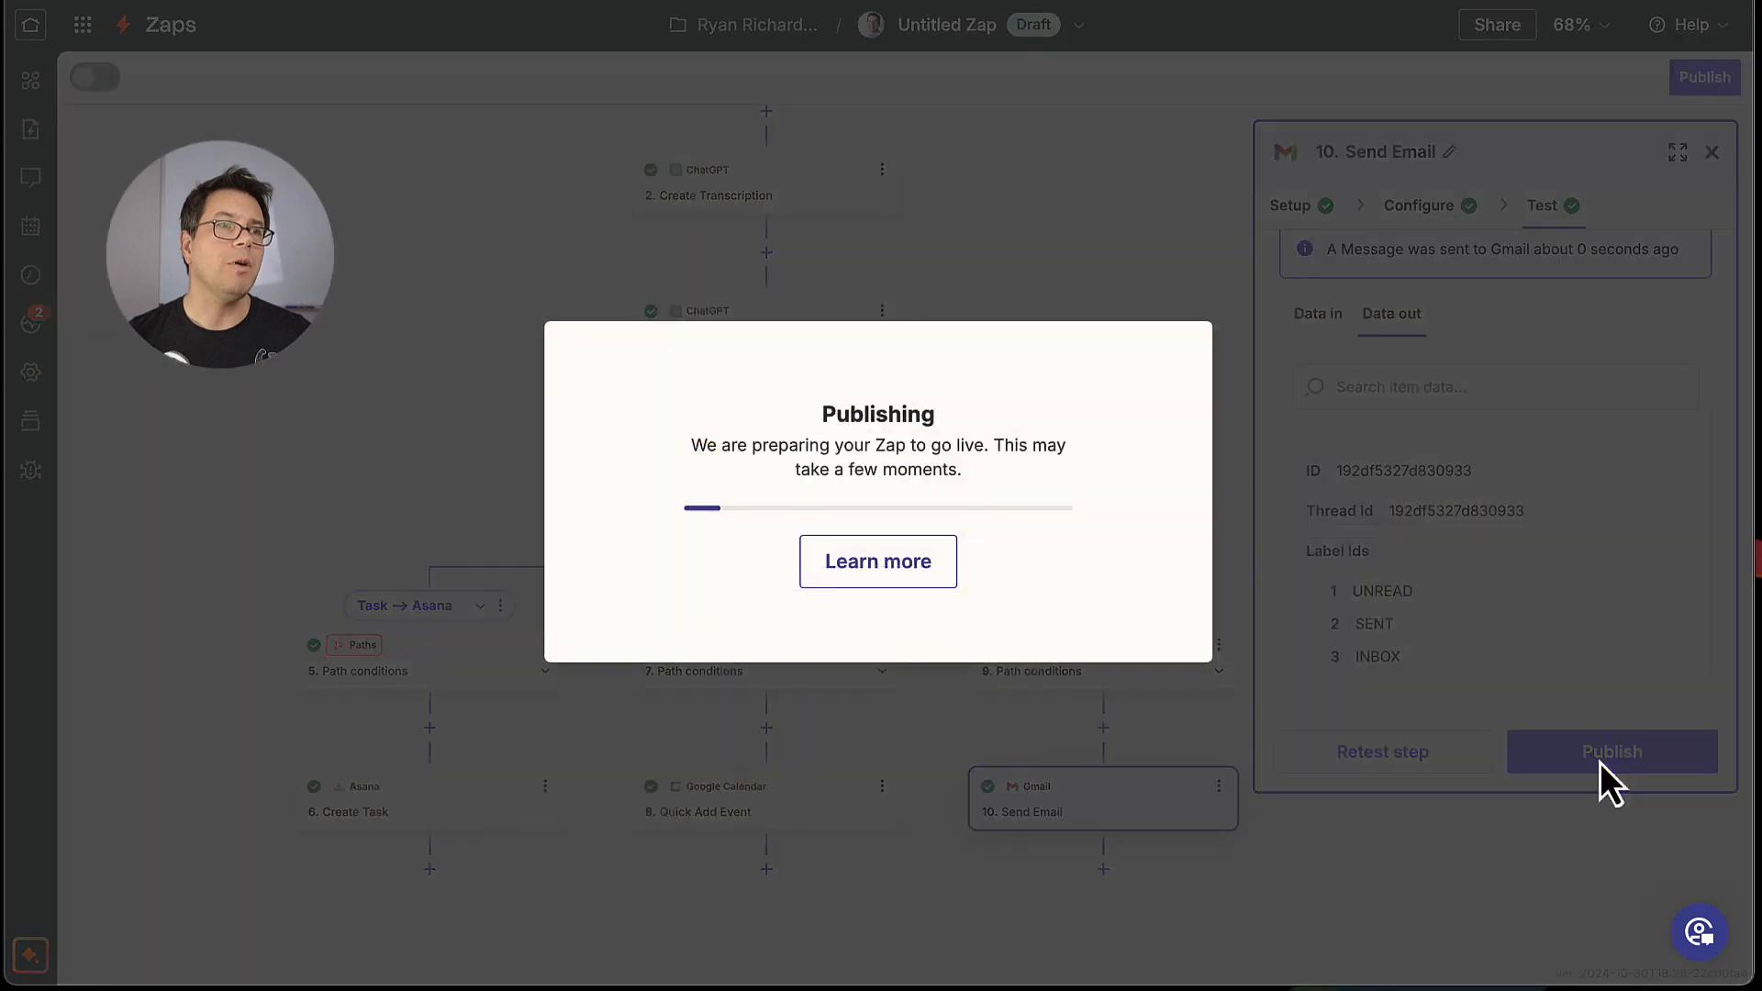
left_click(1609, 750)
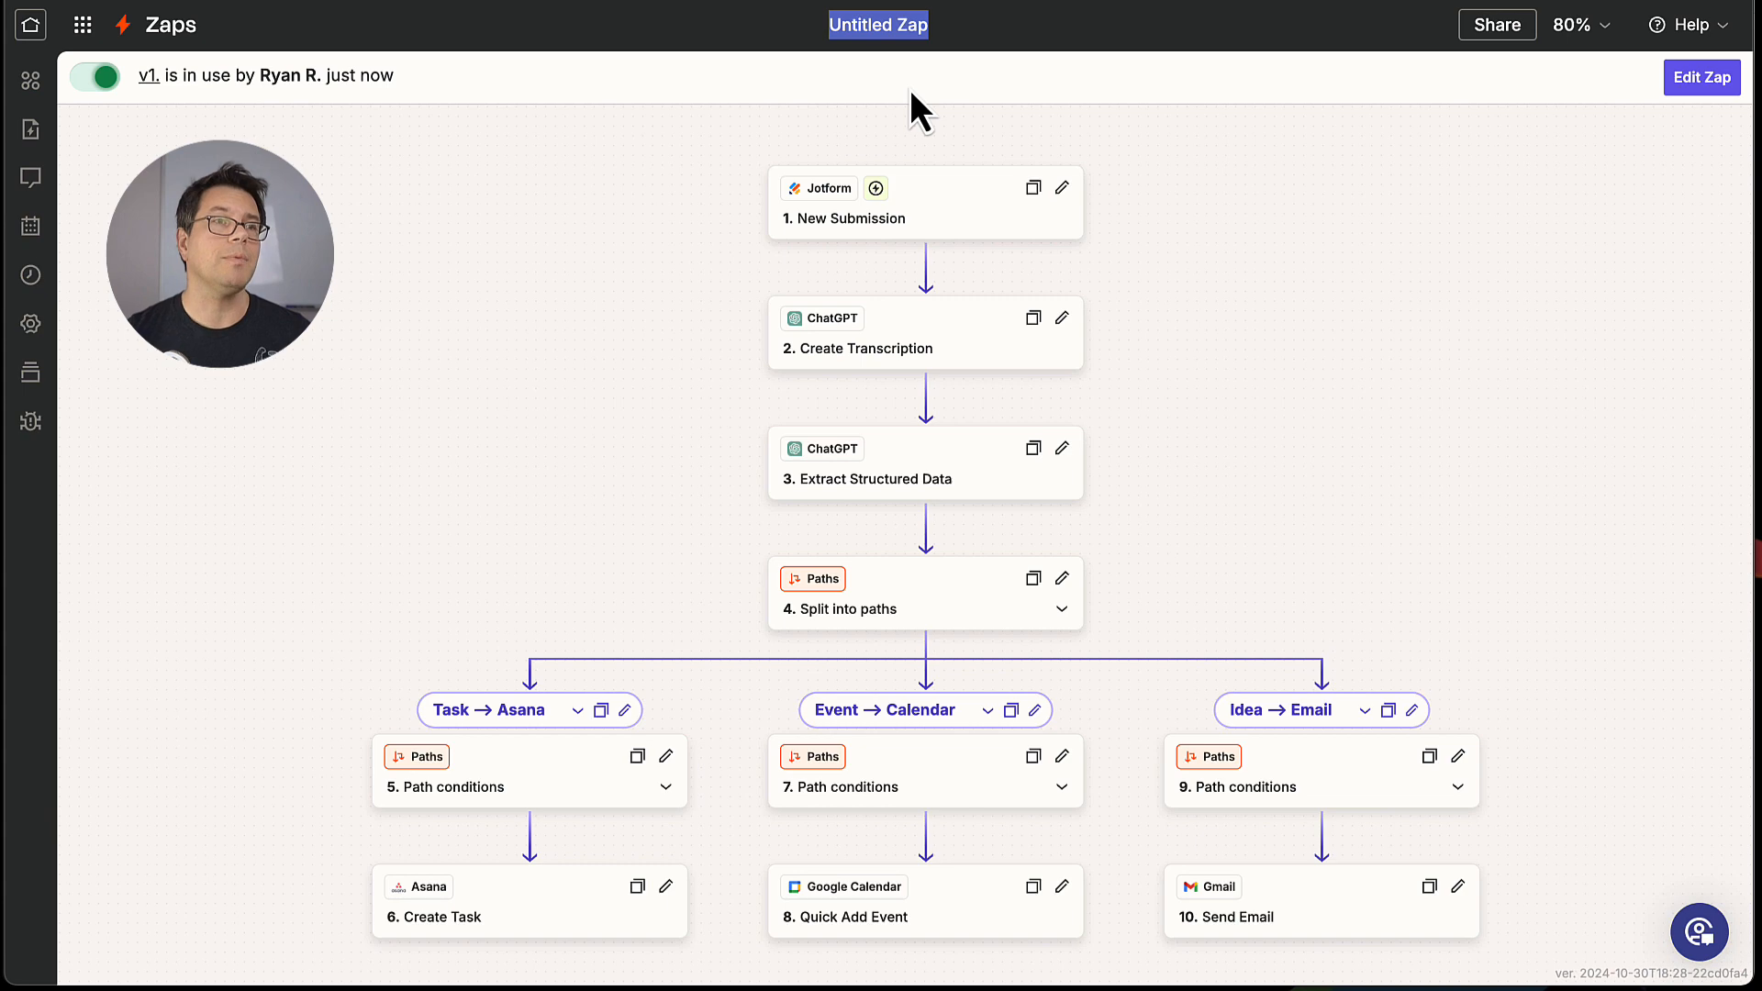
type("Ideas into")
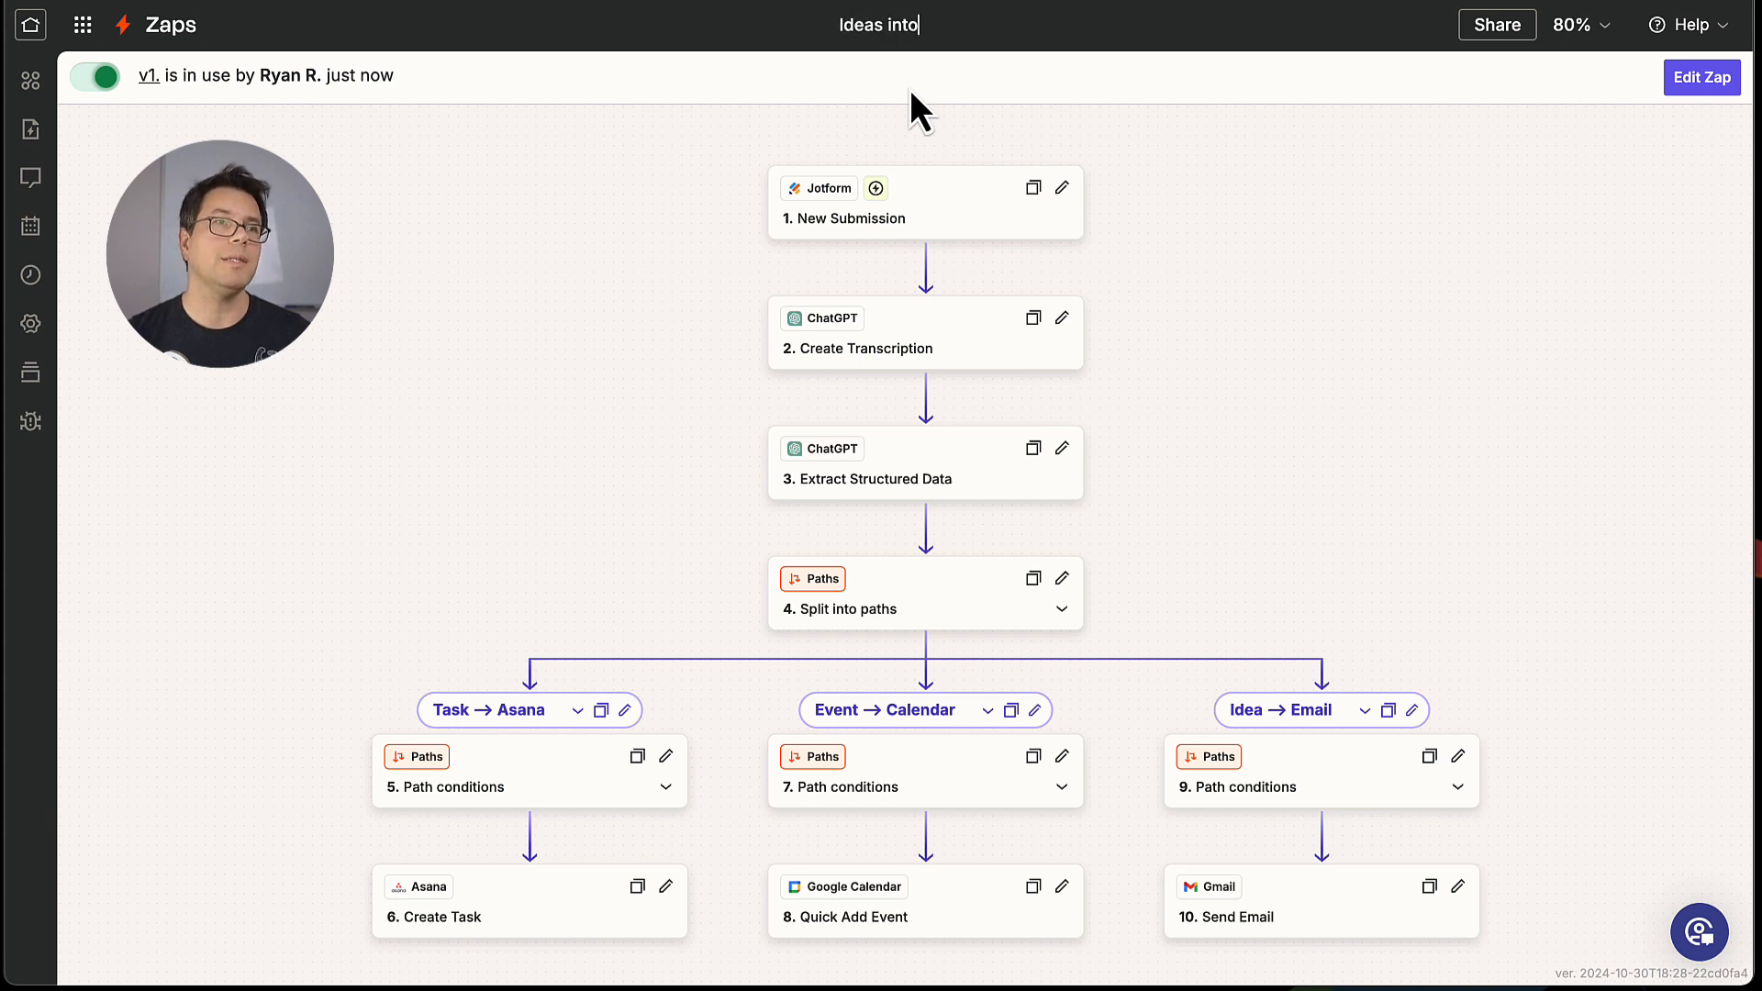